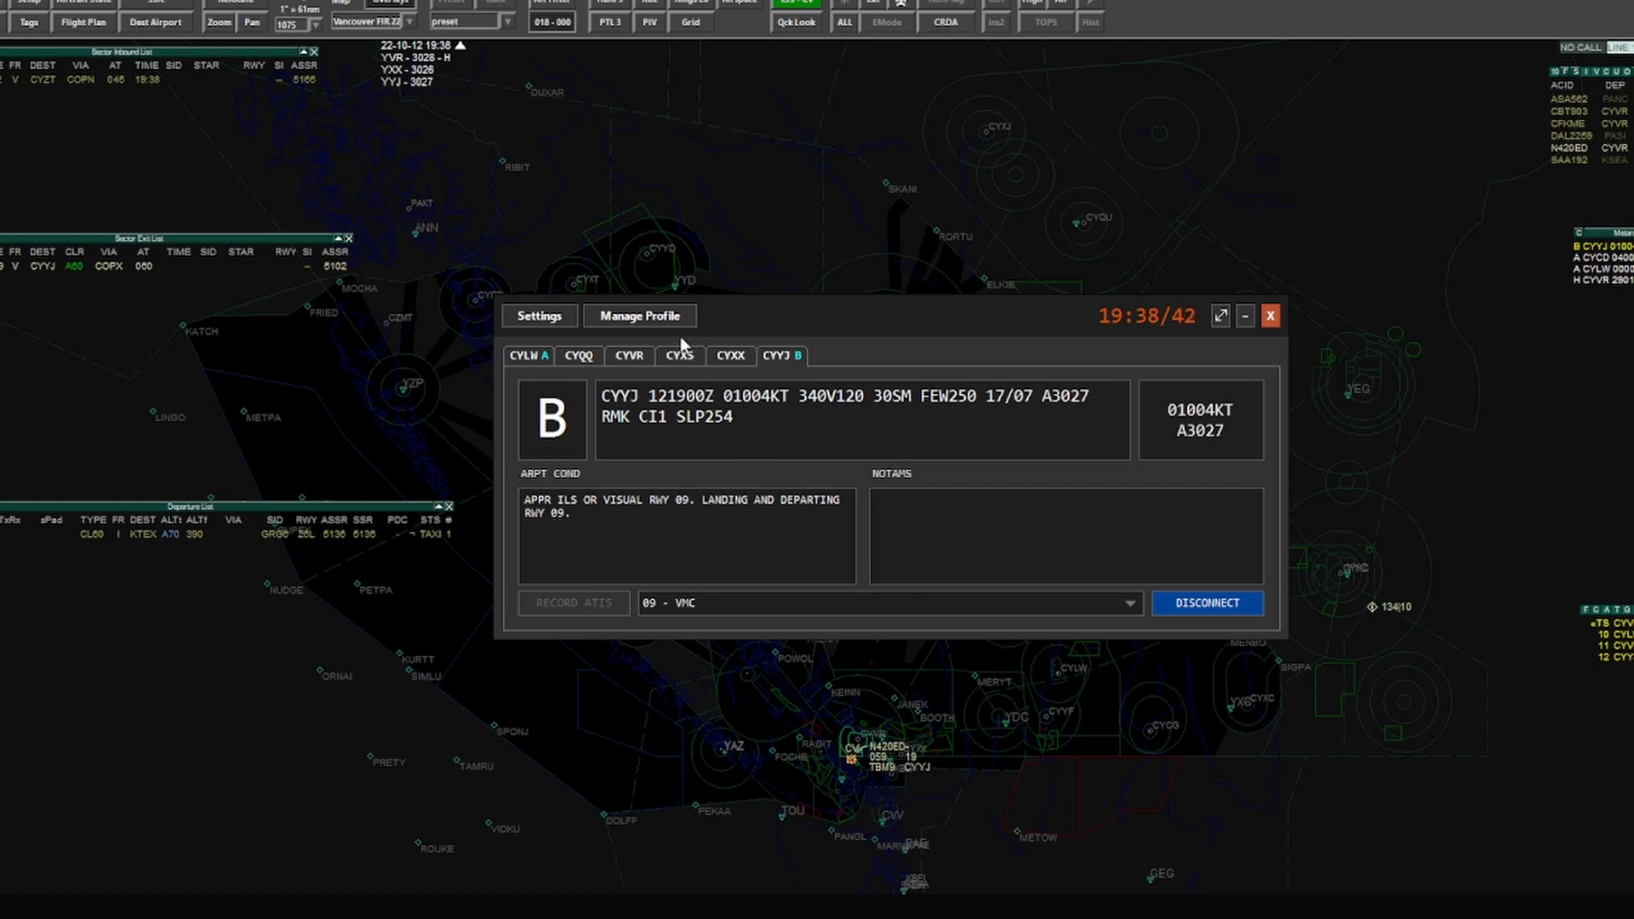
mouse_move(573, 375)
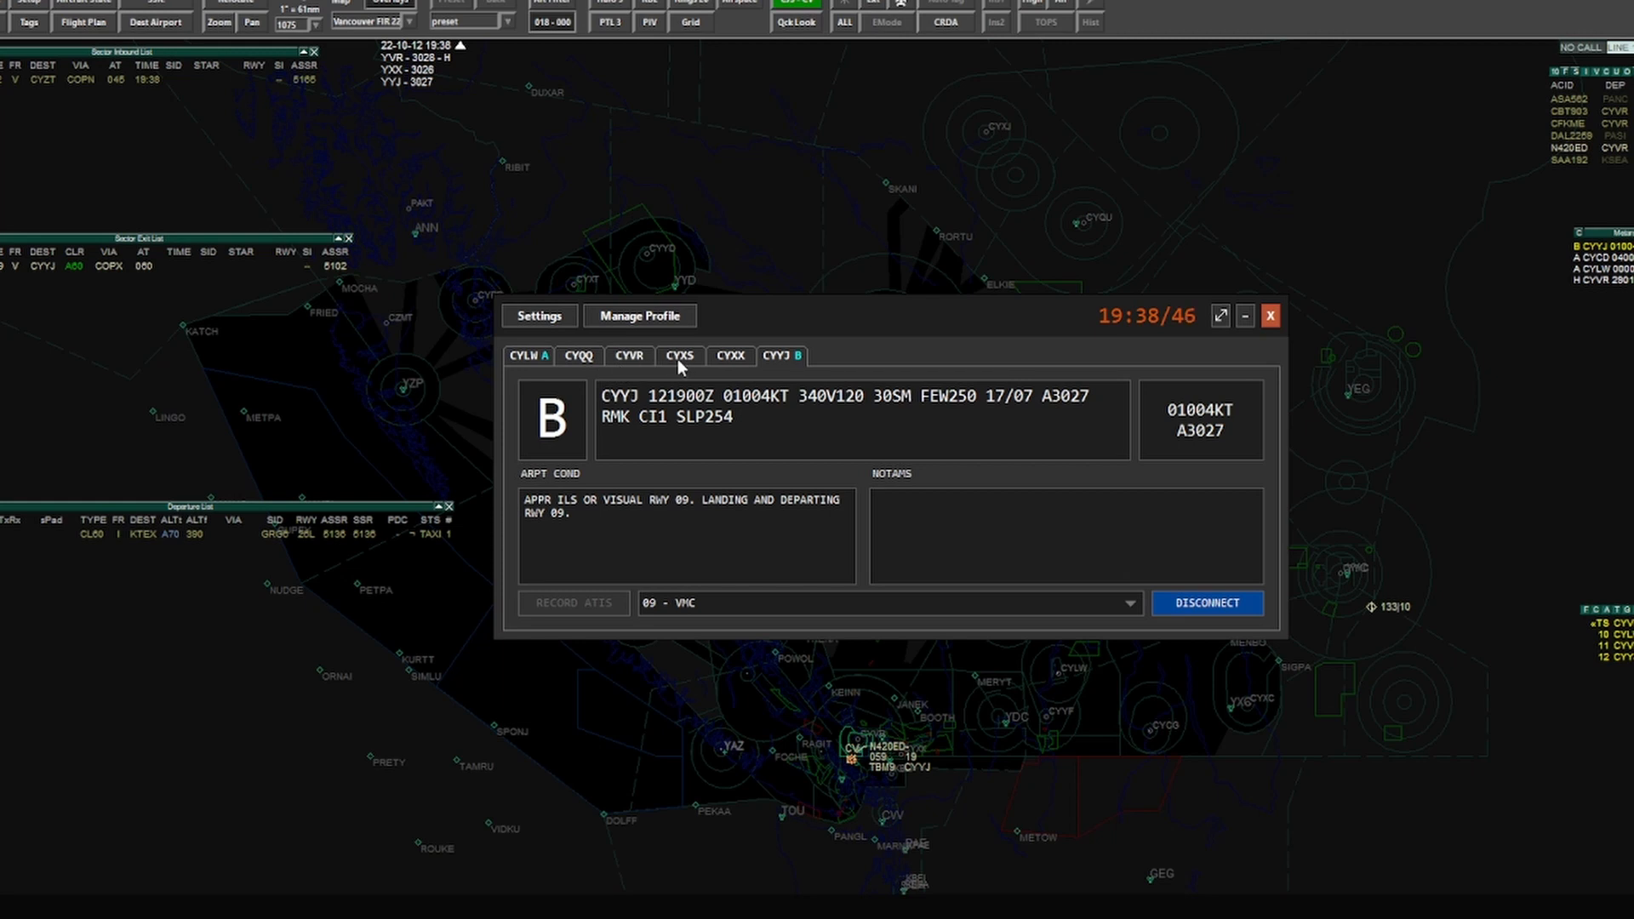
mouse_move(726, 375)
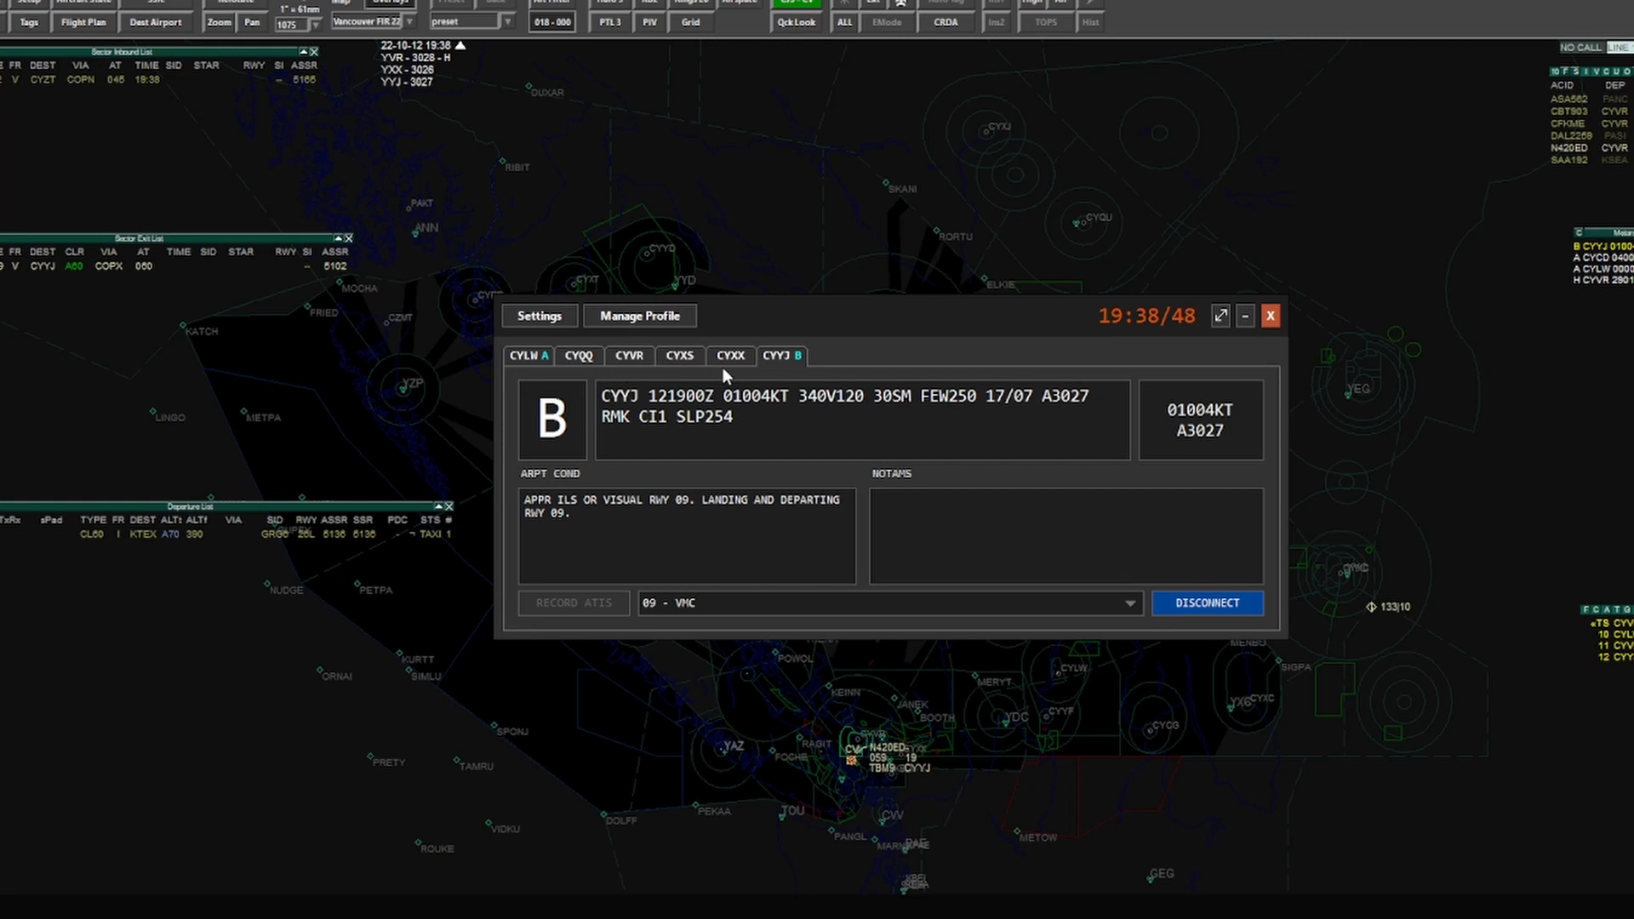
mouse_move(644, 335)
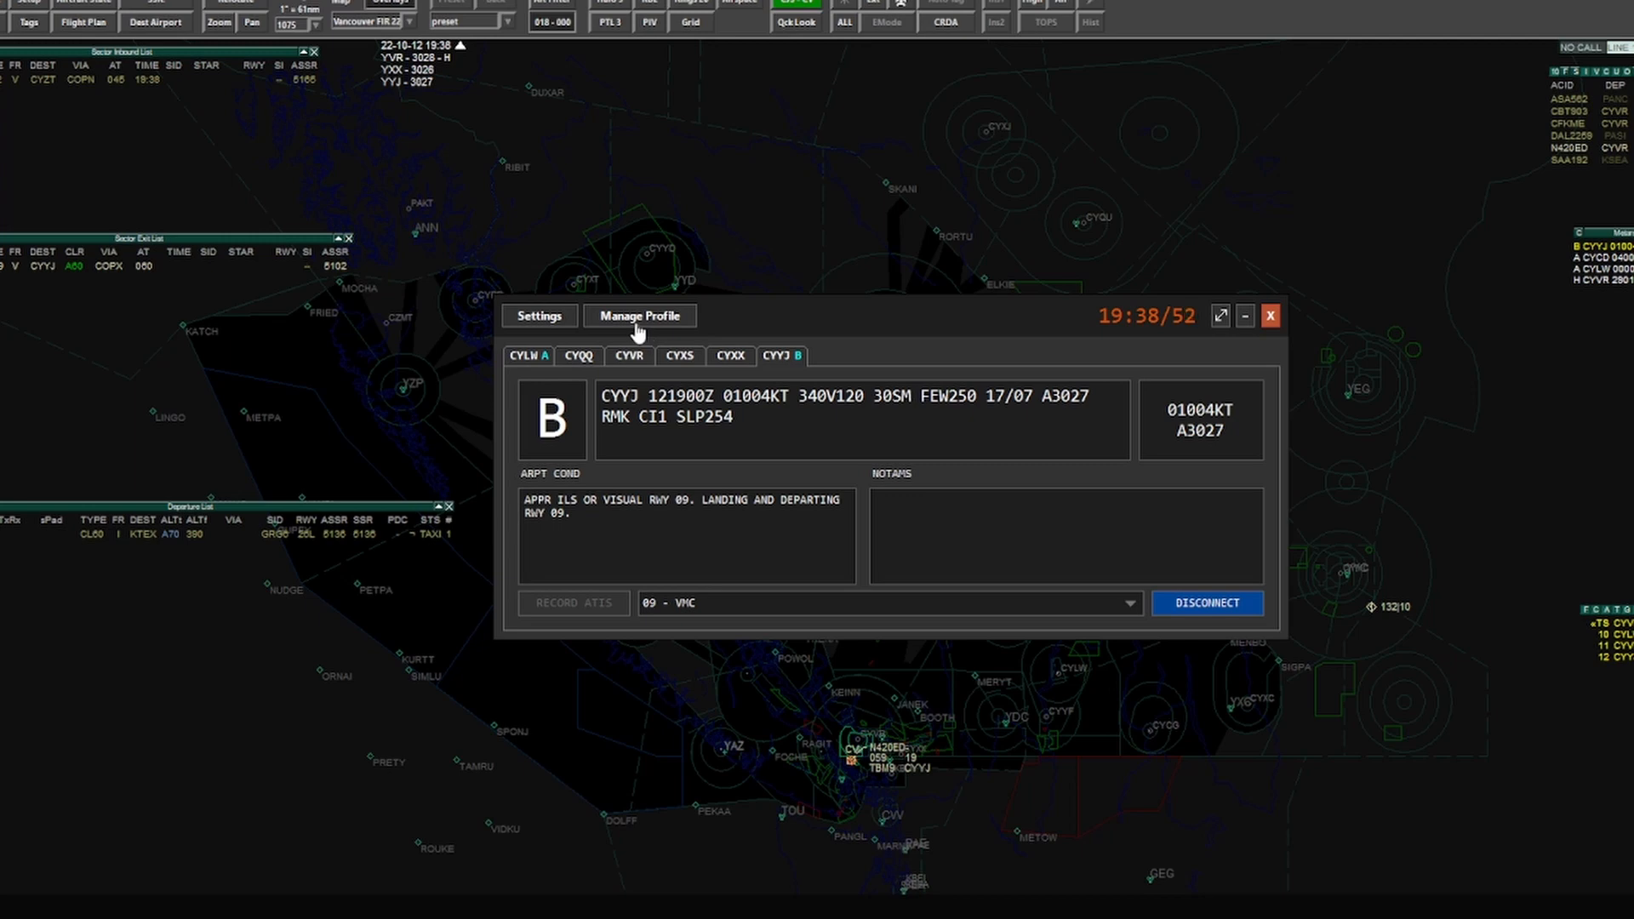
Step: Open Profile Configuration and review the Manage Composite menu's create, copy, rename, delete, import and export options
click(640, 316)
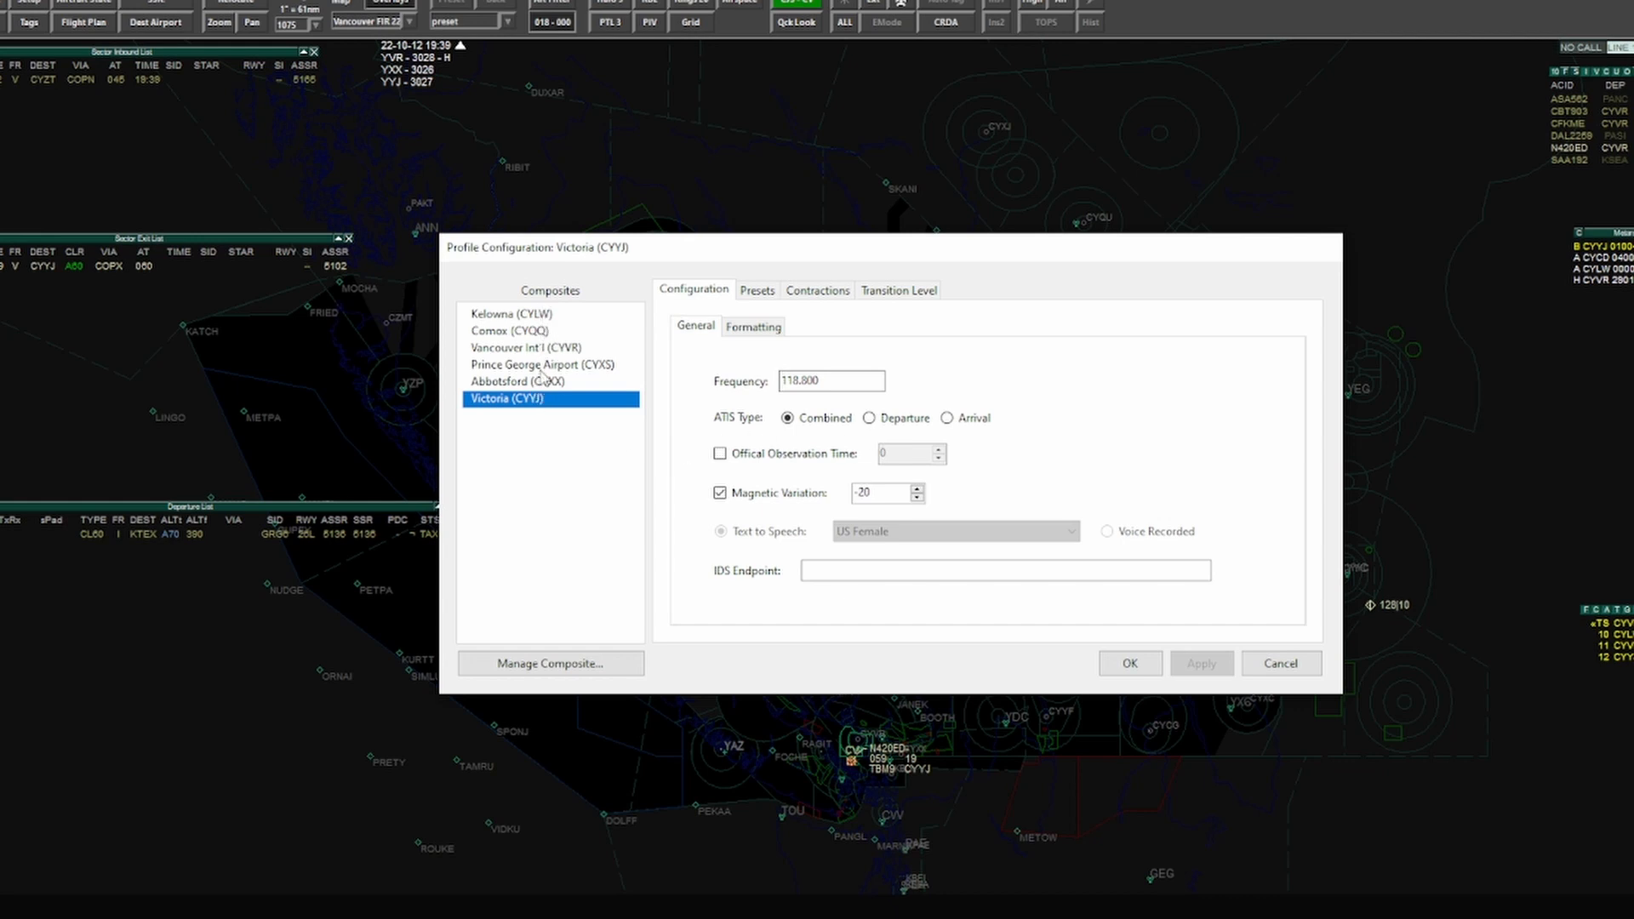
mouse_move(571, 654)
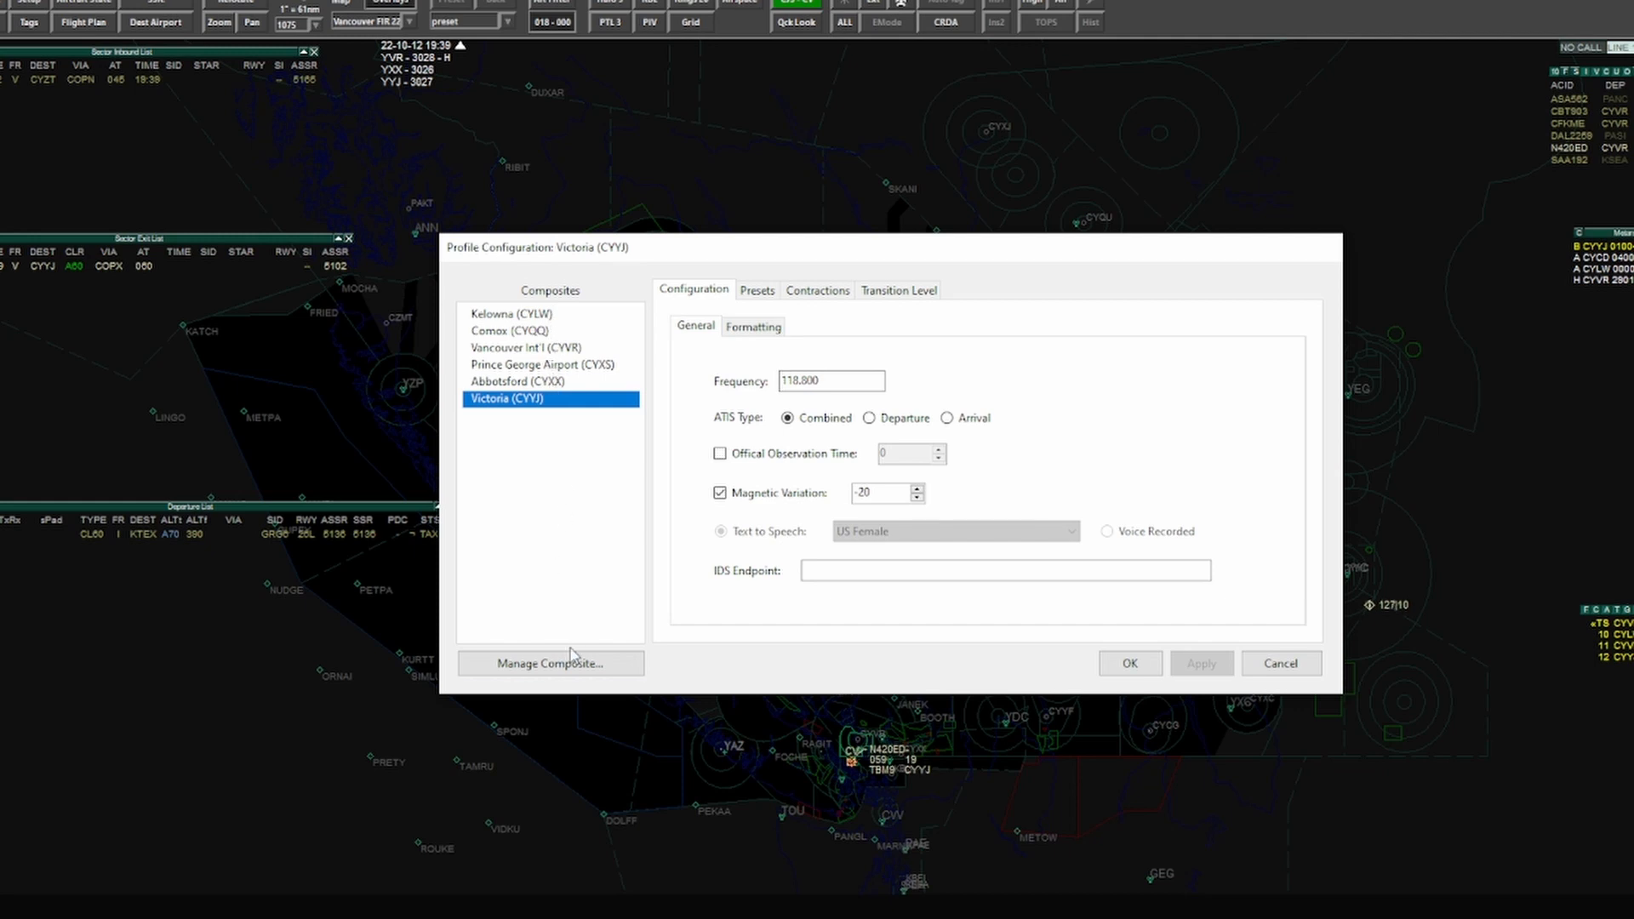
click(548, 663)
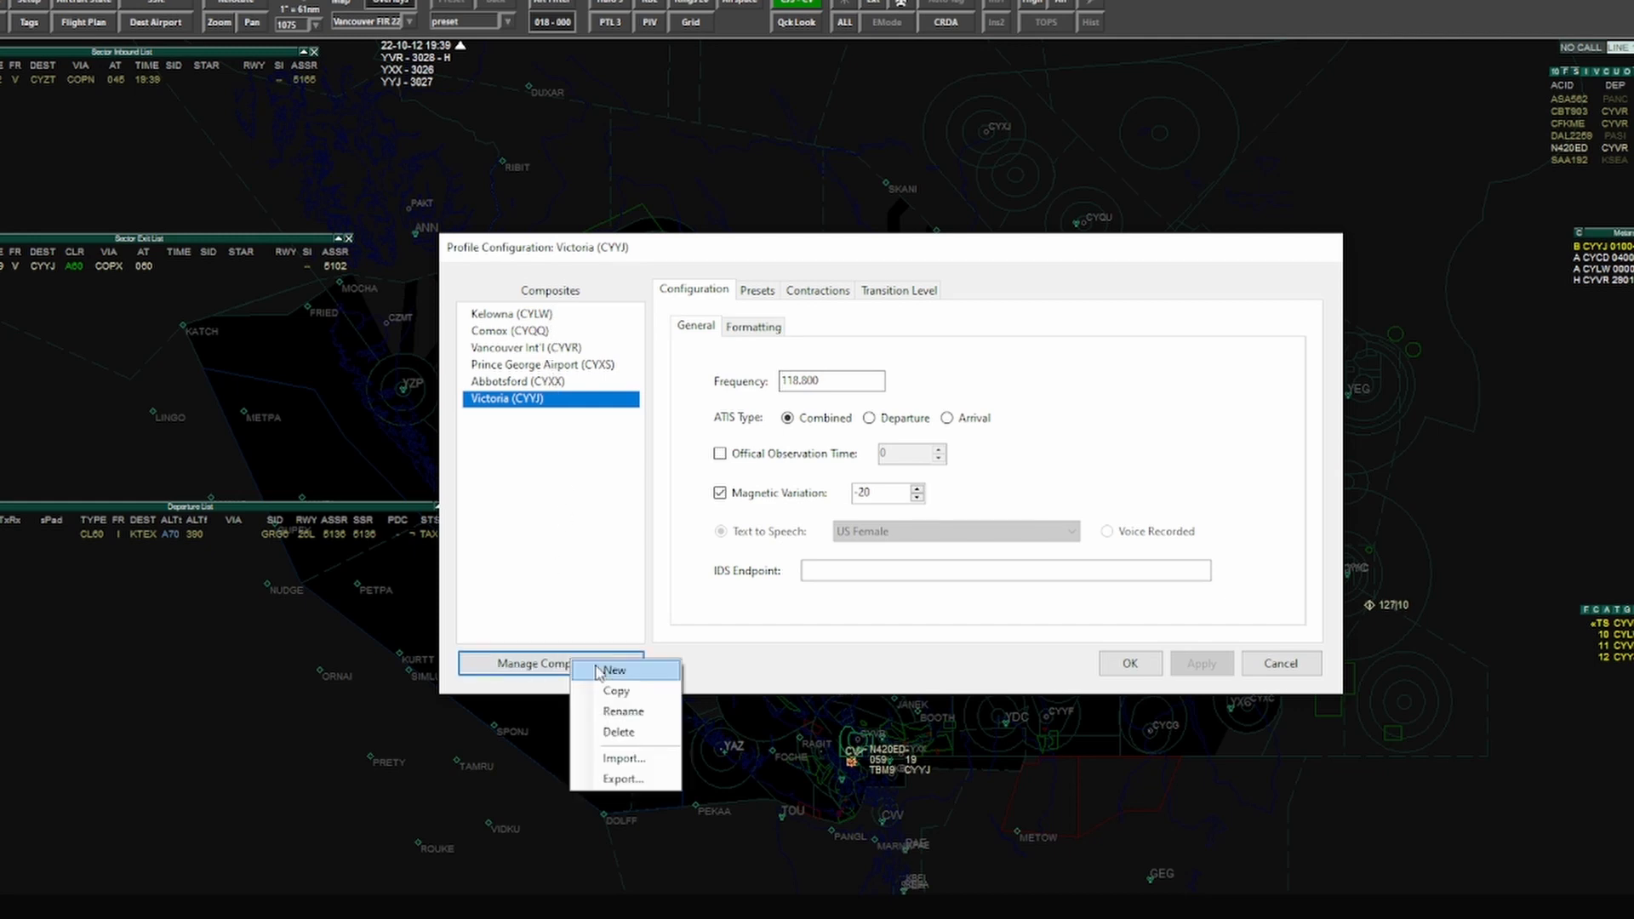
mouse_move(614, 691)
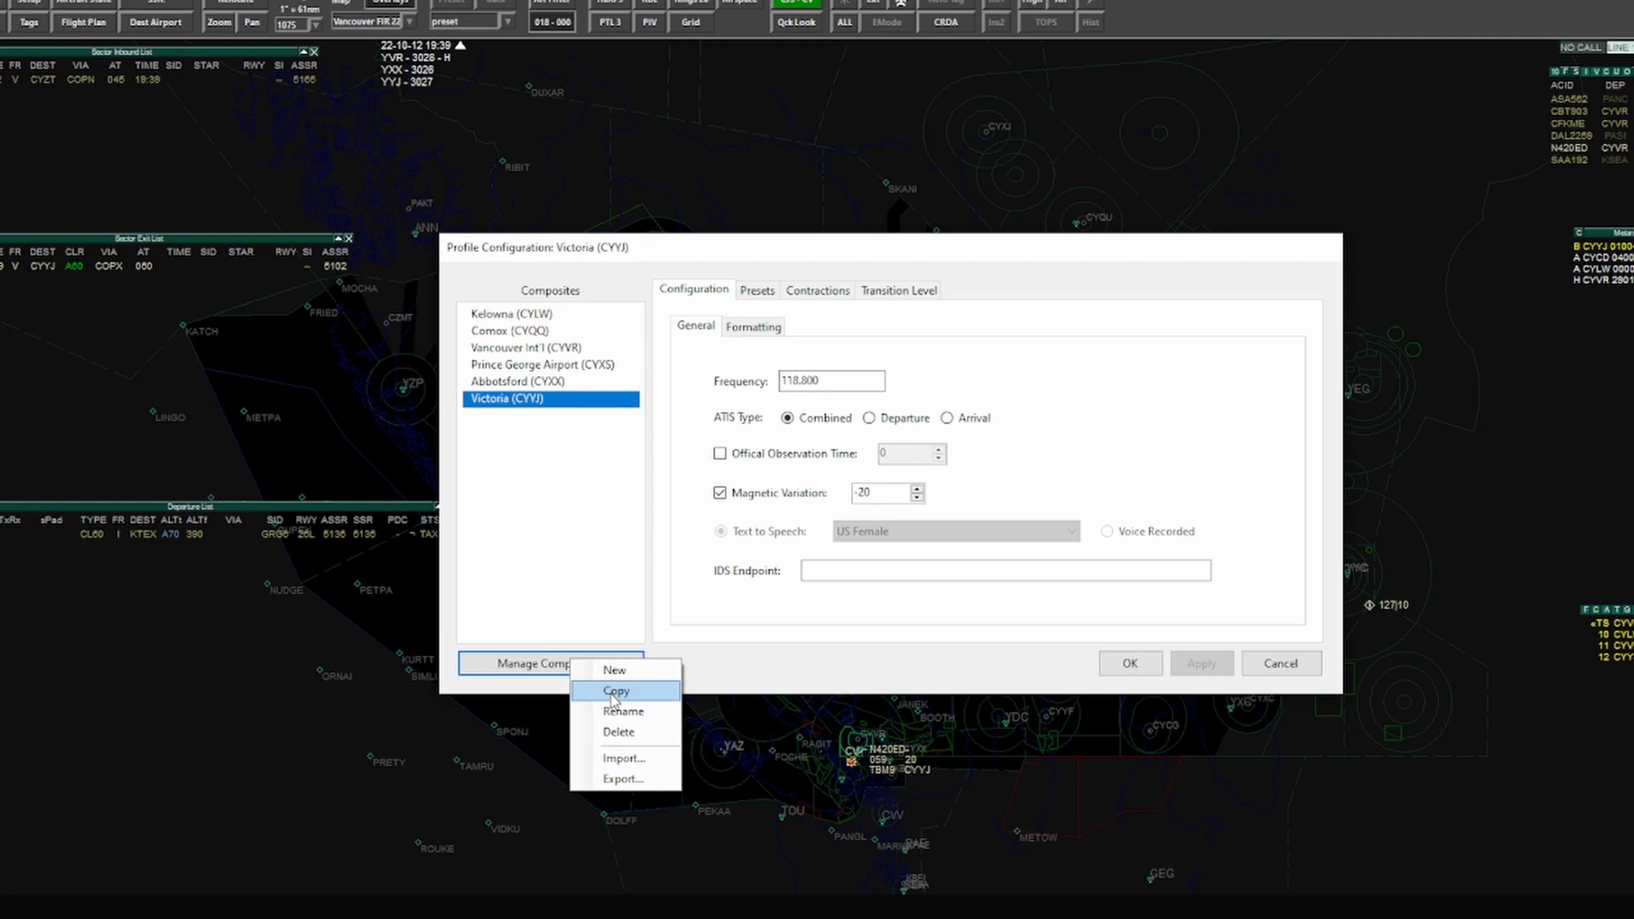
mouse_move(625, 757)
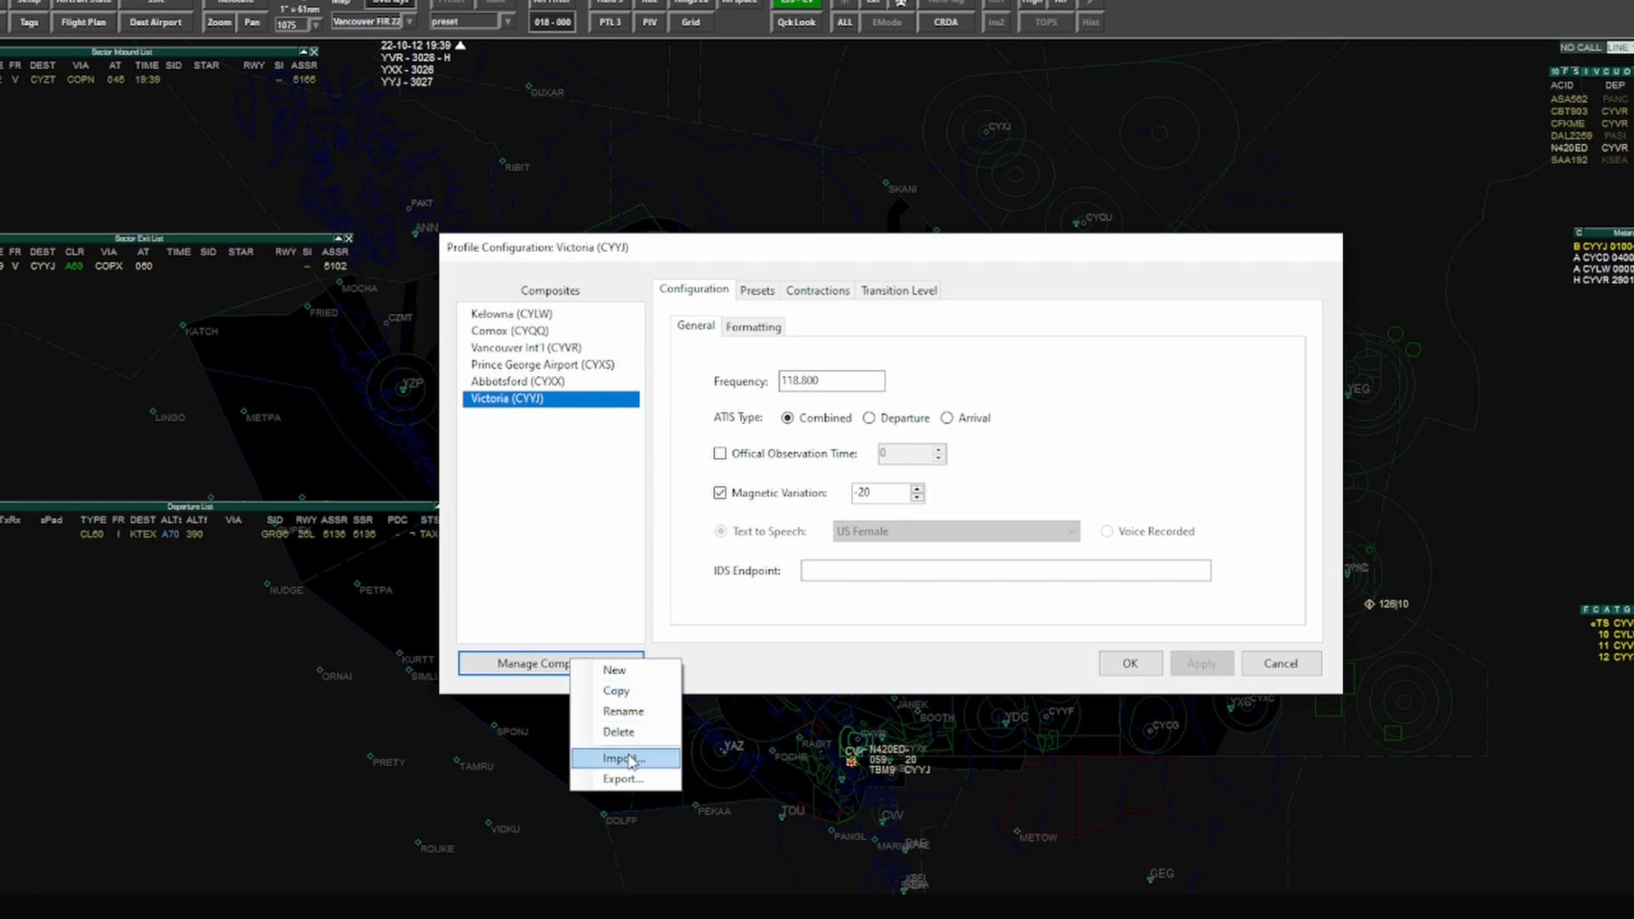
mouse_move(650, 688)
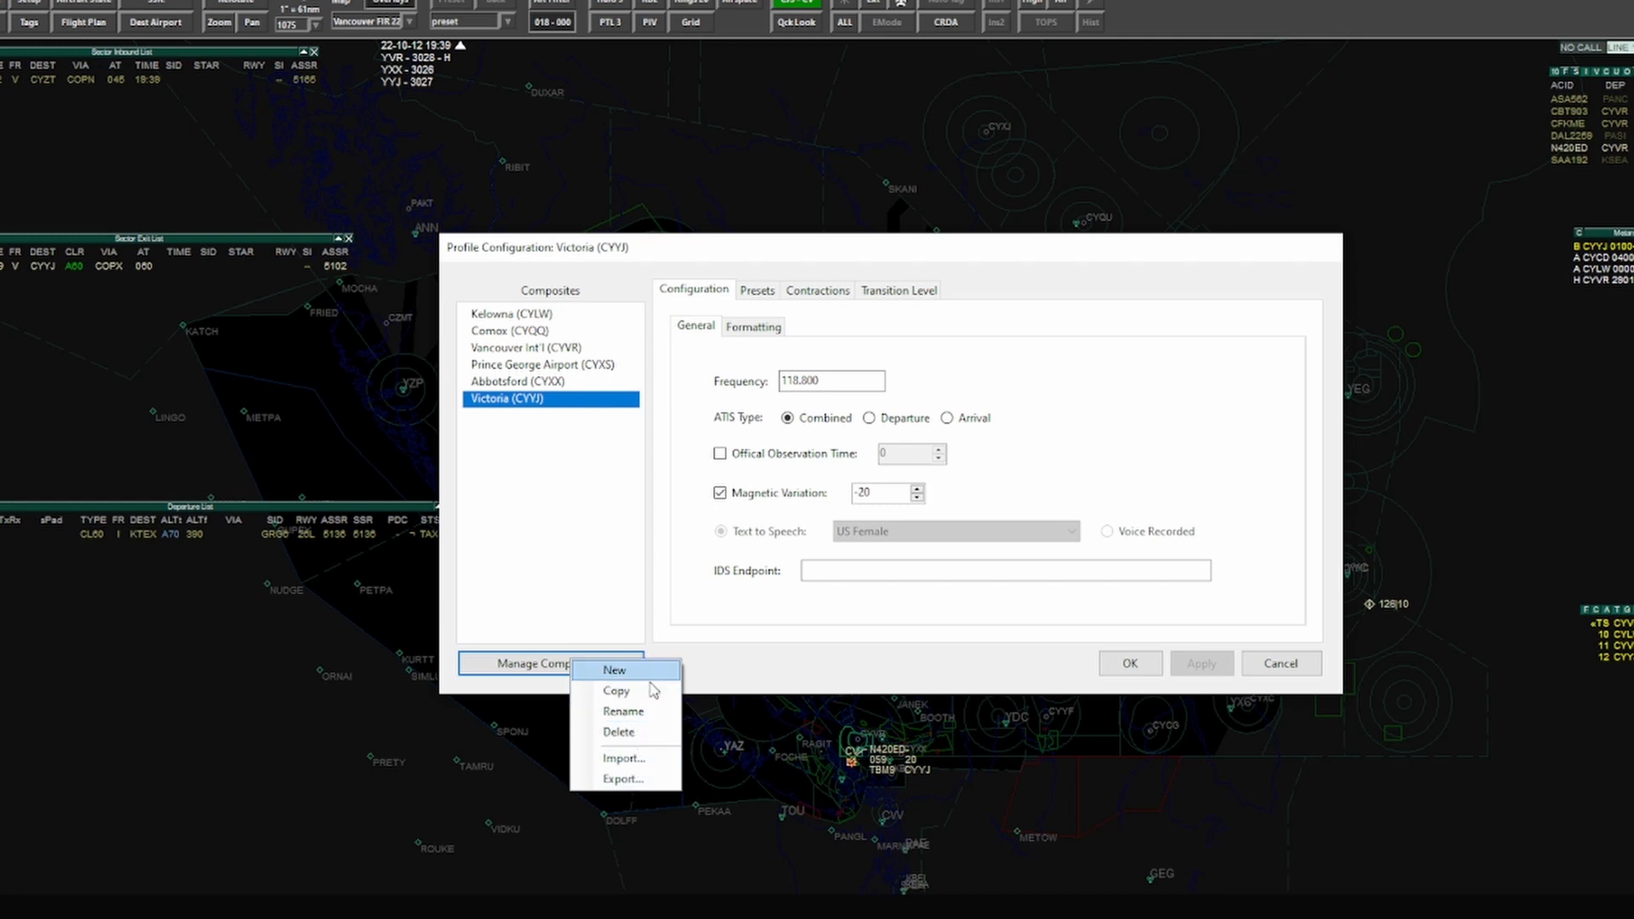
mouse_move(627, 757)
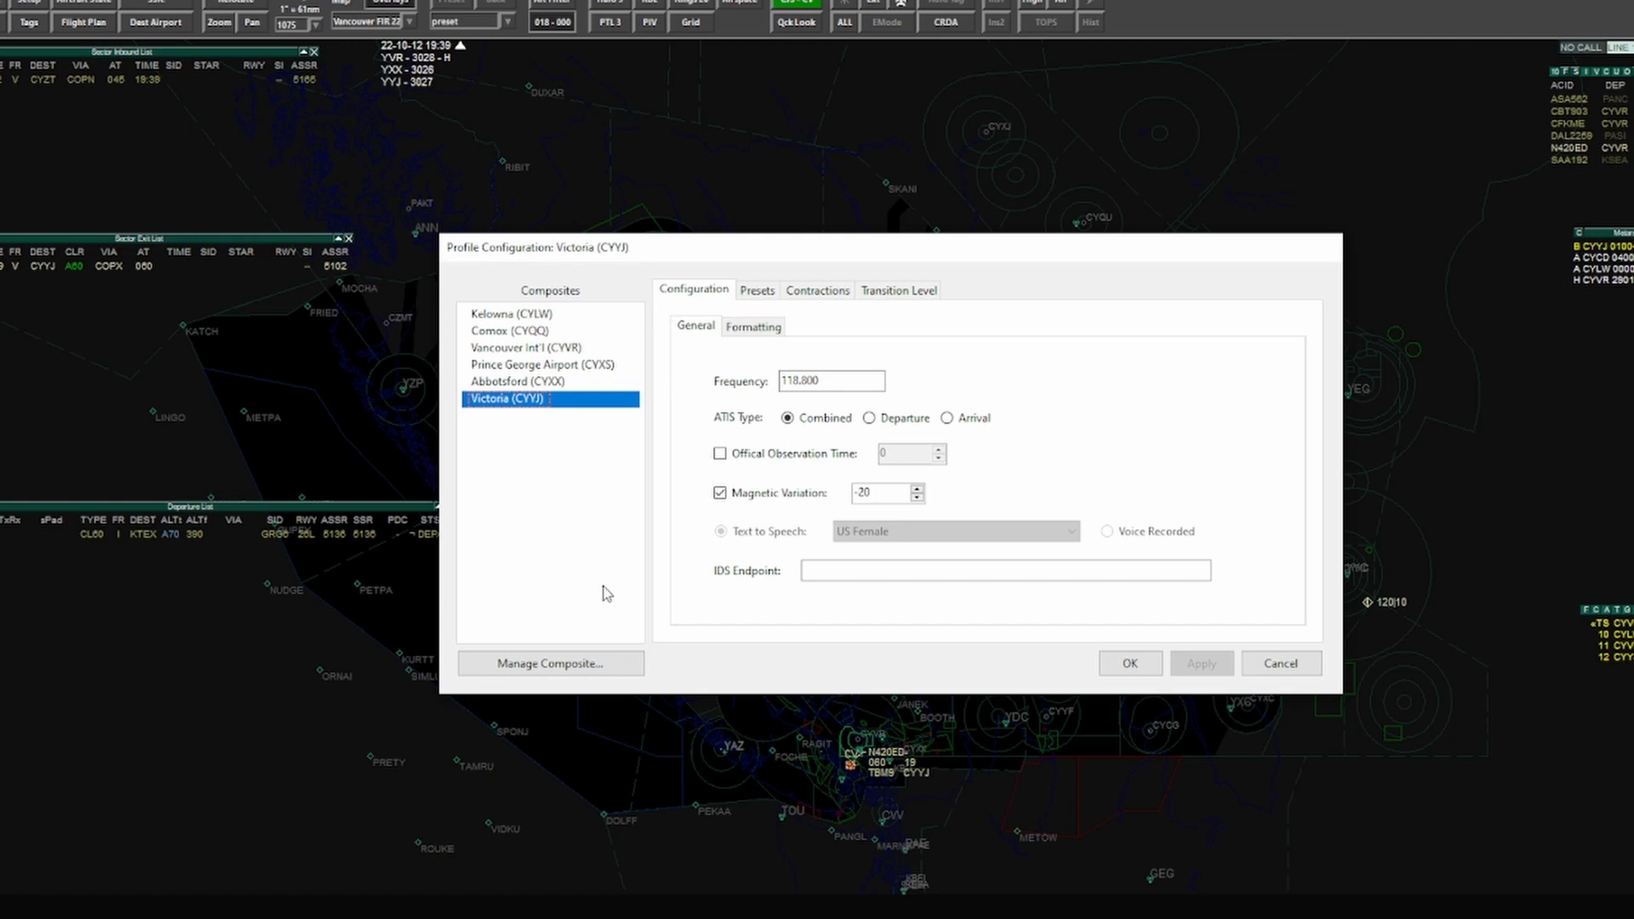
mouse_move(562, 626)
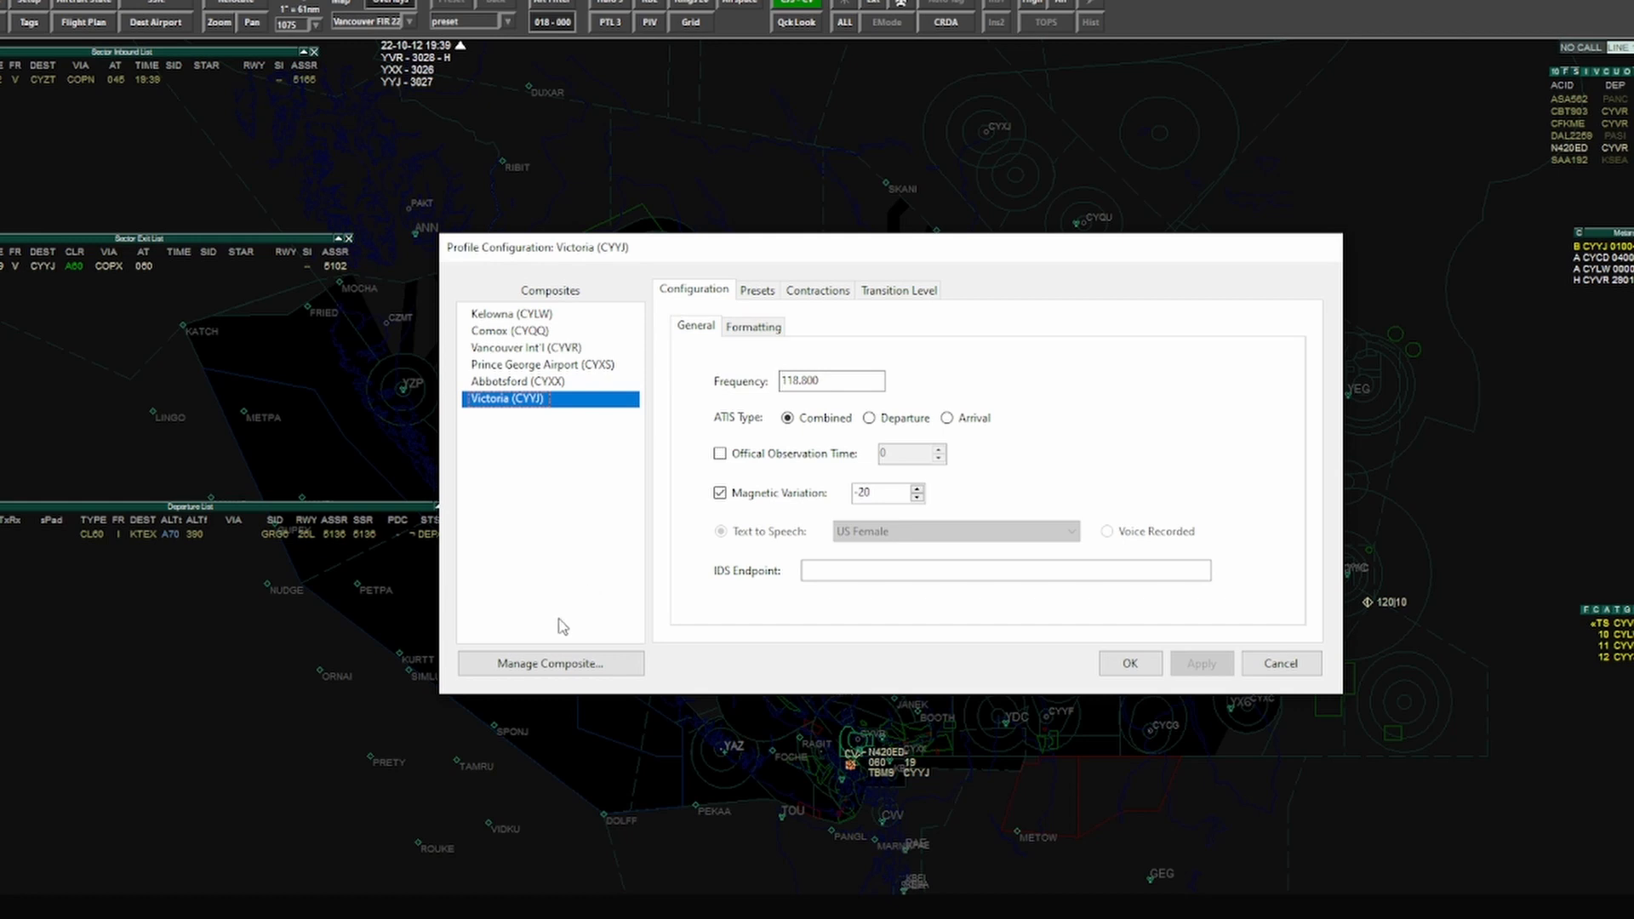
Step: Create a new Combined-type composite with airport identifier CYCD and name Nanaimo
click(549, 663)
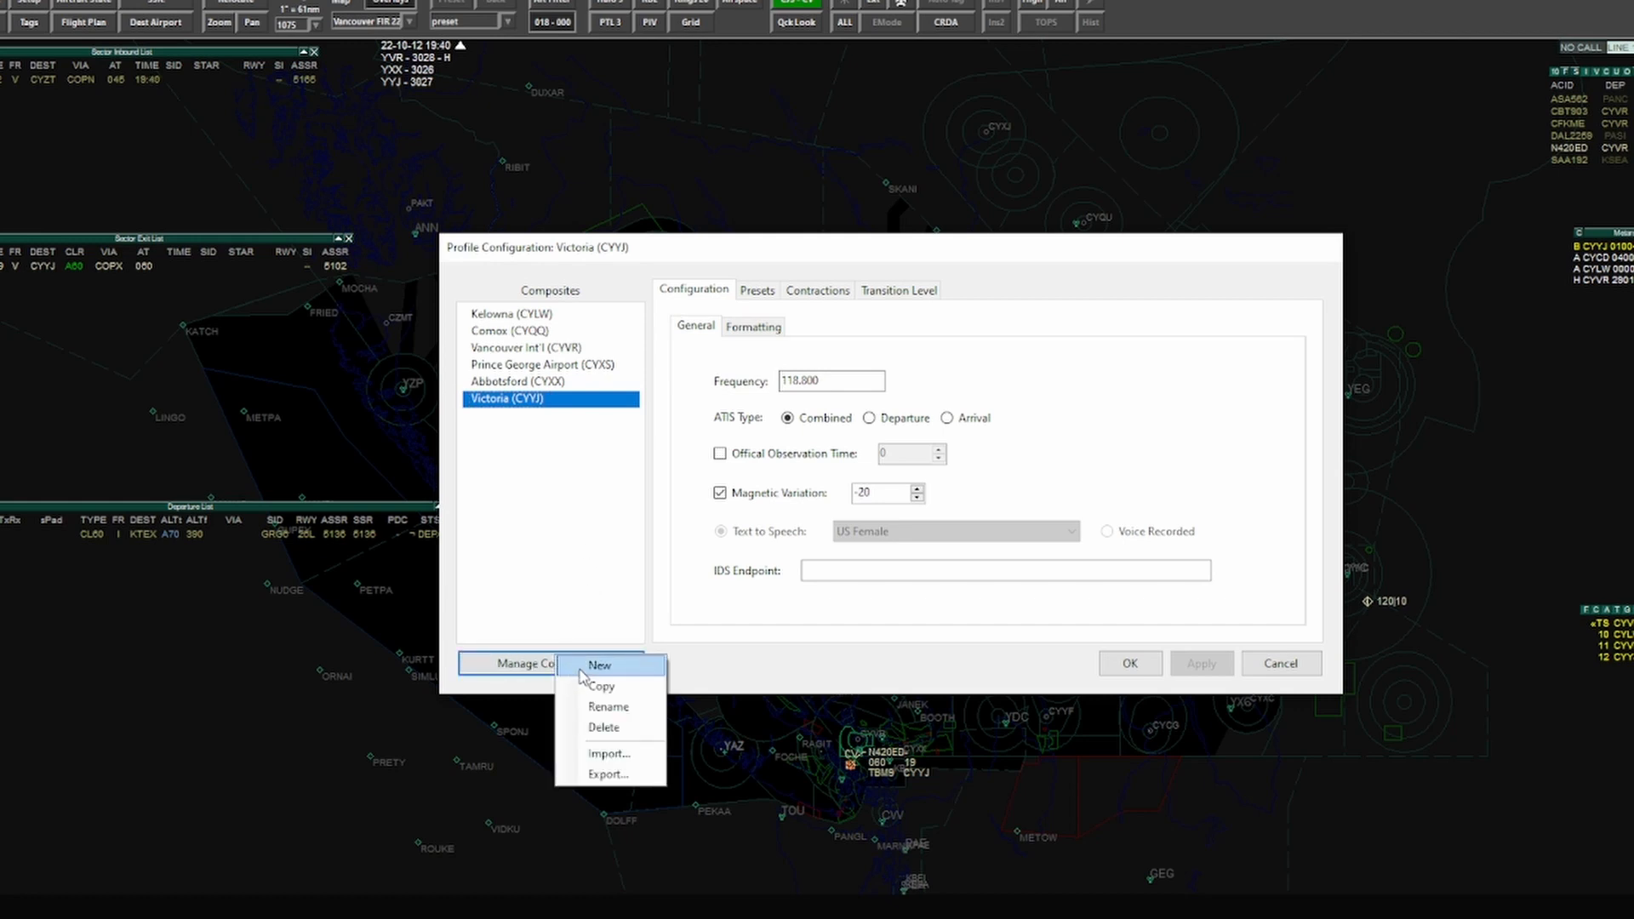
click(599, 664)
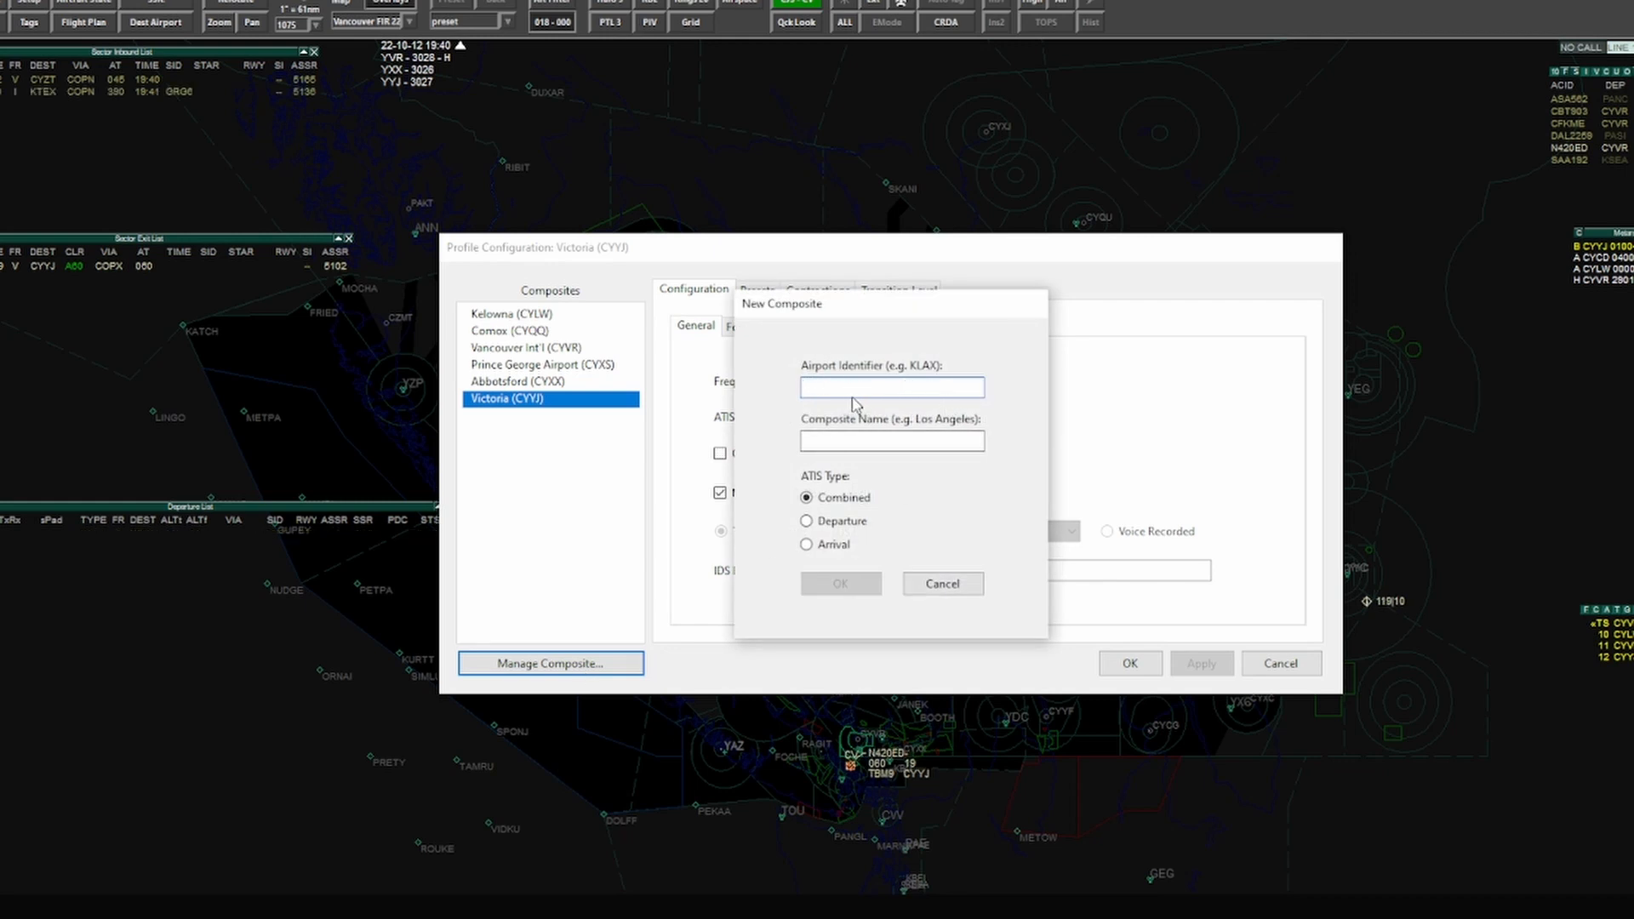
text(CYCD)
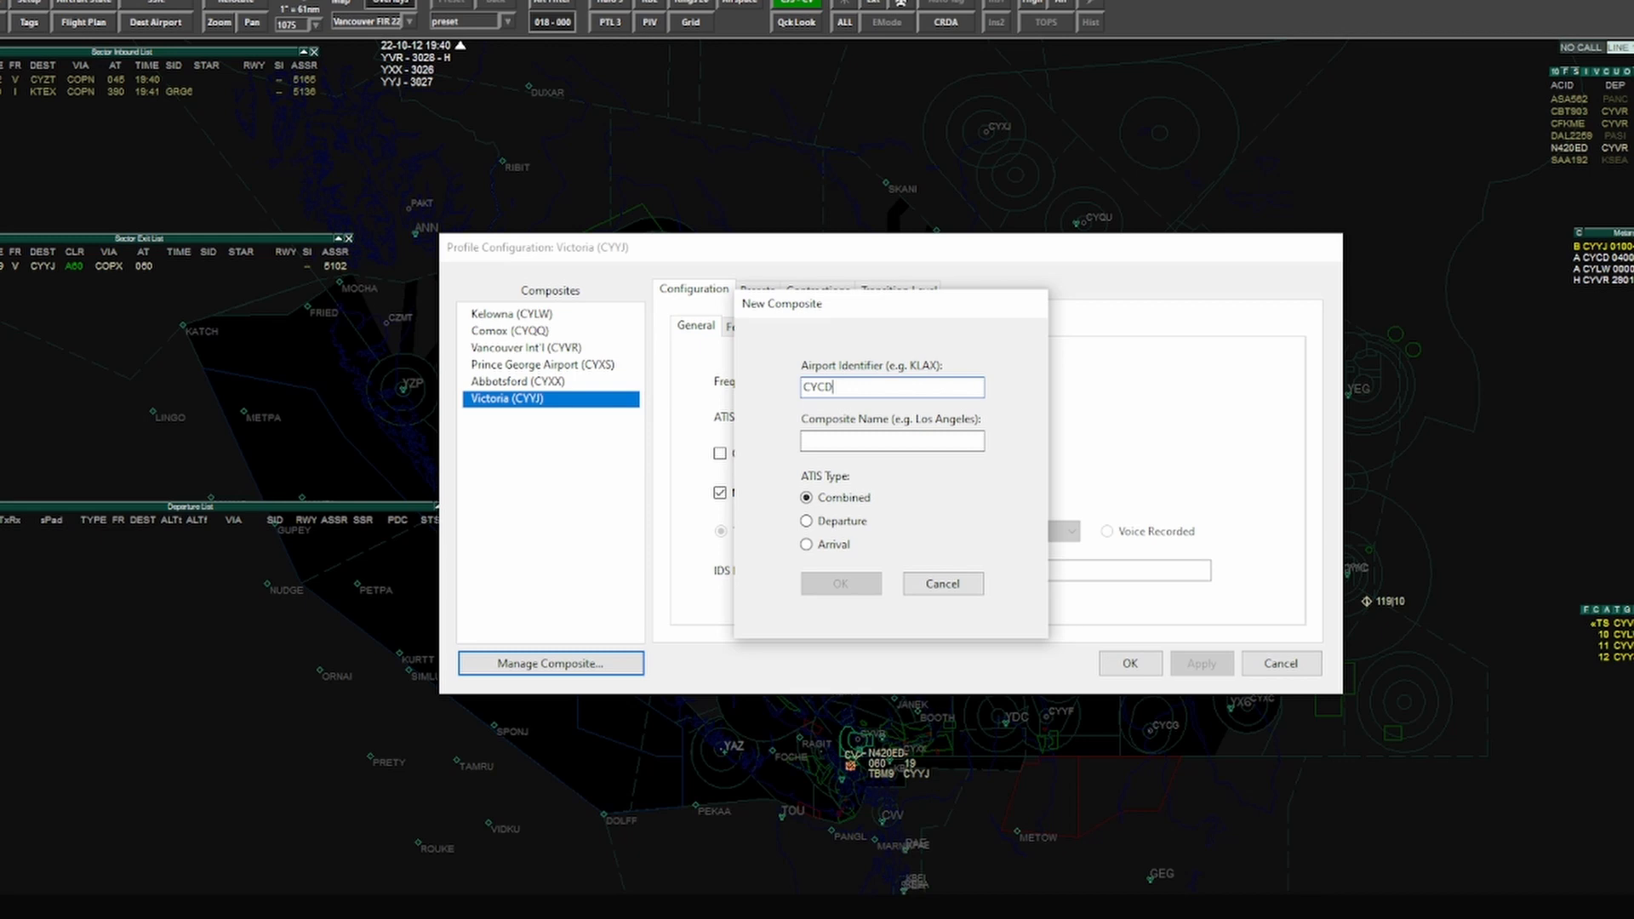
click(891, 441)
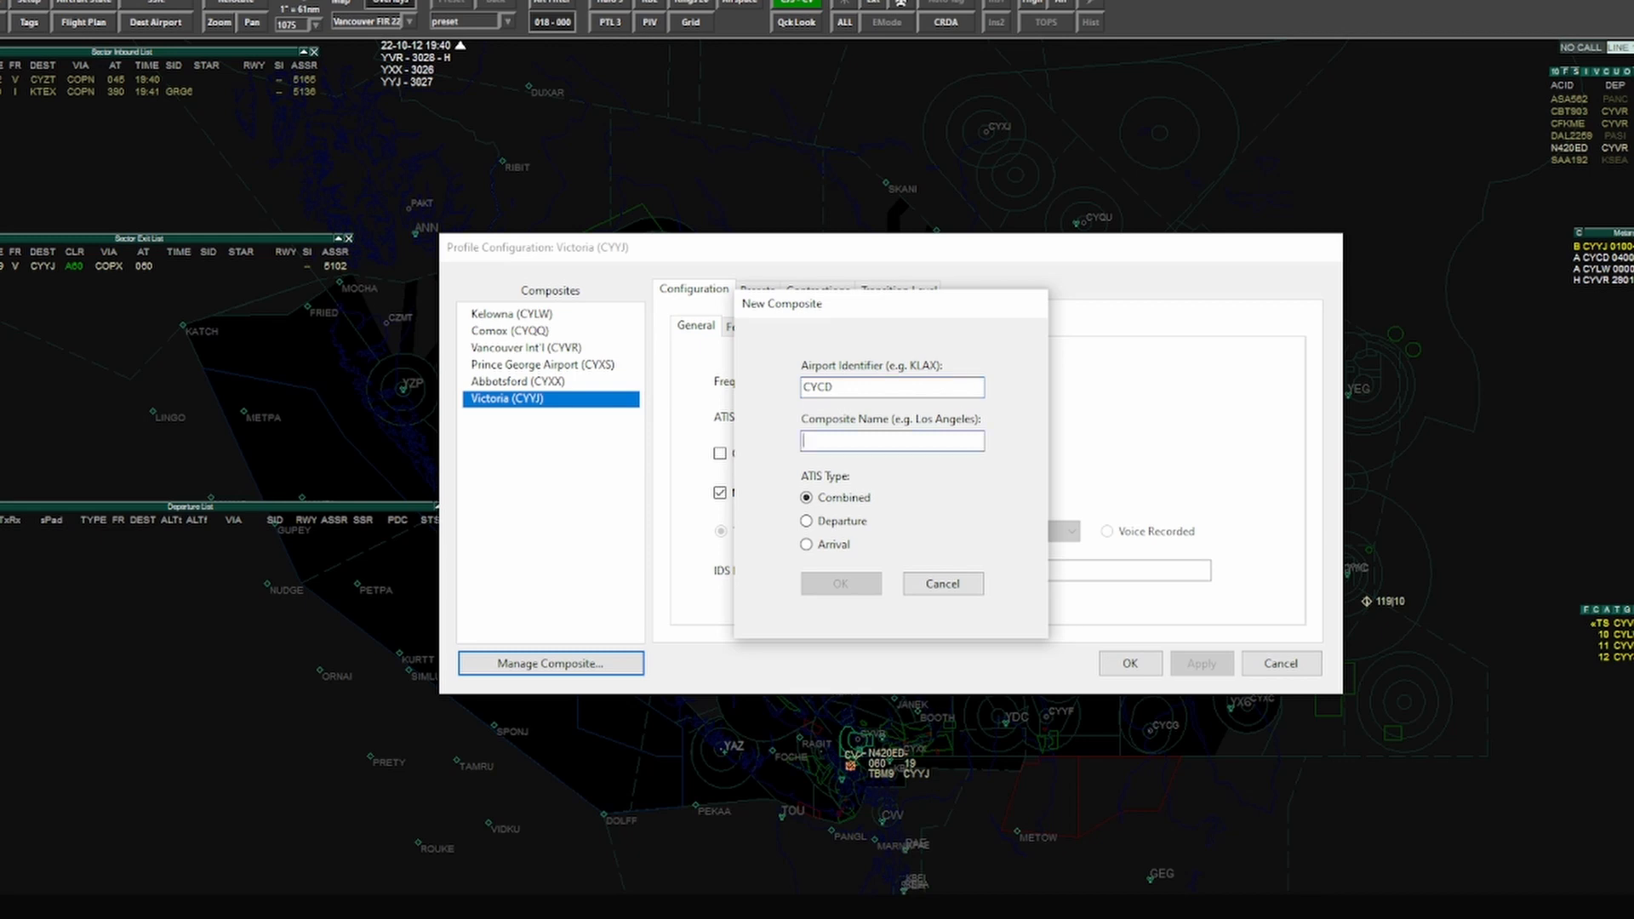
text(Nanai)
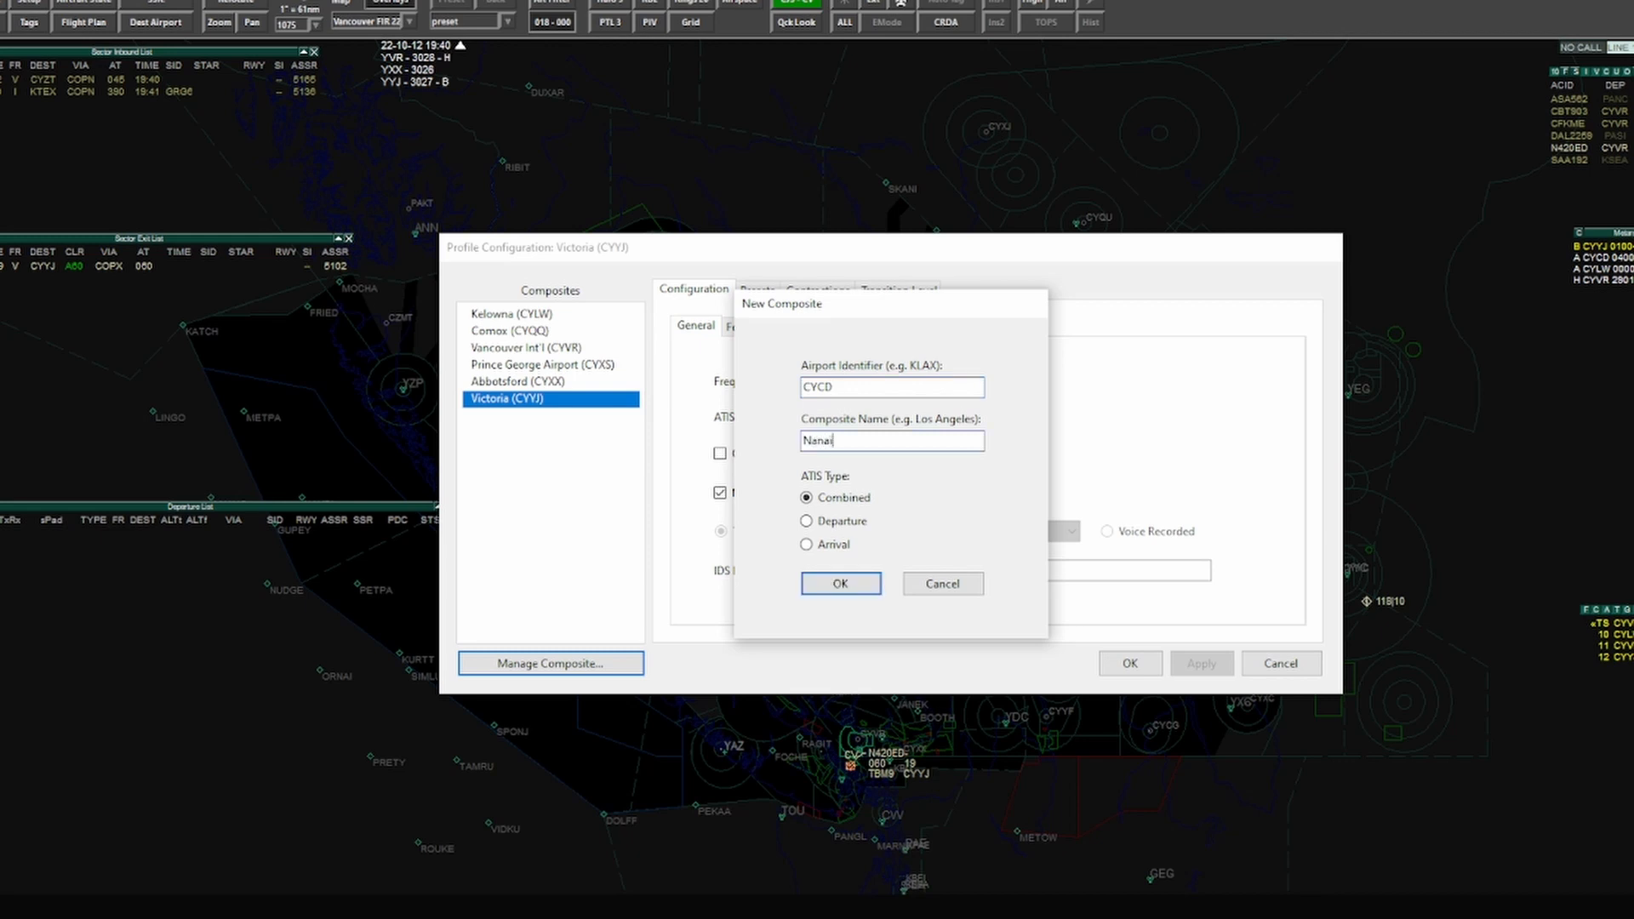
text(mo)
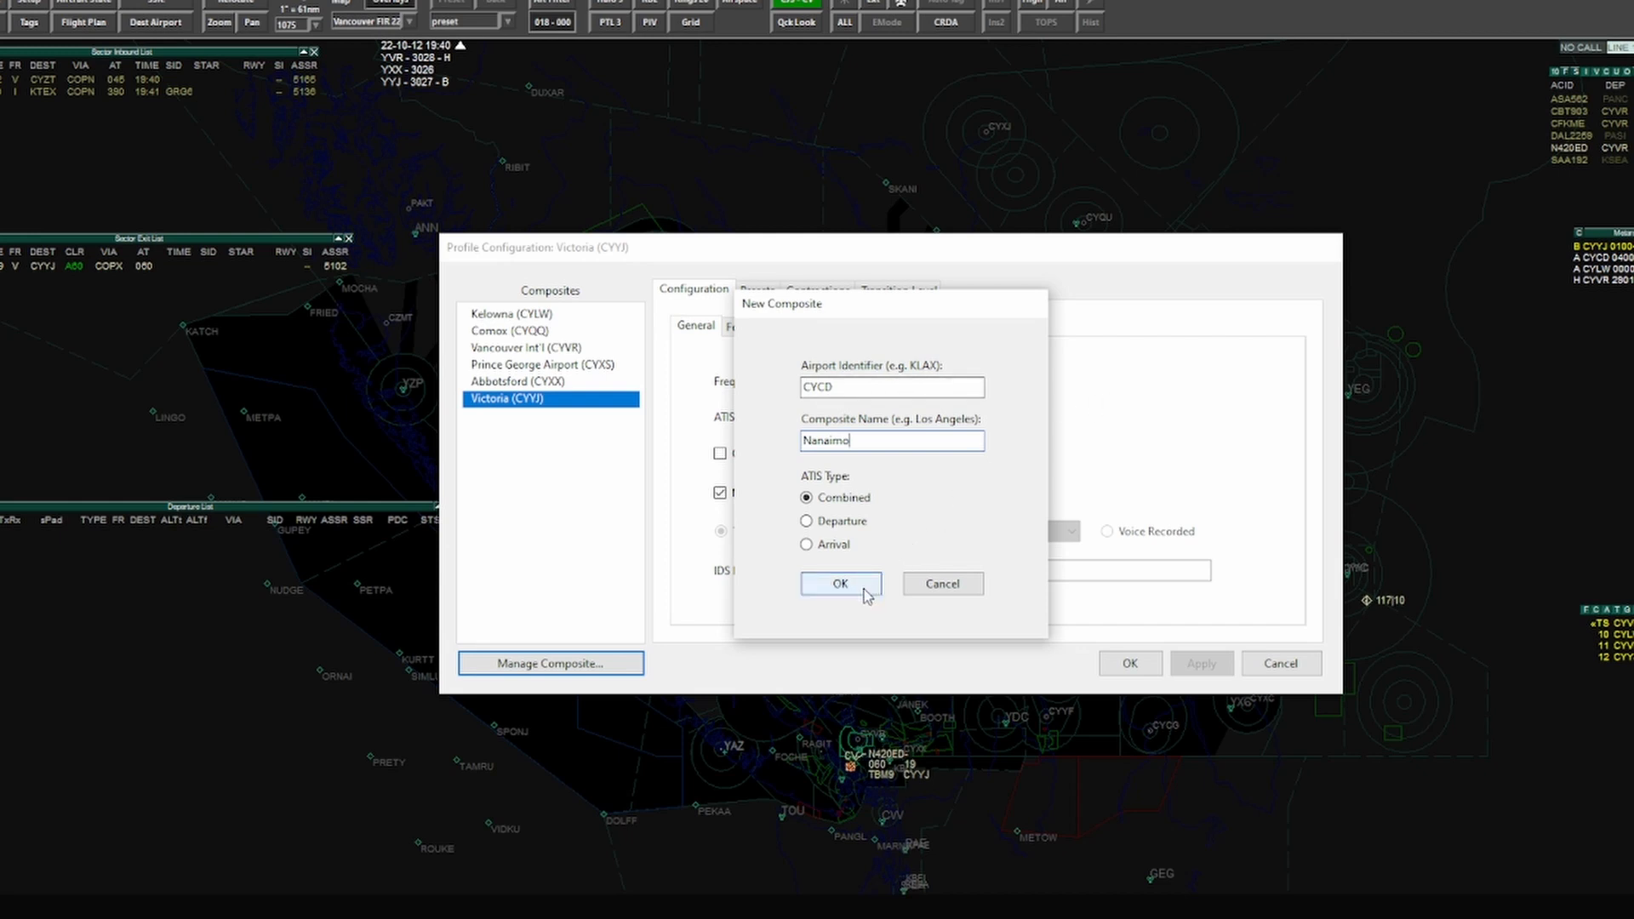
mouse_move(846, 542)
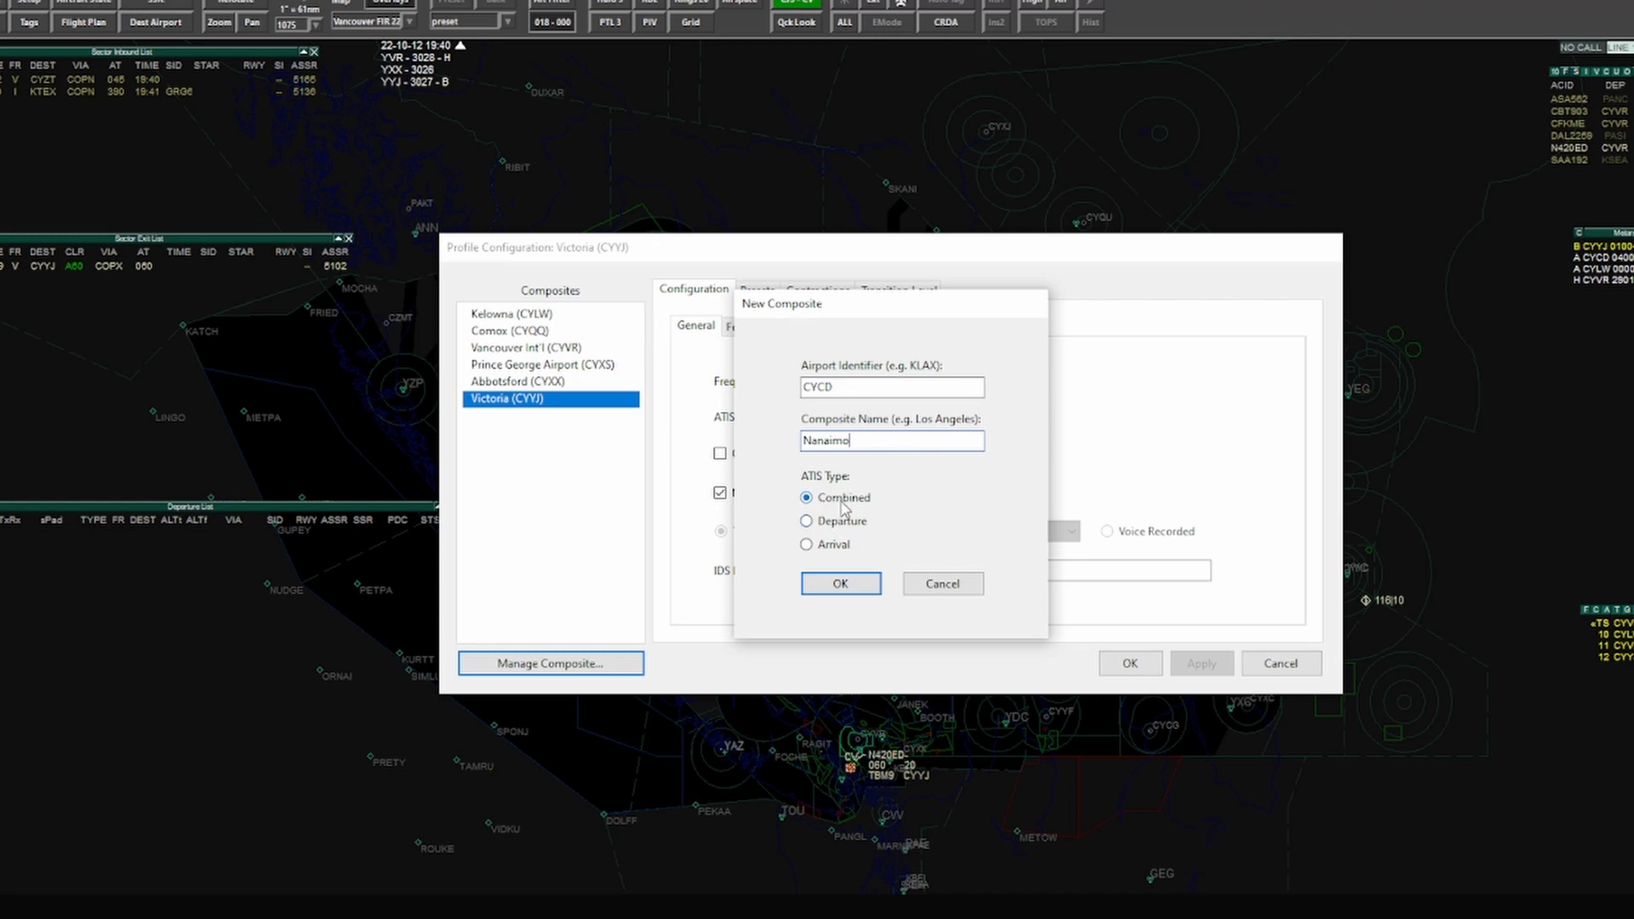
click(840, 583)
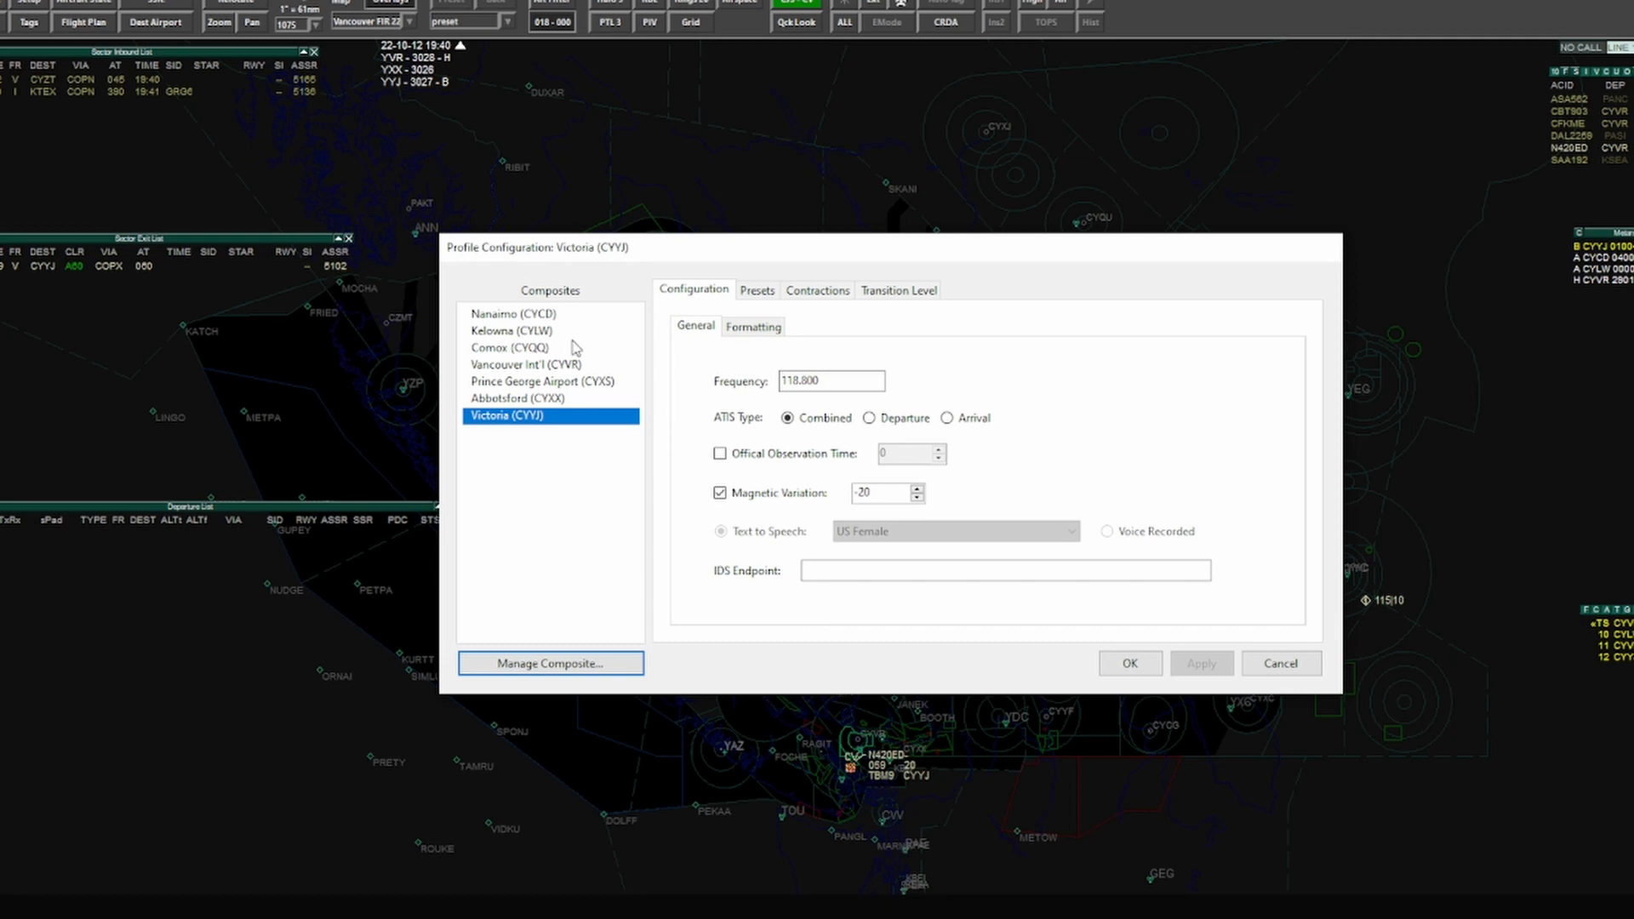
Step: Select Nanaimo (CYCD) and replace its 118.000 frequency with 128.420
click(510, 314)
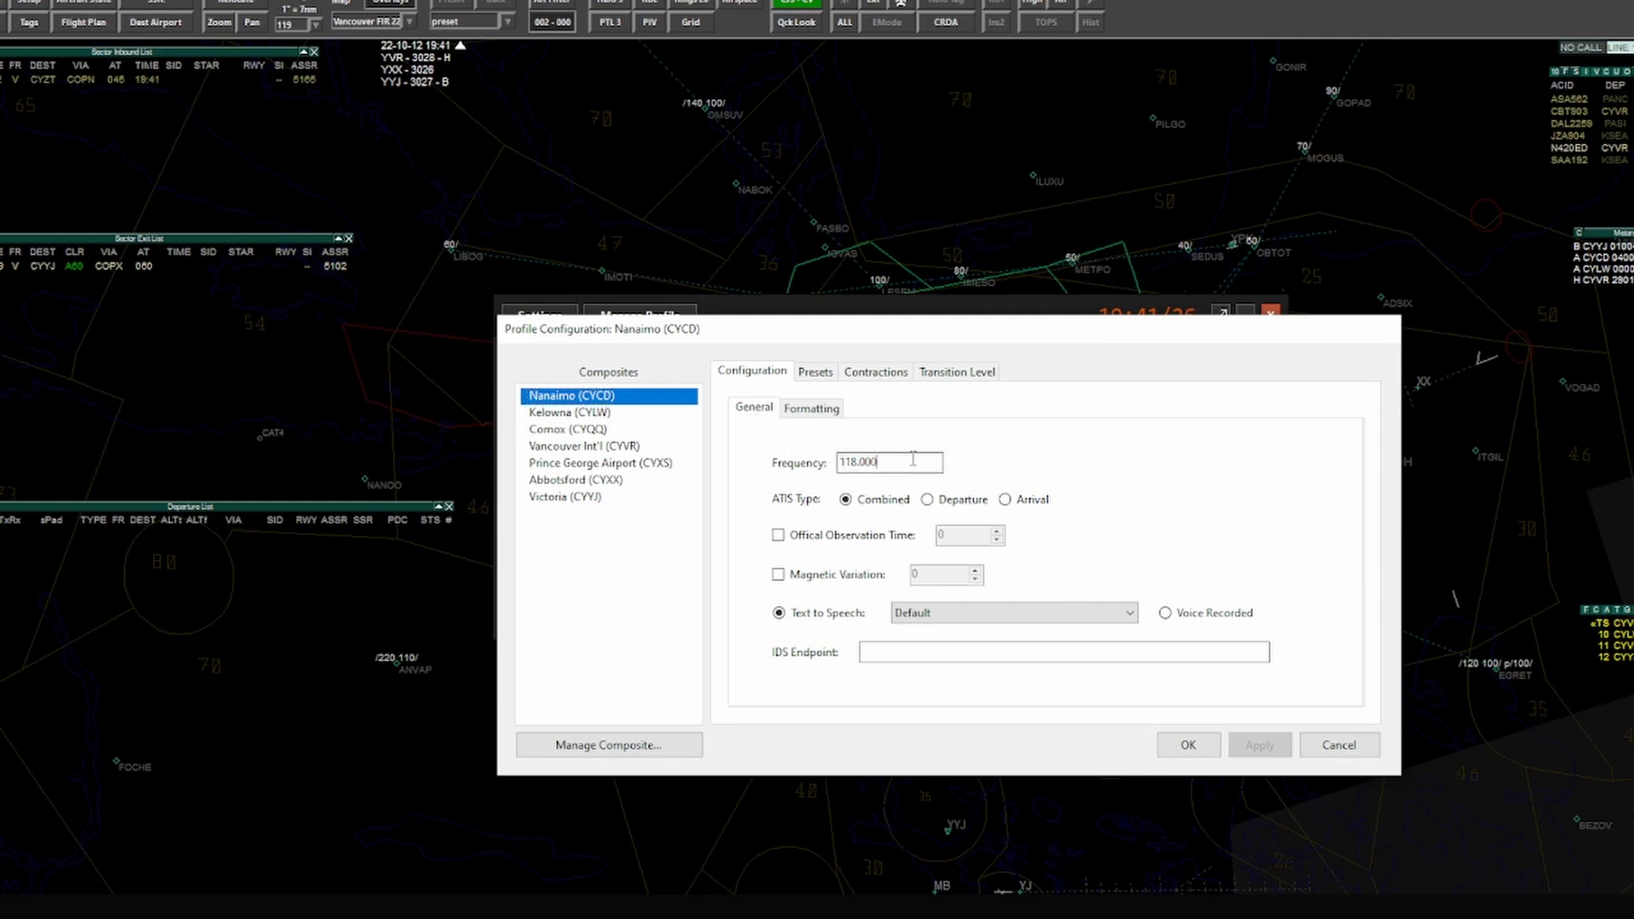
triple_click(886, 461)
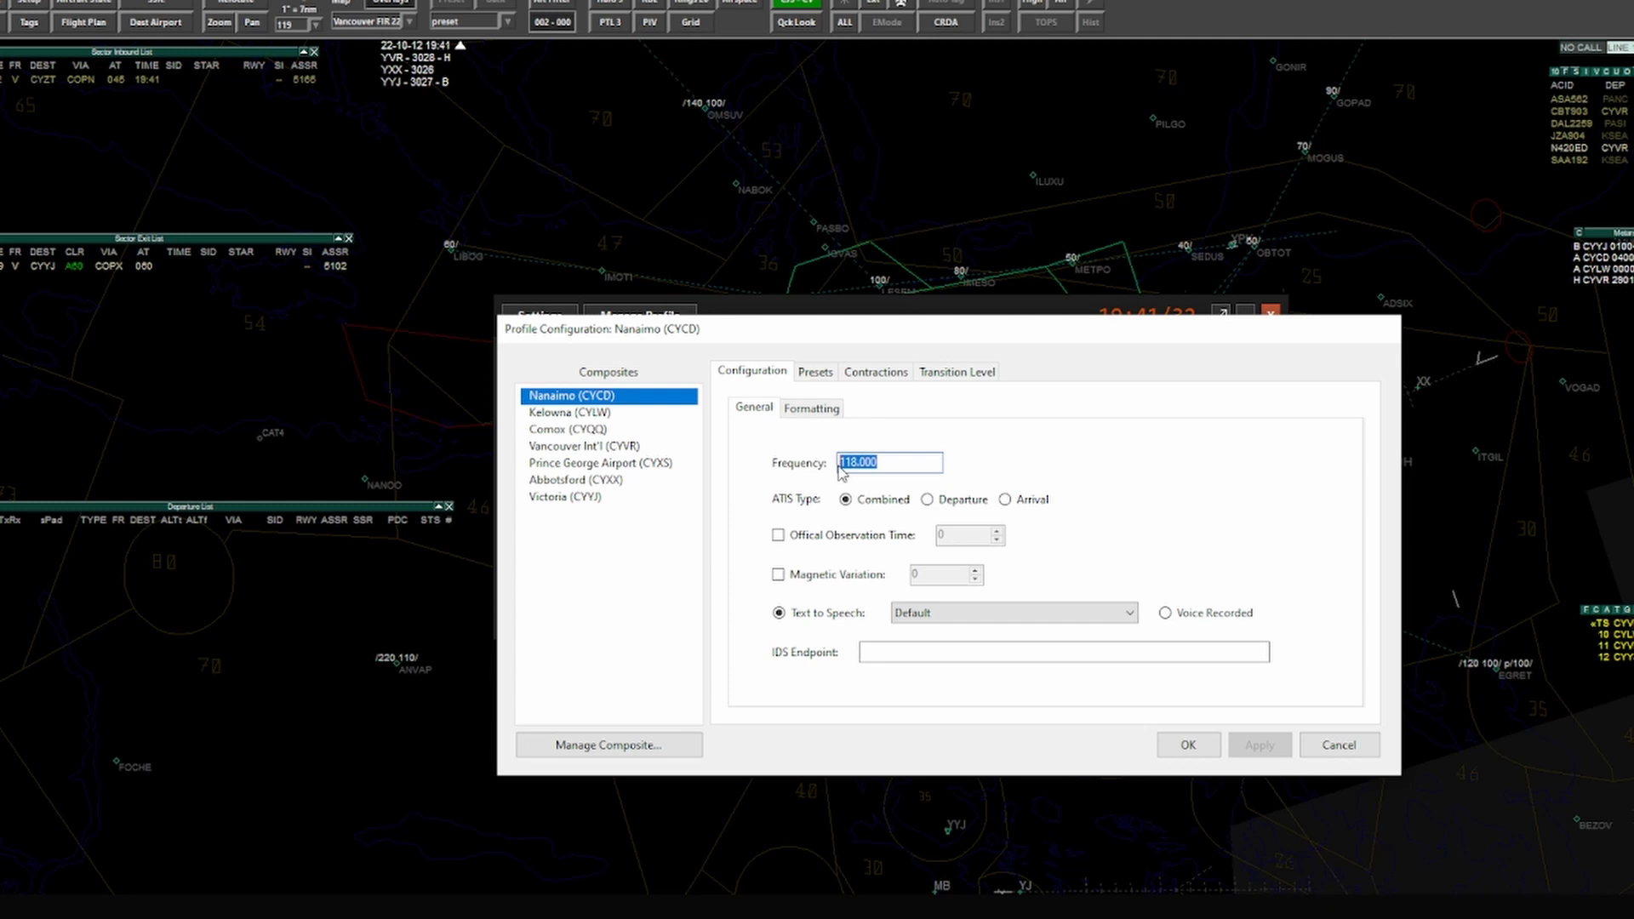
text(128)
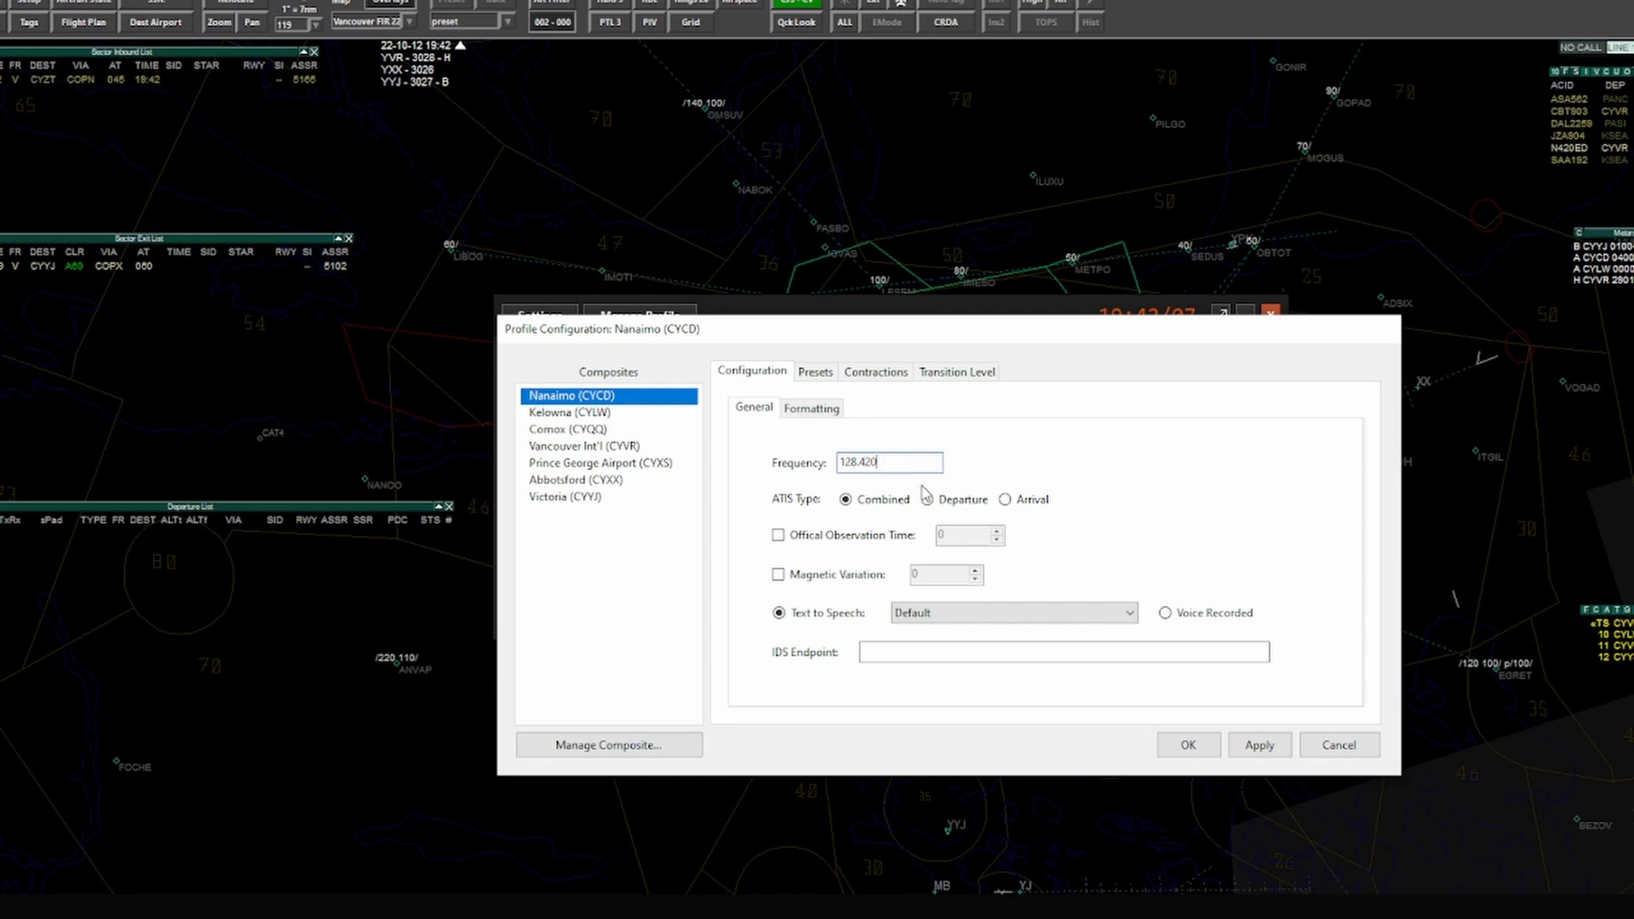
mouse_move(942, 510)
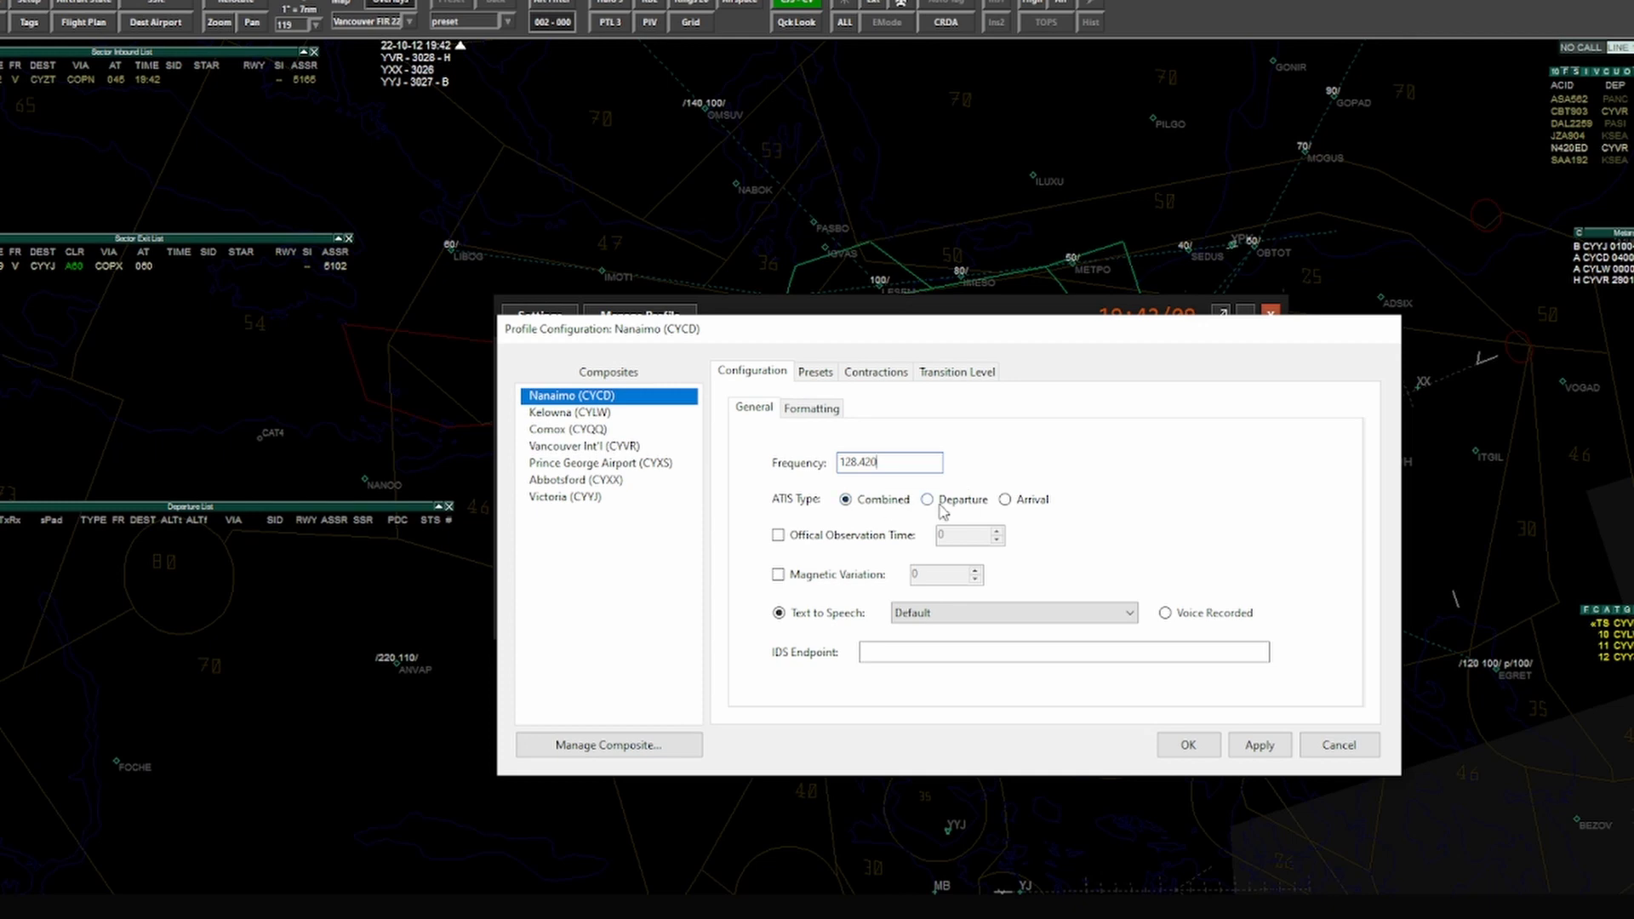
mouse_move(937, 518)
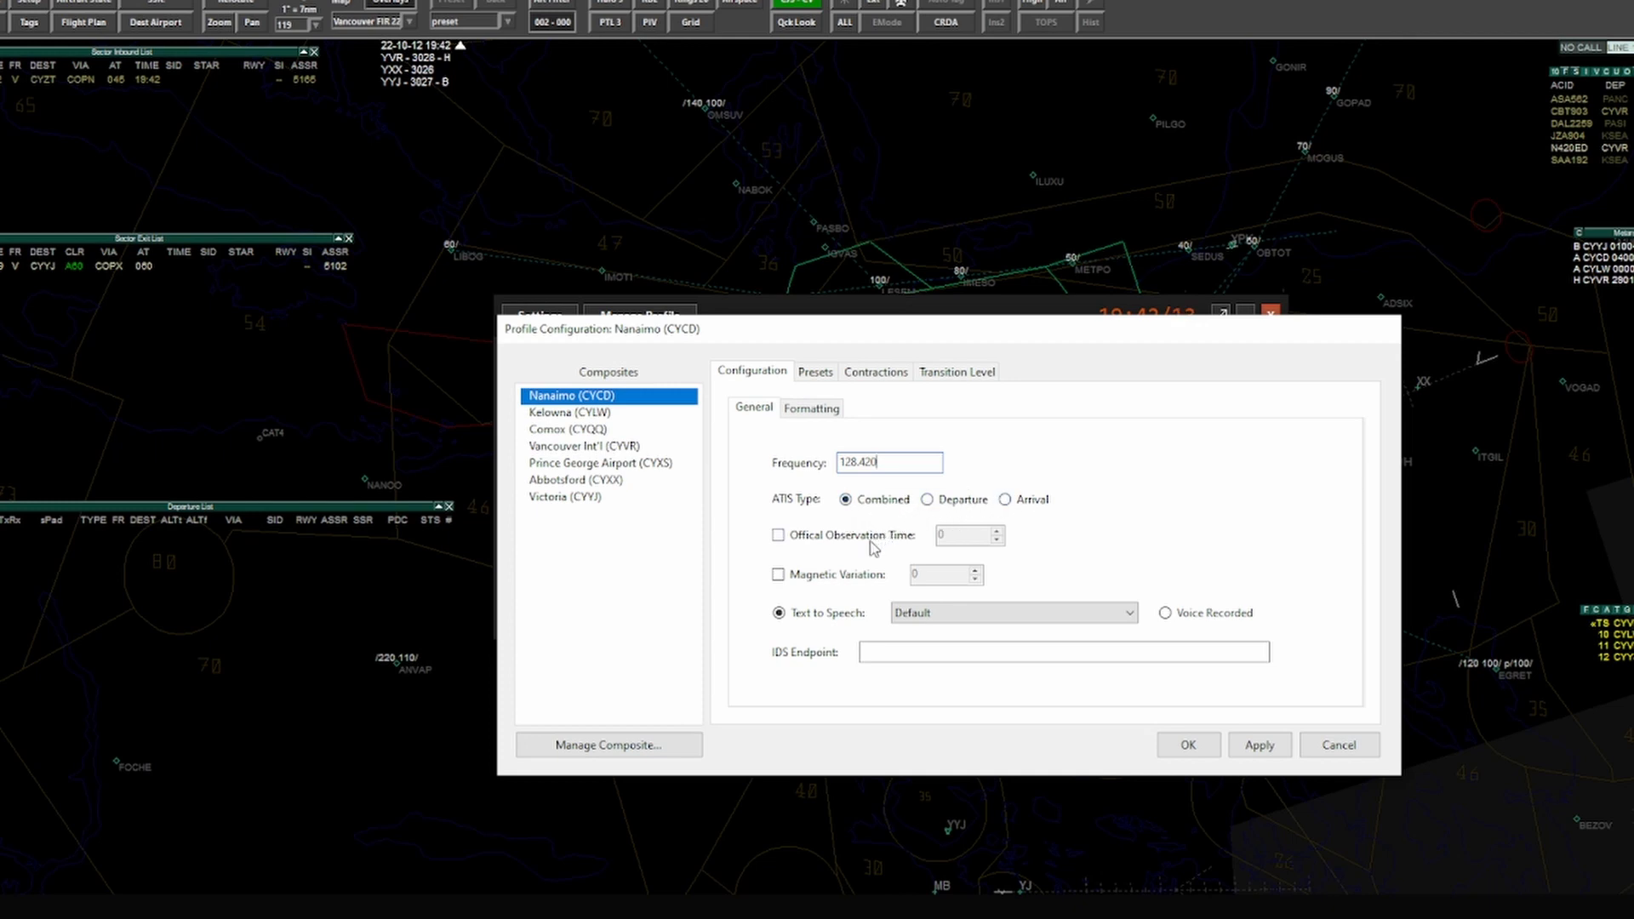
Step: Enable Nanaimo's magnetic variation at -20, leaving official observation time unticked
click(777, 534)
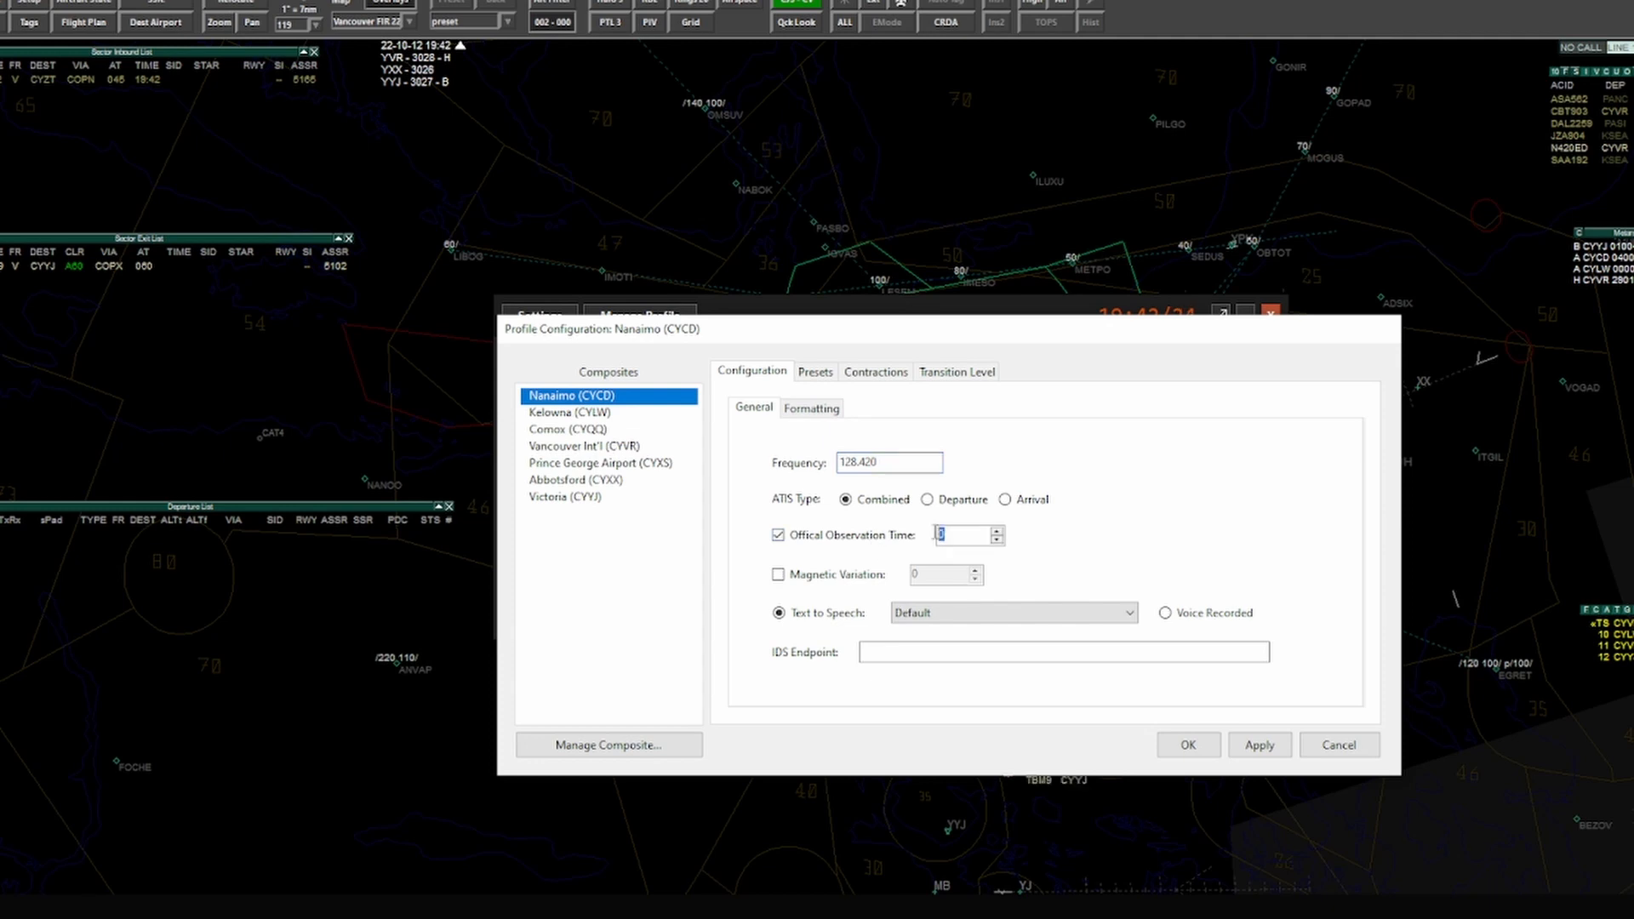
text(20)
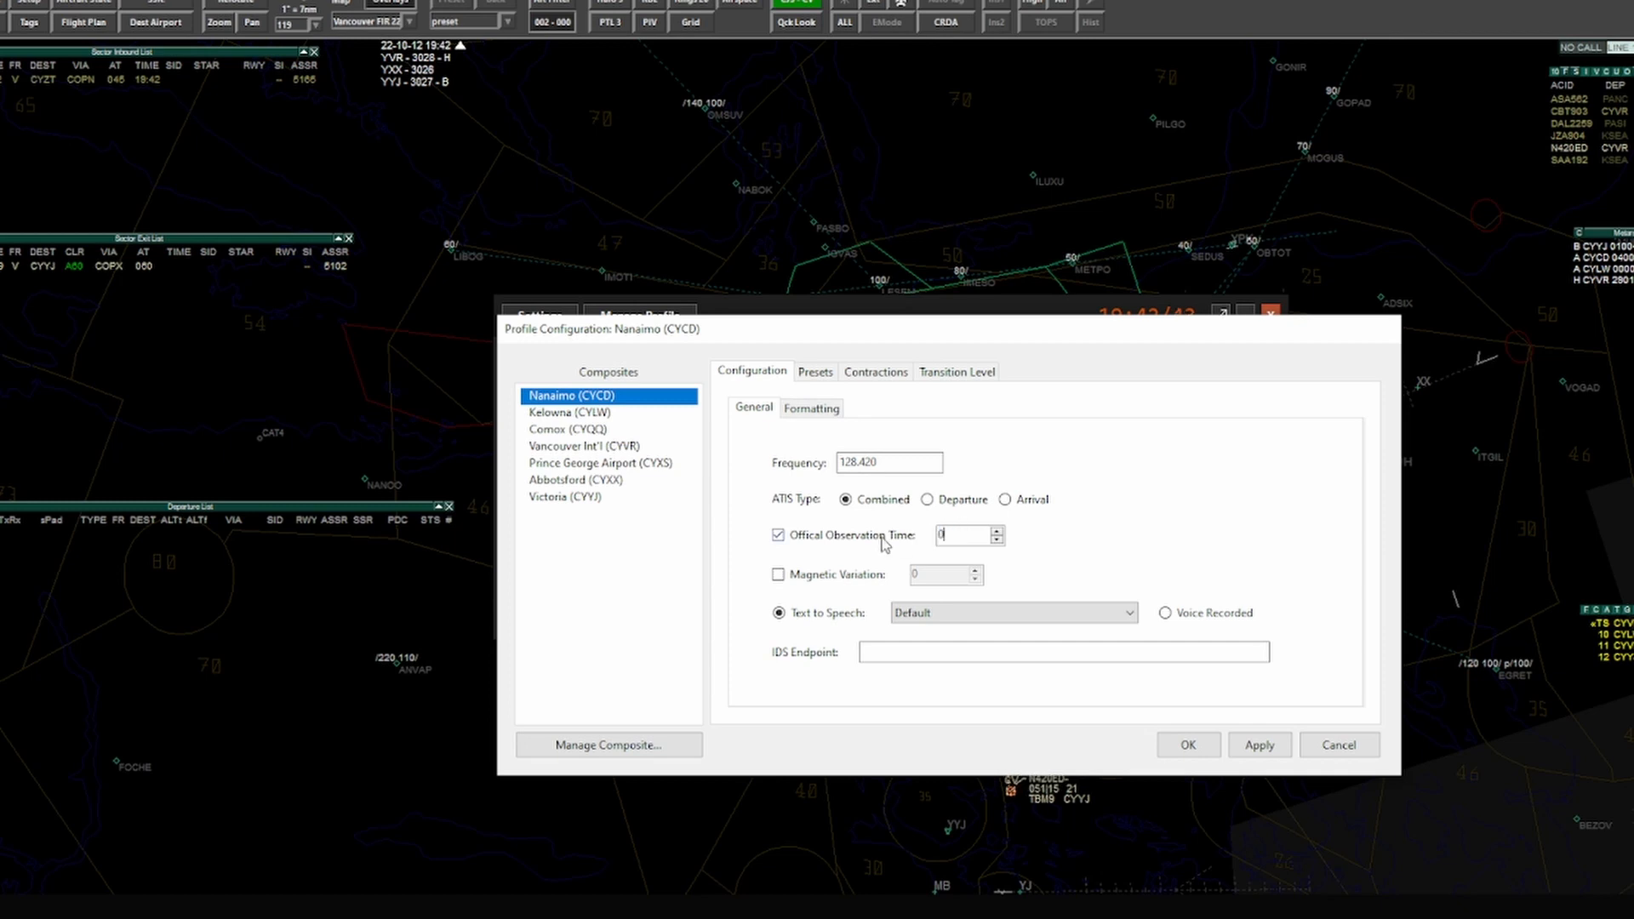
click(777, 534)
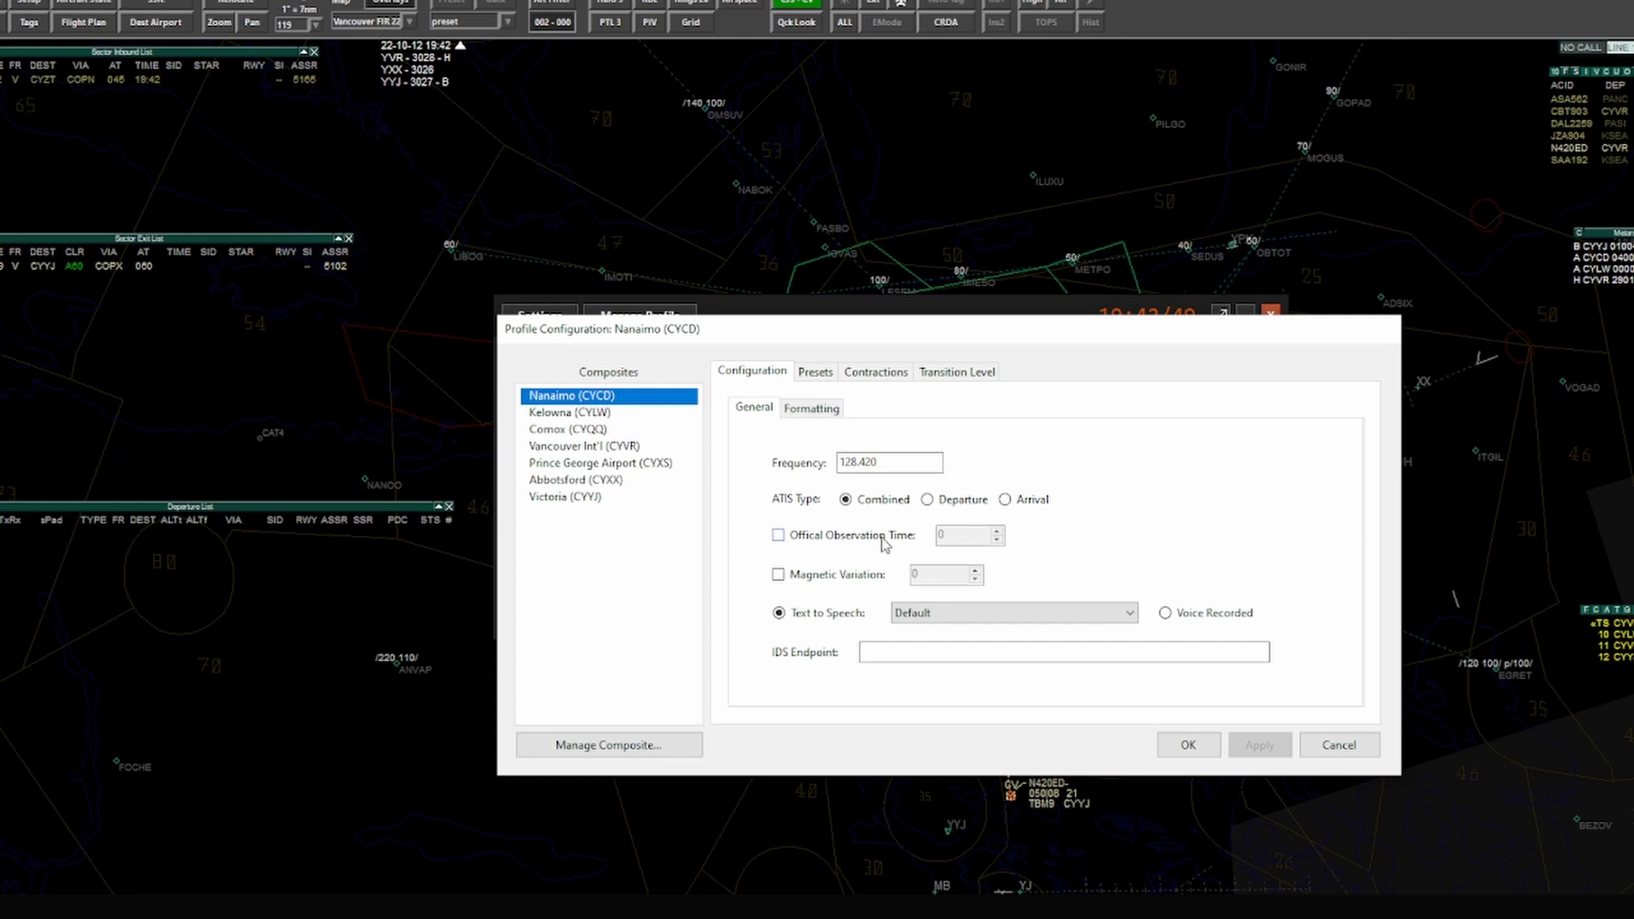
mouse_move(880, 550)
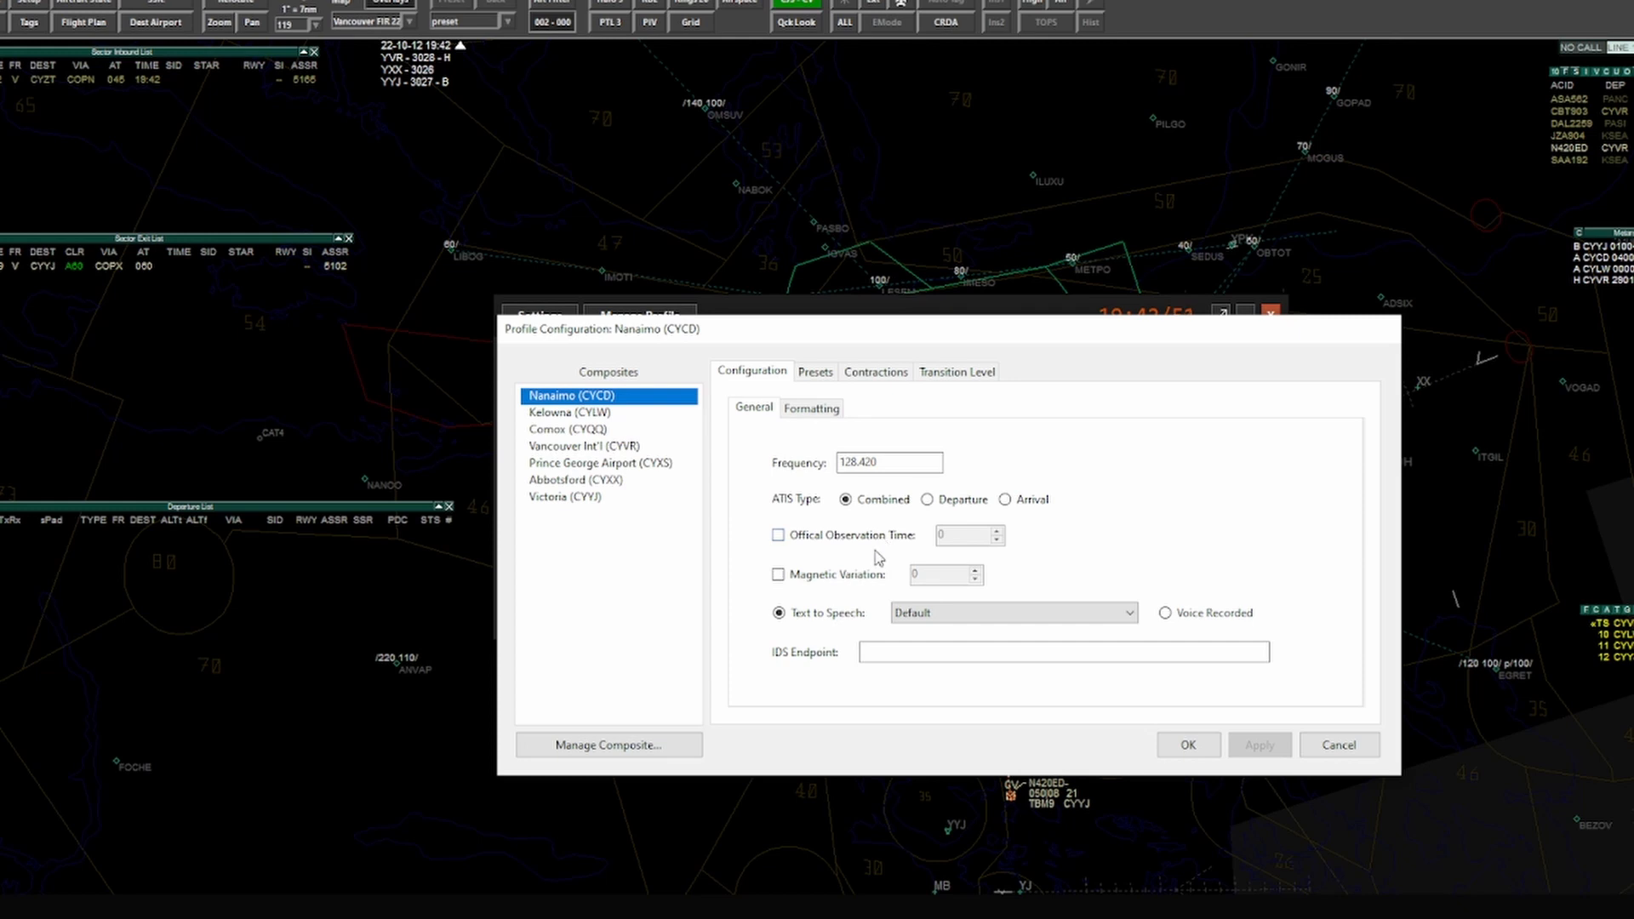
click(777, 574)
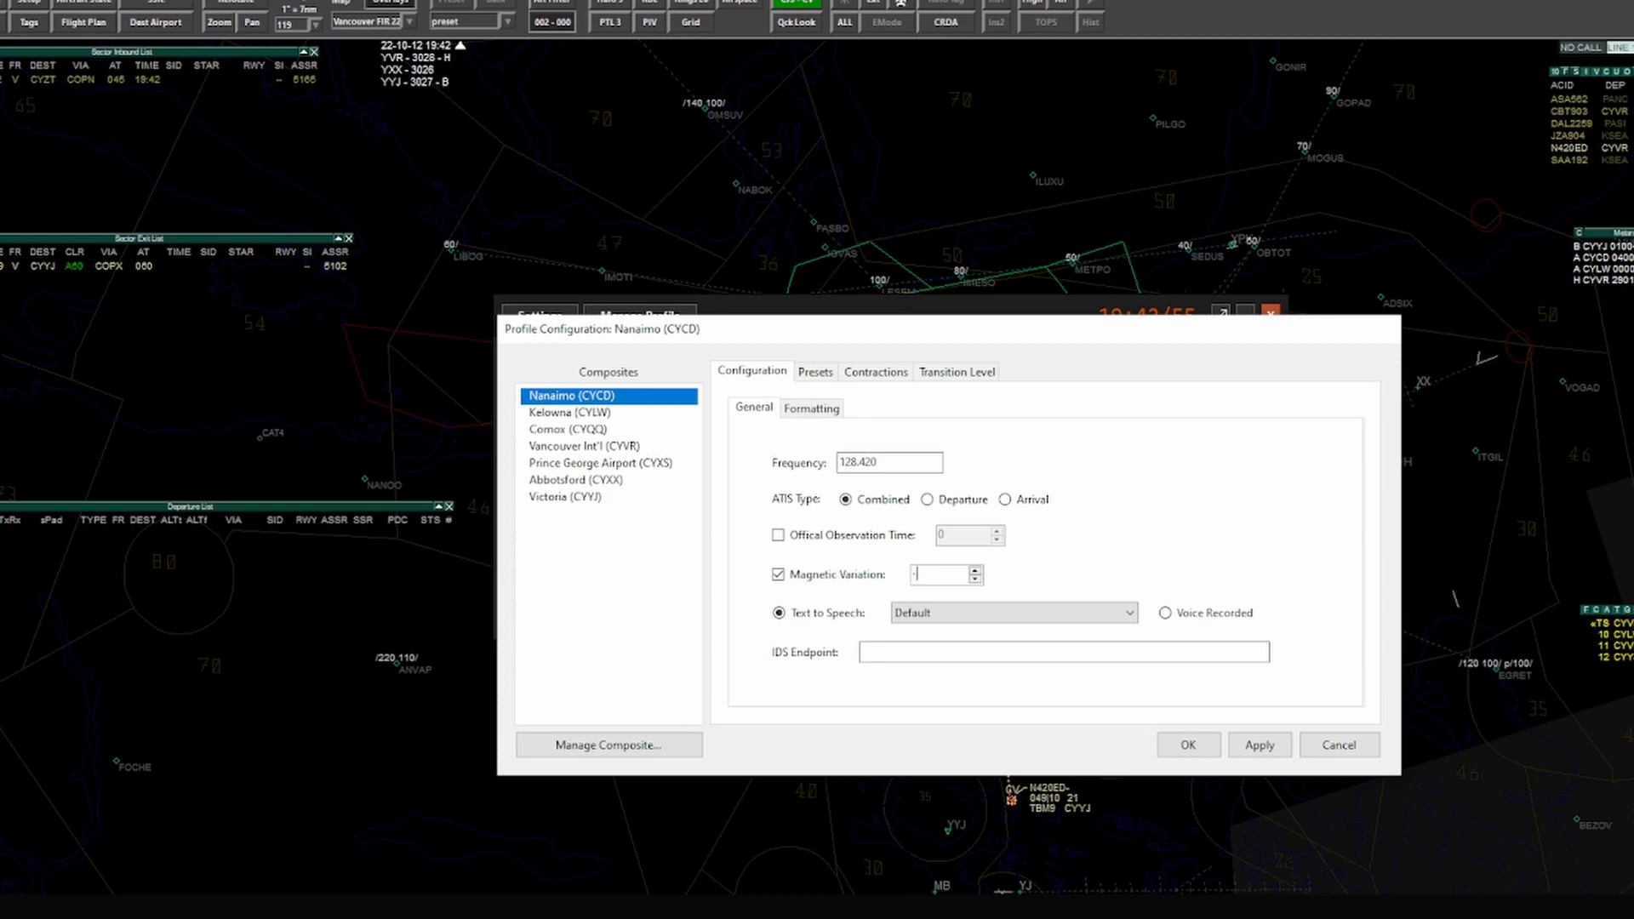
text(-20)
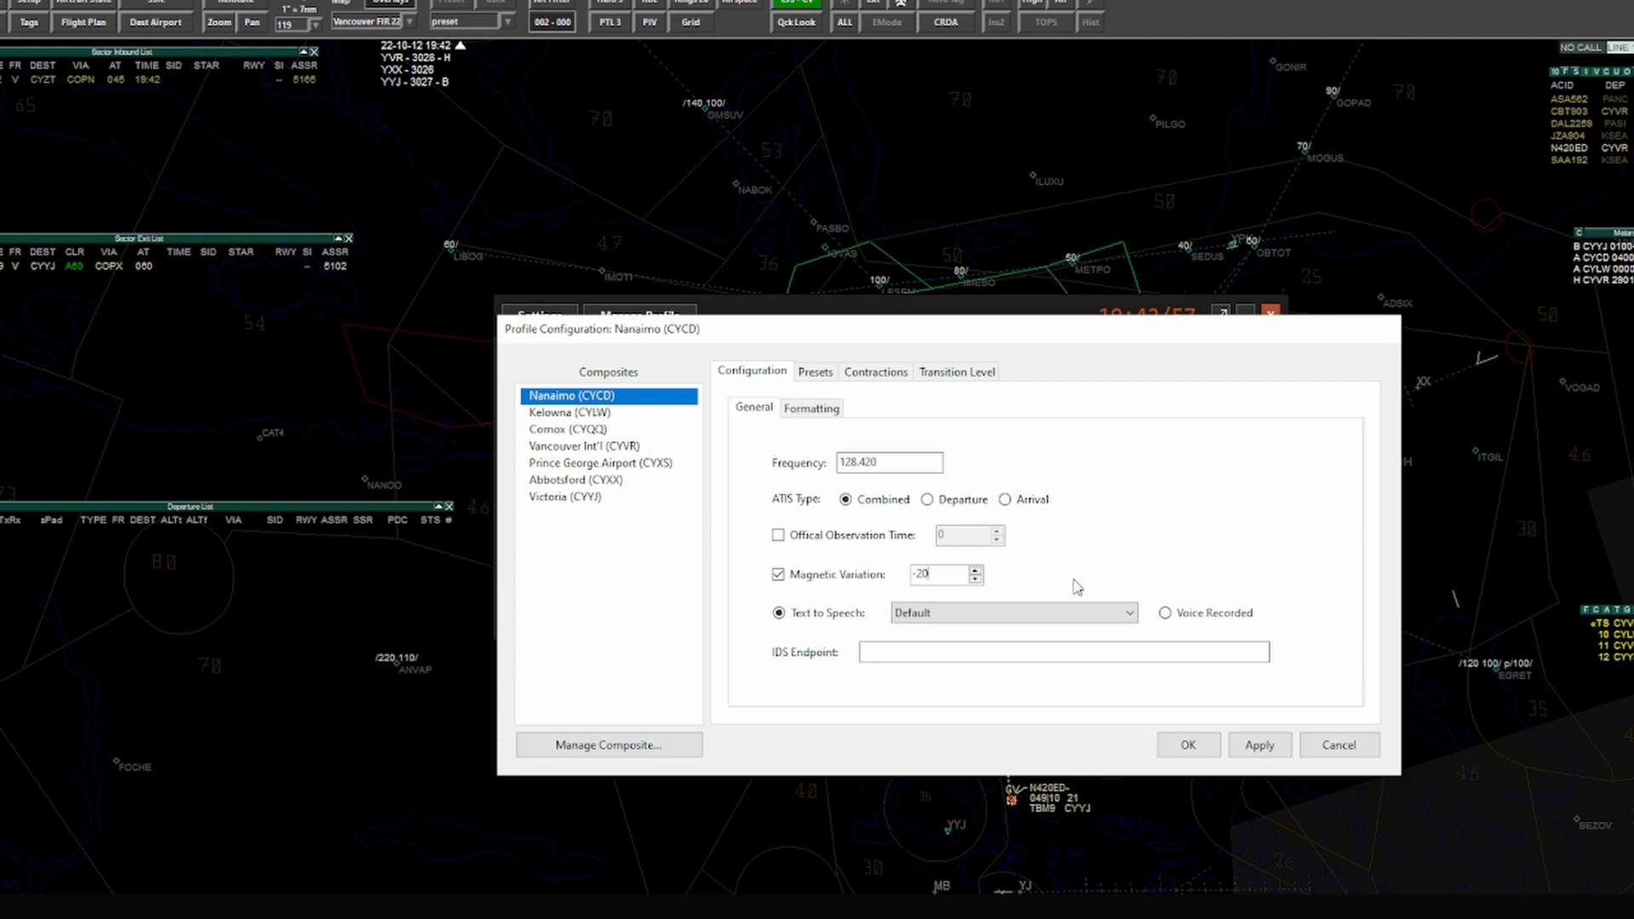
Step: Set the text-to-speech voice to US Male, with the IDS endpoint left empty
click(1010, 612)
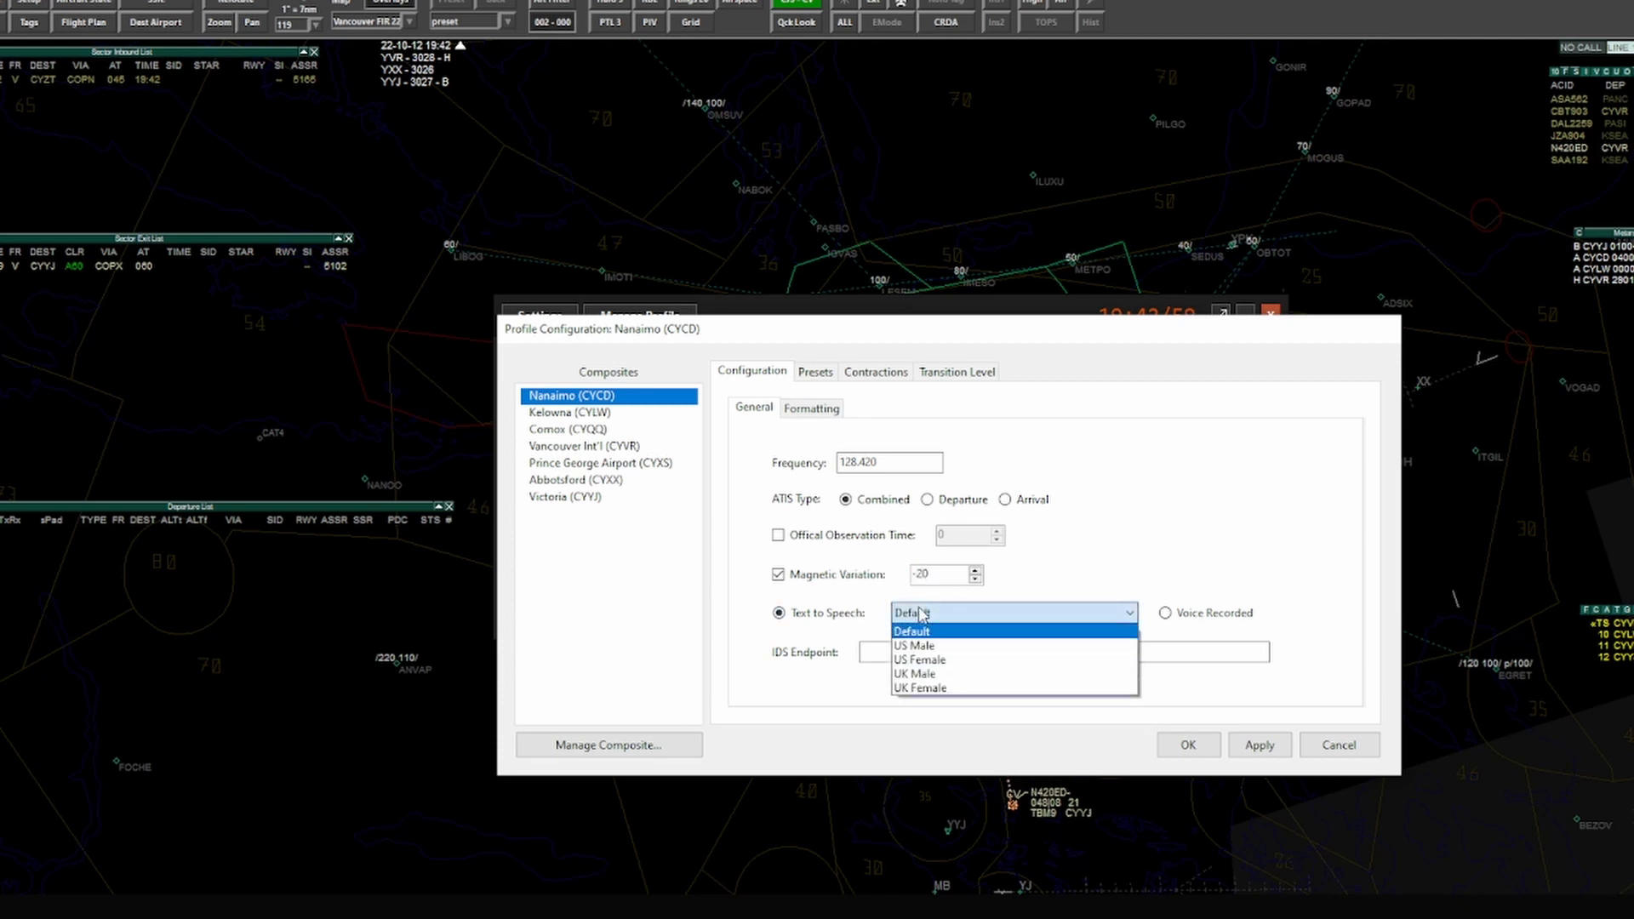
mouse_move(932, 688)
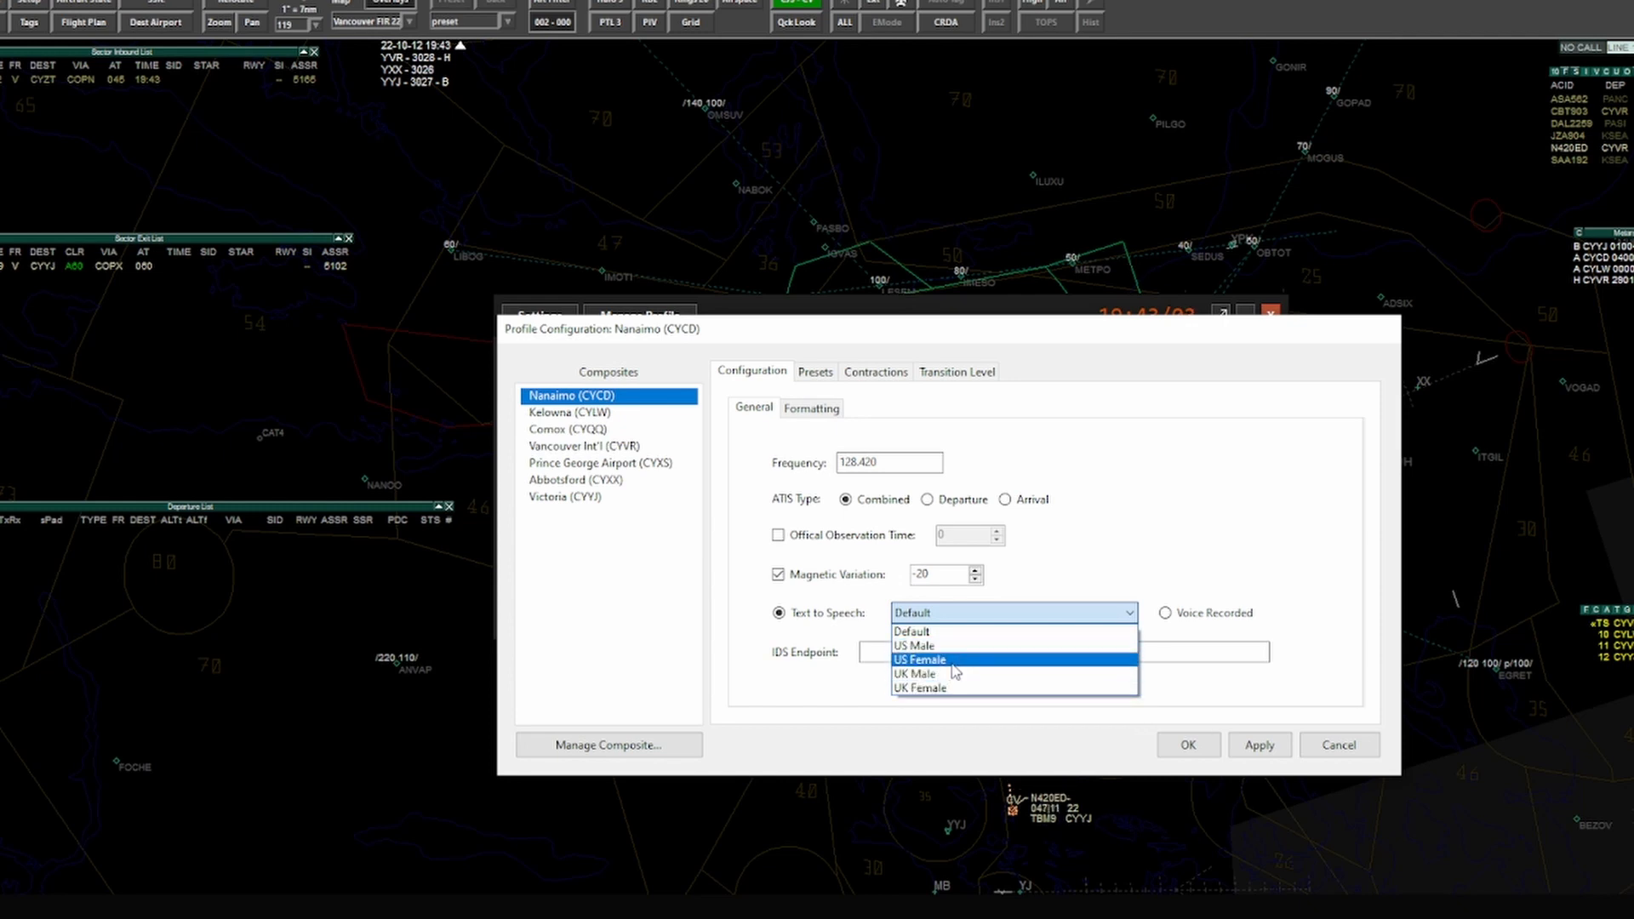
click(919, 660)
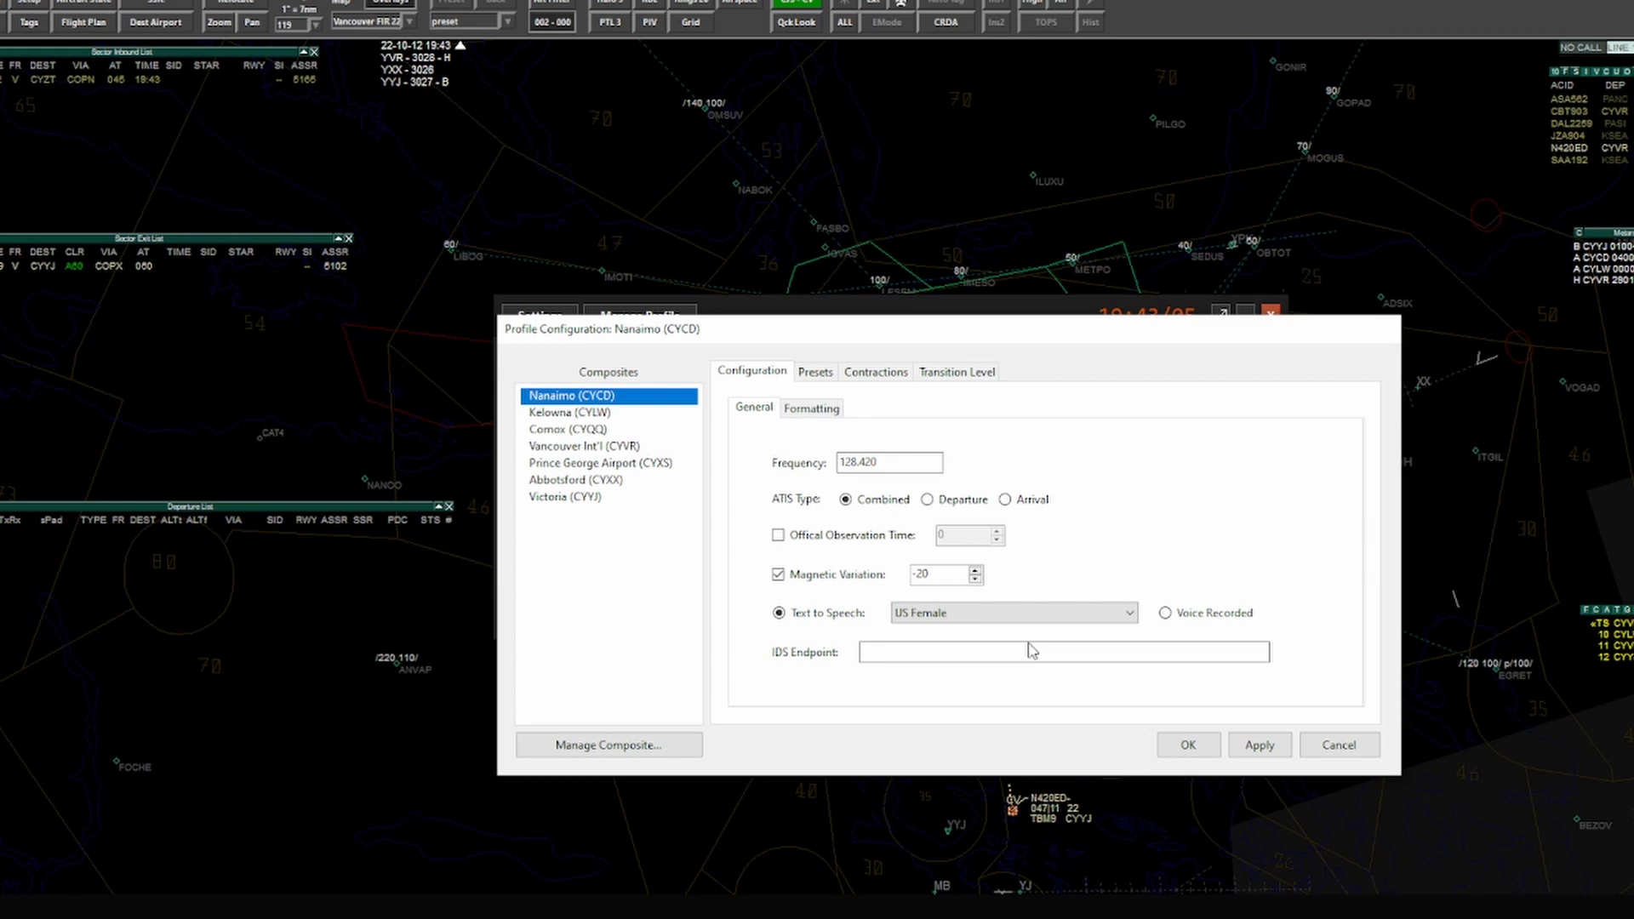
click(1011, 611)
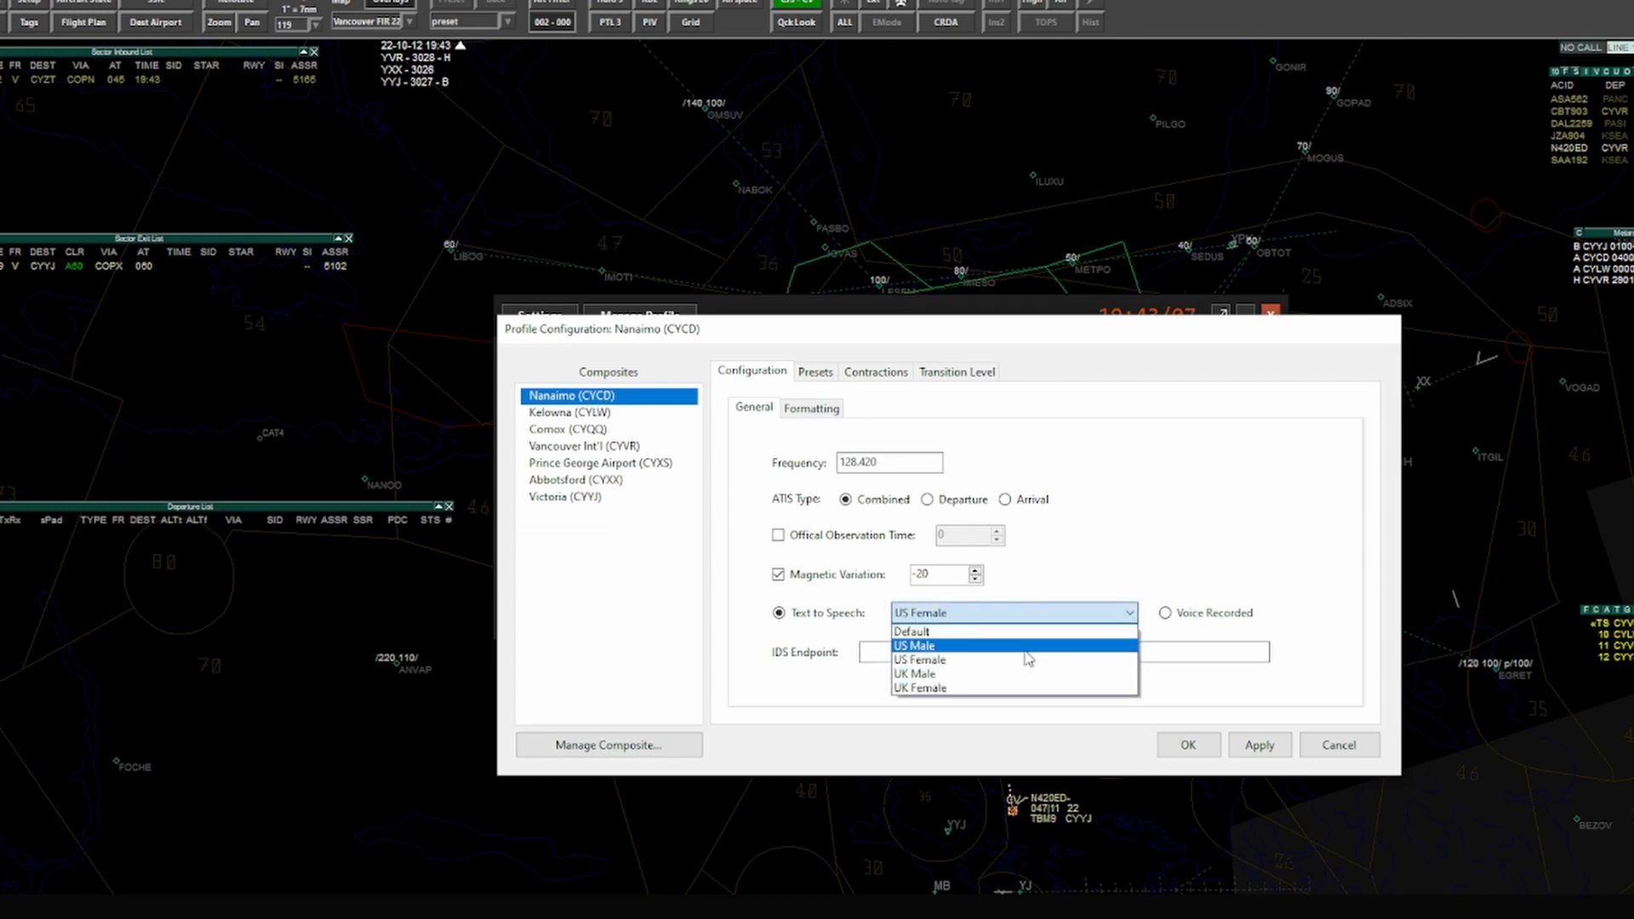
click(914, 645)
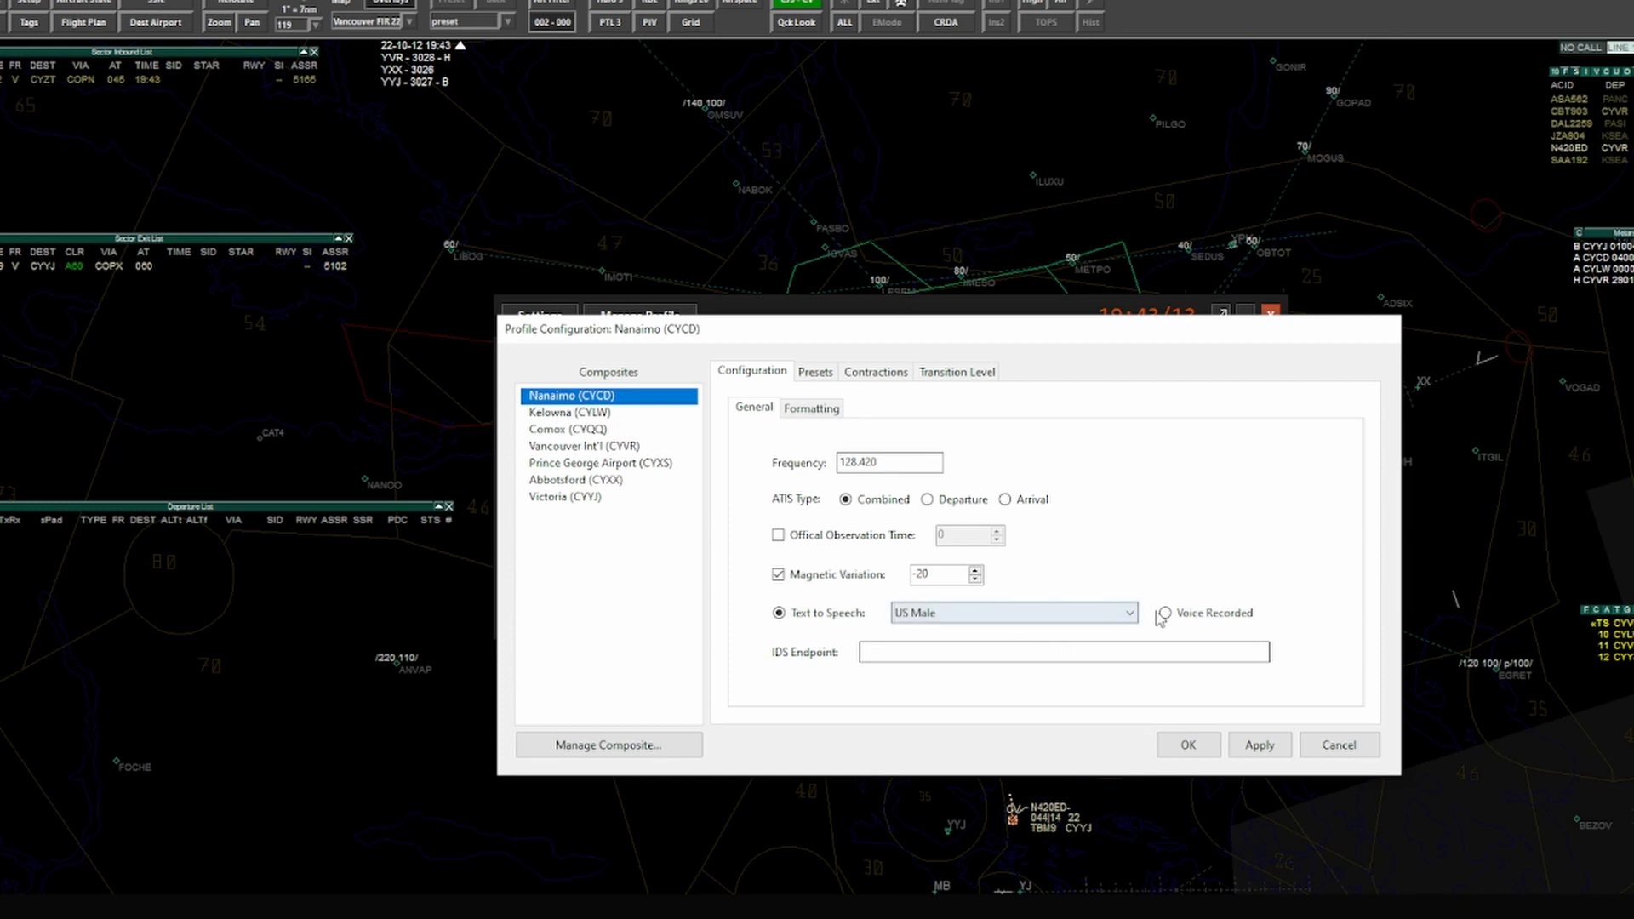
mouse_move(1170, 621)
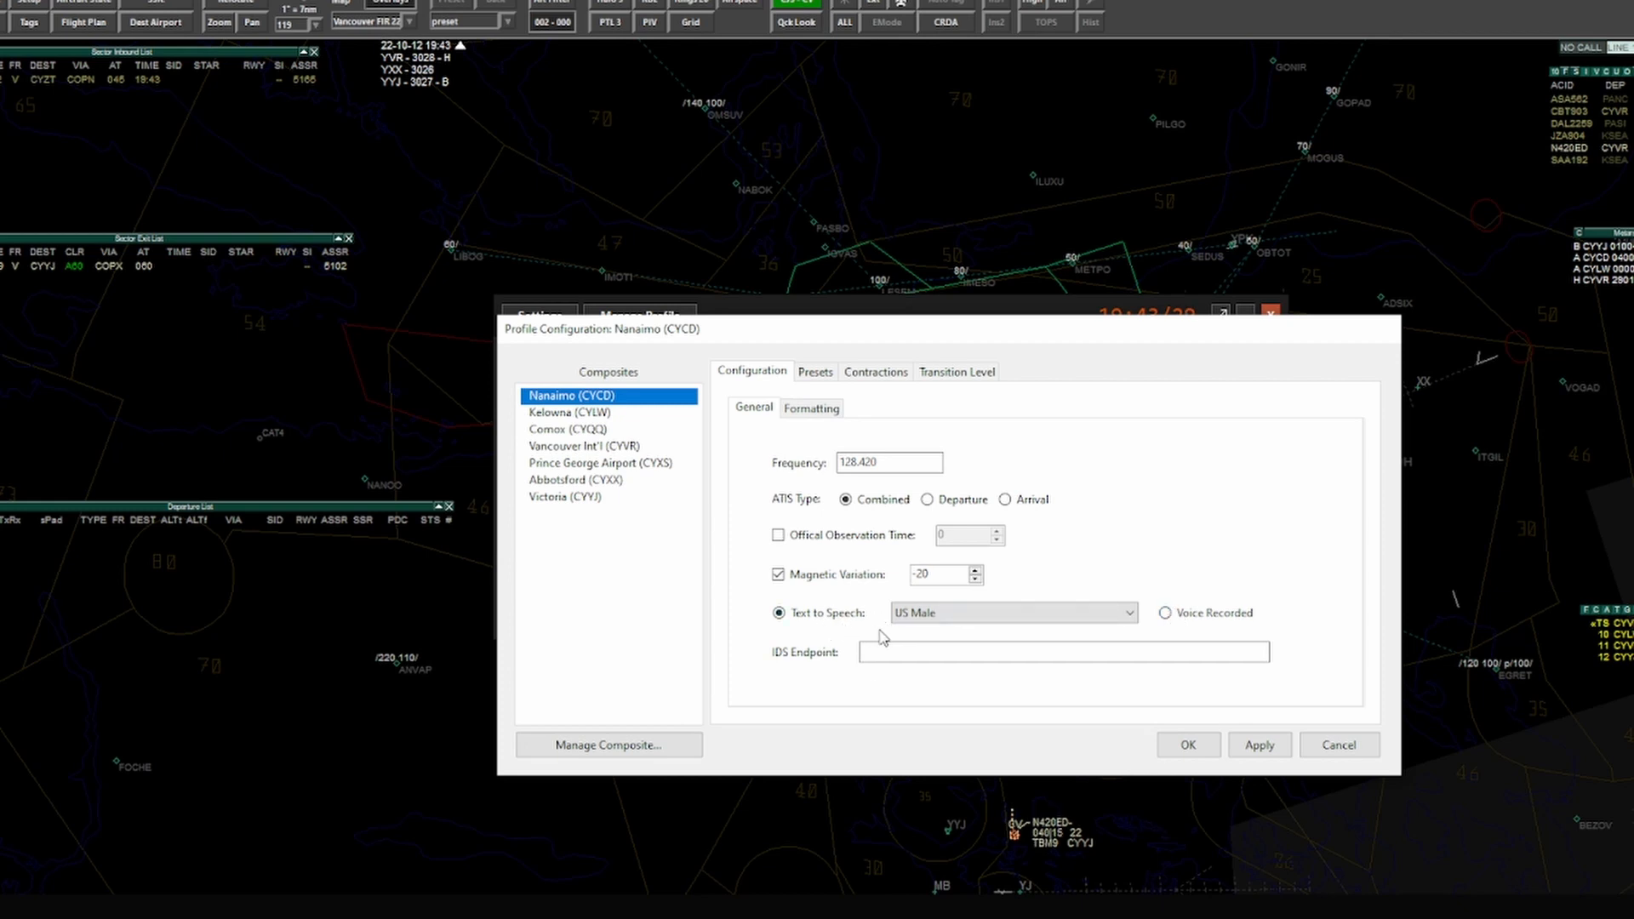
mouse_move(896, 681)
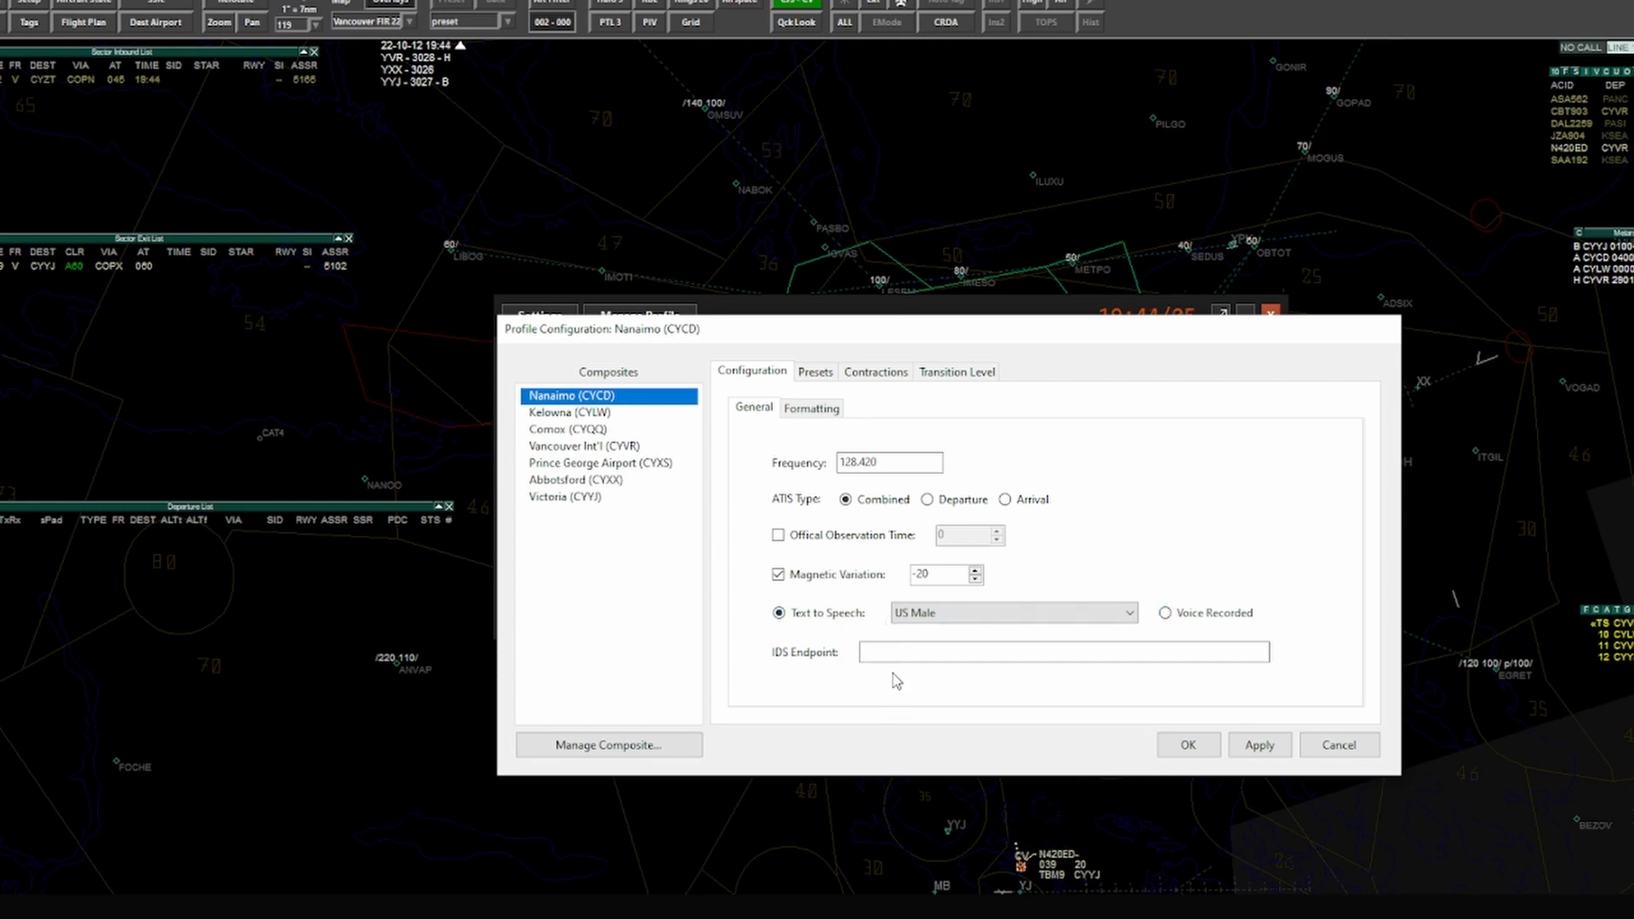
click(1062, 651)
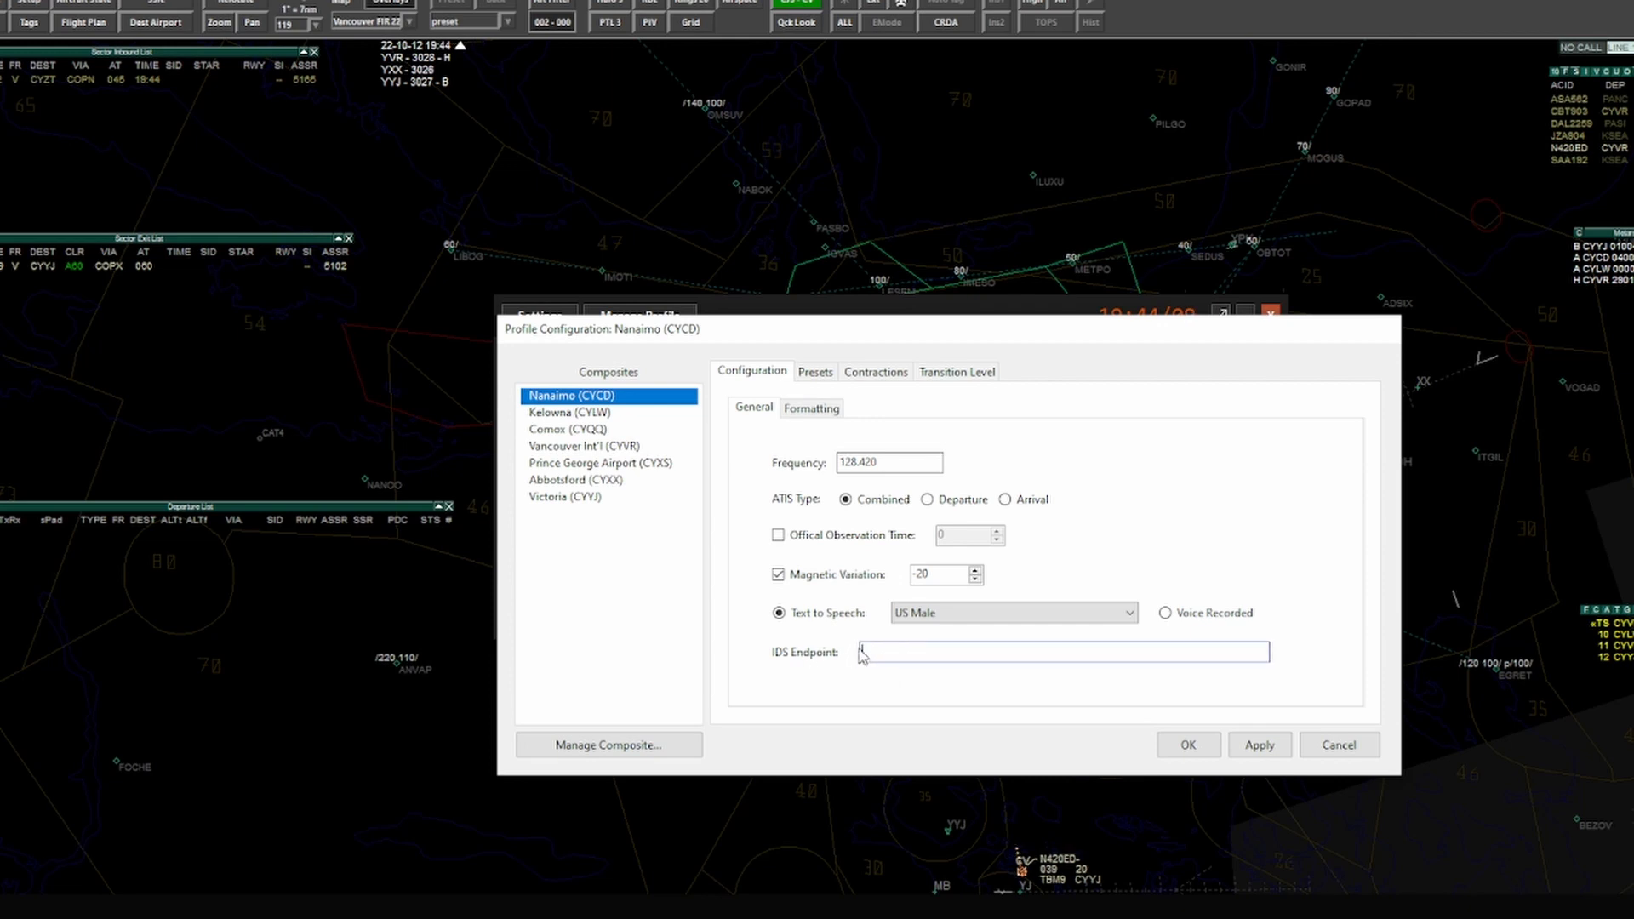
mouse_move(768, 510)
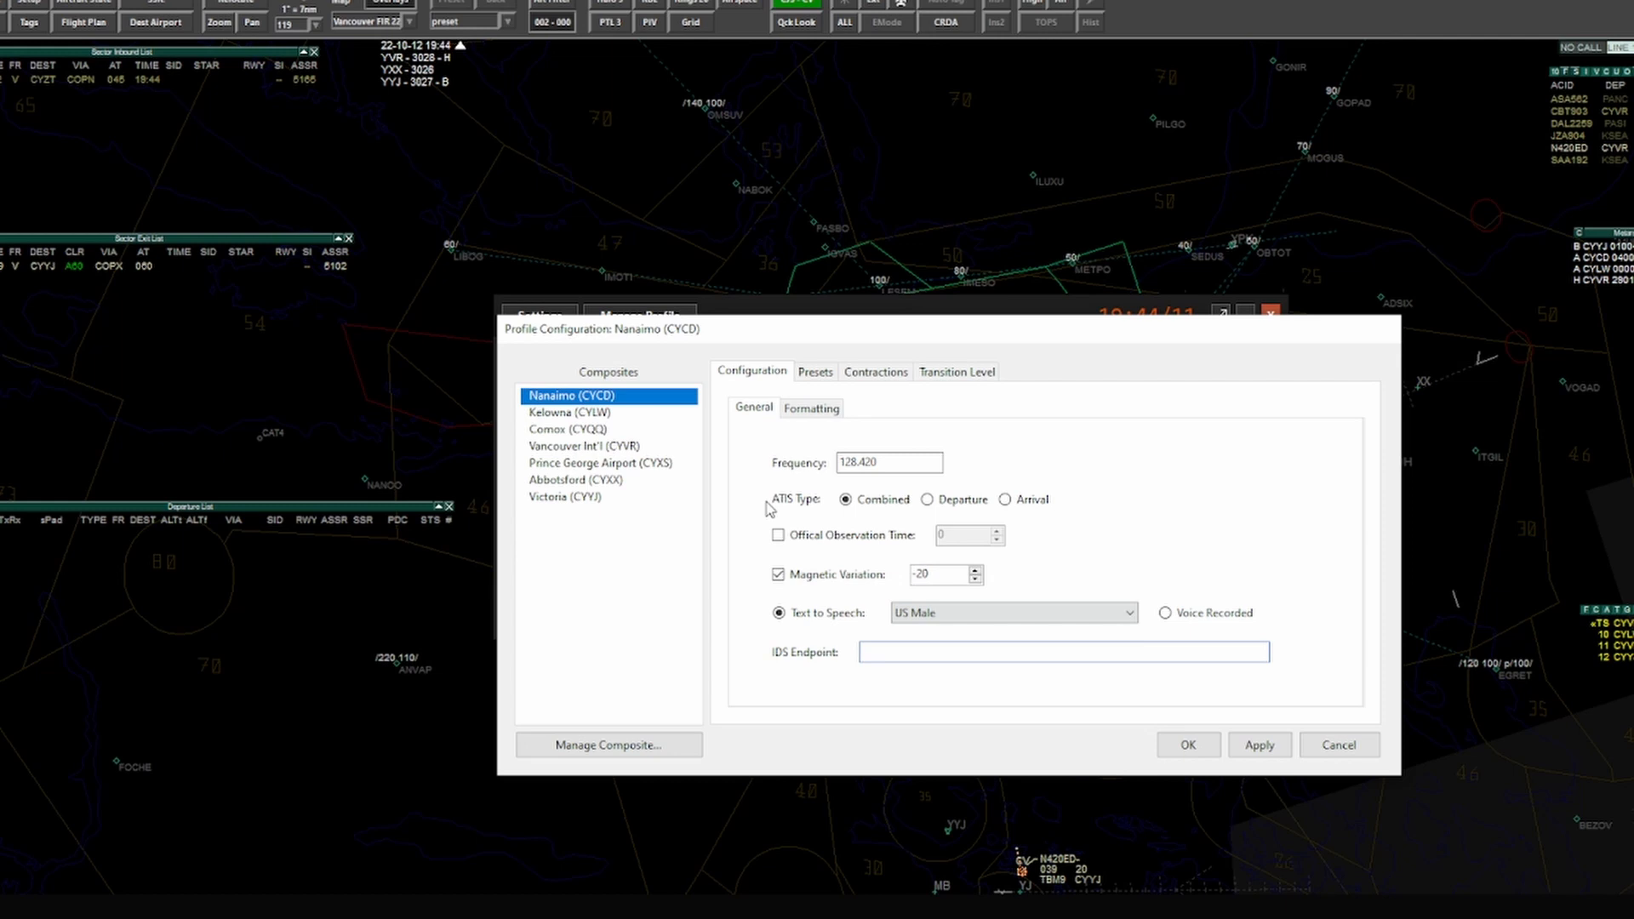
Step: On Formatting, tick 'Use external source' and view the External ATIS Generator settings
click(812, 407)
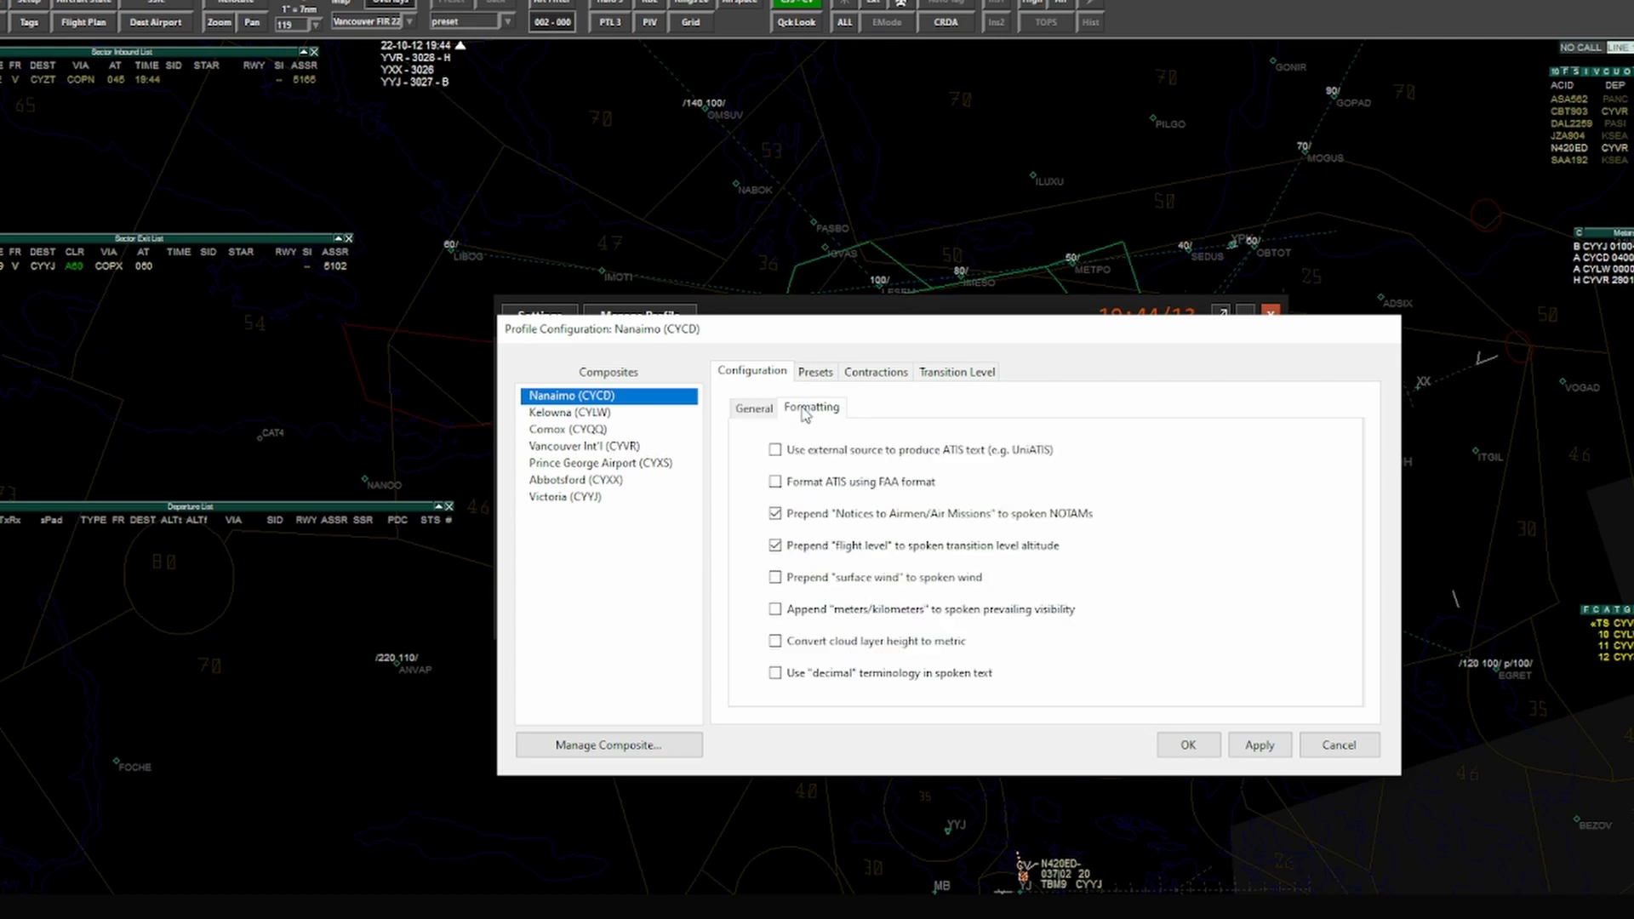
mouse_move(858, 434)
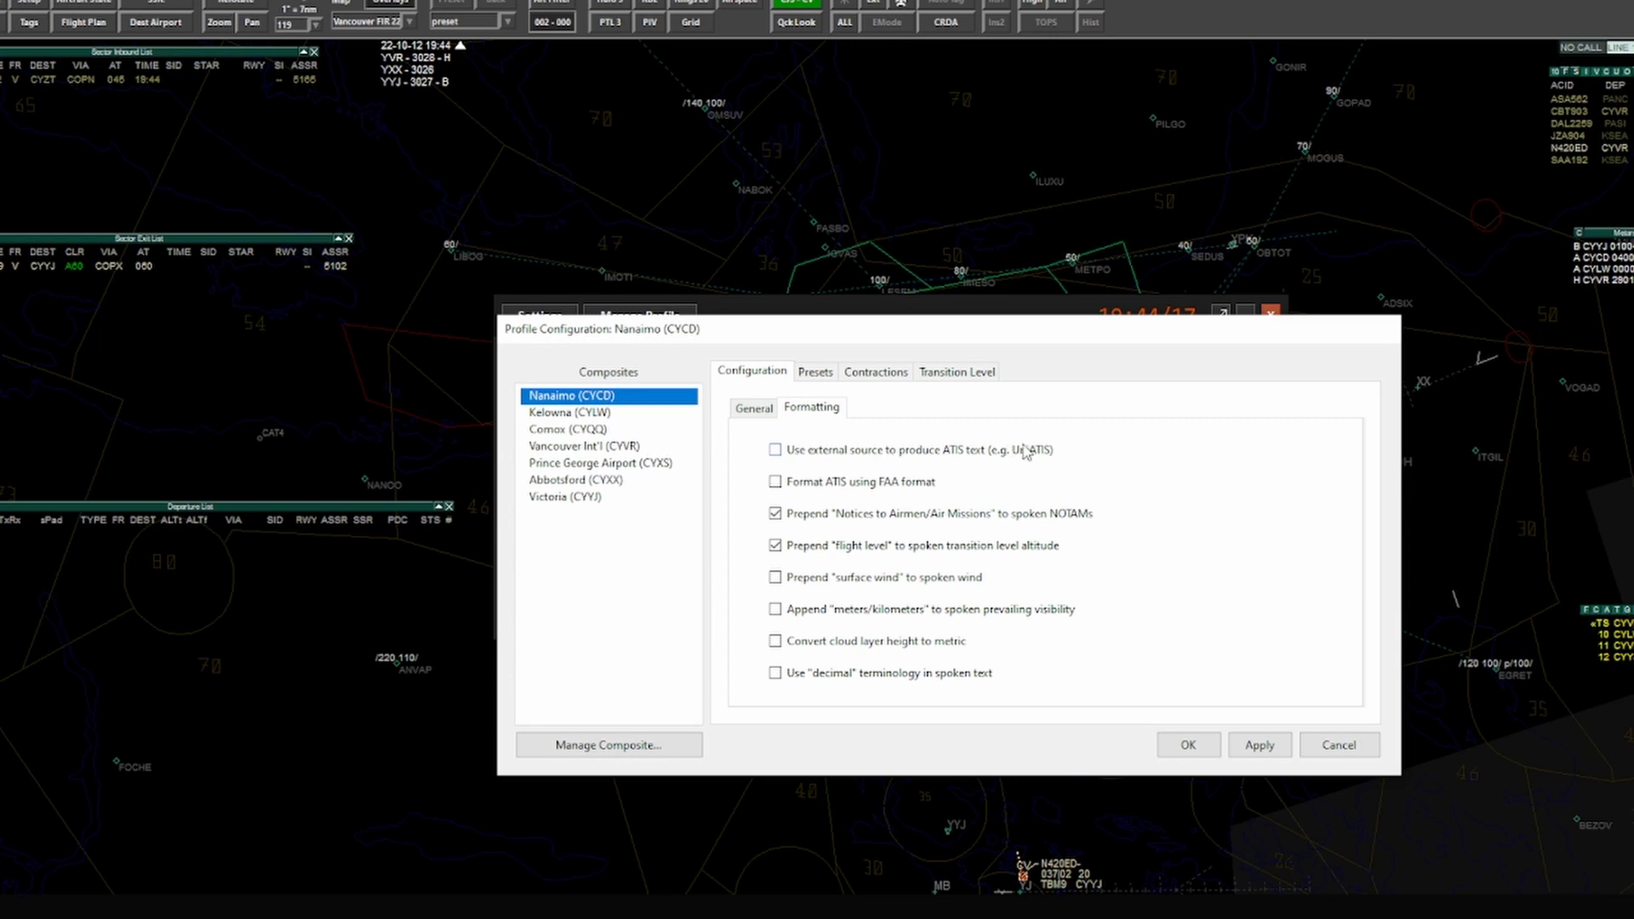
click(774, 449)
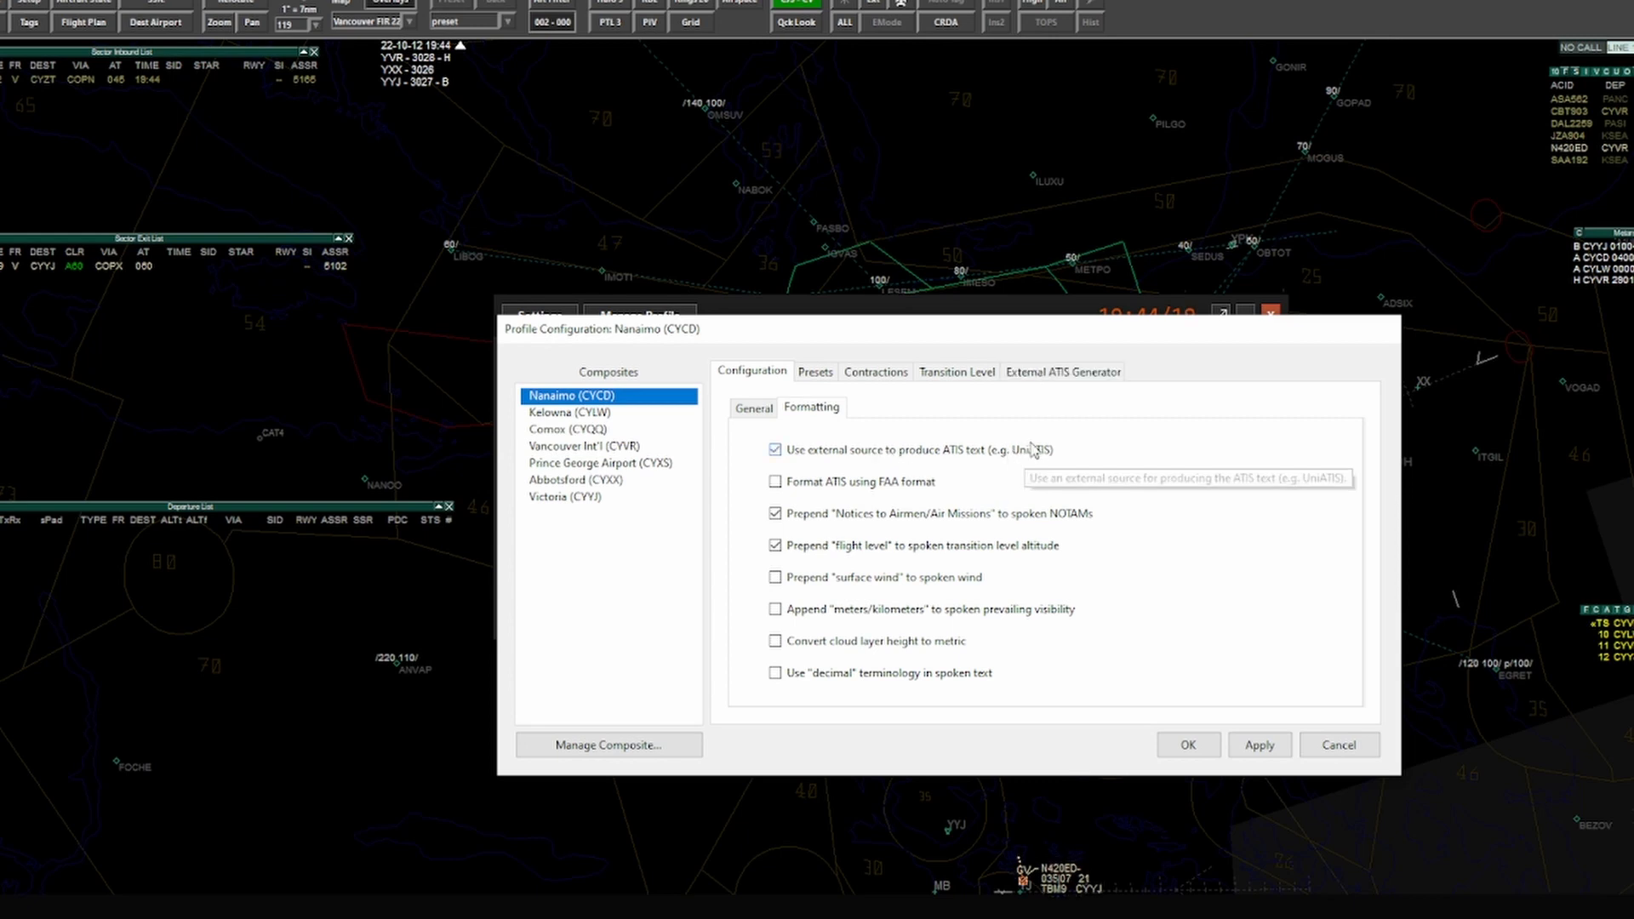
click(1062, 371)
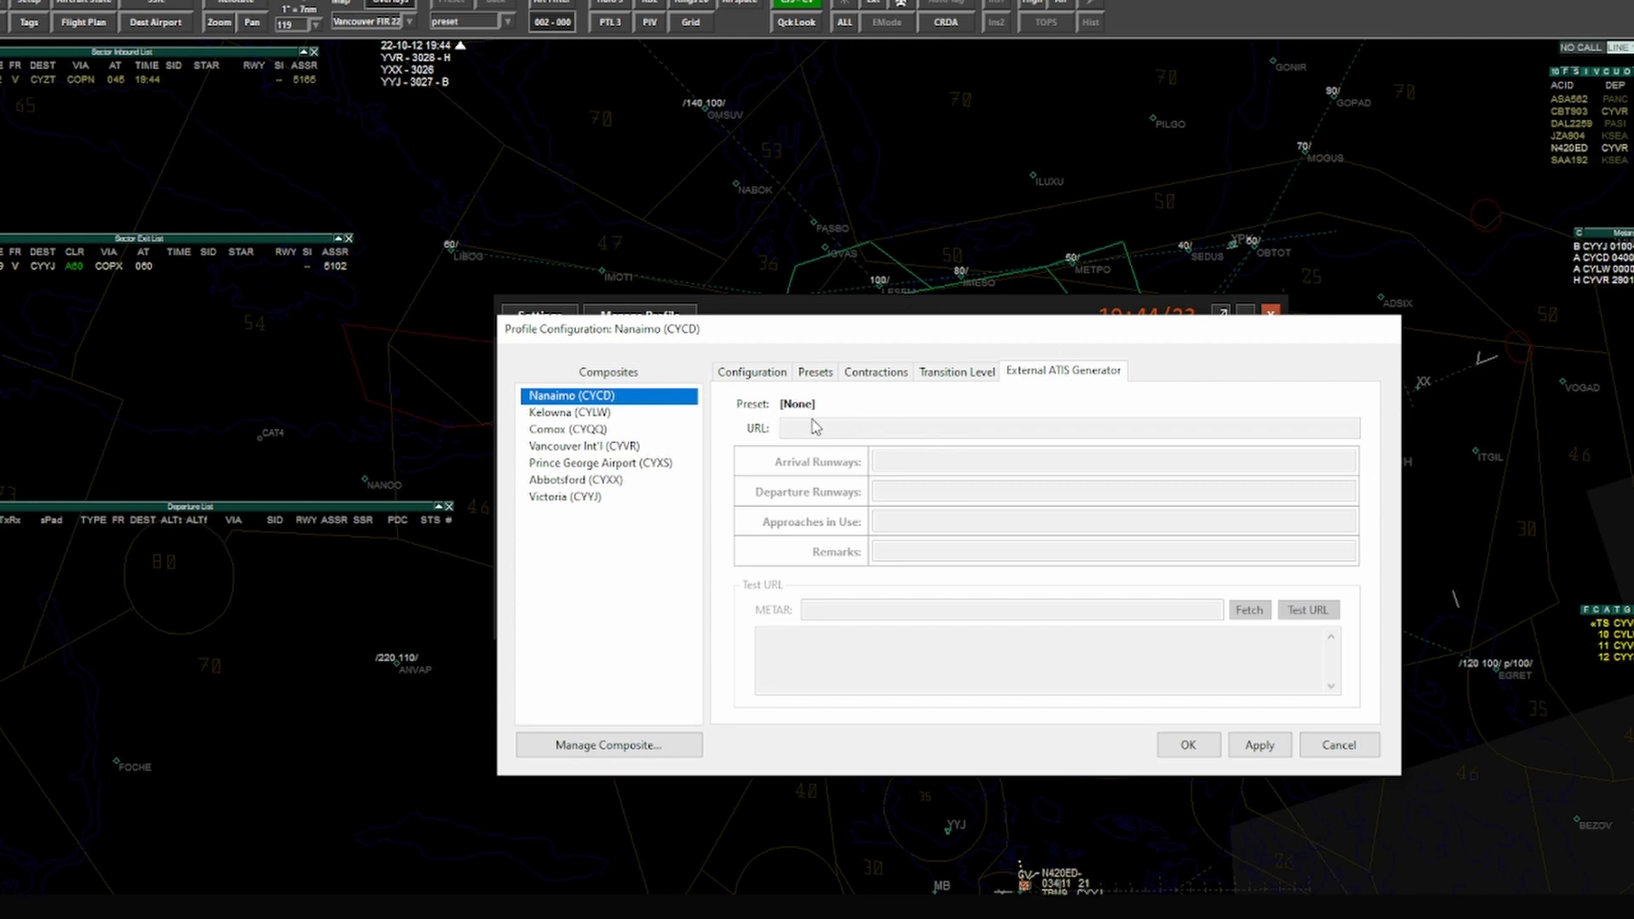
mouse_move(819, 430)
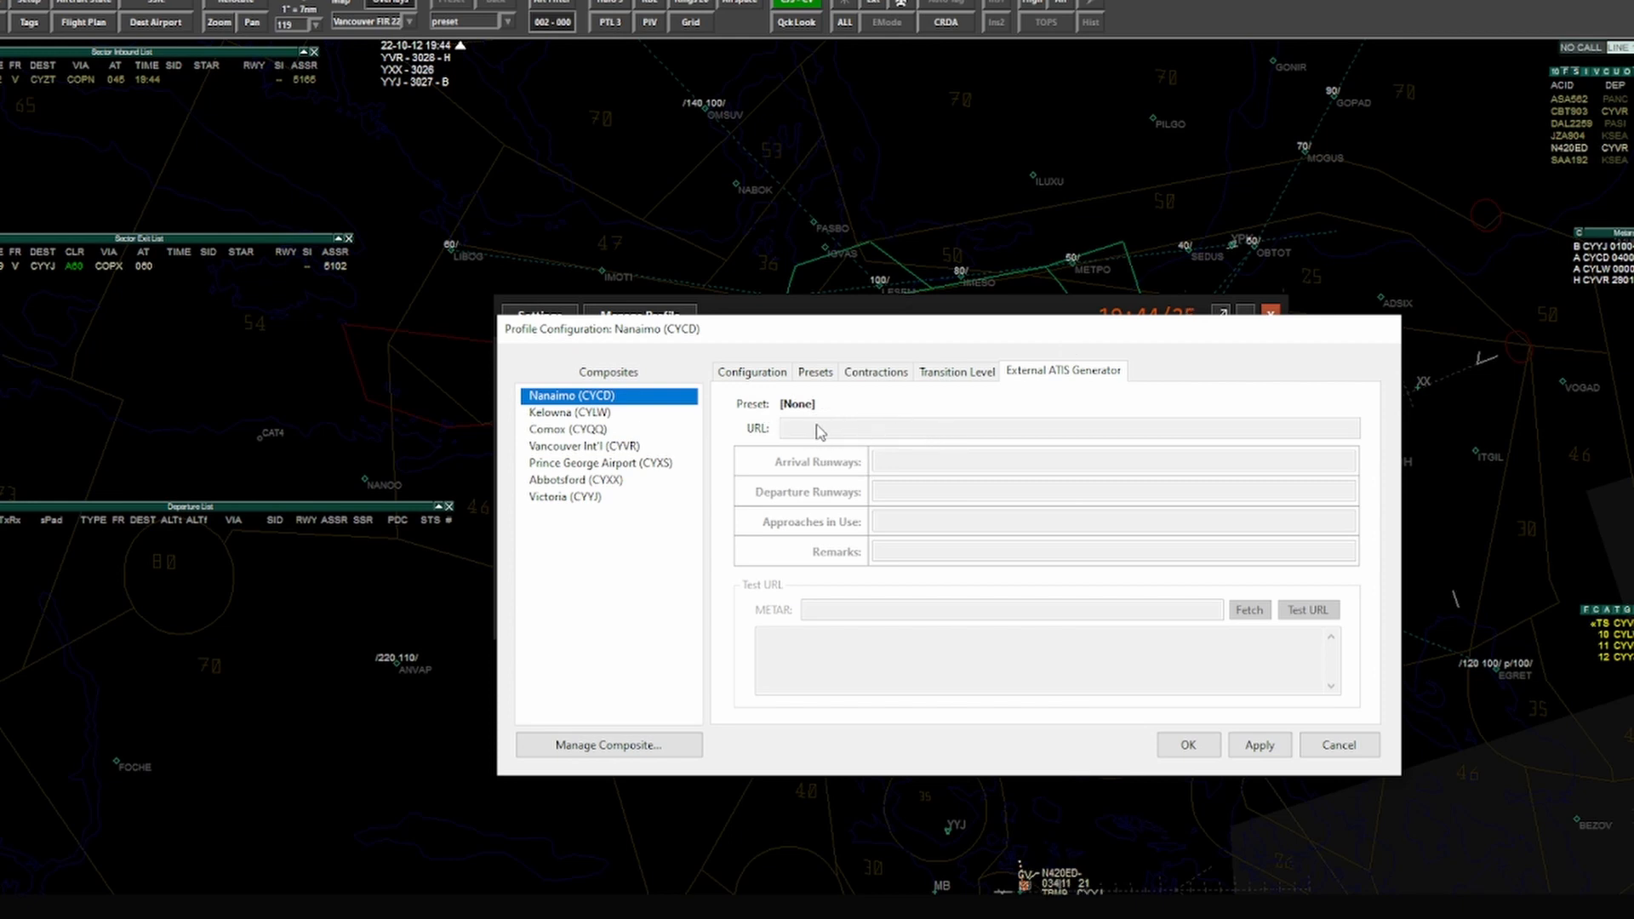
mouse_move(752, 372)
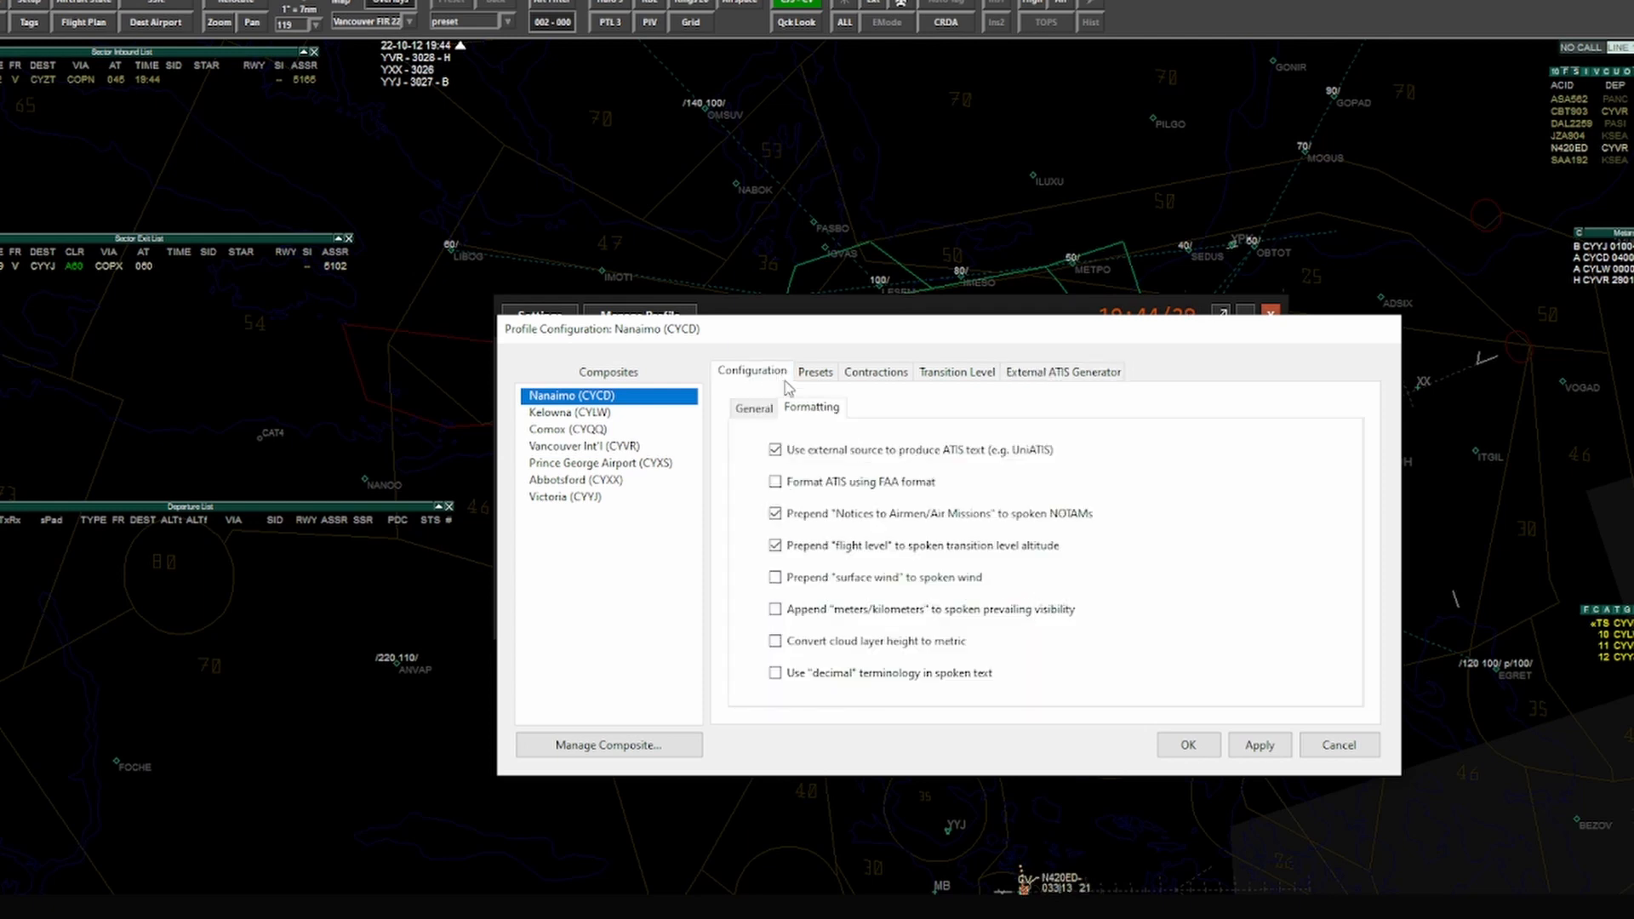
mouse_move(908, 460)
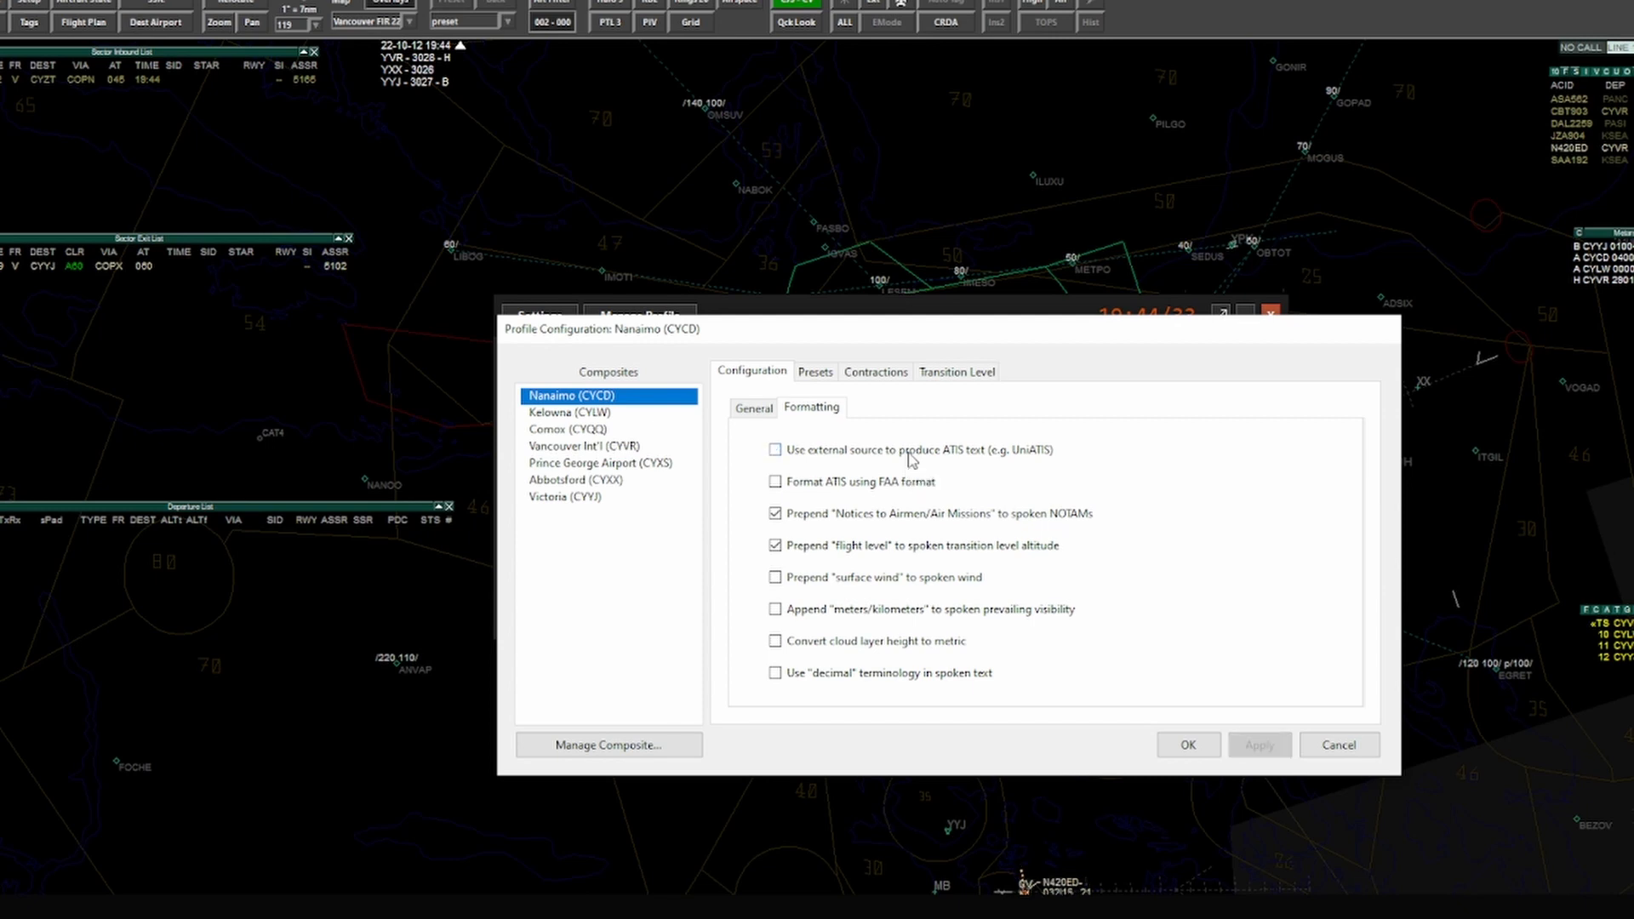
mouse_move(898, 475)
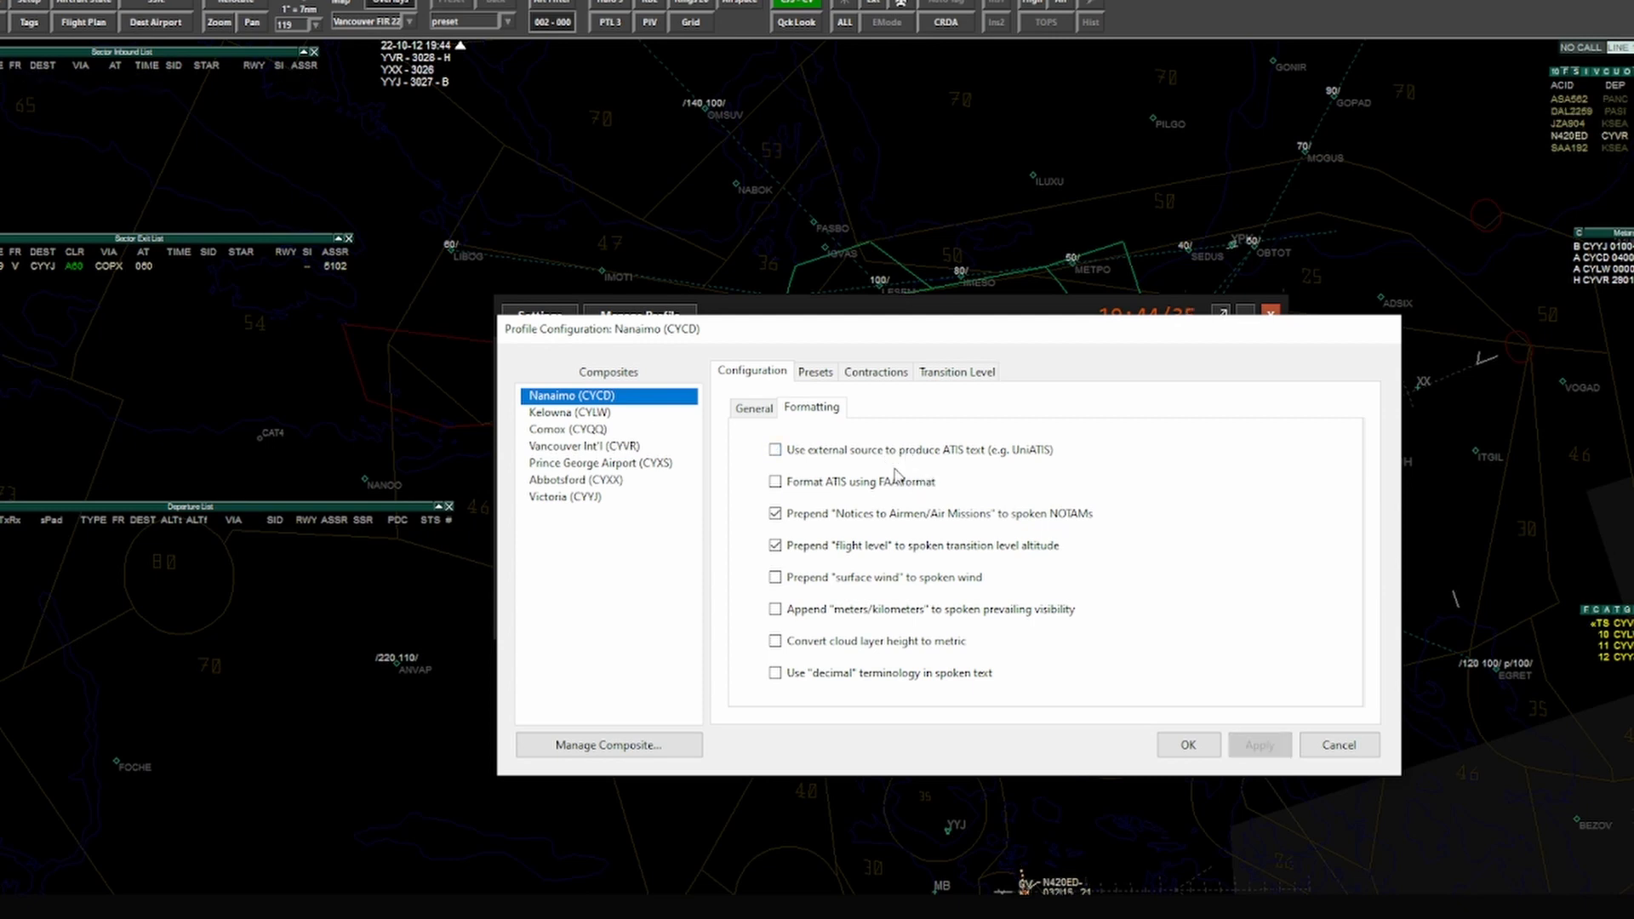
mouse_move(878, 483)
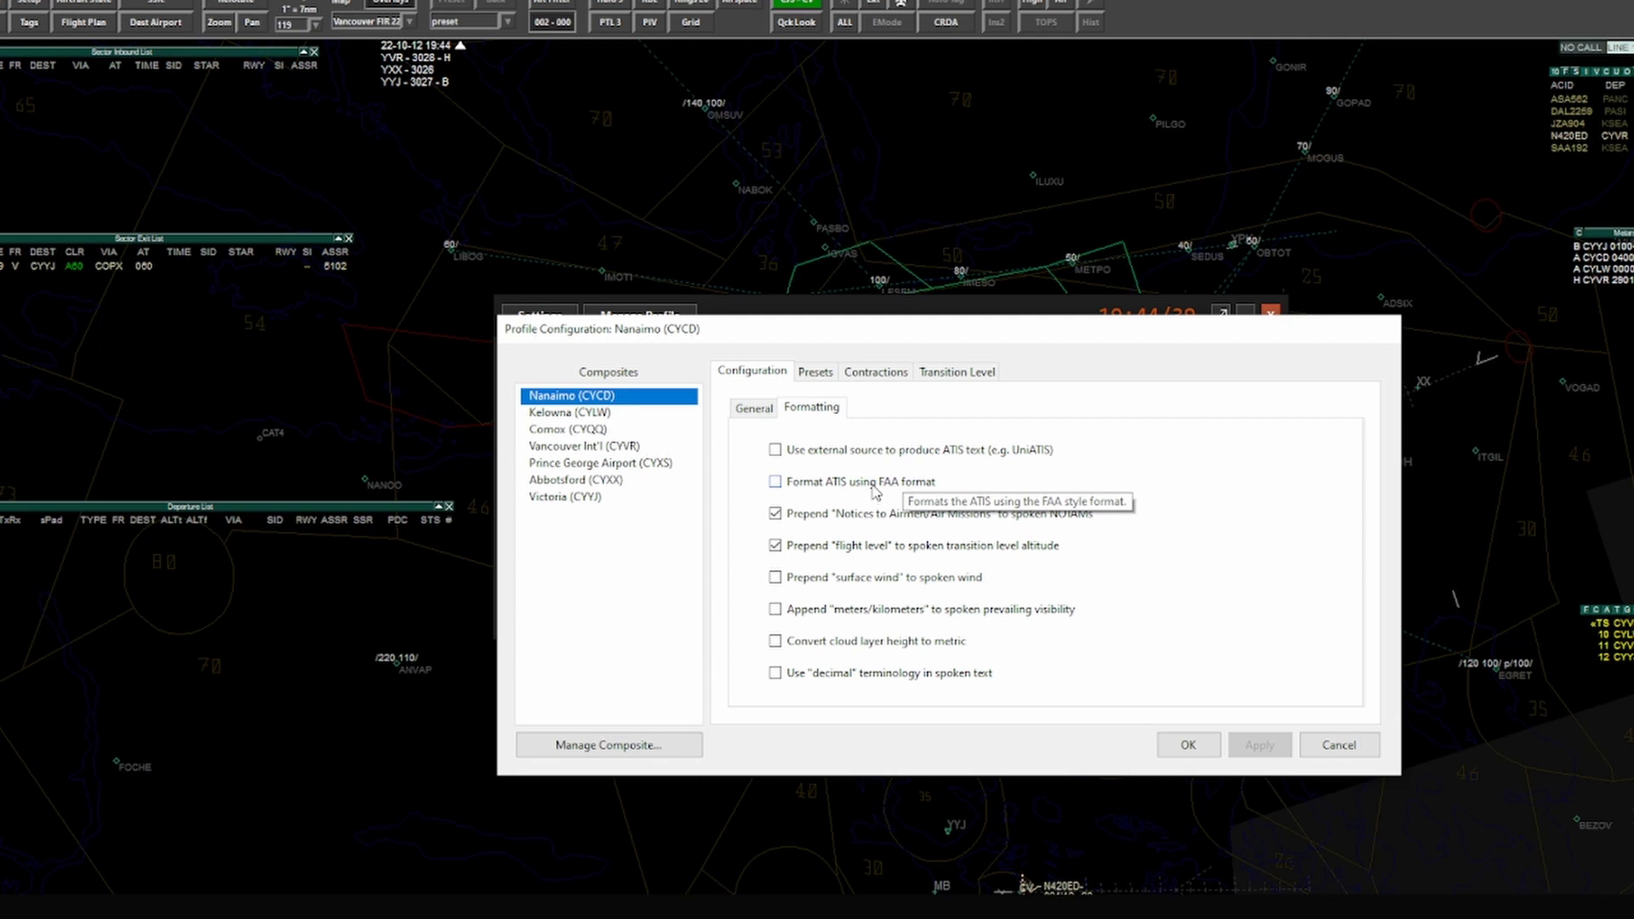
Step: Tick 'Format ATIS using FAA format', then untick it again
click(774, 481)
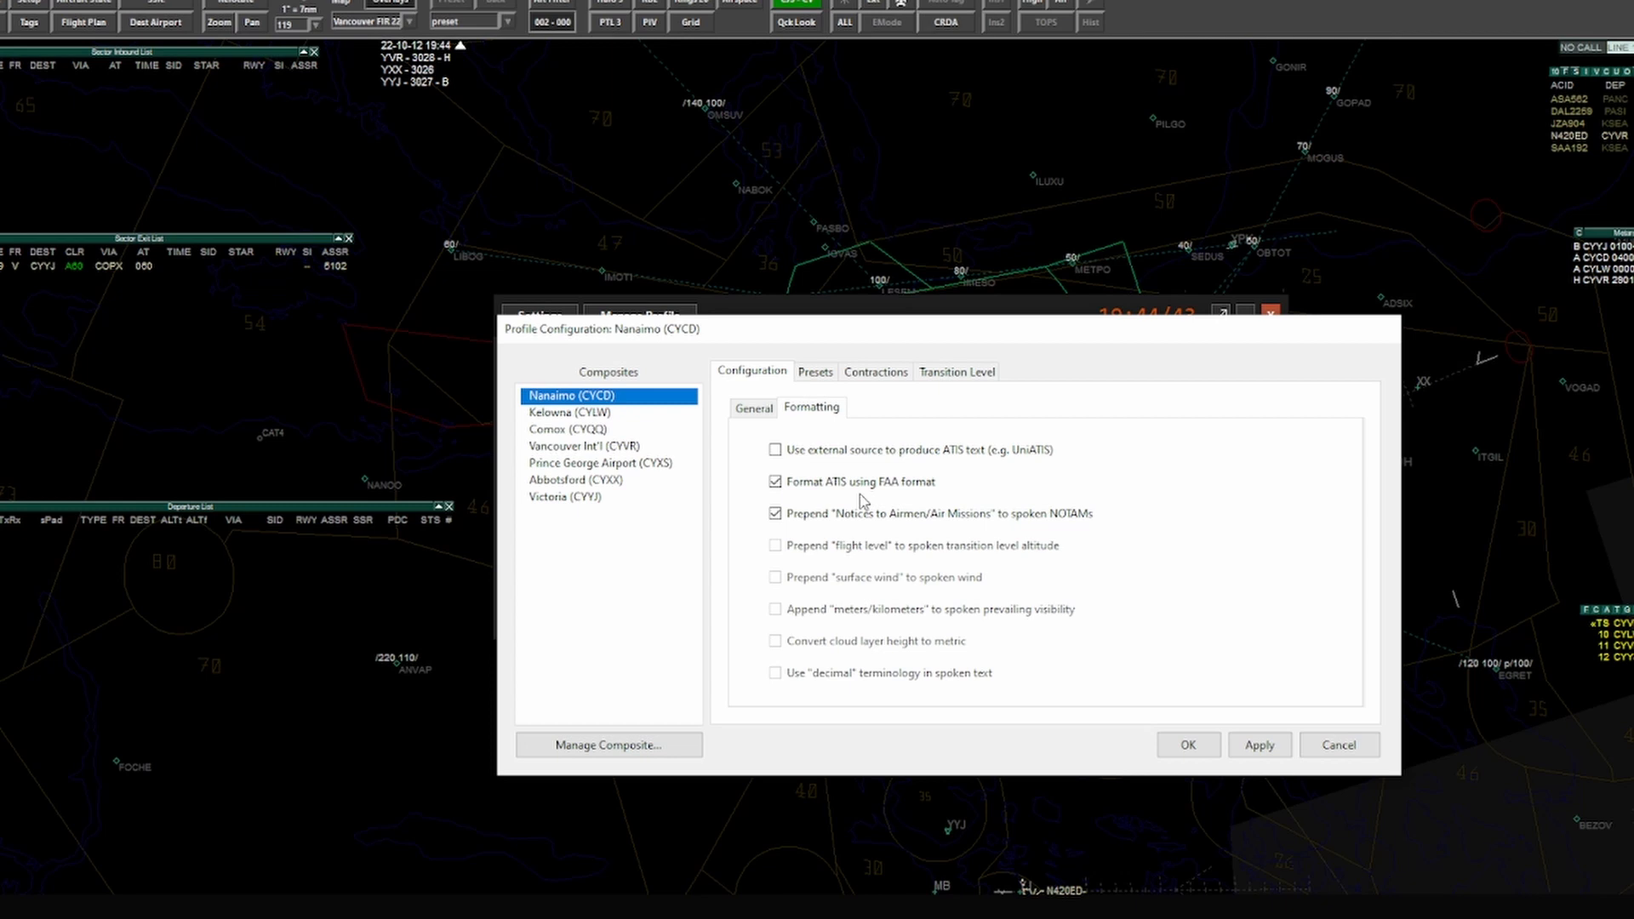
mouse_move(860, 482)
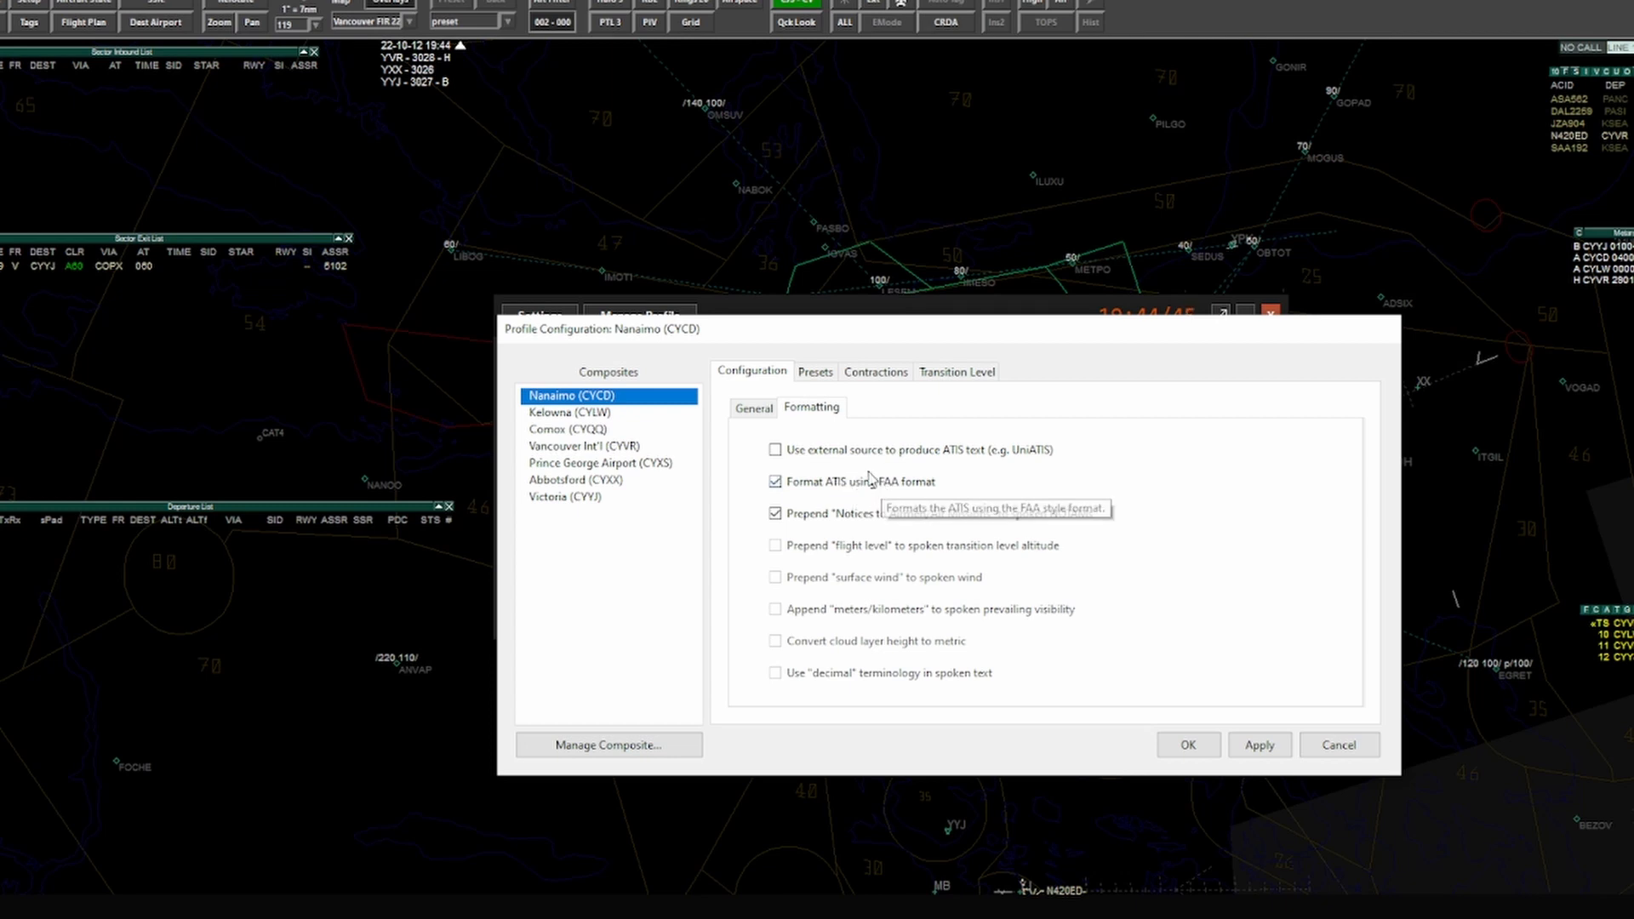
click(774, 480)
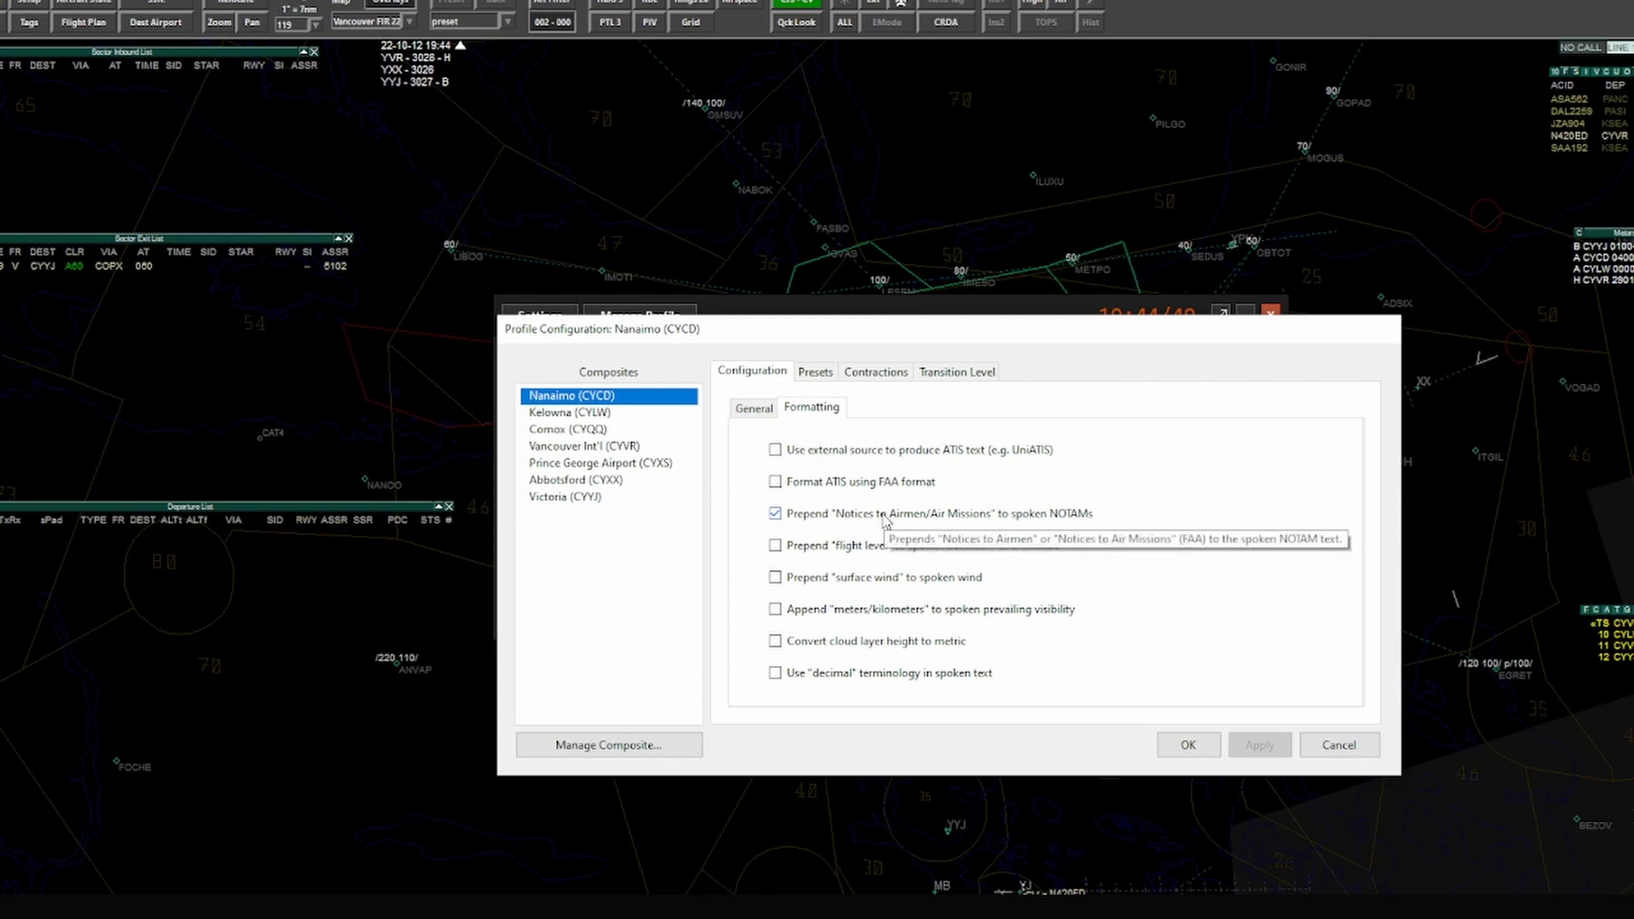
mouse_move(978, 531)
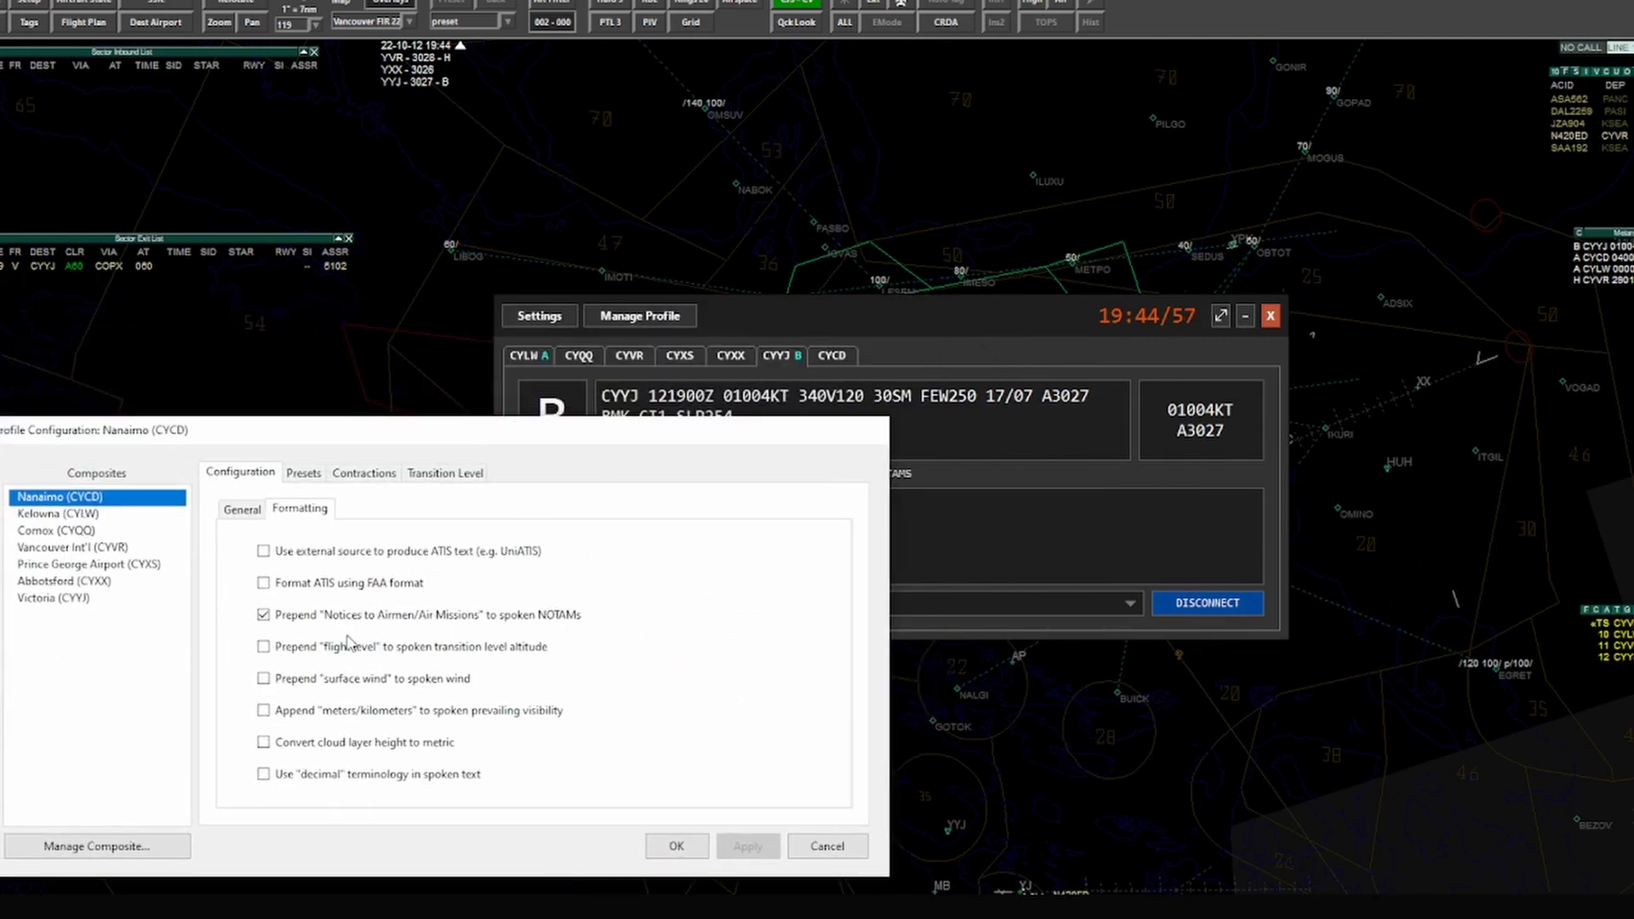
mouse_move(366, 626)
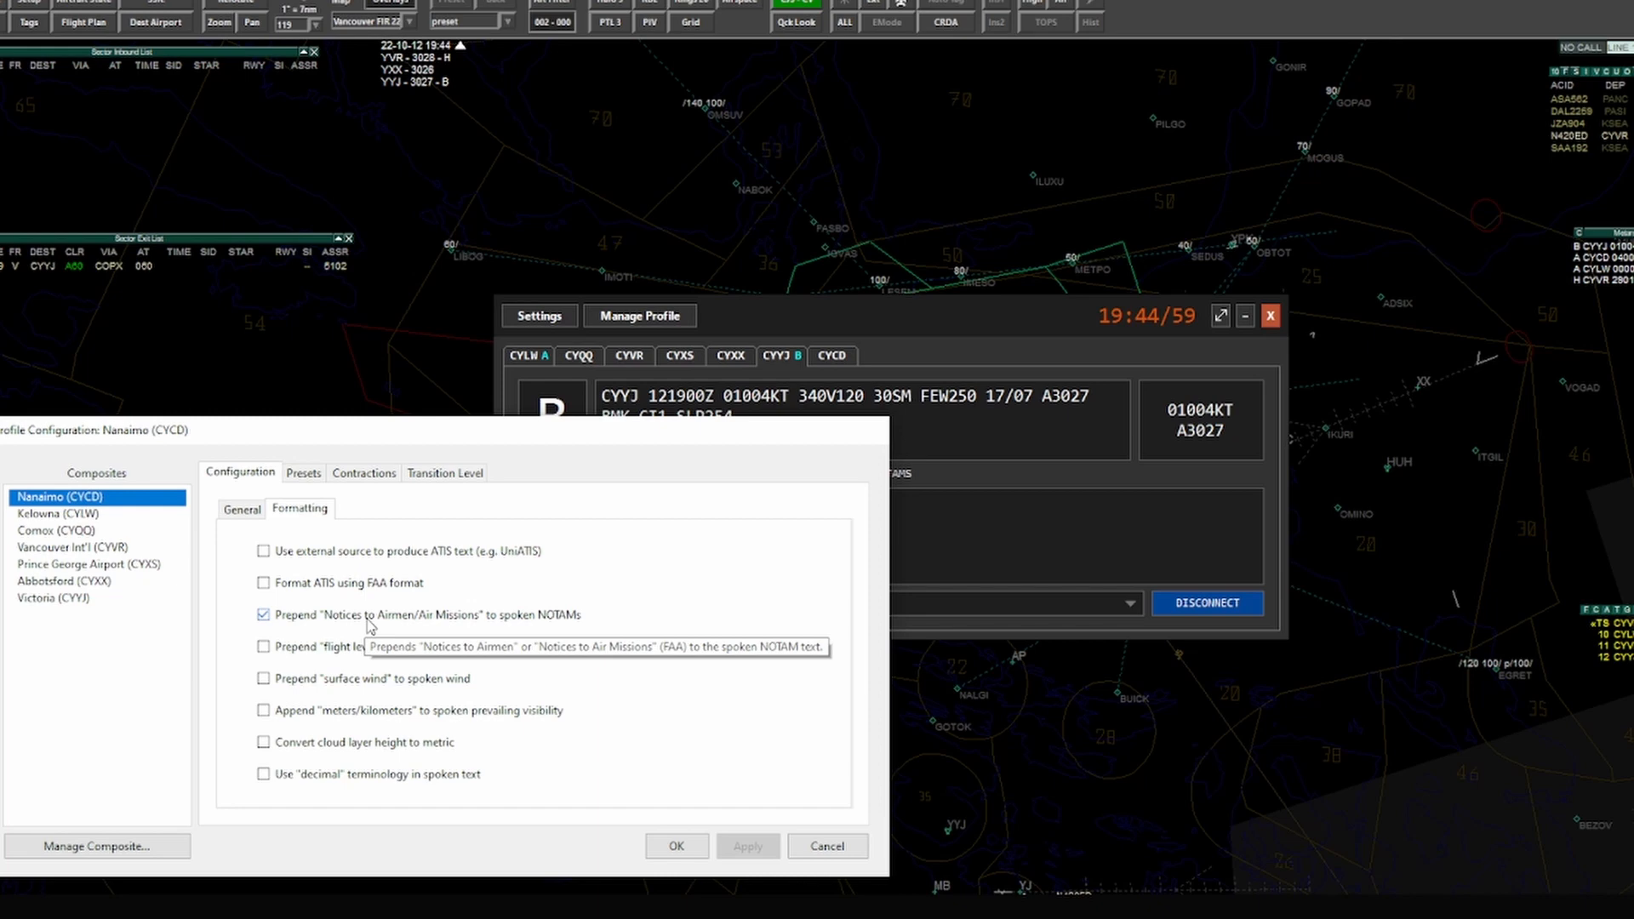
mouse_move(492, 626)
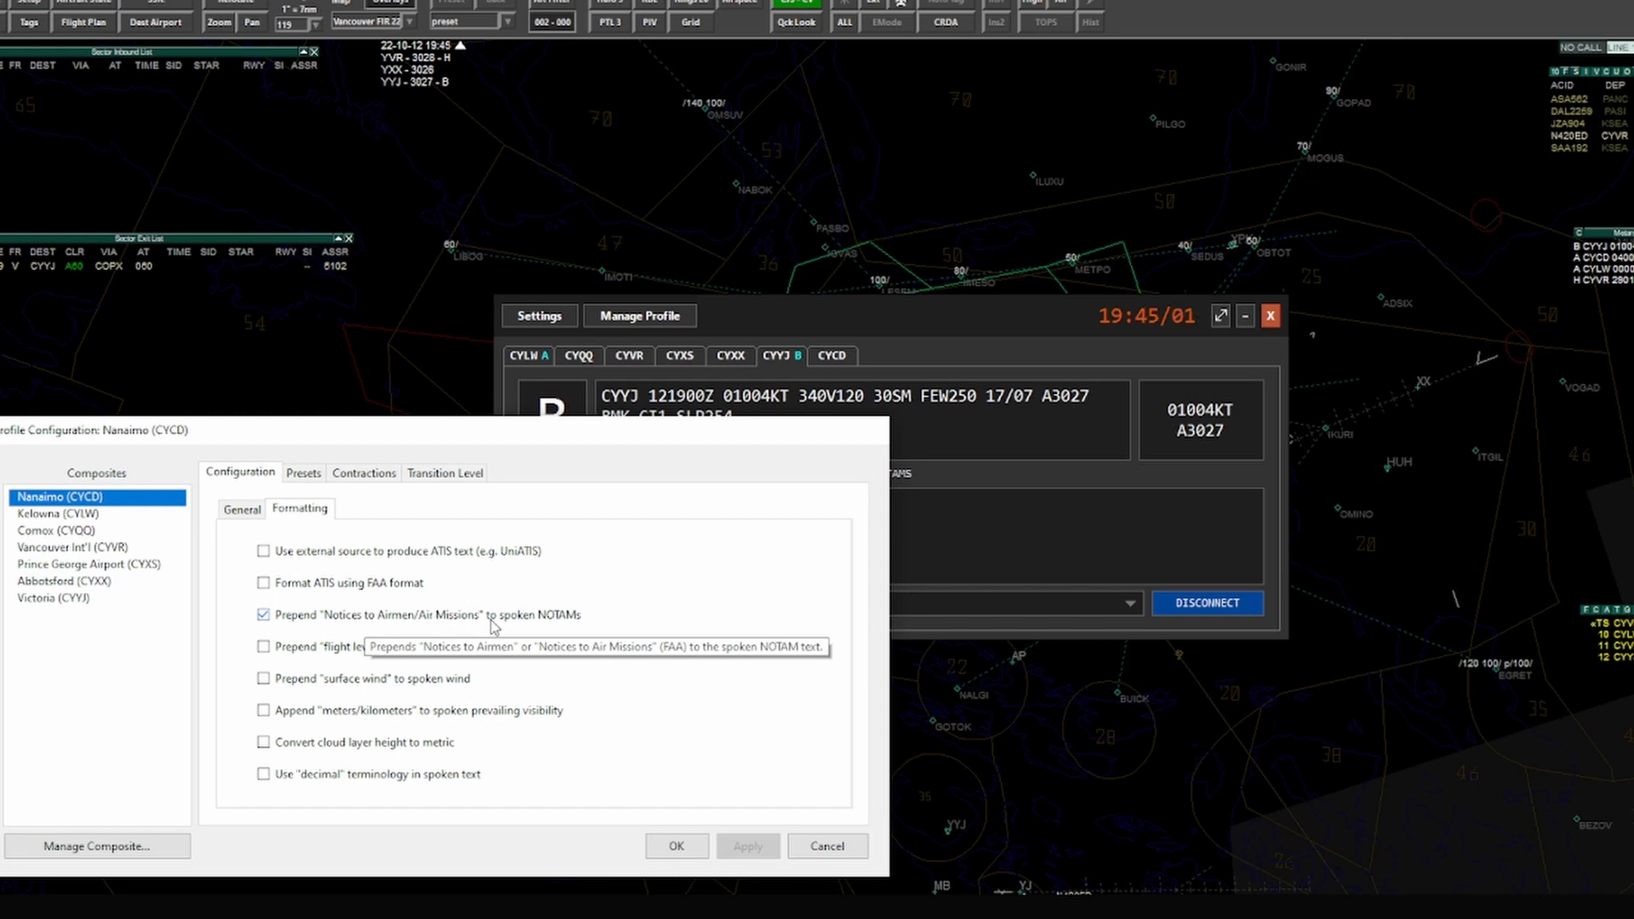
mouse_move(581, 431)
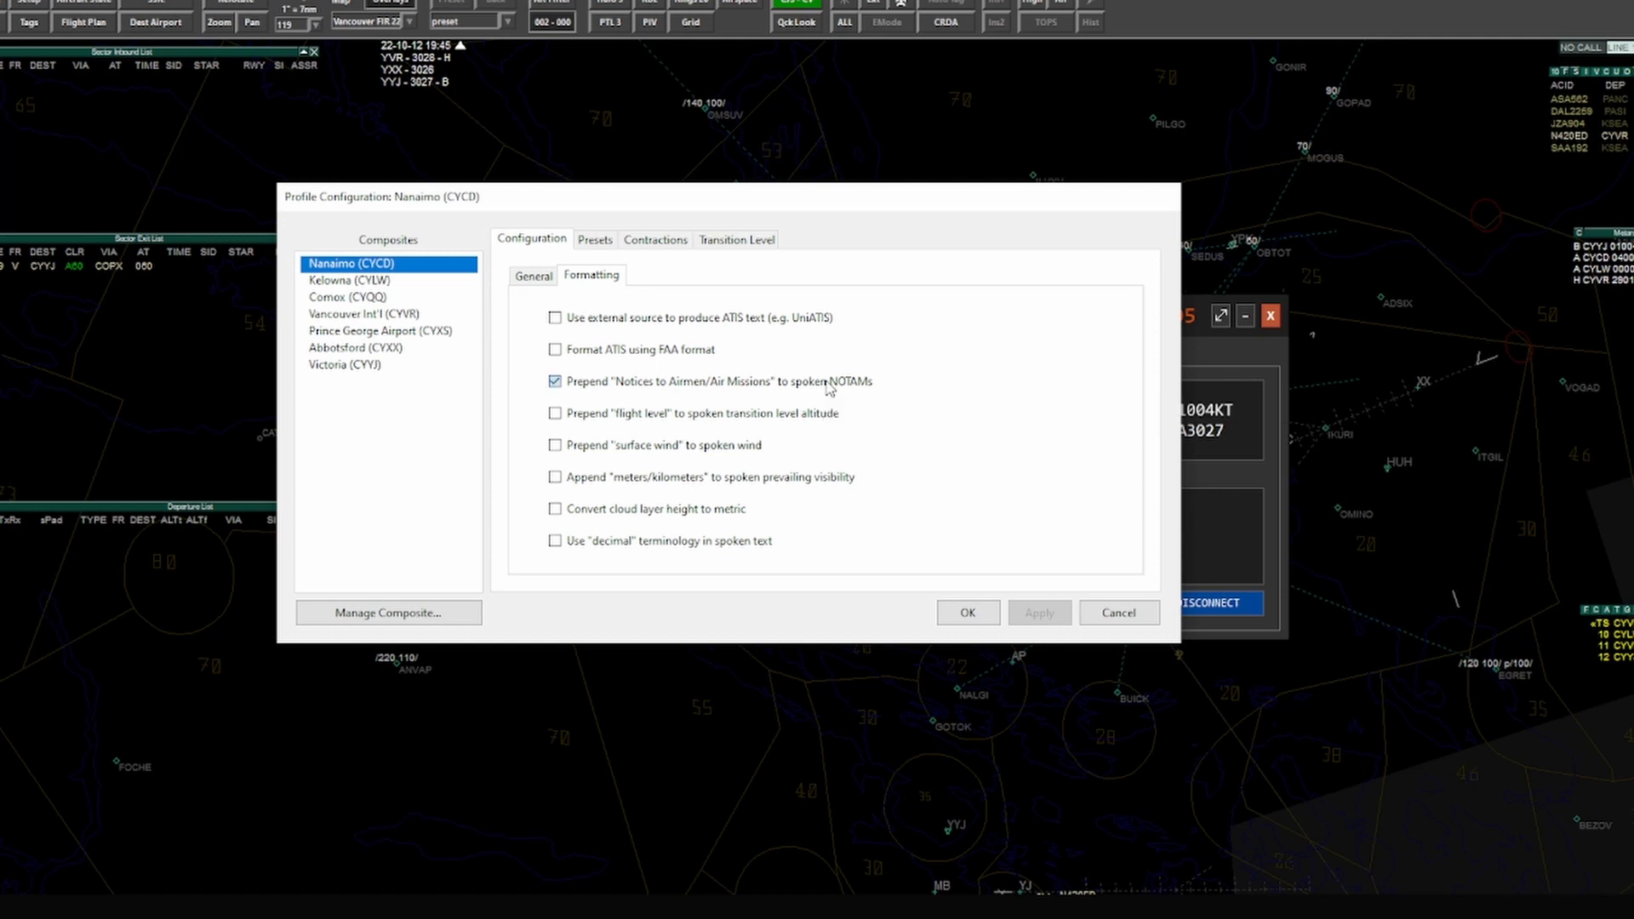
Step: Untick 'Prepend Notices to Airmen/Air Missions to spoken NOTAMs'
click(555, 380)
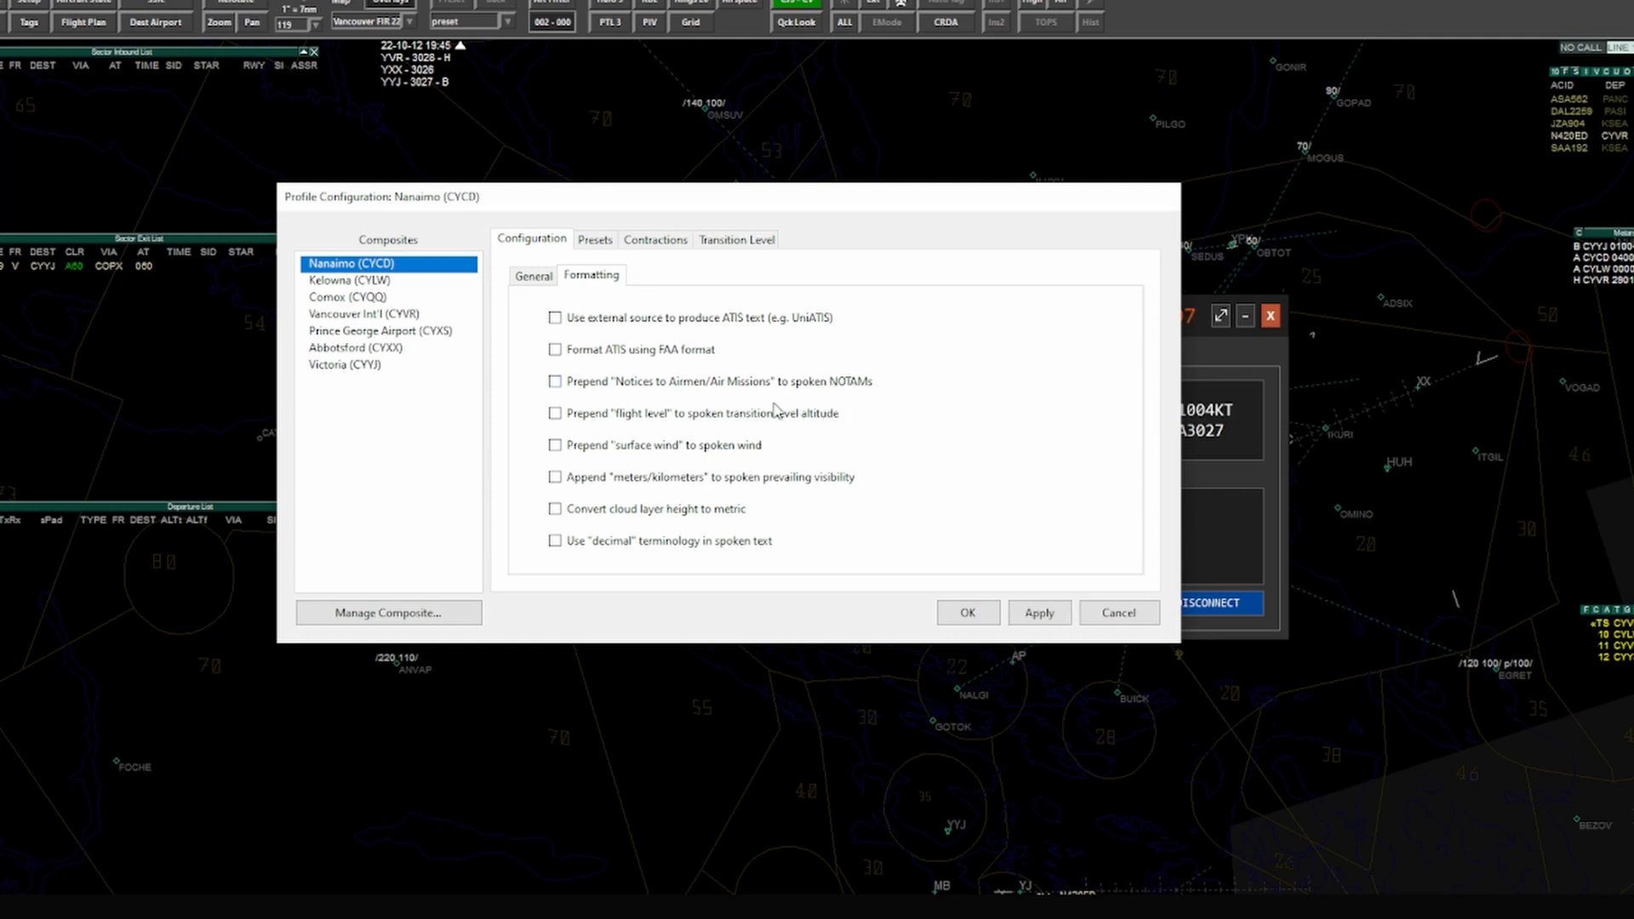
mouse_move(663, 424)
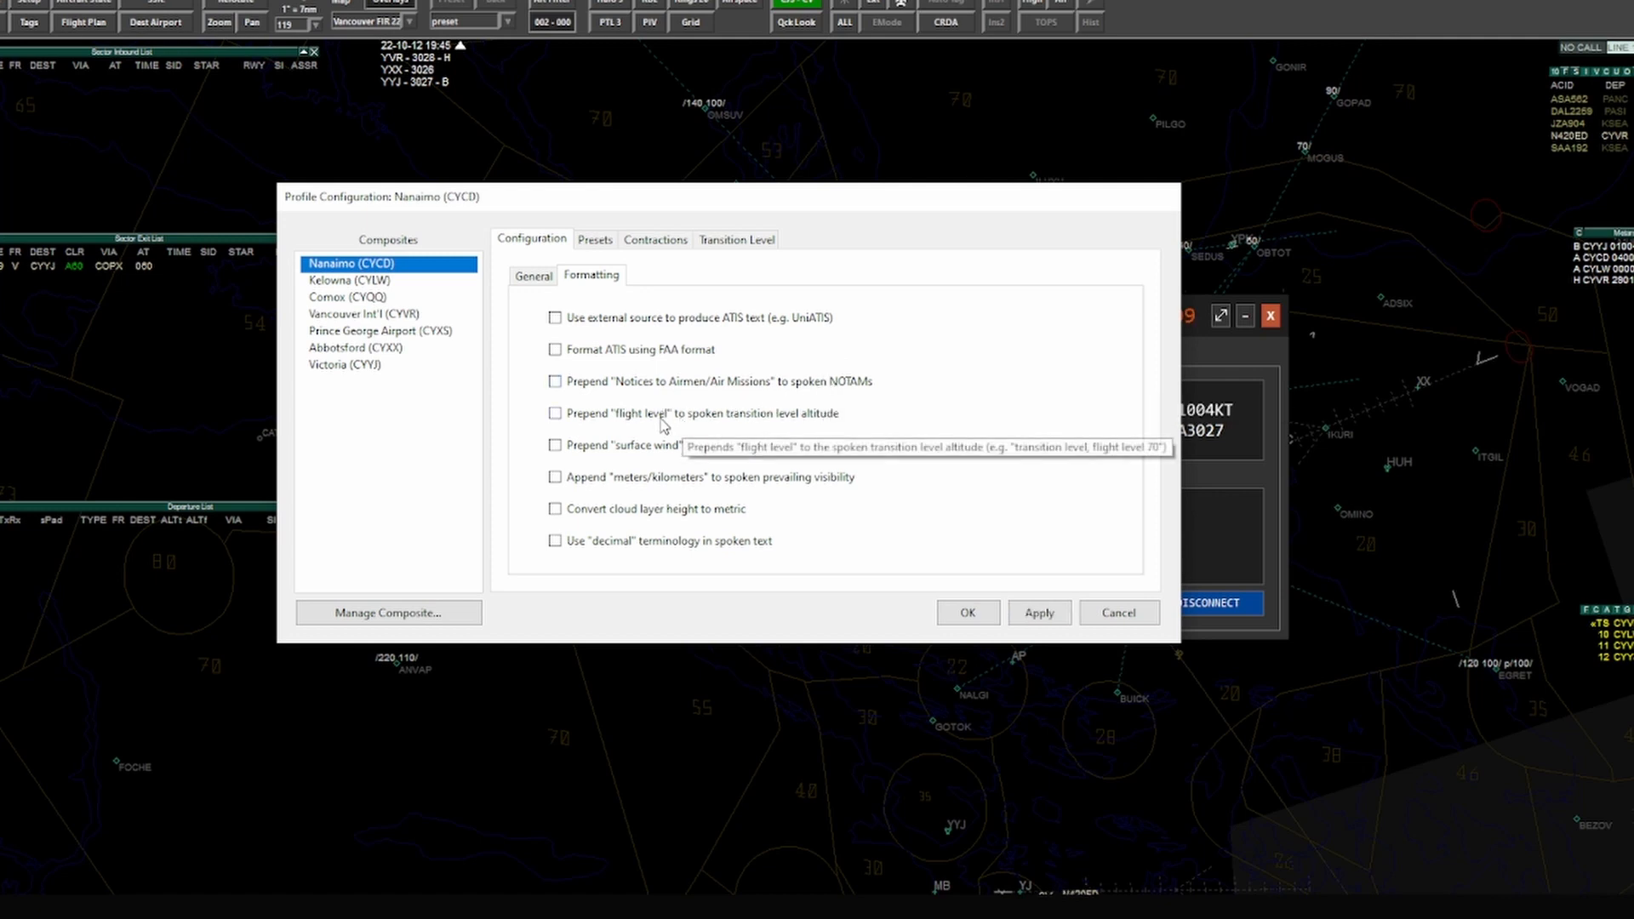
mouse_move(711, 427)
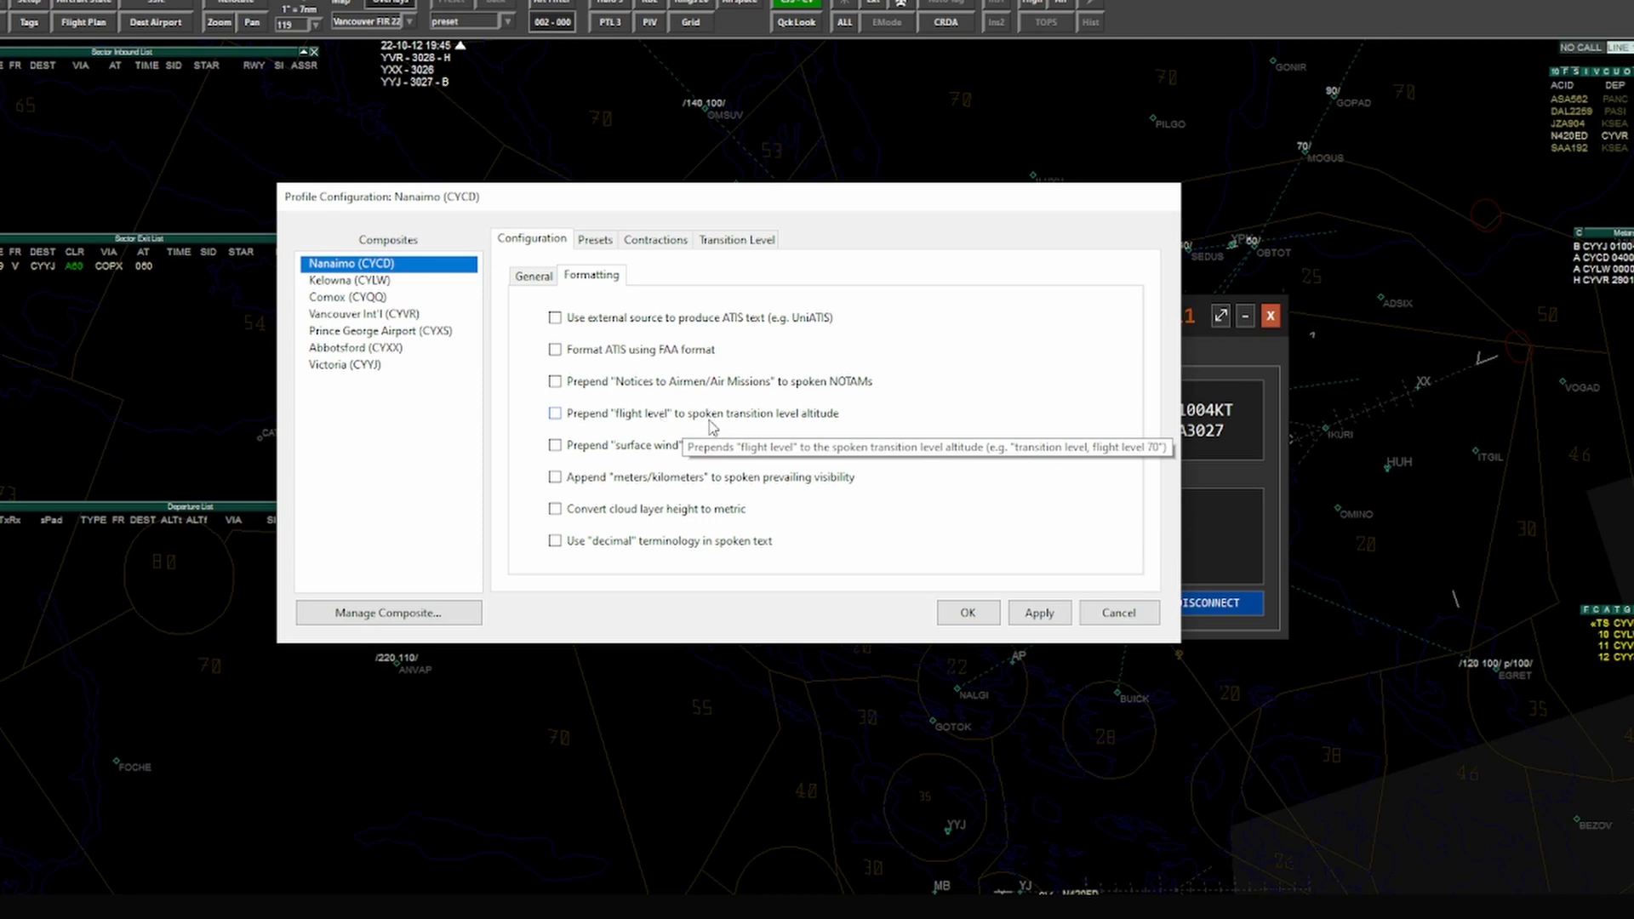
mouse_move(820, 424)
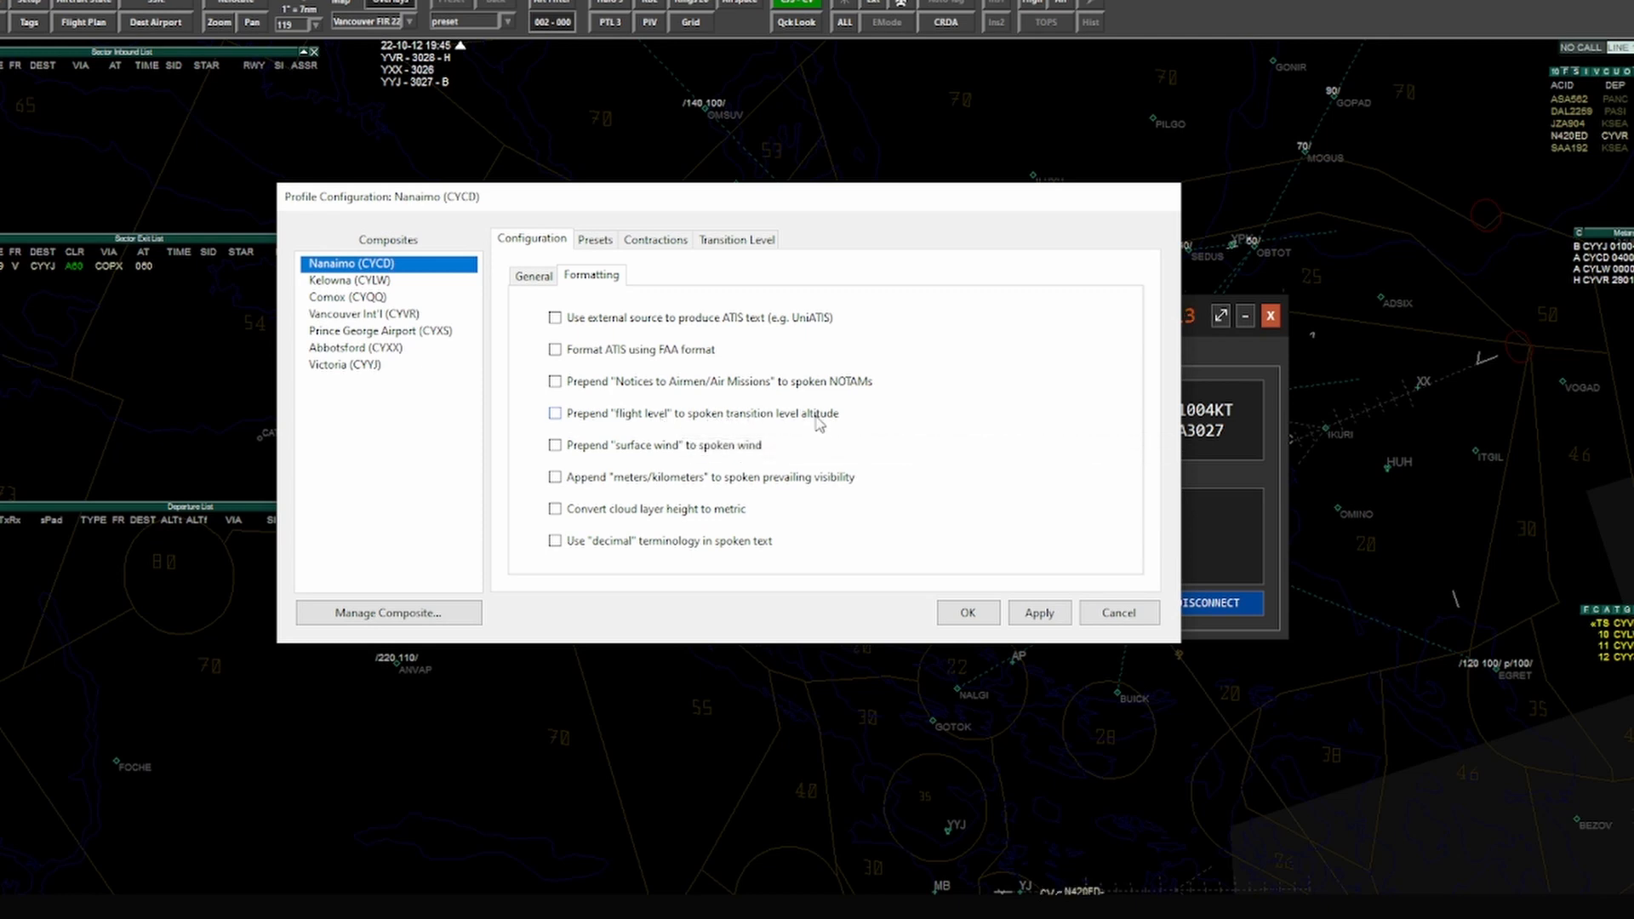
mouse_move(714, 417)
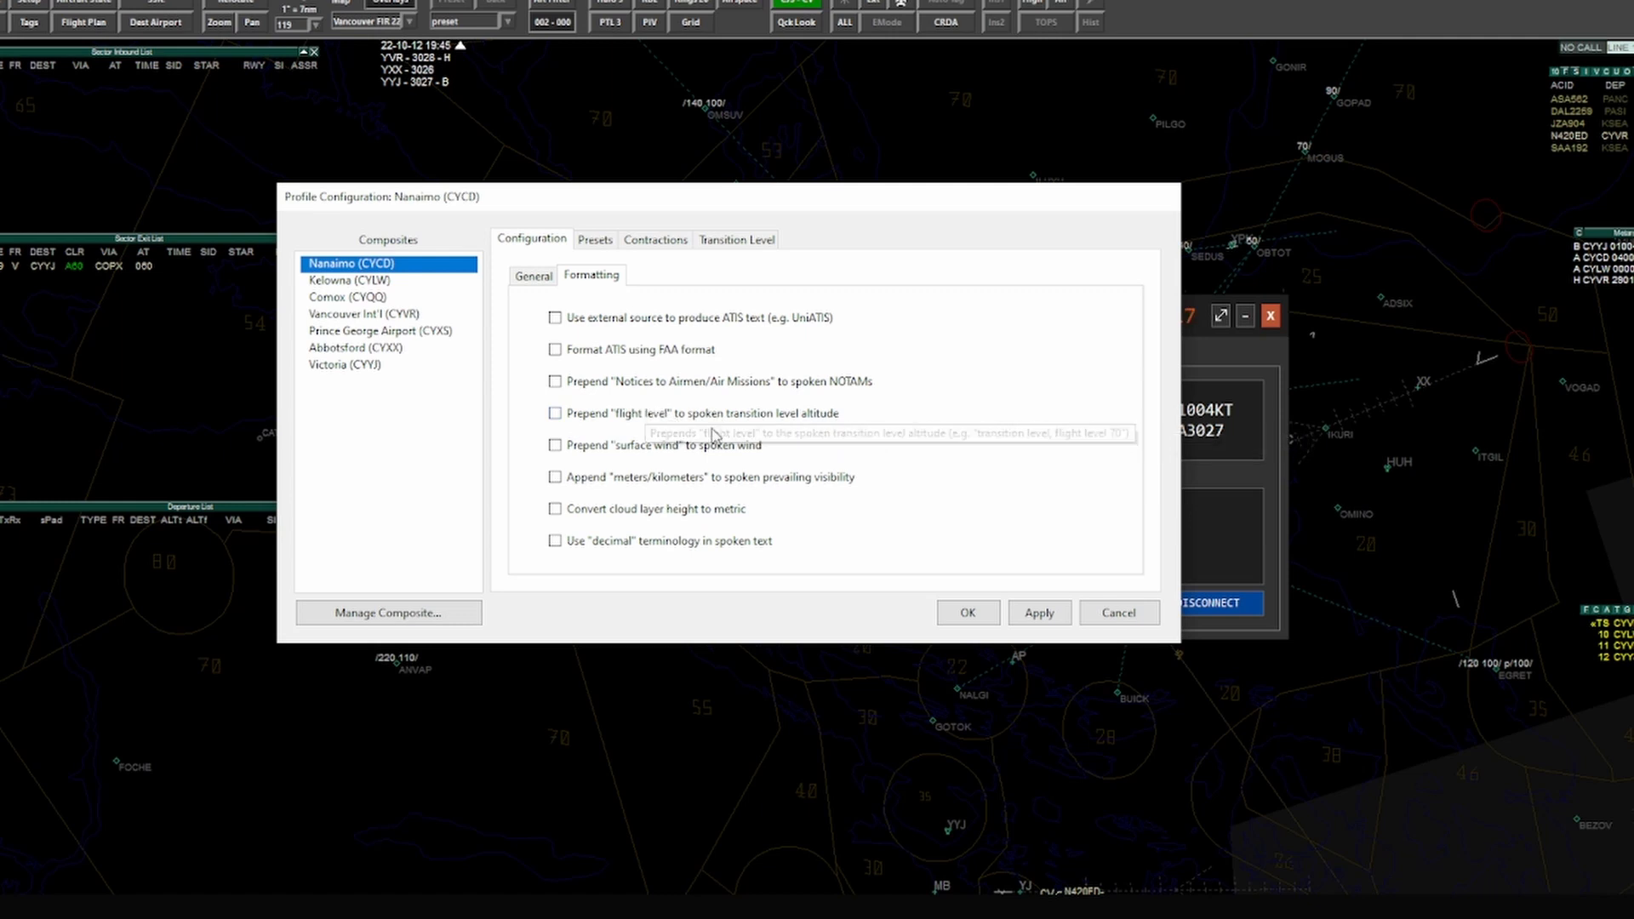
mouse_move(747, 470)
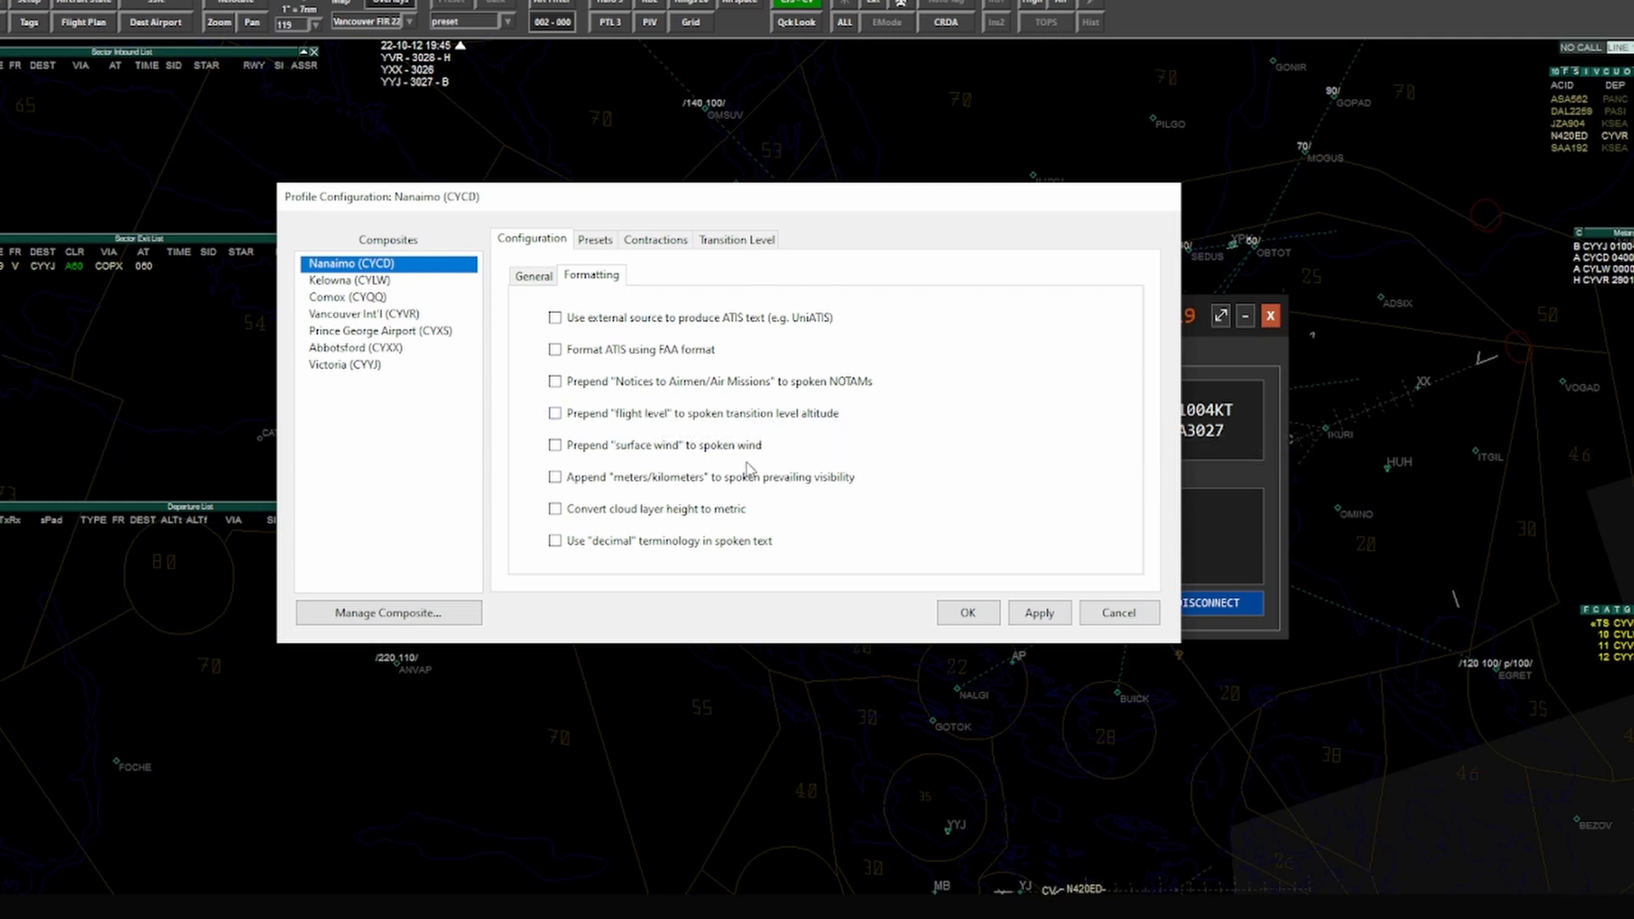
mouse_move(663, 422)
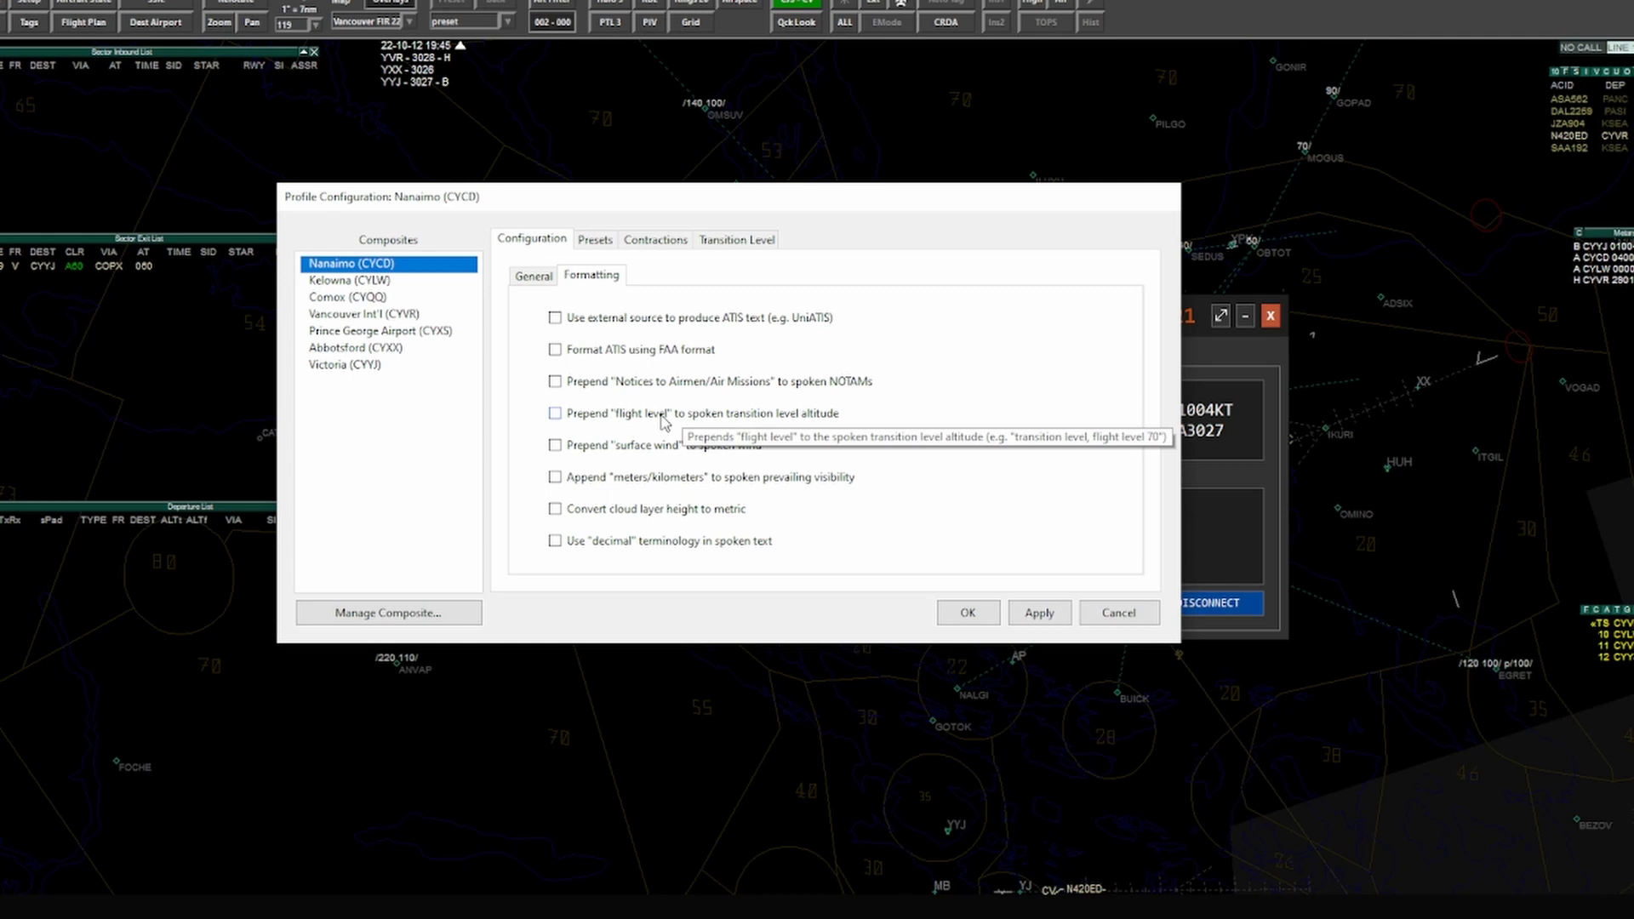
mouse_move(645, 417)
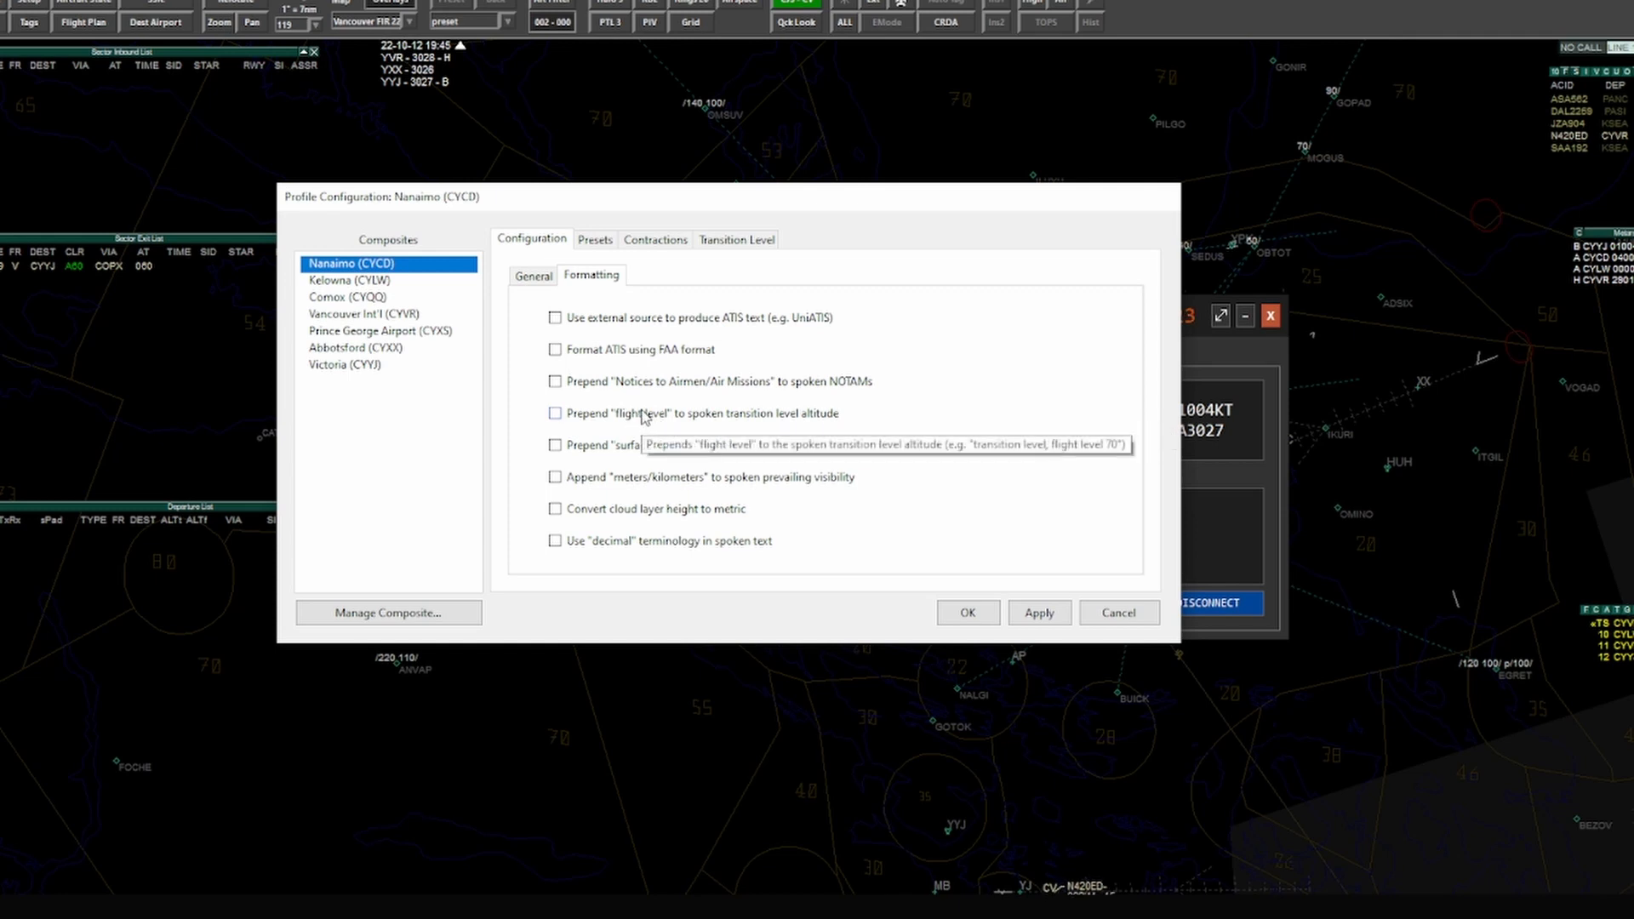
mouse_move(788, 464)
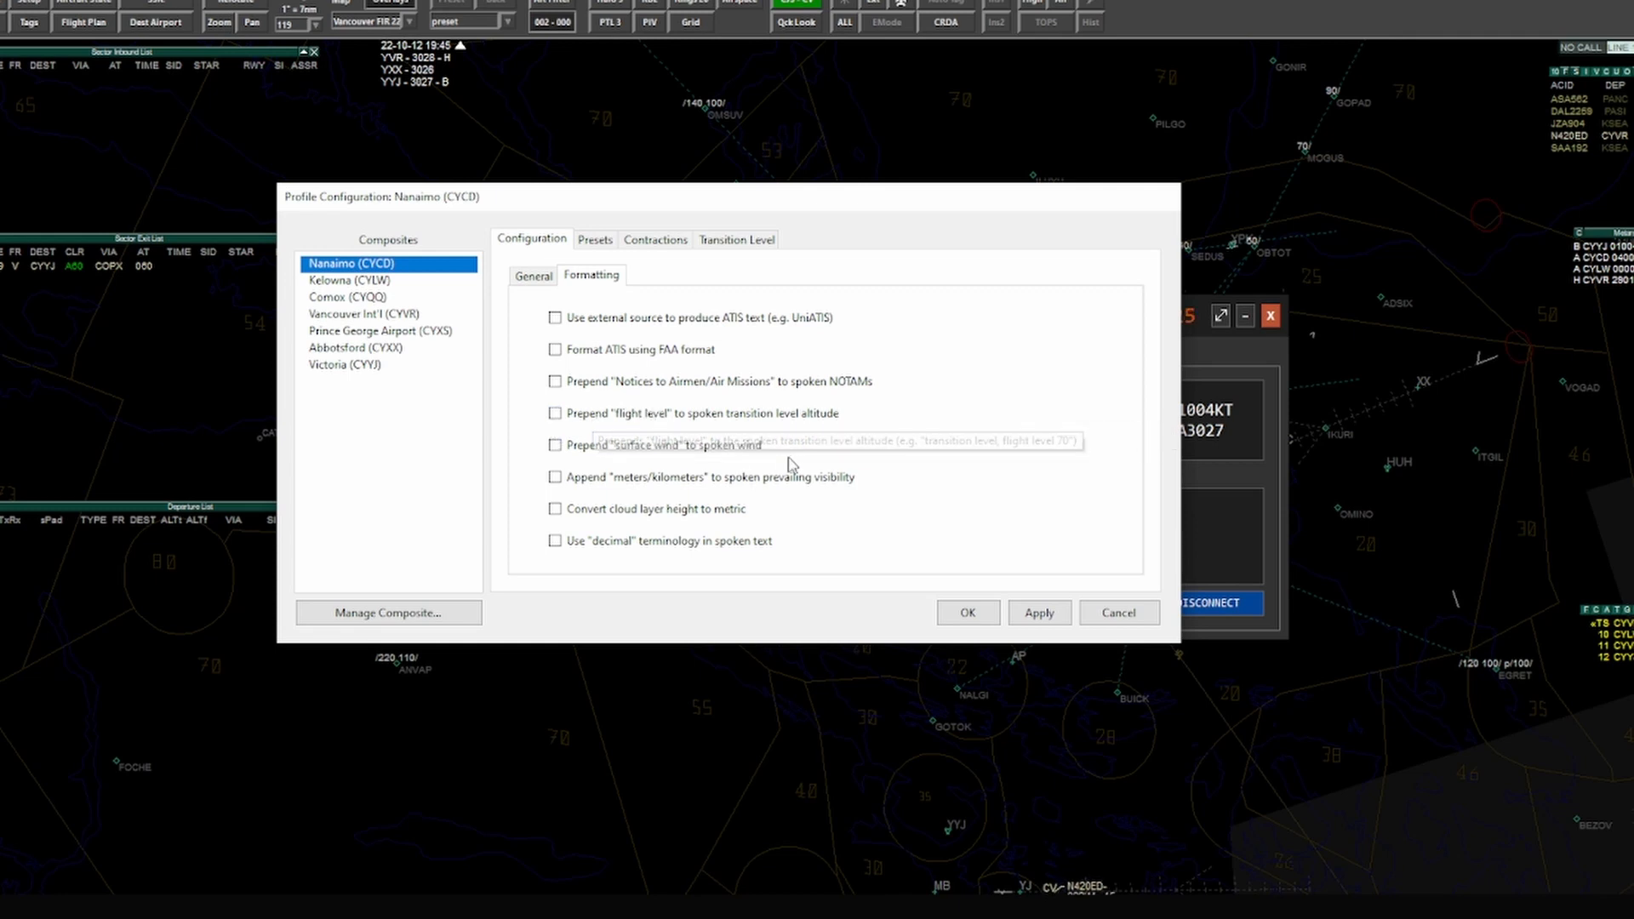
mouse_move(719, 439)
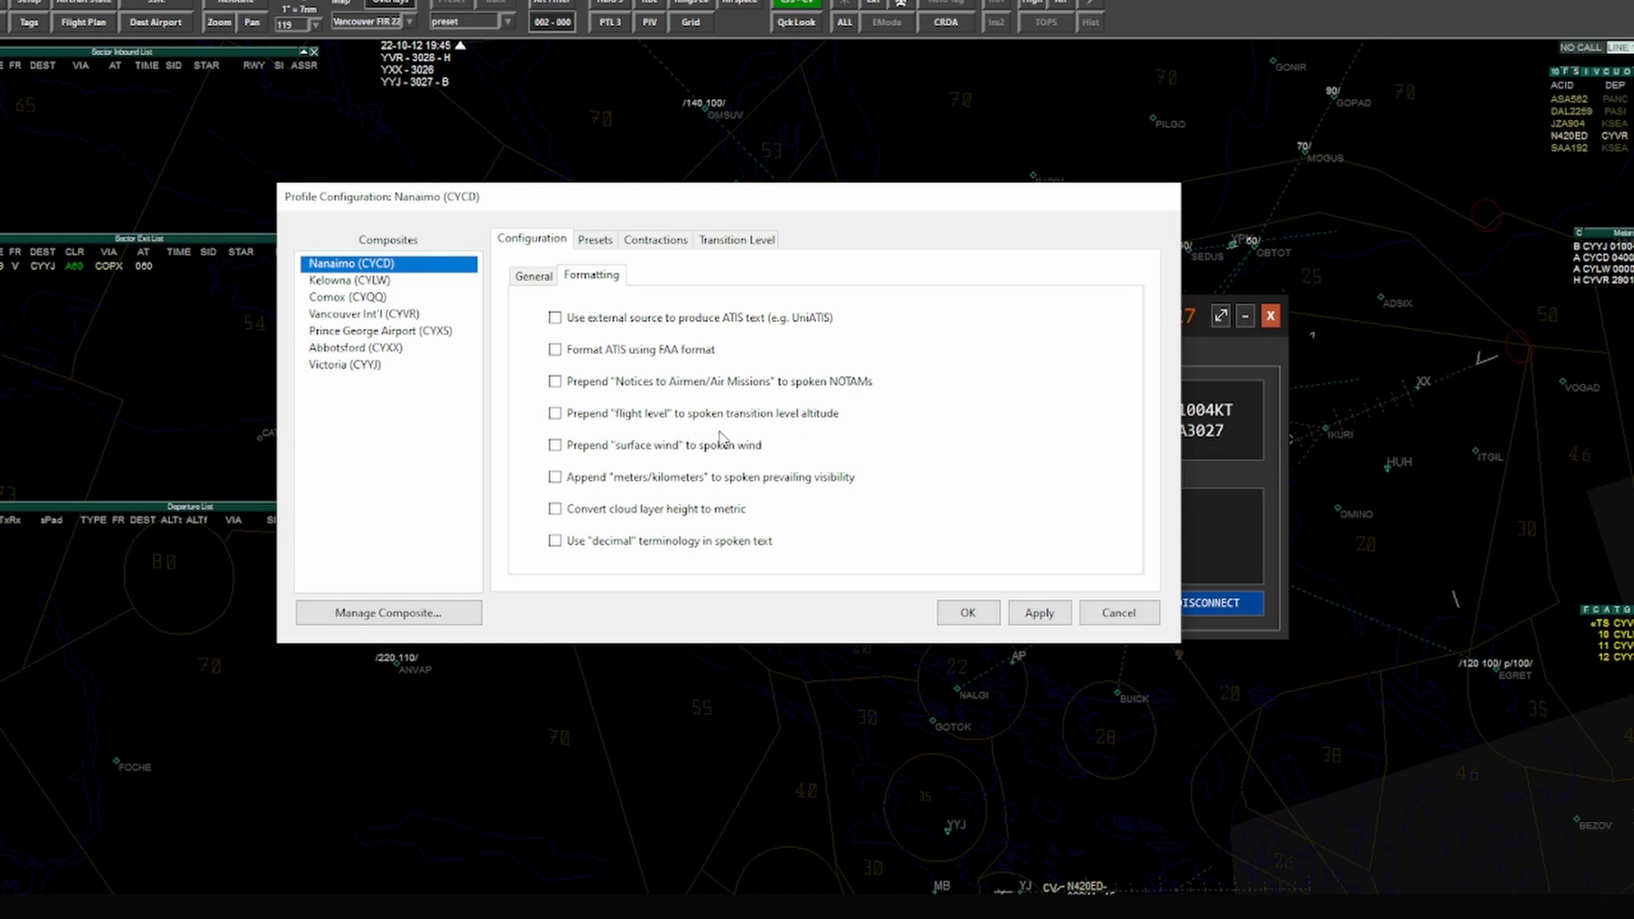
mouse_move(696, 452)
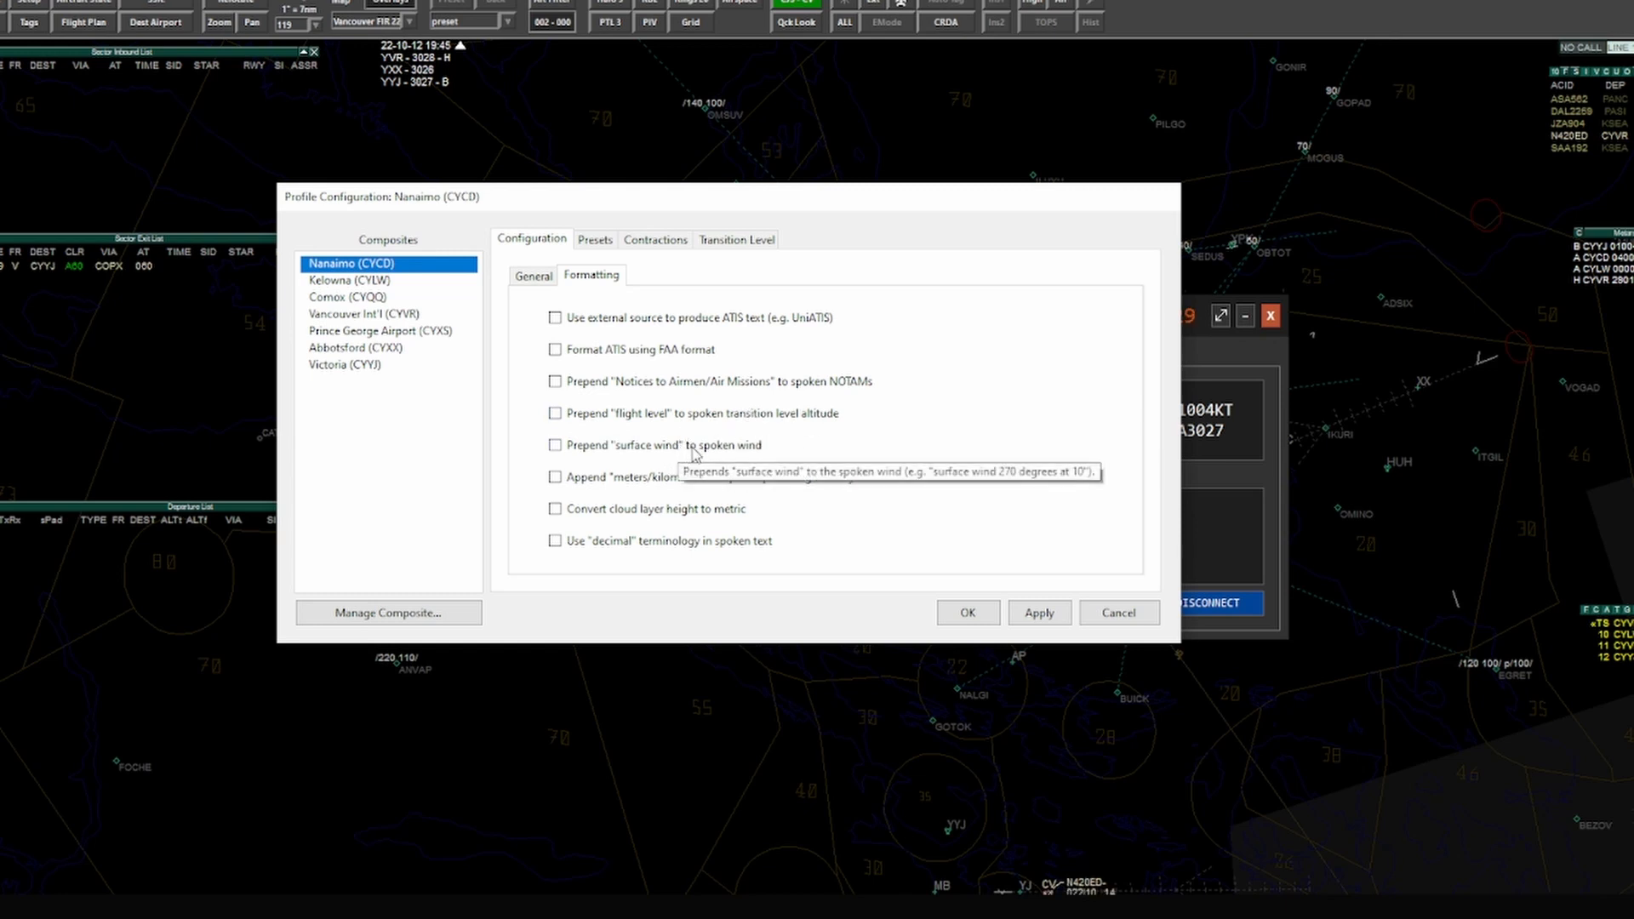
mouse_move(637, 456)
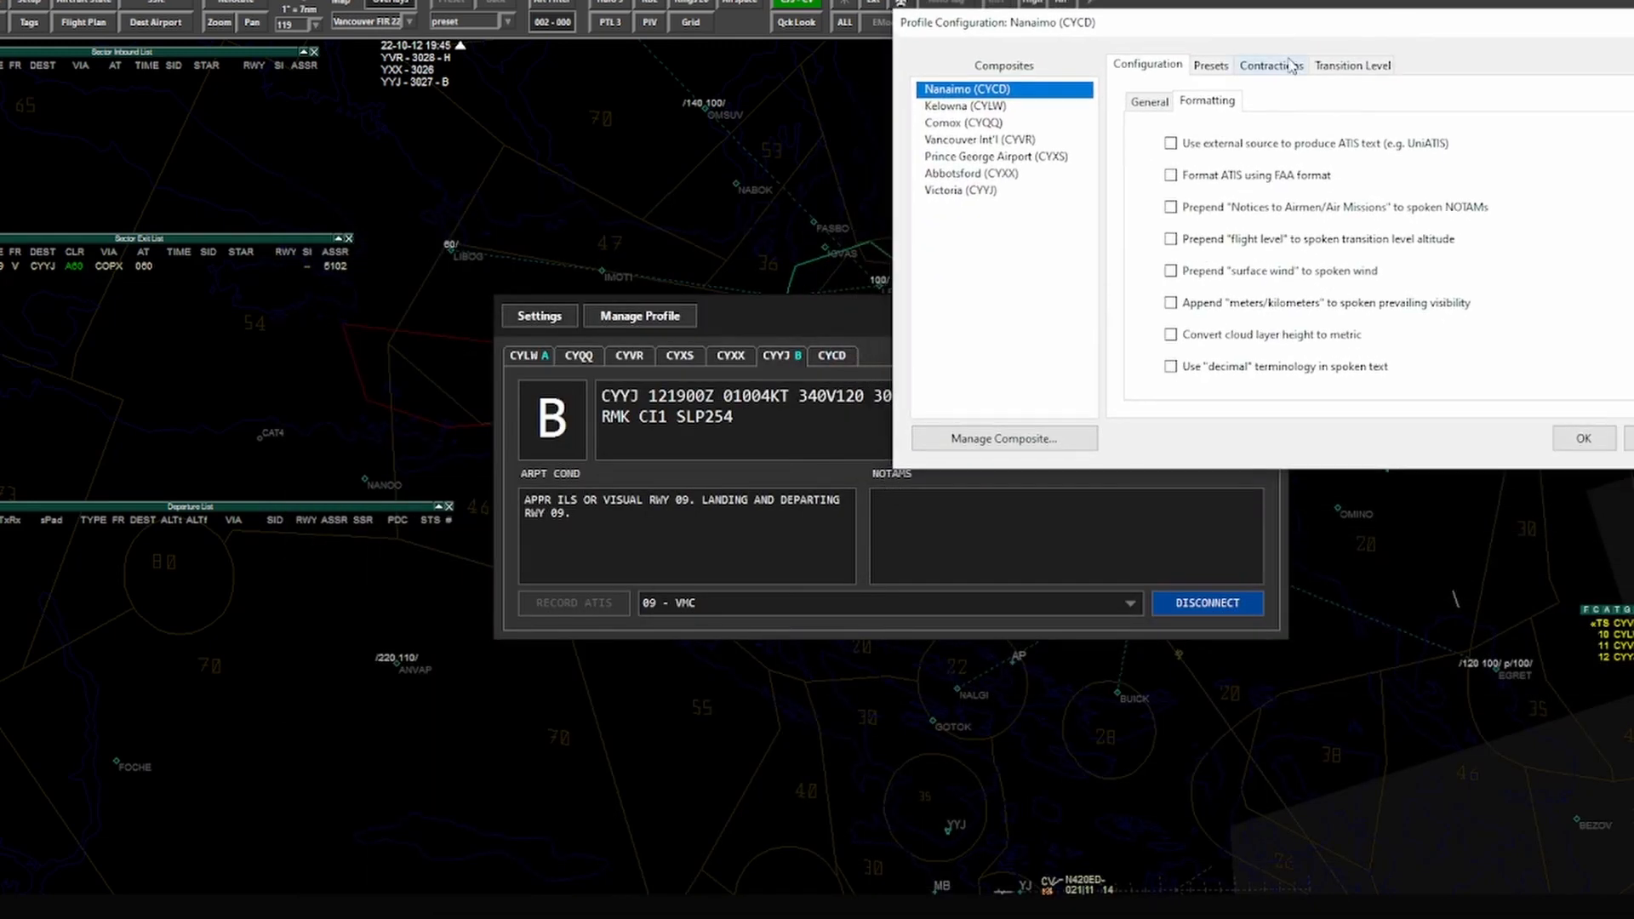
mouse_move(723, 403)
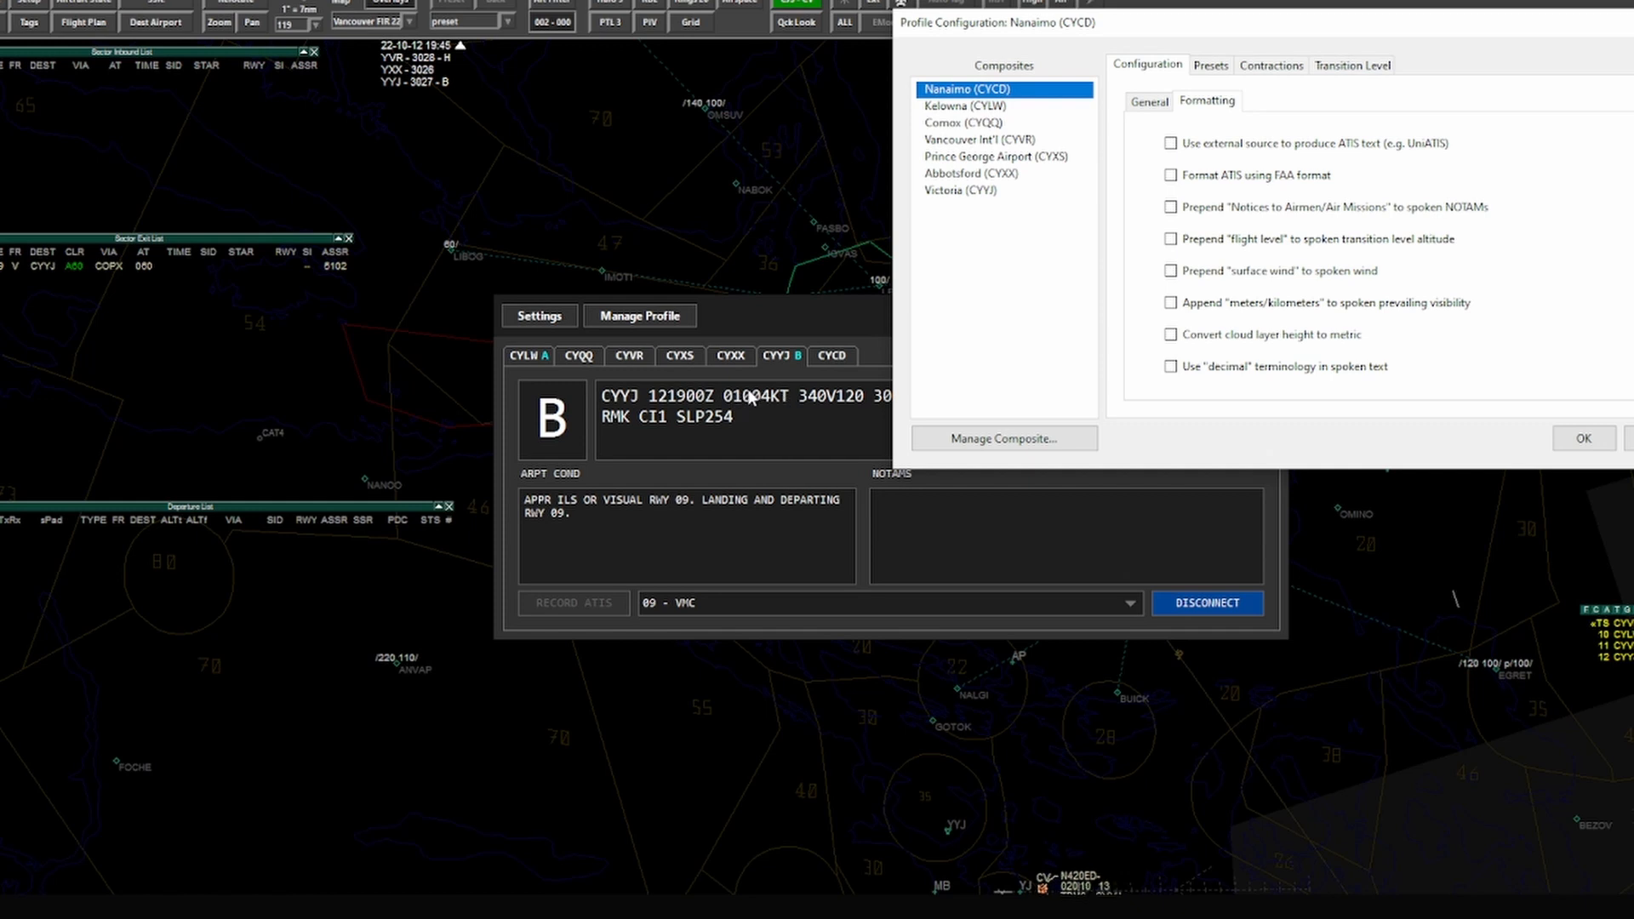
mouse_move(1072, 377)
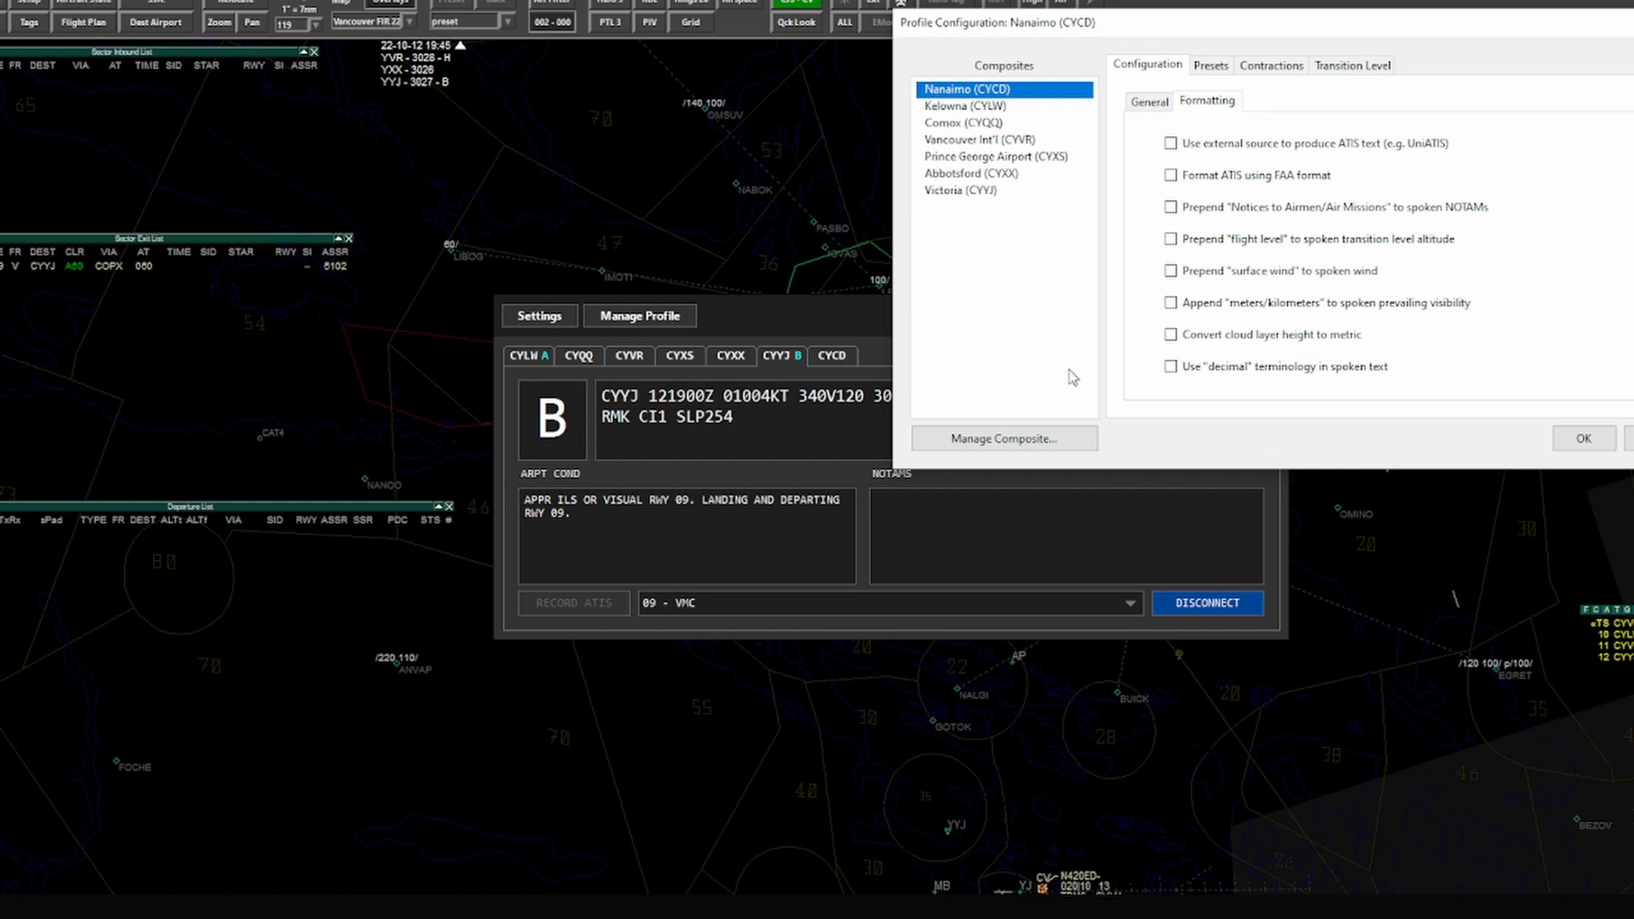
mouse_move(1219, 279)
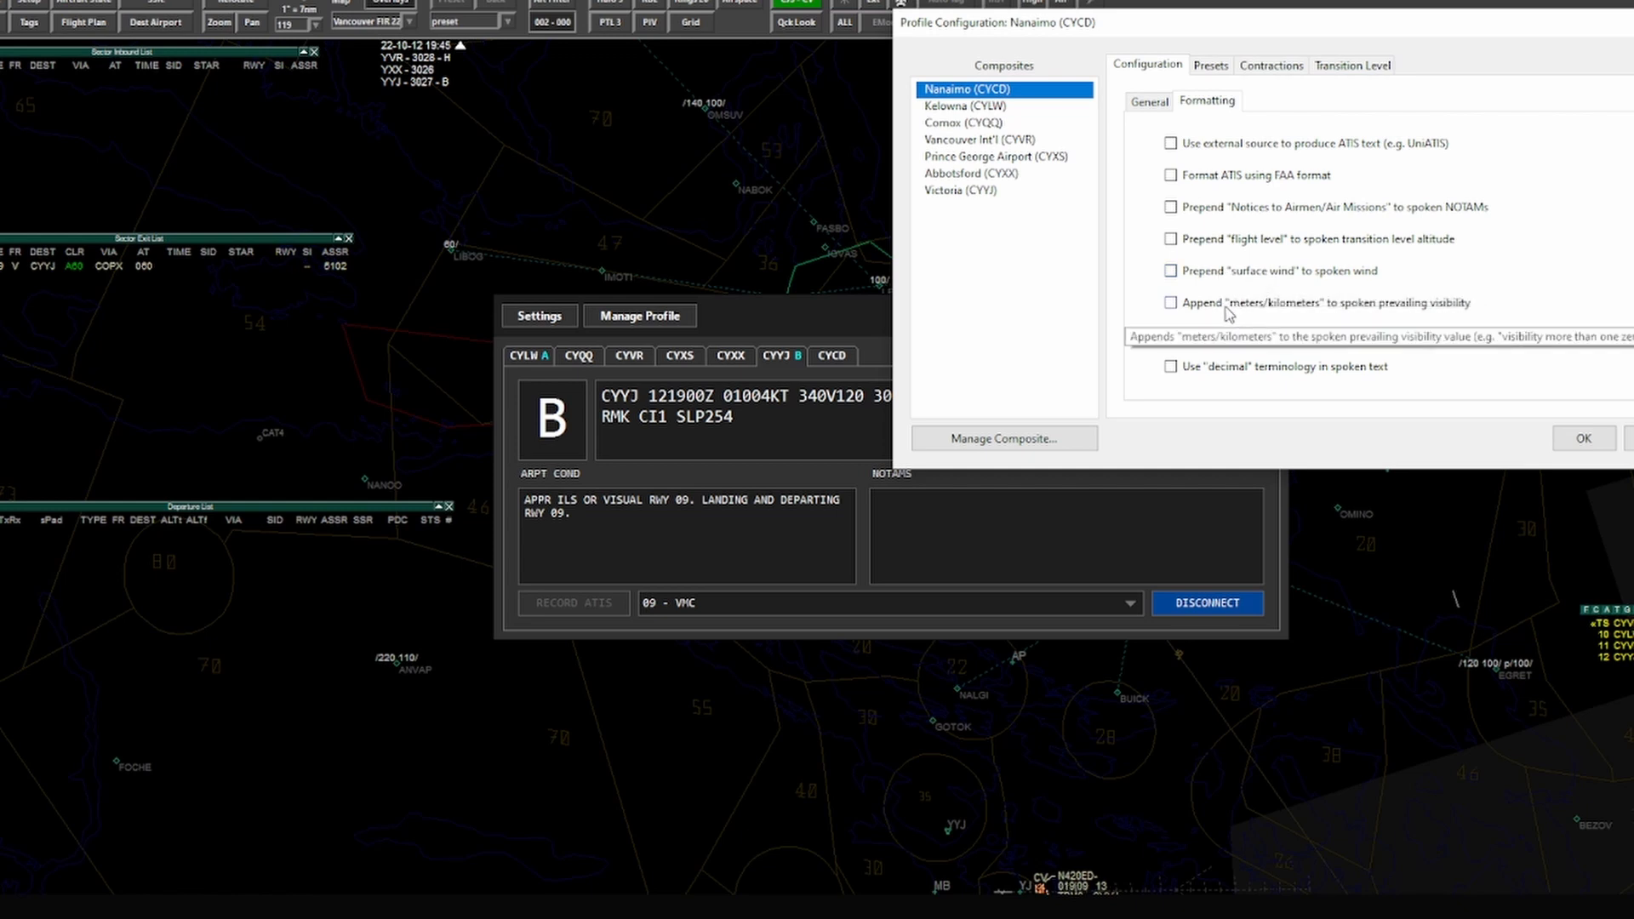
mouse_move(1337, 315)
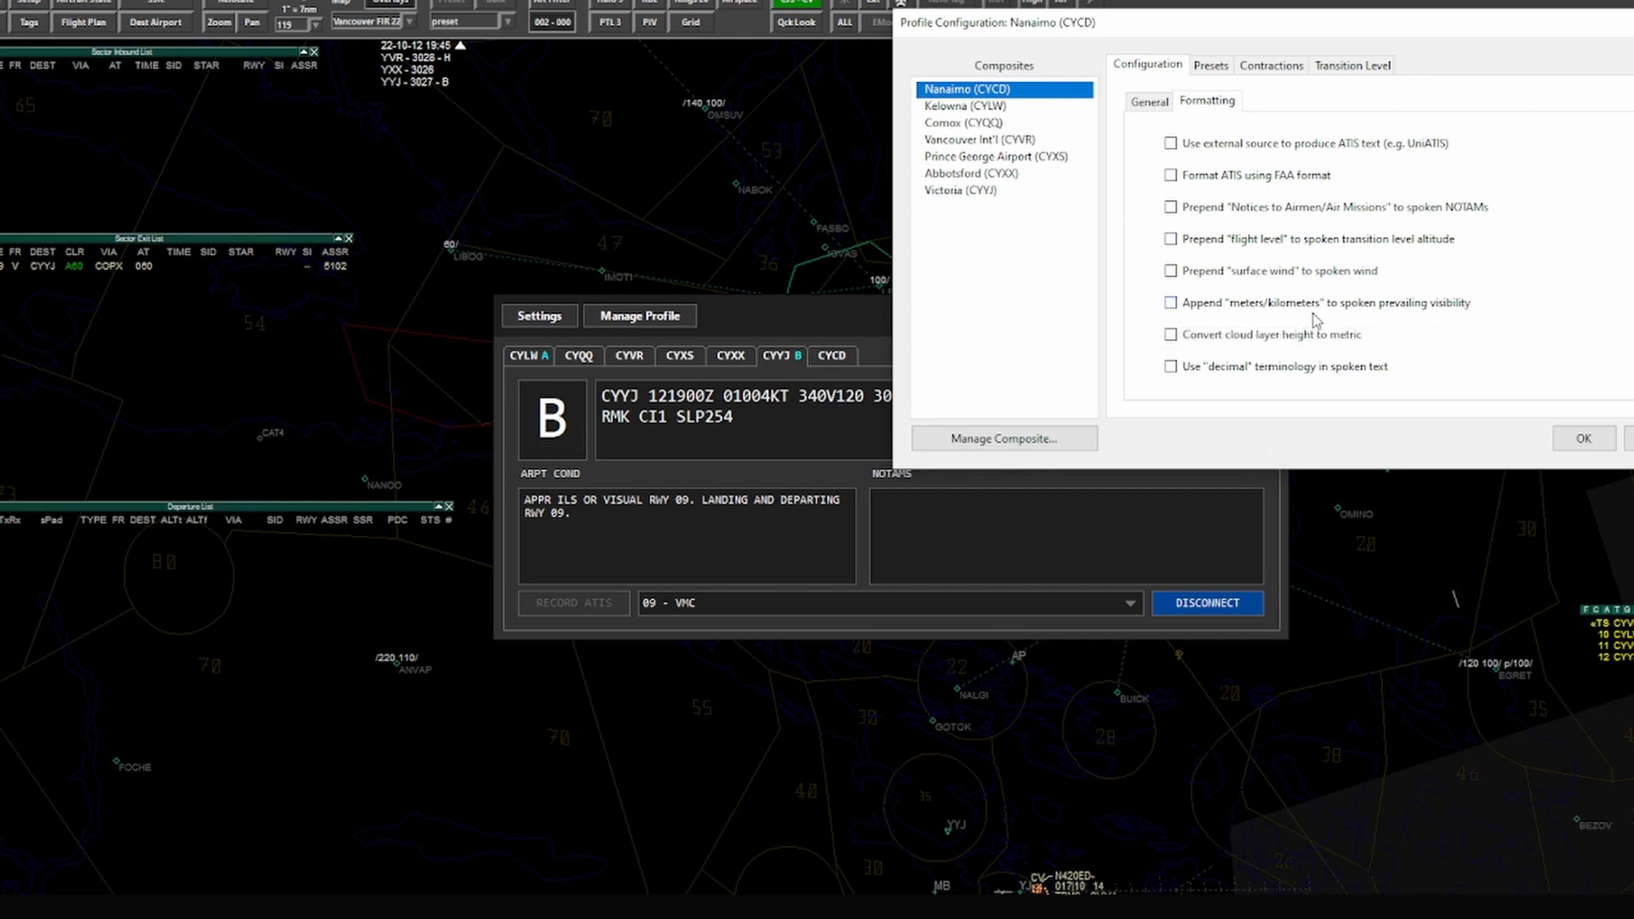
mouse_move(1323, 302)
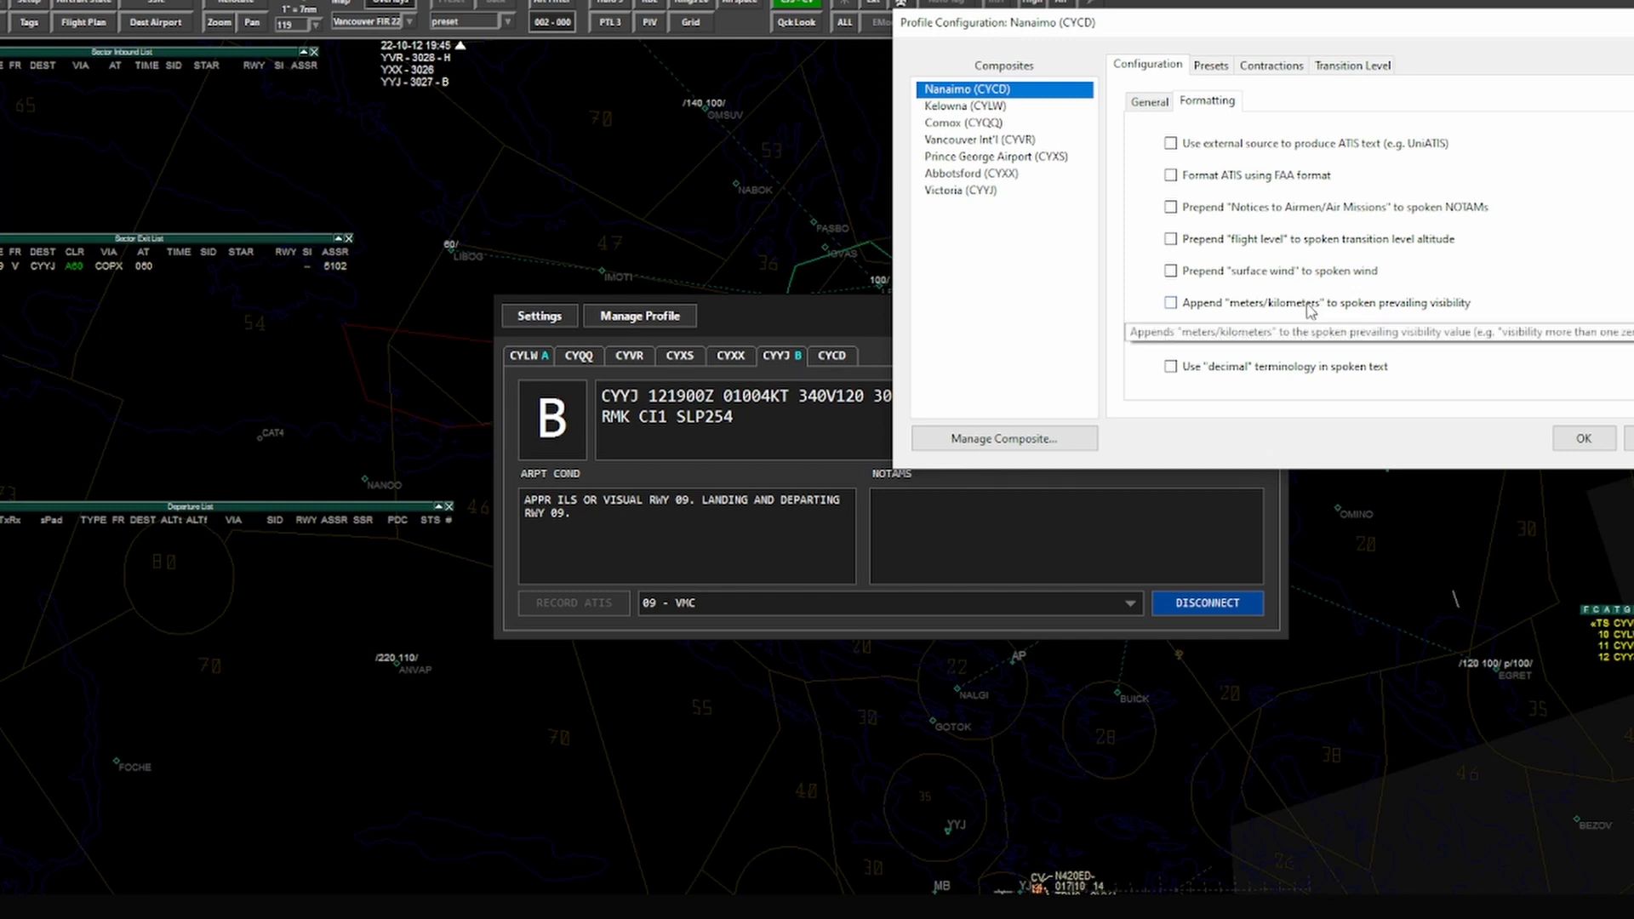
mouse_move(1250, 313)
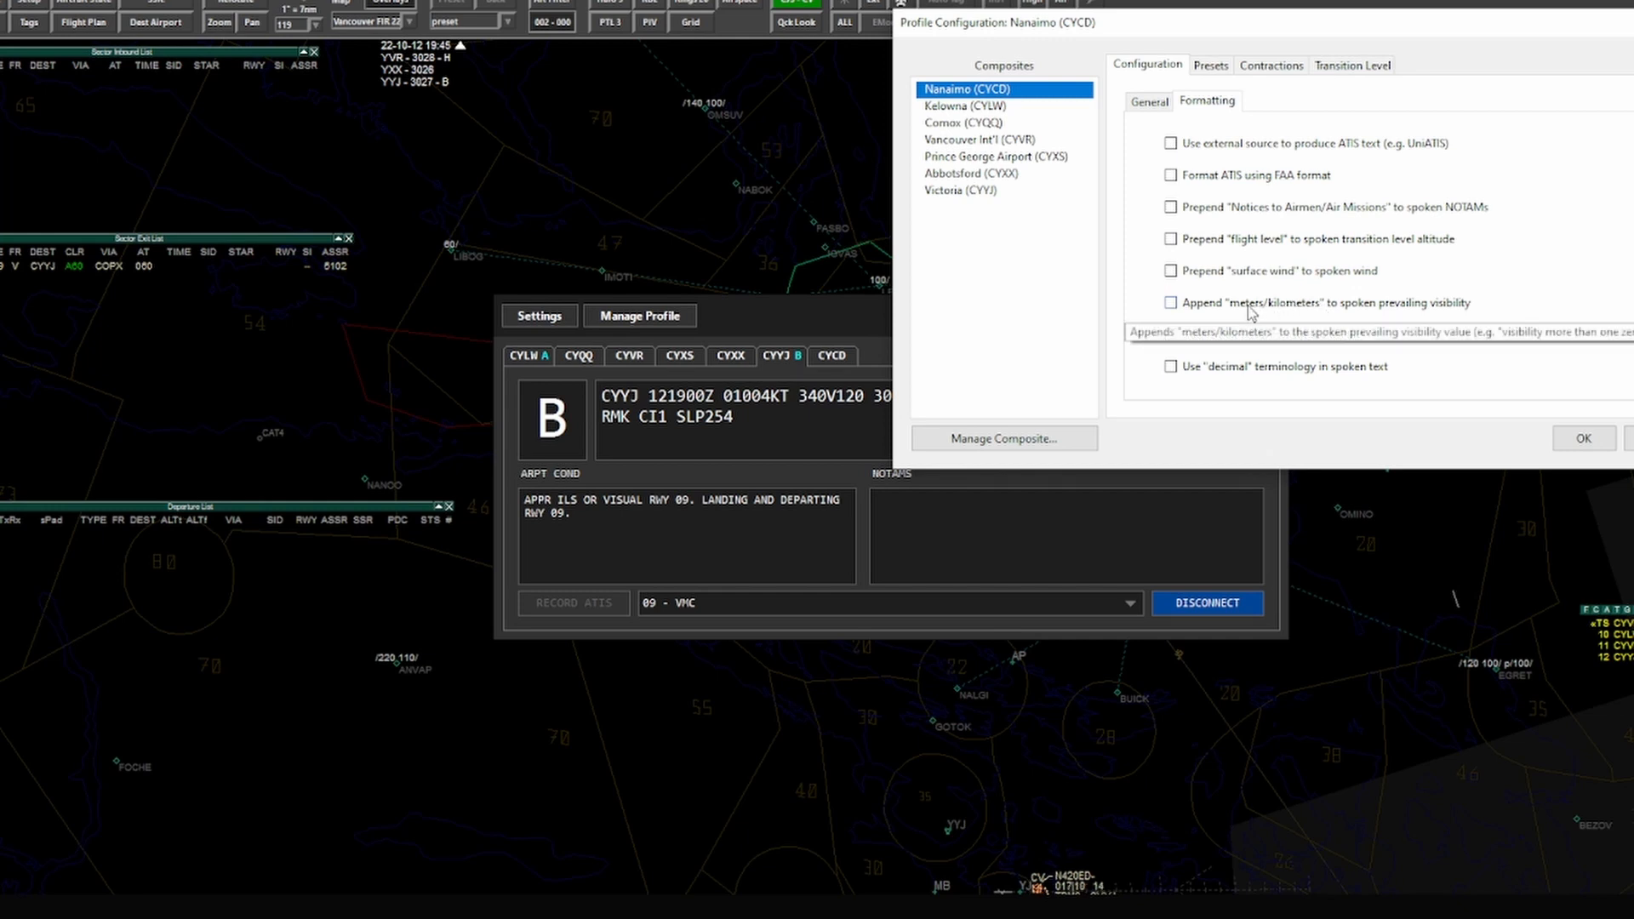
mouse_move(1248, 359)
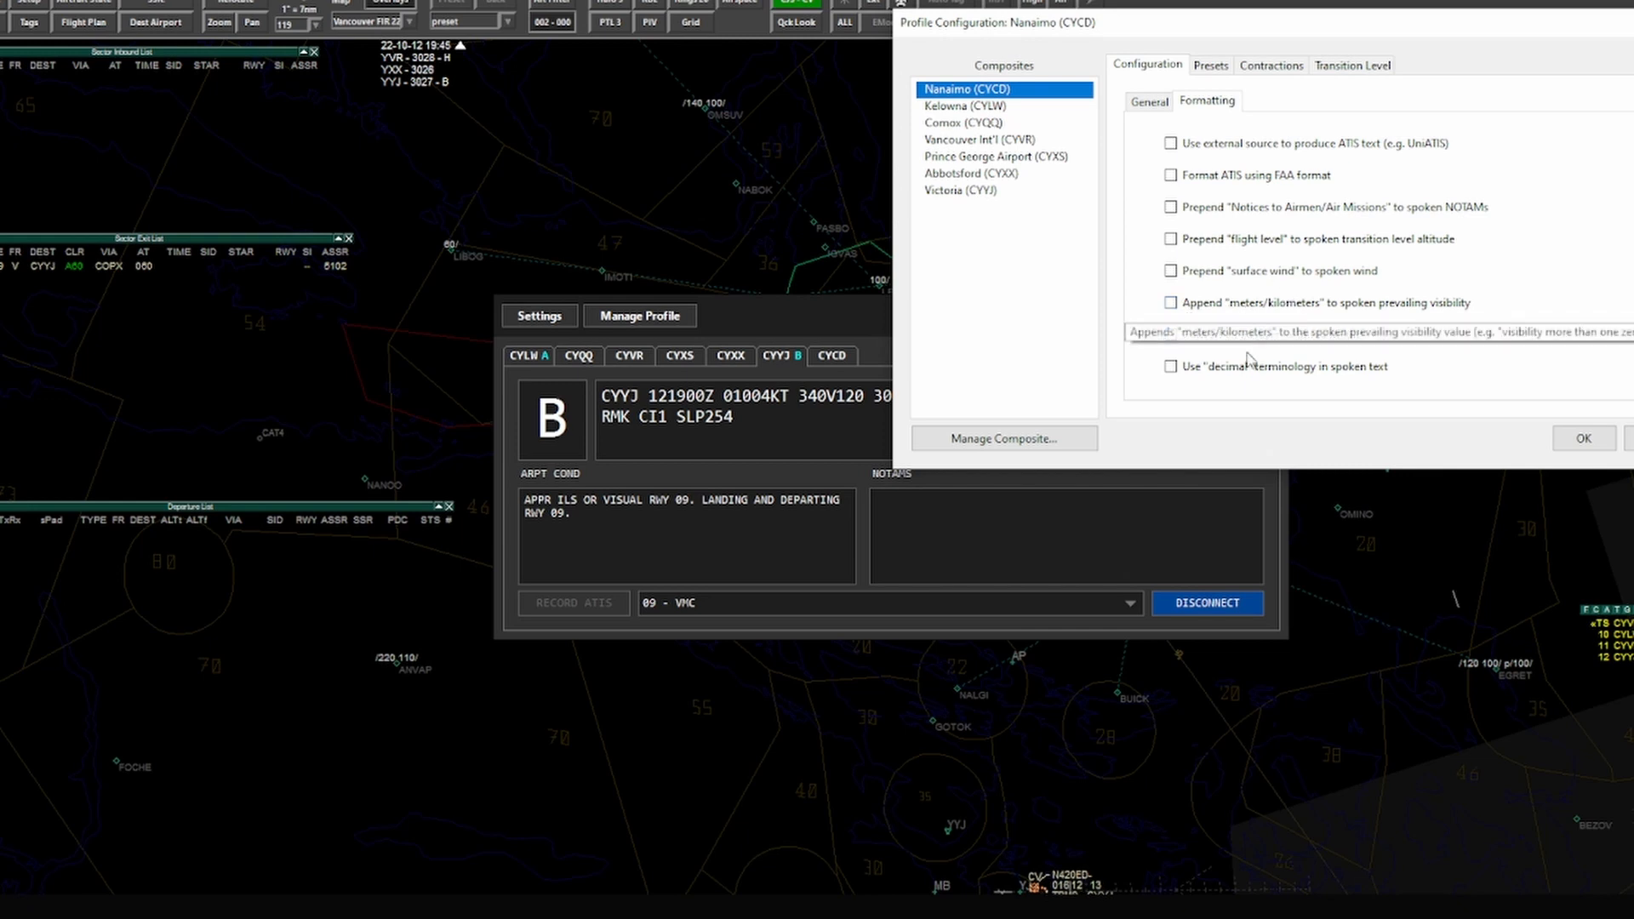
mouse_move(1332, 335)
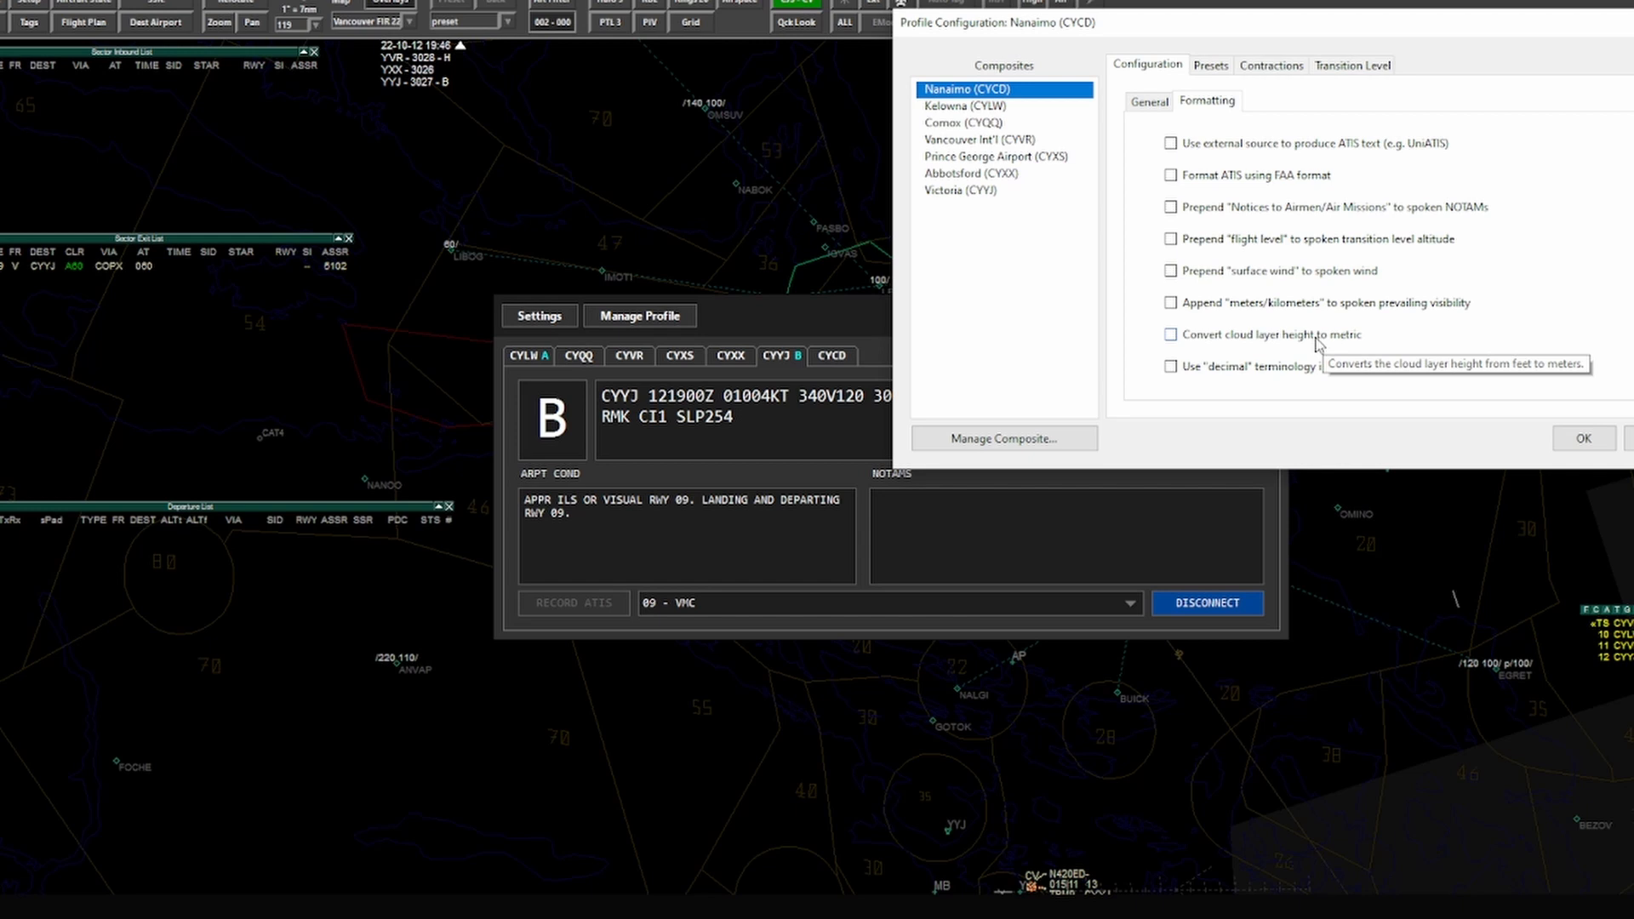
mouse_move(1351, 346)
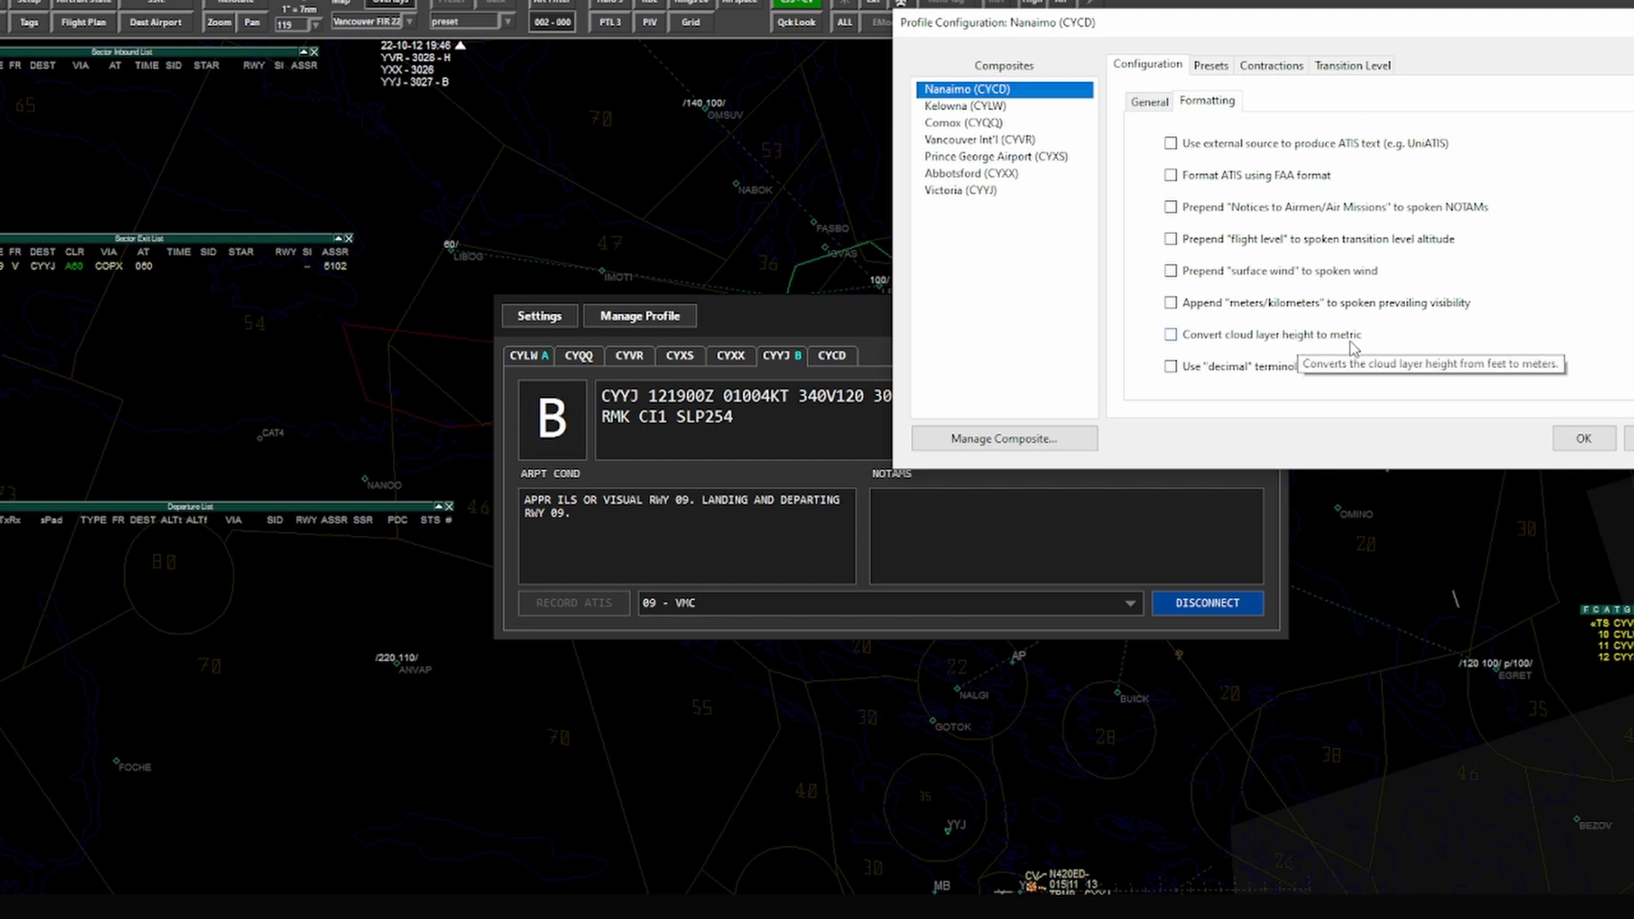
mouse_move(1359, 366)
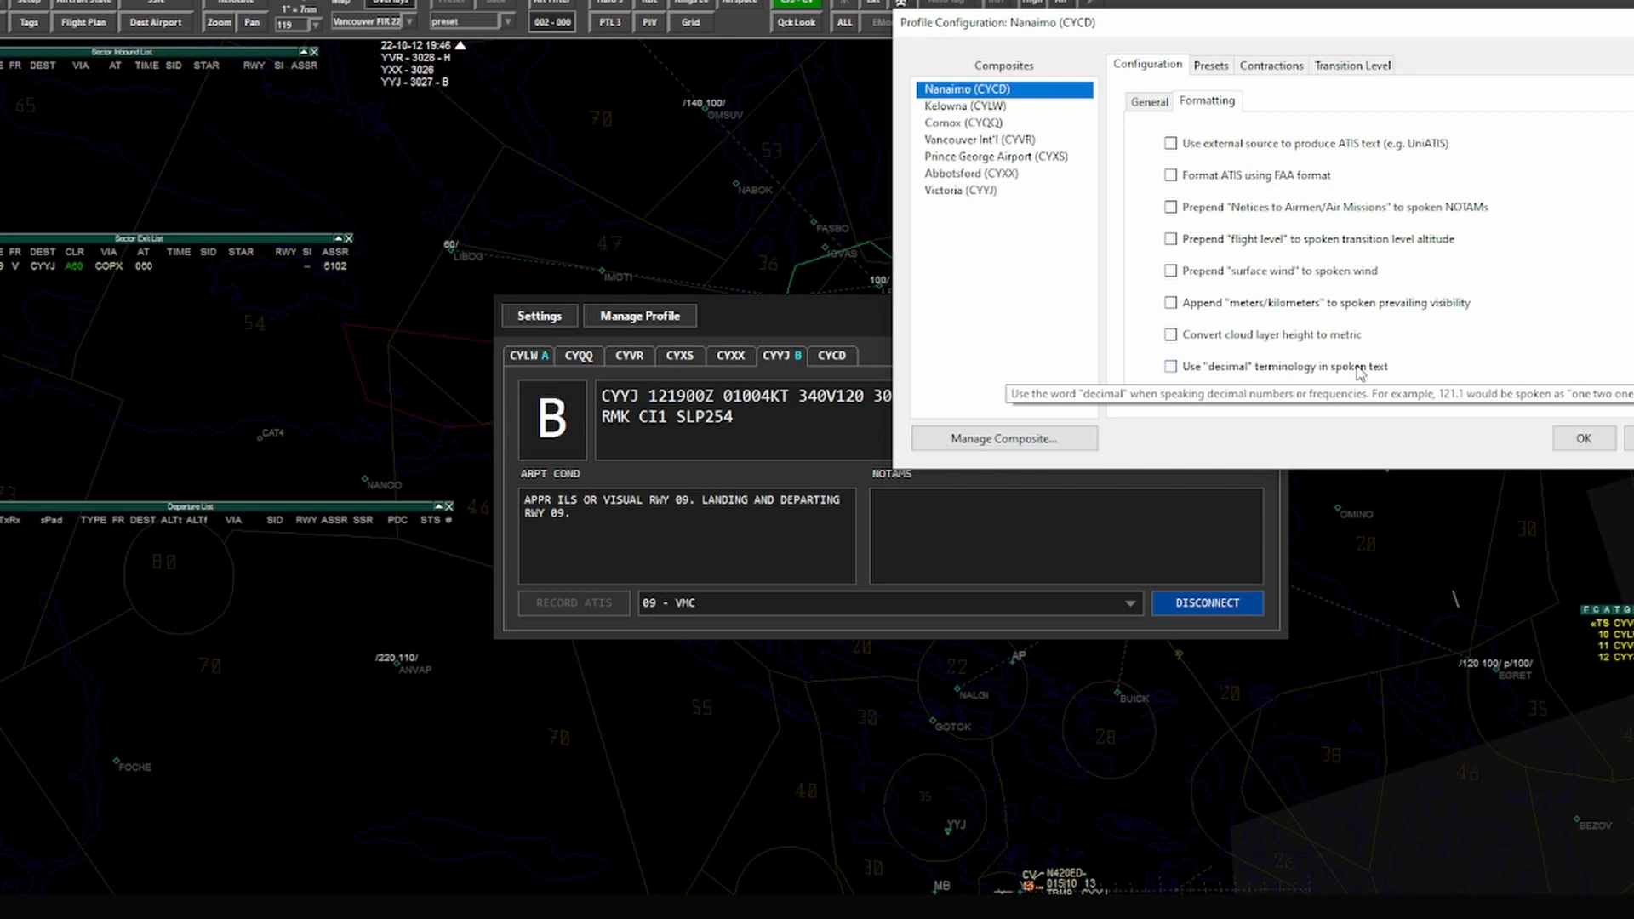
Step: Turn on 'decimal' terminology in spoken text and show Nanaimo's presets
click(1169, 366)
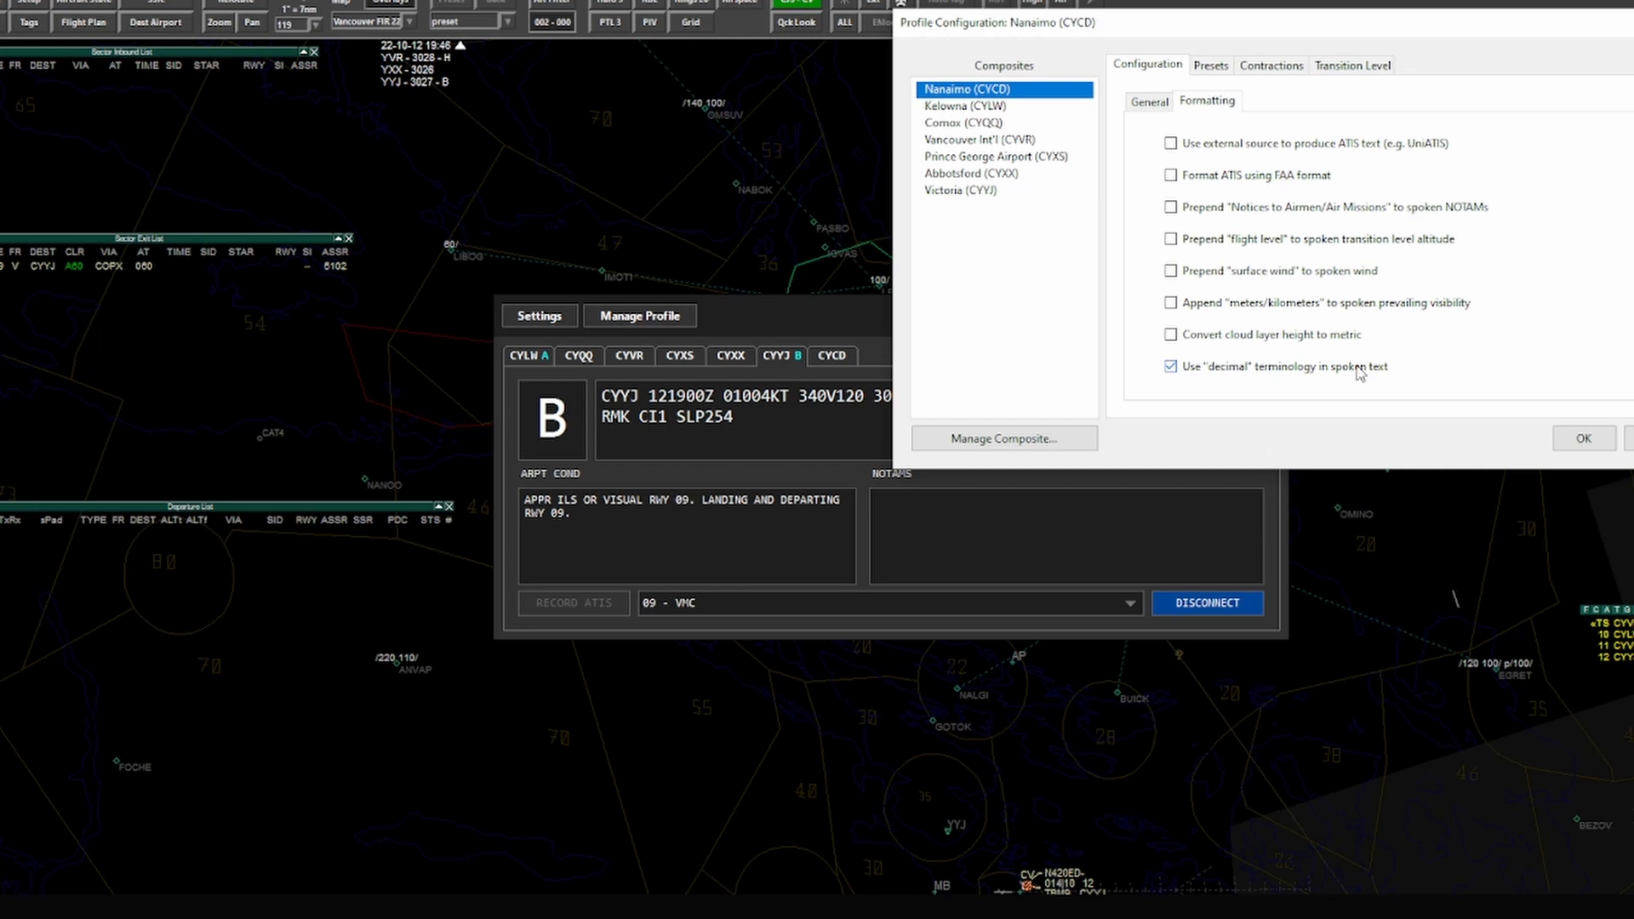
mouse_move(1175, 284)
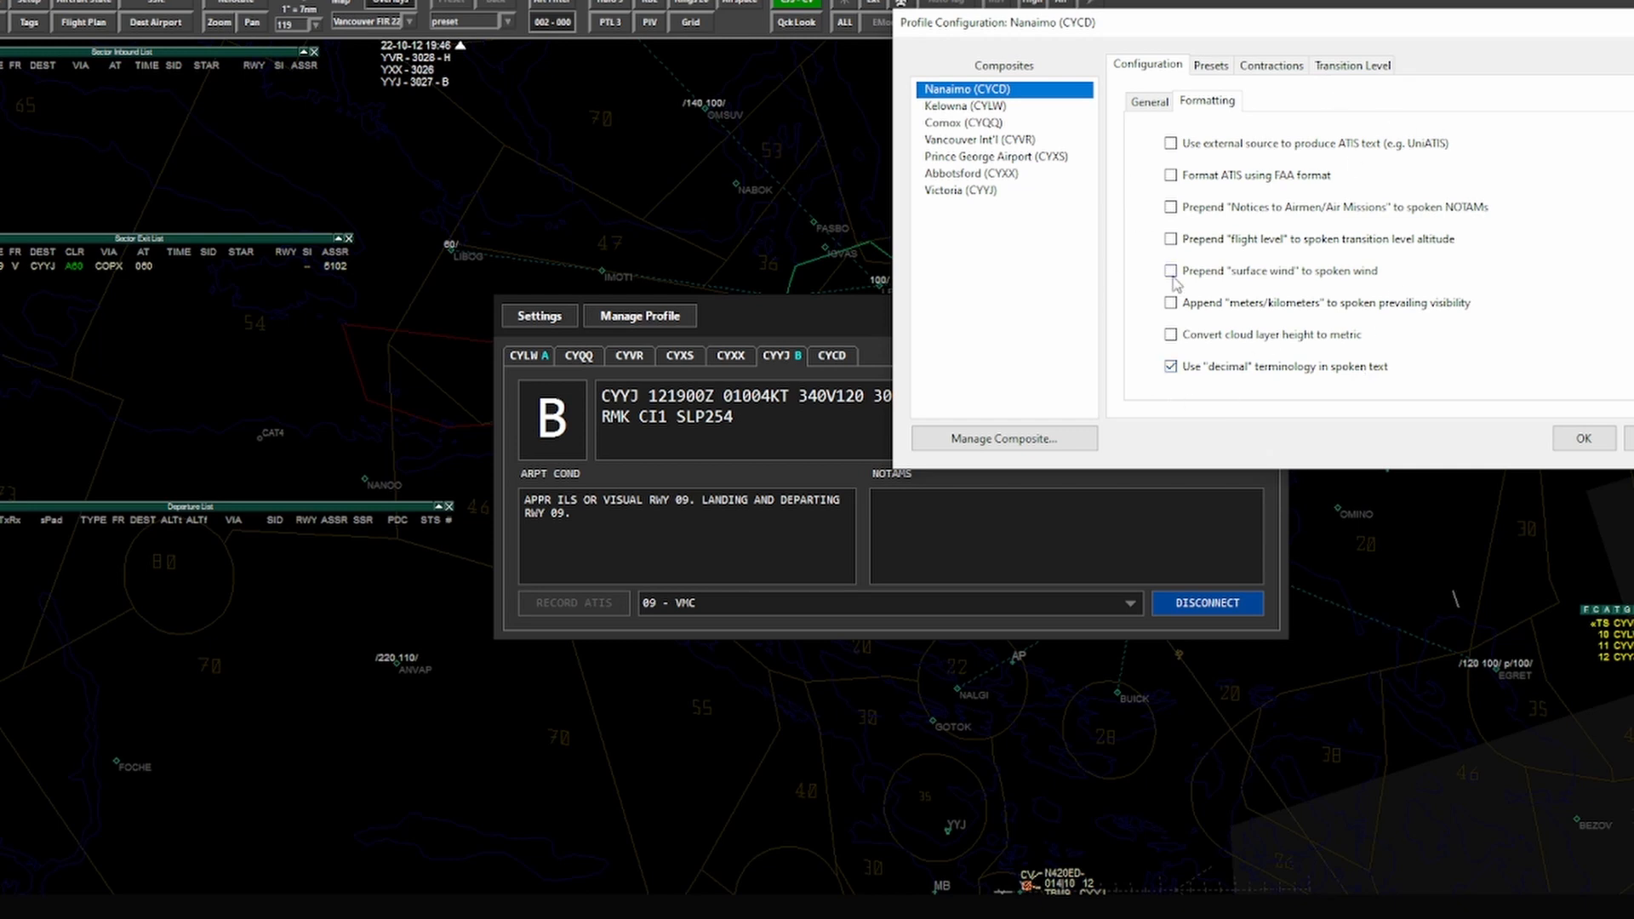
mouse_move(1249, 305)
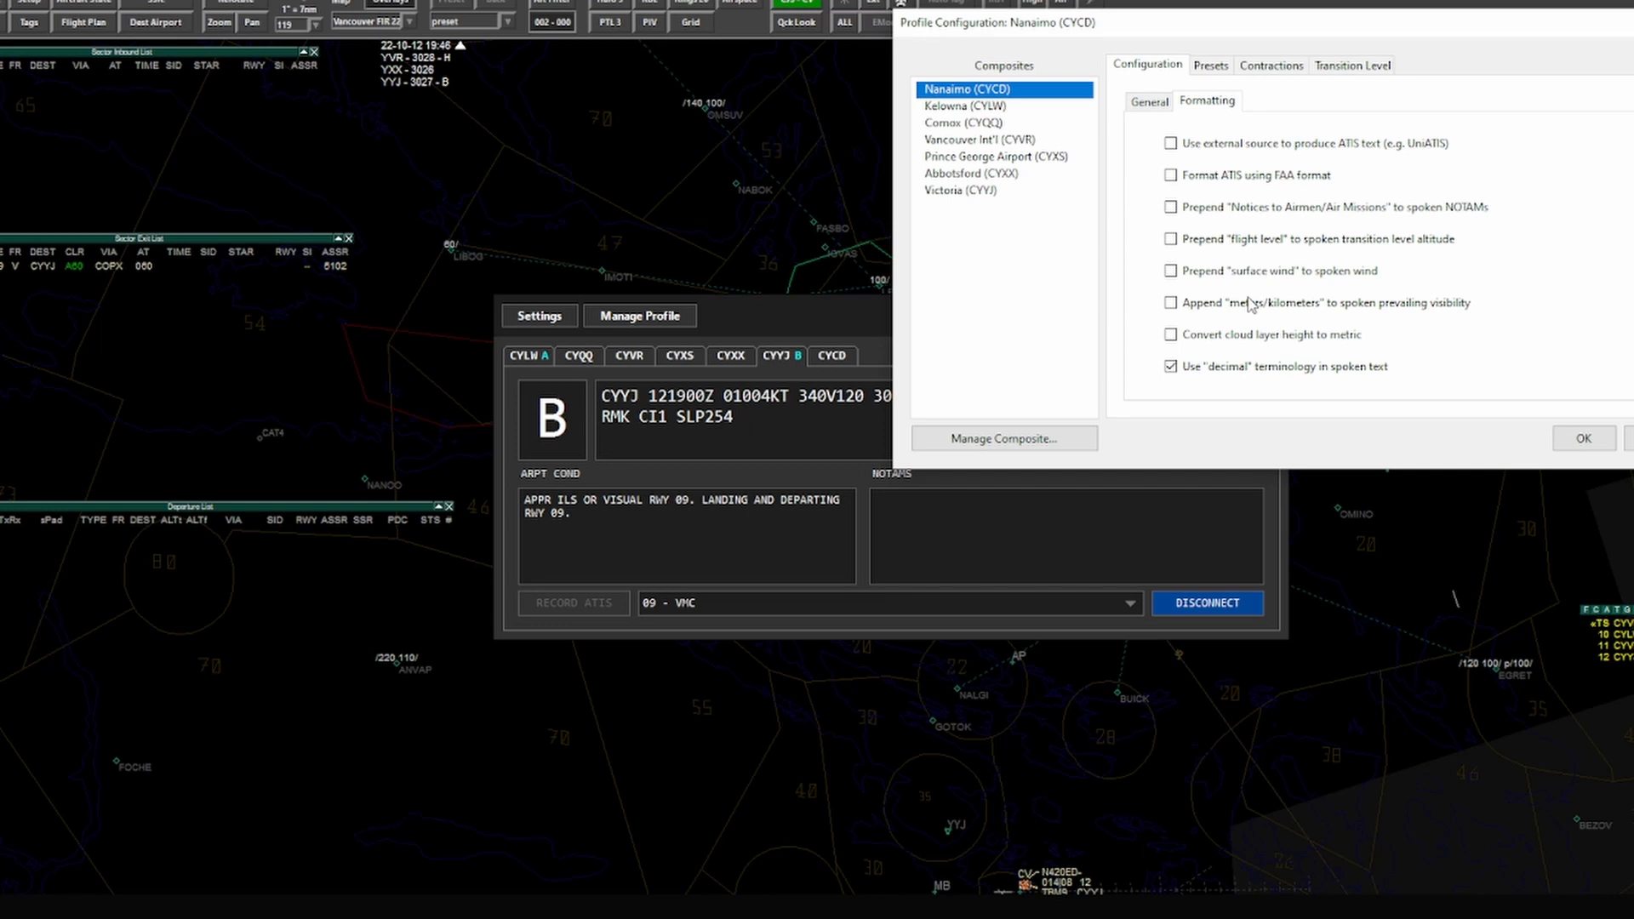
mouse_move(1291, 273)
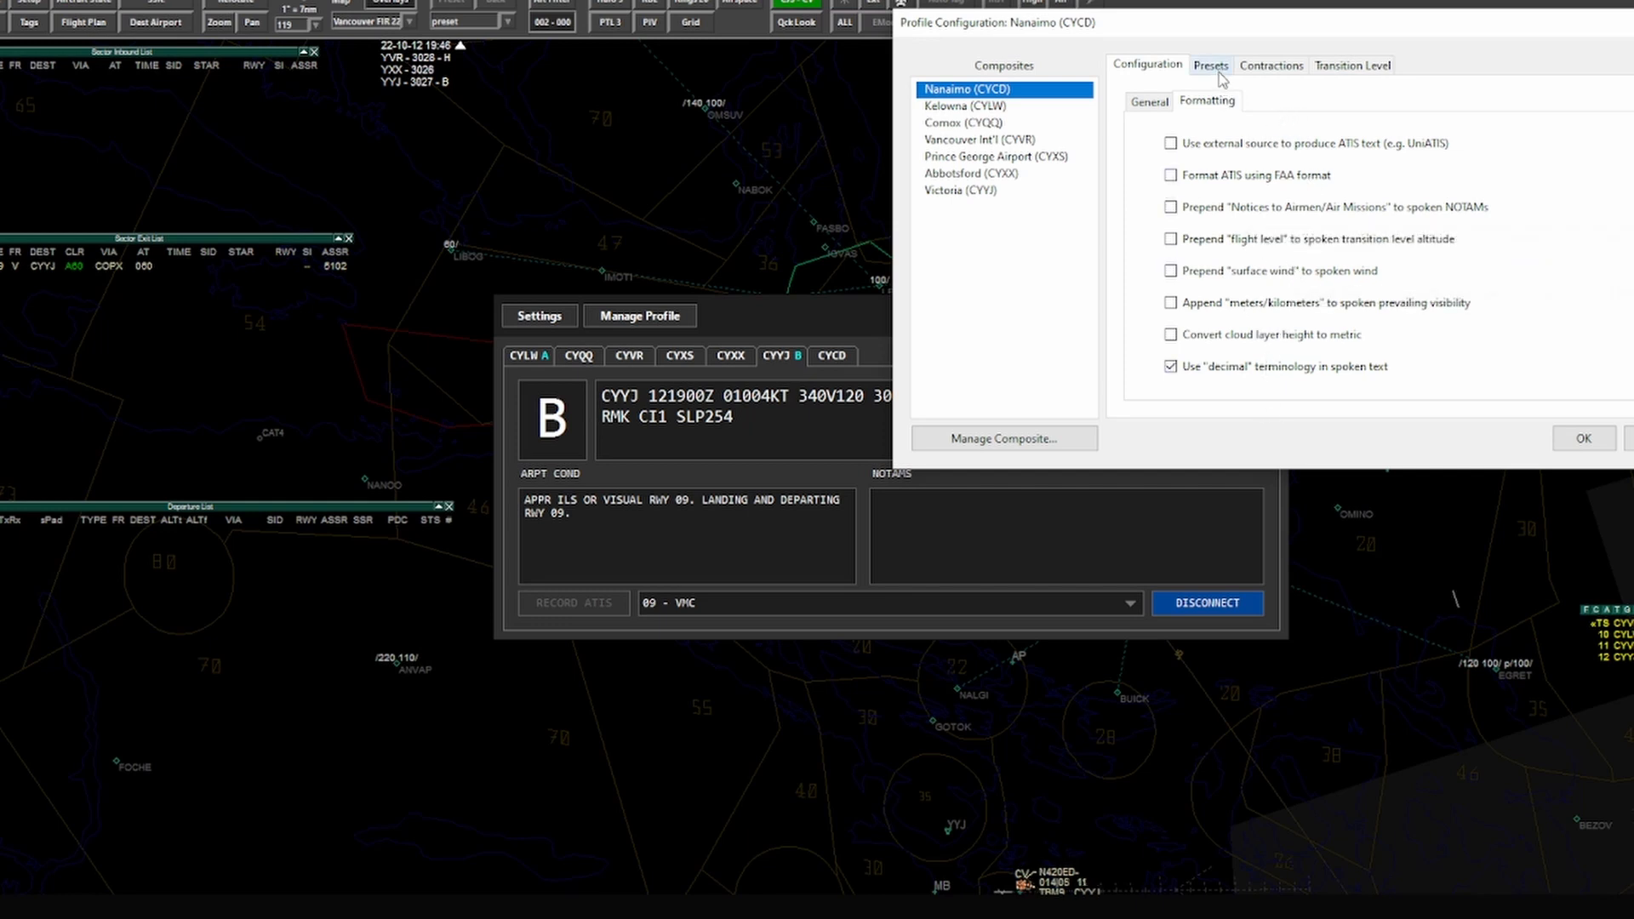
click(1210, 64)
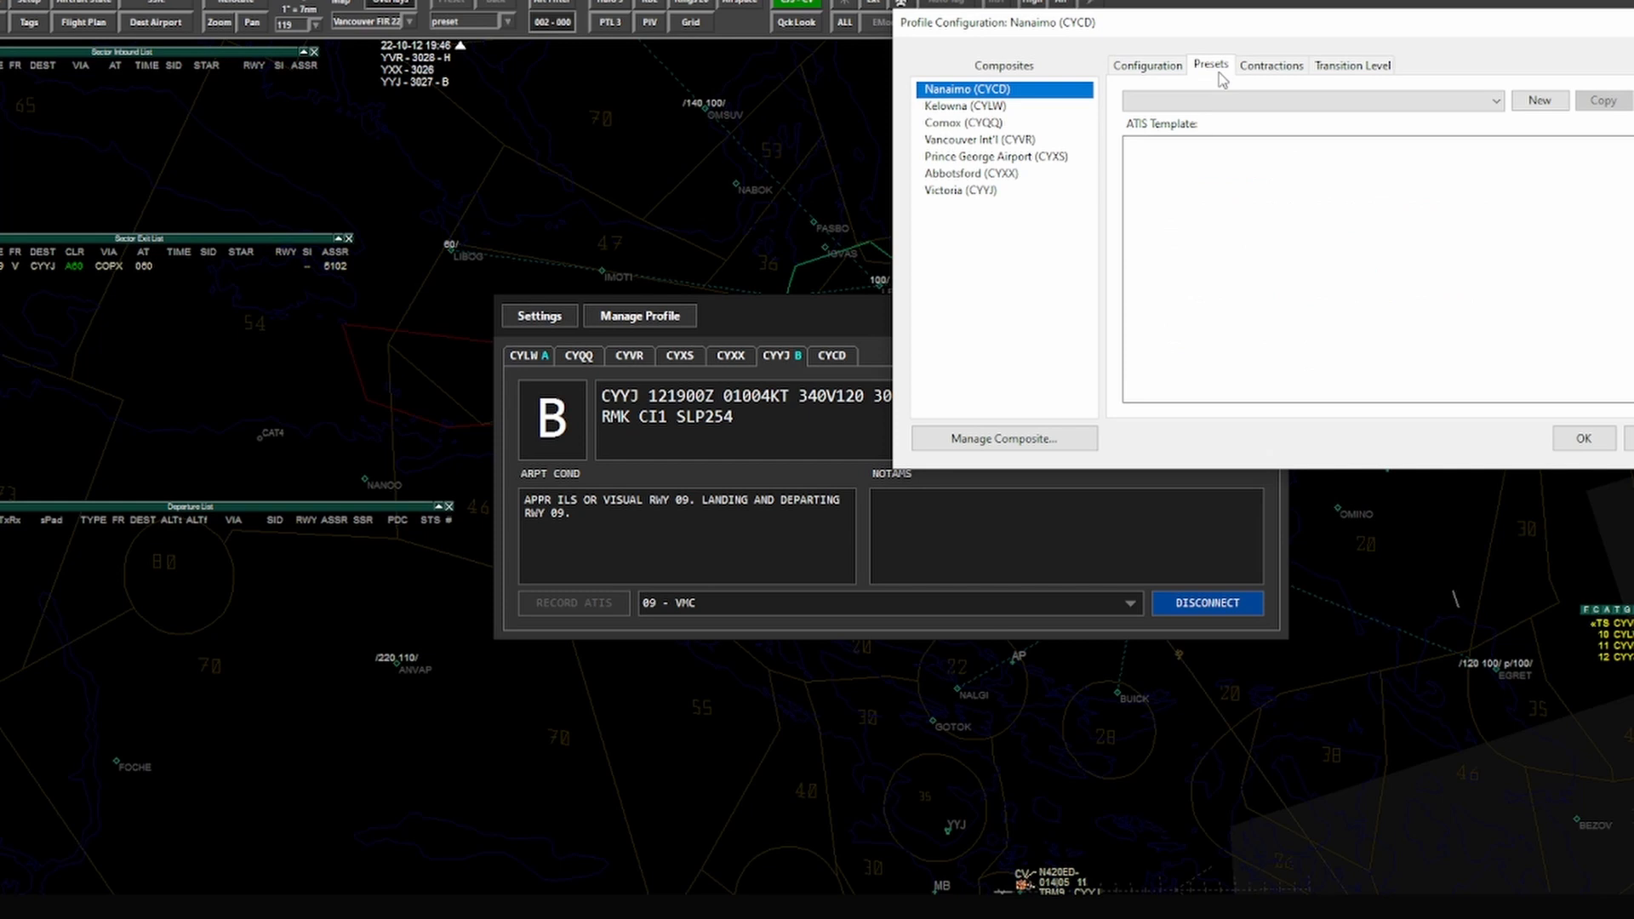
Step: Add a new Nanaimo preset named 16 with the default ATIS template
click(1307, 101)
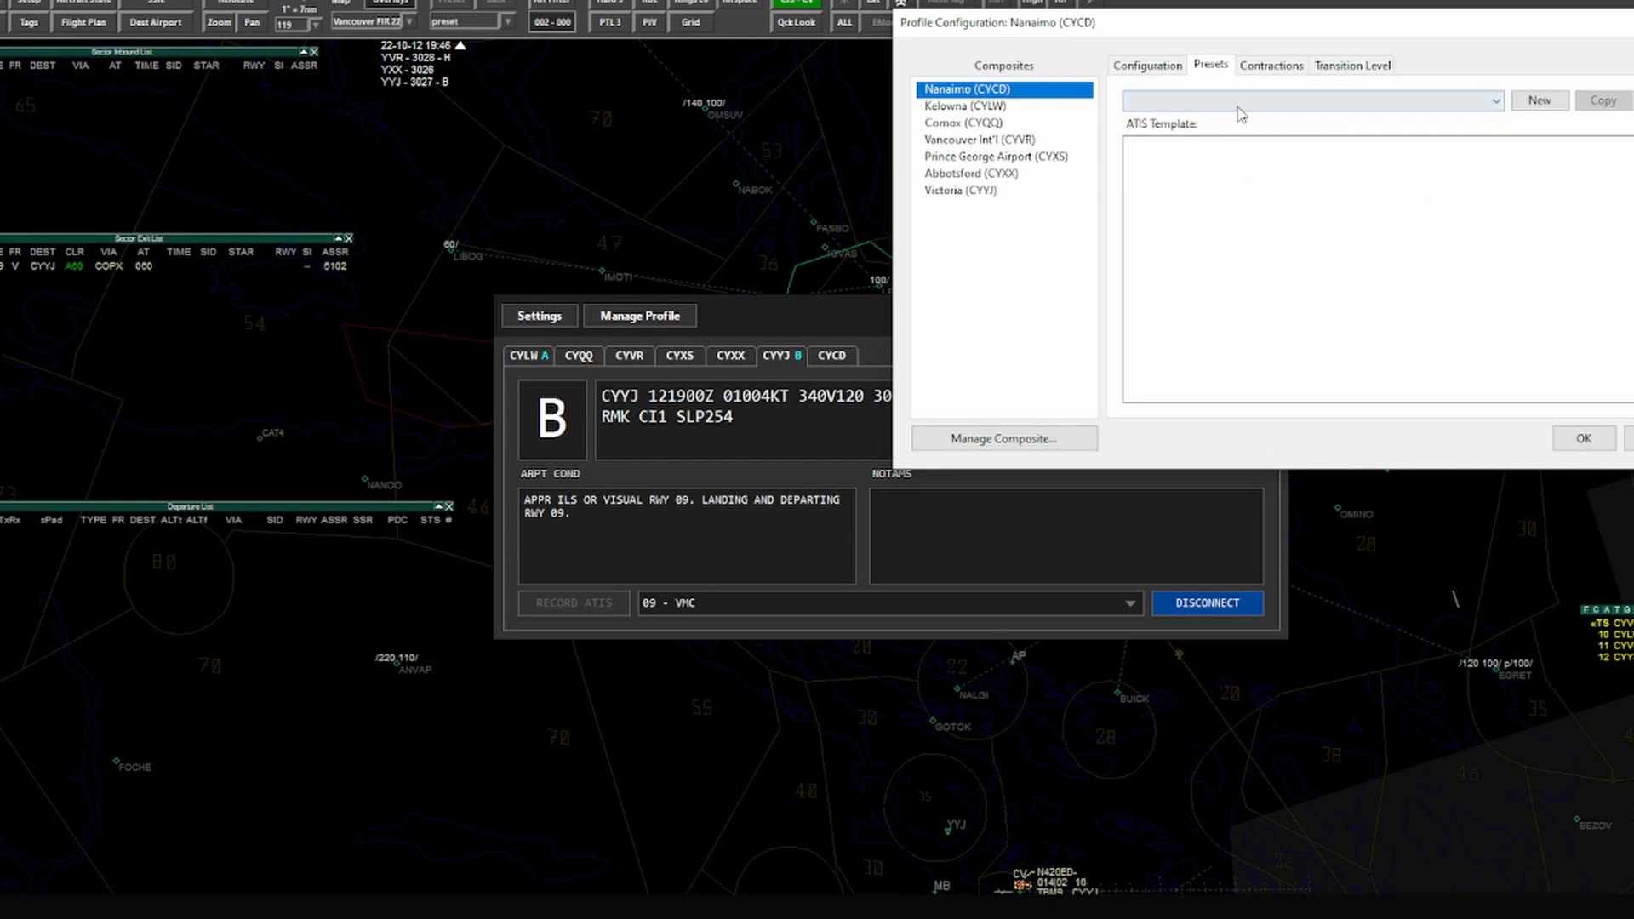
mouse_move(1544, 80)
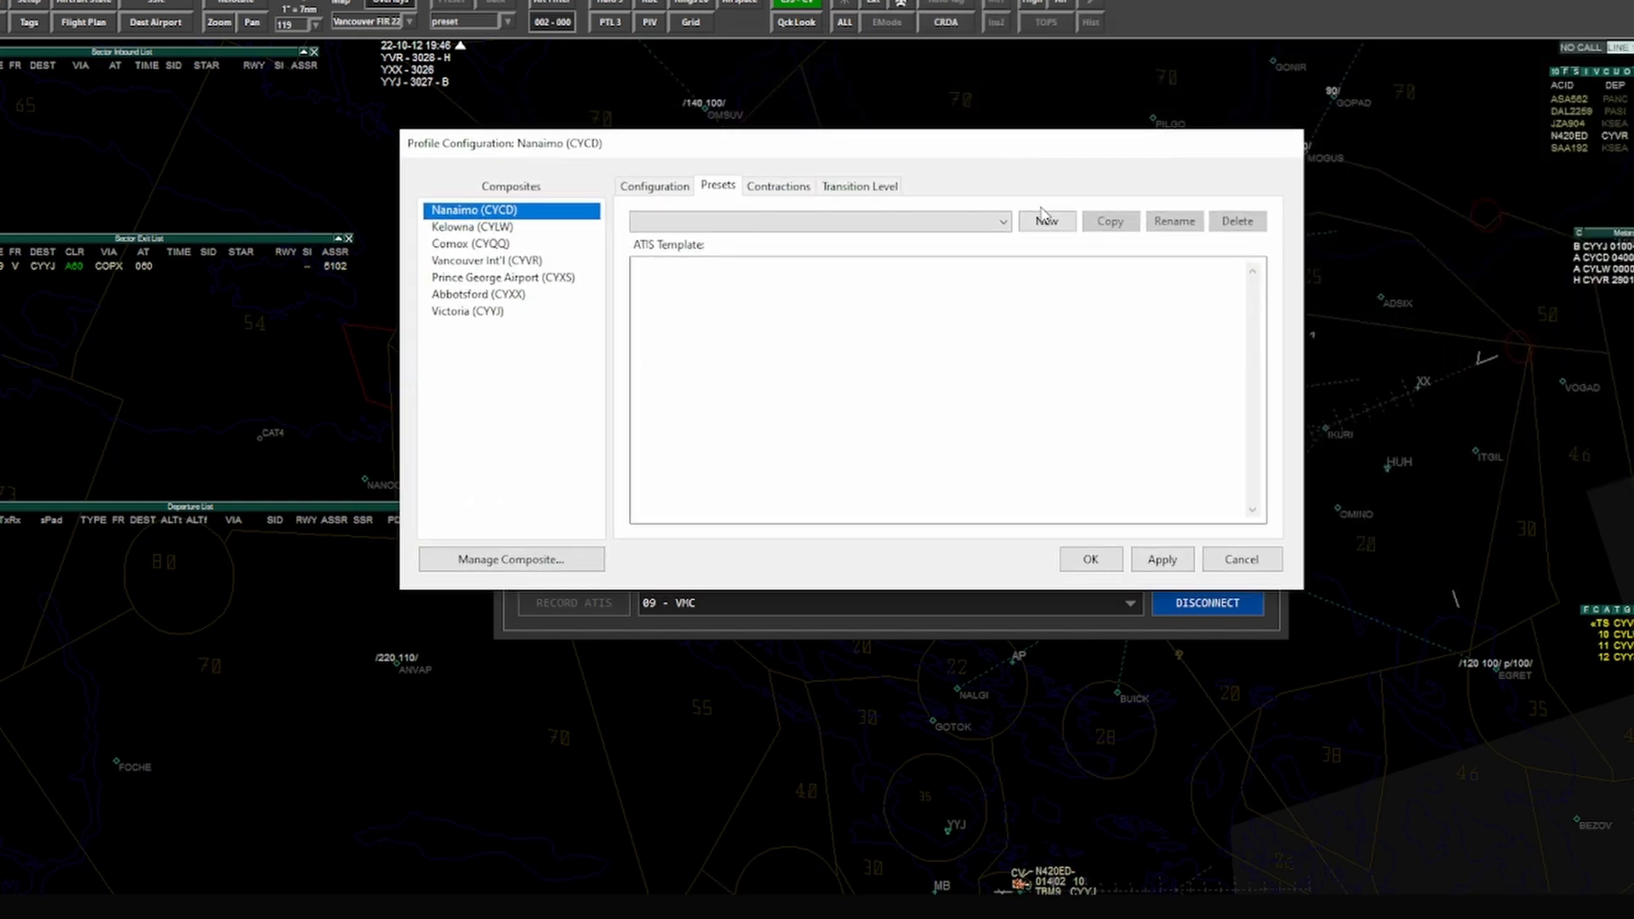
click(1045, 222)
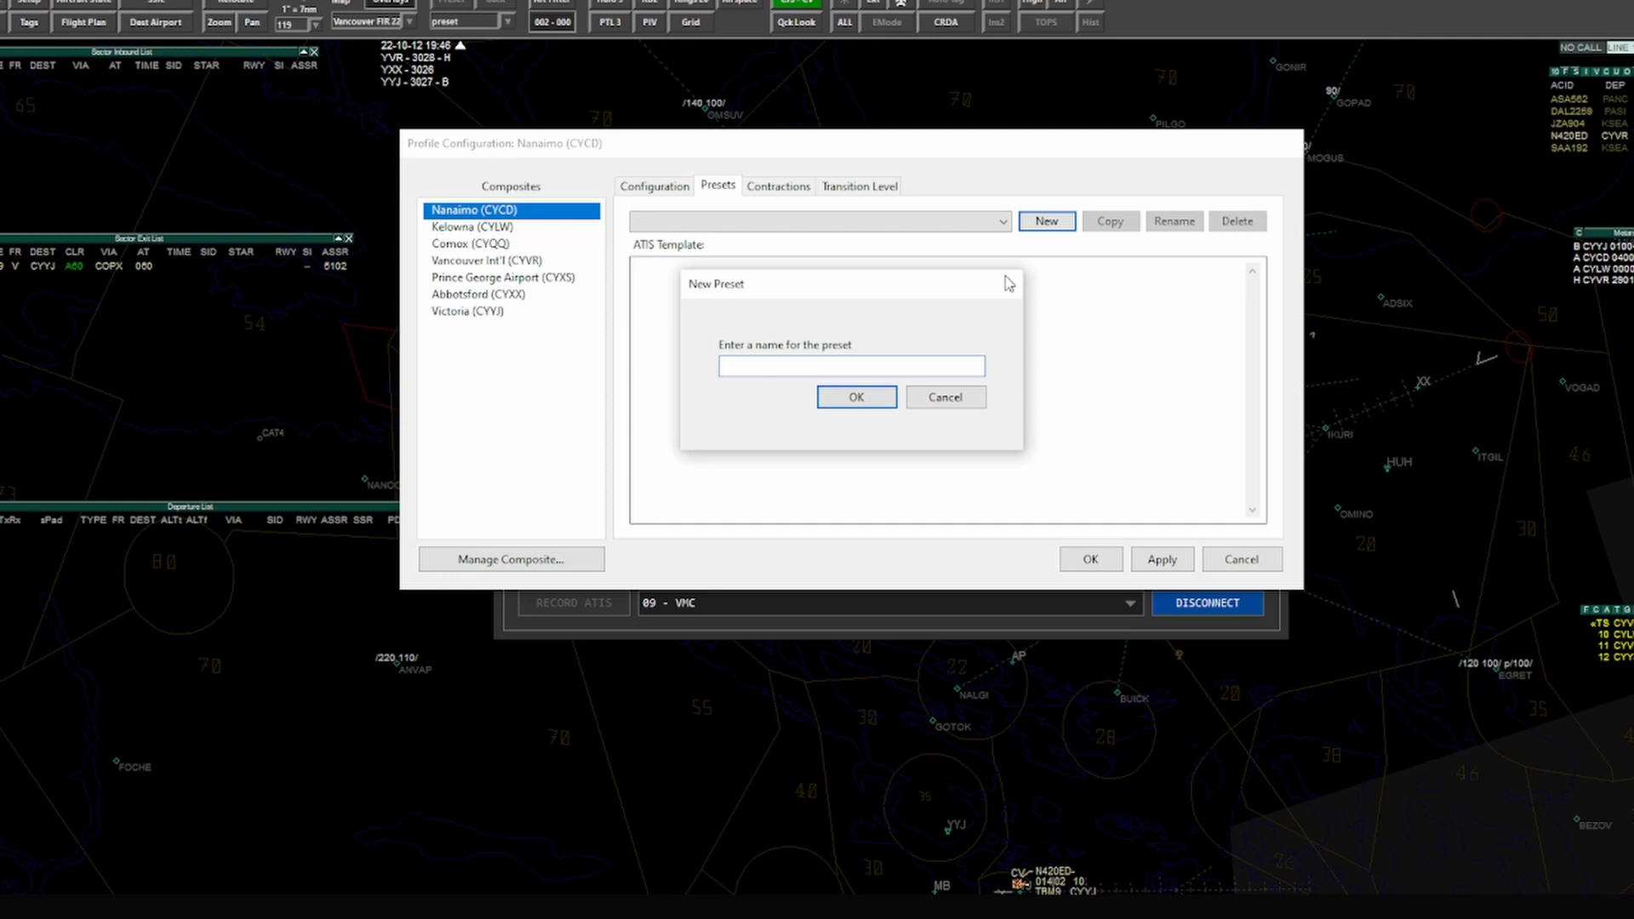
text(N)
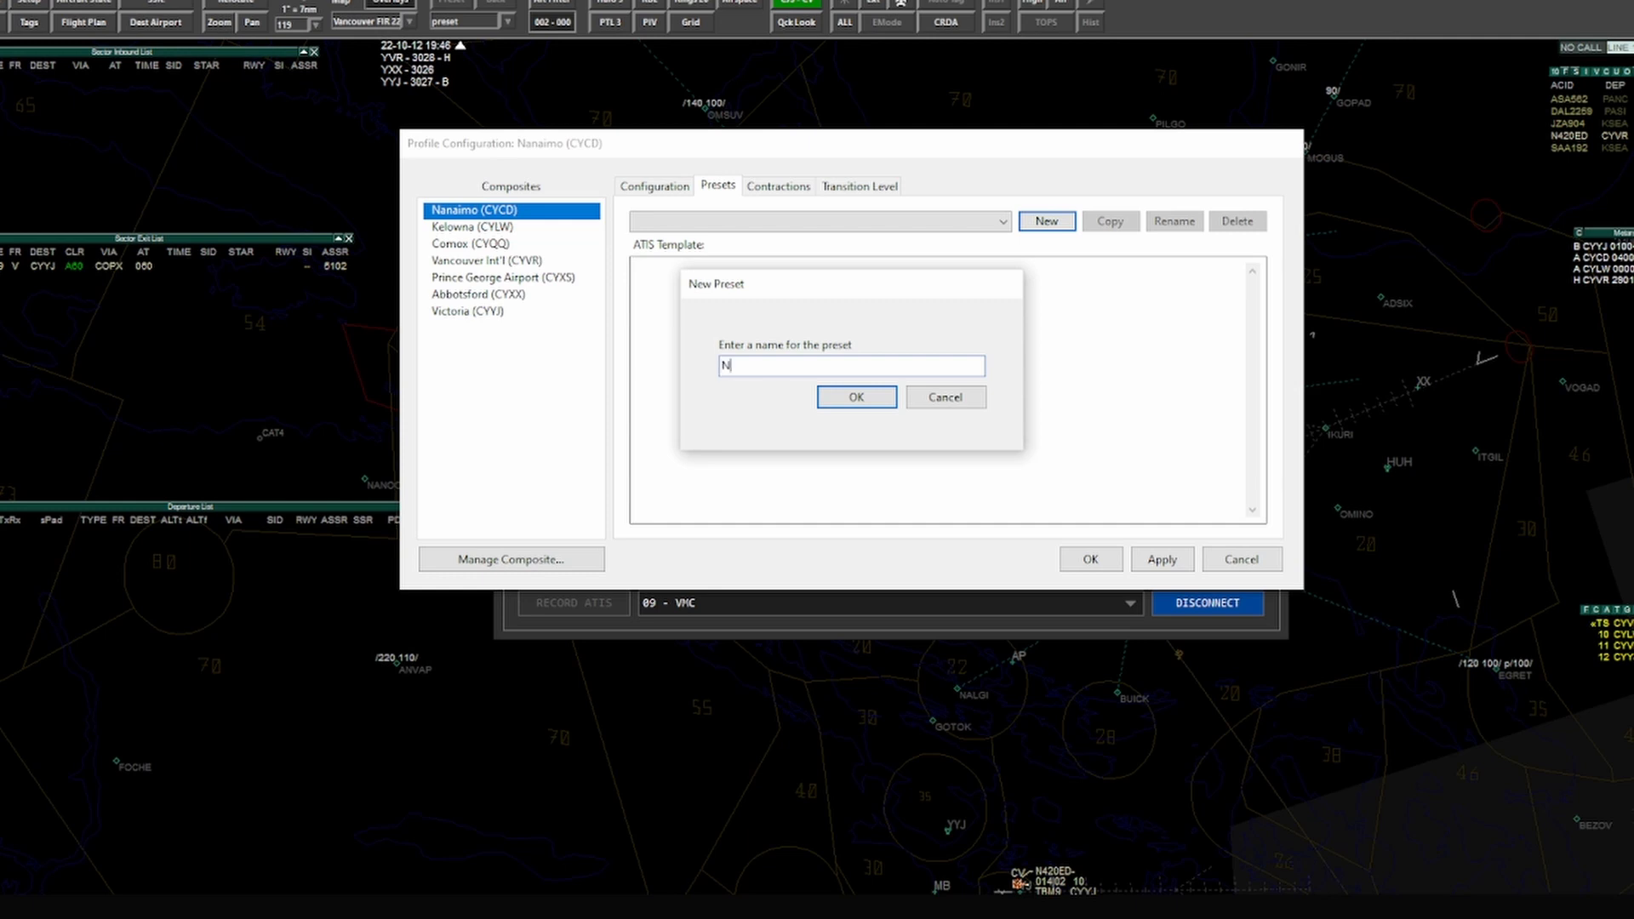
text(RUN)
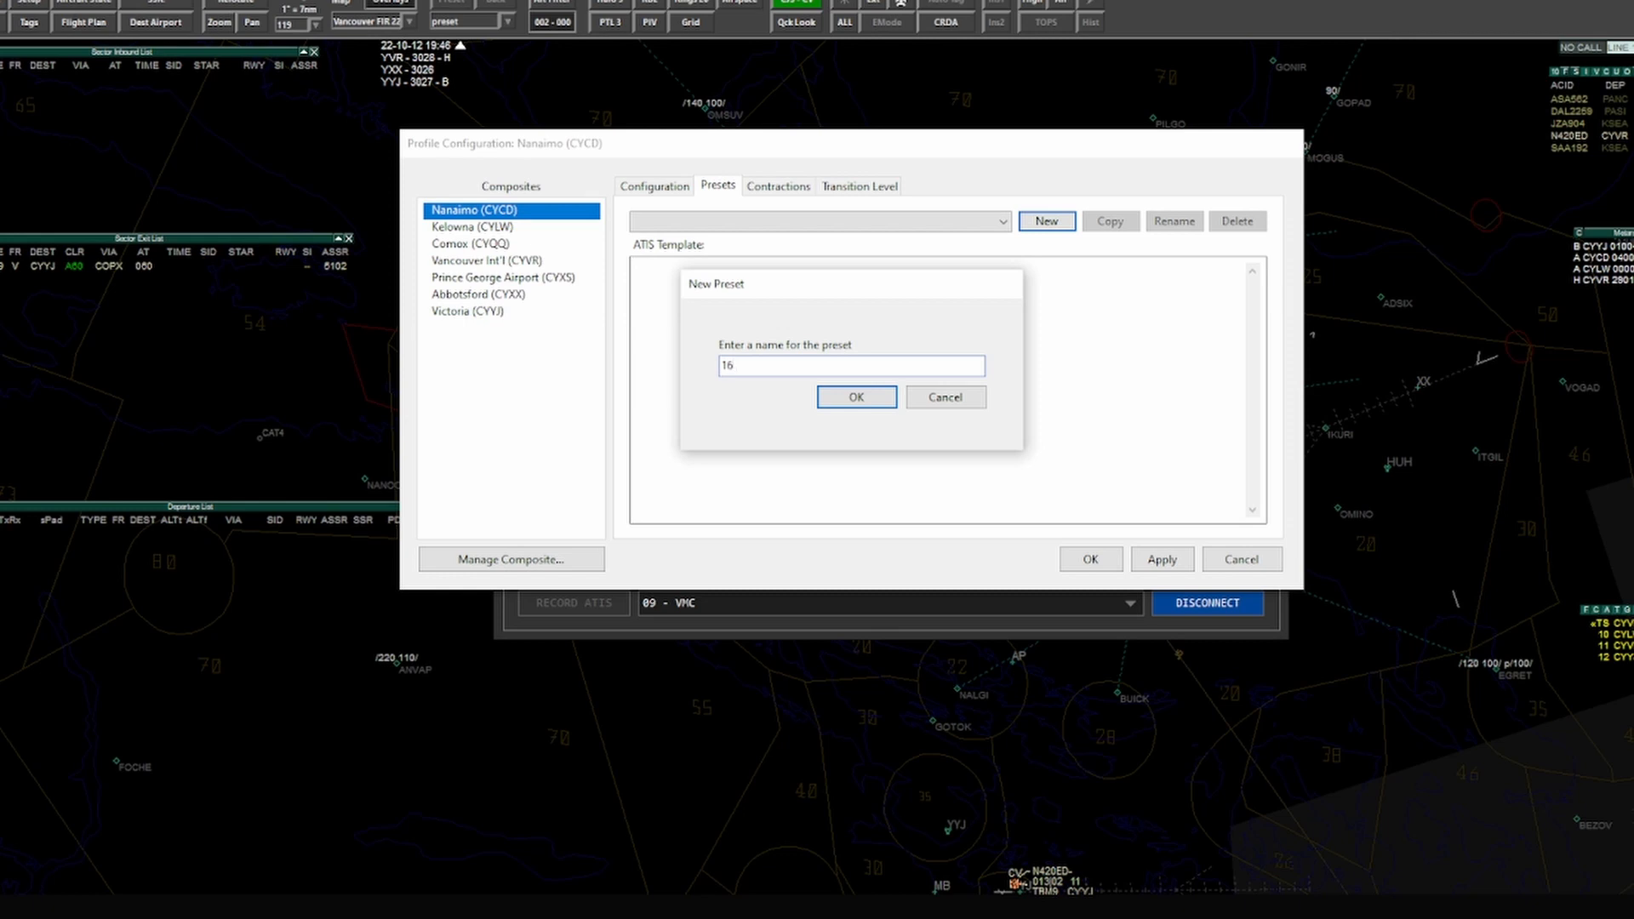
click(855, 397)
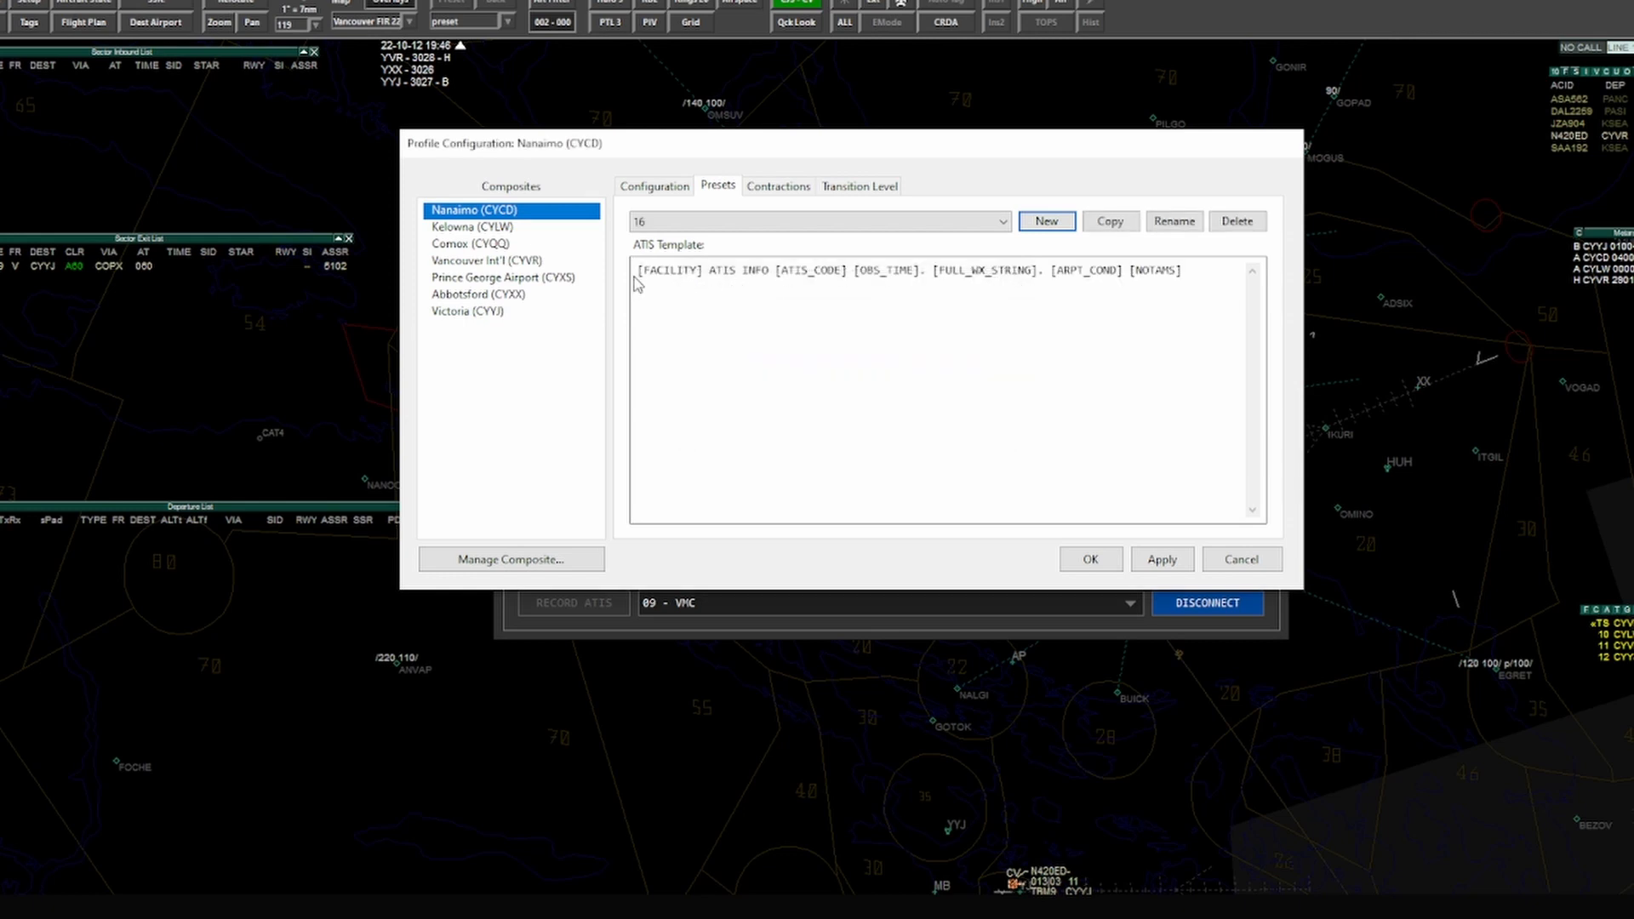
Step: Bring up Nanaimo's preset 16 and select placeholders in its default FACILITY ATIS INFO template
click(1000, 222)
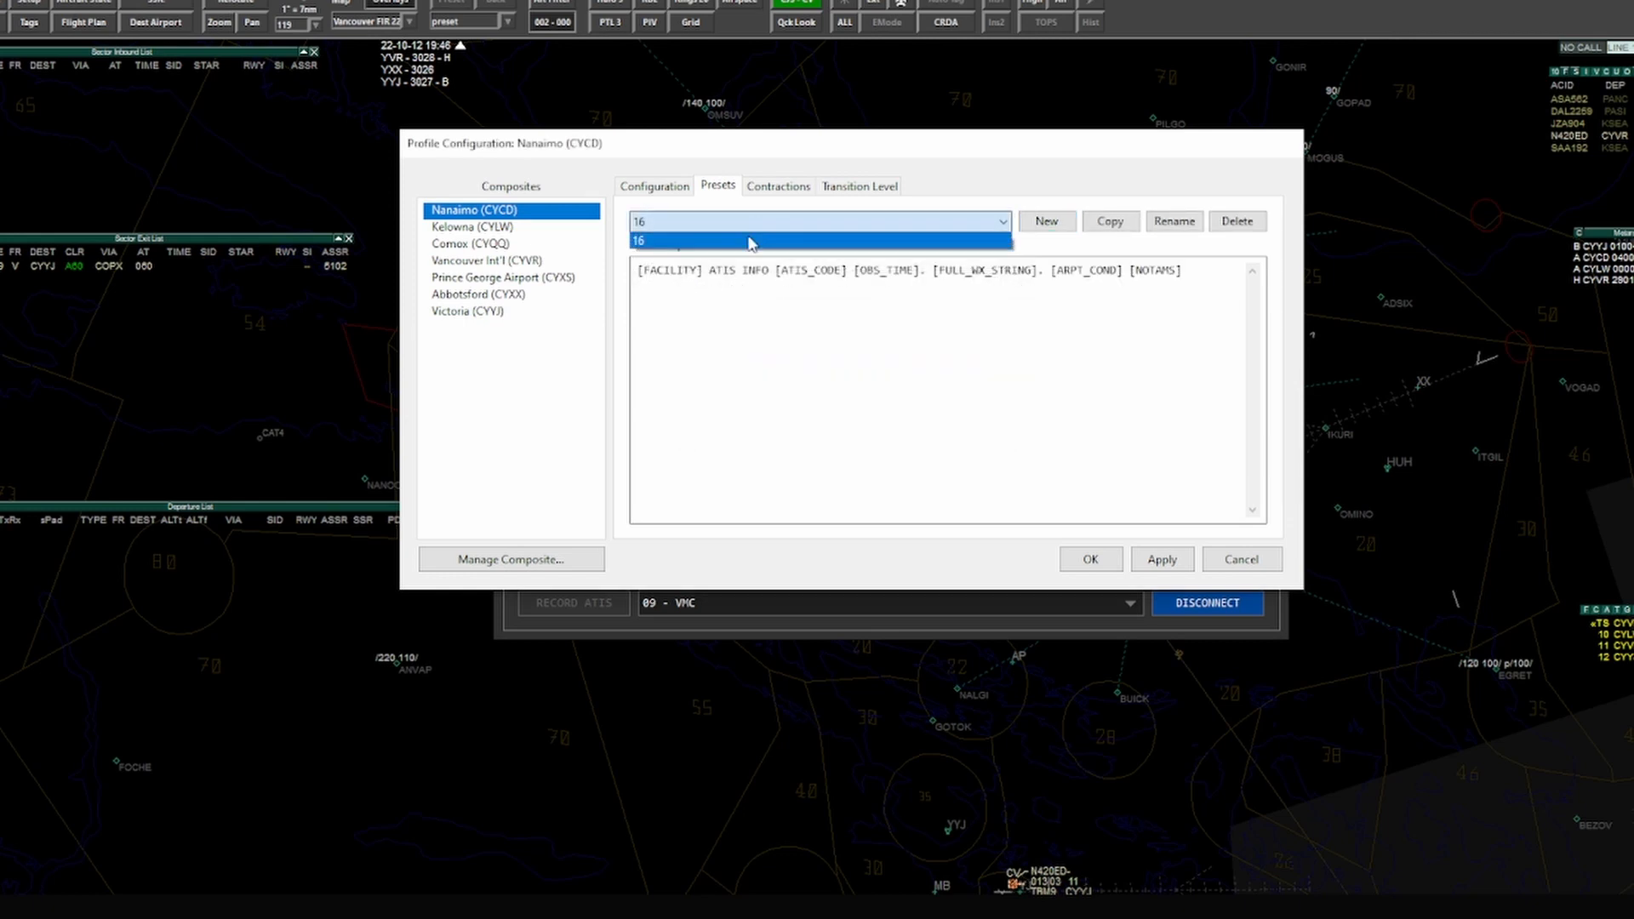
mouse_move(726, 335)
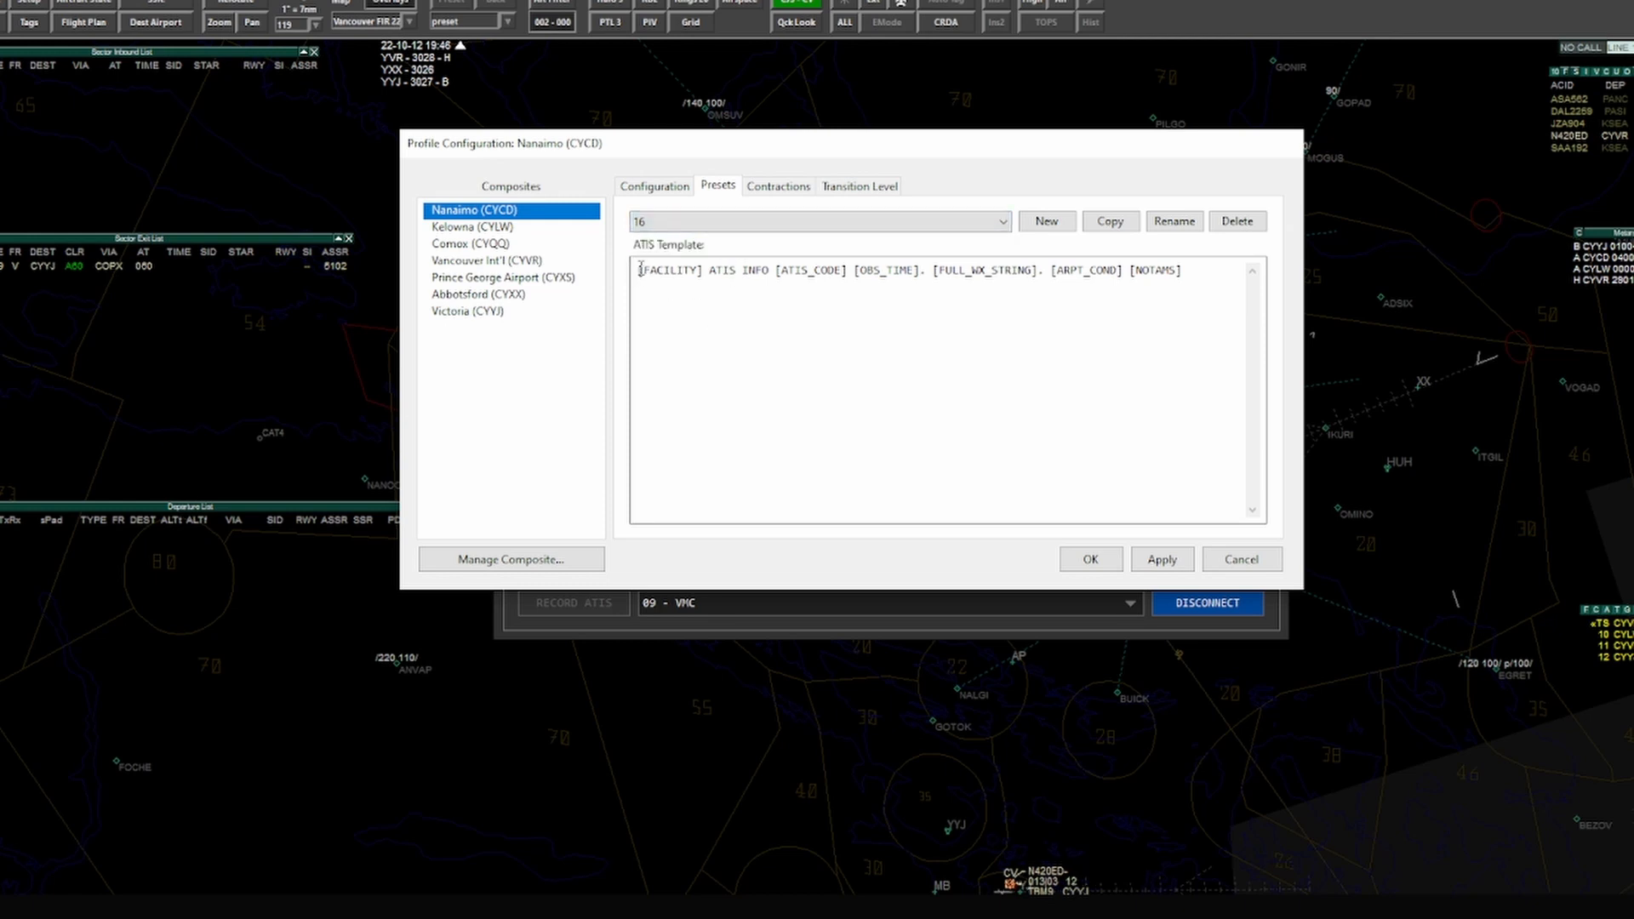
double_click(668, 270)
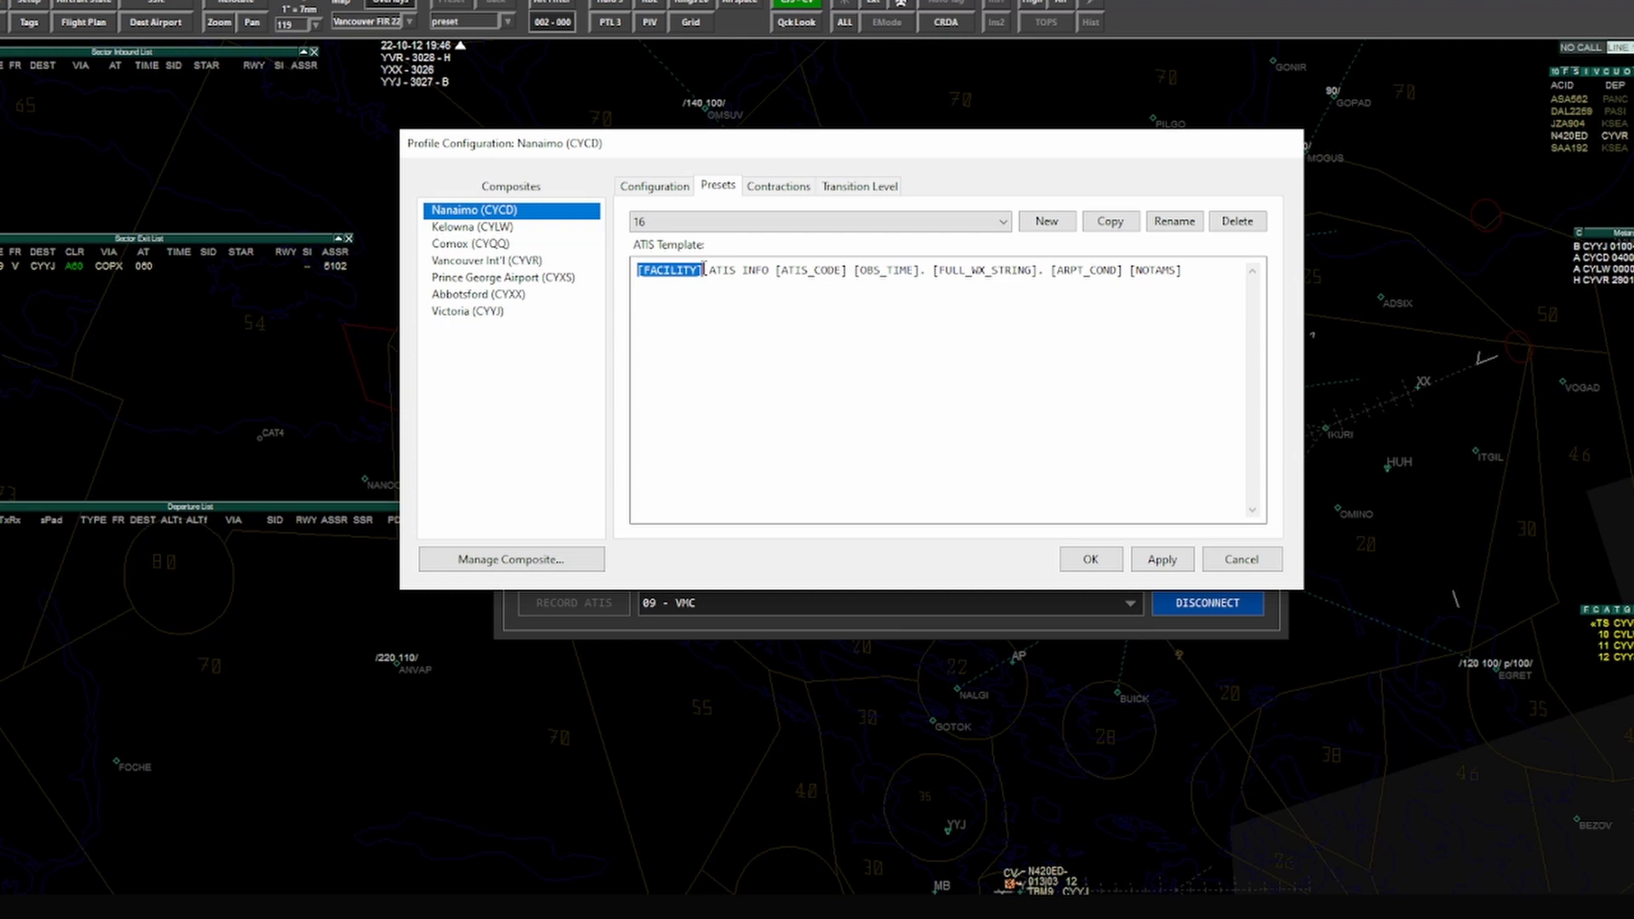
double_click(738, 269)
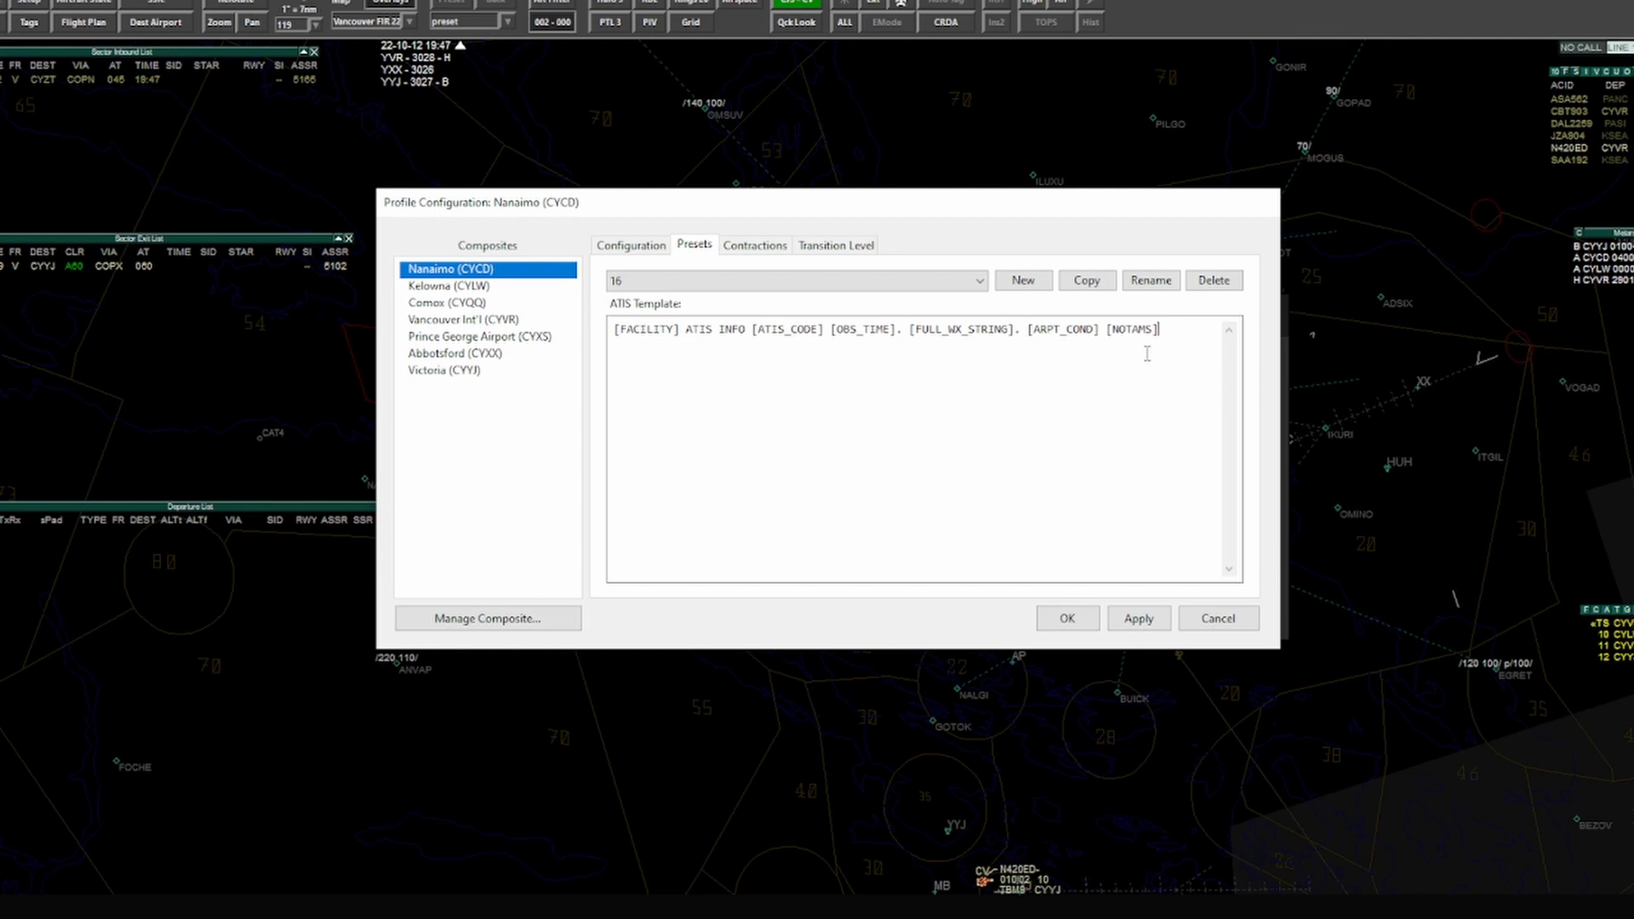
mouse_move(812, 323)
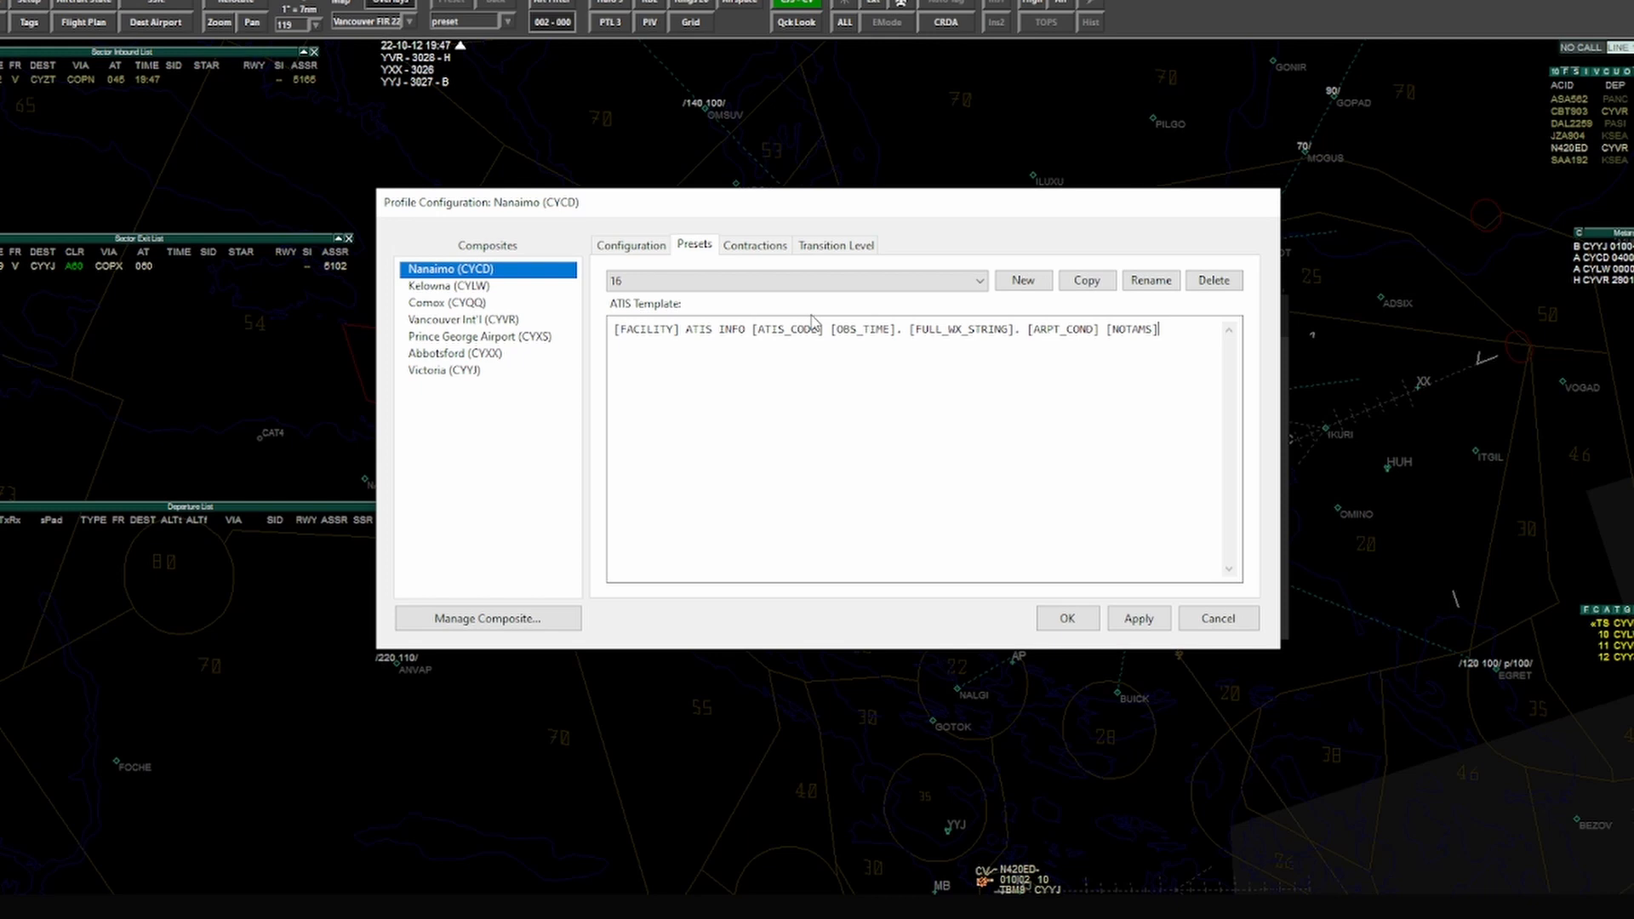
mouse_move(689, 292)
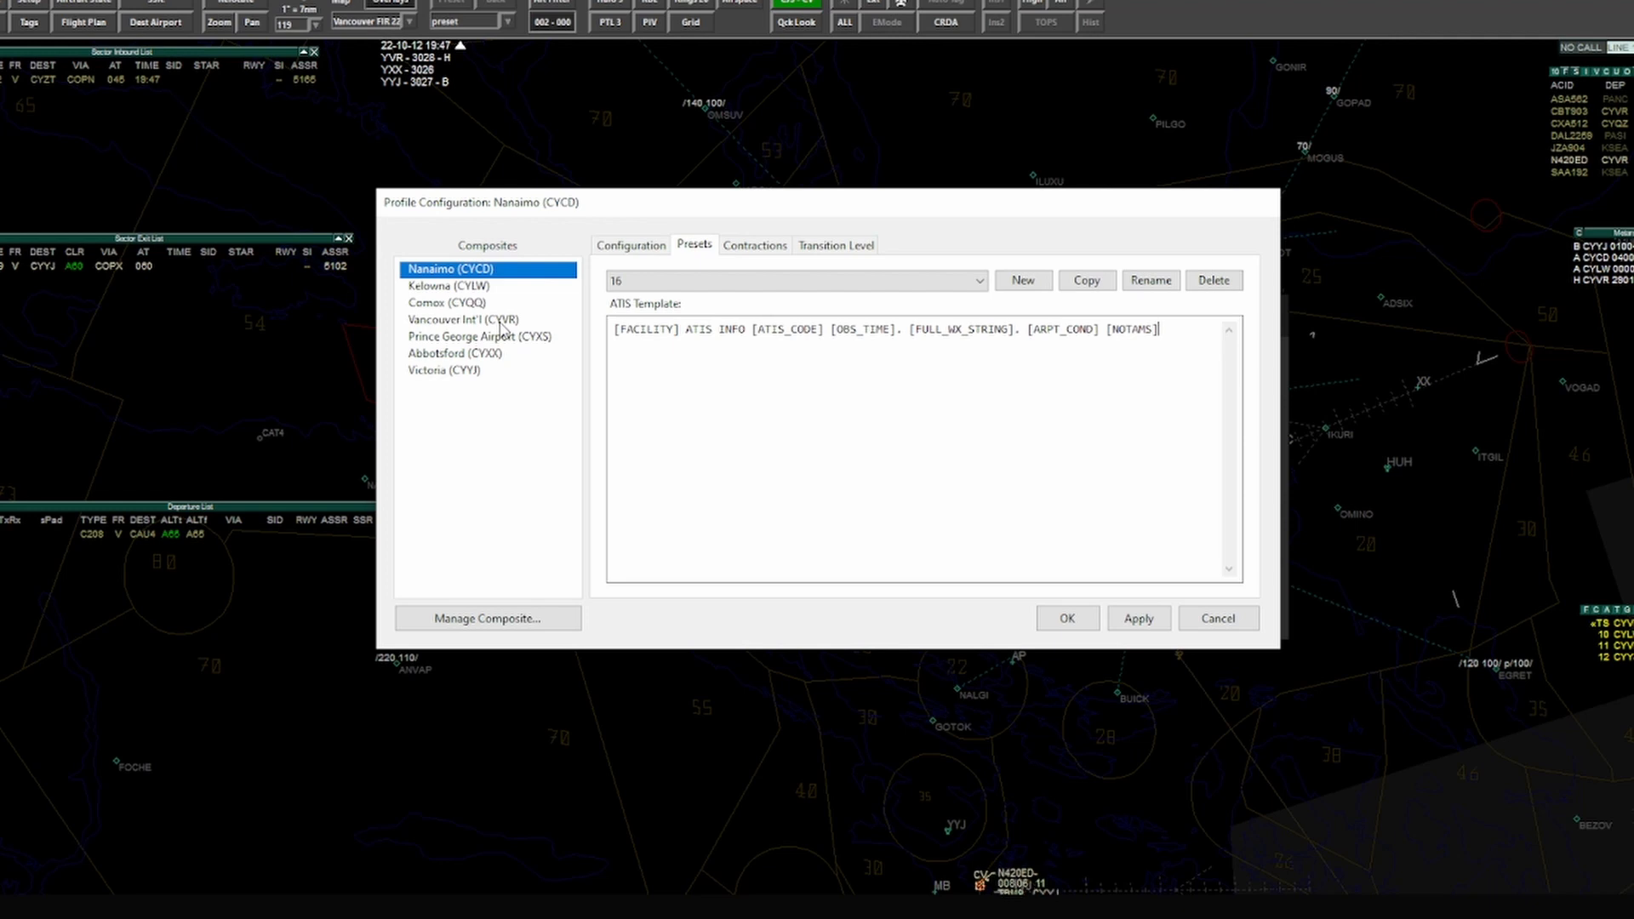
Step: Compare Vancouver and Kelowna, select all of Kelowna's 16 - IMC template, then return to Nanaimo
click(463, 319)
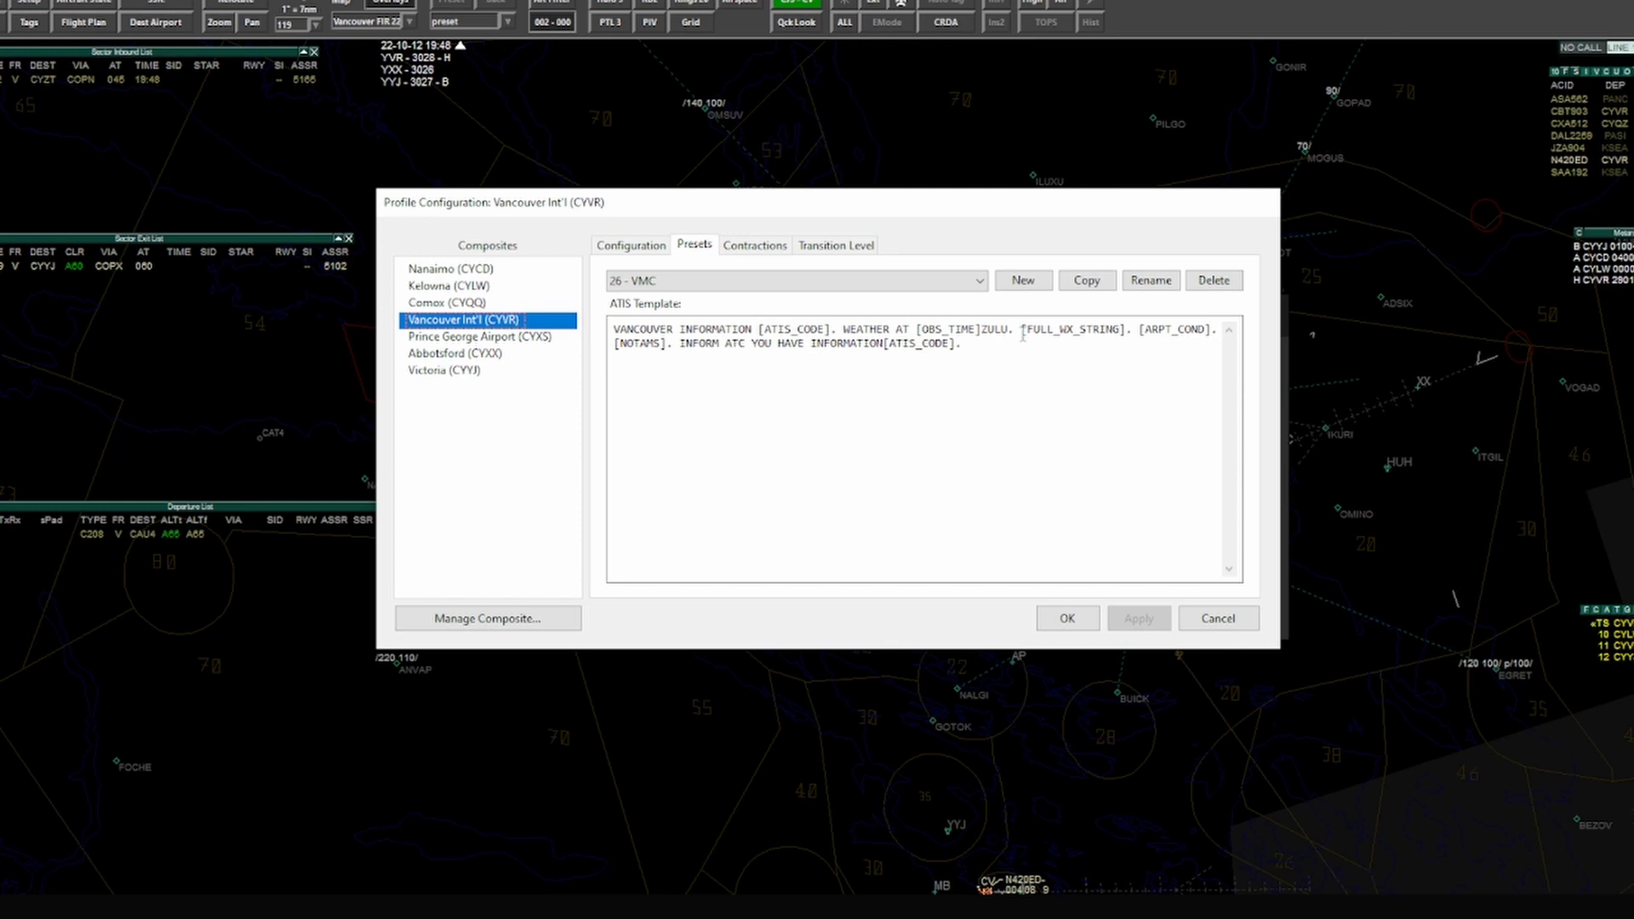
mouse_move(605, 373)
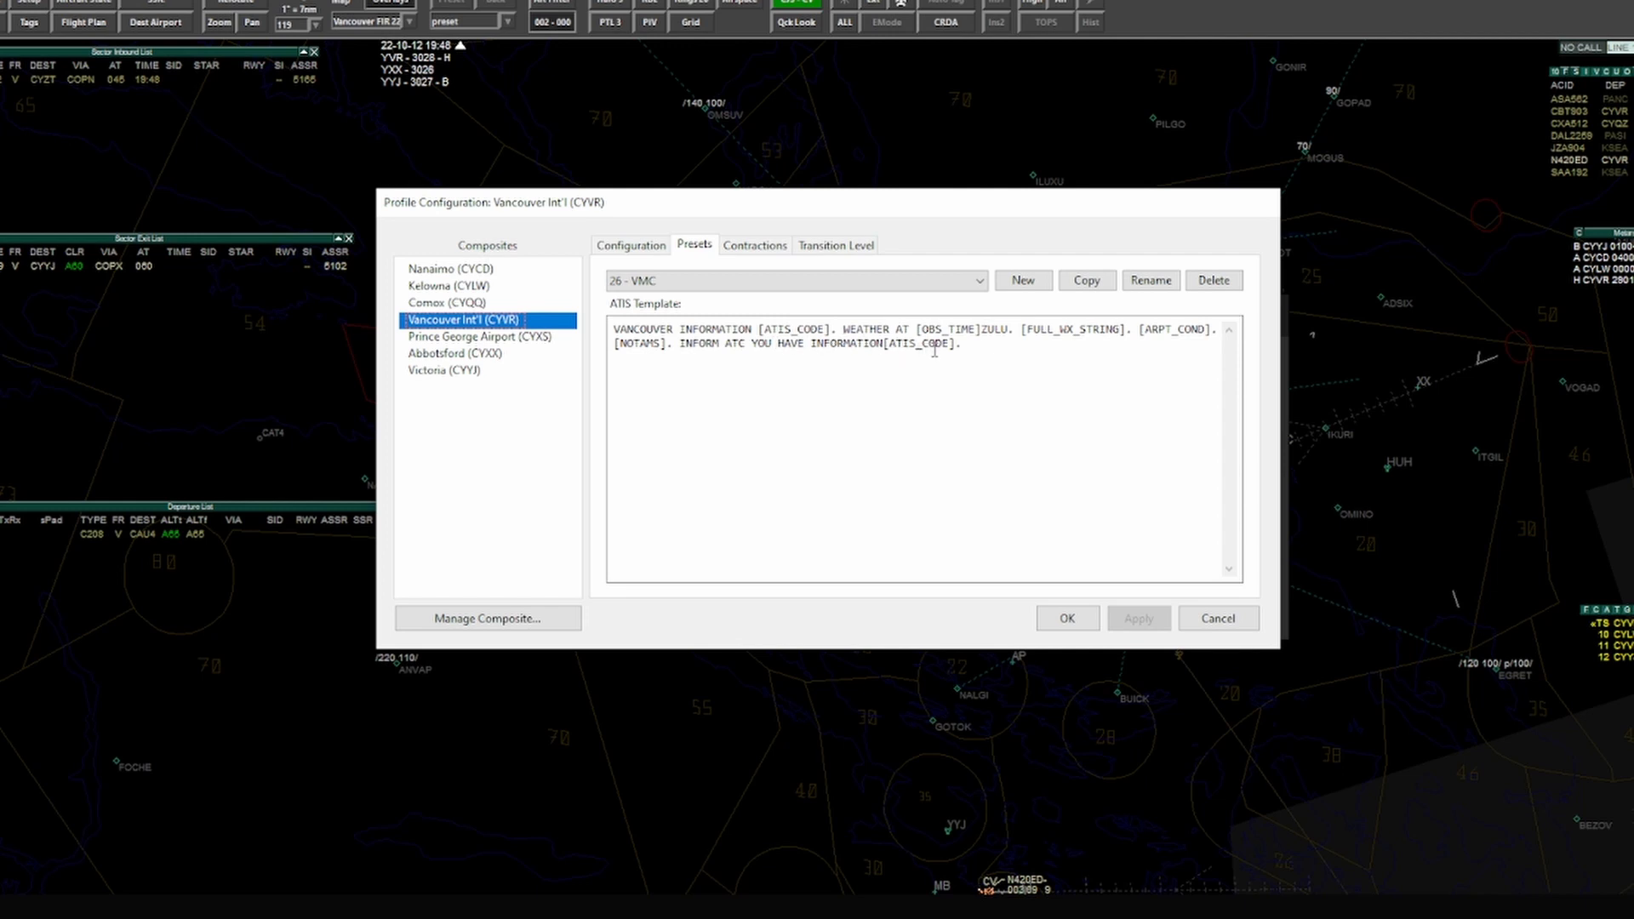
mouse_move(540, 303)
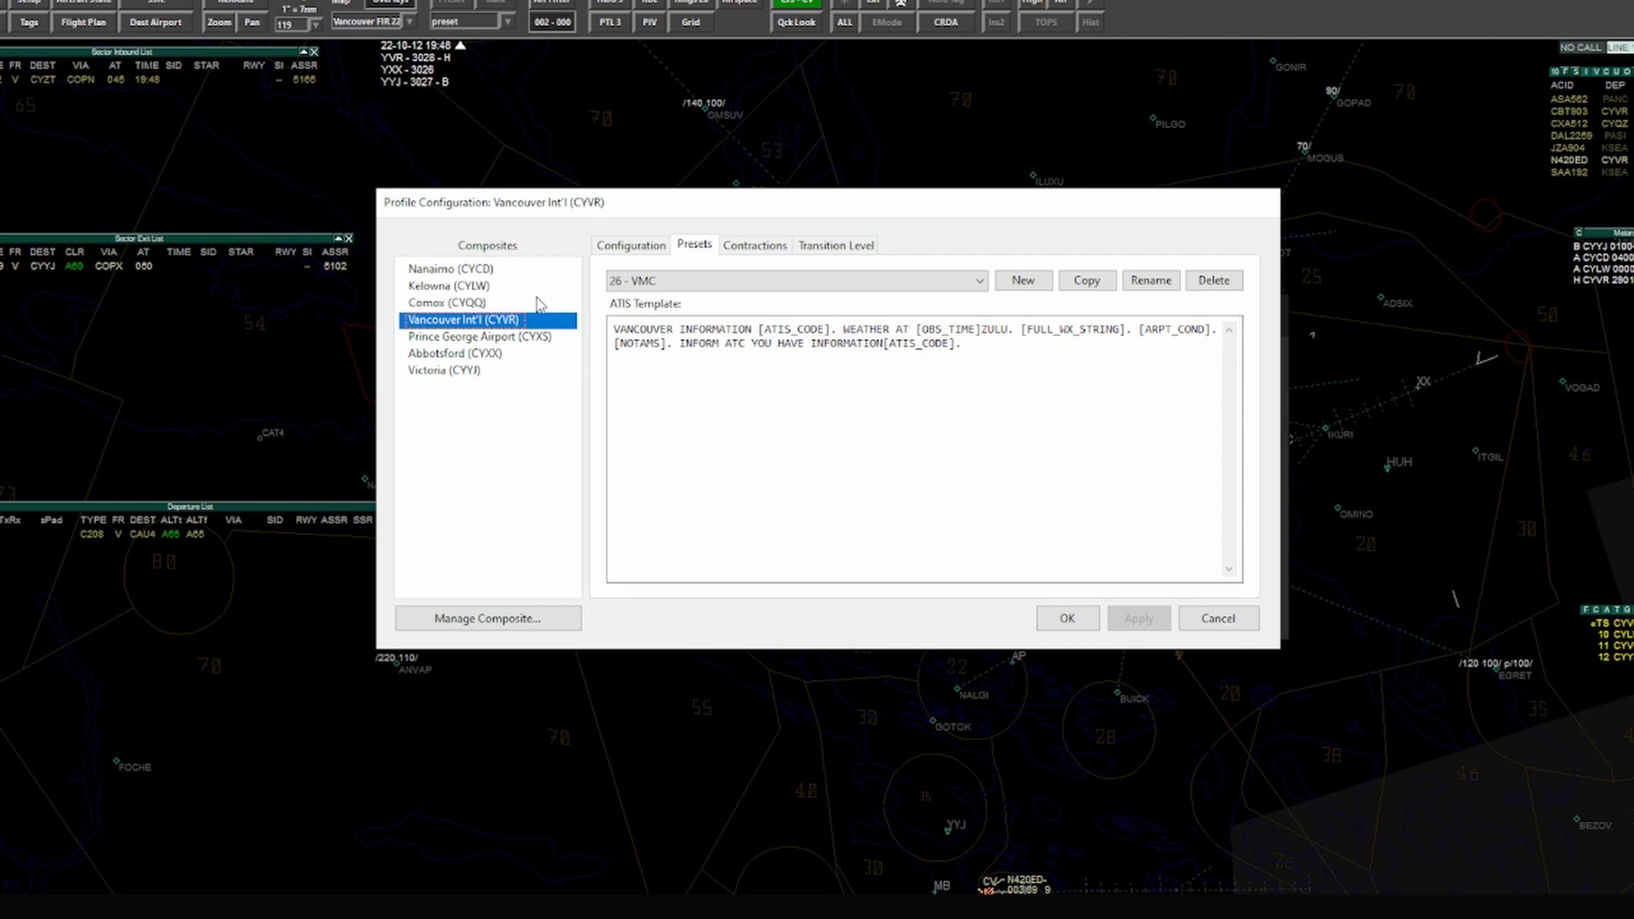
click(447, 286)
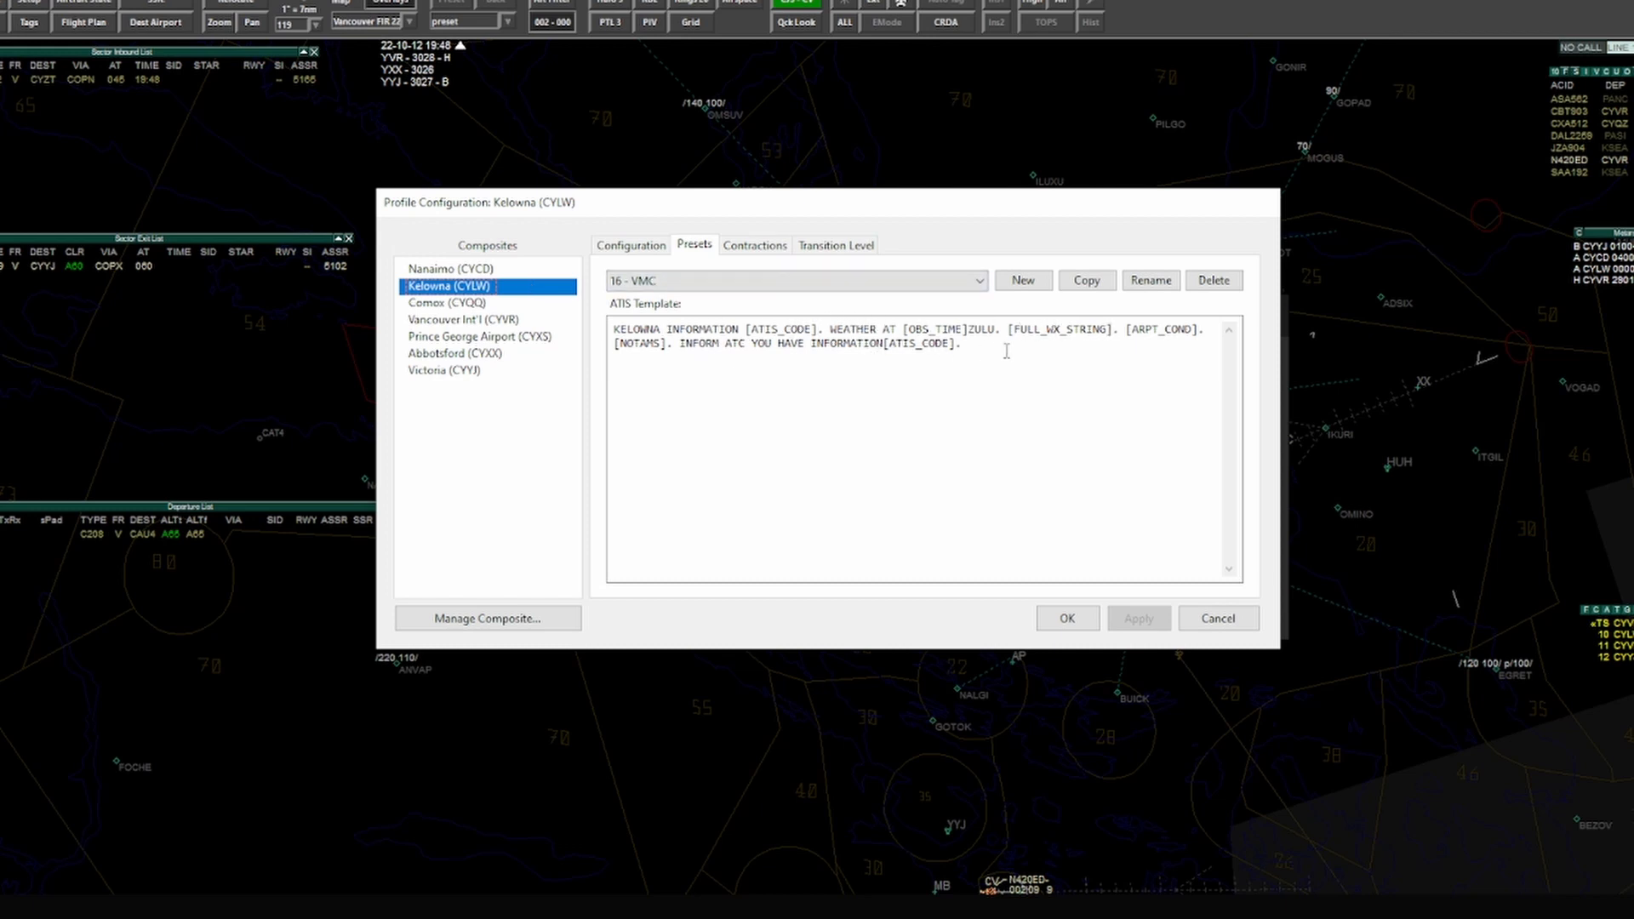
mouse_move(483, 320)
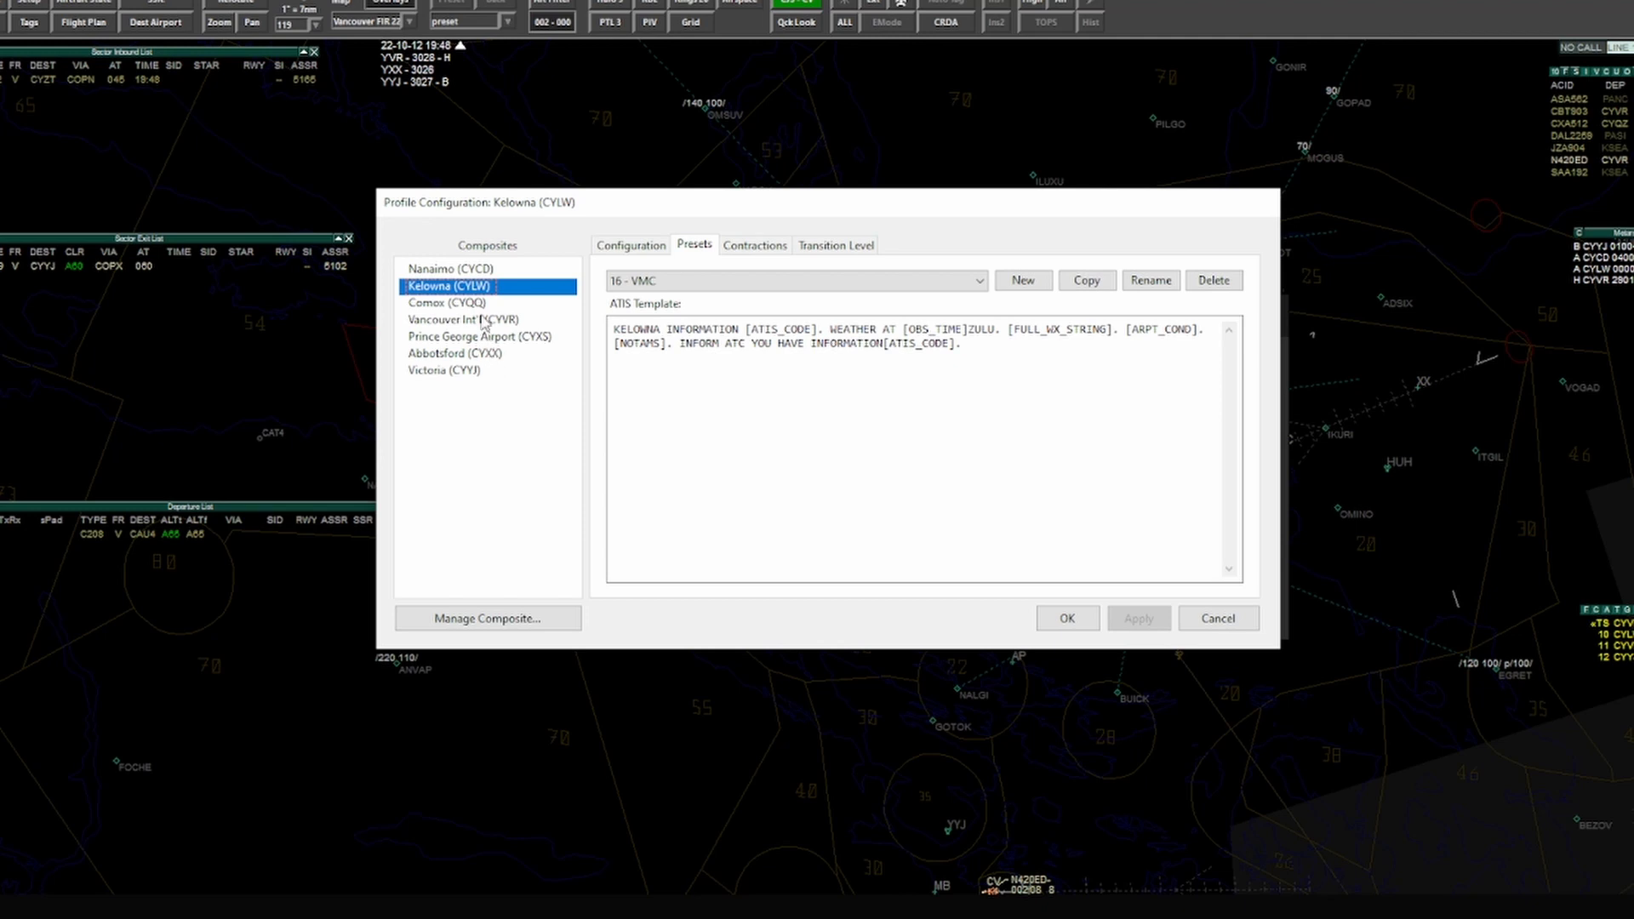
mouse_move(592, 290)
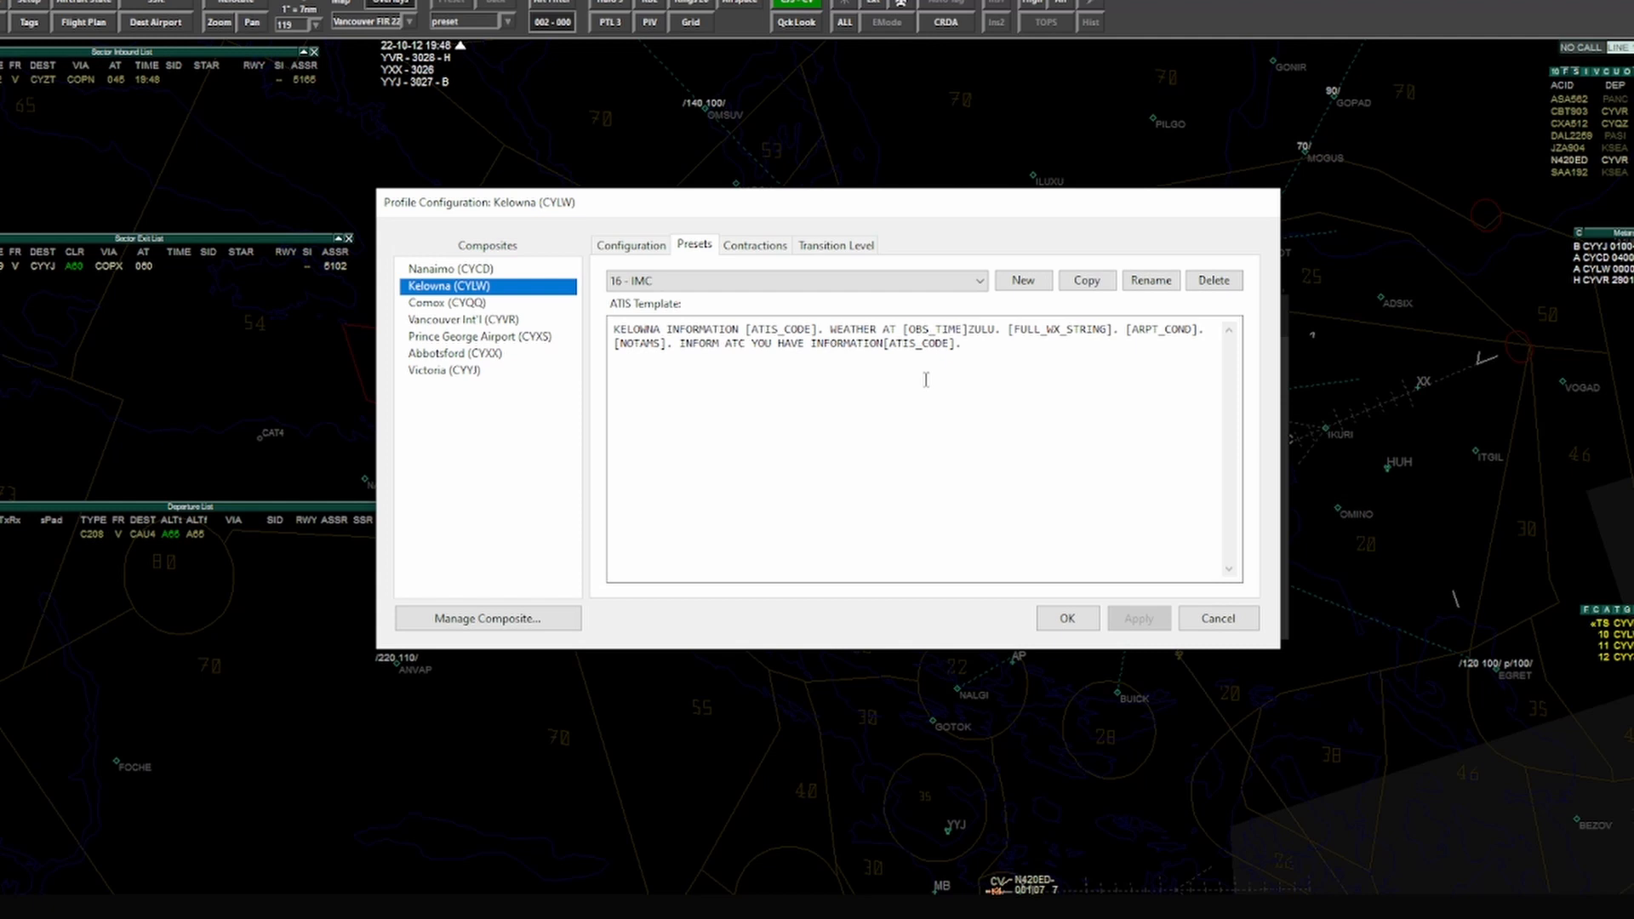
mouse_move(695, 272)
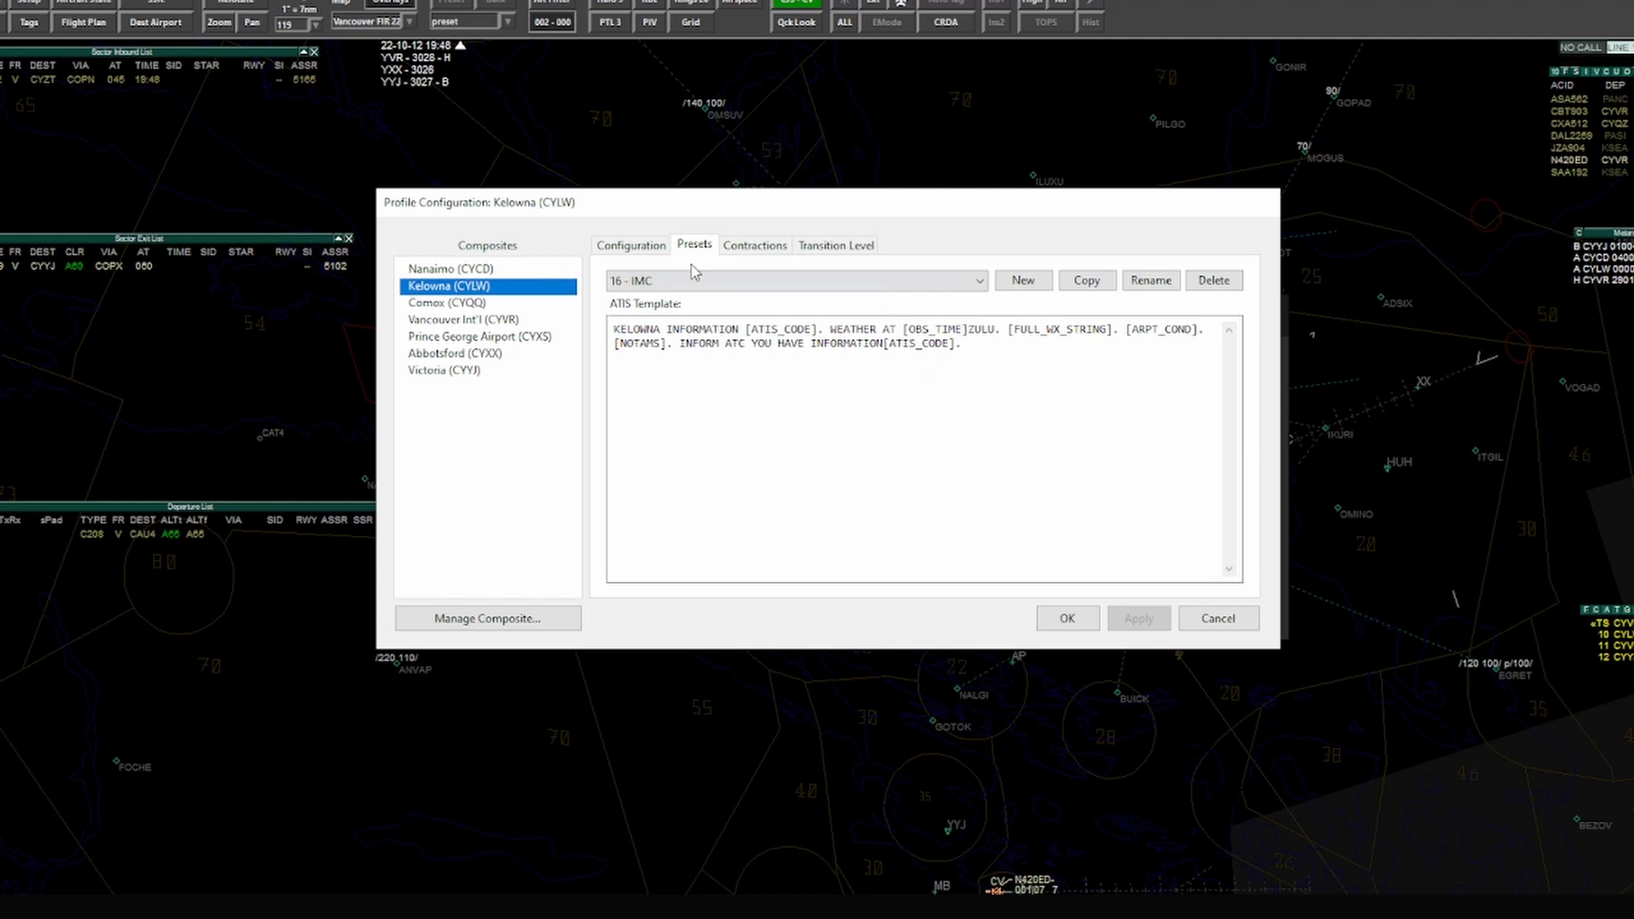
double_click(899, 343)
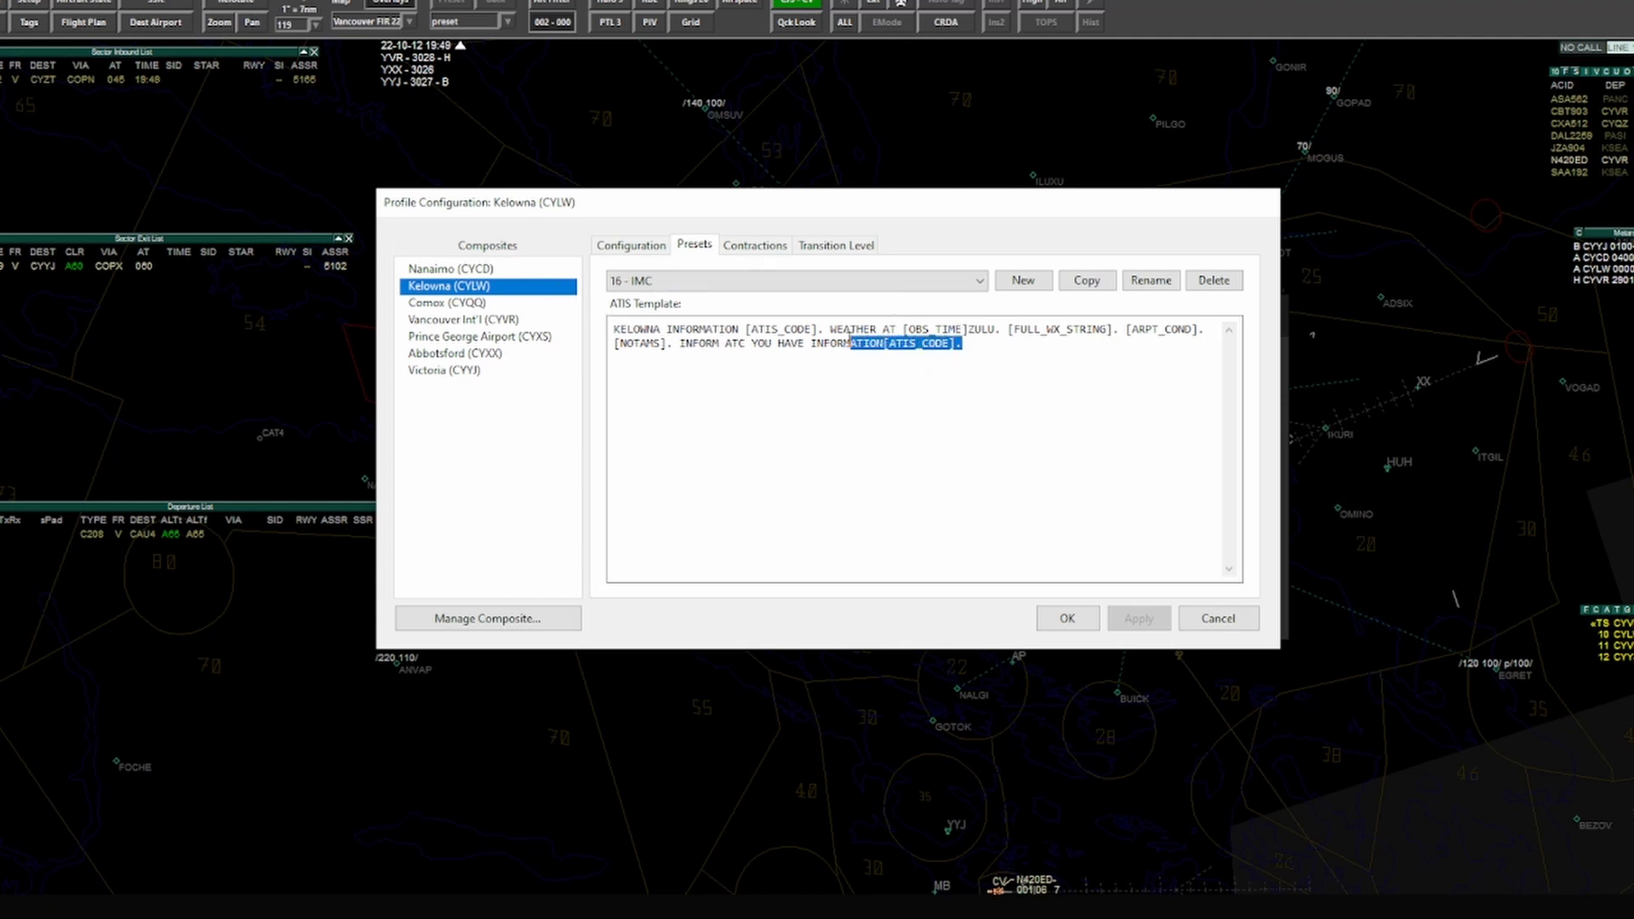
key(ctrl+a)
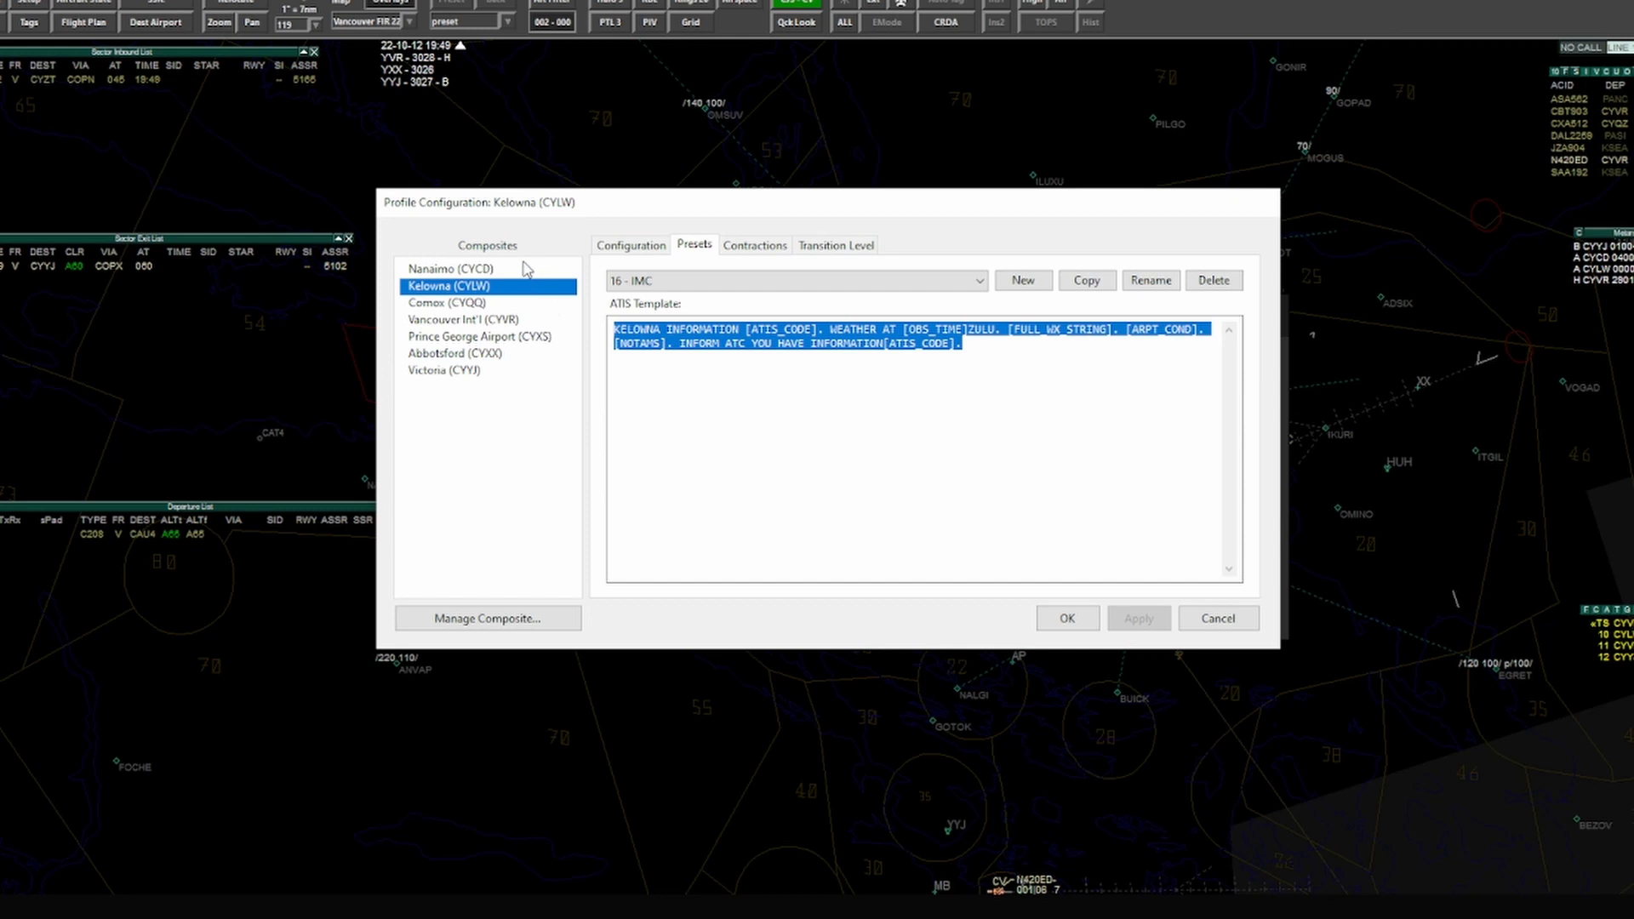
click(449, 269)
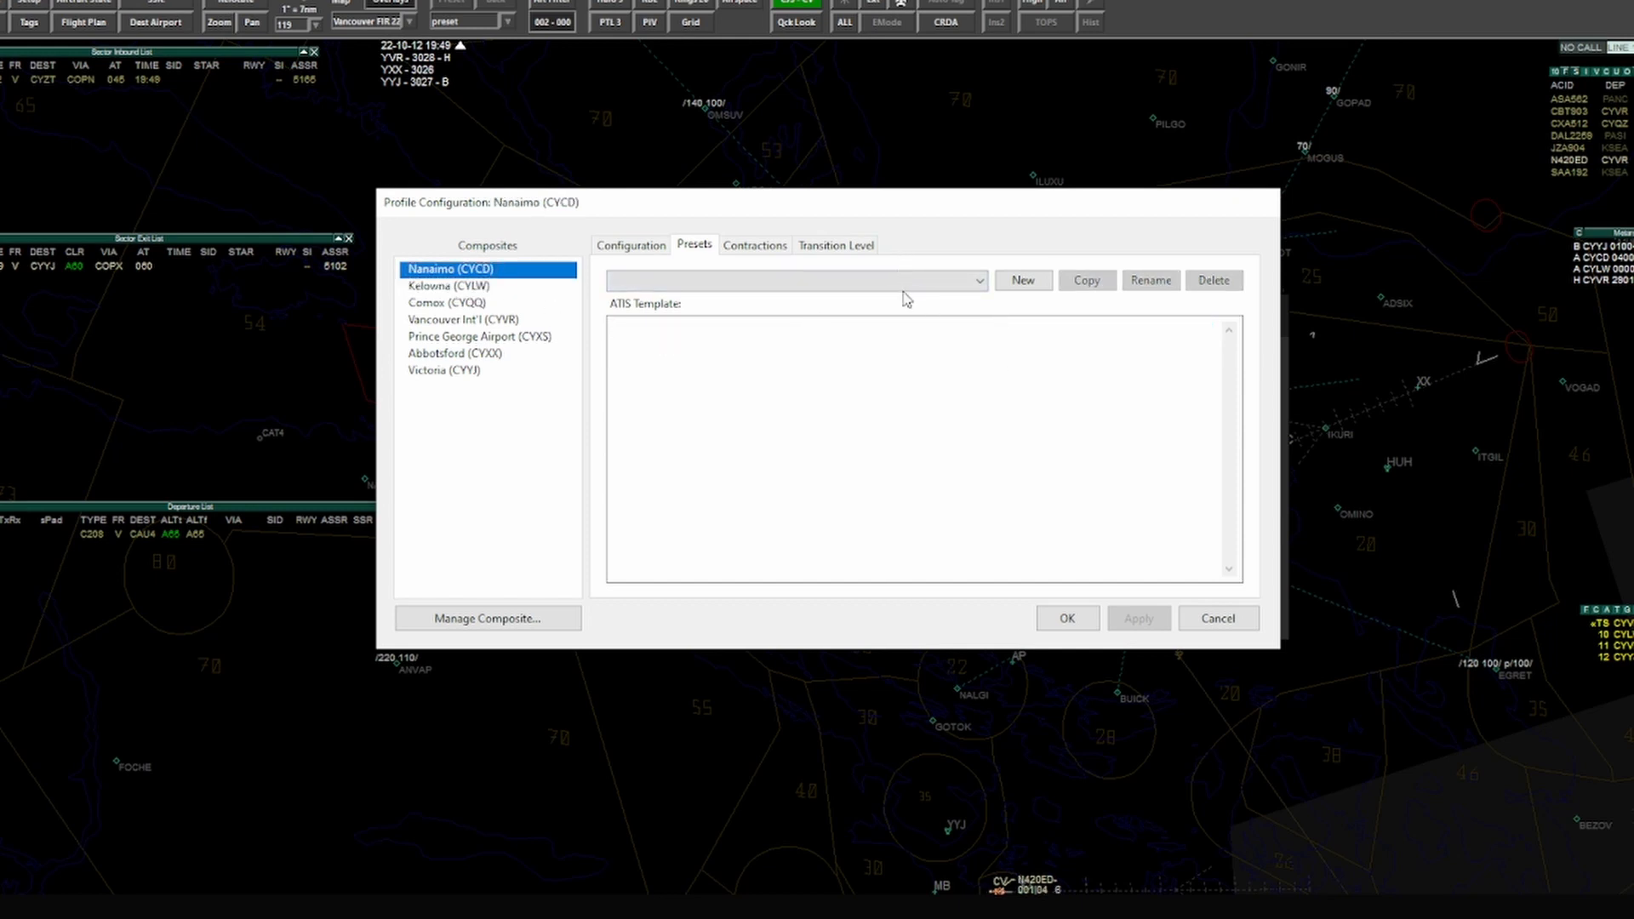
Step: On Nanaimo's preset 16, replace KELOWNA with NANAIMO in the pasted template
click(797, 279)
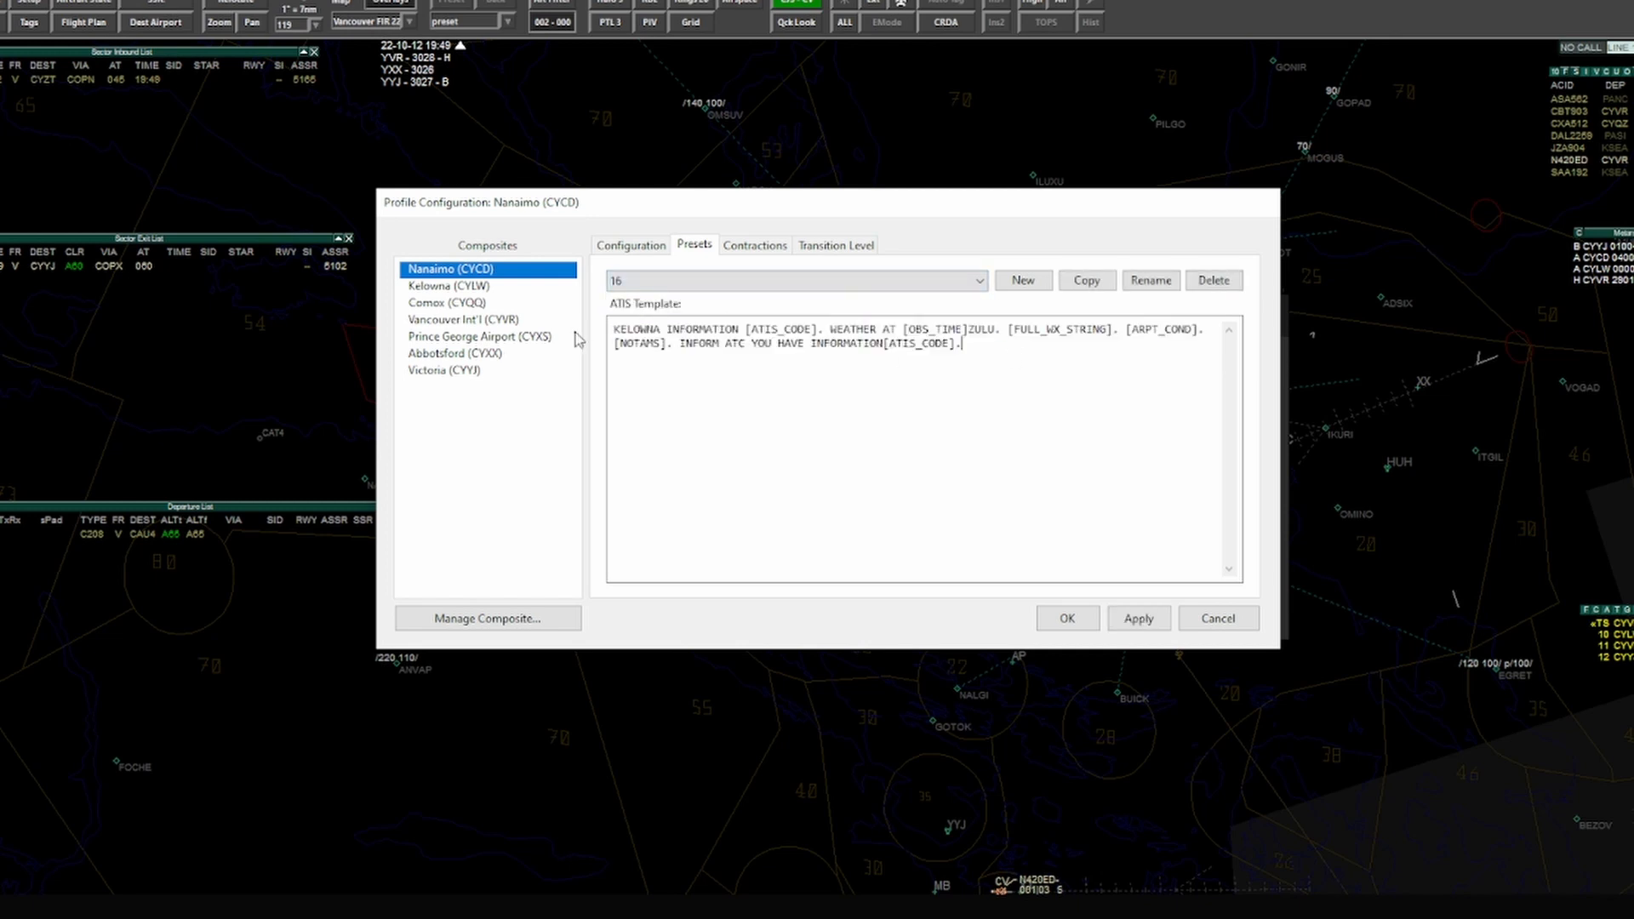
mouse_move(999, 377)
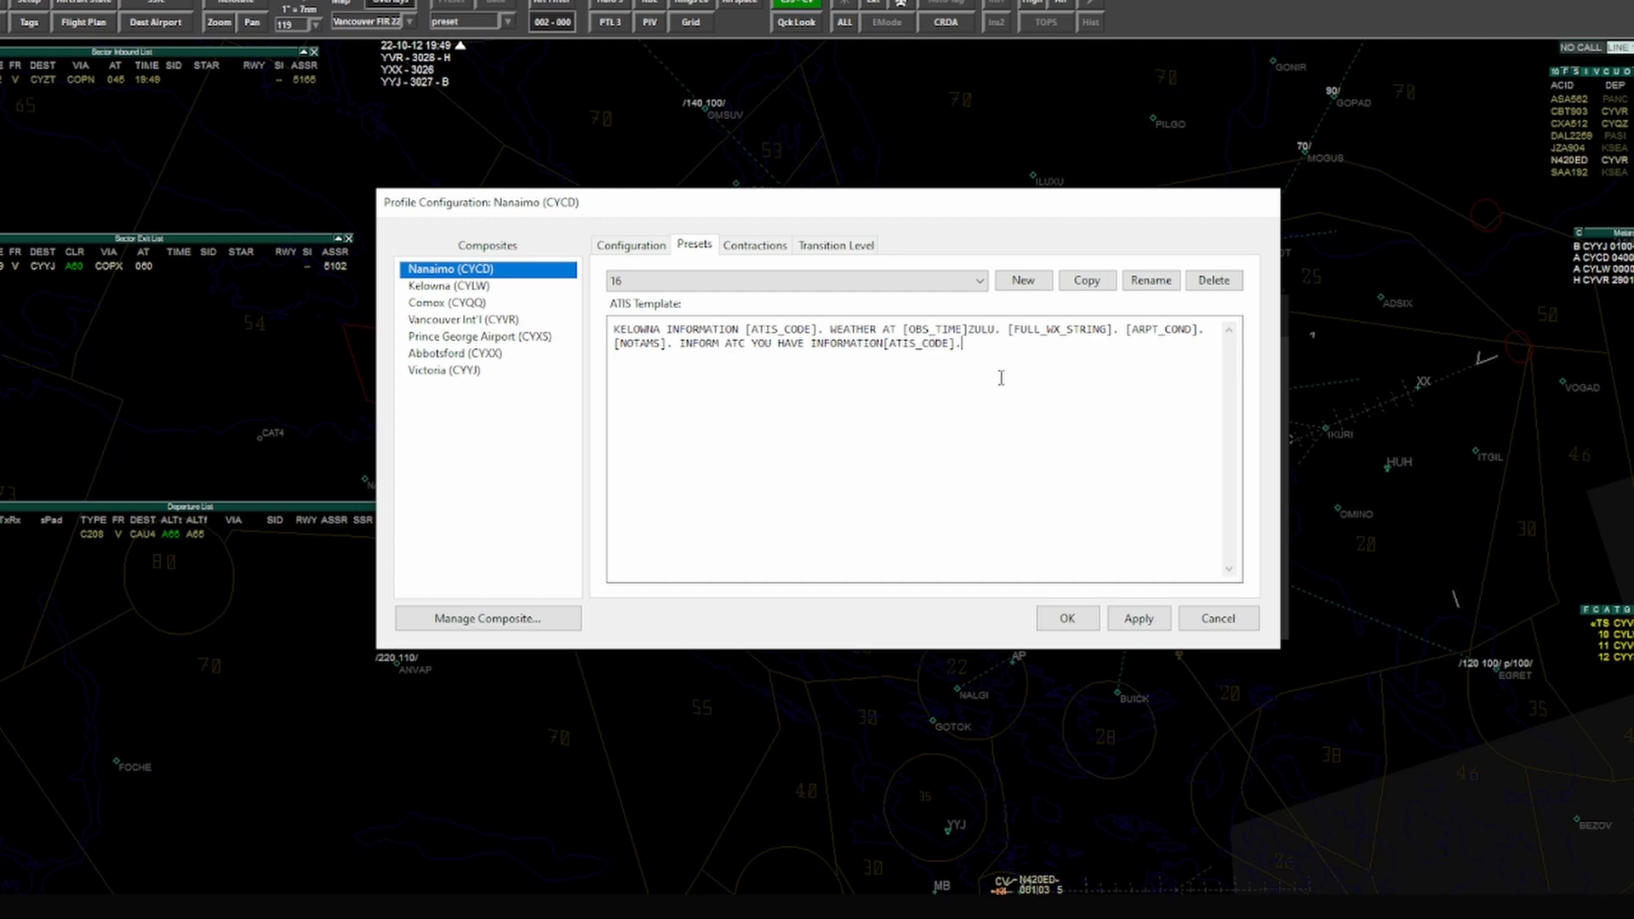
double_click(637, 329)
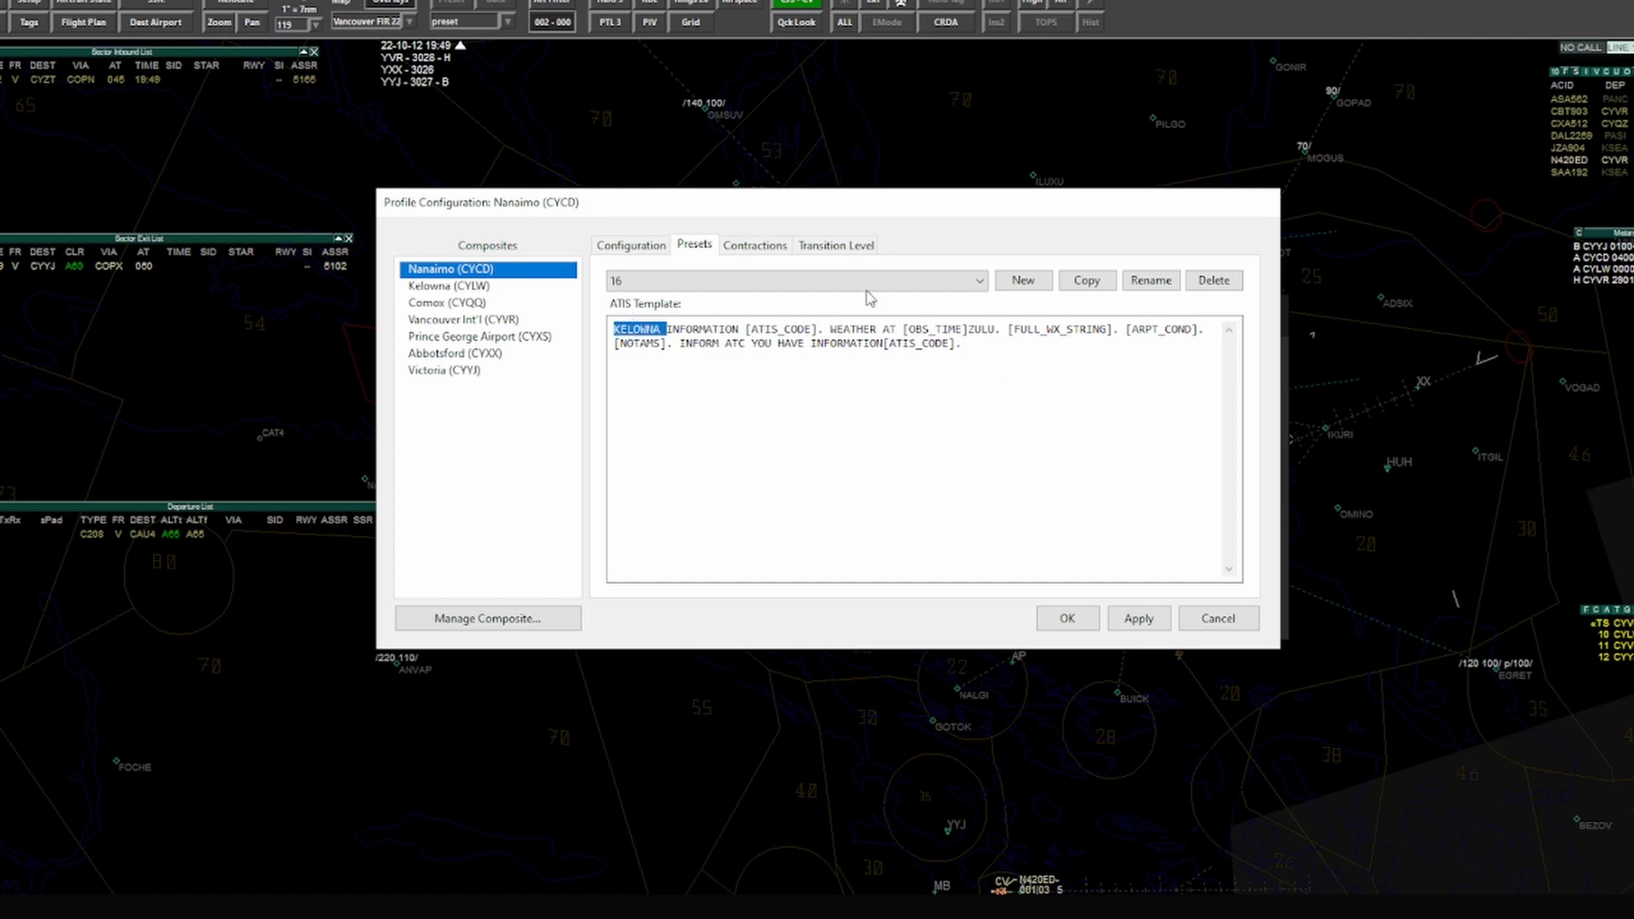
text(NANAIMO)
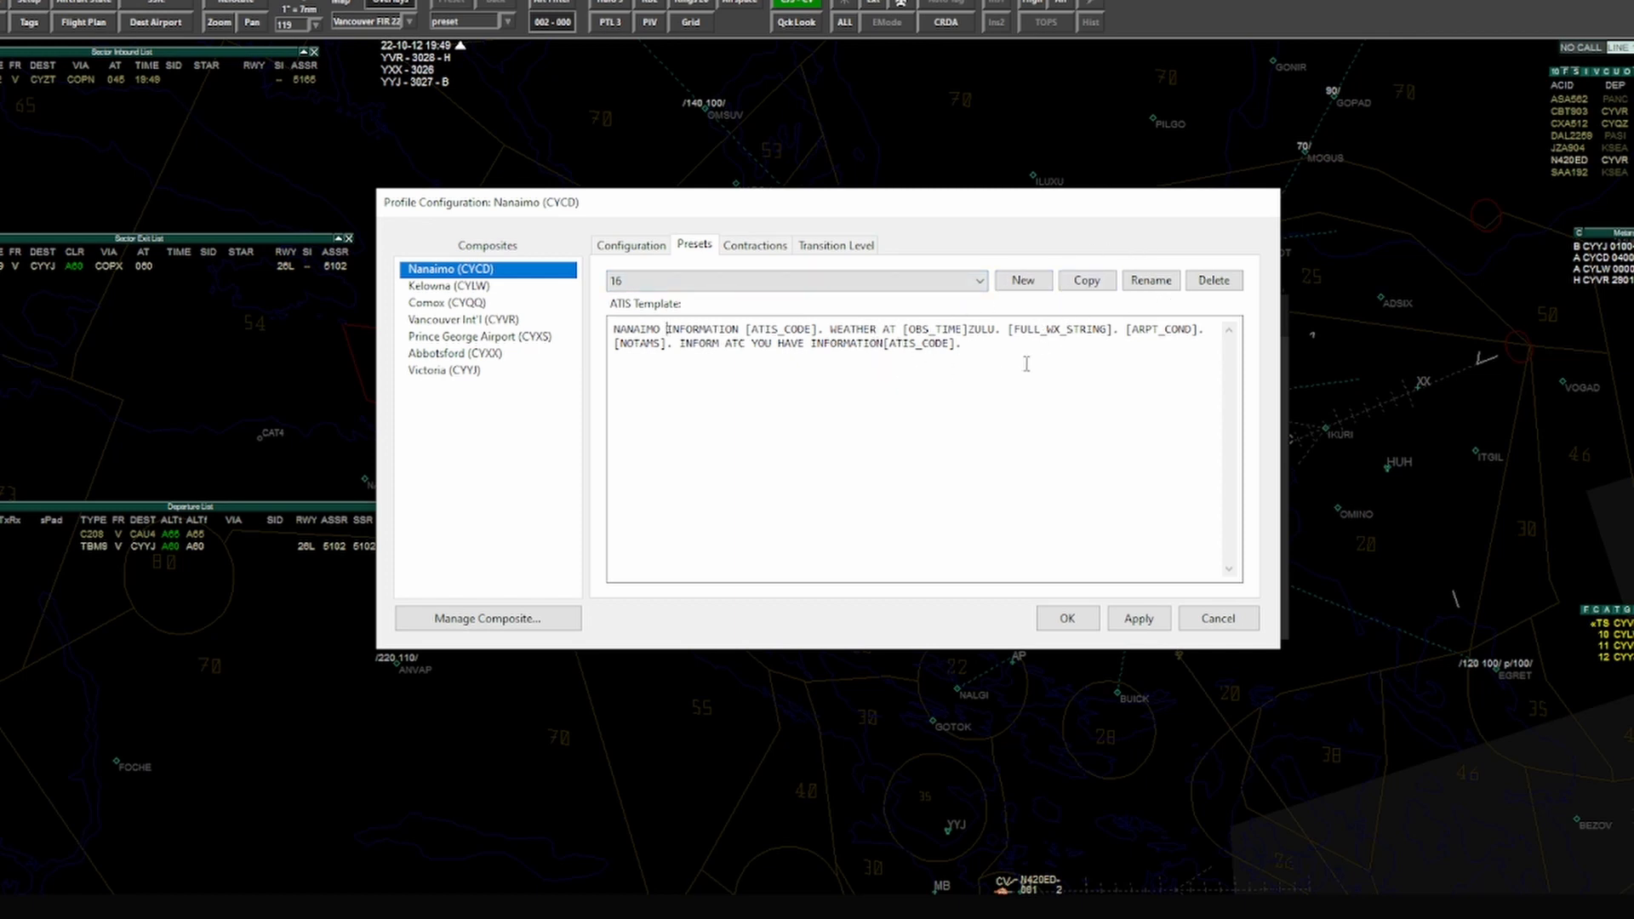
mouse_move(1076, 653)
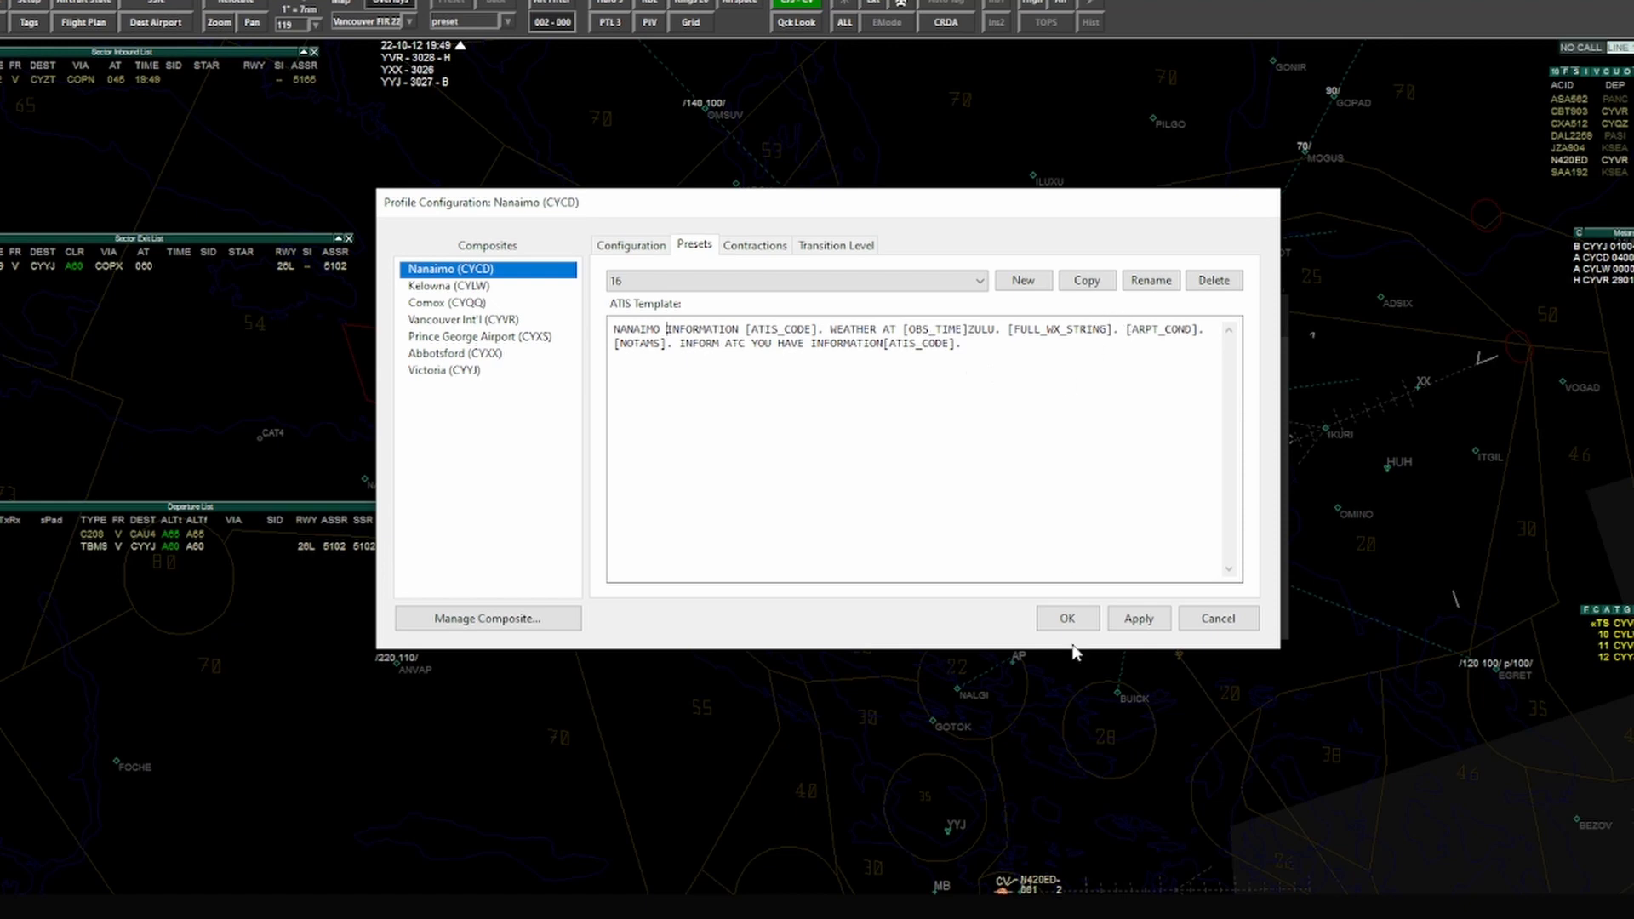
mouse_move(1035, 888)
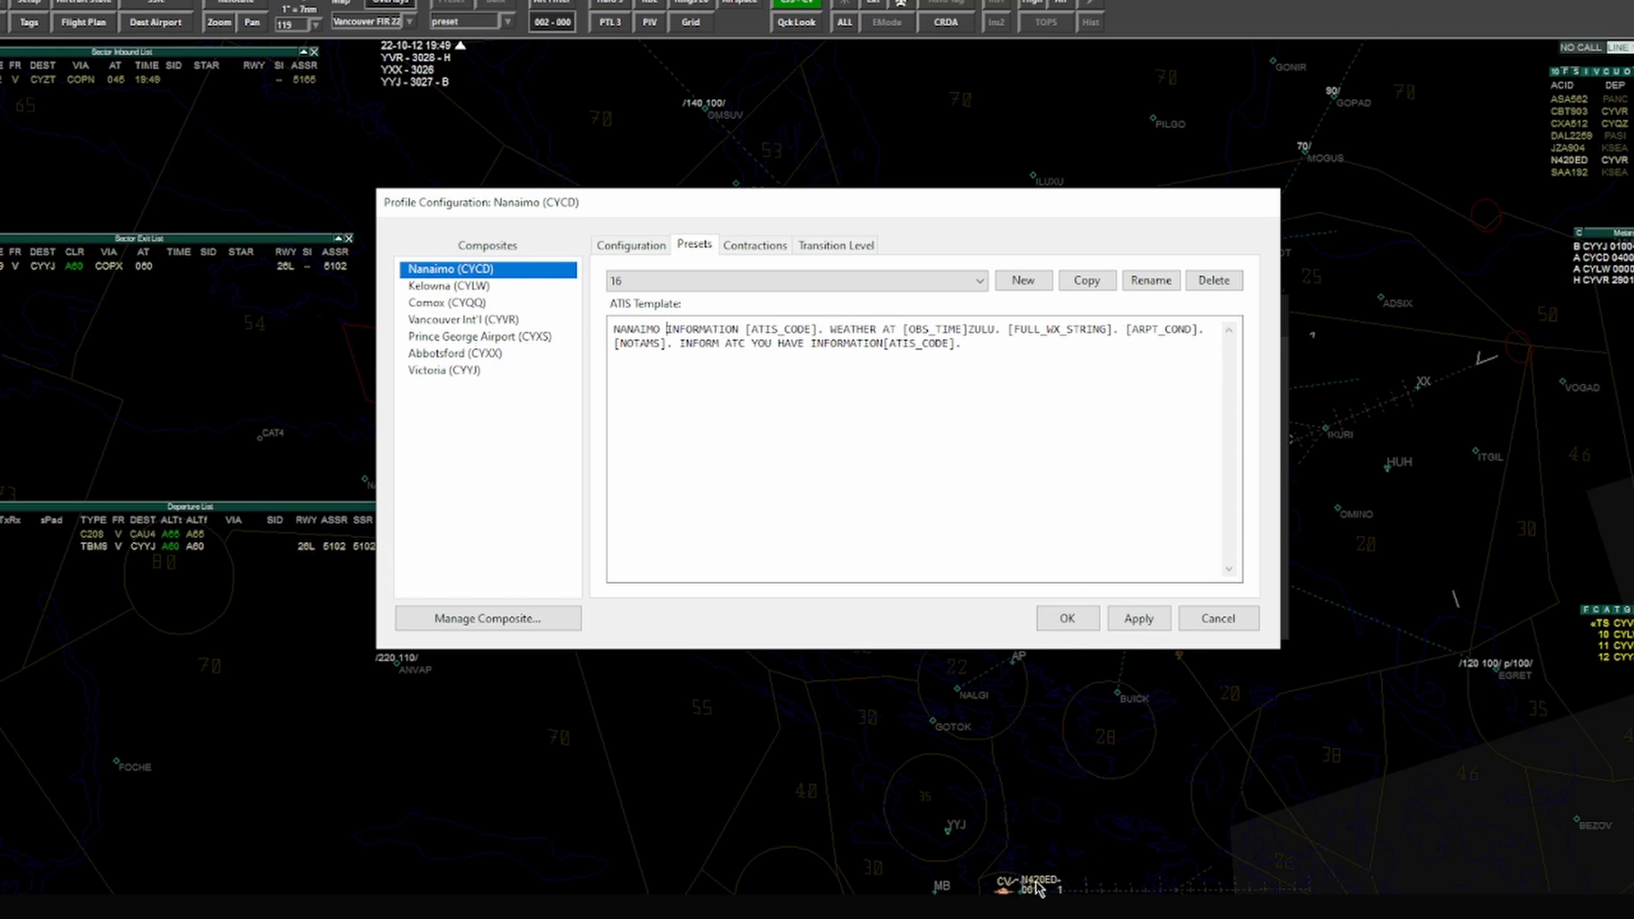
right_click(1035, 886)
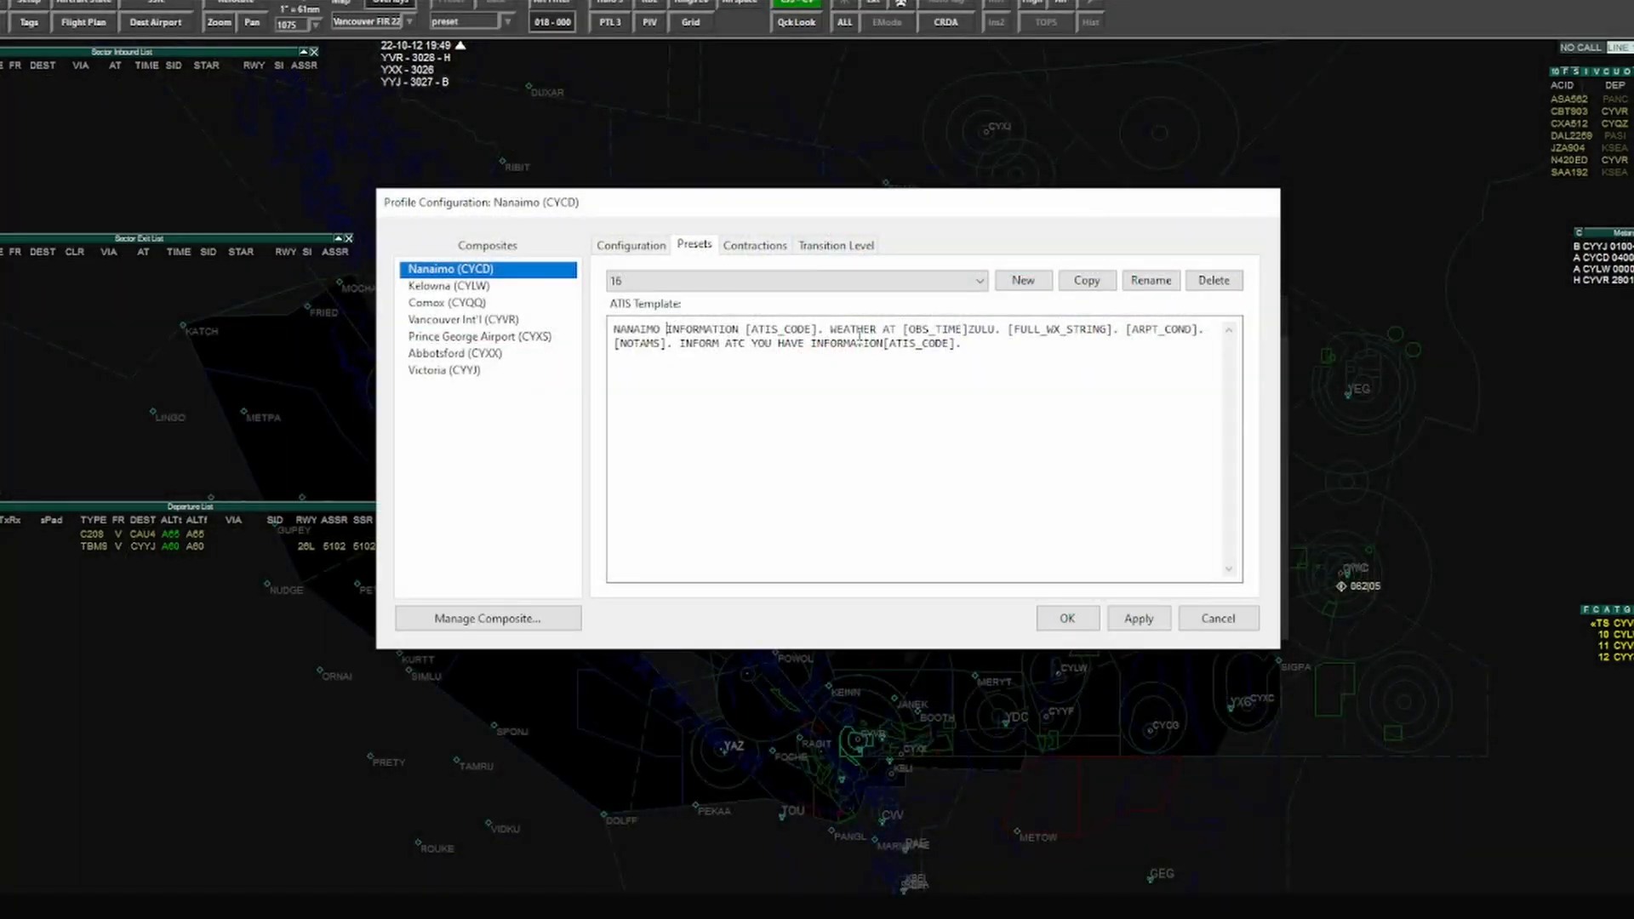
Step: Keep preset 16 selected, apply the NANAIMO INFORMATION template, and begin a new preset
click(974, 280)
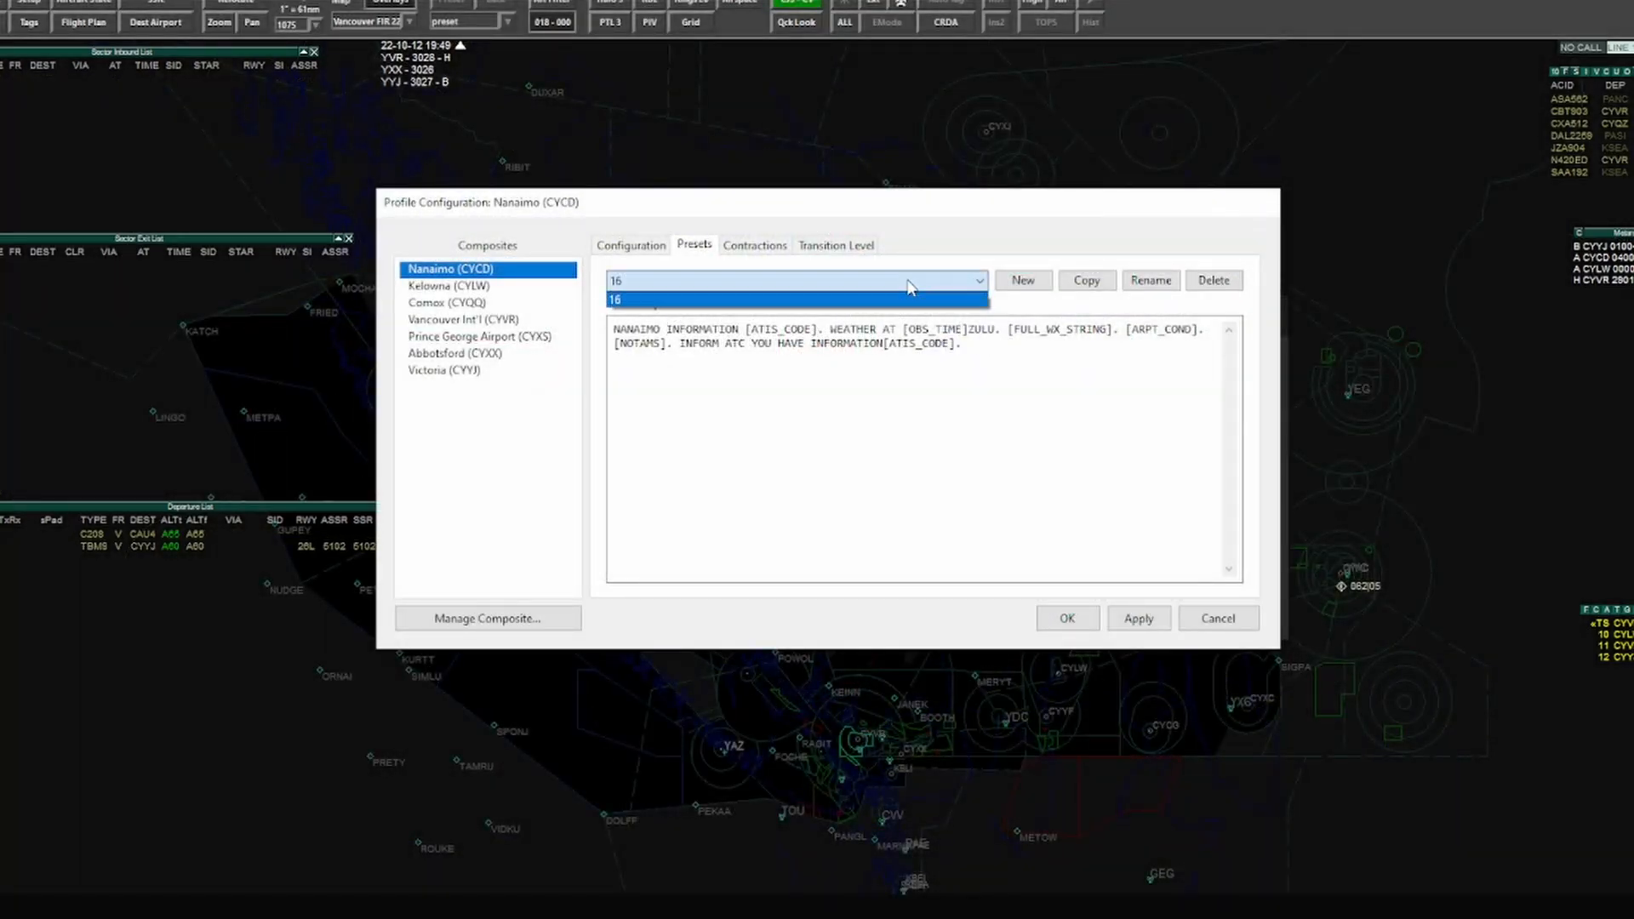
click(795, 299)
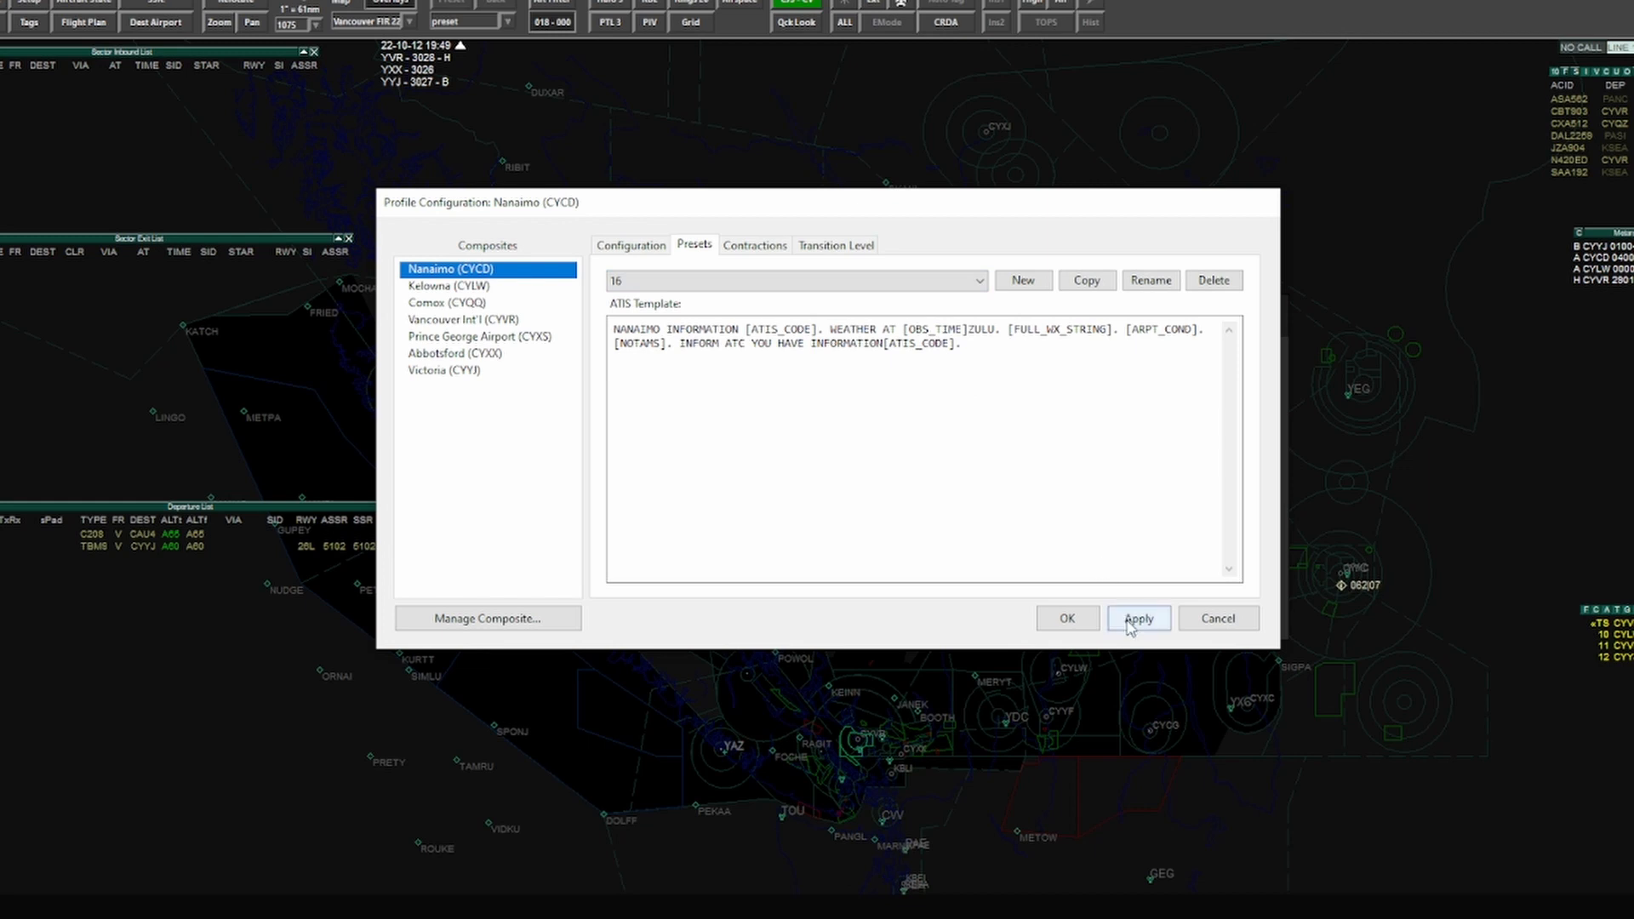
click(1138, 618)
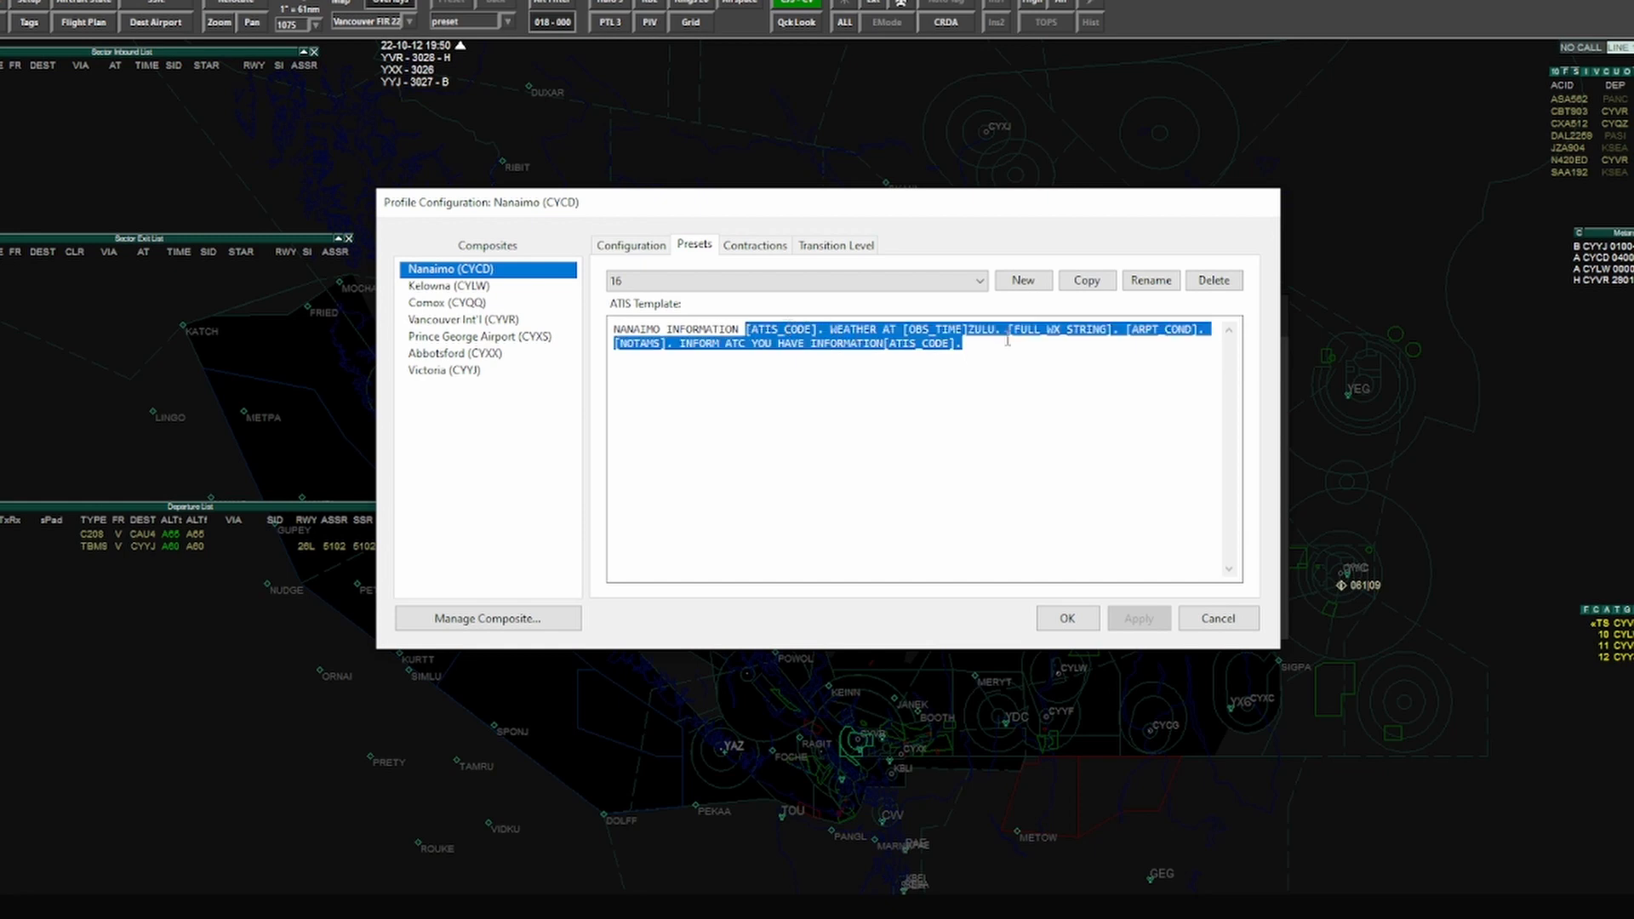
click(1021, 279)
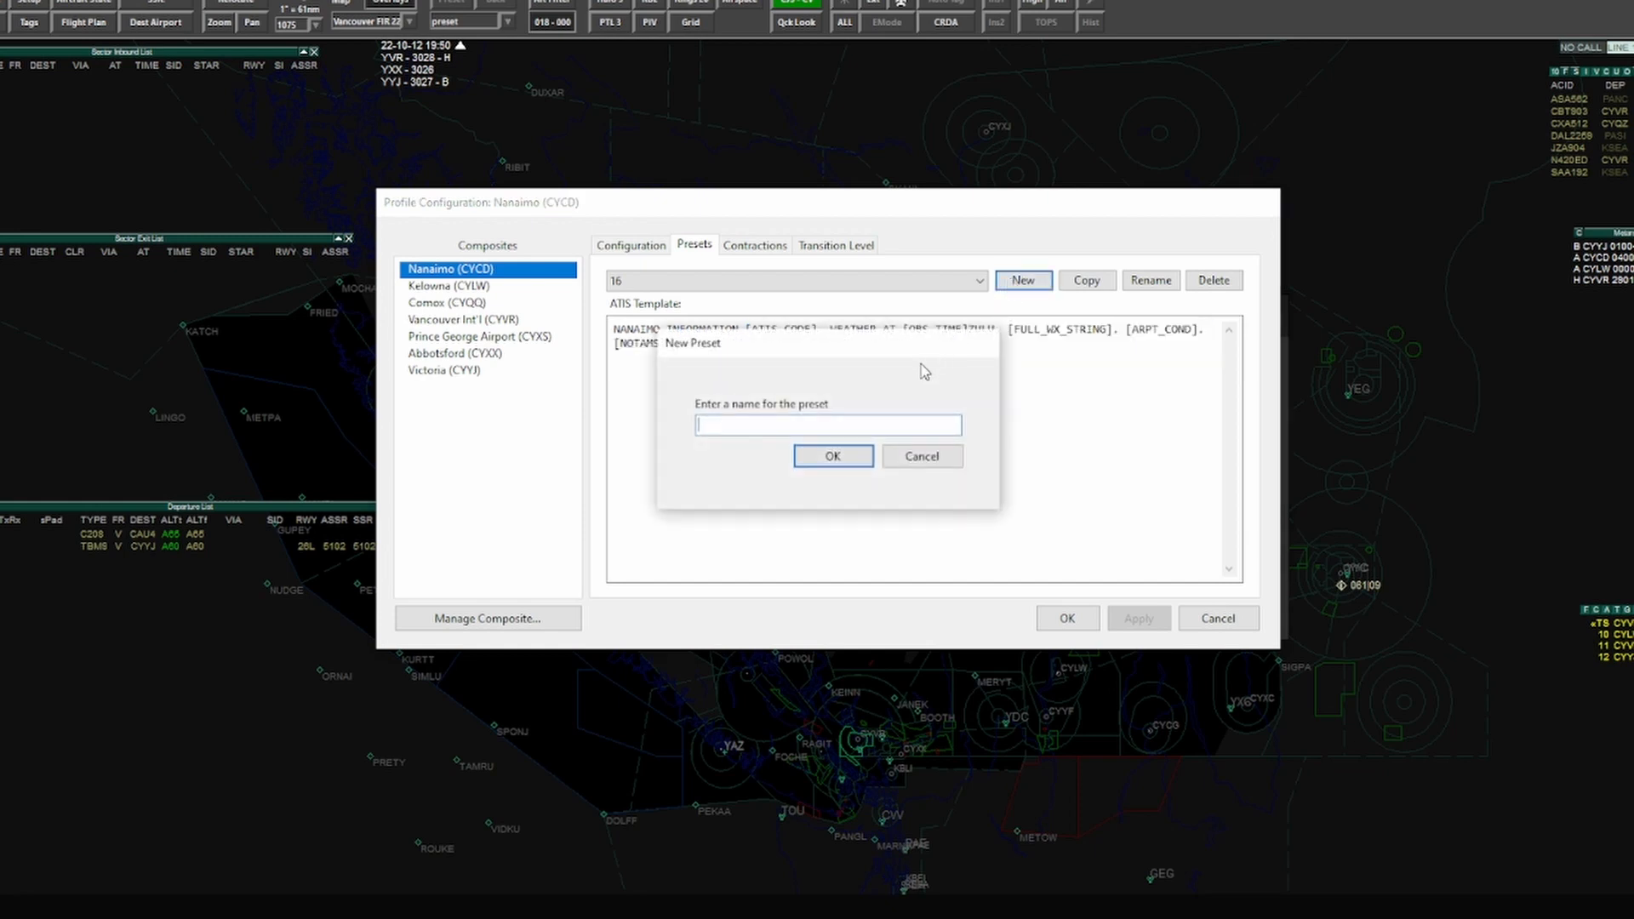
Step: Create Nanaimo preset 34 and fill it with the copied KELOWNA INFORMATION template
click(831, 455)
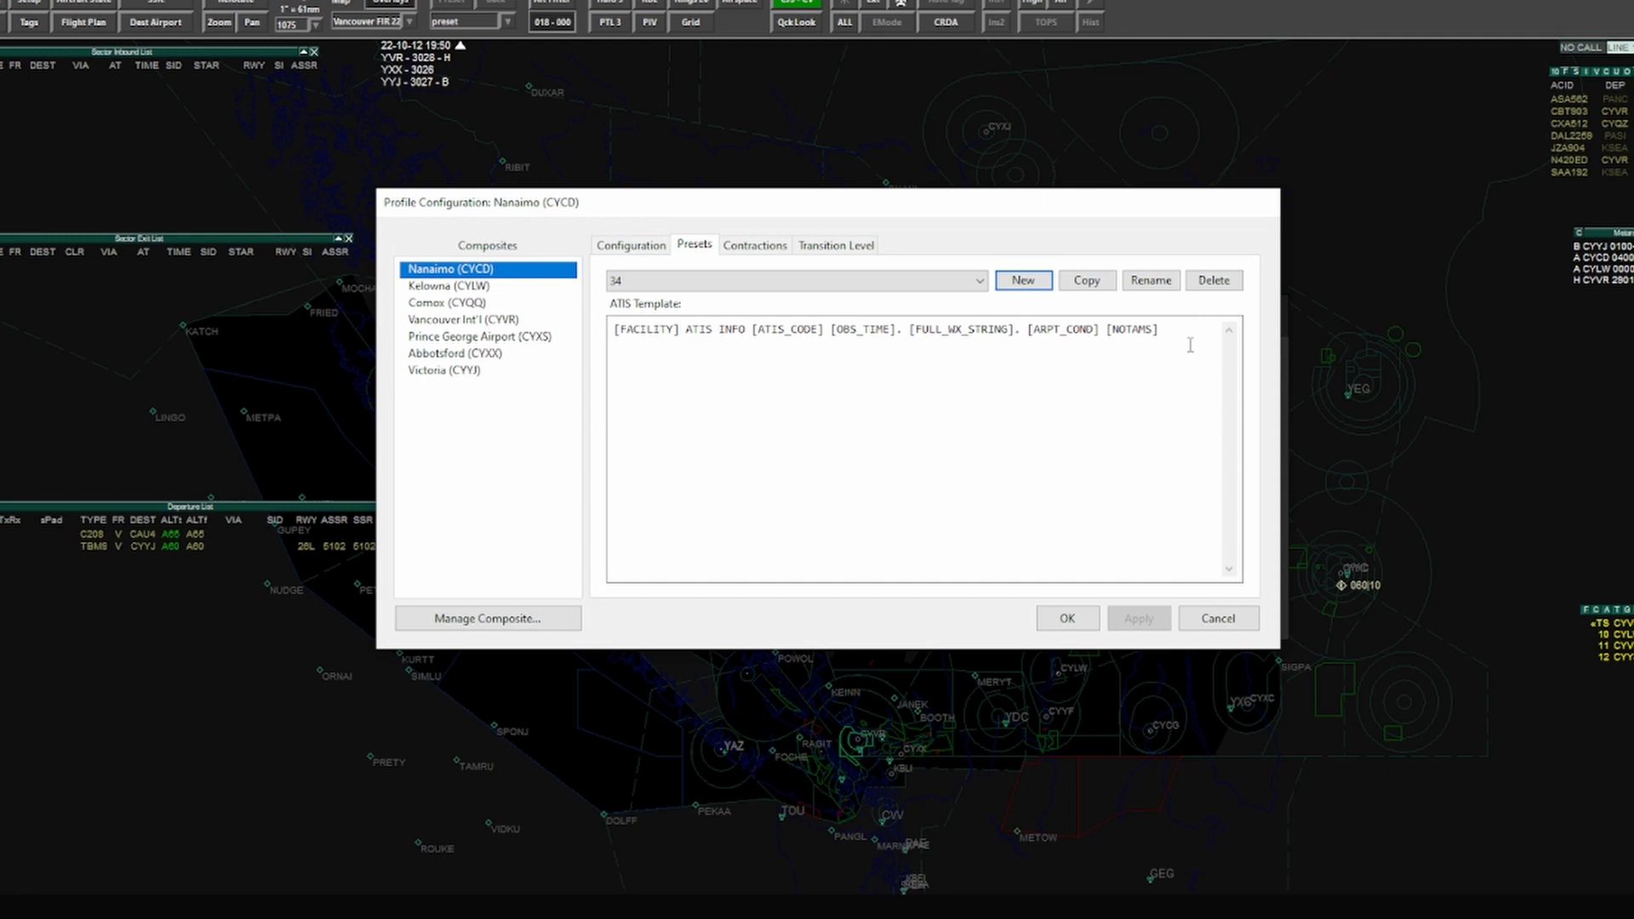
click(792, 280)
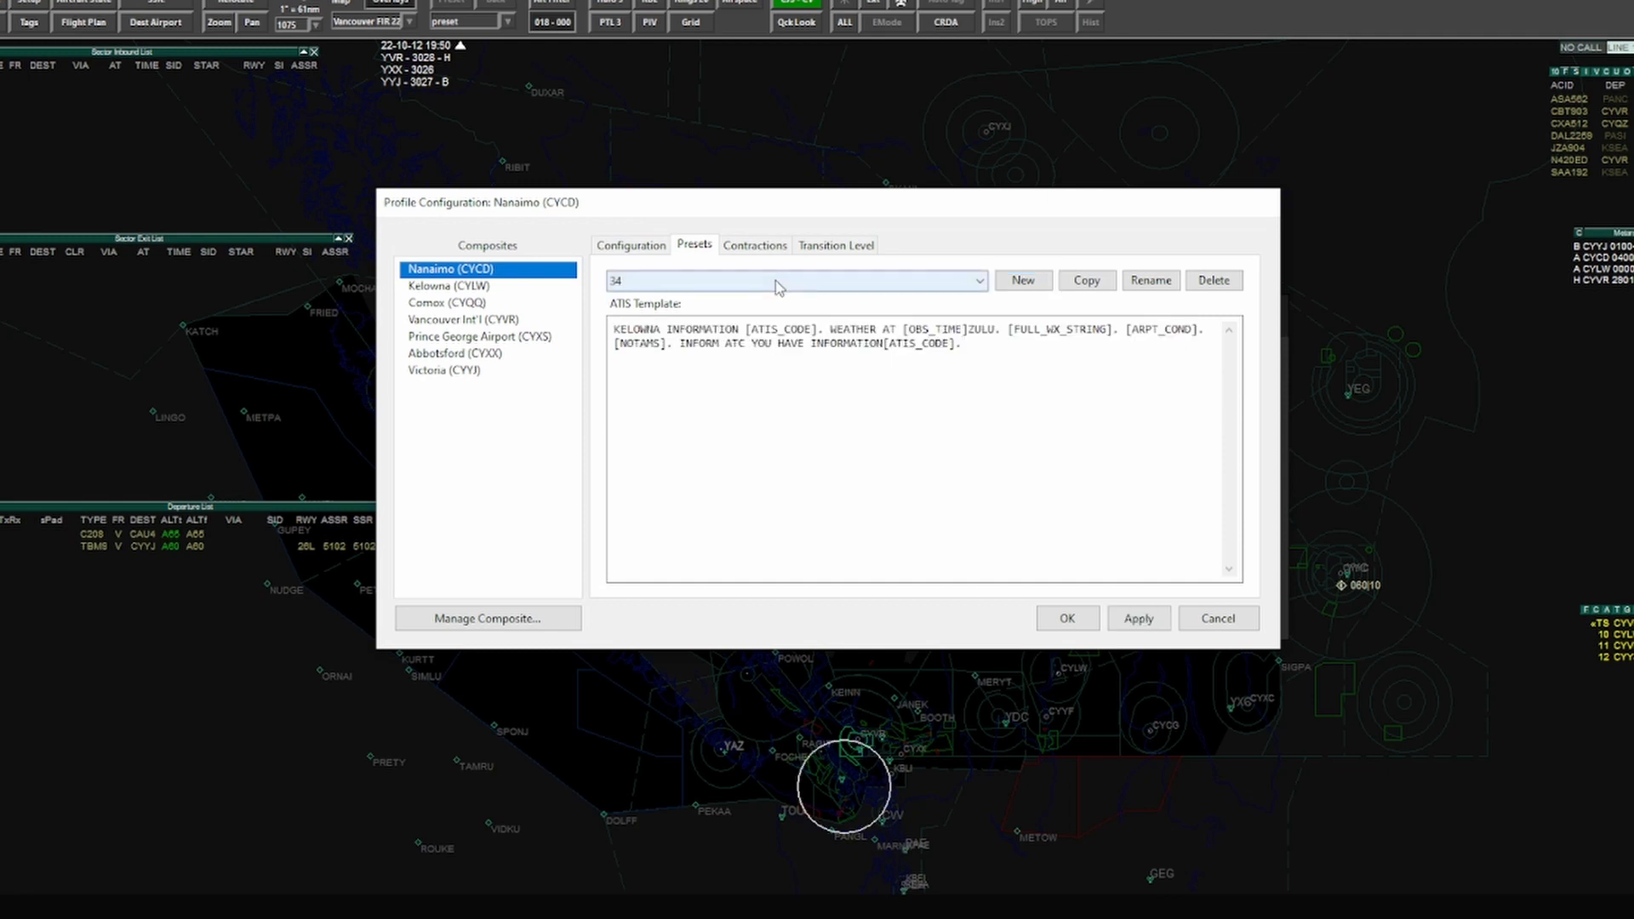
click(975, 280)
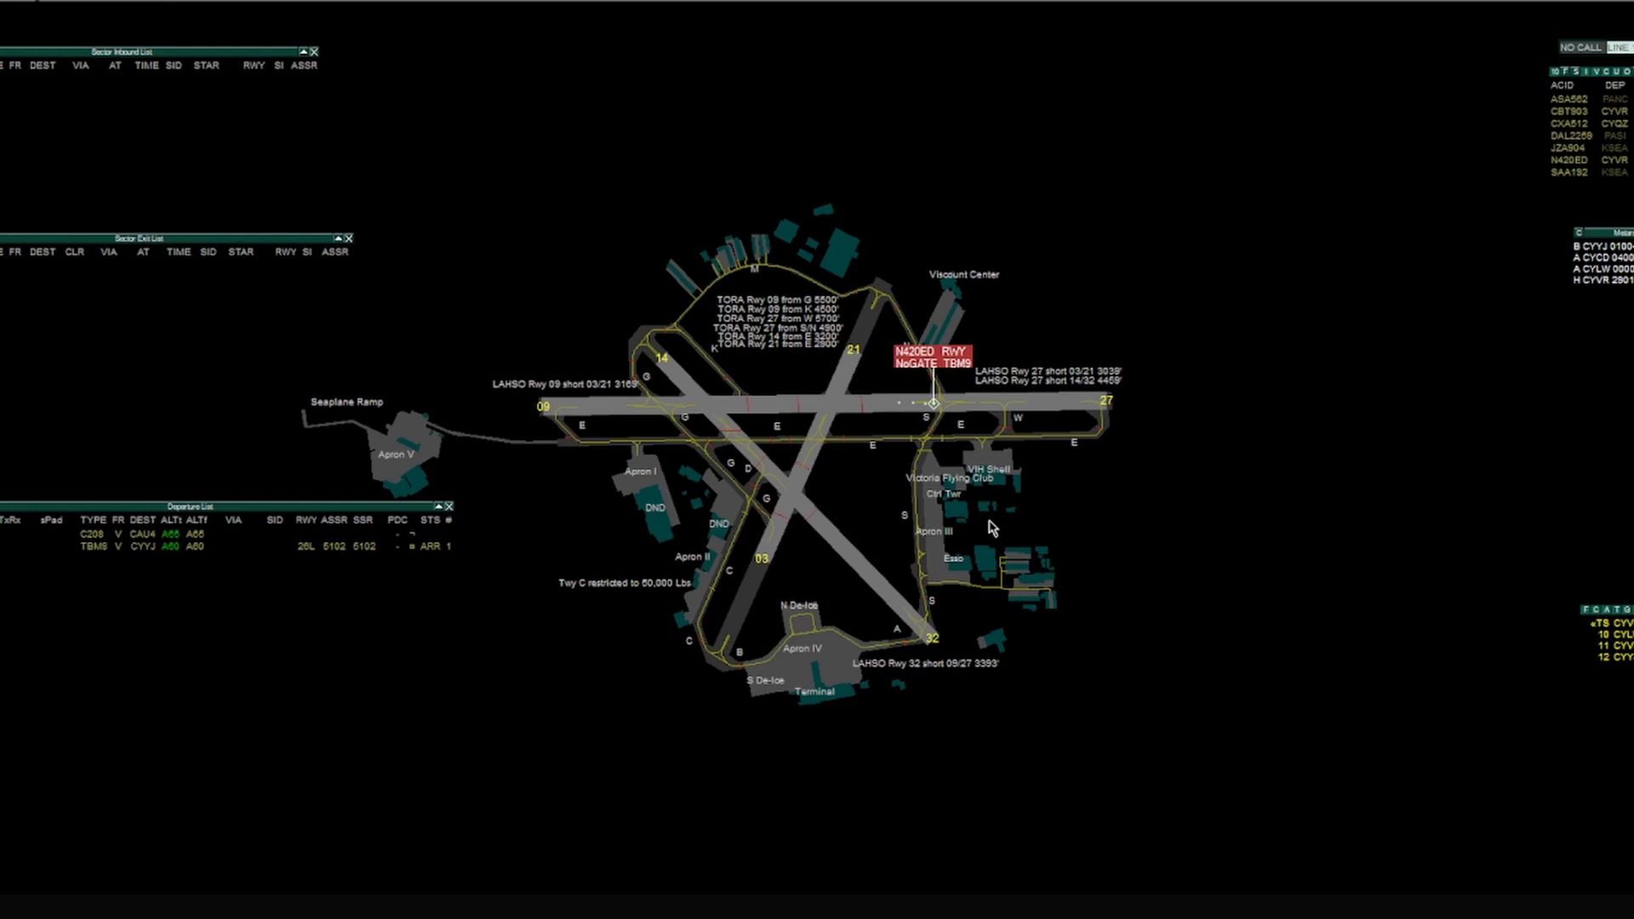
Step: Click near the runway on the radar client's airport ground map
click(930, 404)
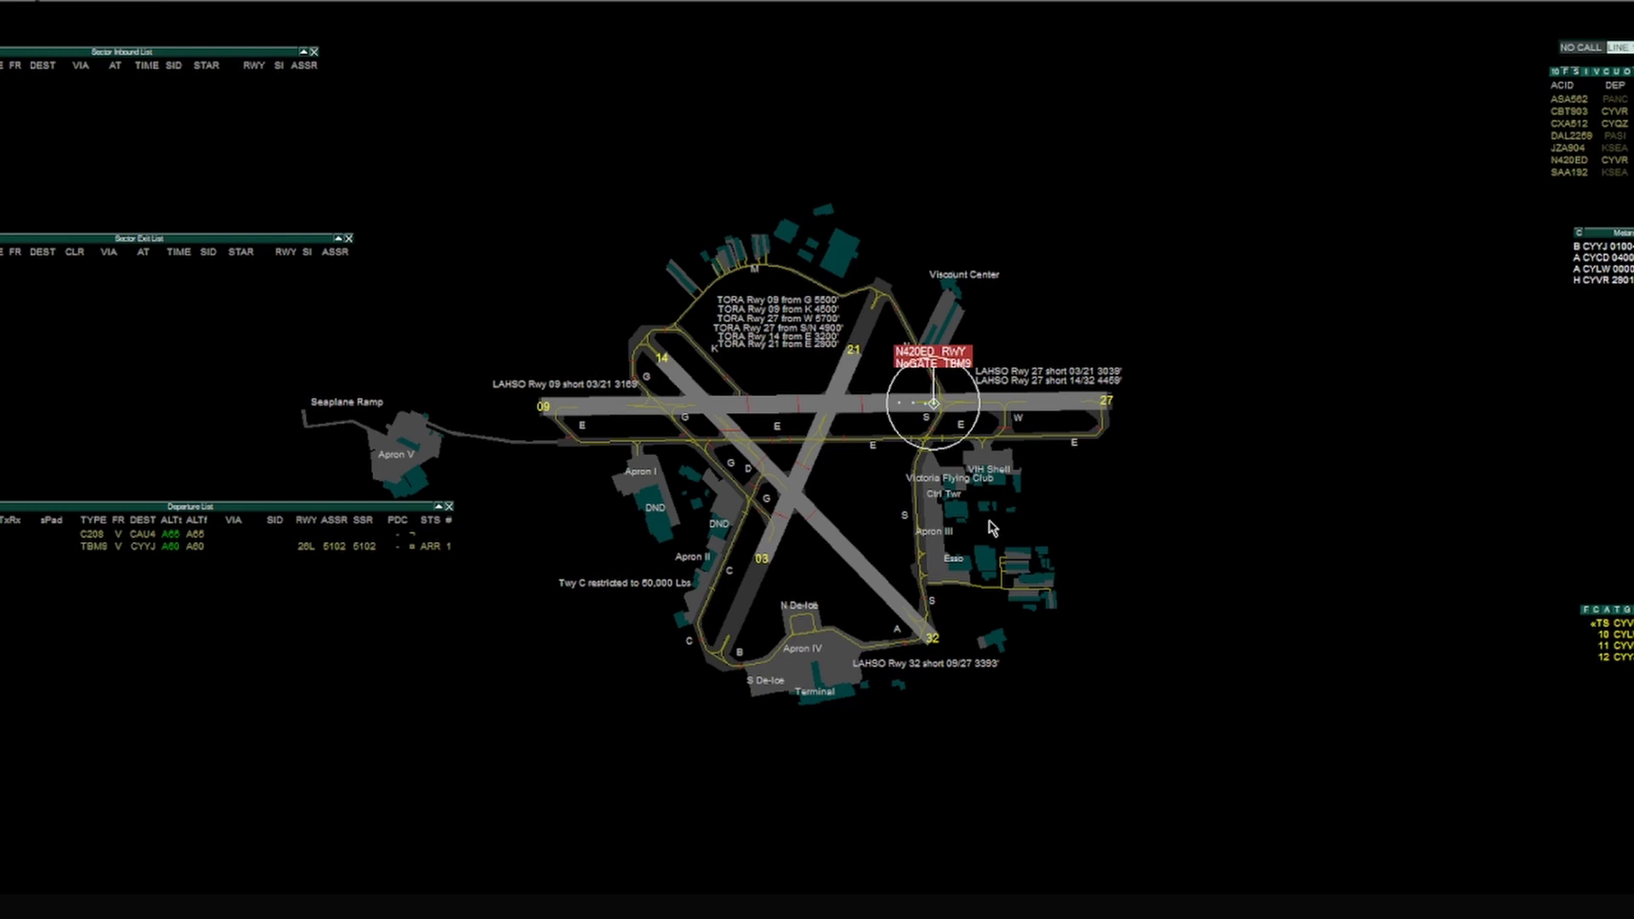
click(930, 404)
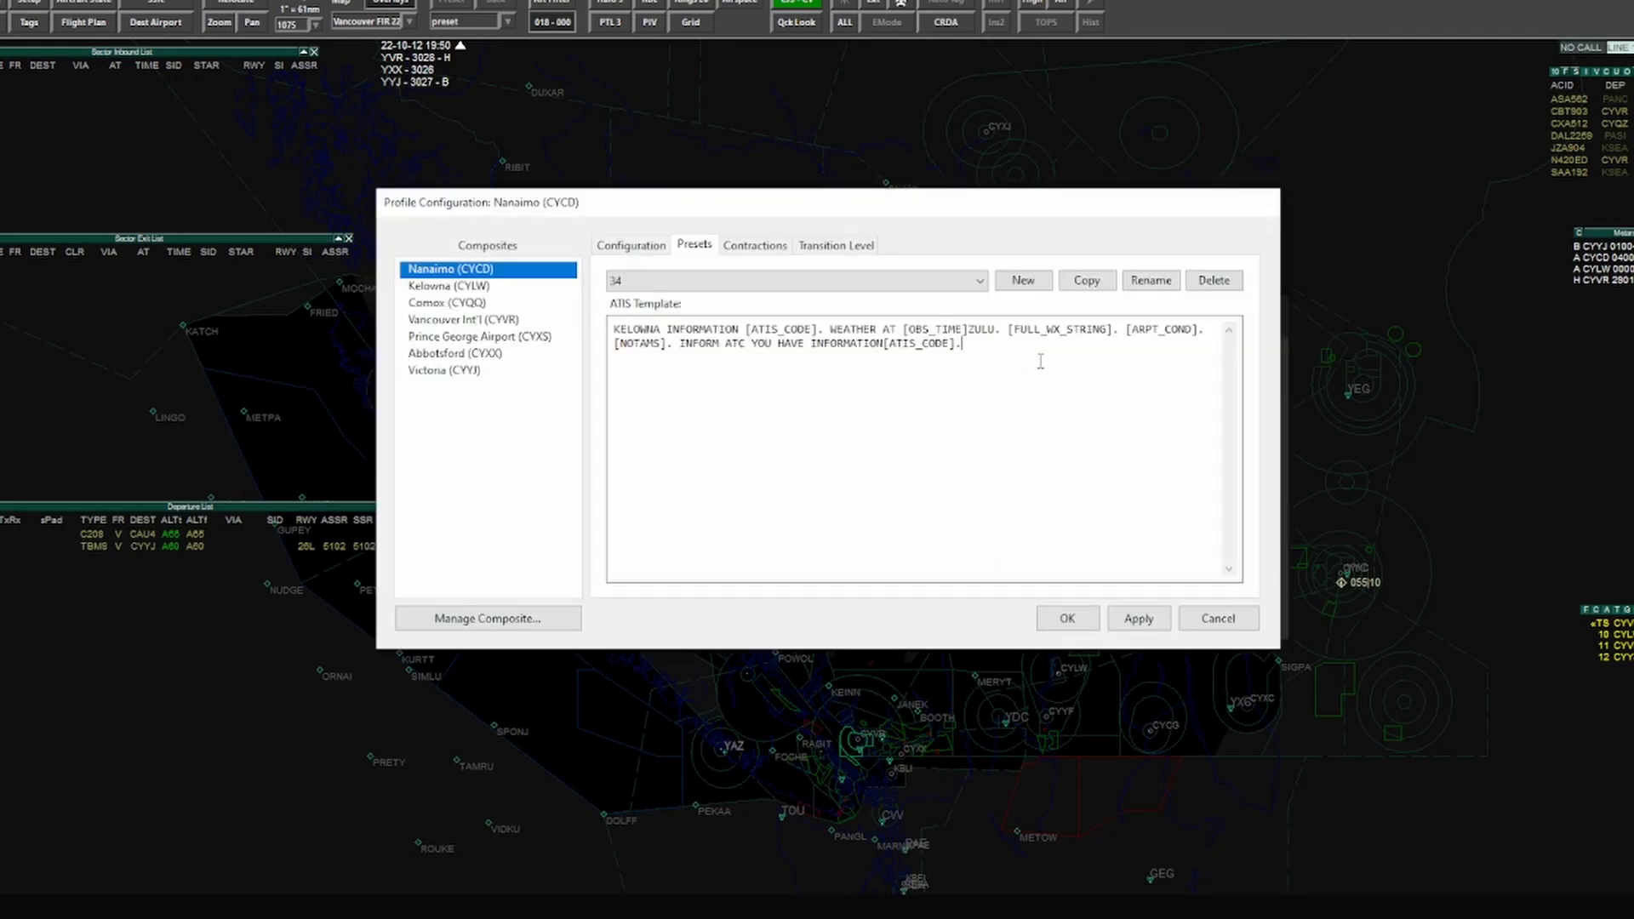
Step: Switch between presets 16 and 34, then select all of preset 34's template text
click(976, 280)
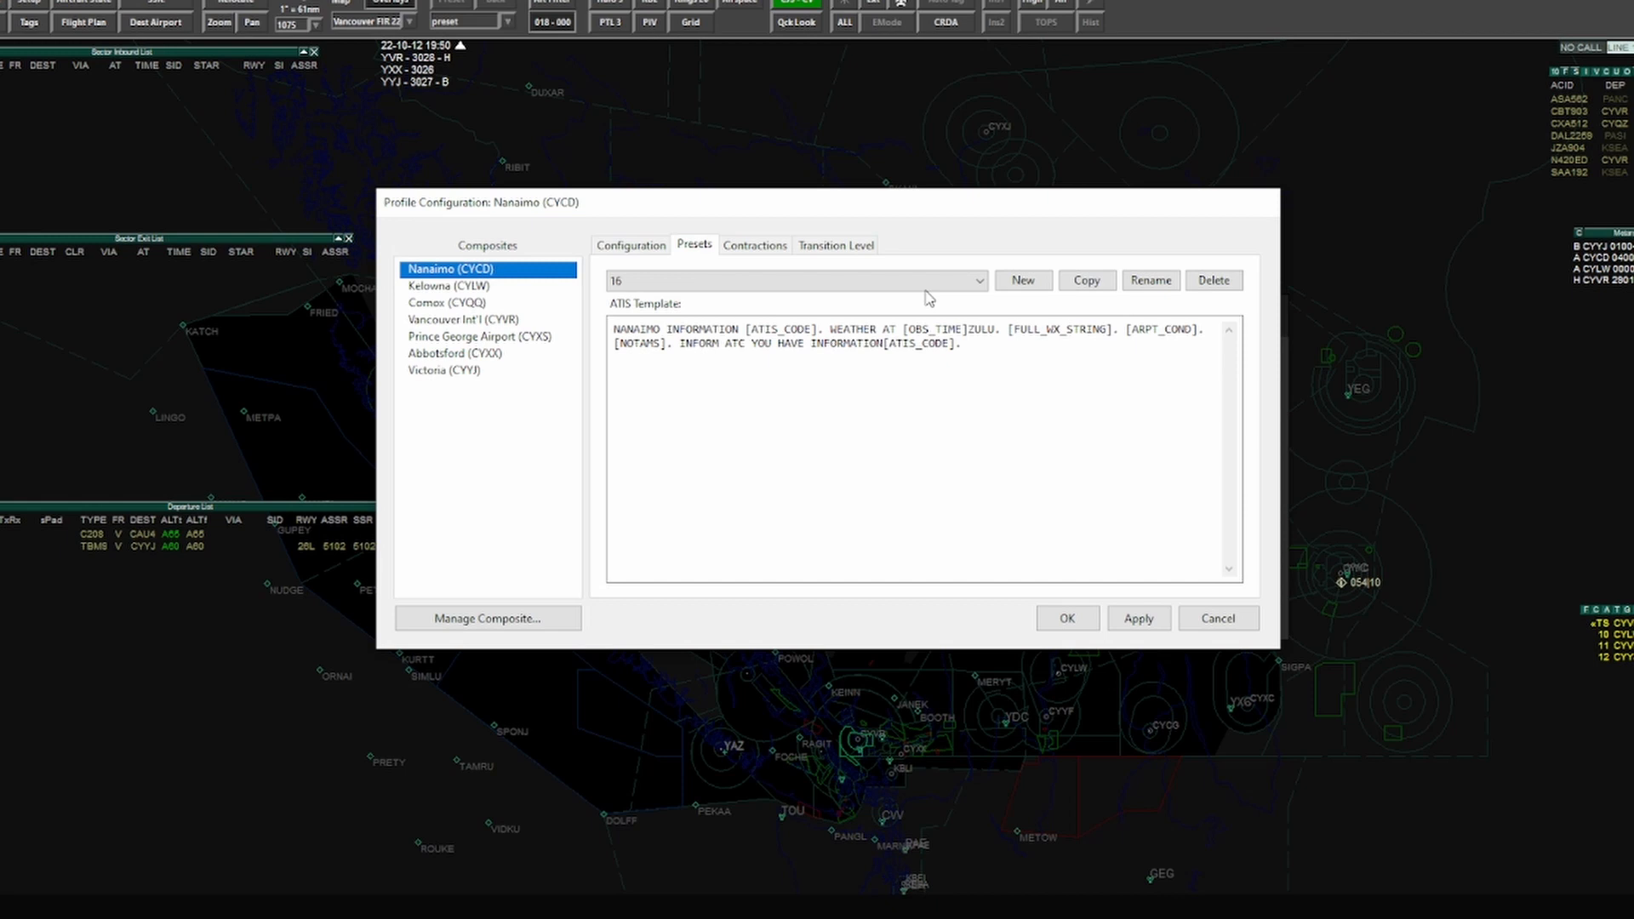
click(976, 280)
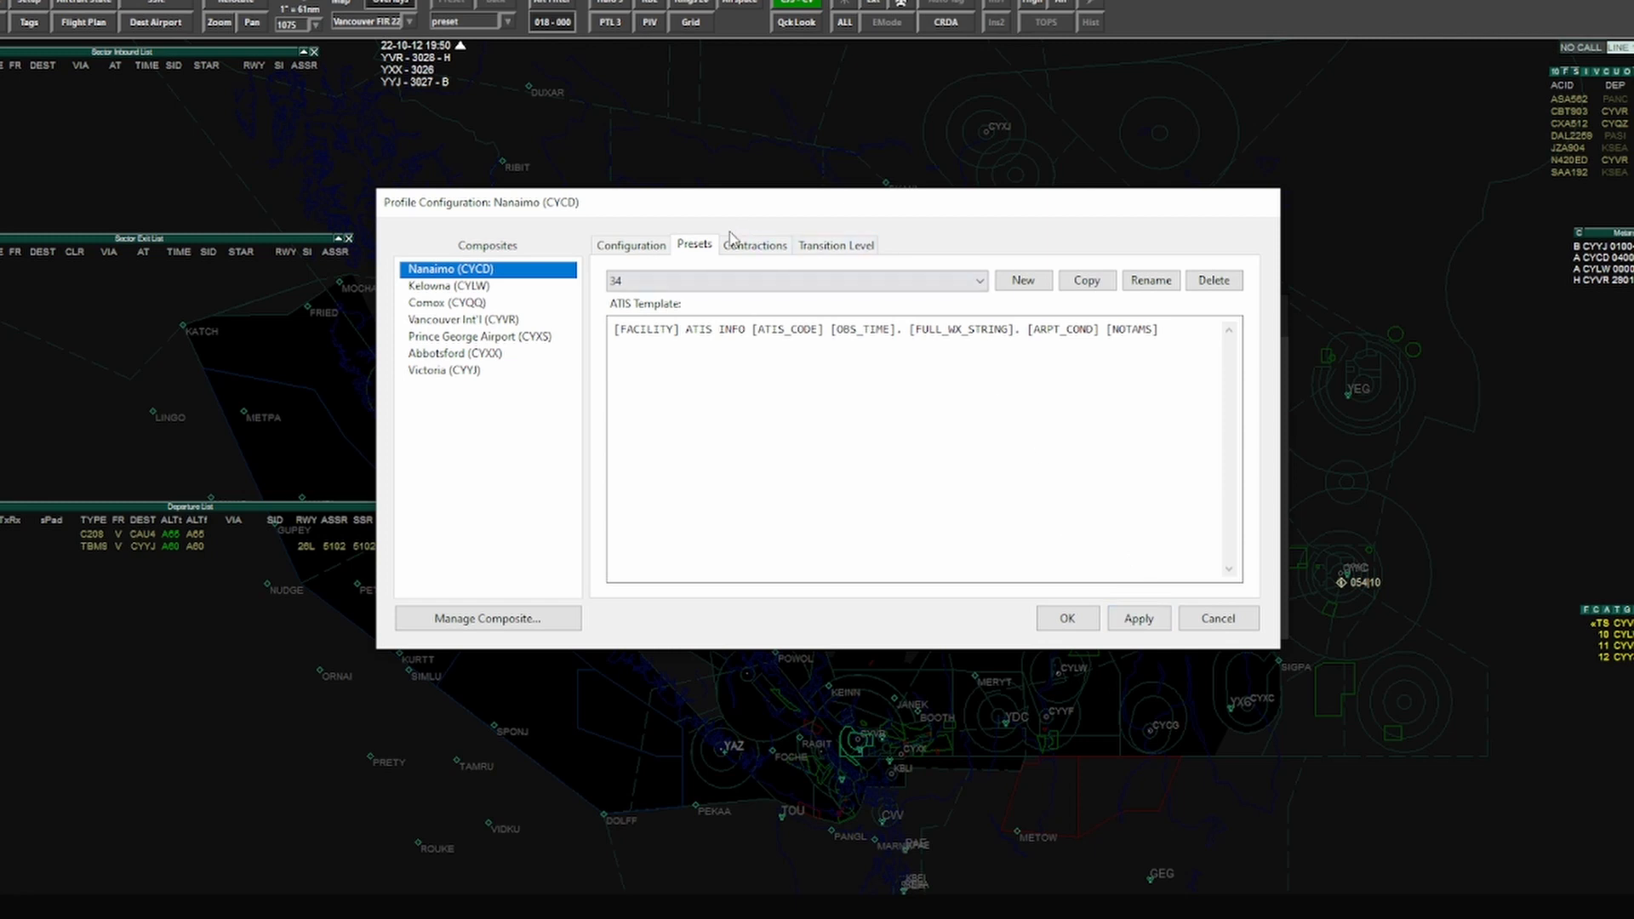
triple_click(886, 329)
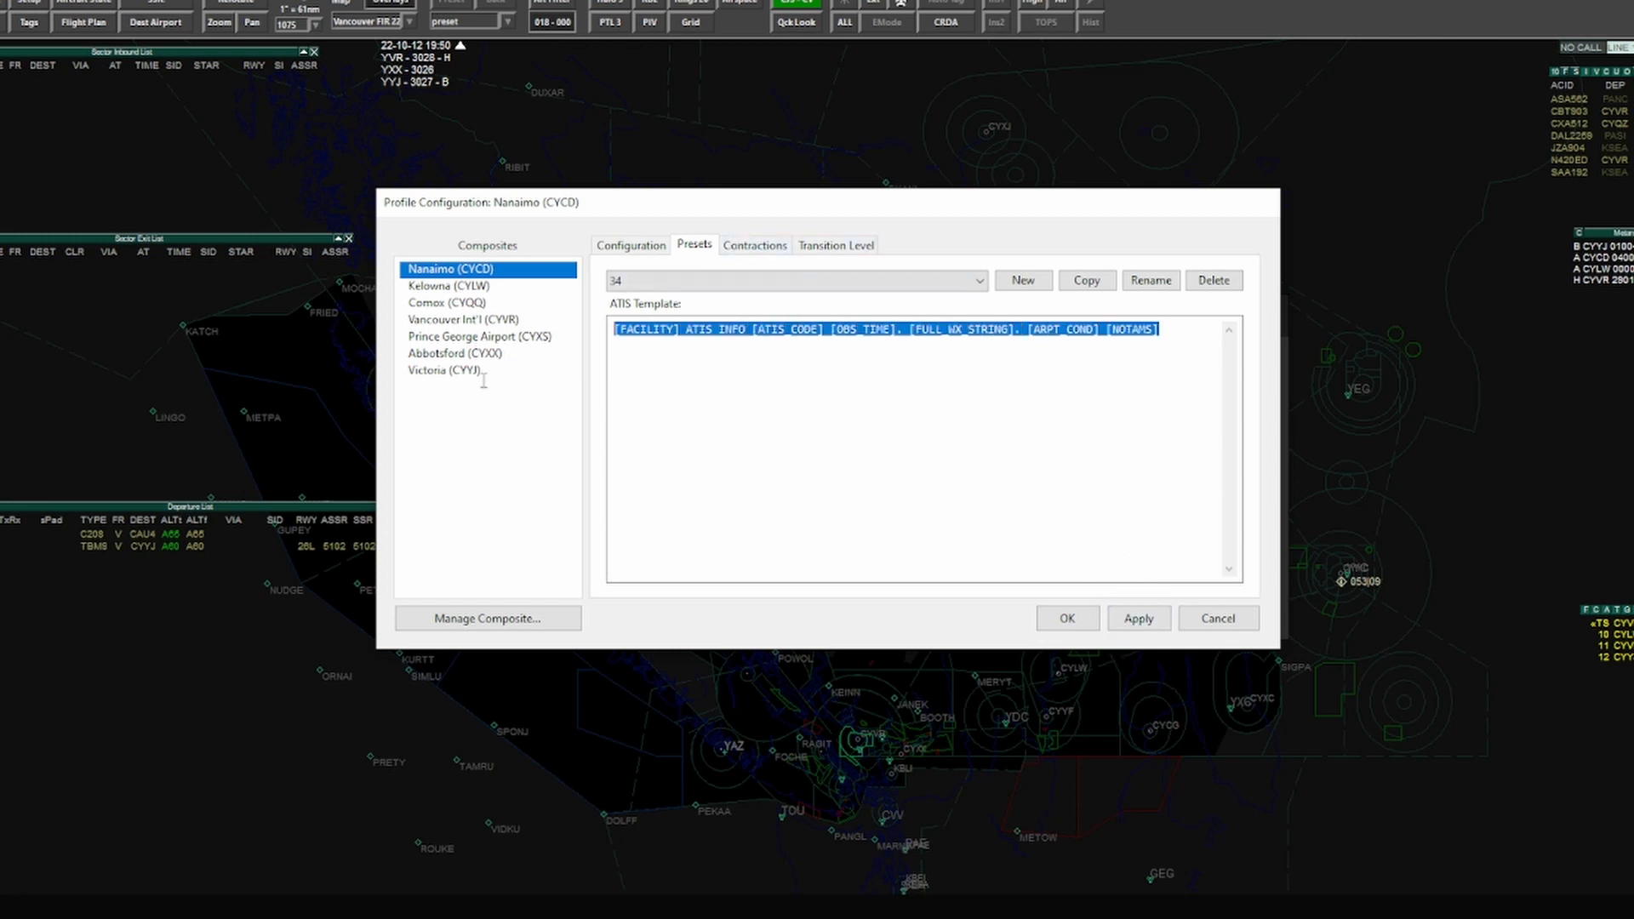
Step: Delete Nanaimo's preset 34 and recreate it as a copy of preset 16
click(1213, 280)
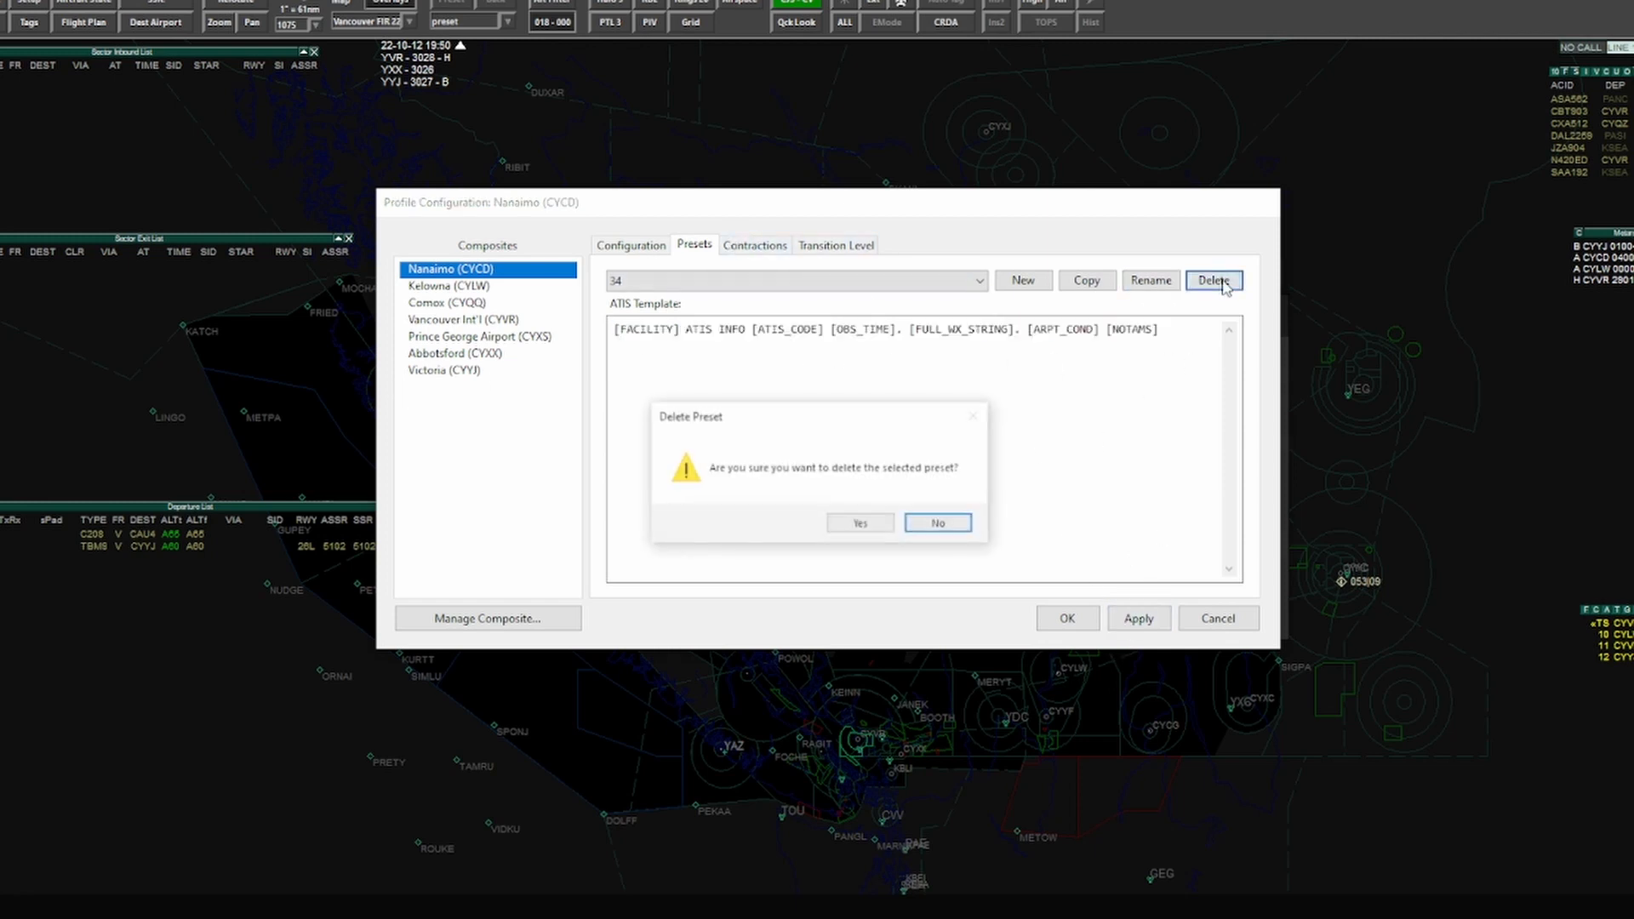
click(859, 522)
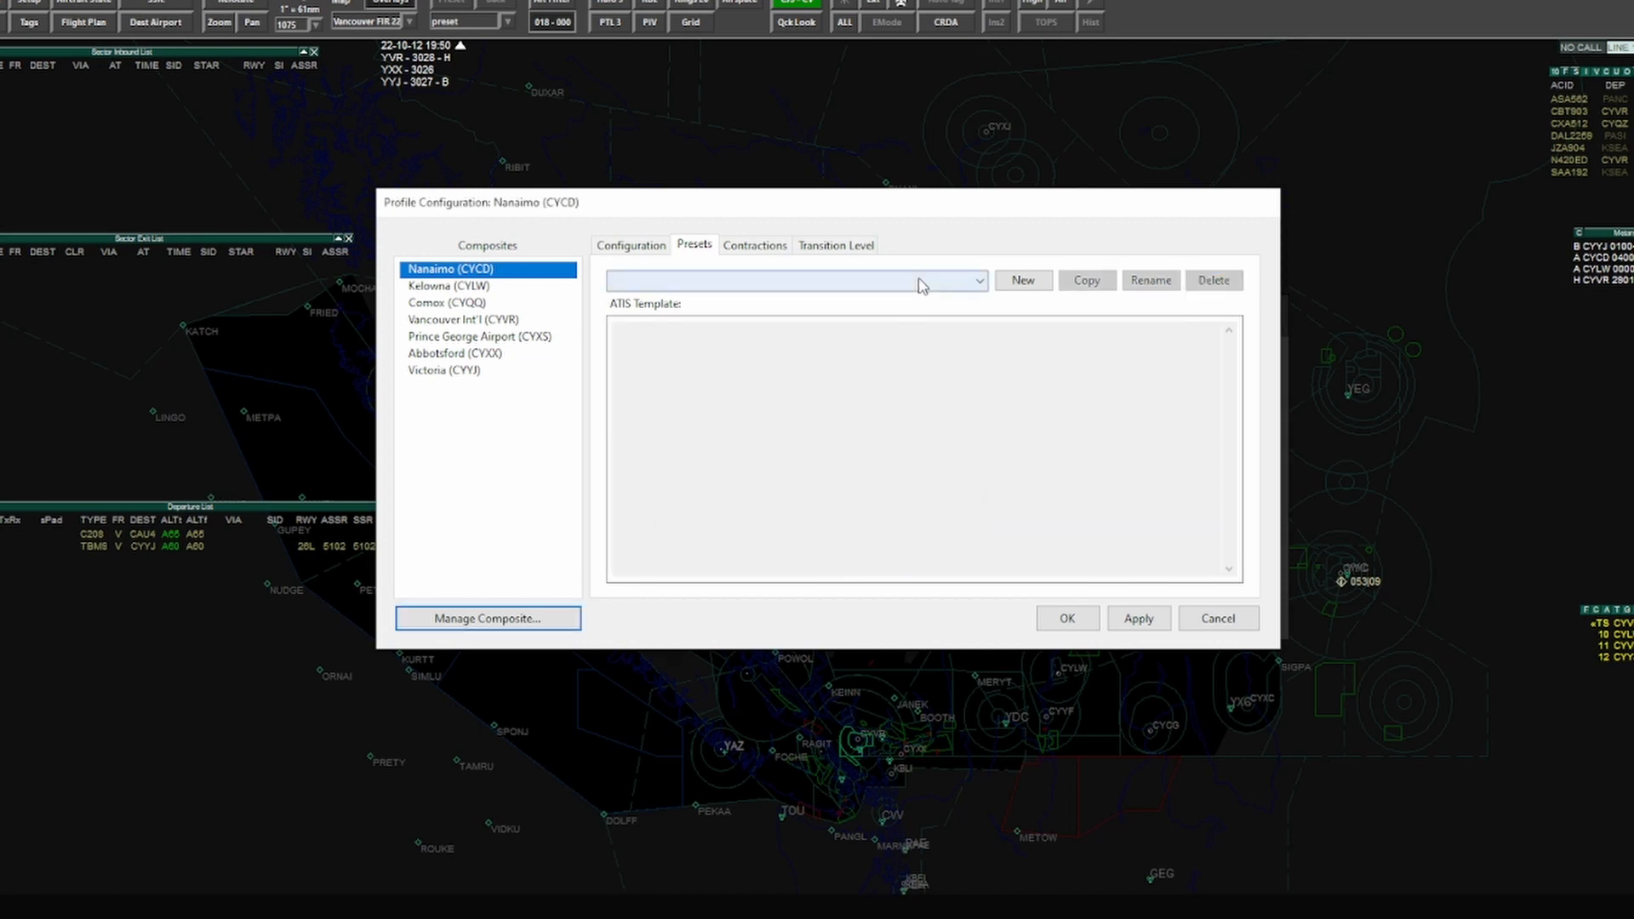
click(794, 280)
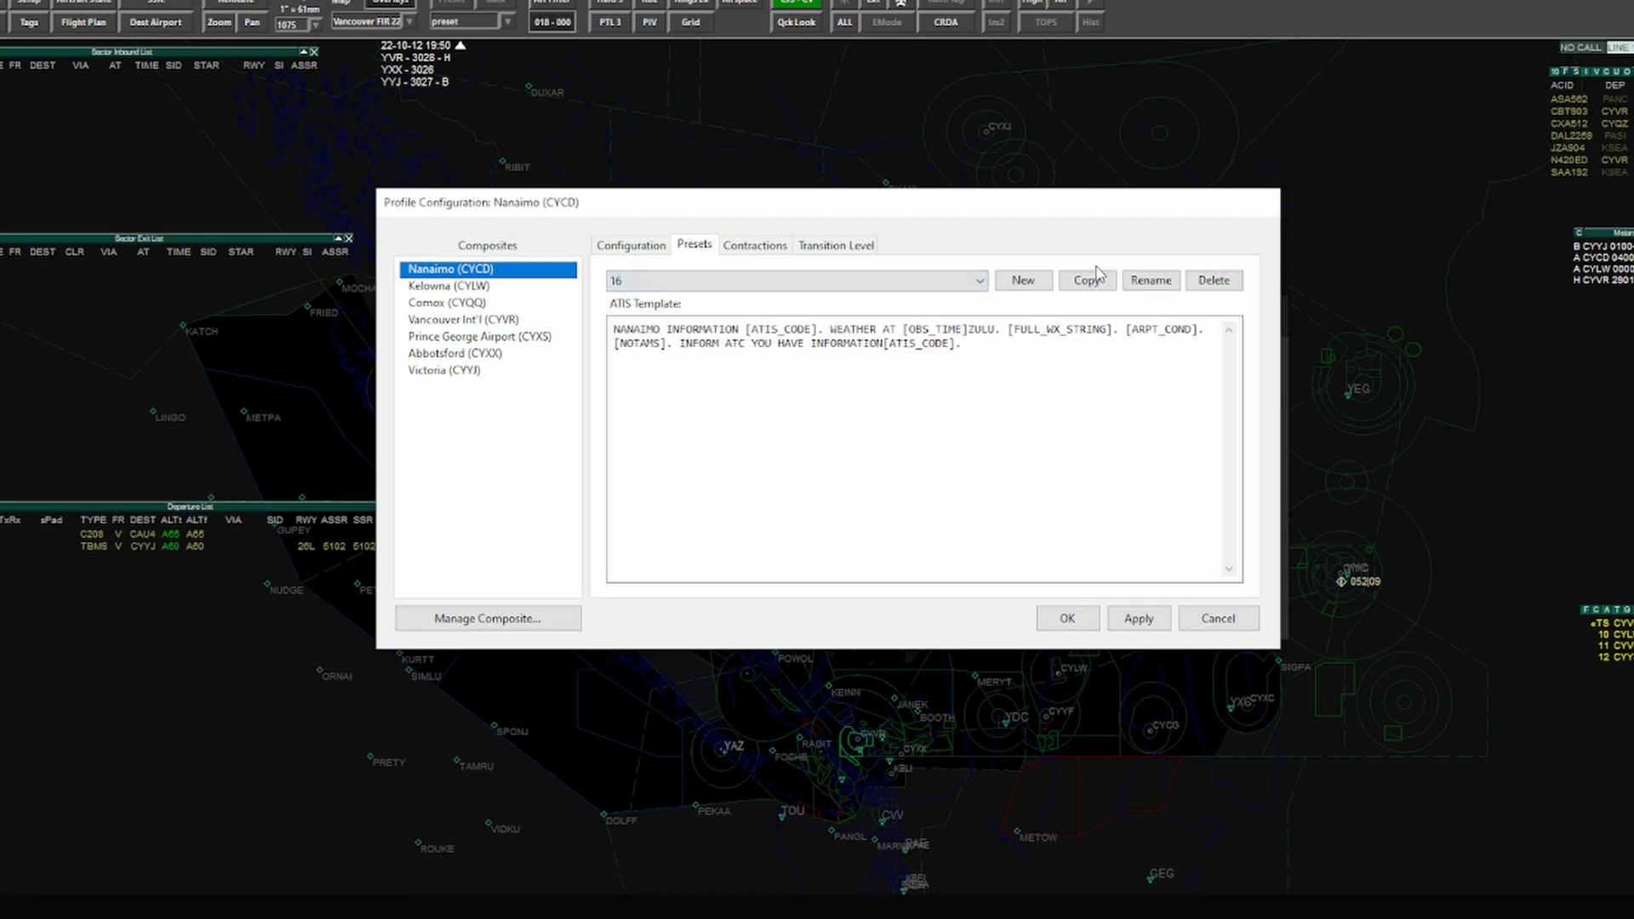
click(1087, 279)
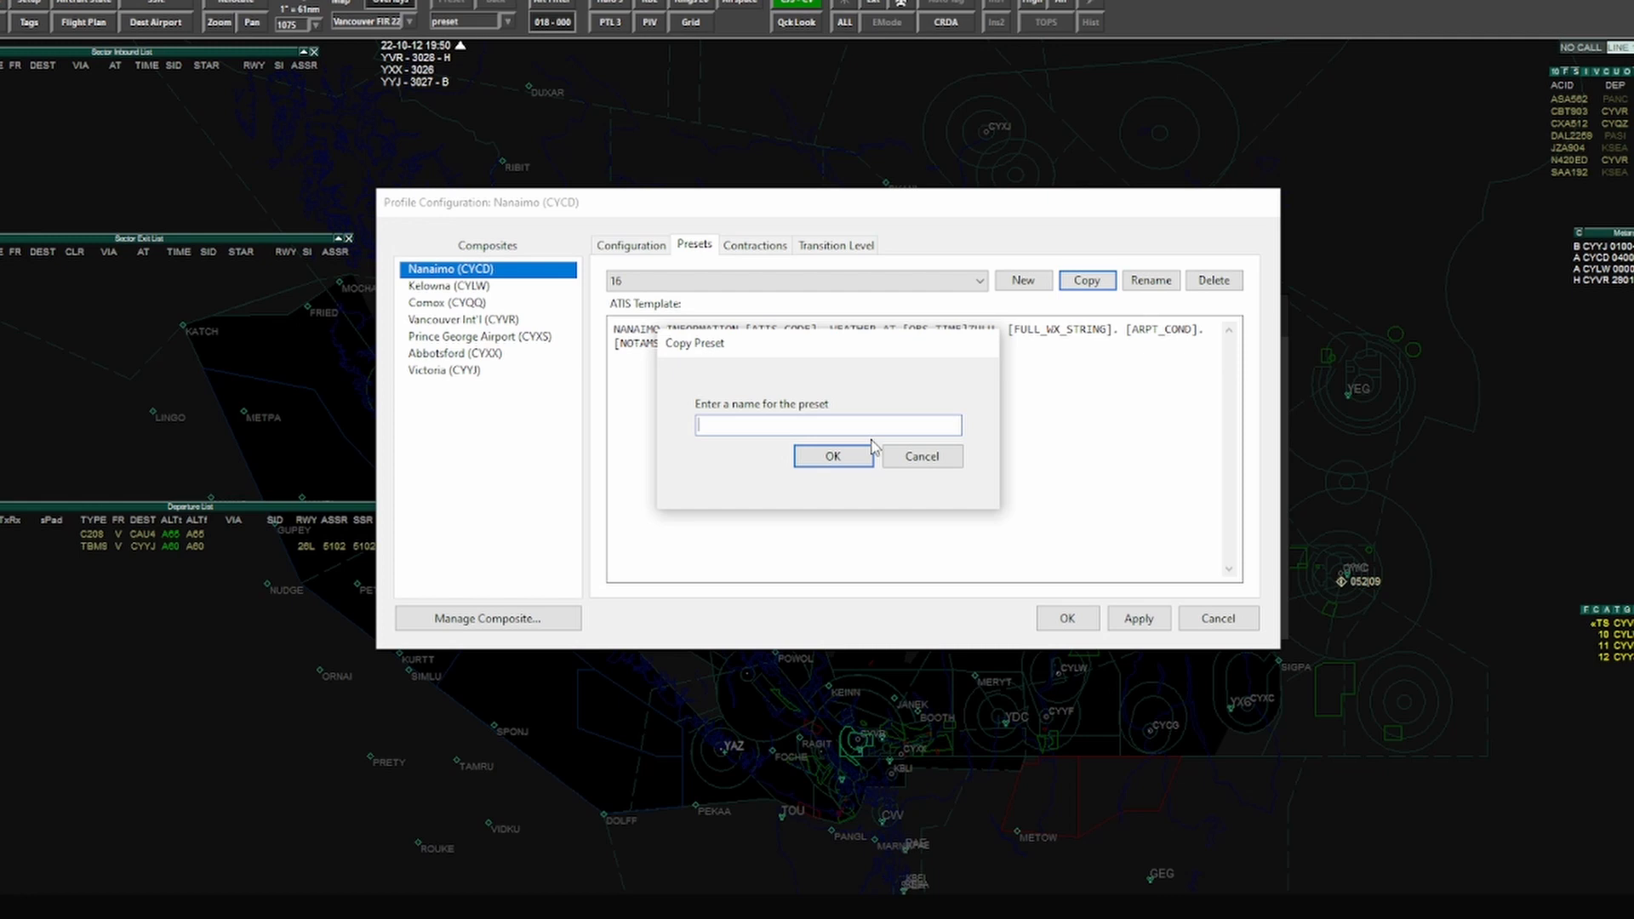
click(921, 455)
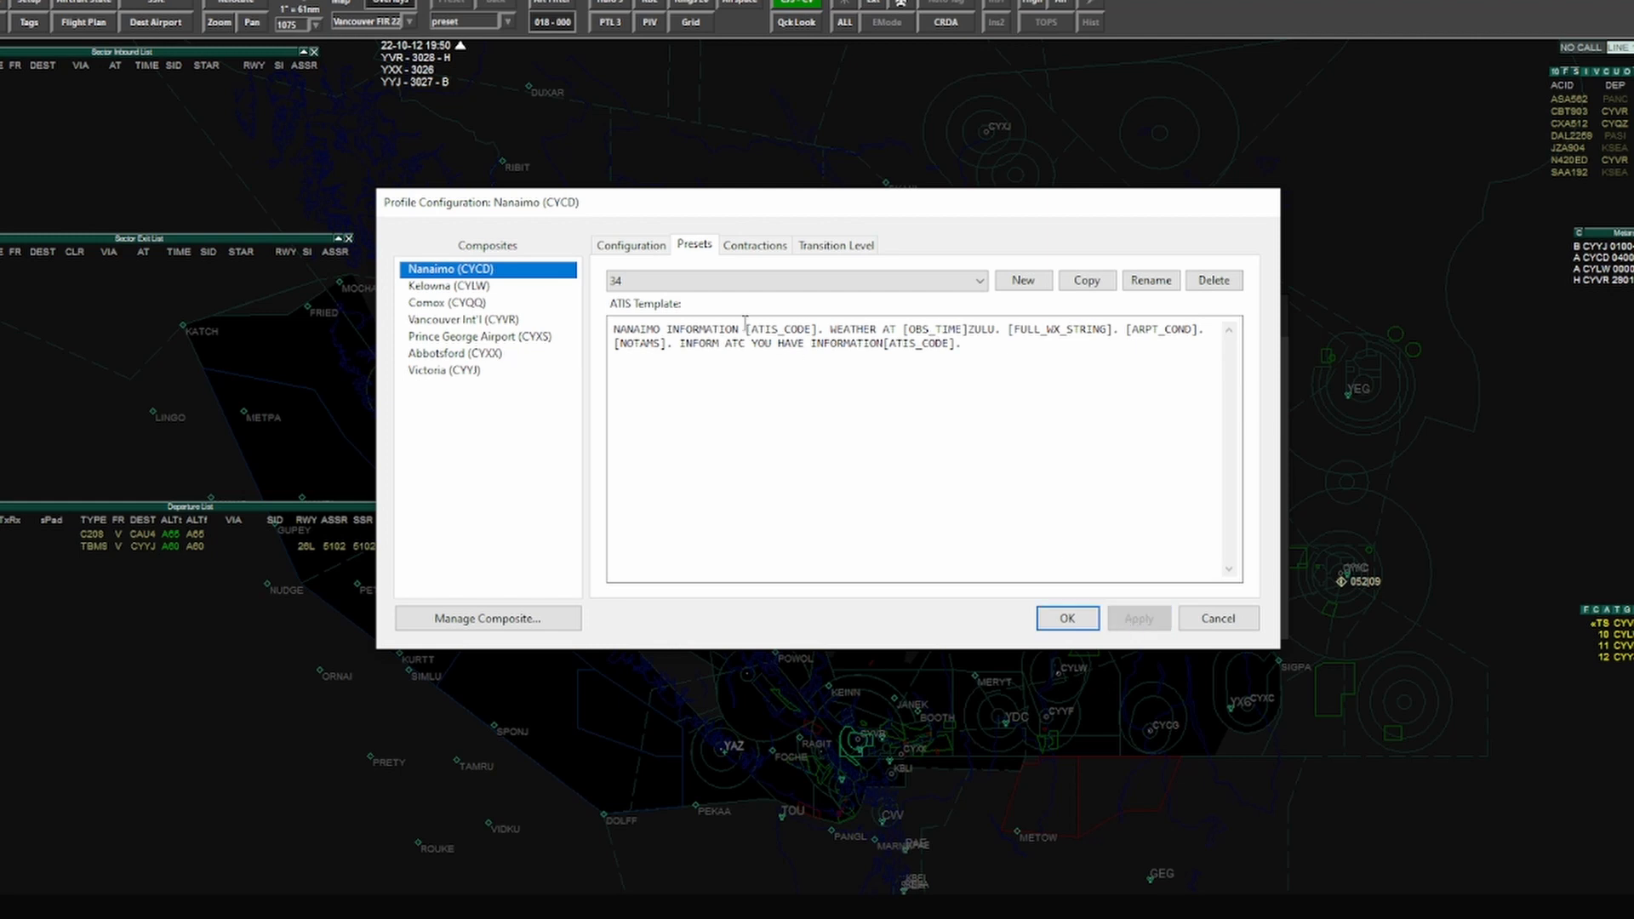
click(792, 280)
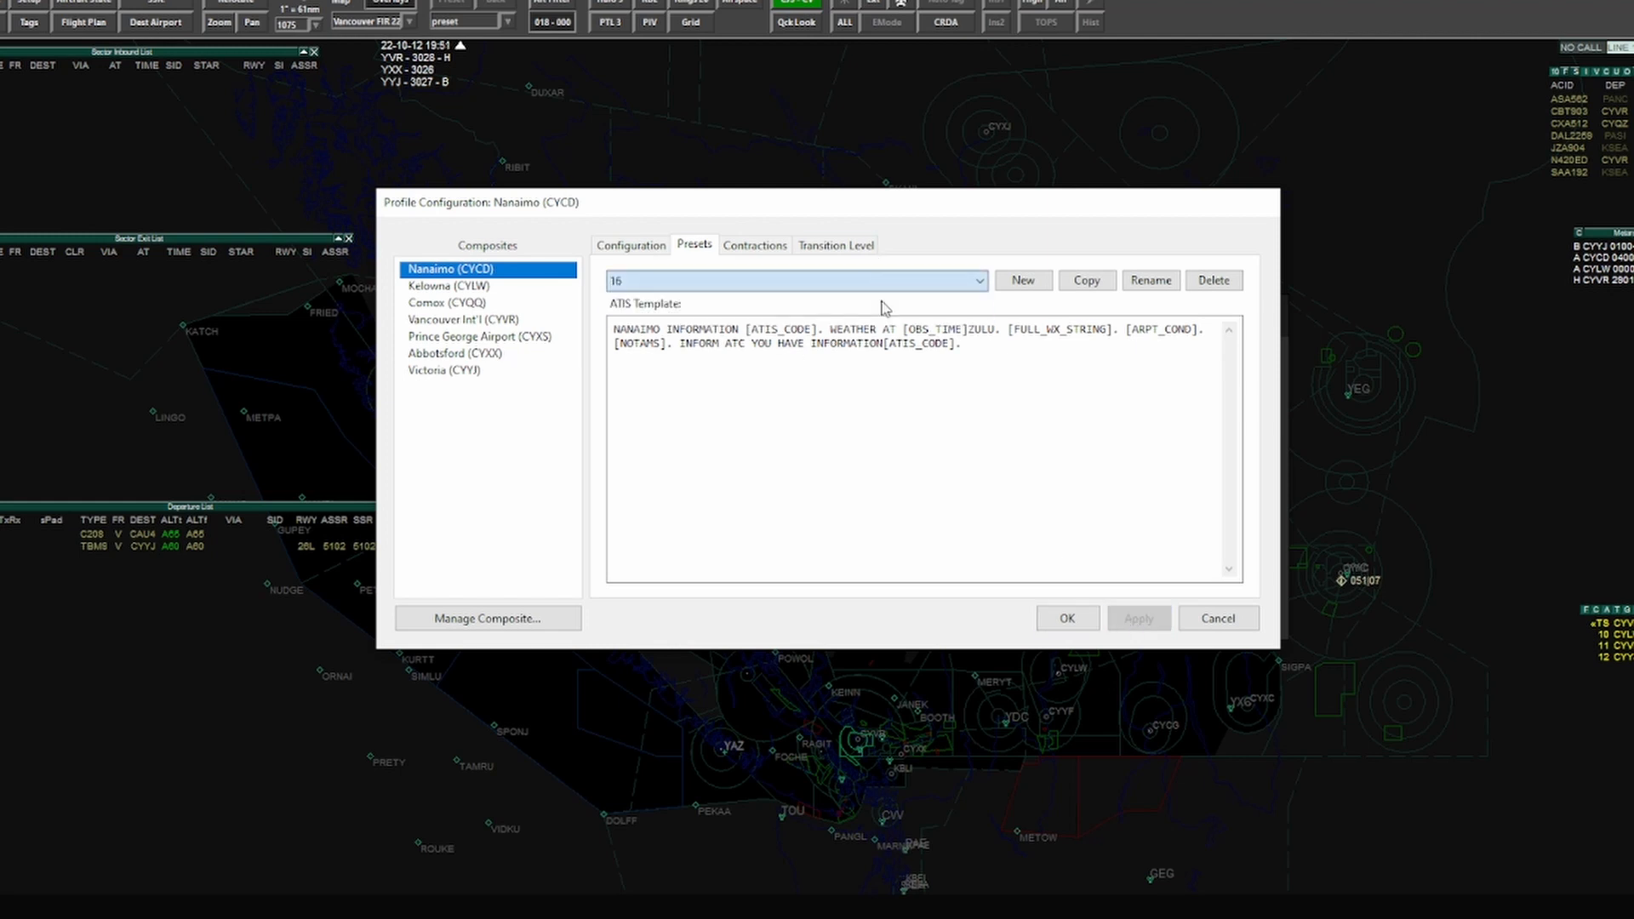
mouse_move(783, 266)
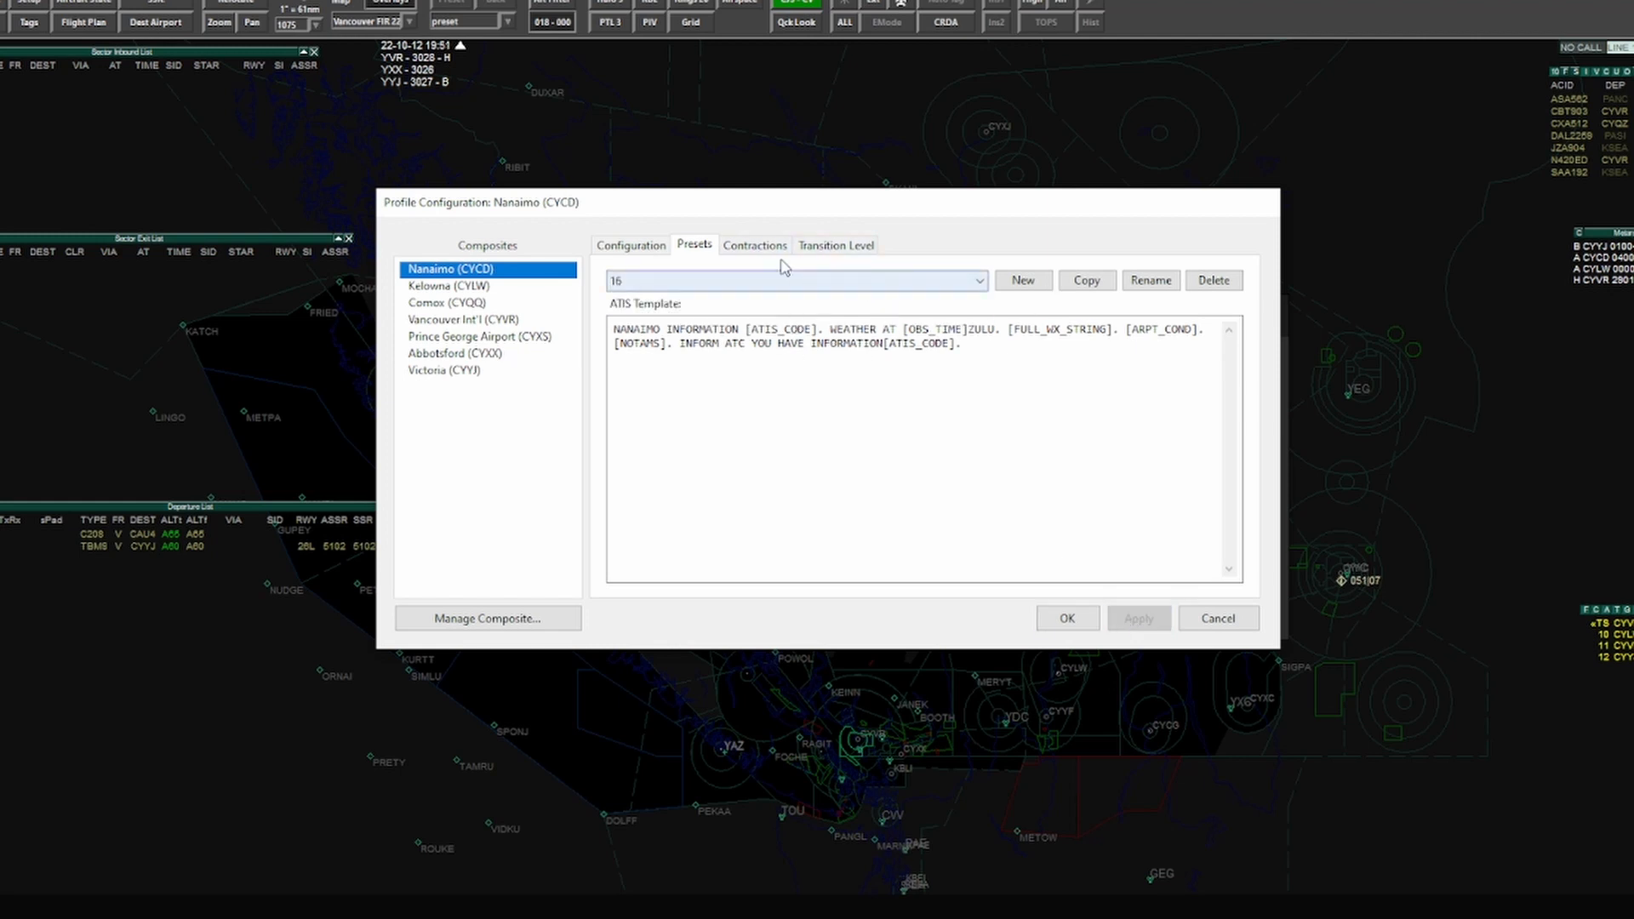
click(753, 245)
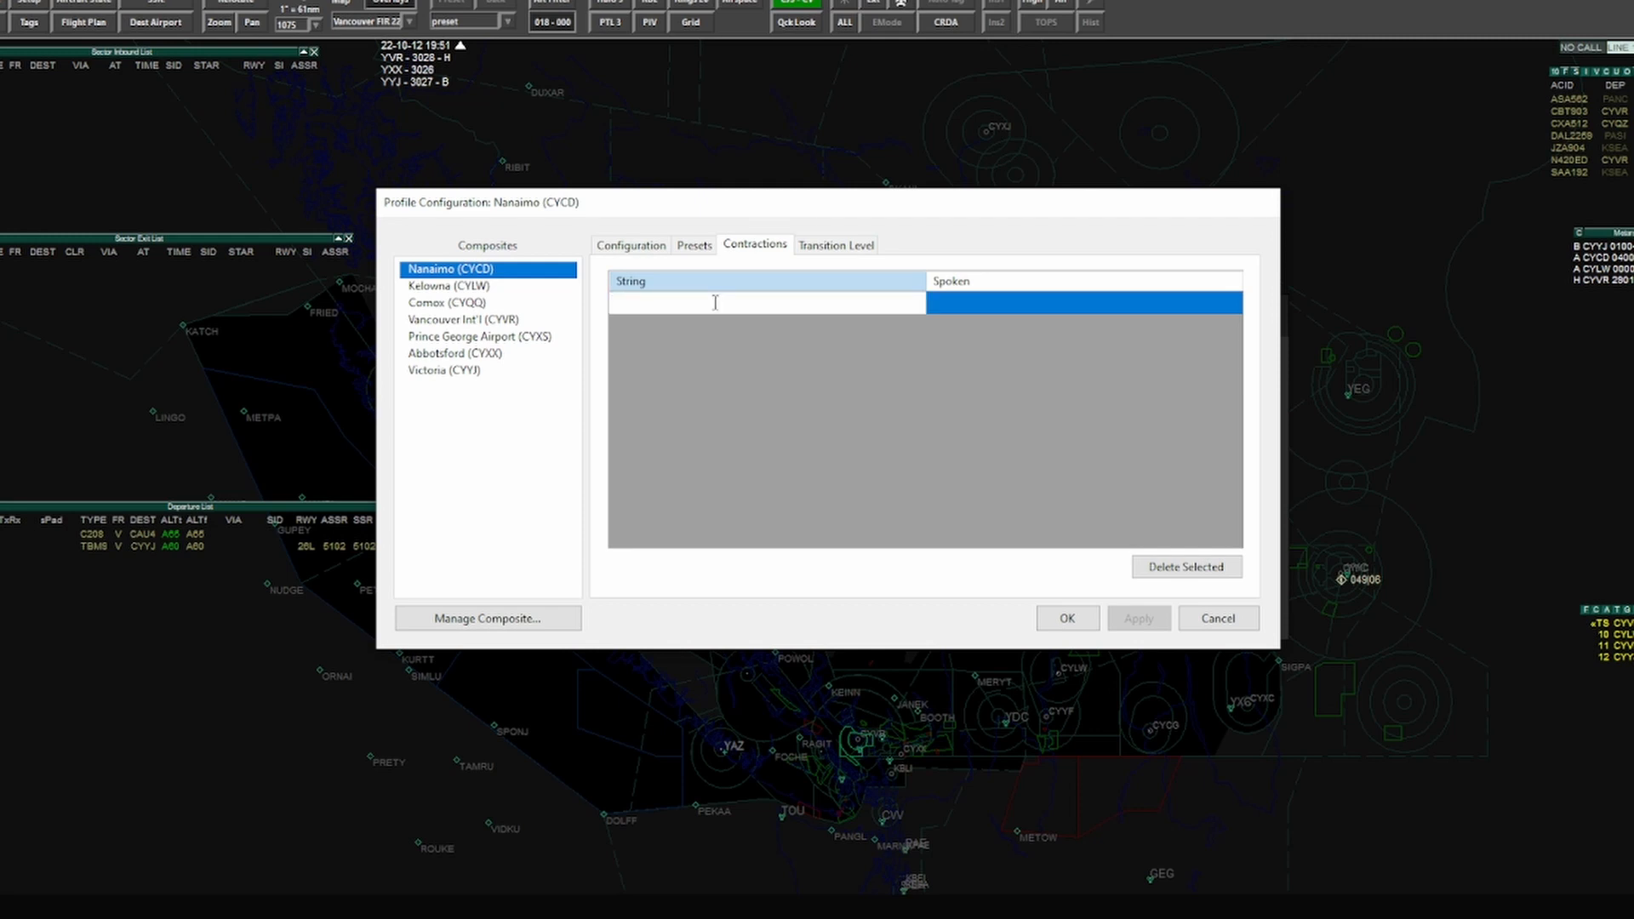
Step: Add and apply Nanaimo contraction RNAV spoken as ARE-NAV, then select Kelowna
text(RNAV)
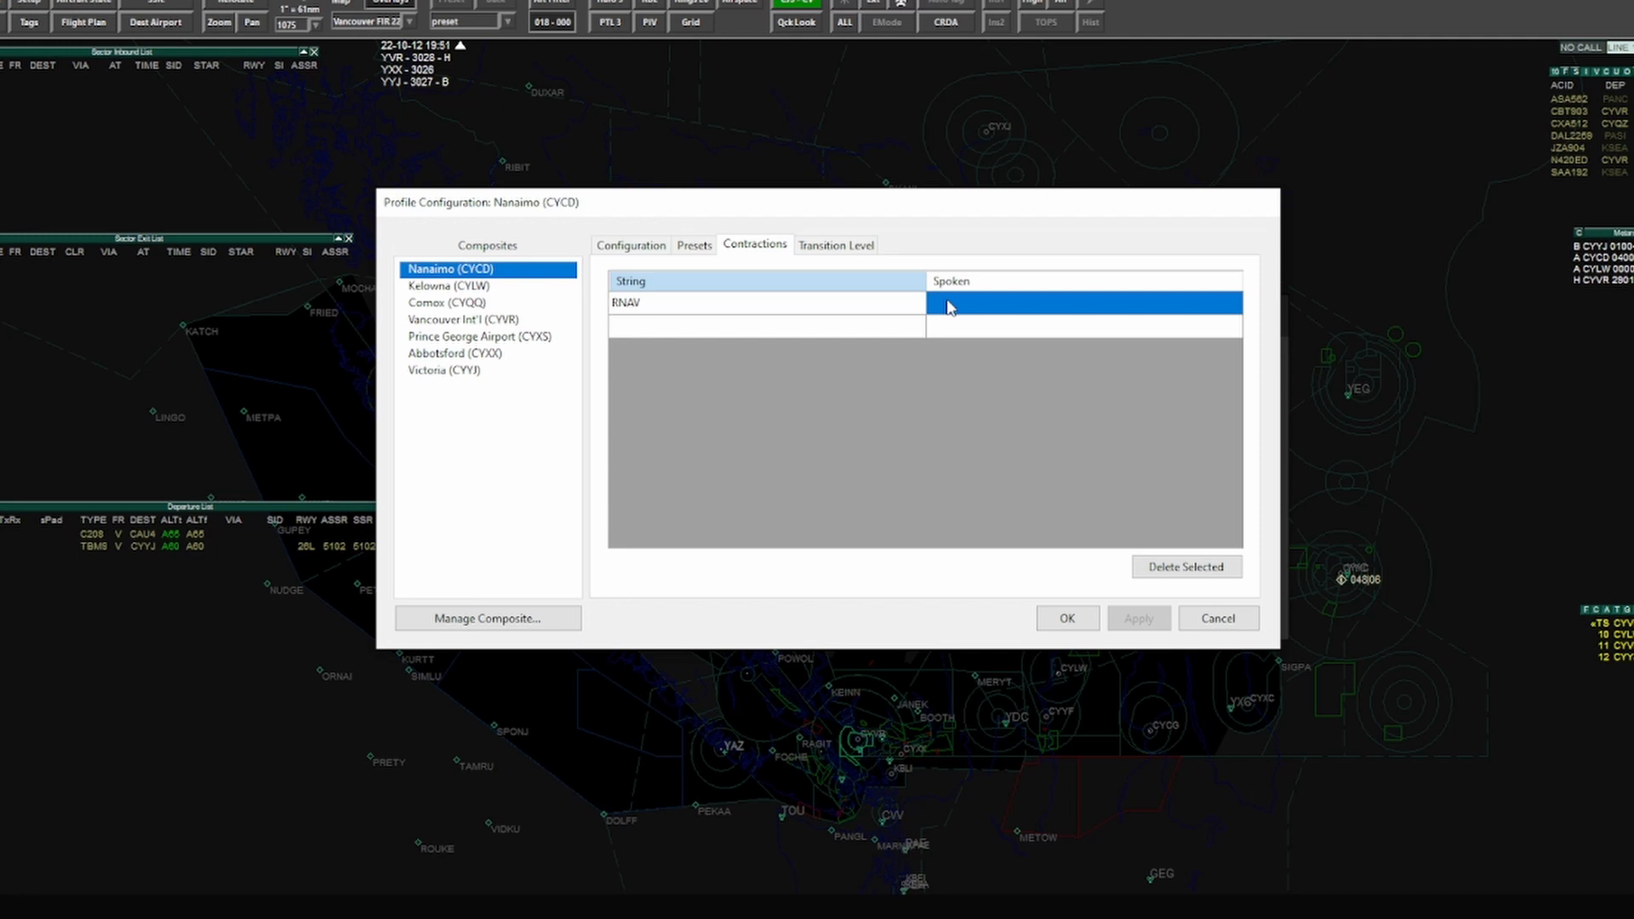
click(729, 302)
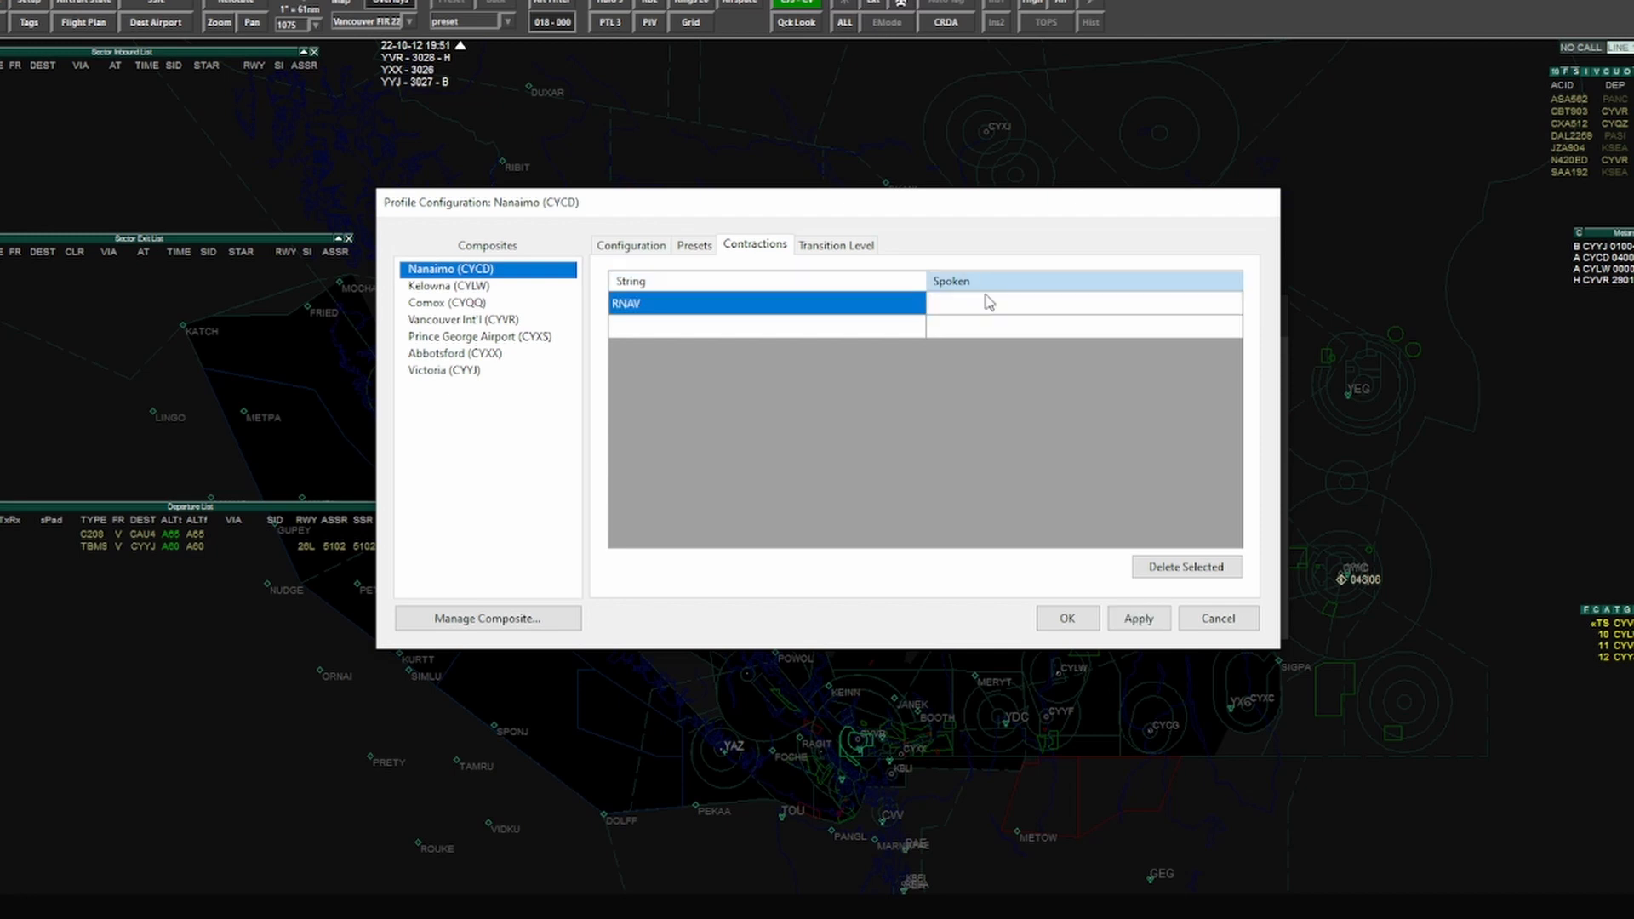
text(ARE-NAV)
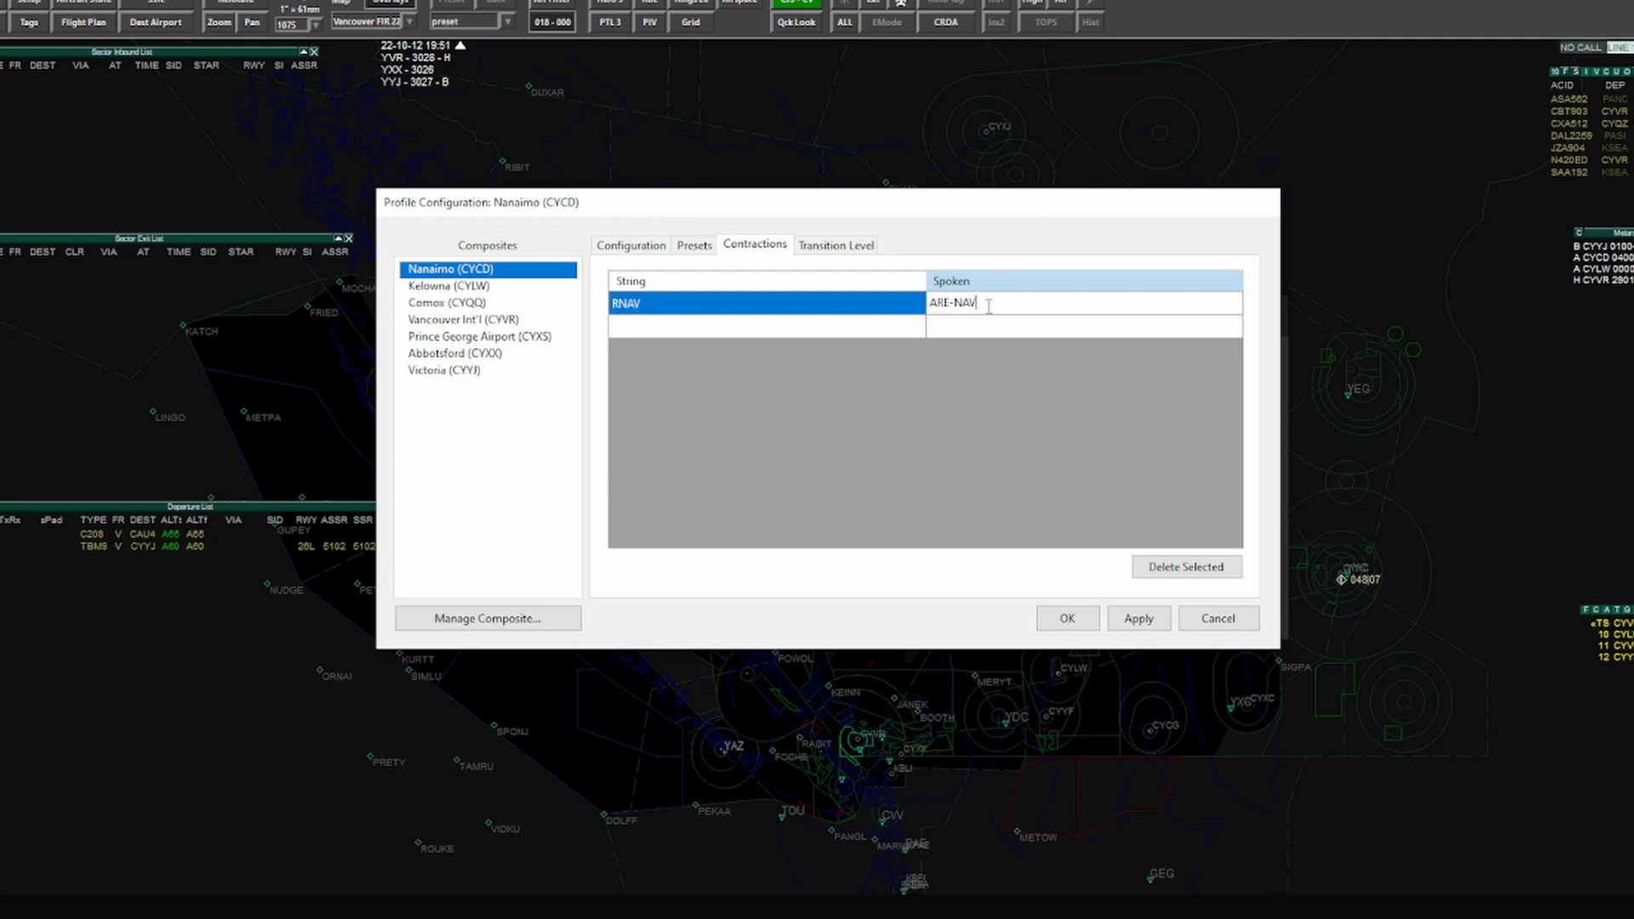
mouse_move(848, 355)
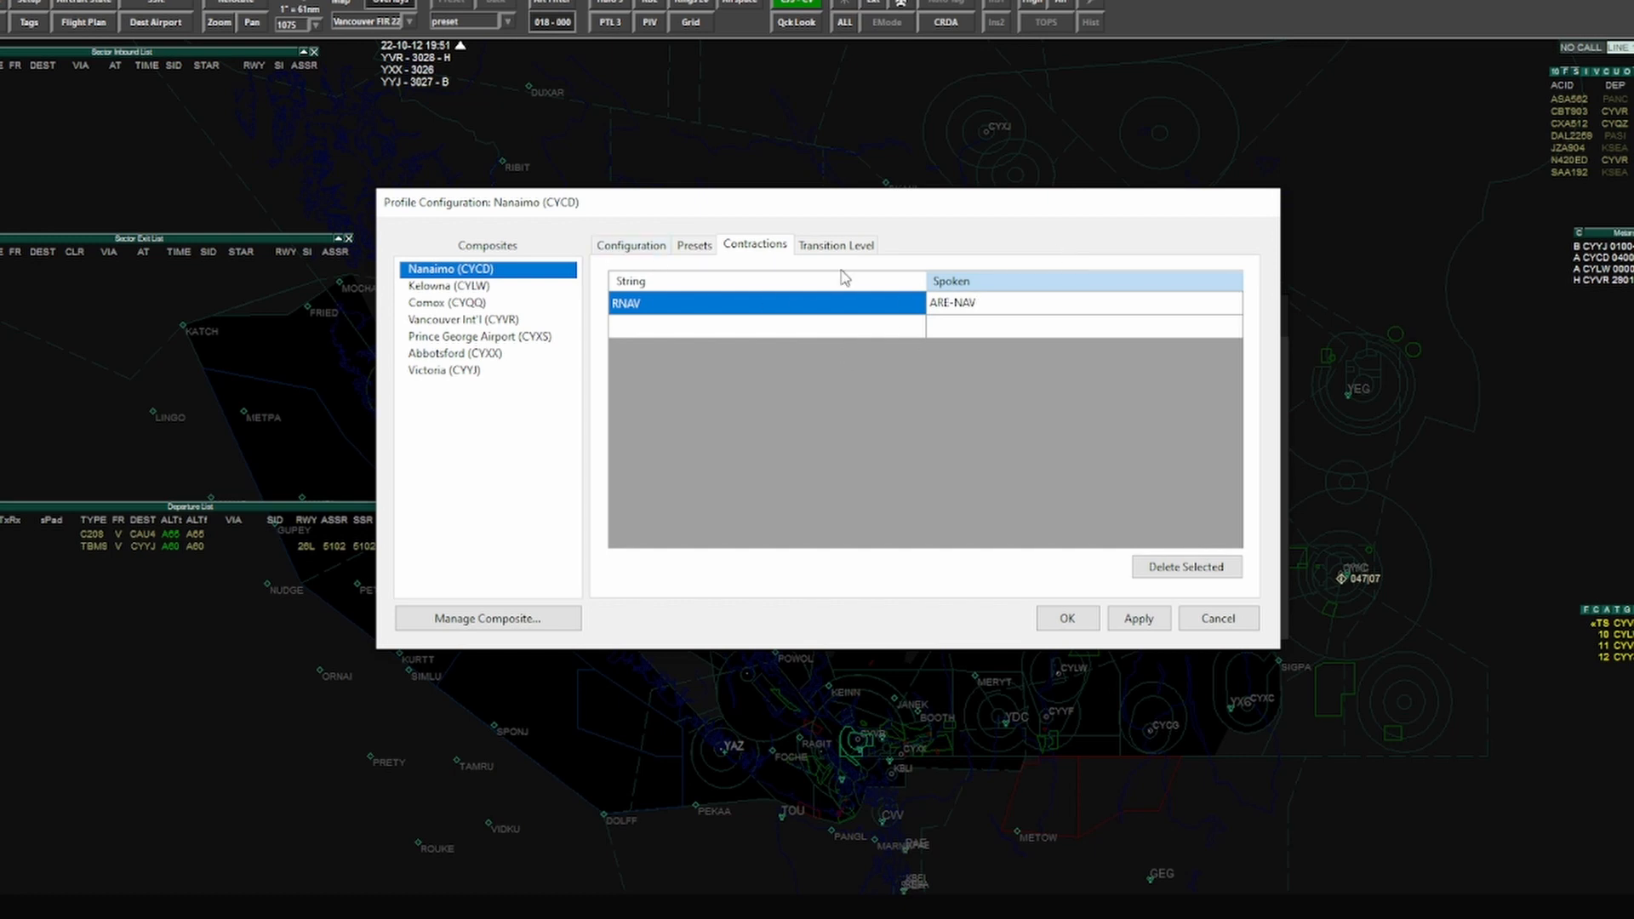
click(1081, 302)
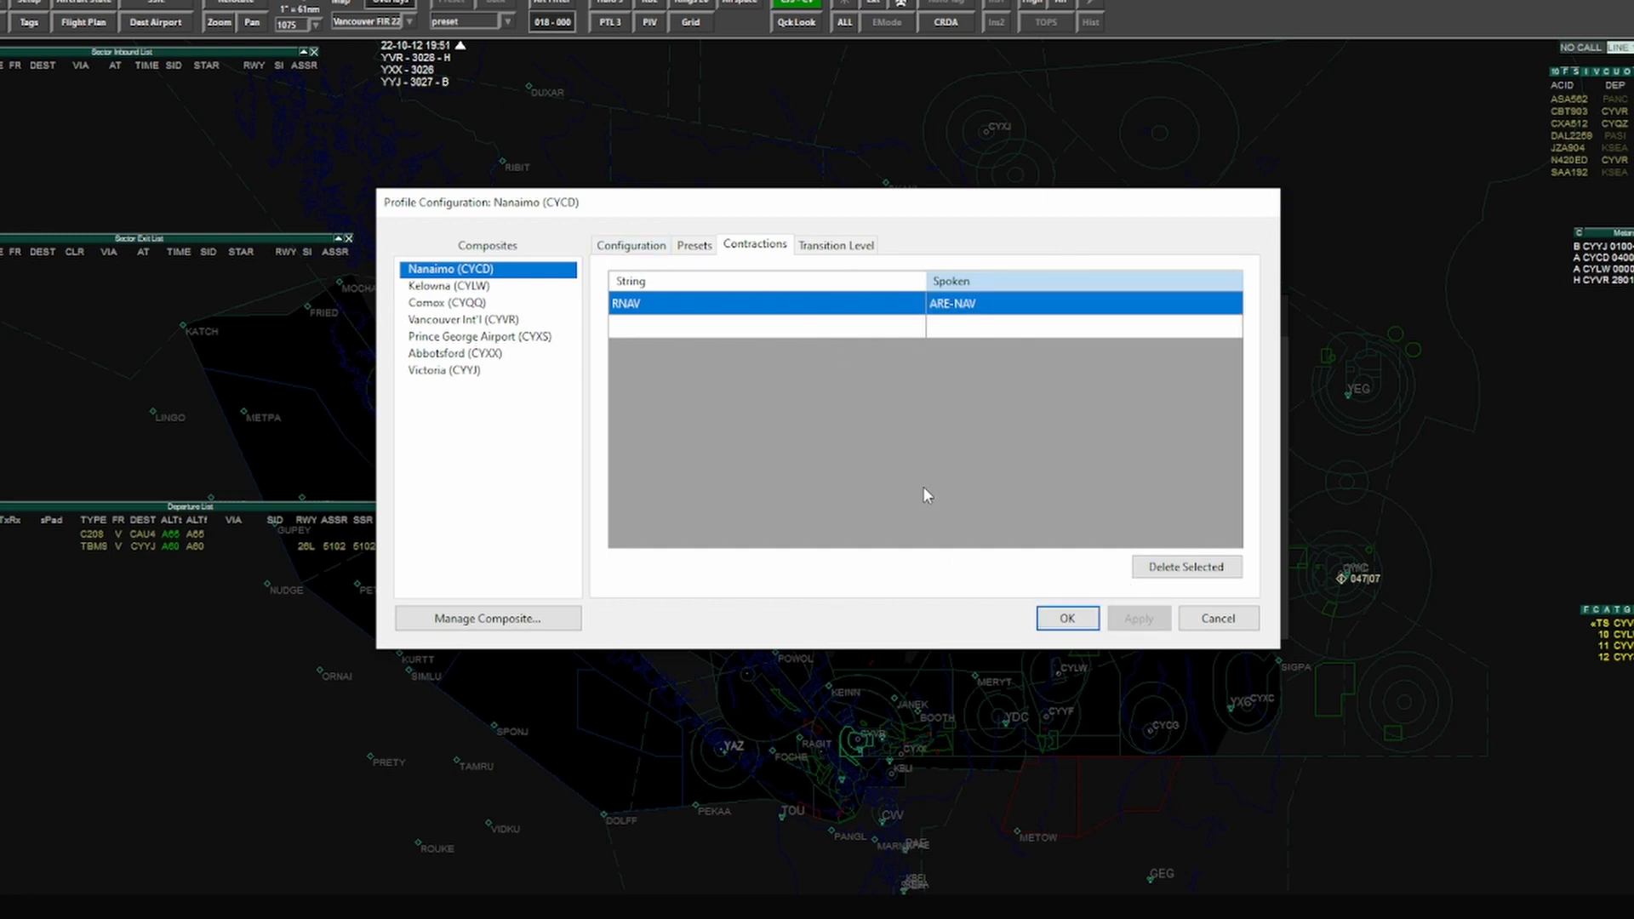
click(446, 285)
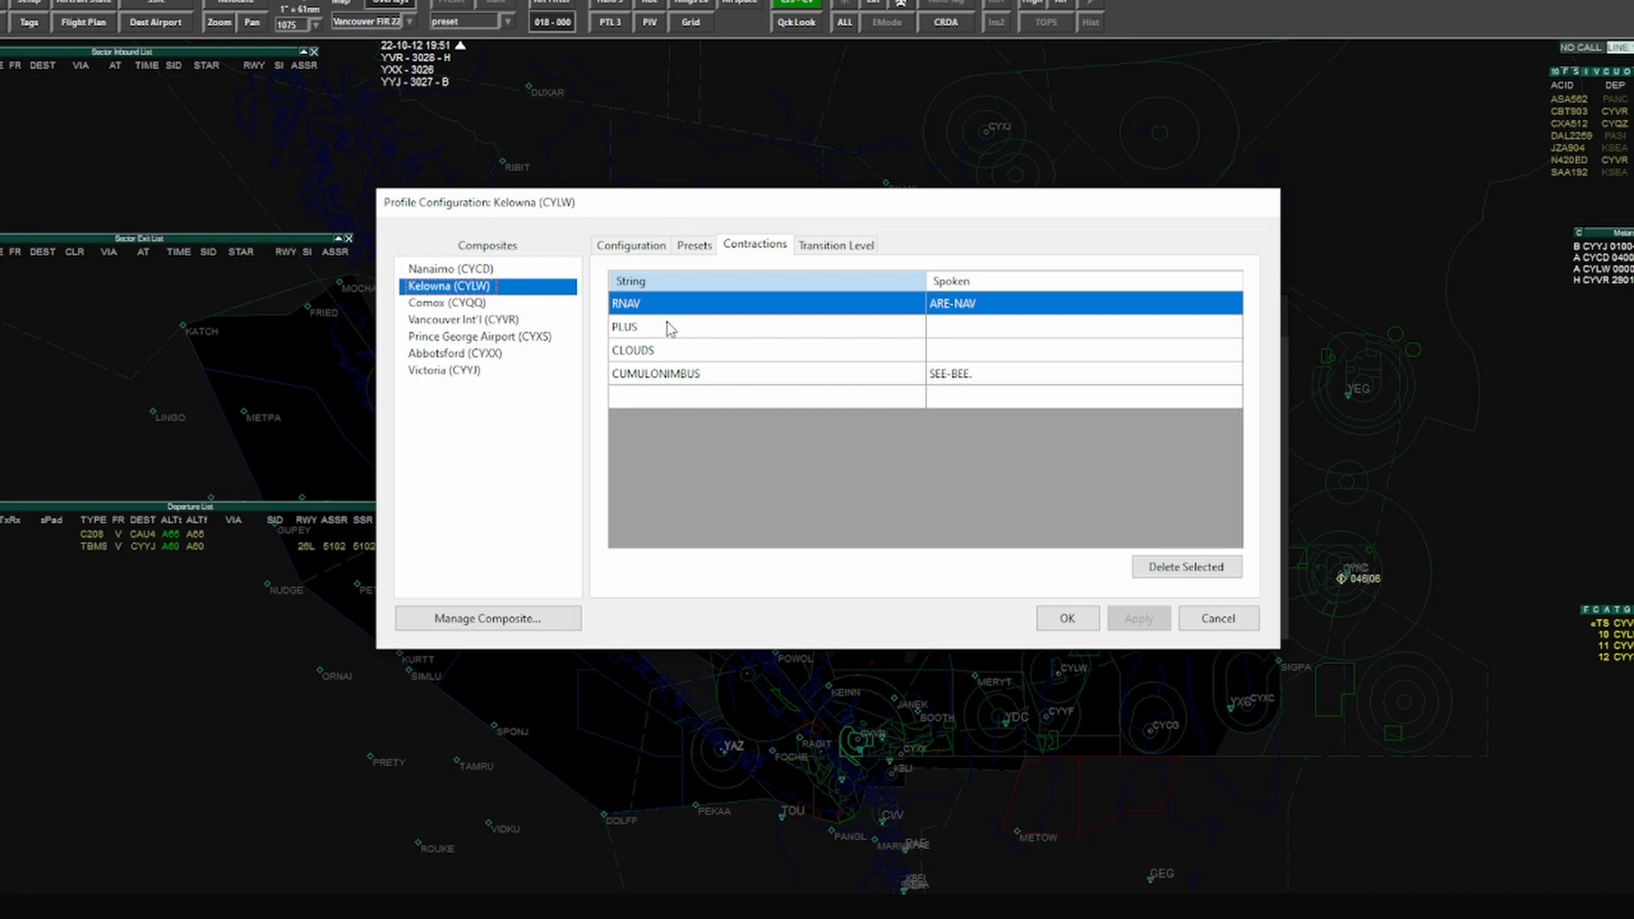
mouse_move(760, 386)
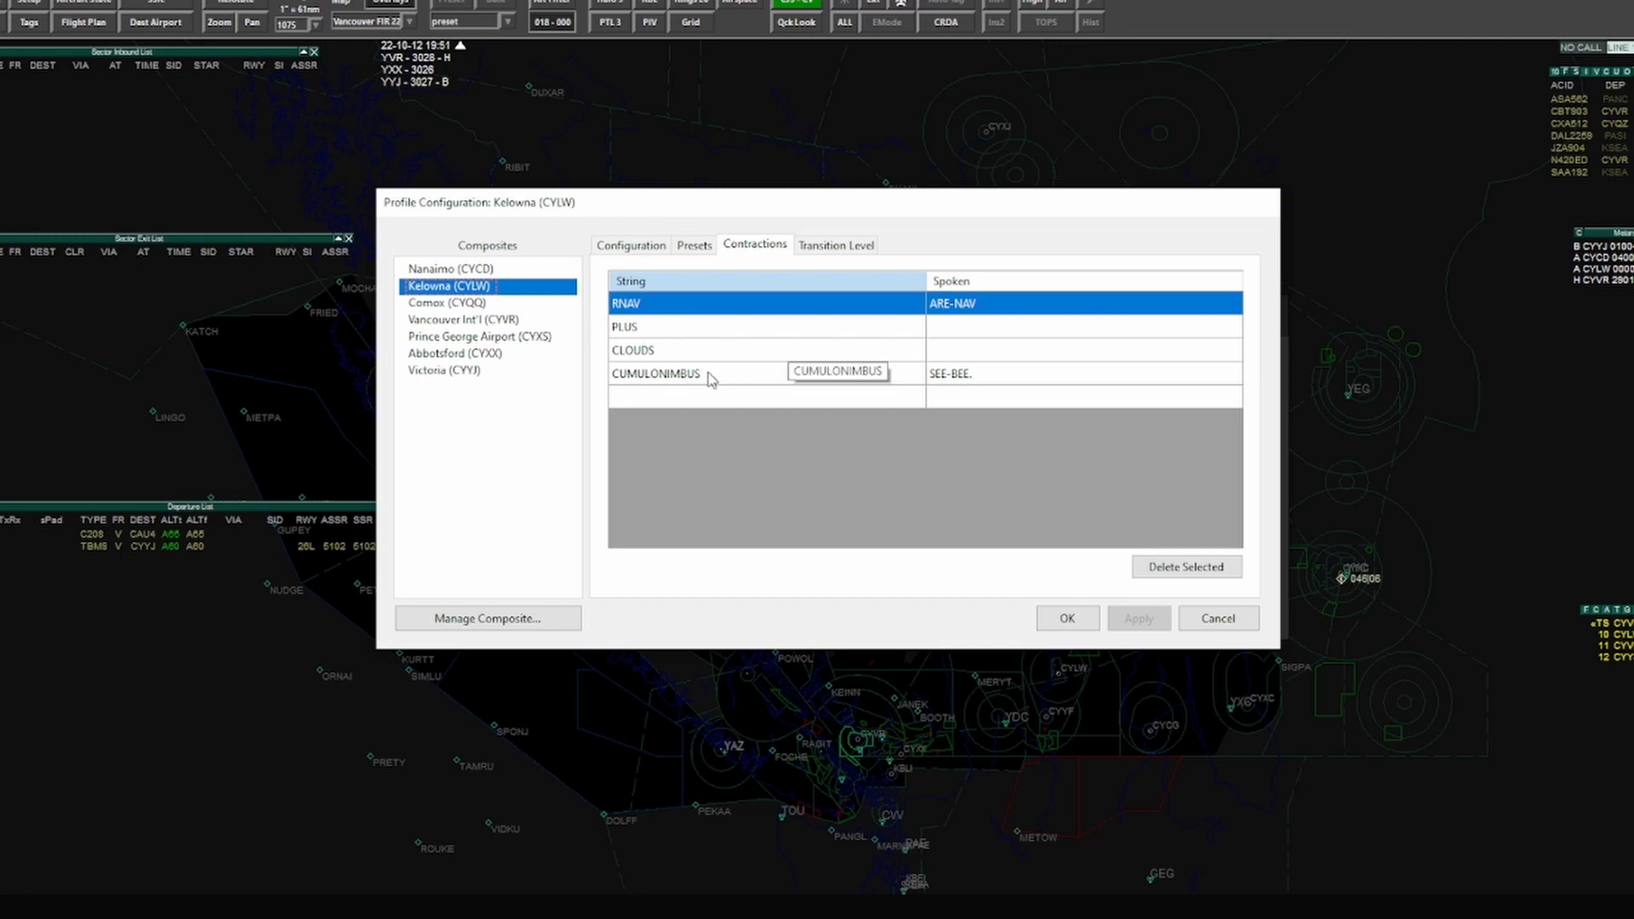
mouse_move(639, 384)
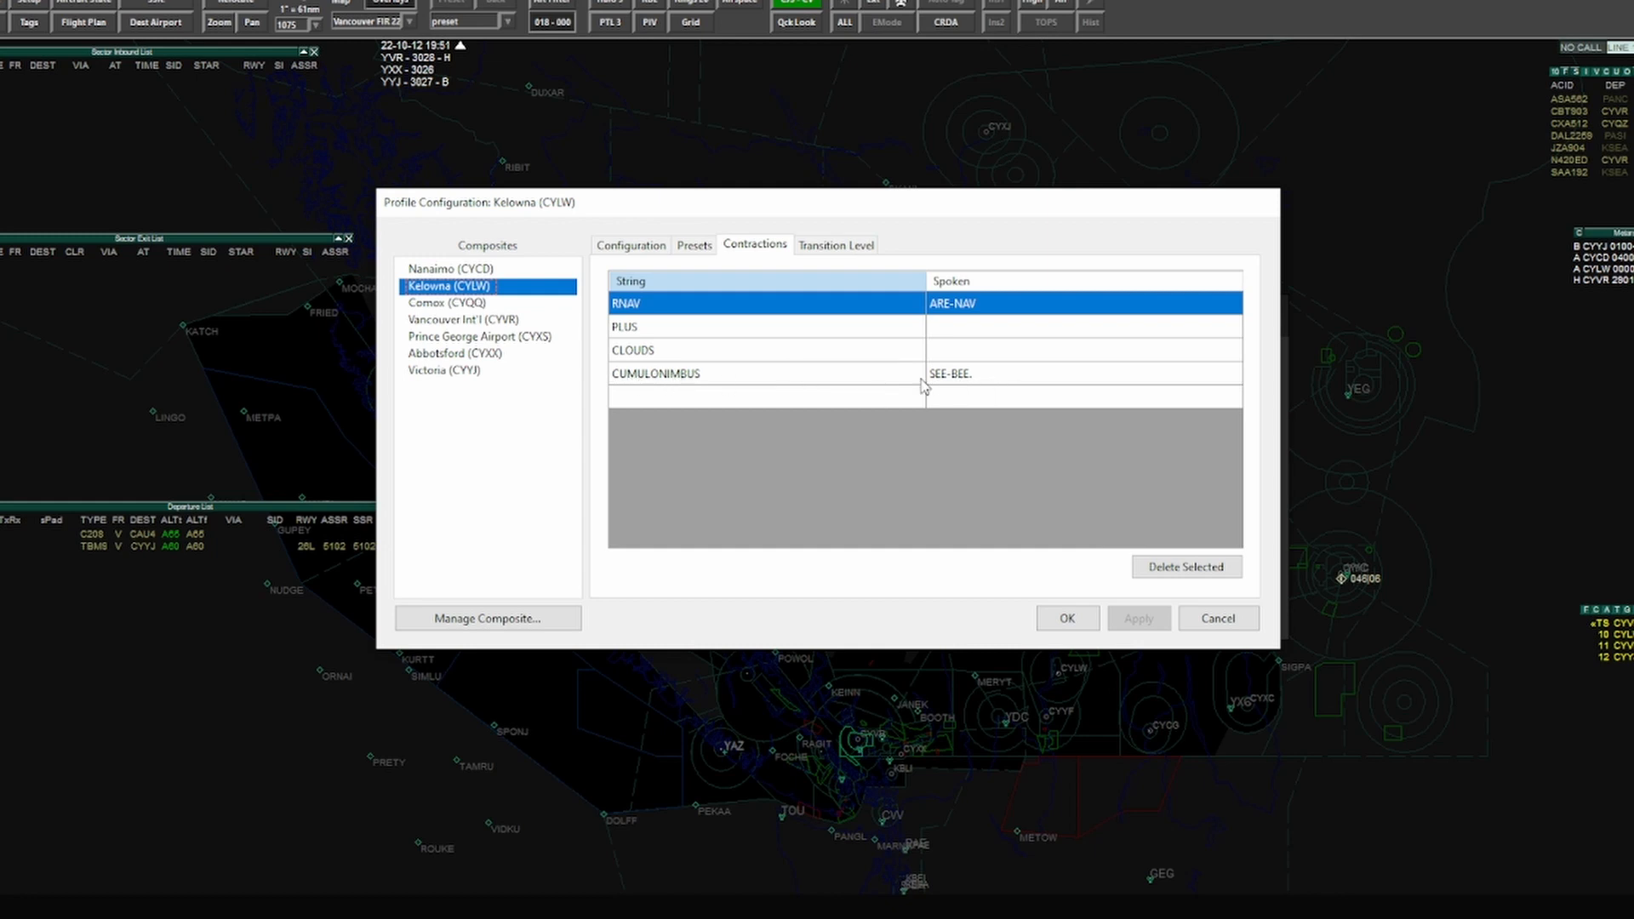
mouse_move(655, 386)
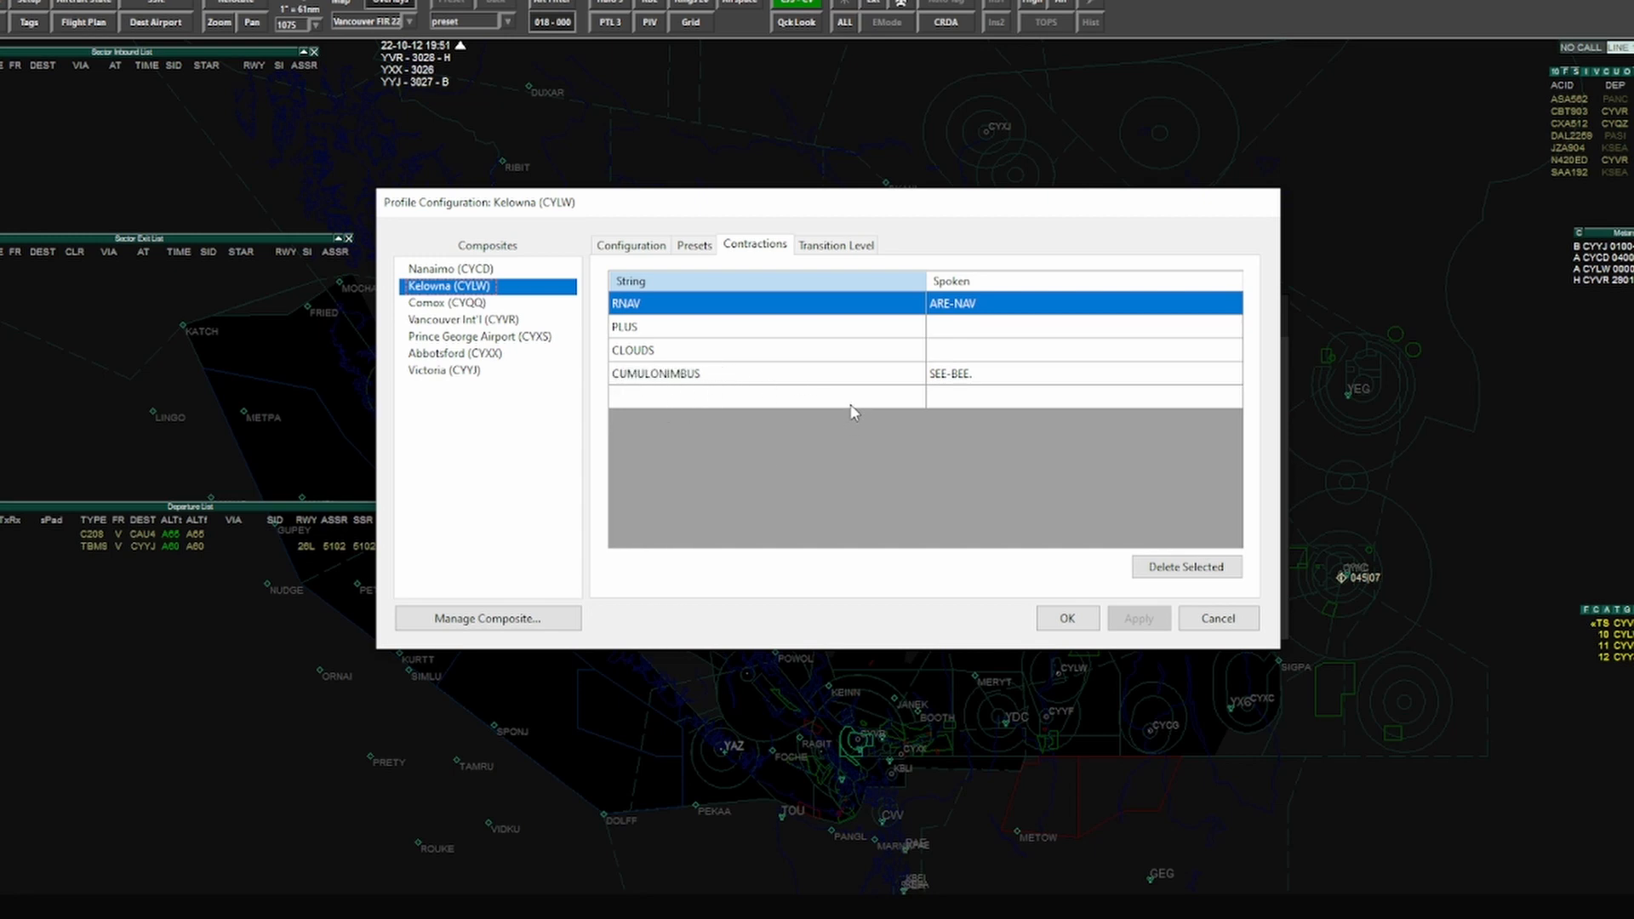
mouse_move(655, 374)
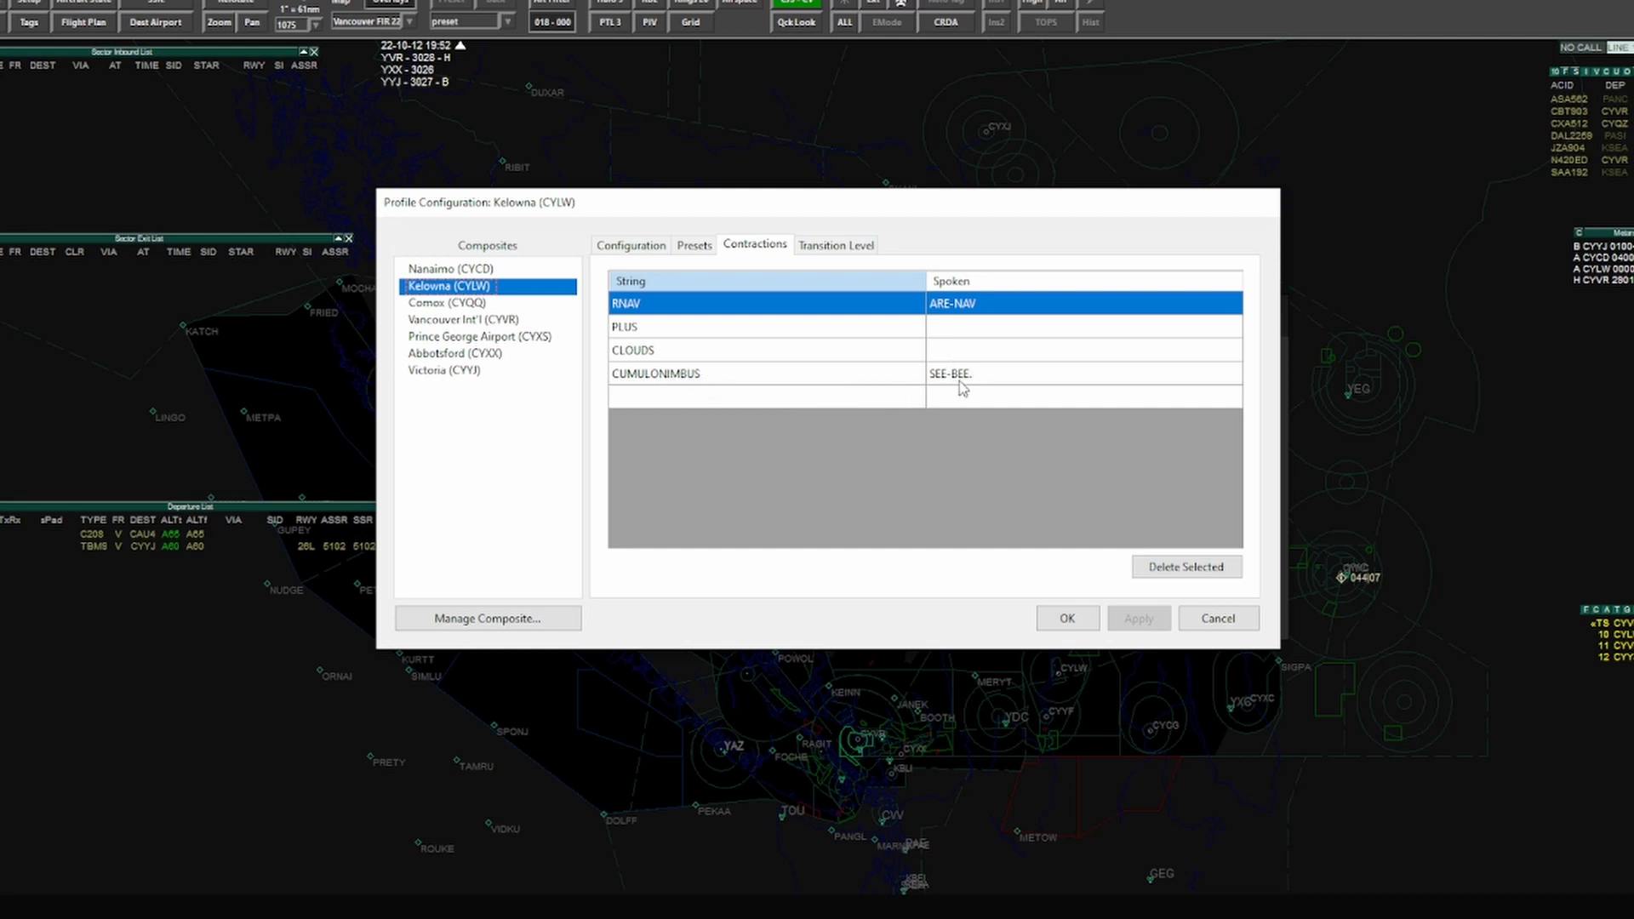
mouse_move(922, 403)
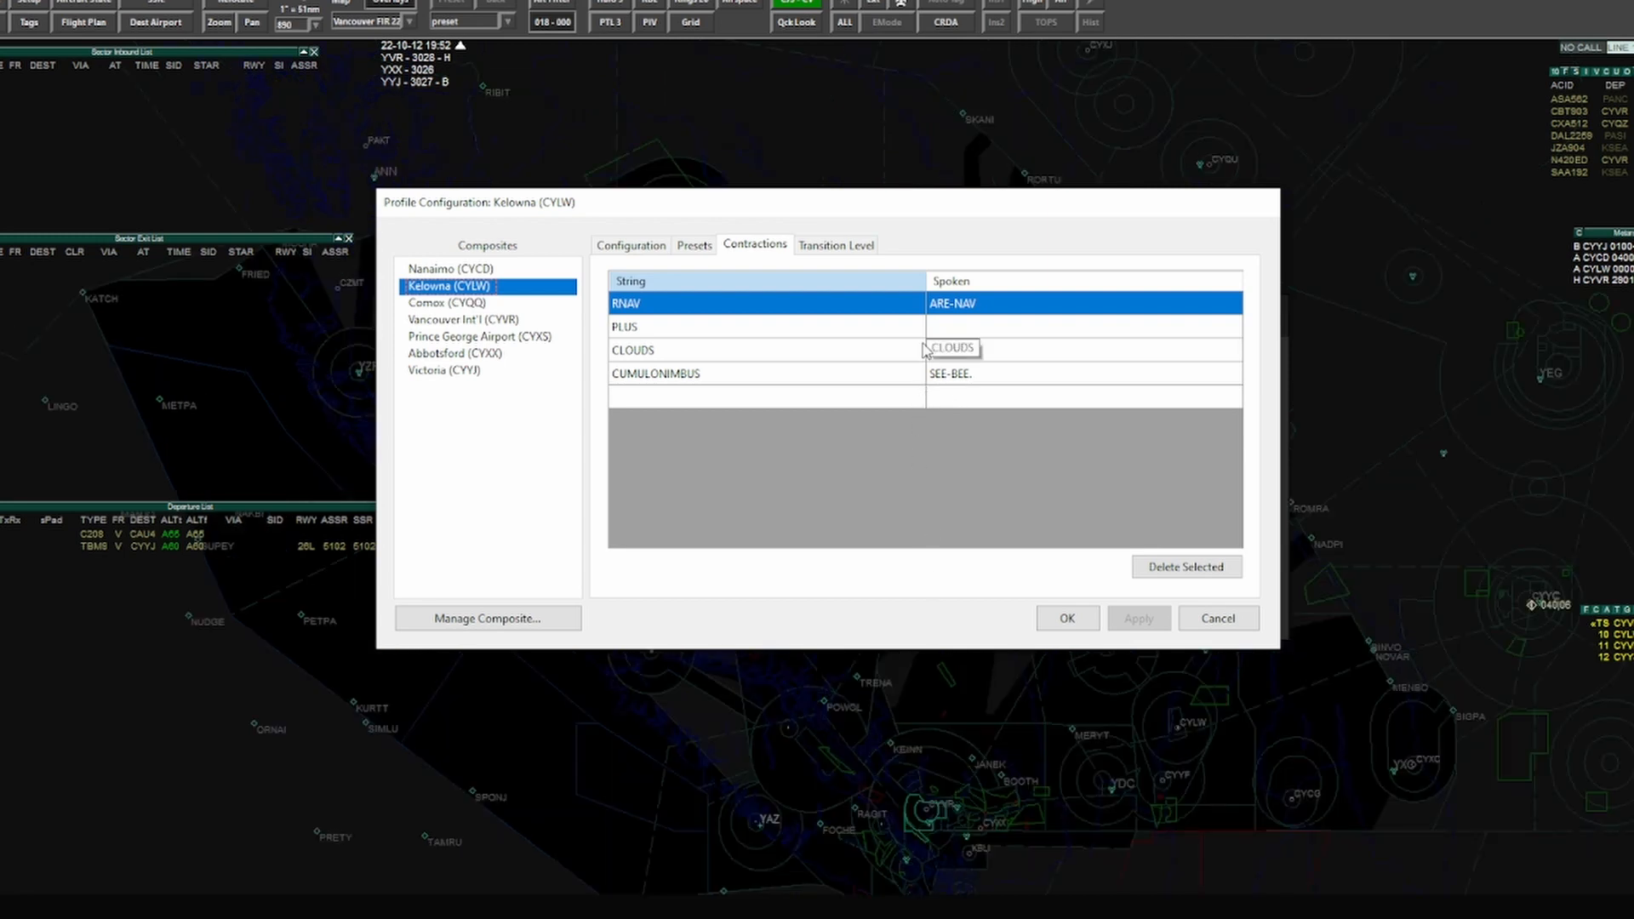
Step: Inspect Kelowna's CLOUDS, PLUS and RNAV contractions, then return to Nanaimo (CYCD)
click(729, 349)
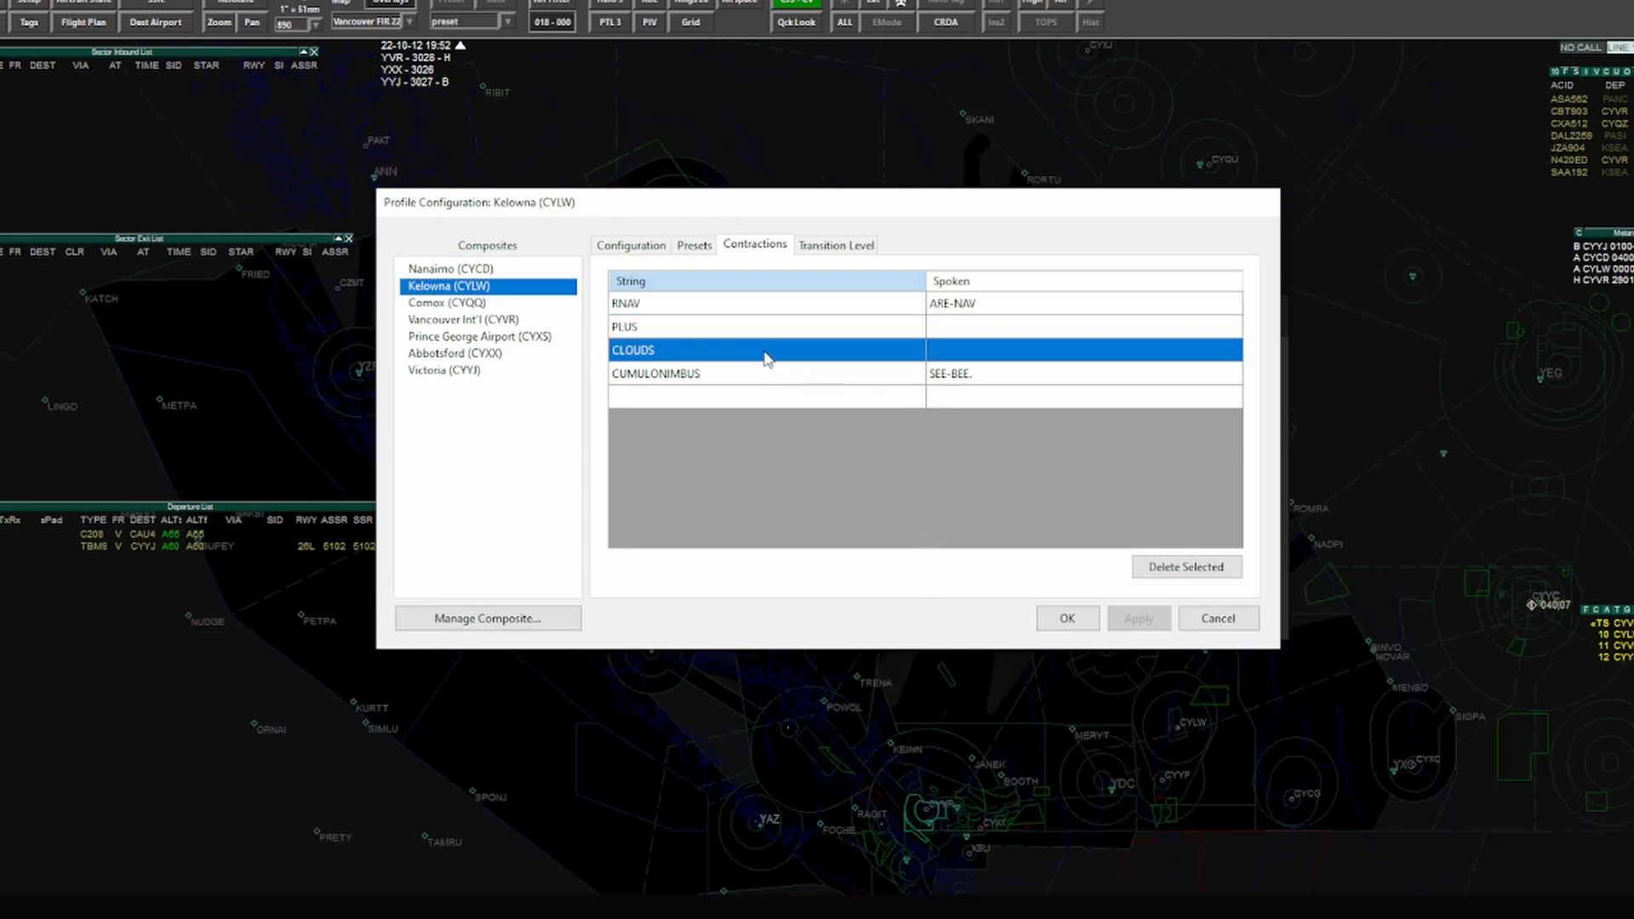
mouse_move(905, 363)
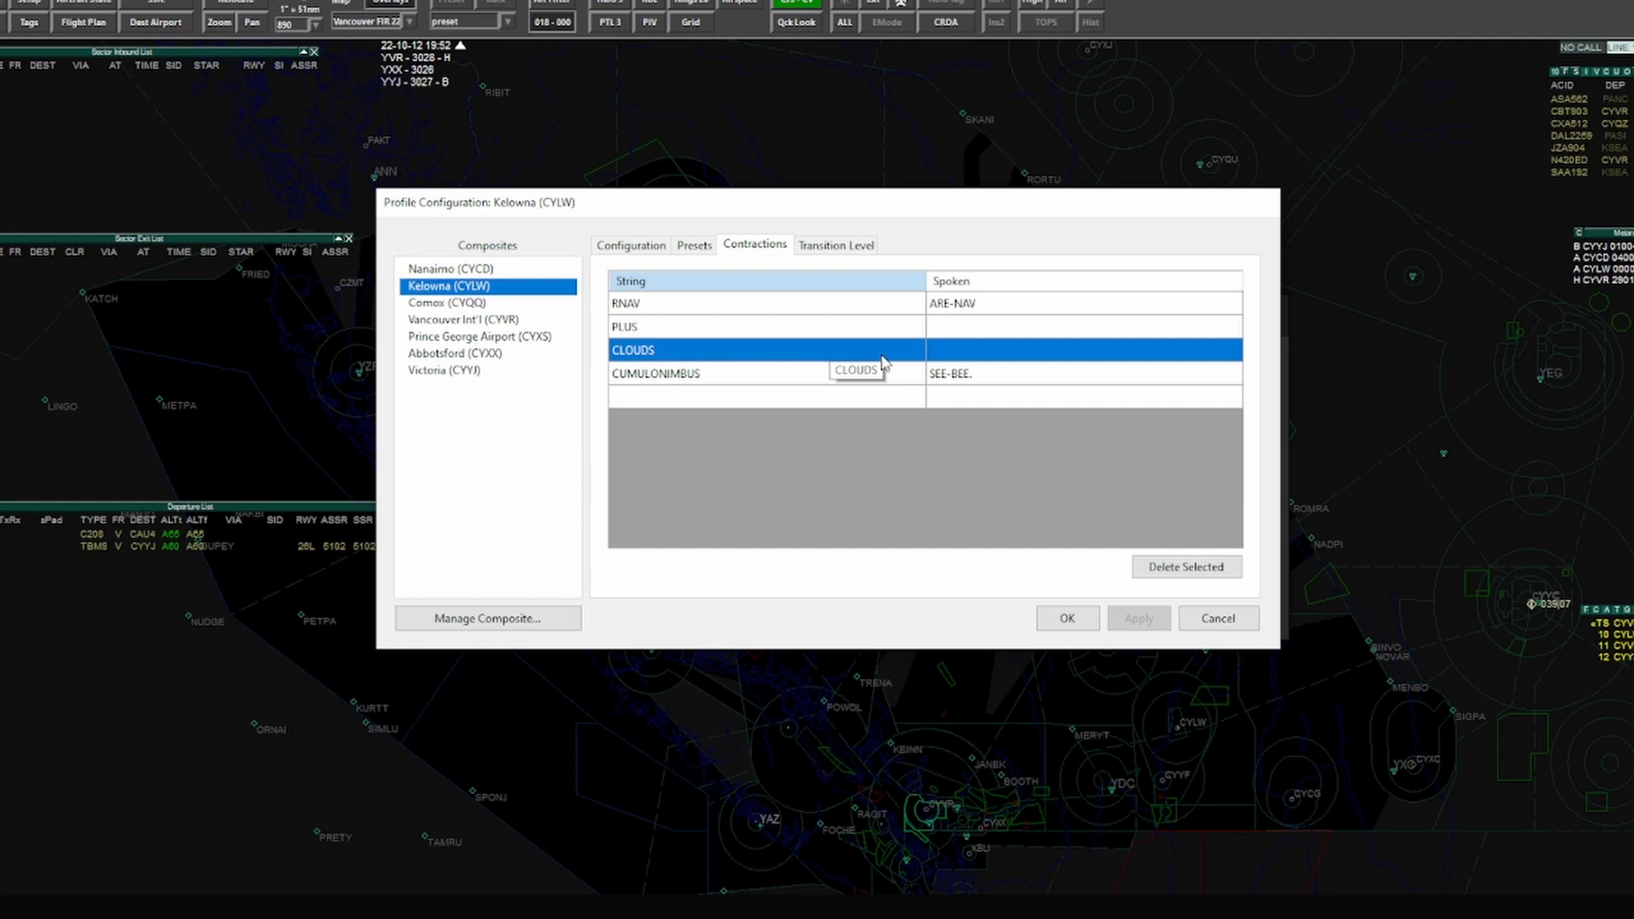
mouse_move(722, 834)
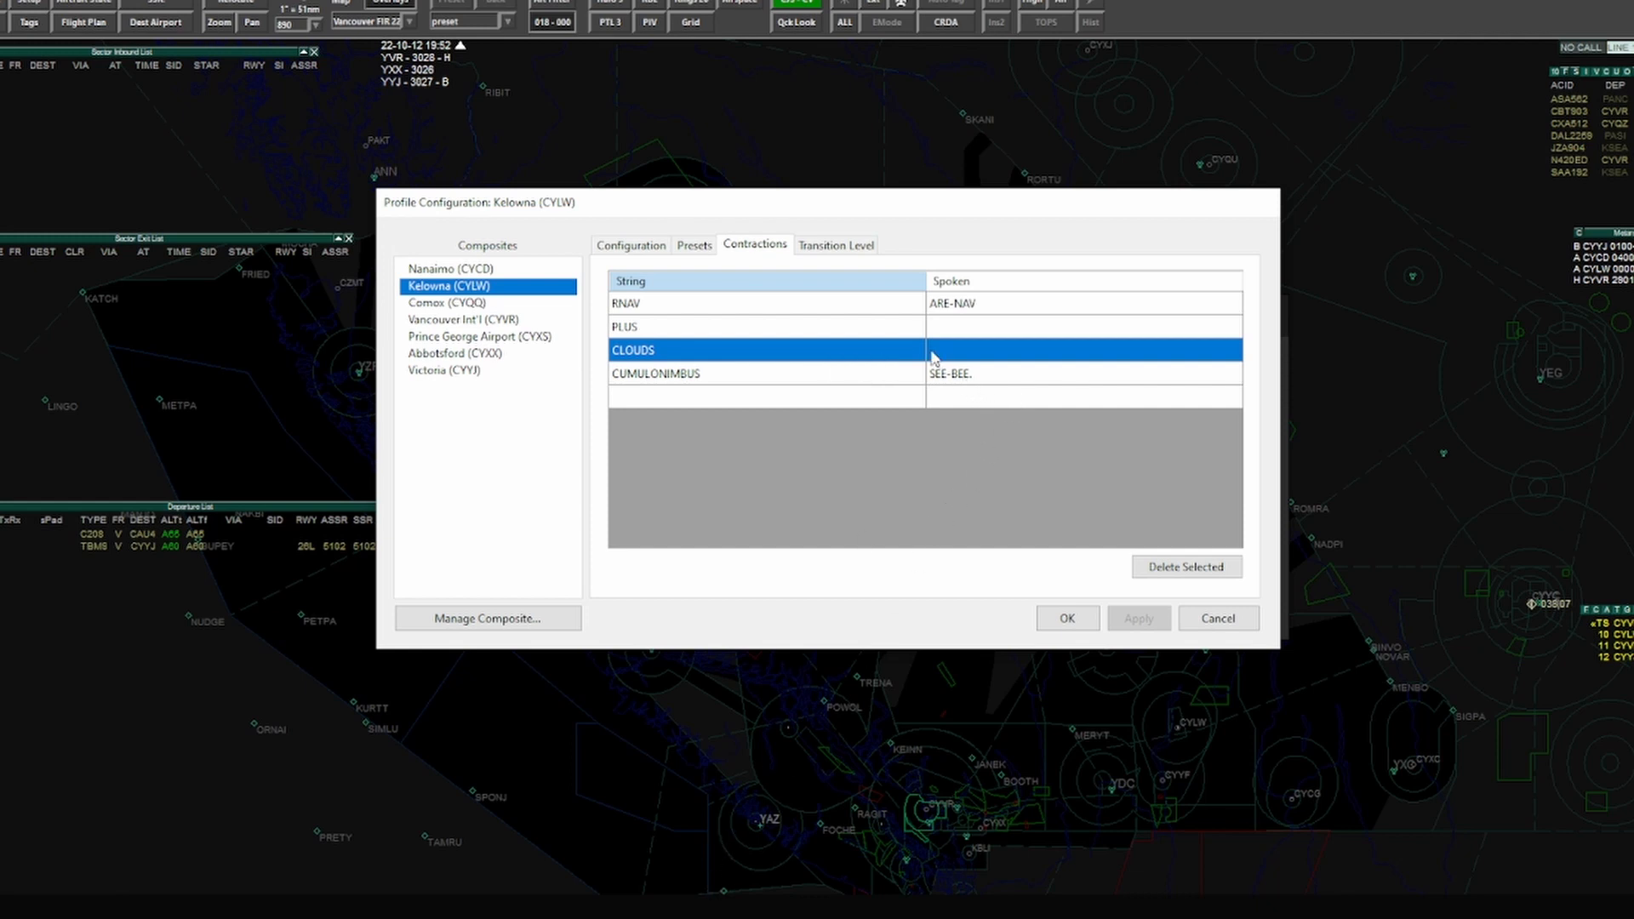
mouse_move(760, 357)
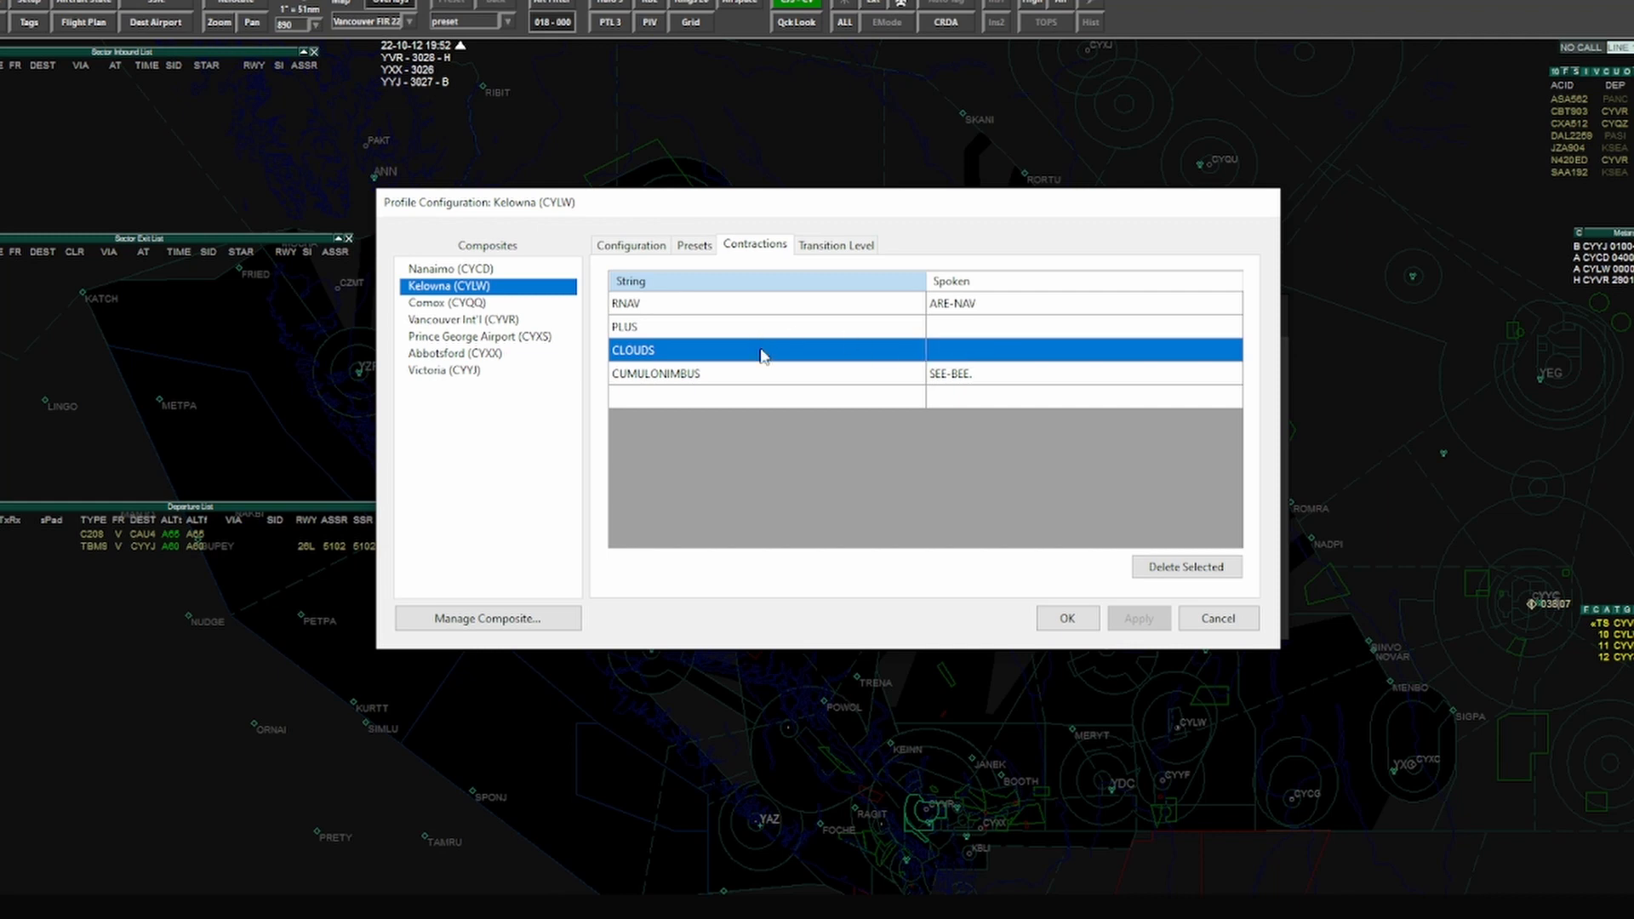
mouse_move(734, 458)
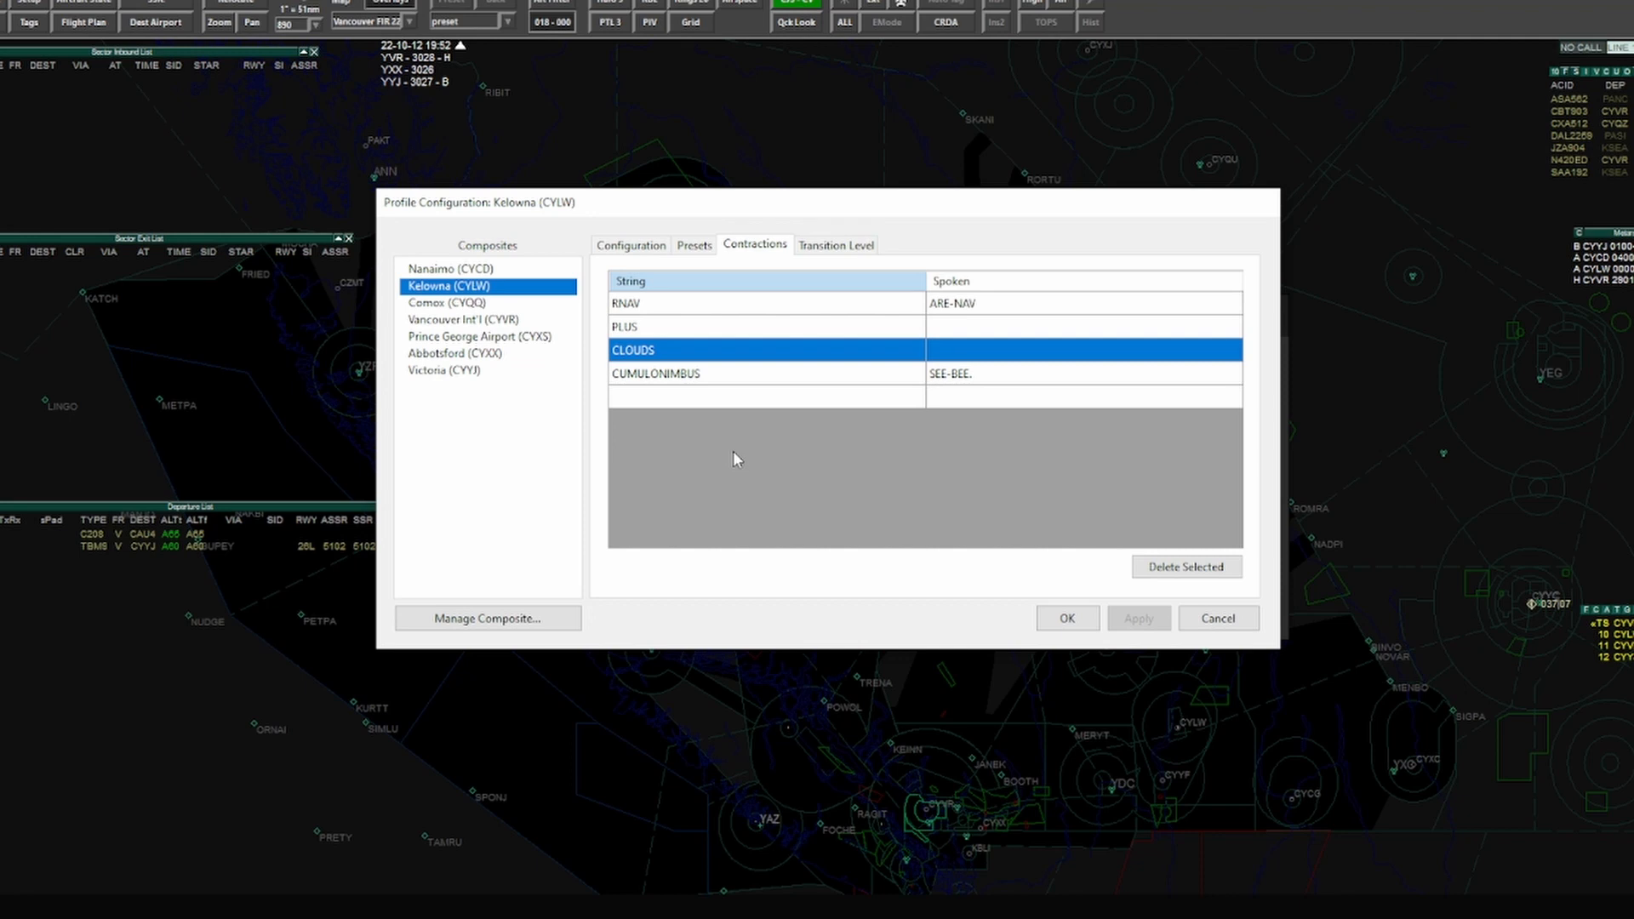
mouse_move(790, 376)
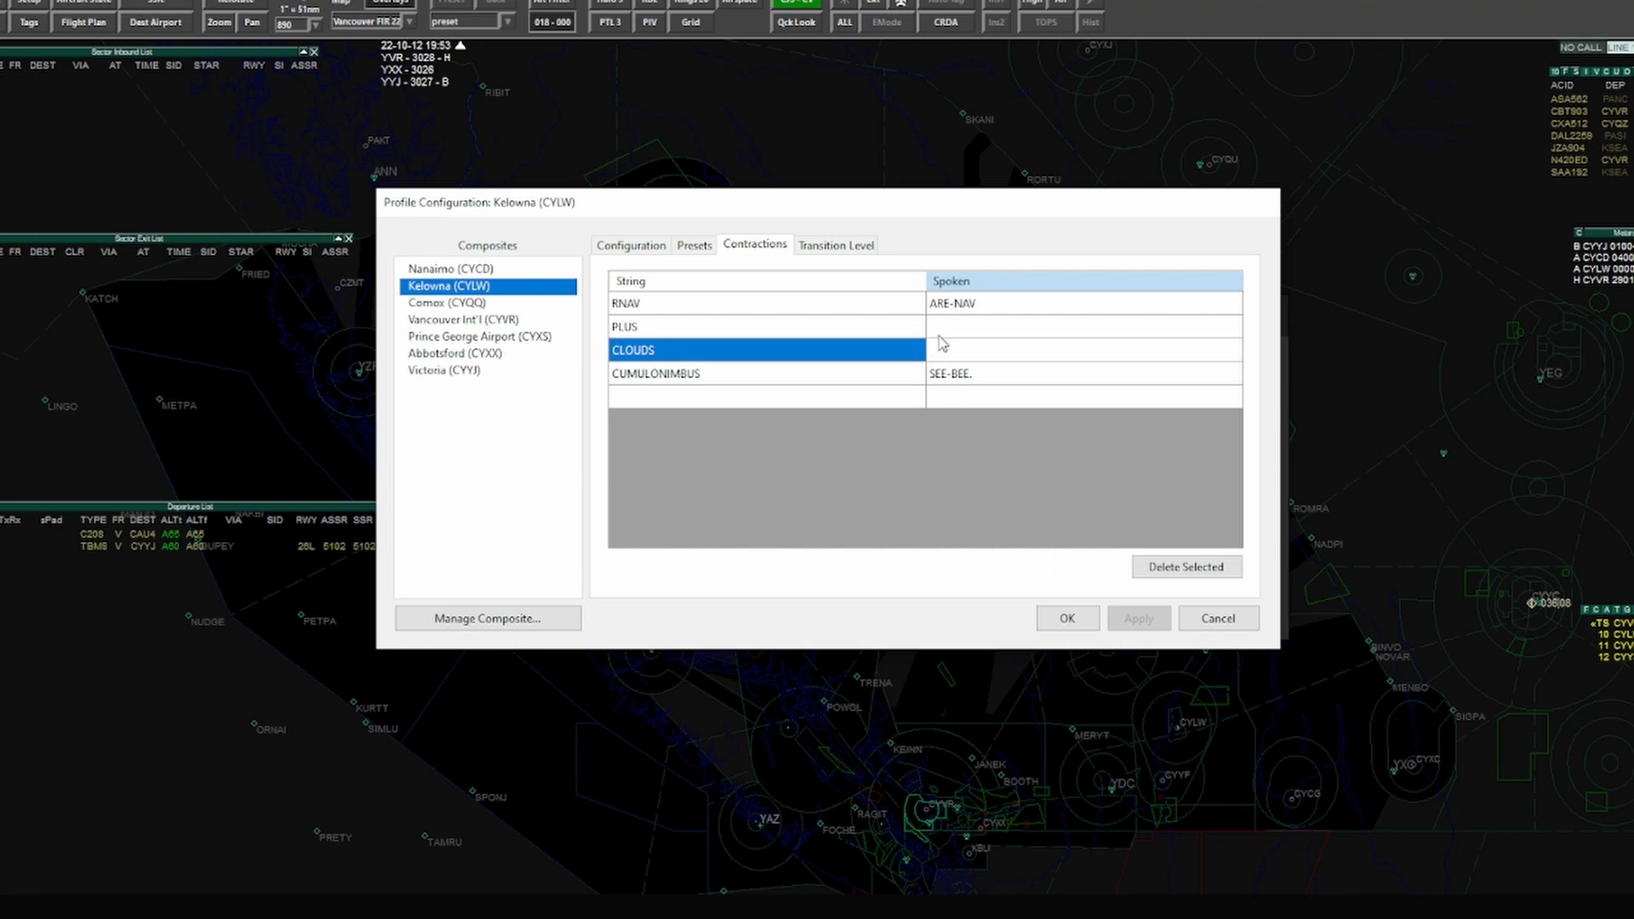
click(729, 325)
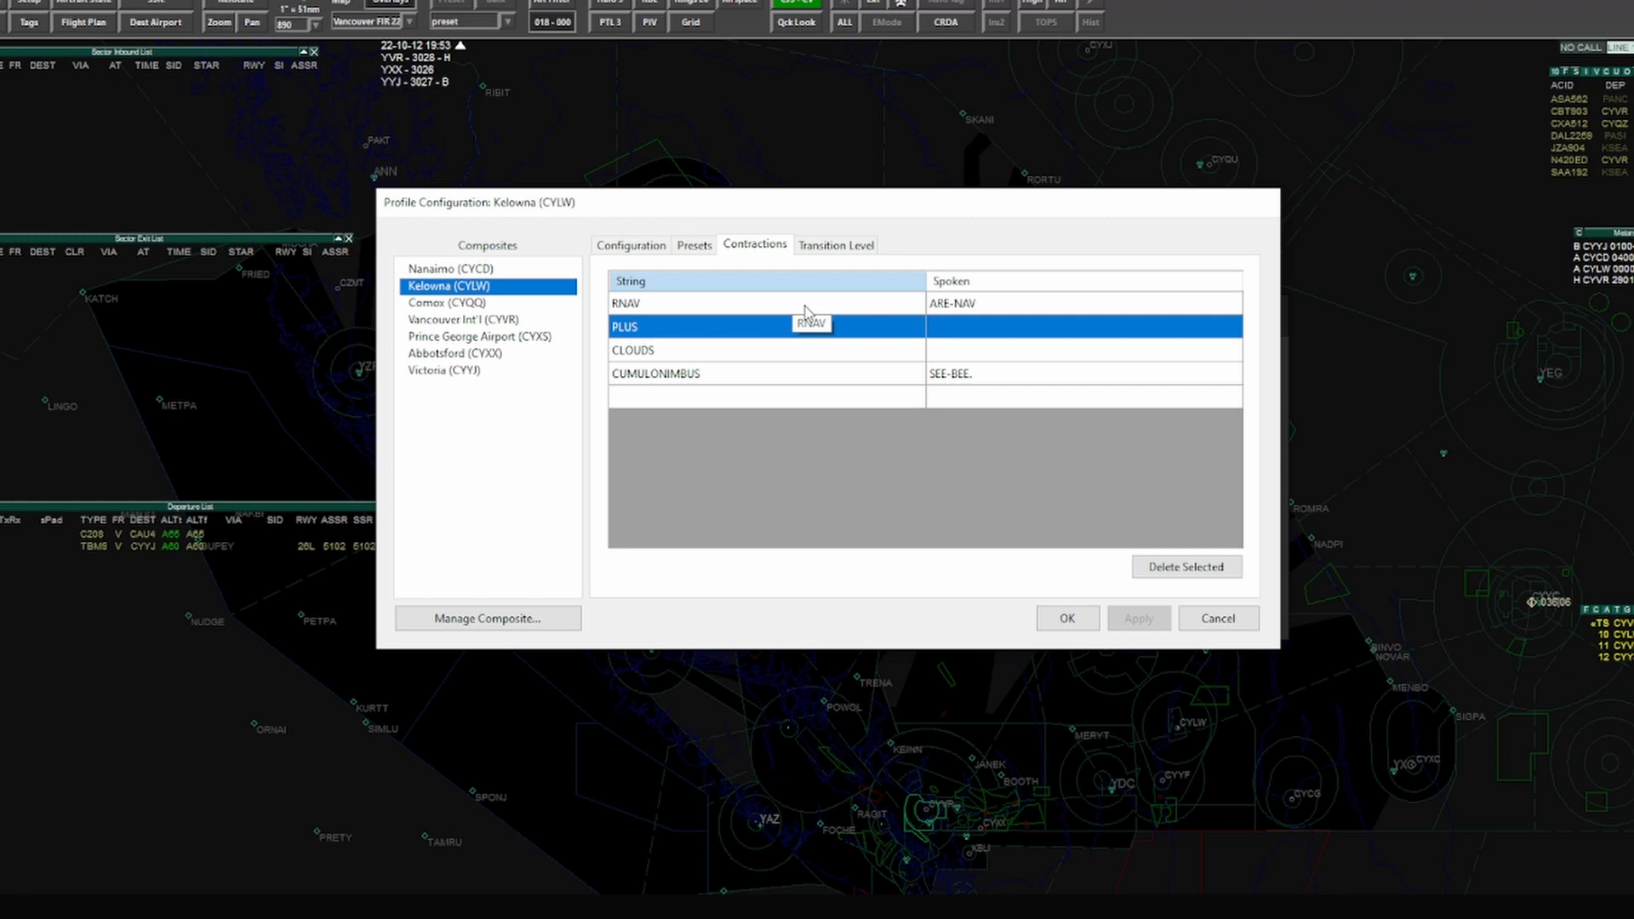
mouse_move(969, 404)
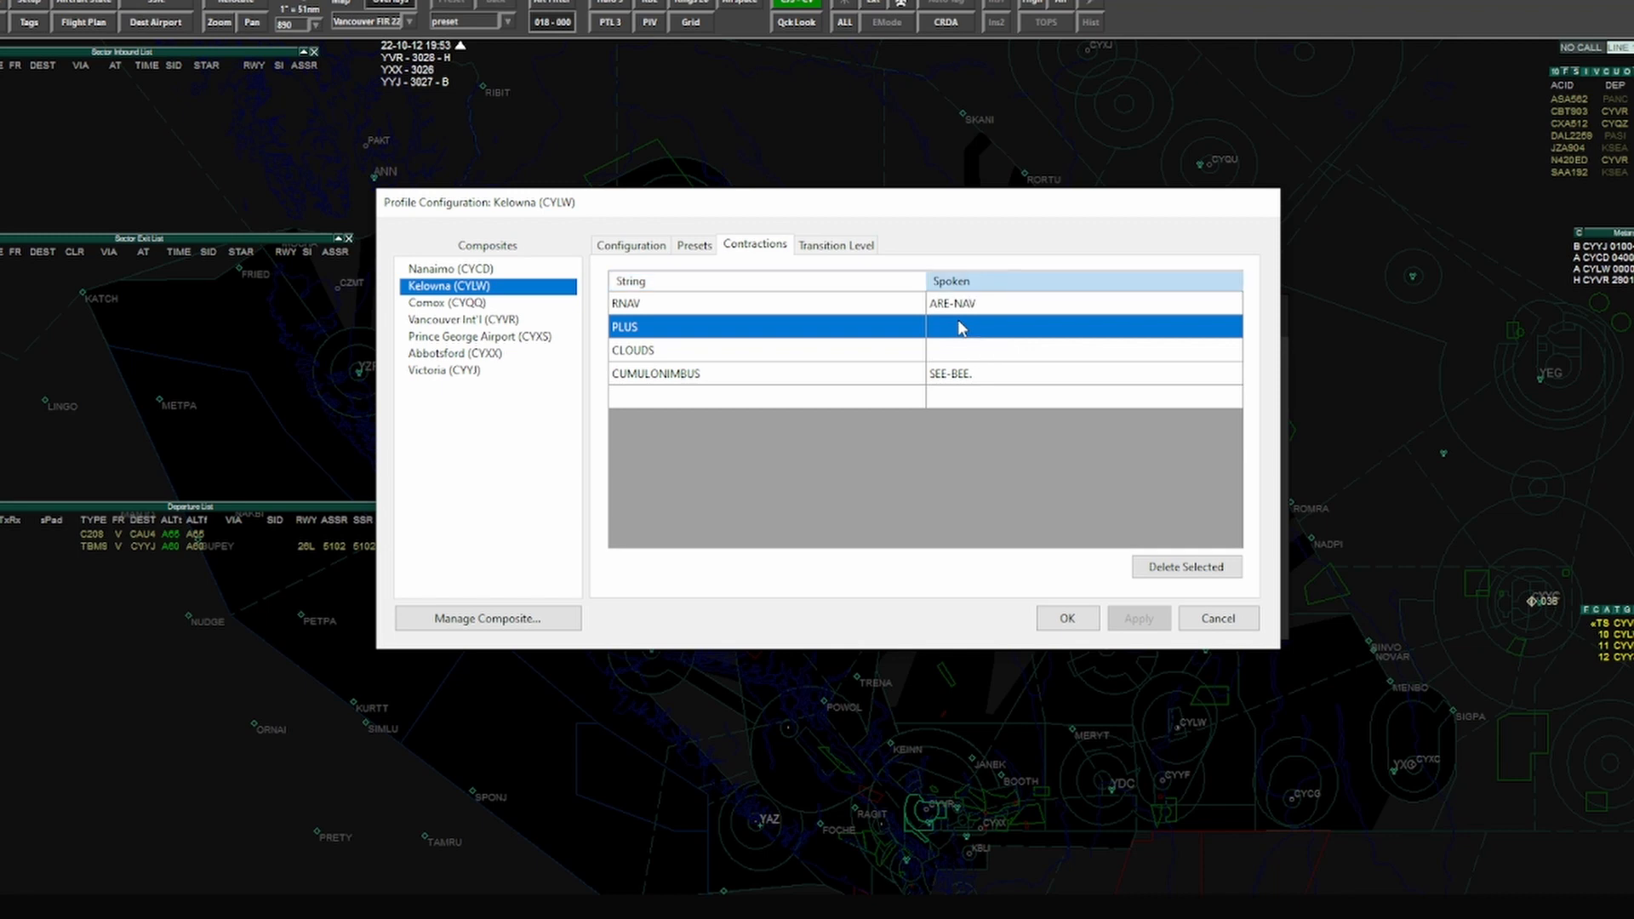
mouse_move(1120, 349)
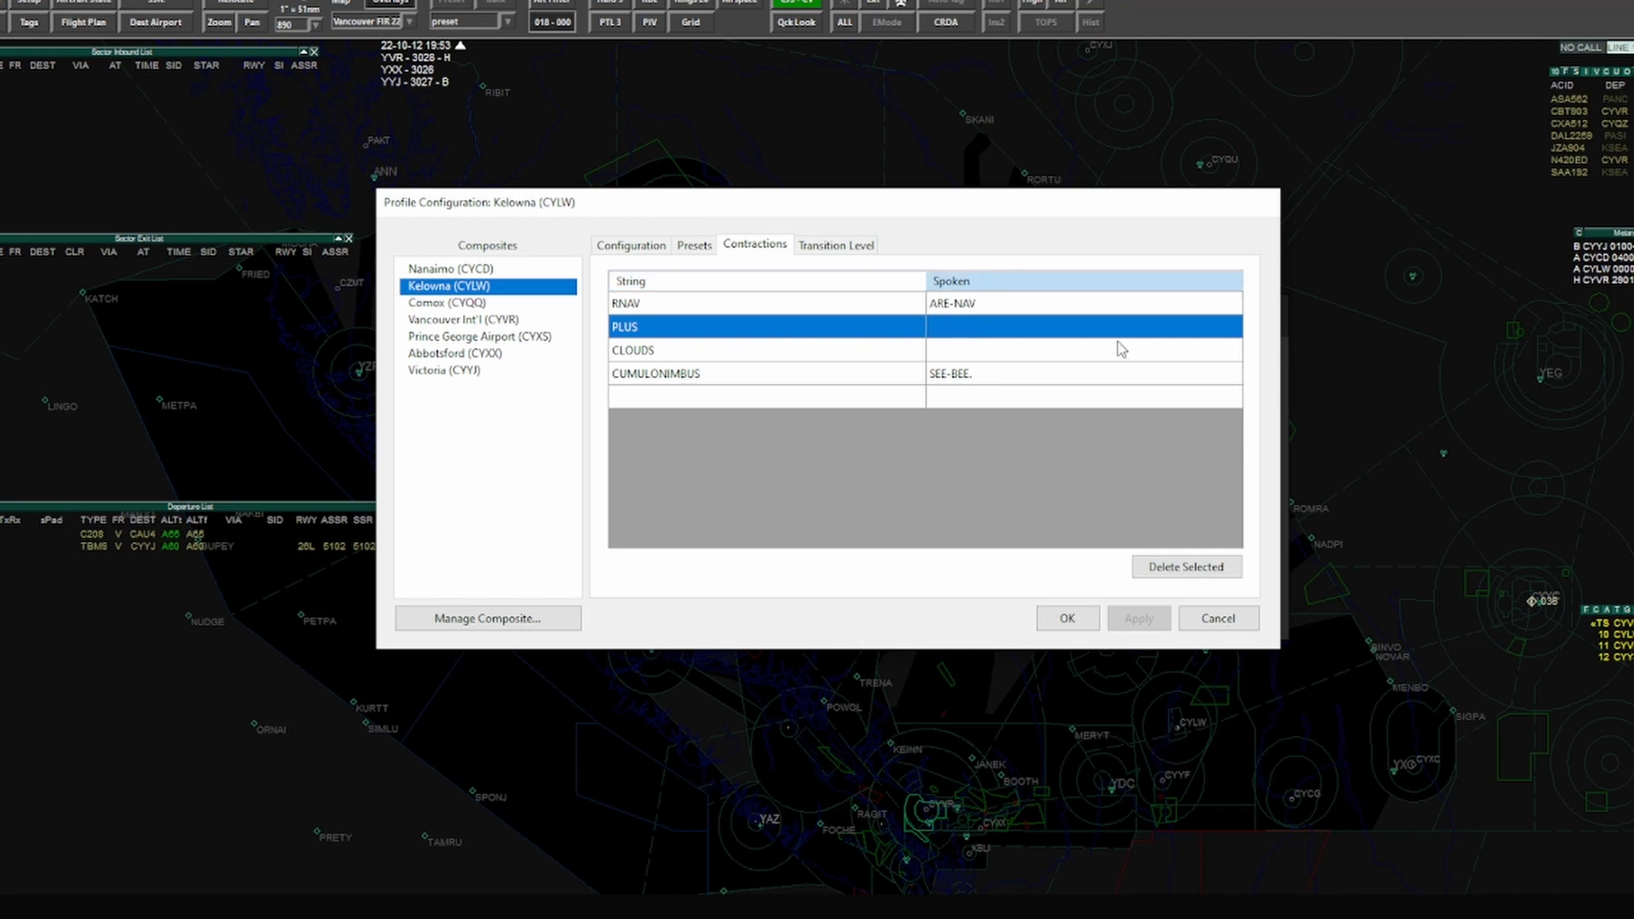
click(1001, 326)
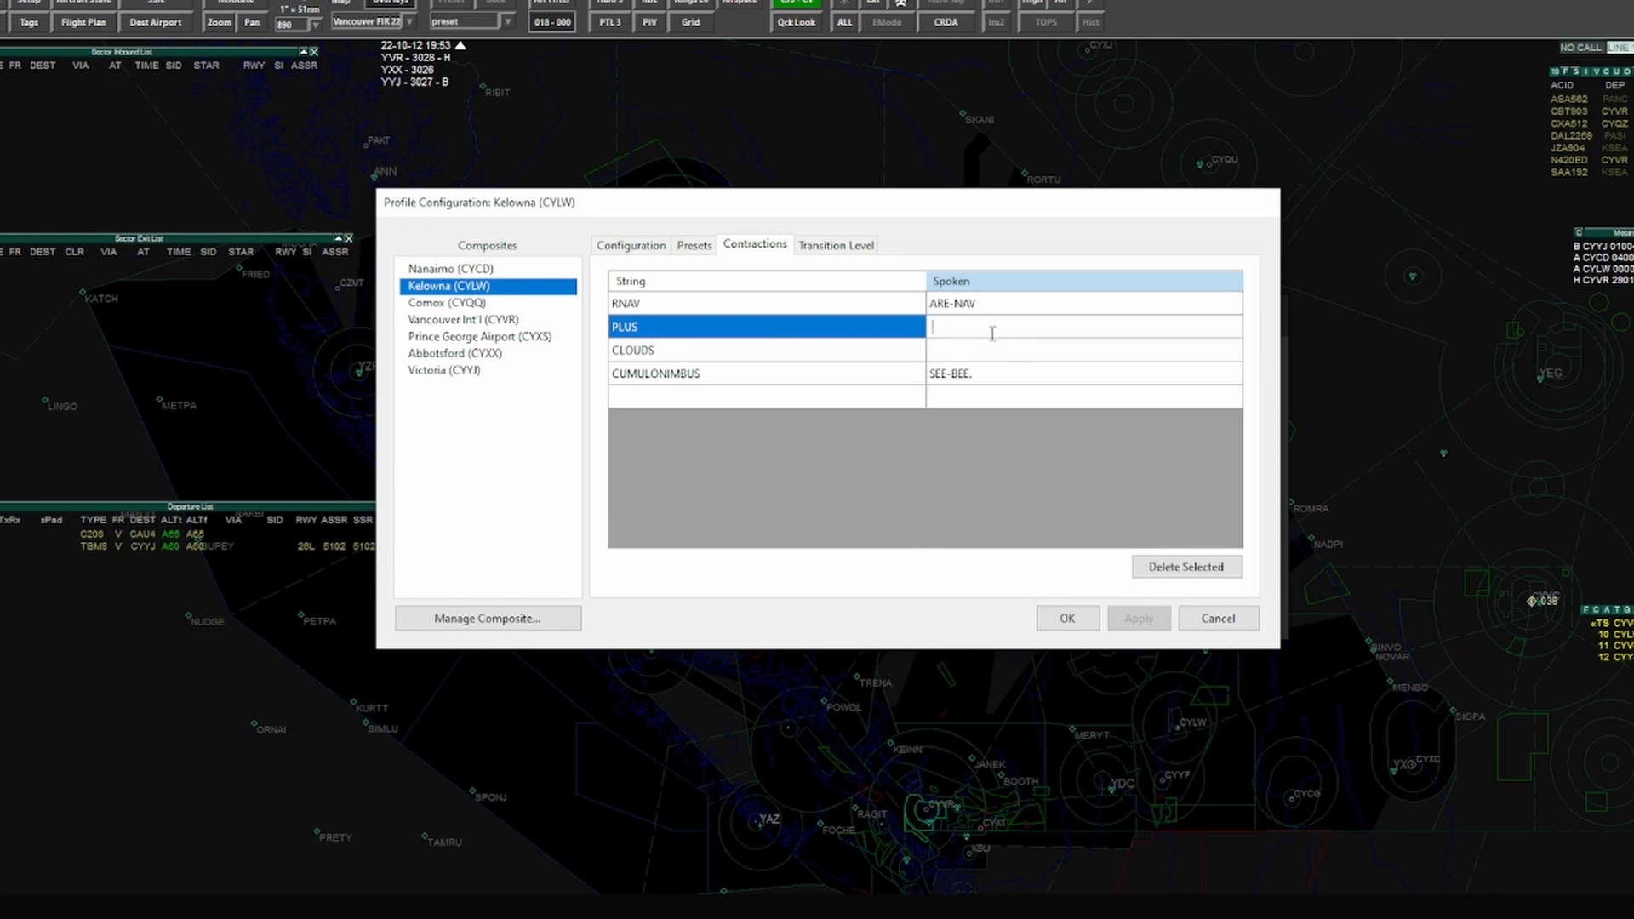
mouse_move(948, 393)
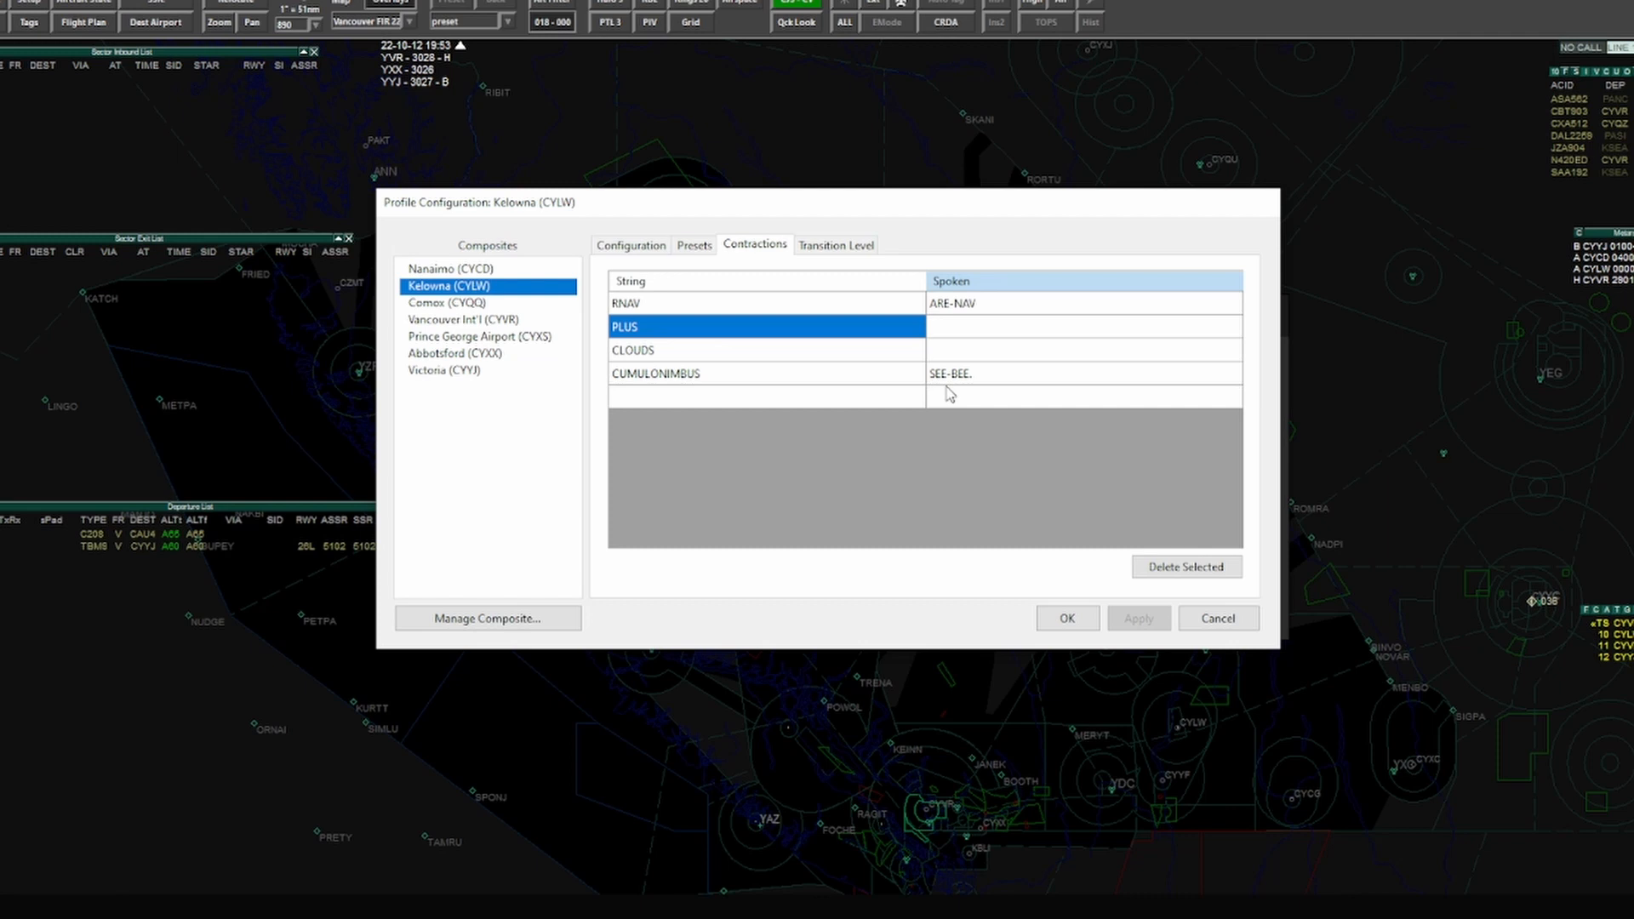
mouse_move(844, 317)
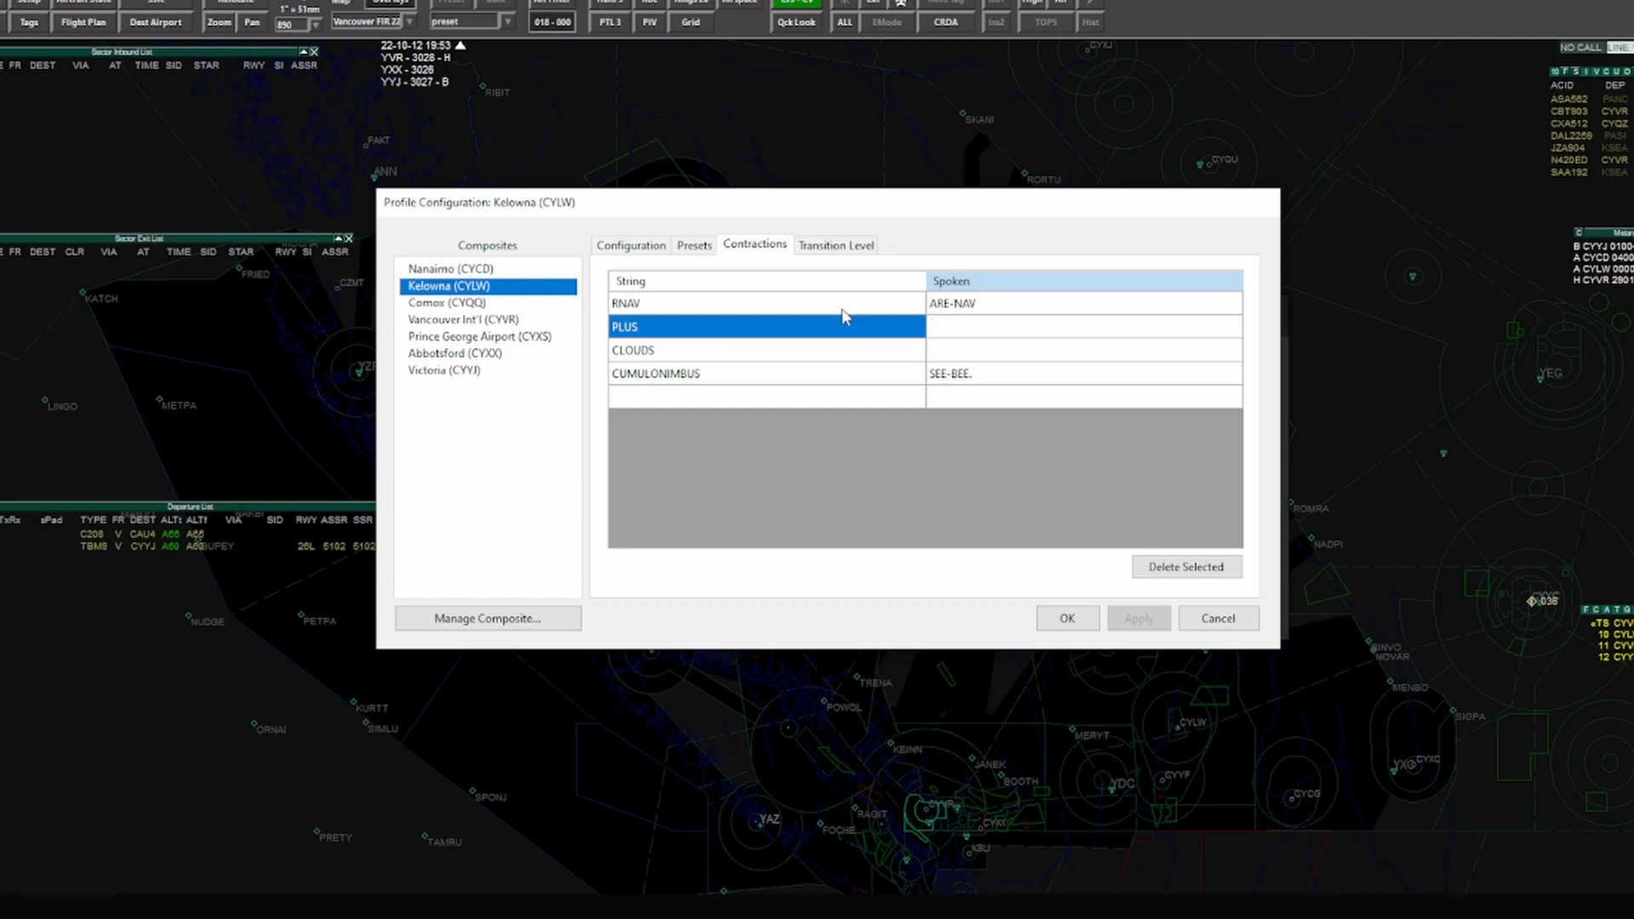
click(729, 303)
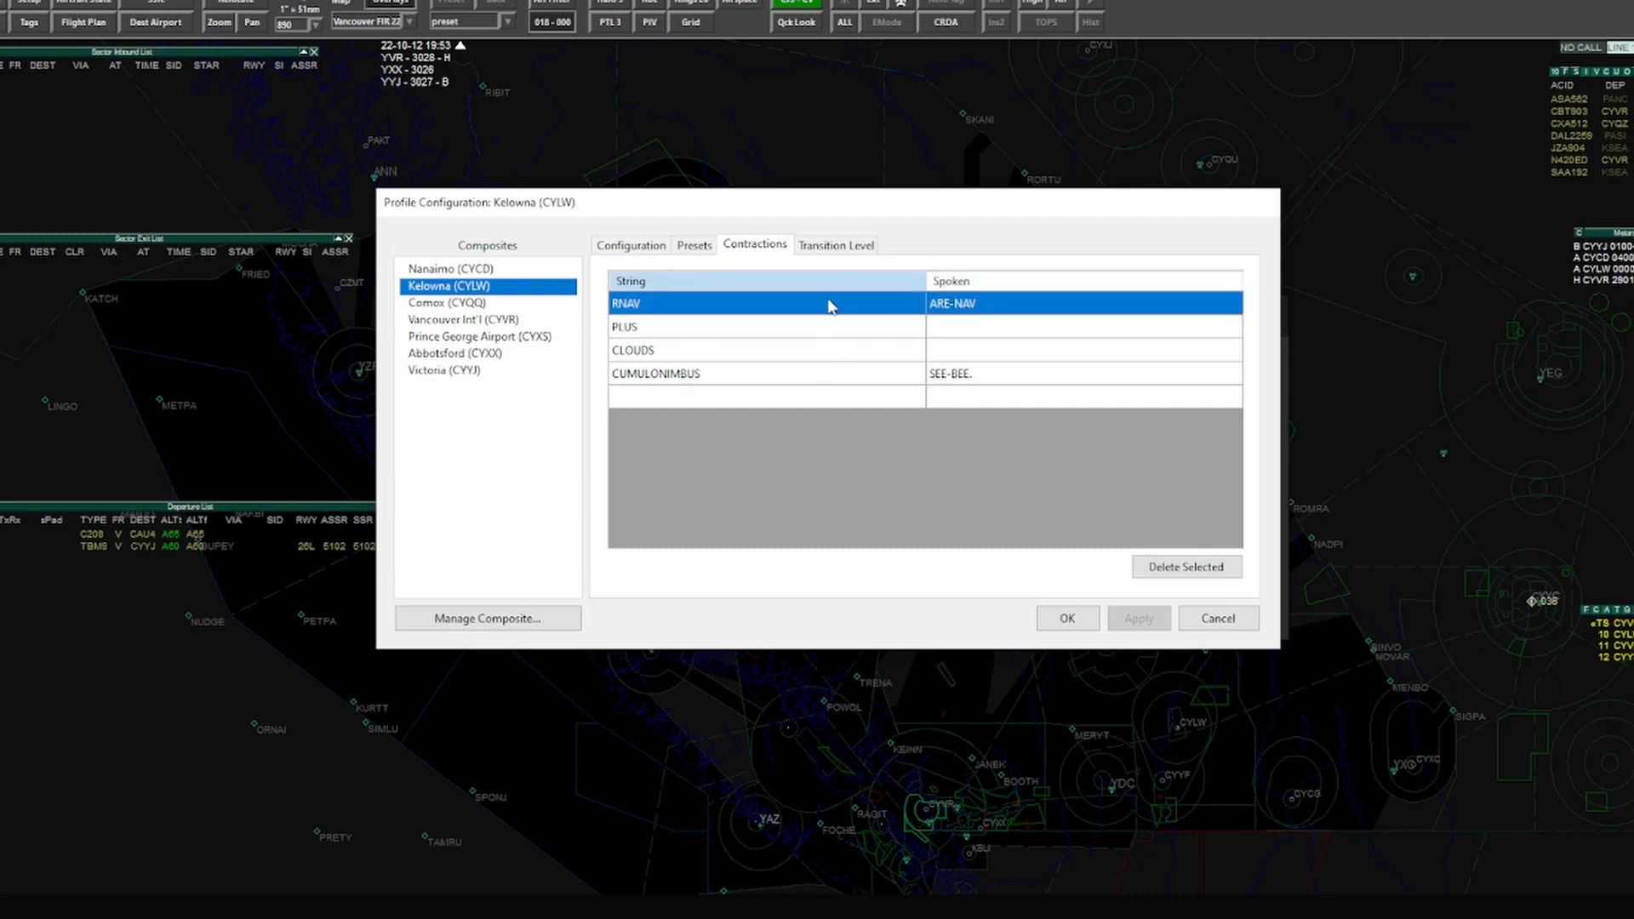
mouse_move(713, 263)
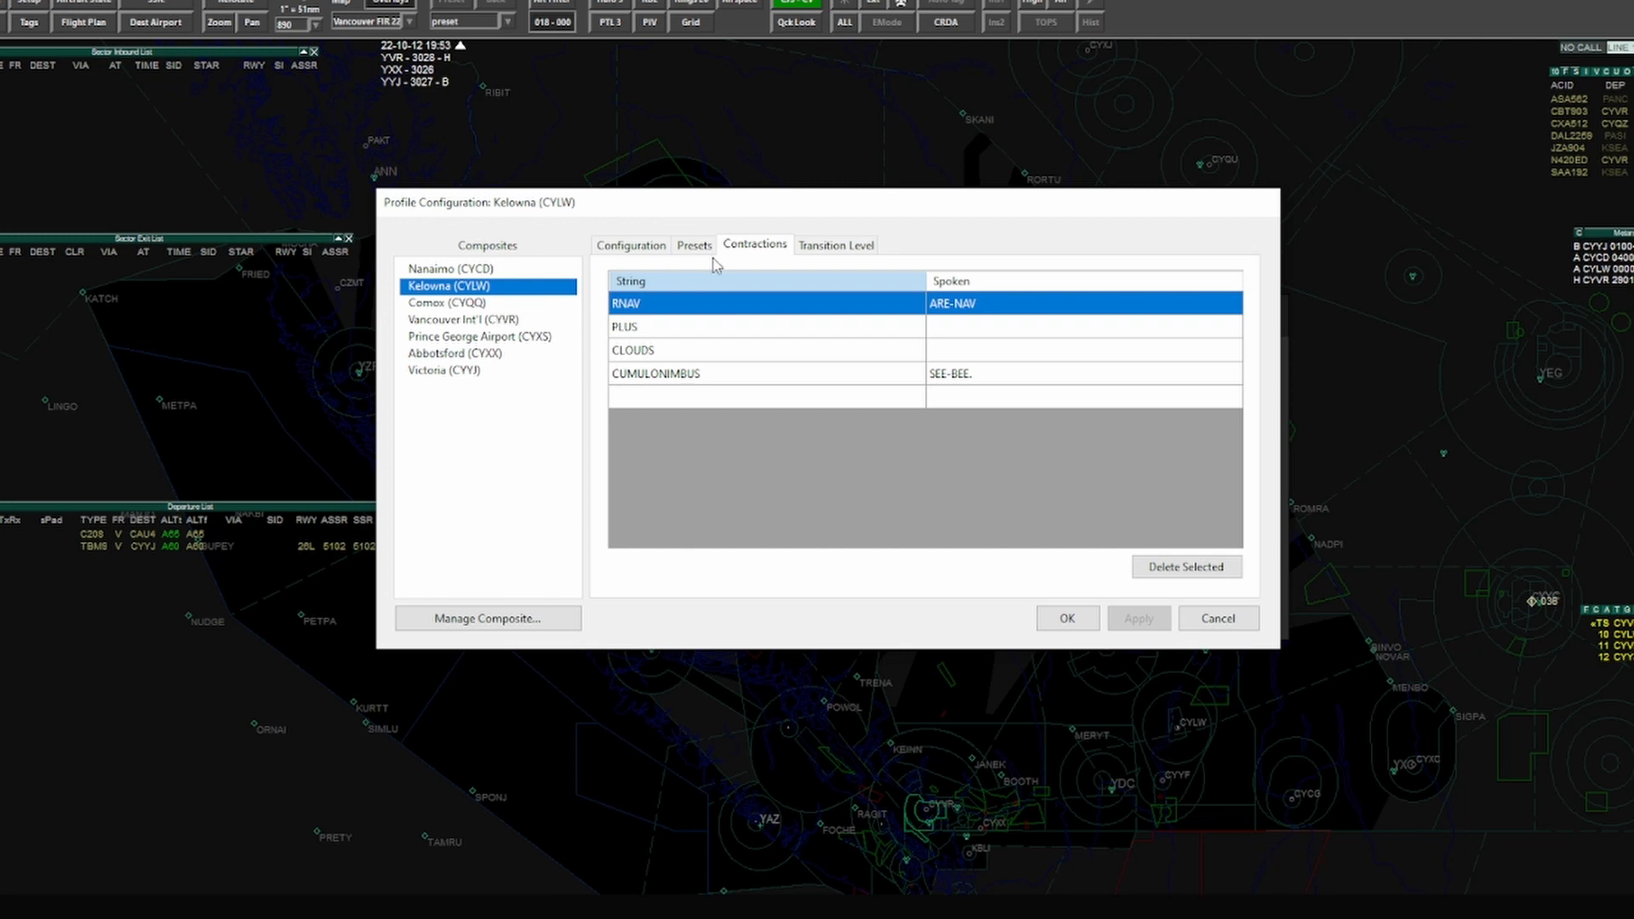
click(446, 269)
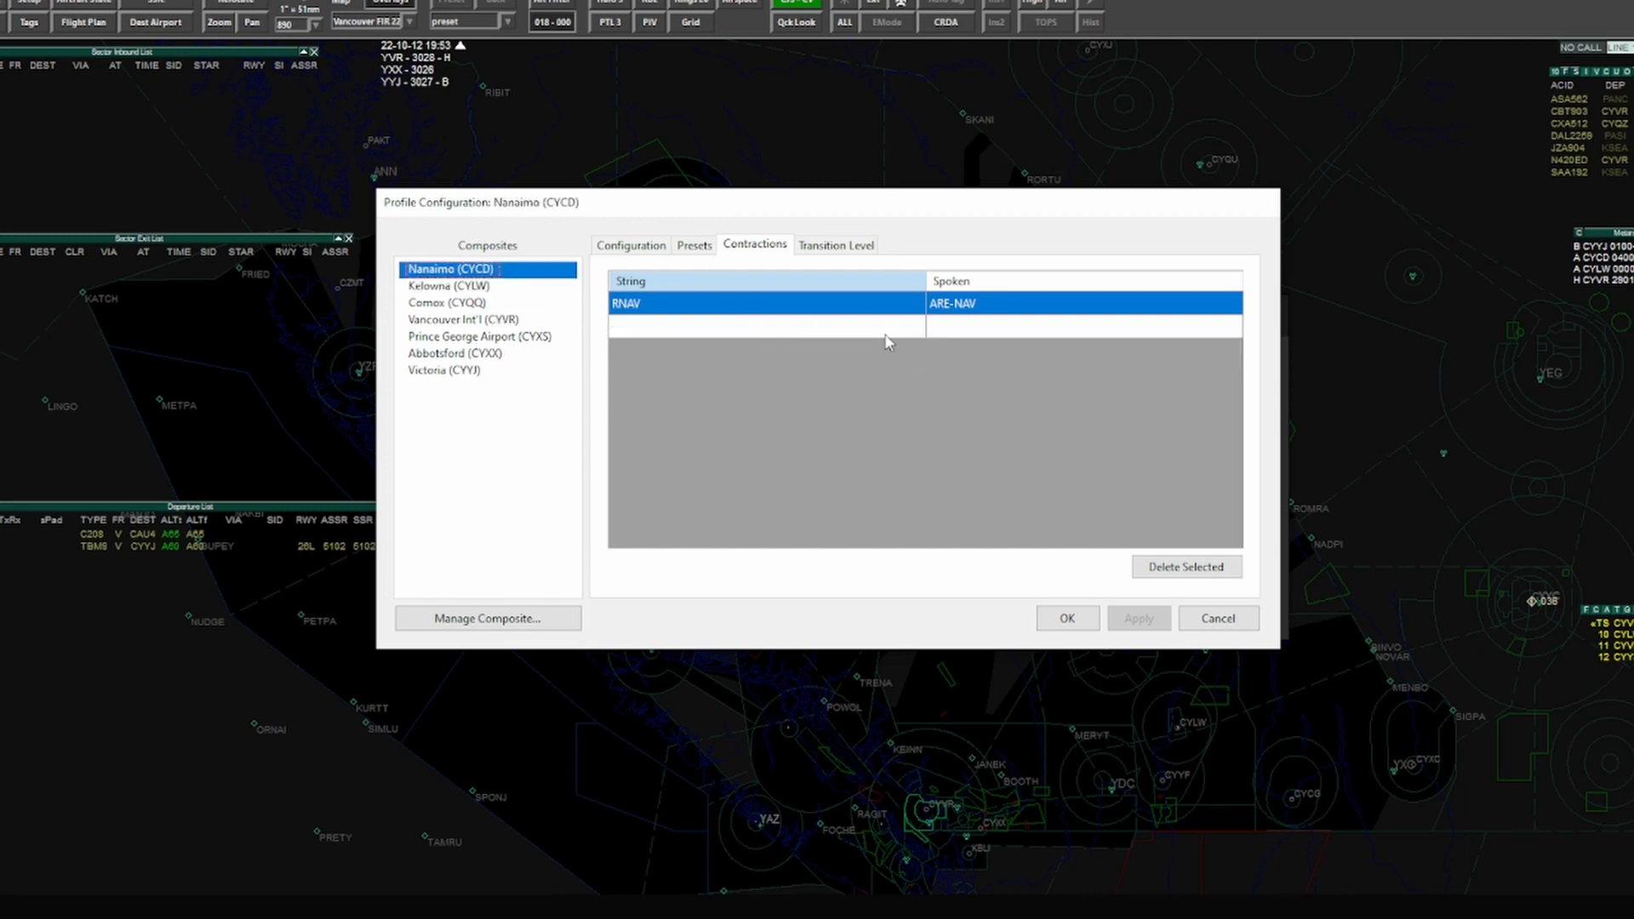
mouse_move(882, 315)
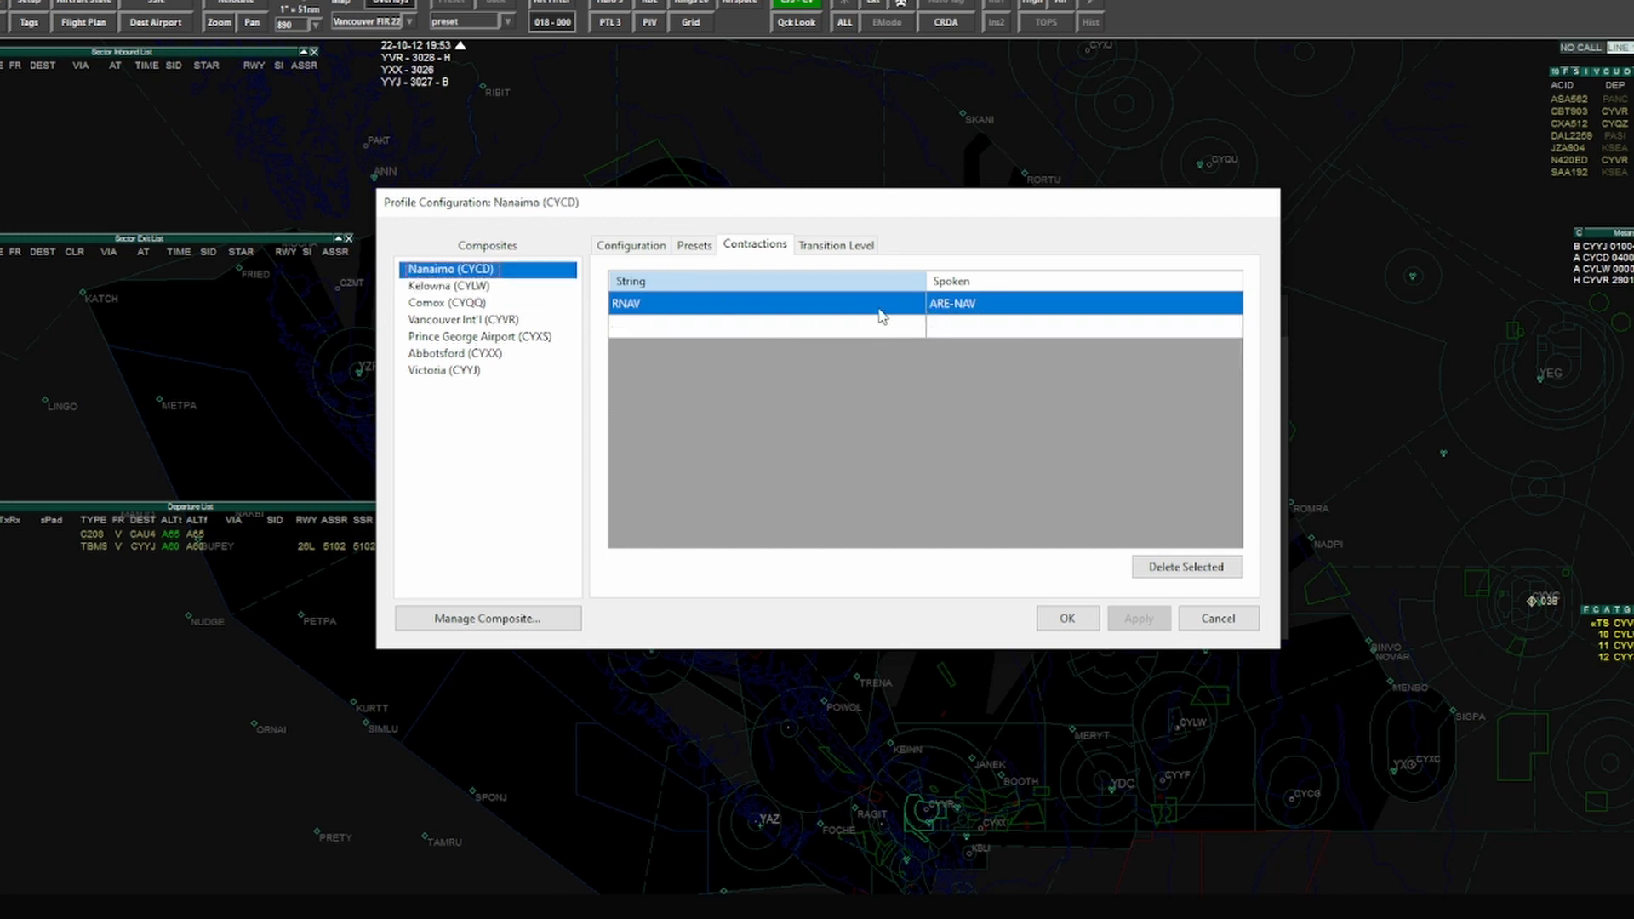
mouse_move(1018, 377)
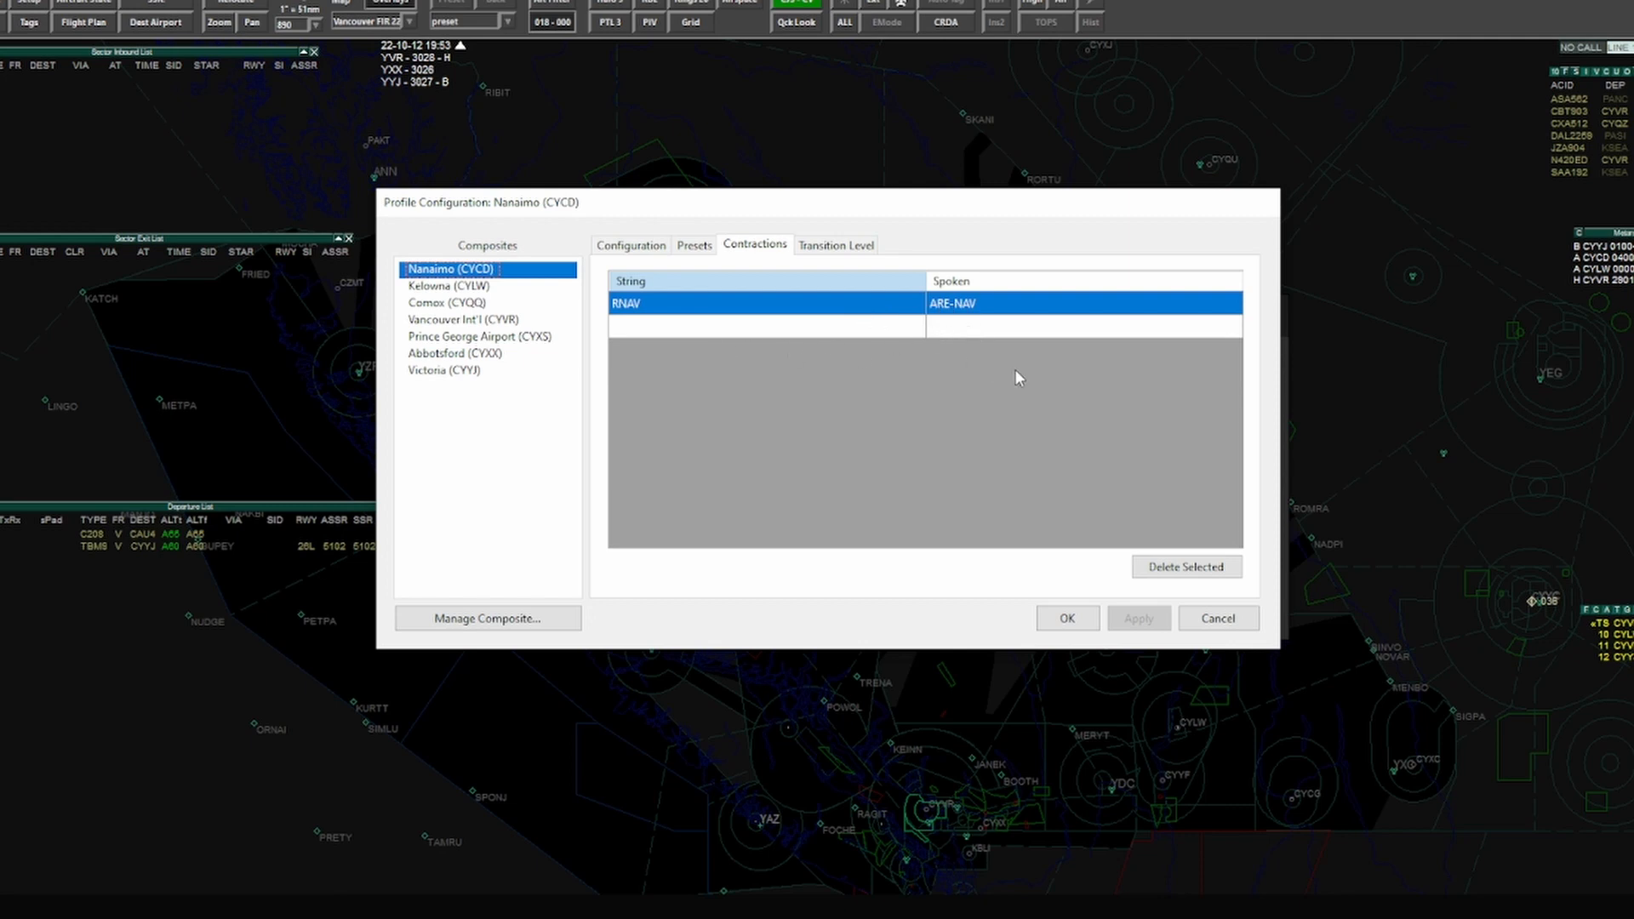
mouse_move(794, 196)
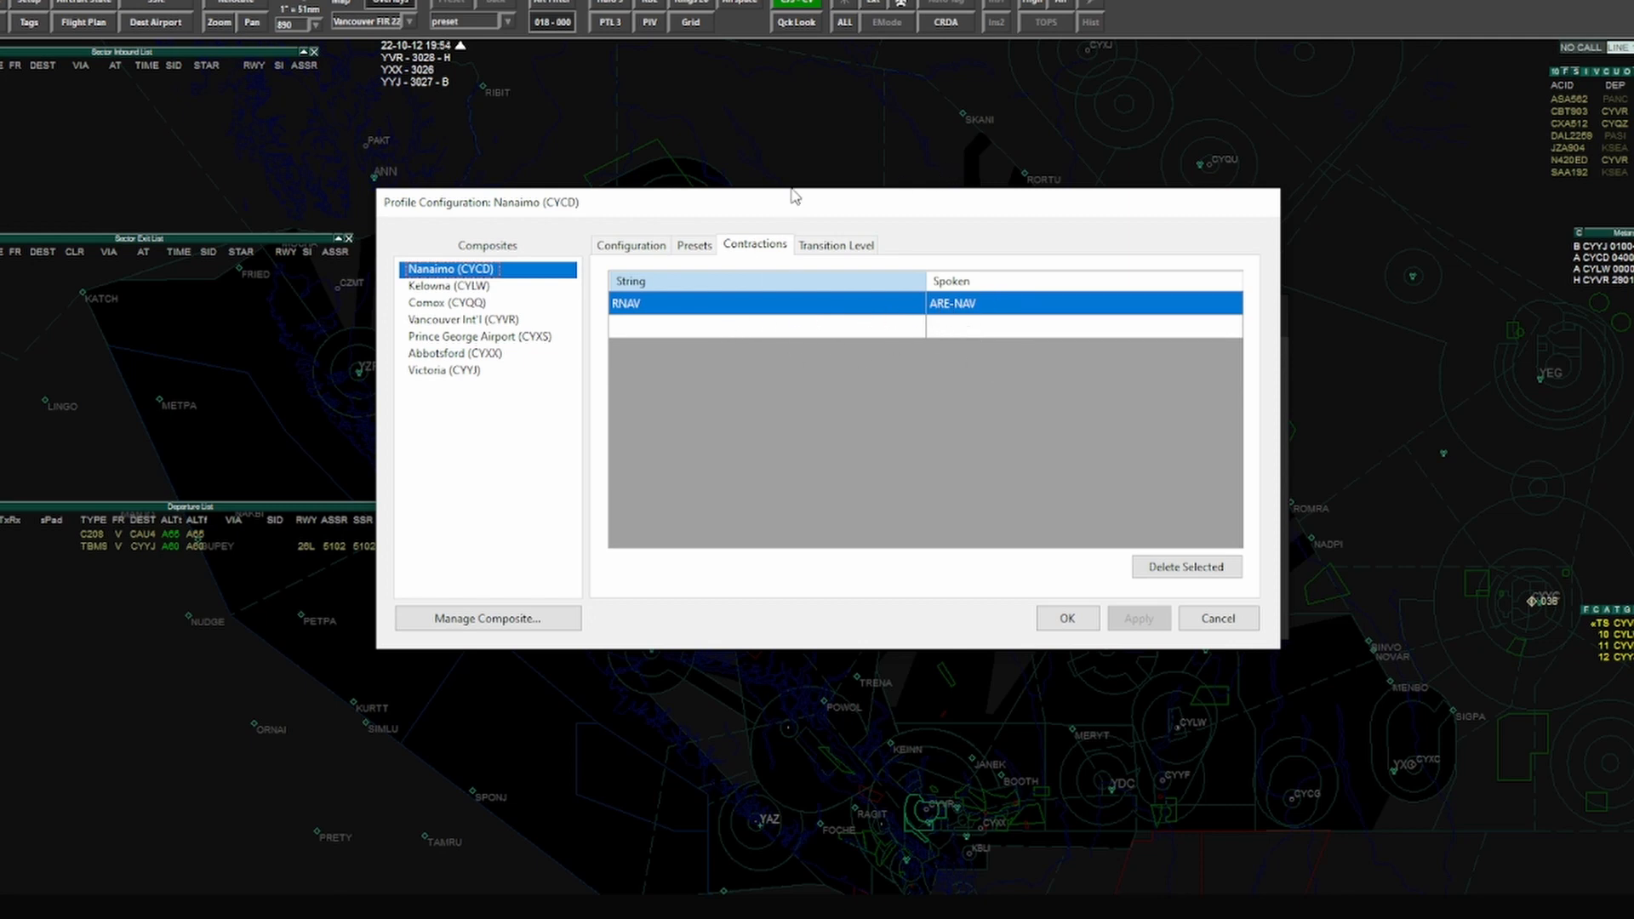
mouse_move(790, 407)
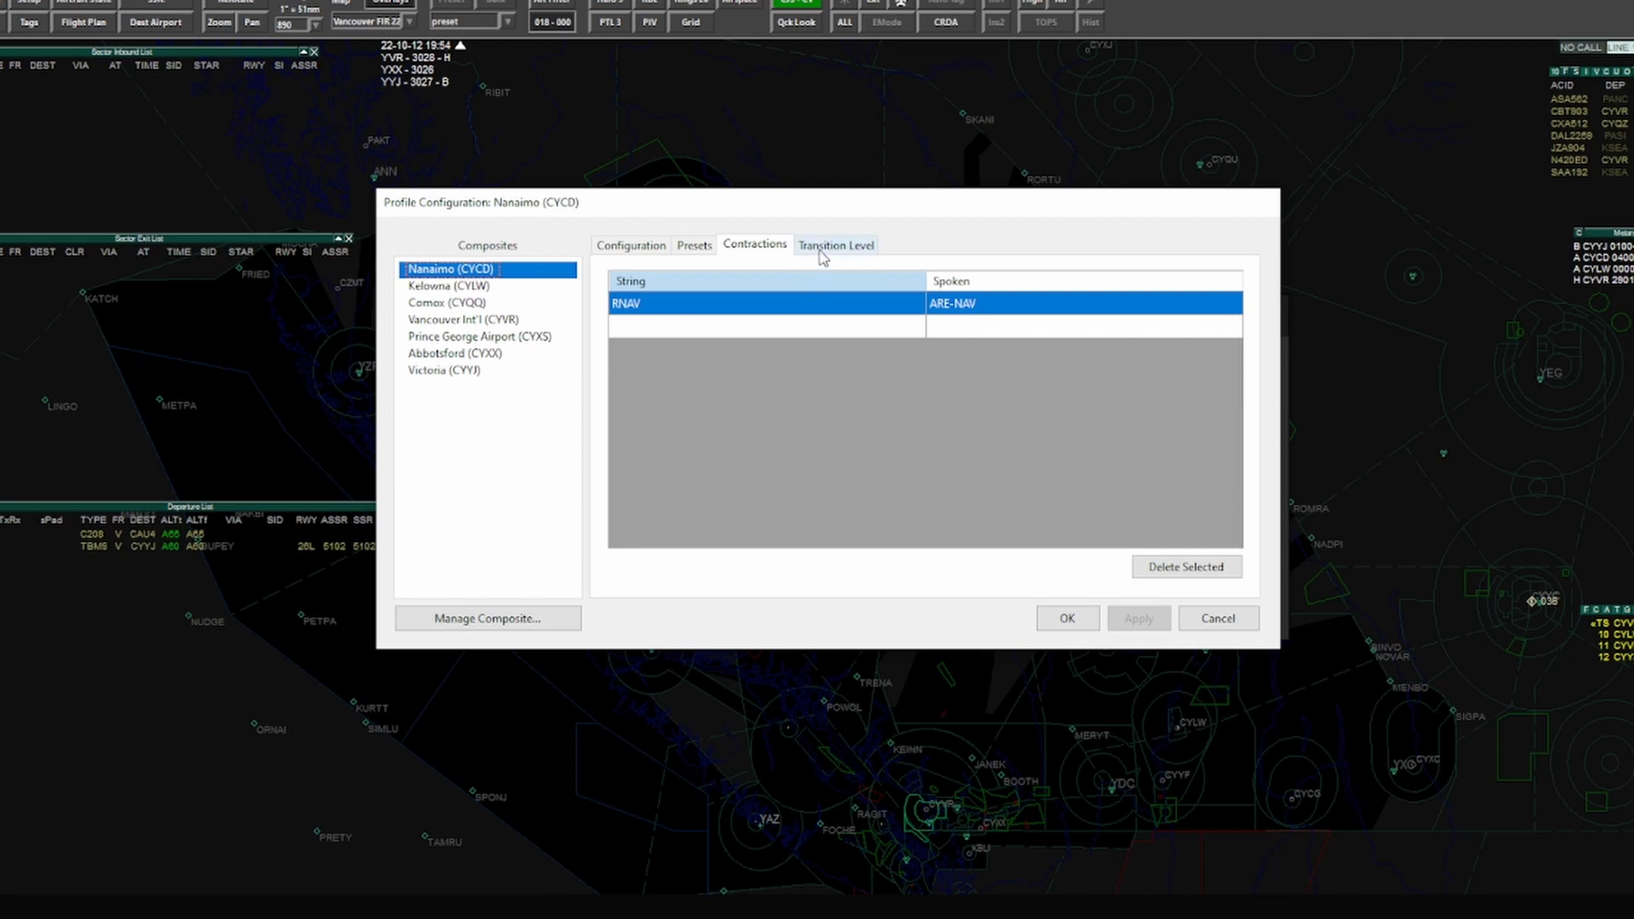
click(834, 245)
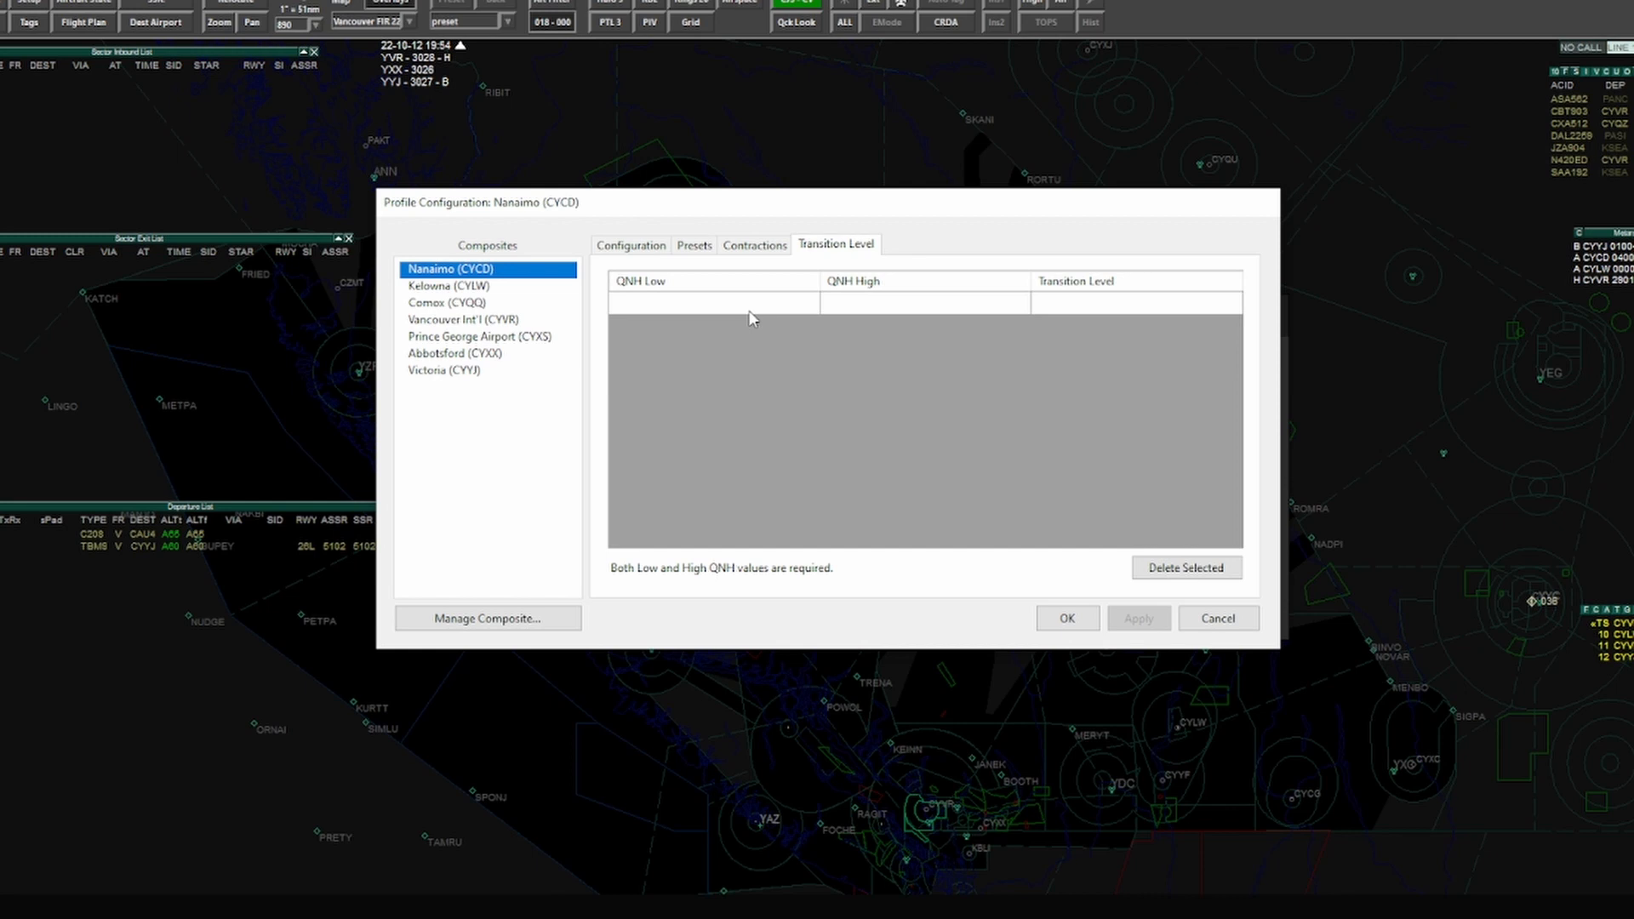
Step: Start a first row in Nanaimo's QNH Low/High transition level table
click(924, 302)
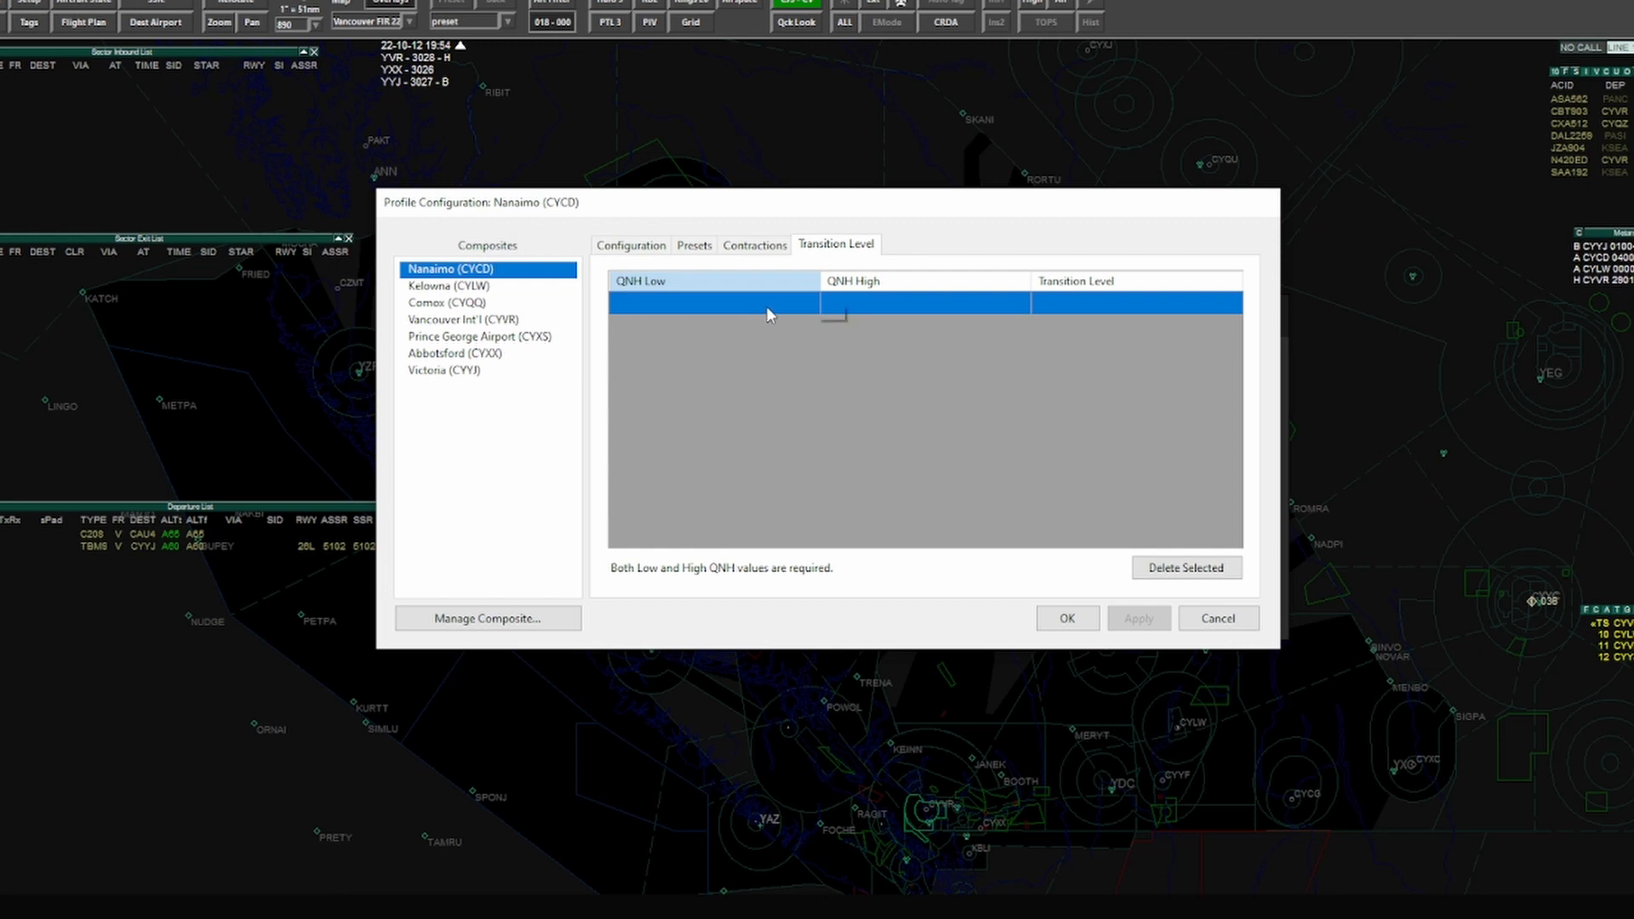
mouse_move(789, 287)
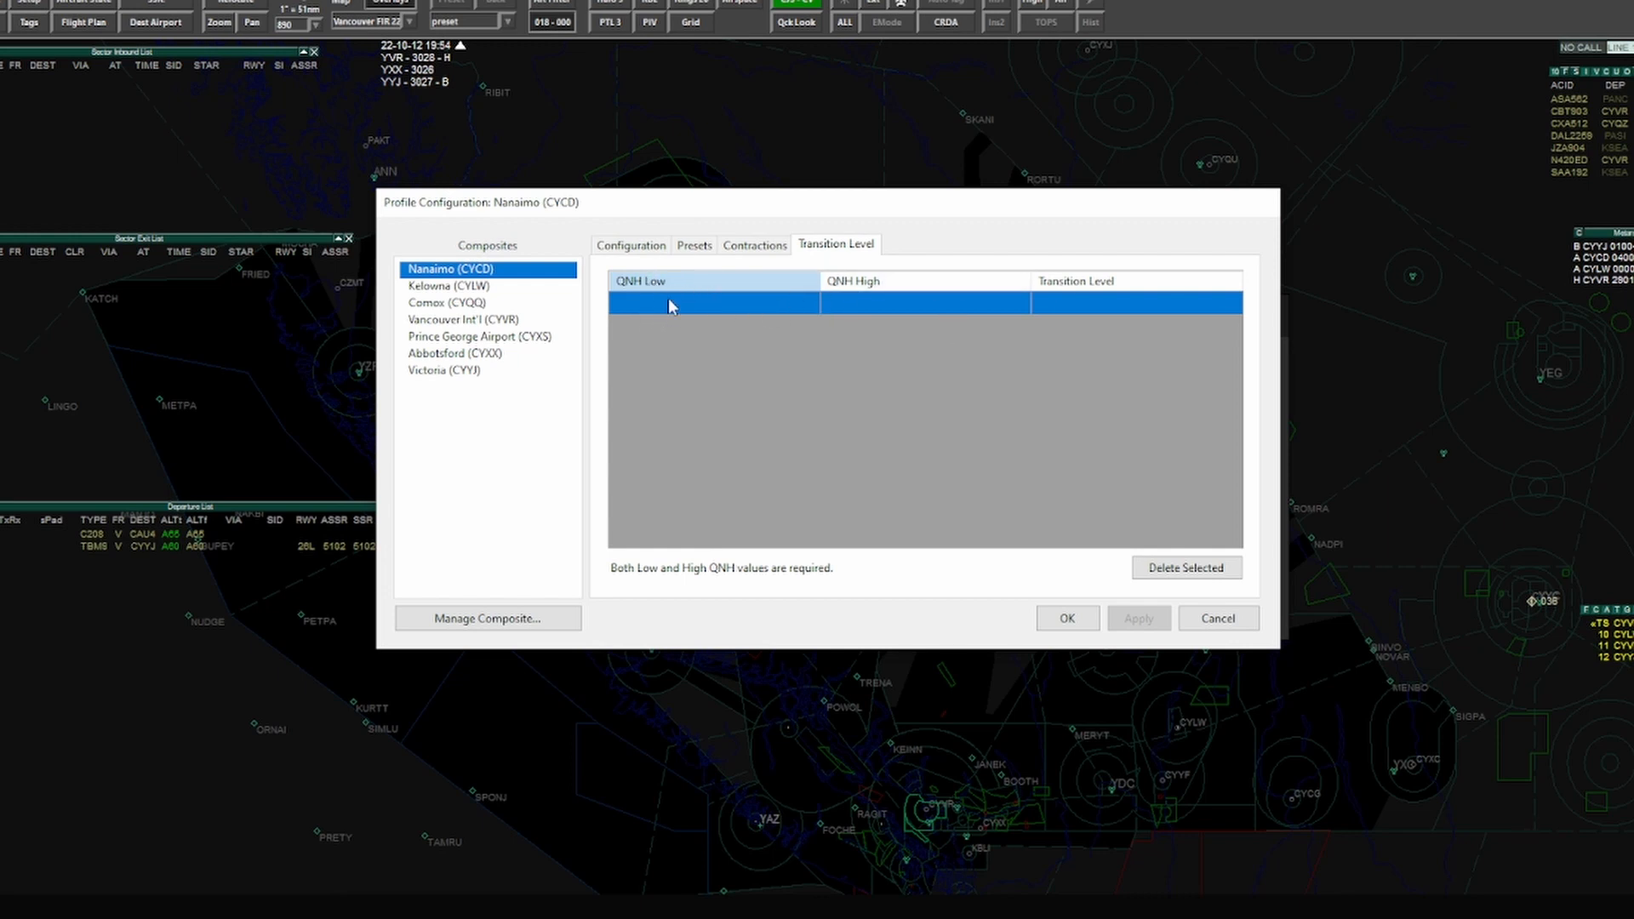
mouse_move(985, 331)
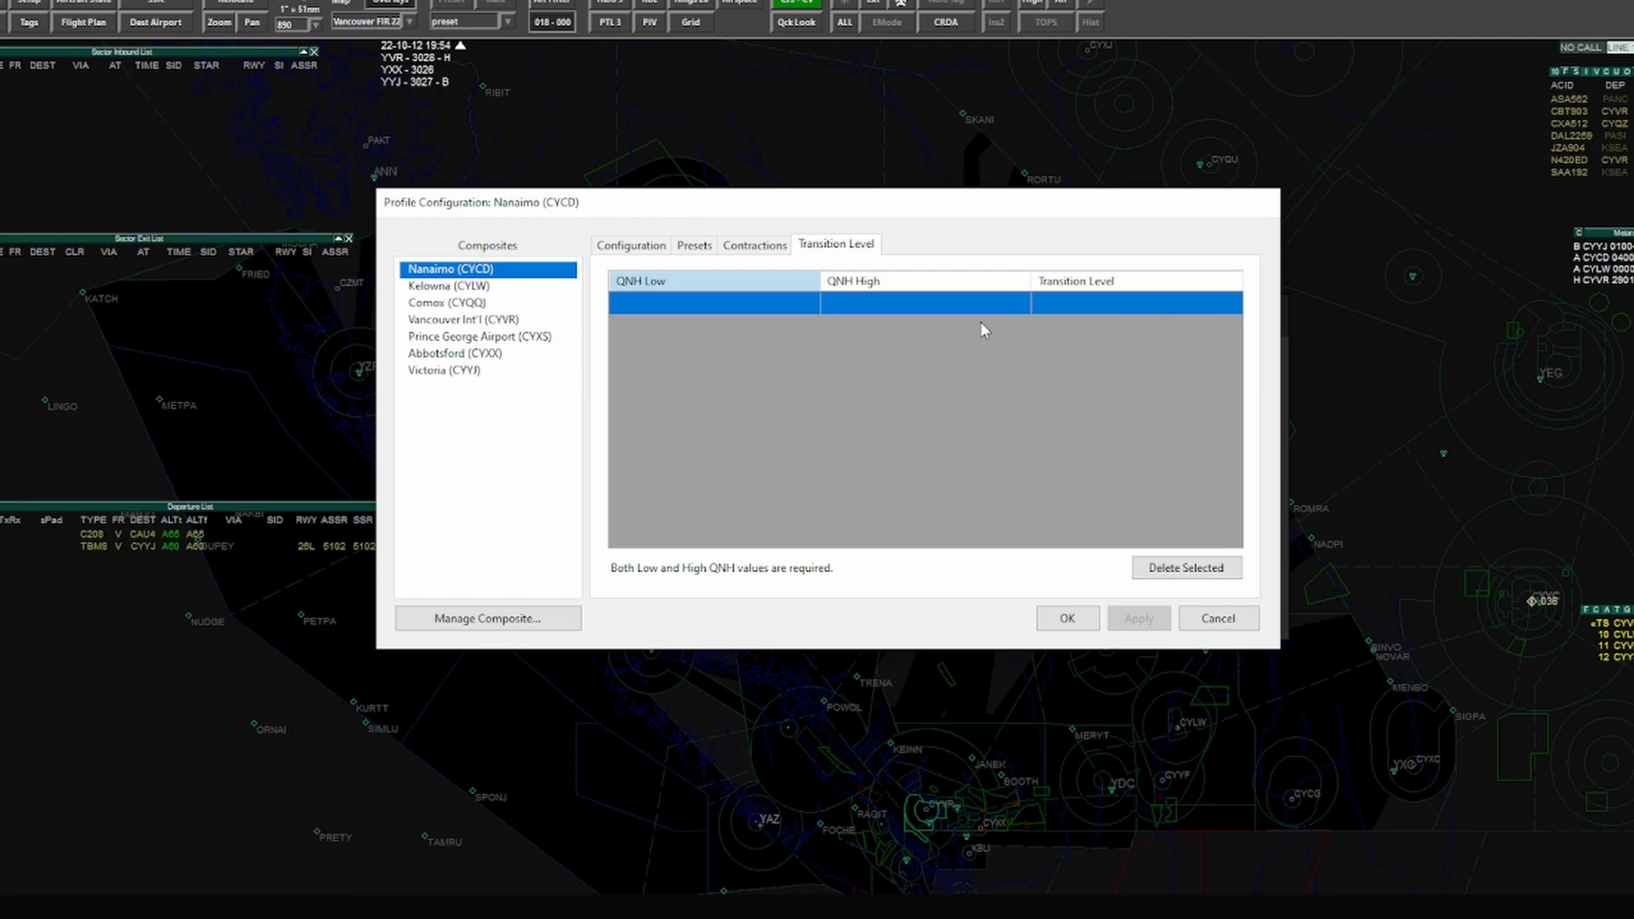
mouse_move(723, 327)
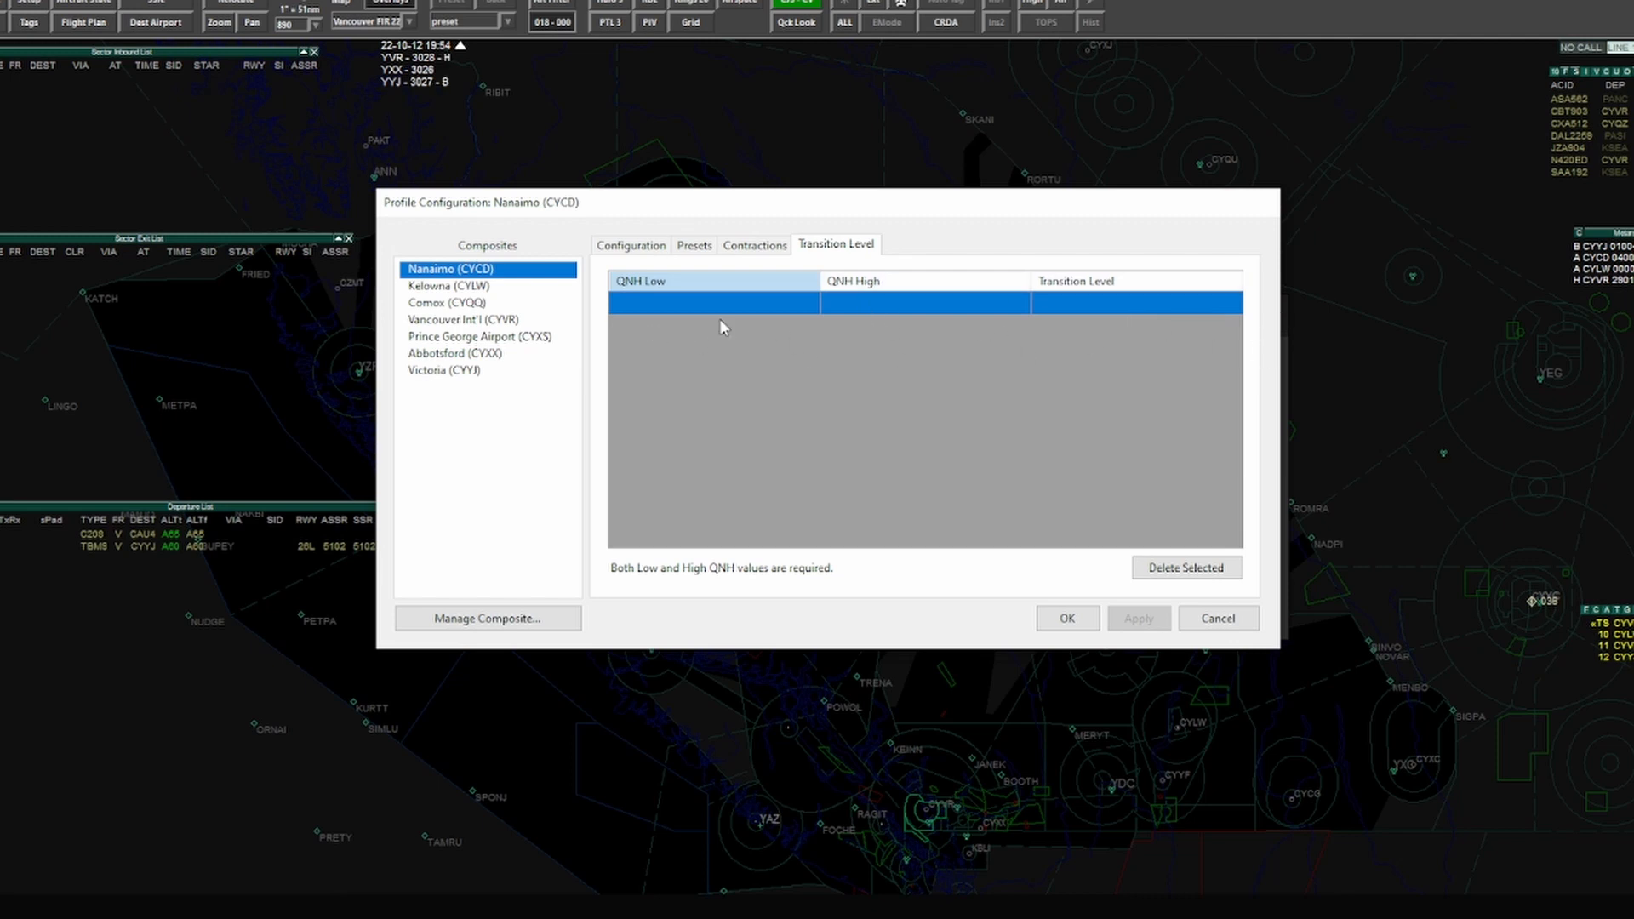
mouse_move(713, 248)
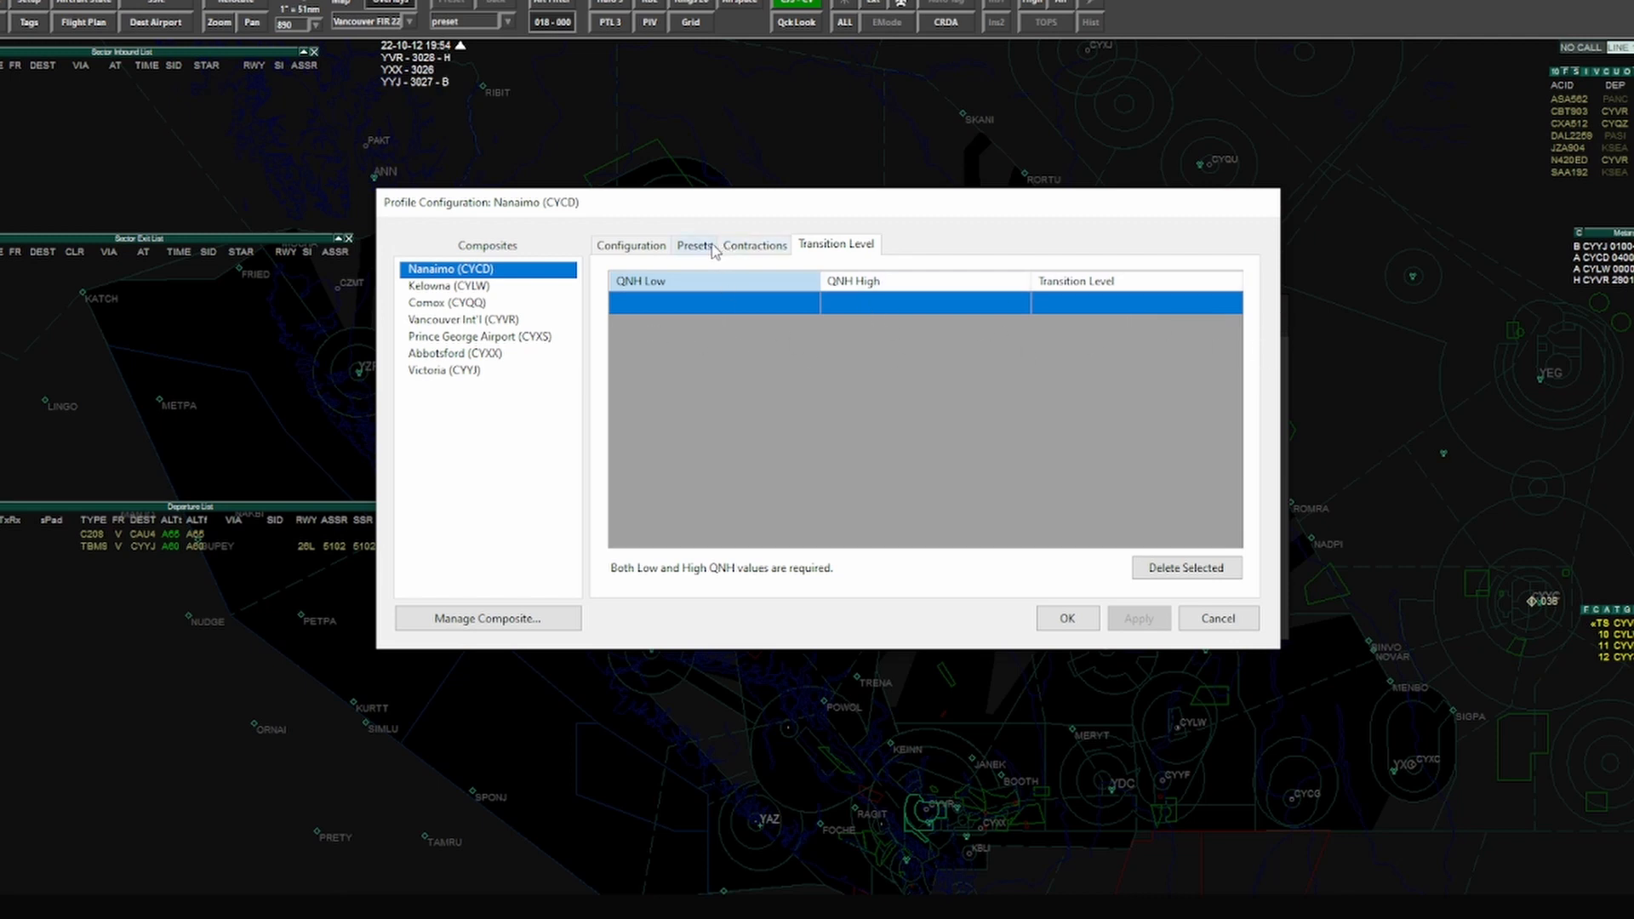
mouse_move(682, 251)
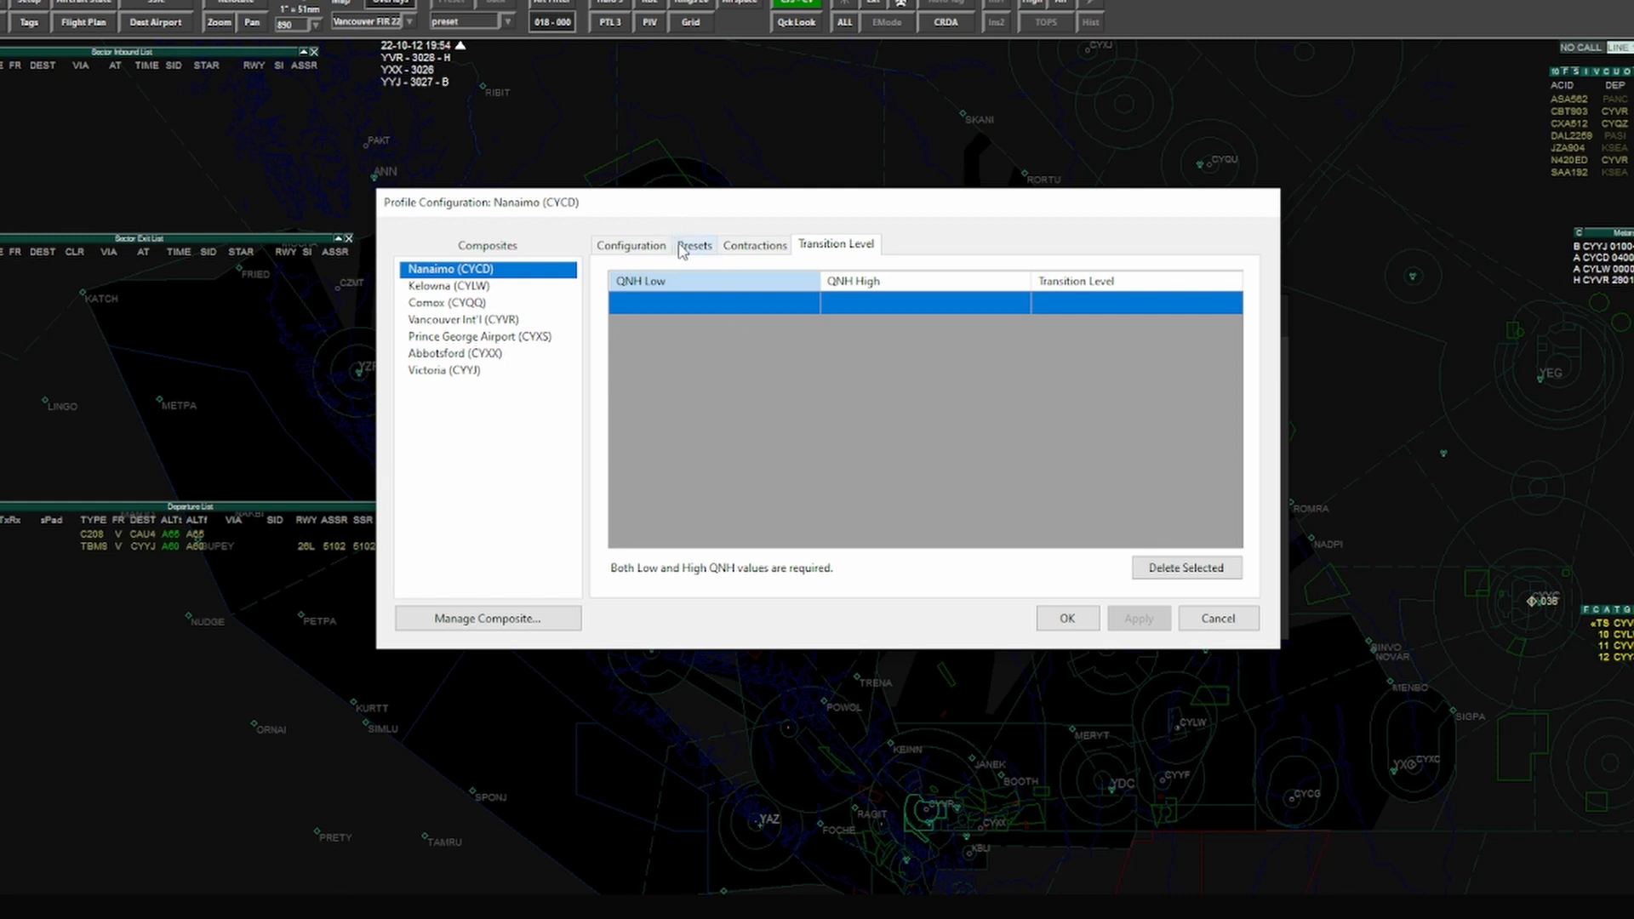
Step: Bring up Nanaimo's runway 16 preset and select text in its ATIS template
click(694, 244)
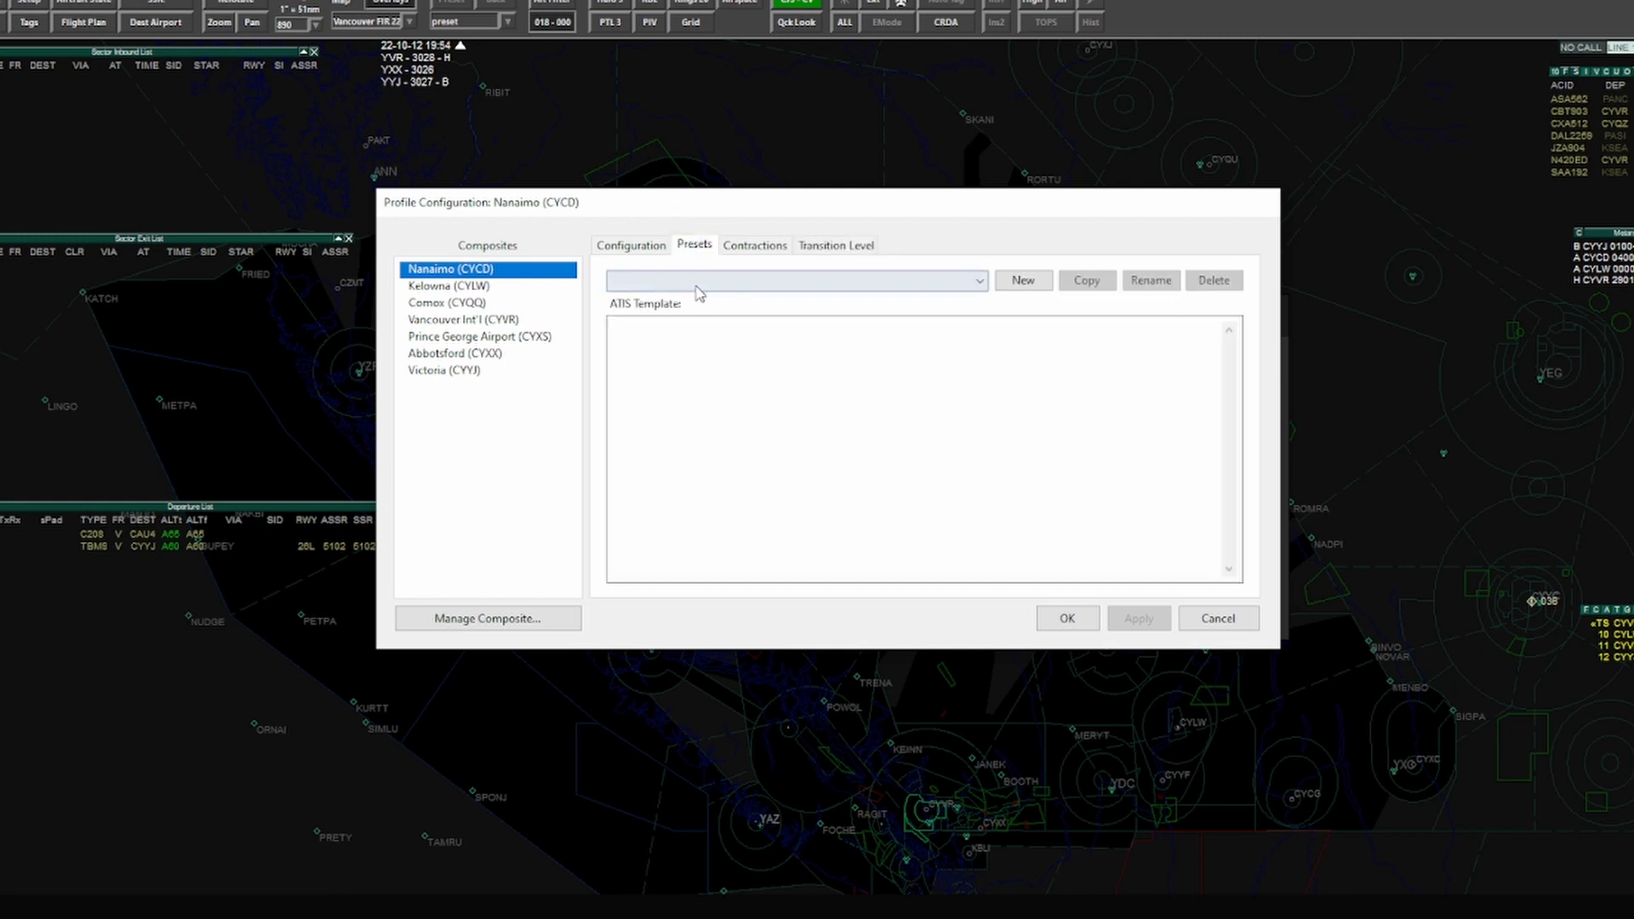
click(794, 280)
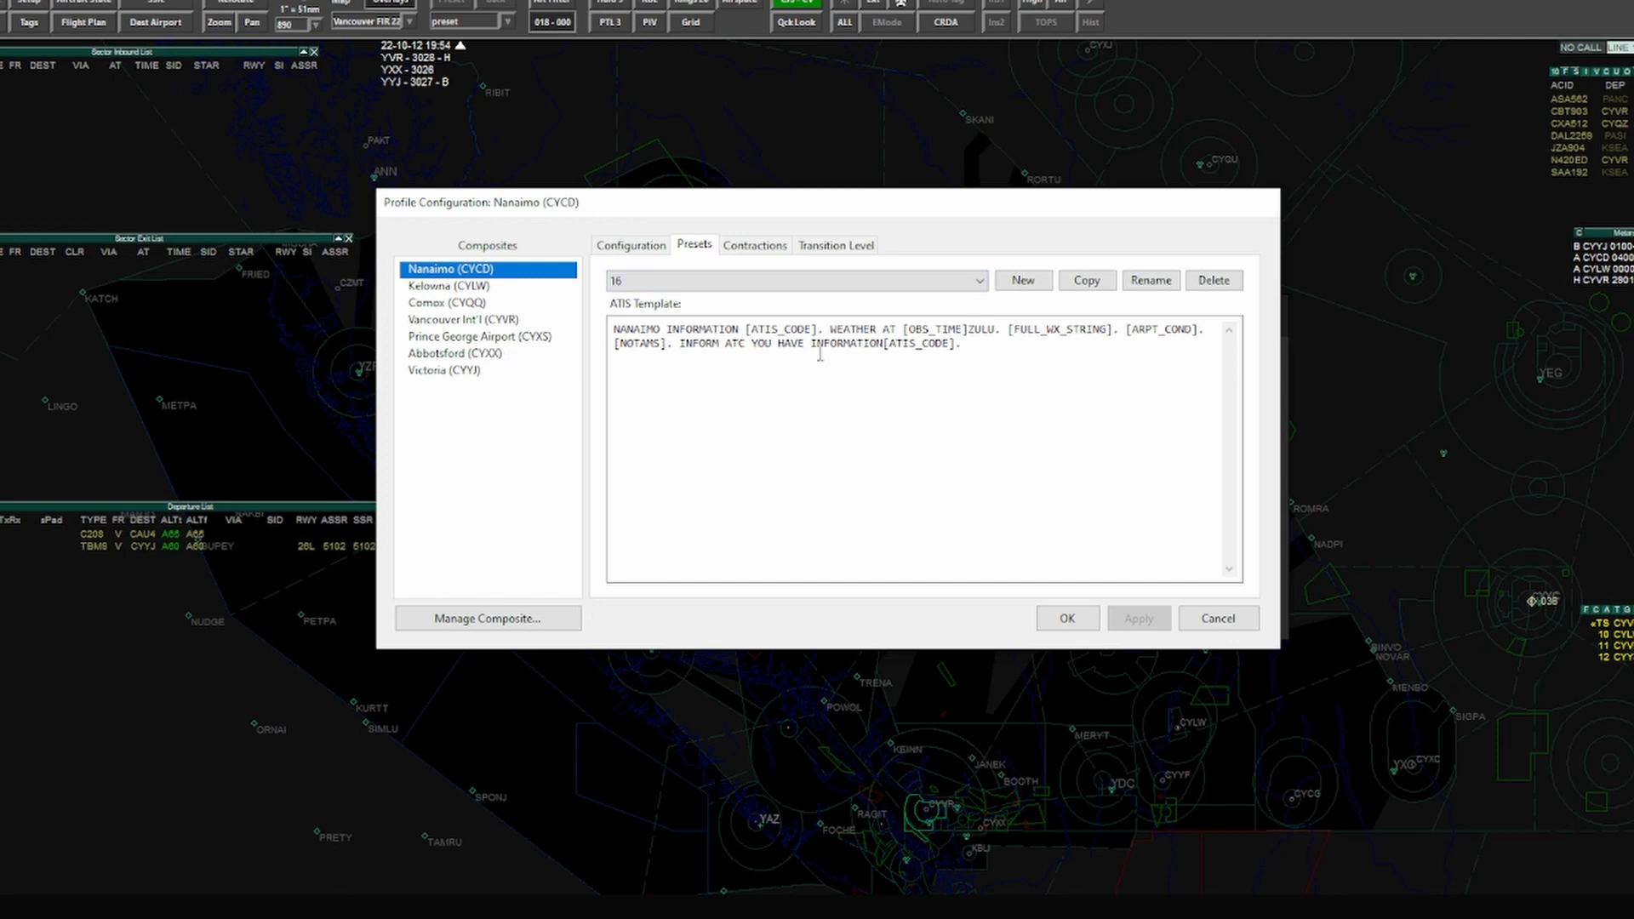
double_click(776, 330)
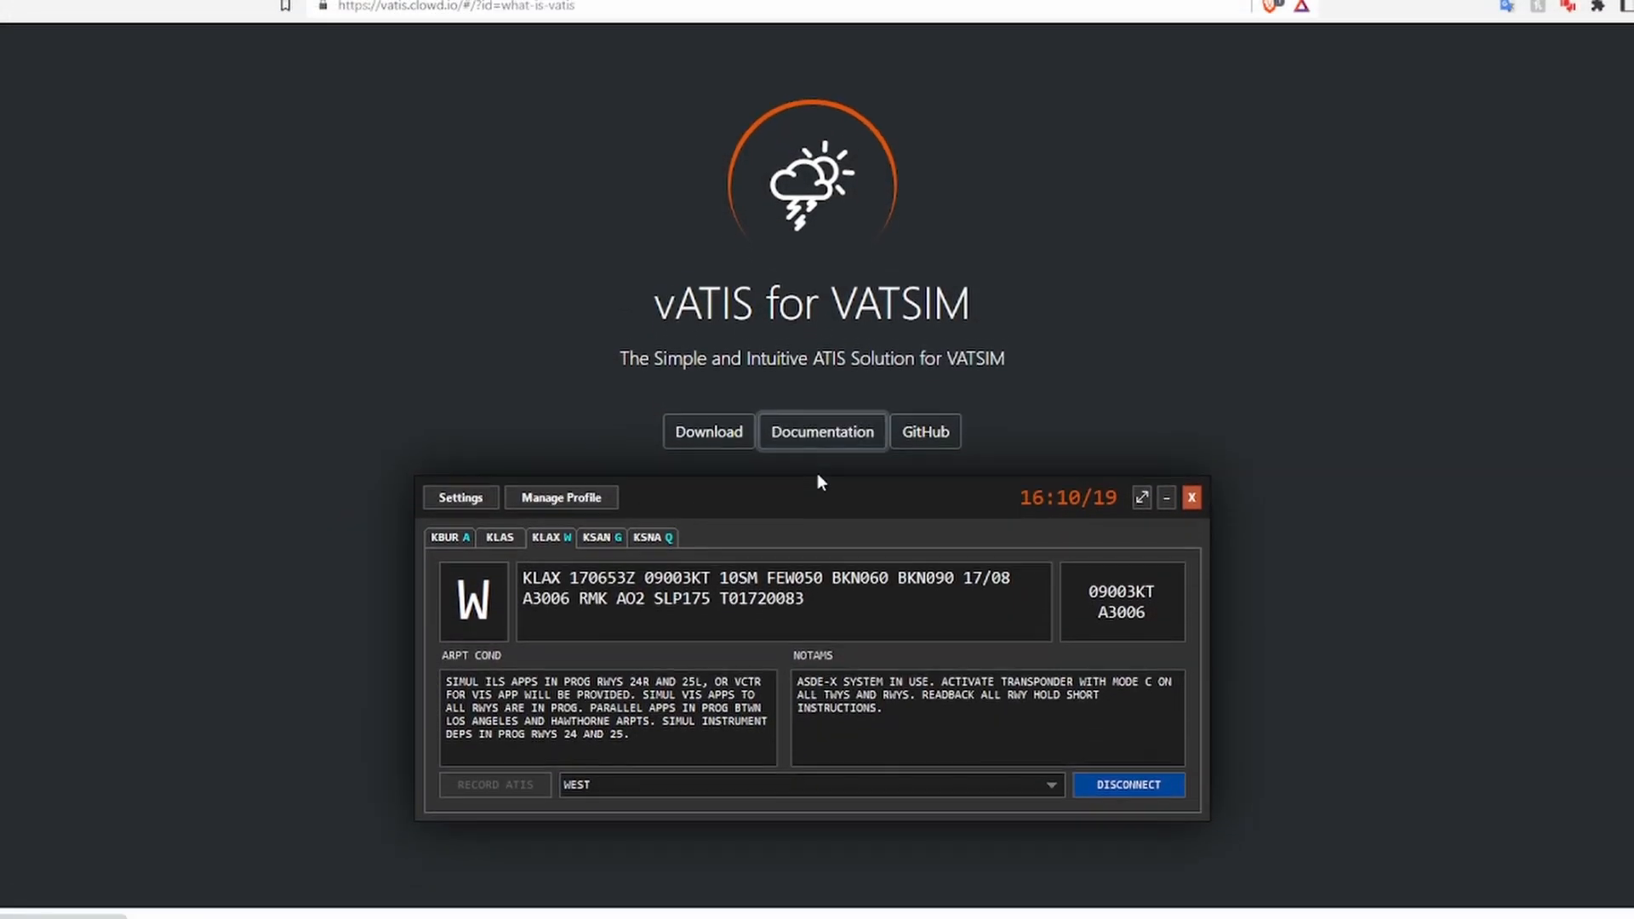
Step: Open the vATIS documentation and scroll Profile Configuration down to the Presets section
click(821, 431)
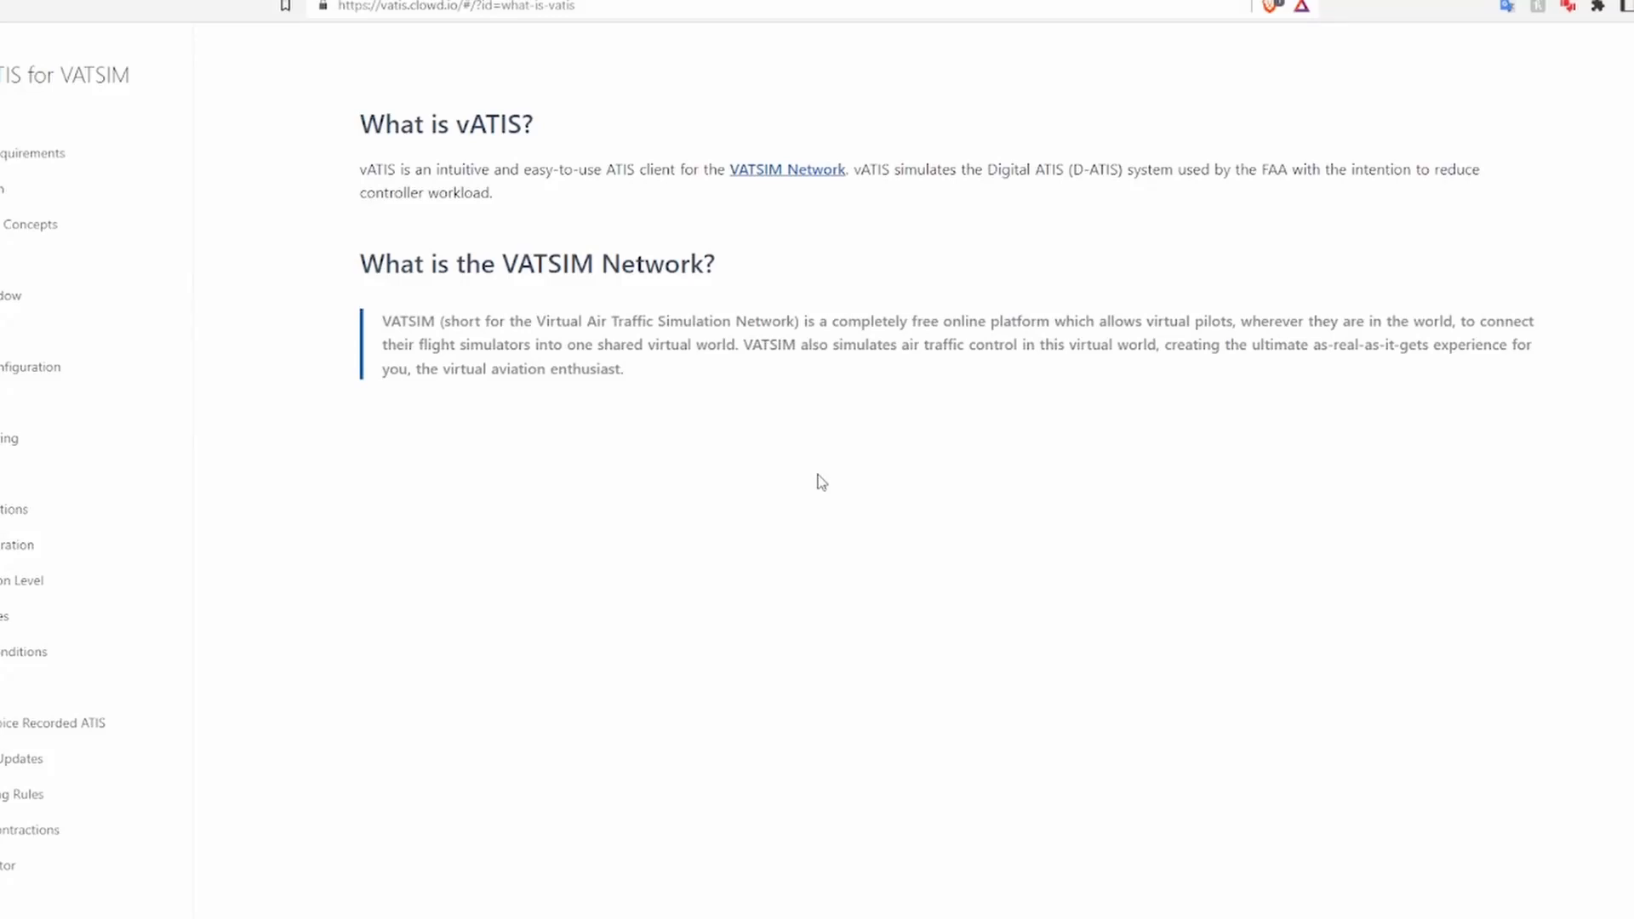
mouse_move(561, 481)
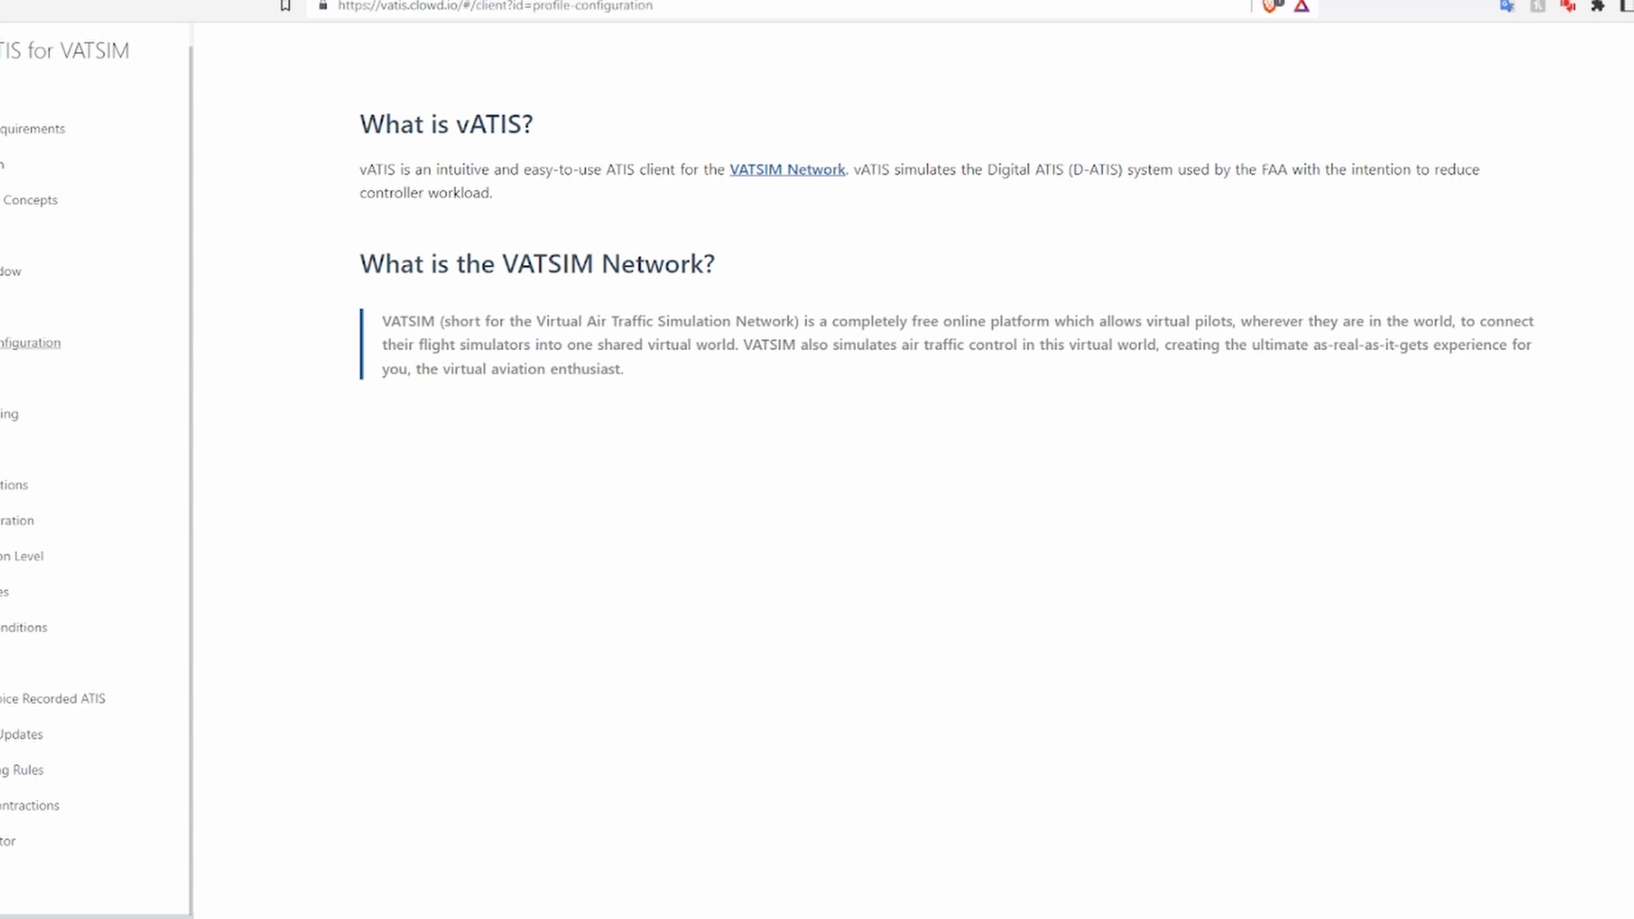
scroll(down, 3)
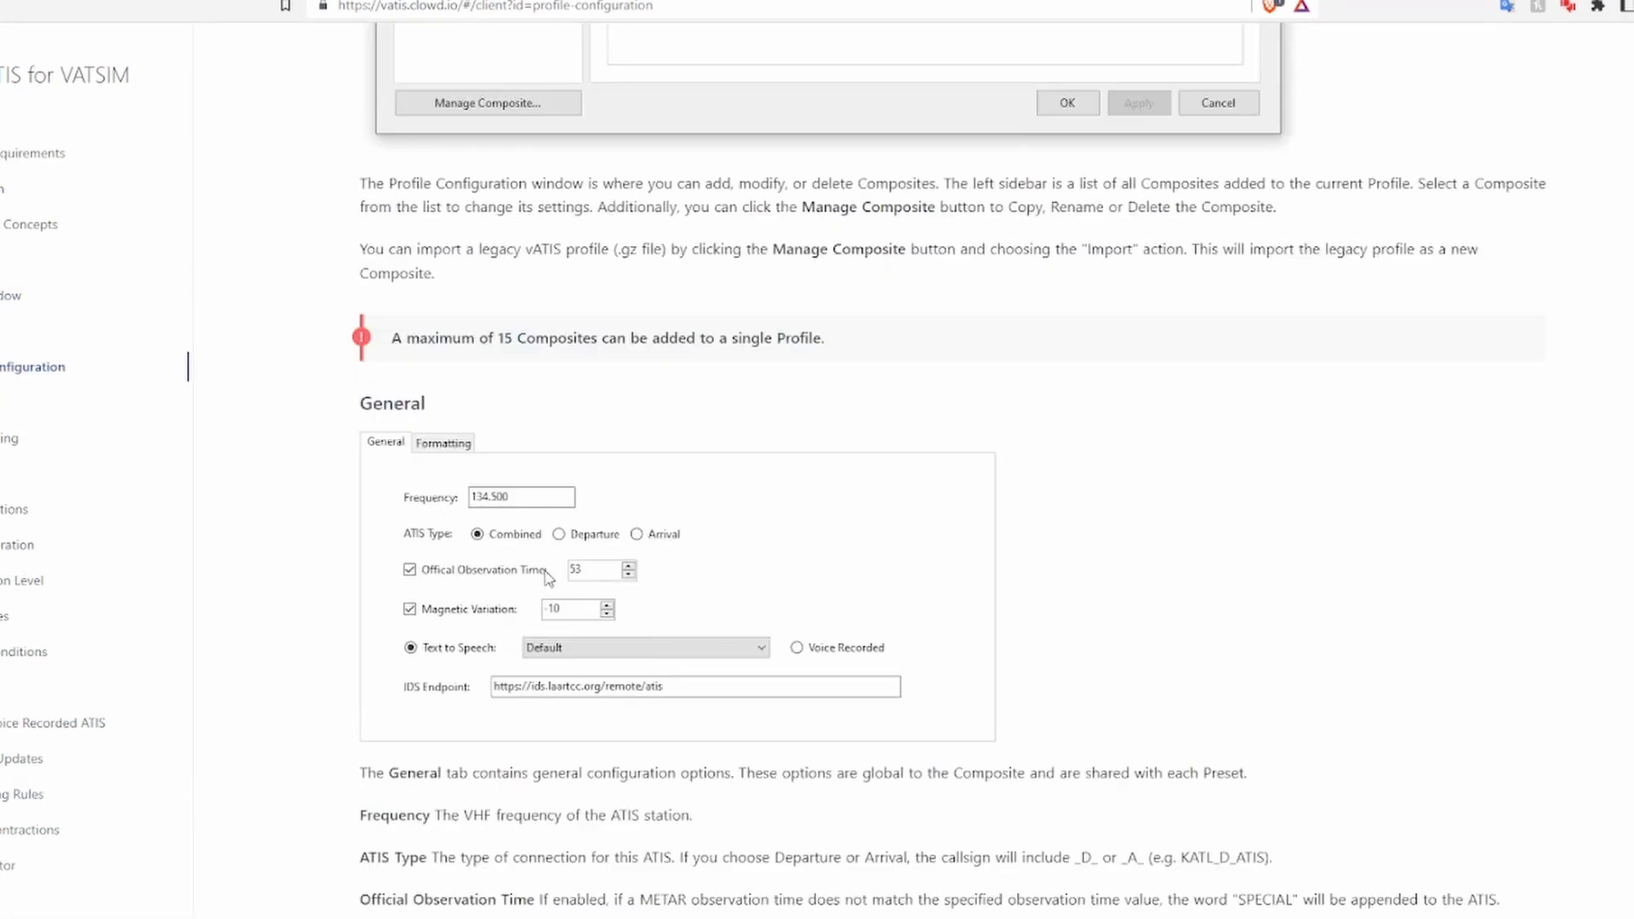
scroll(down, 3)
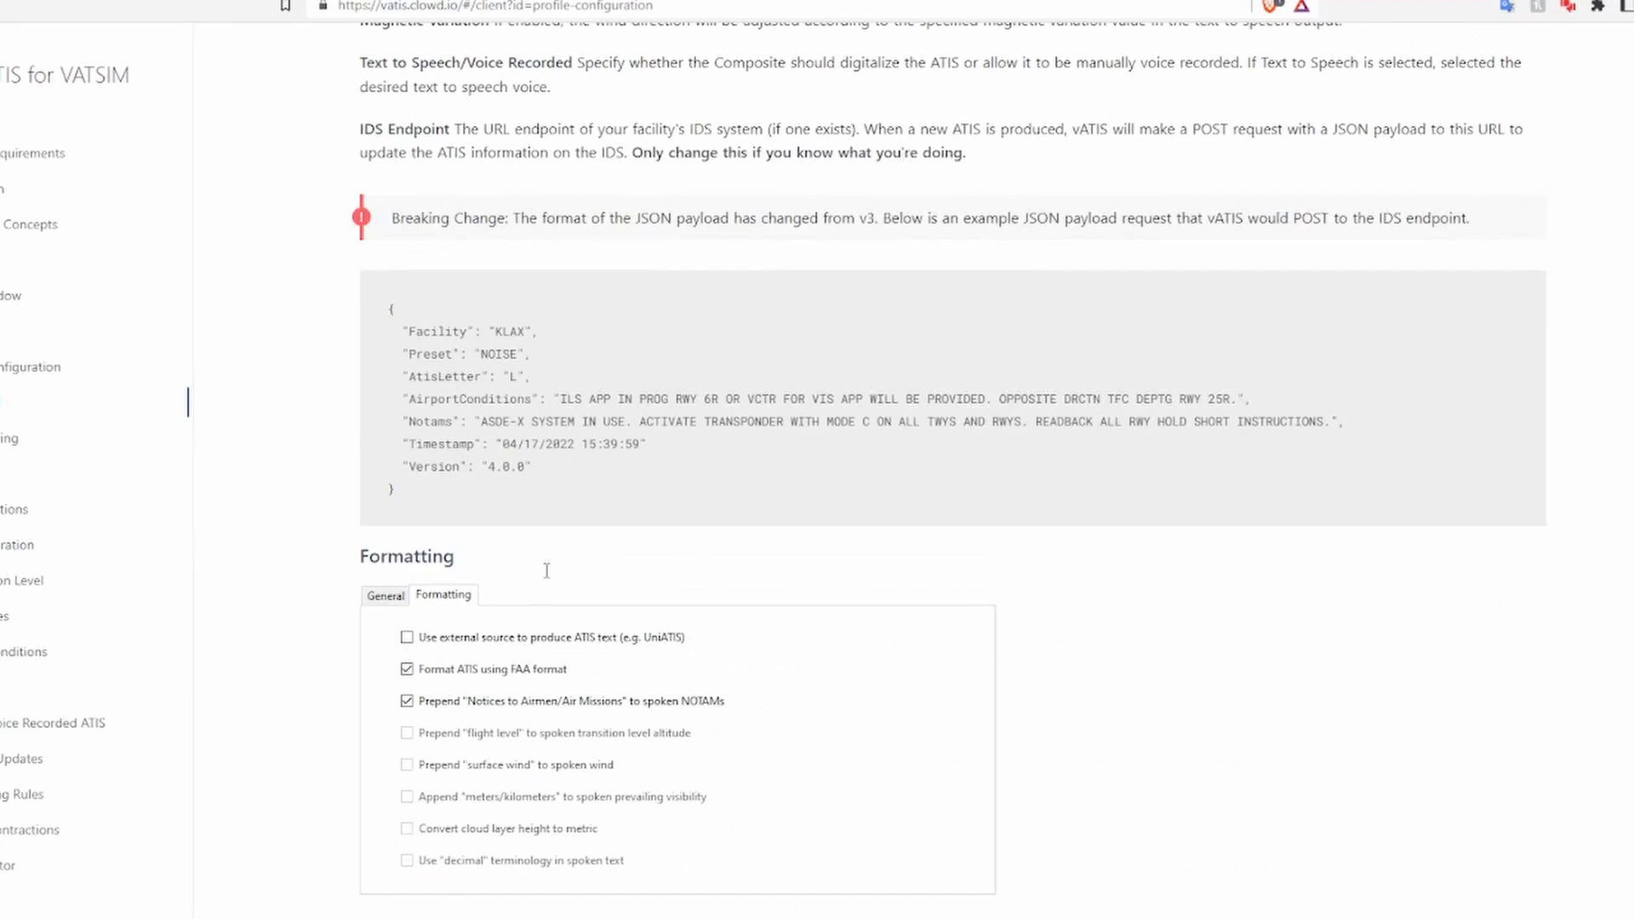
scroll(down, 3)
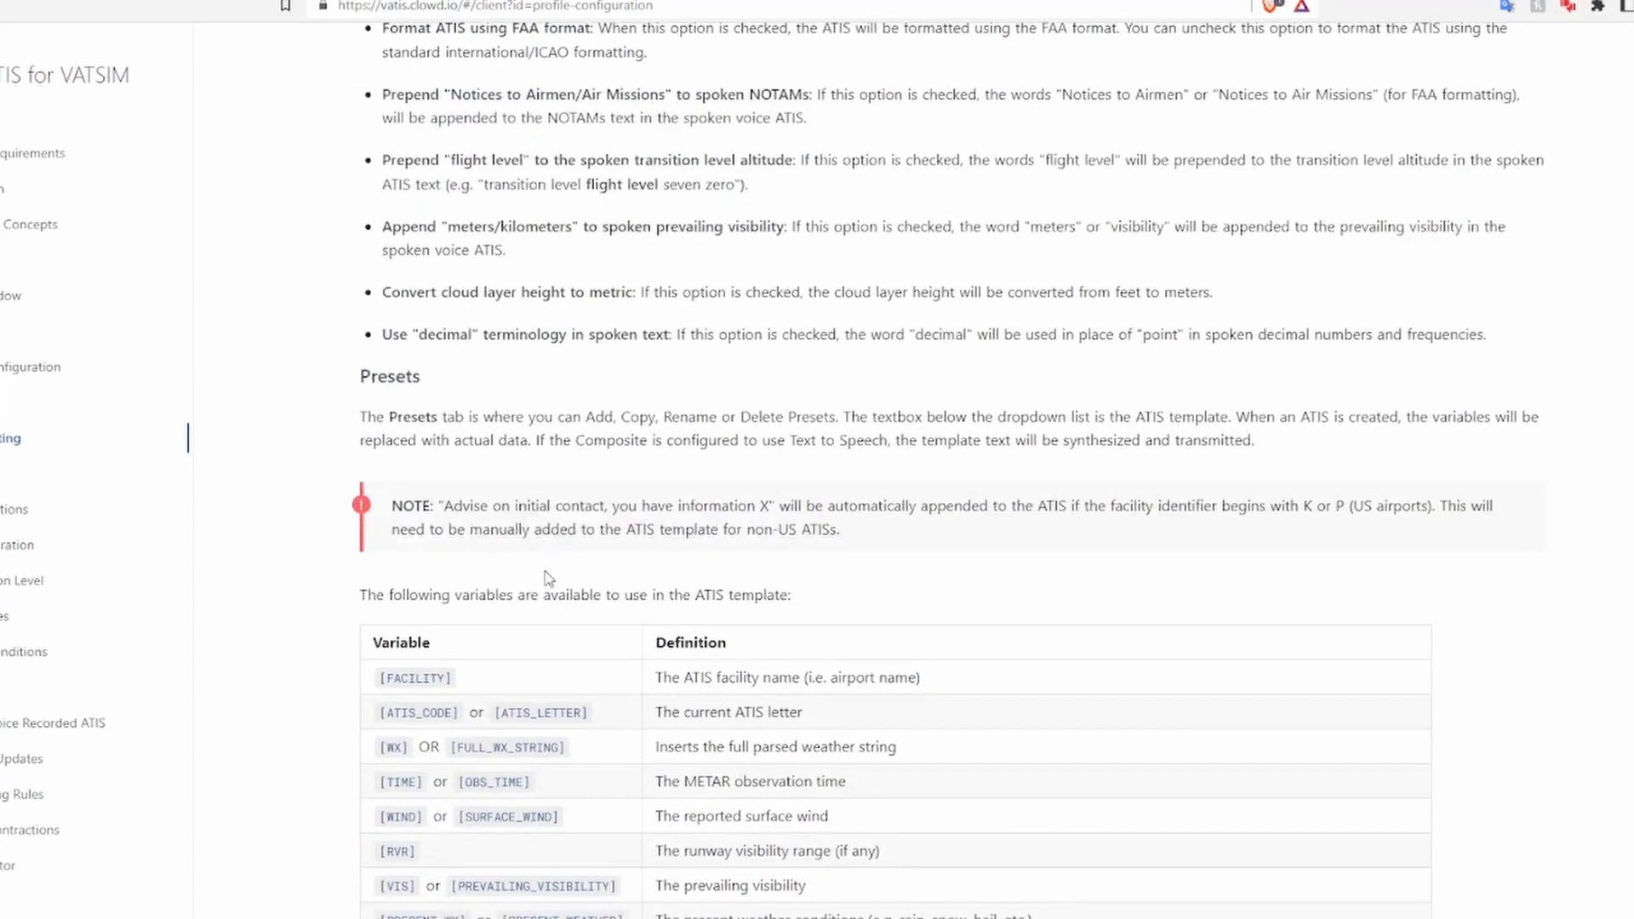
Step: Scroll to the template variable table (FACILITY through TL) and highlight a variable name
scroll(down, 3)
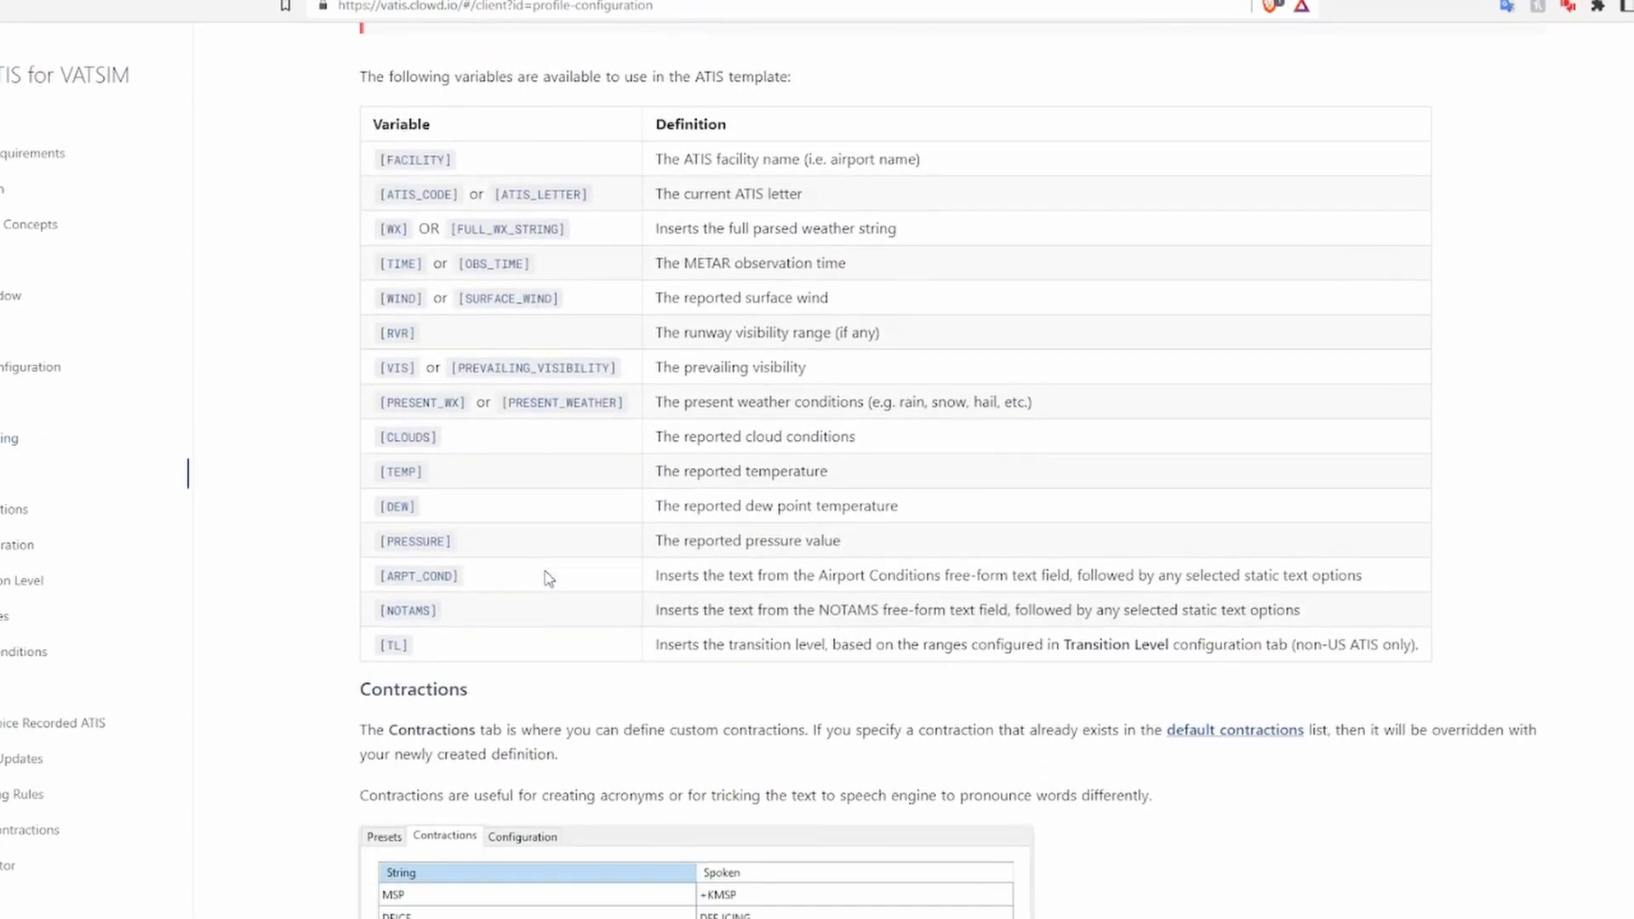
mouse_move(628, 321)
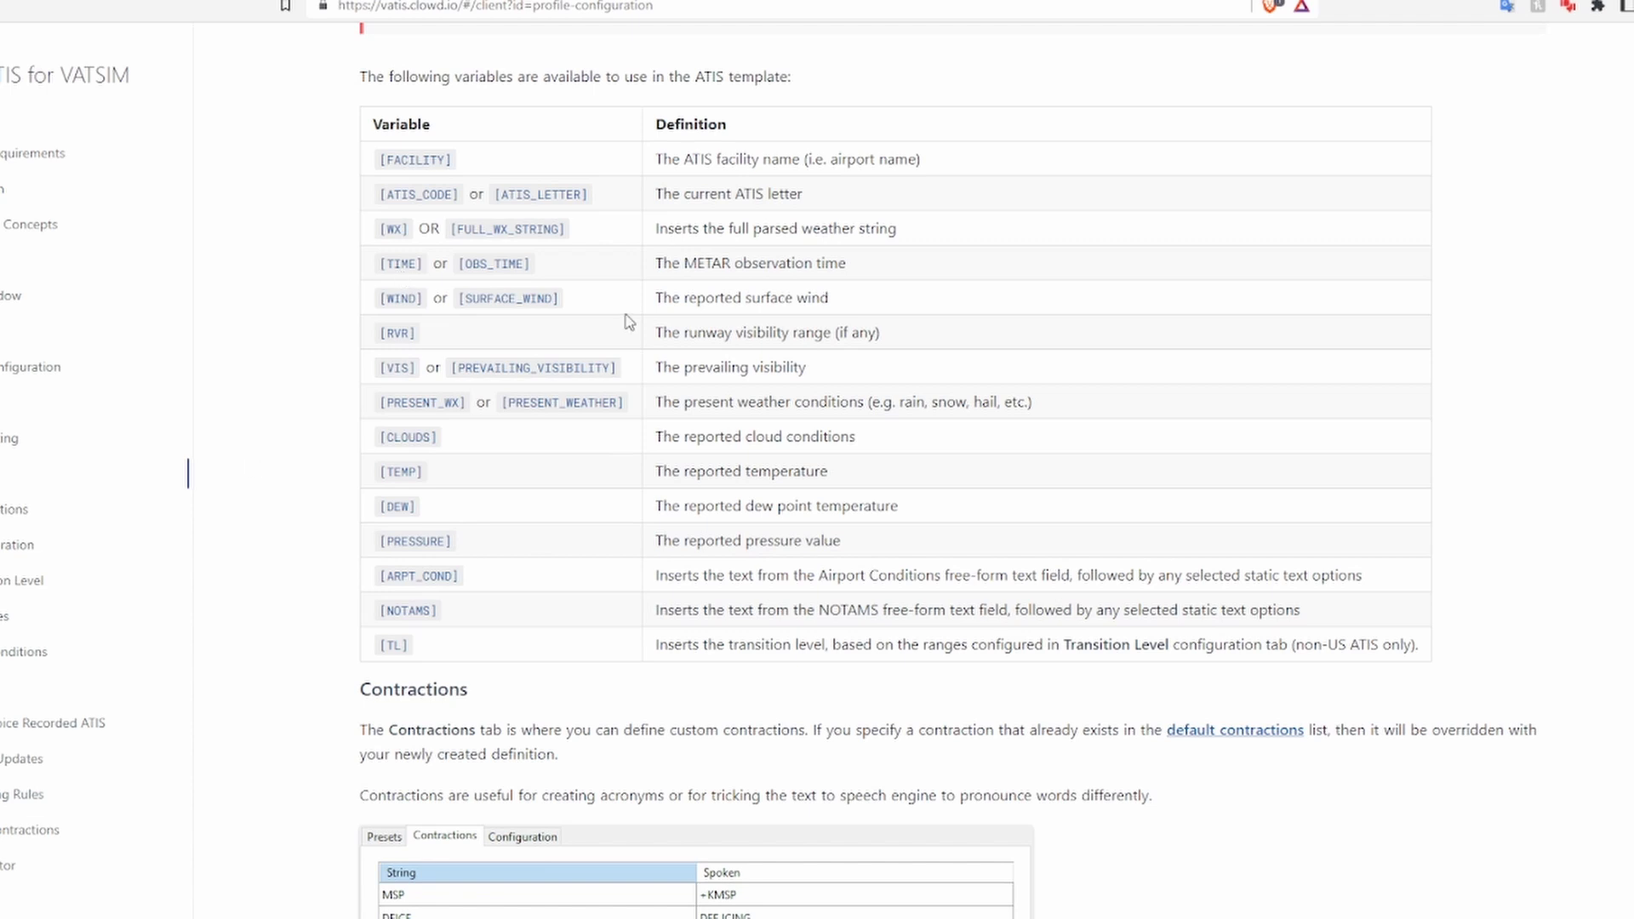
mouse_move(428, 222)
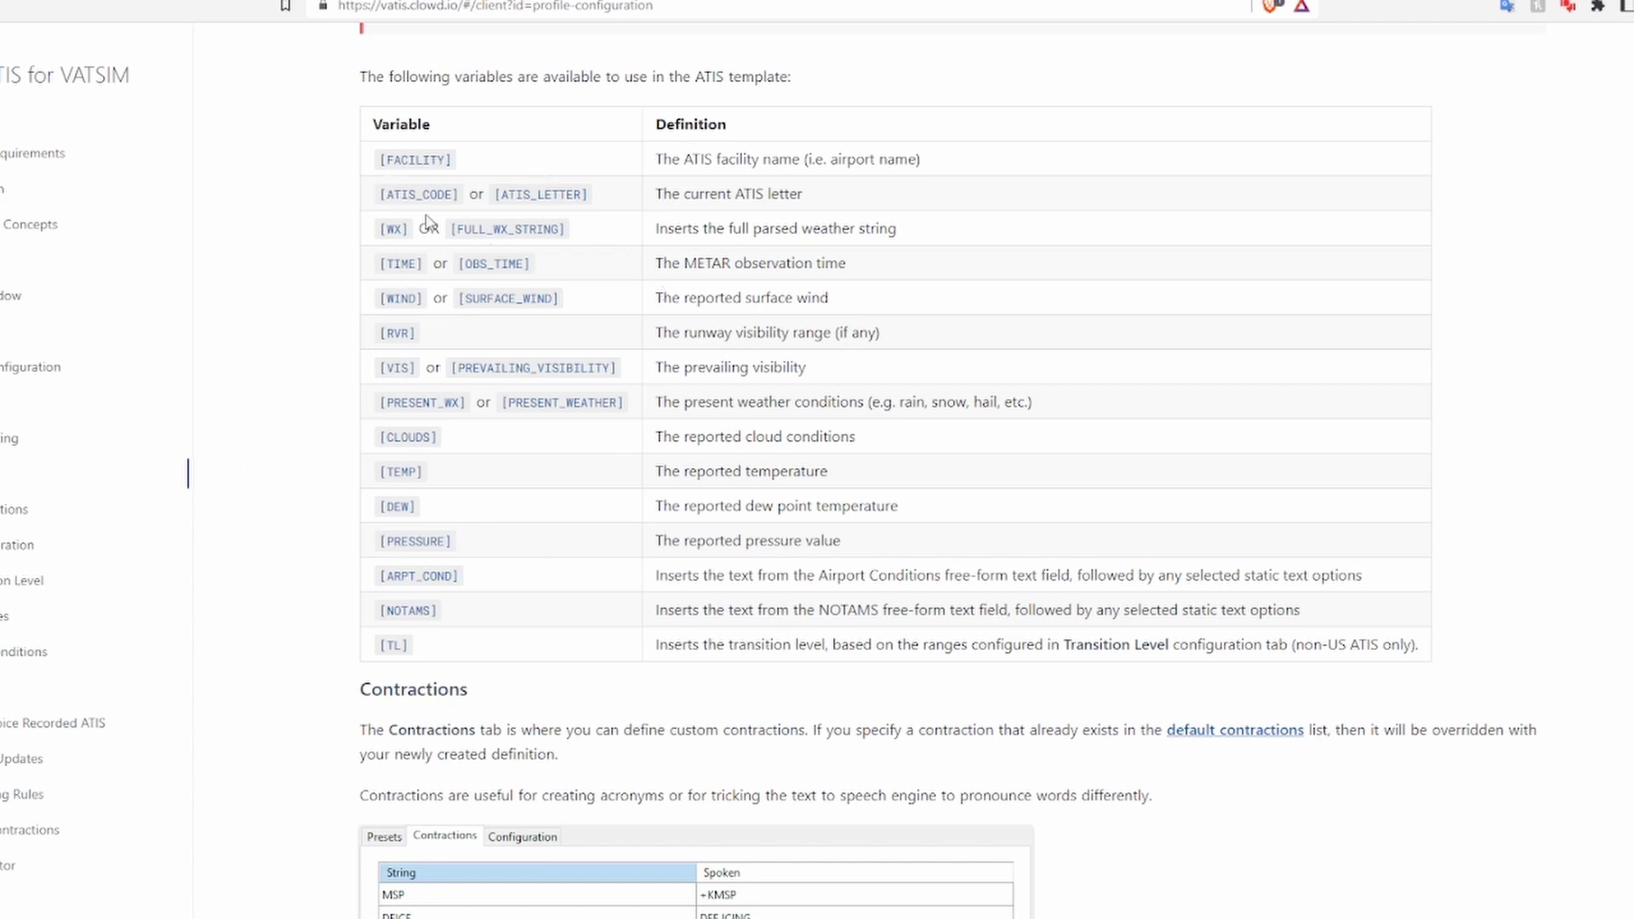
mouse_move(349, 325)
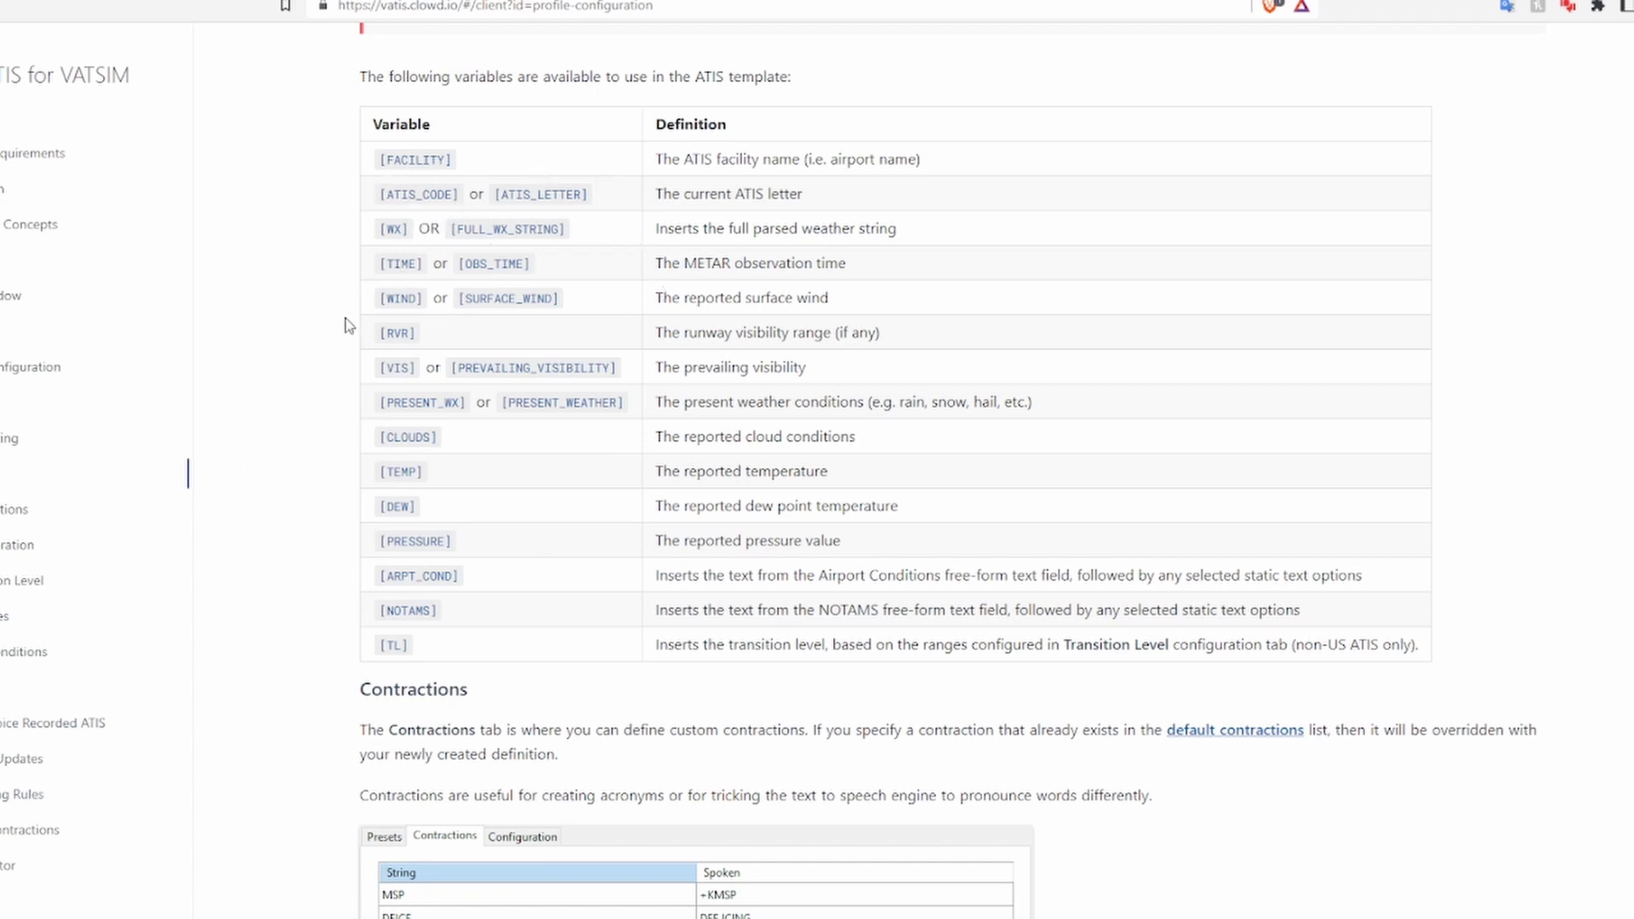
mouse_move(416, 338)
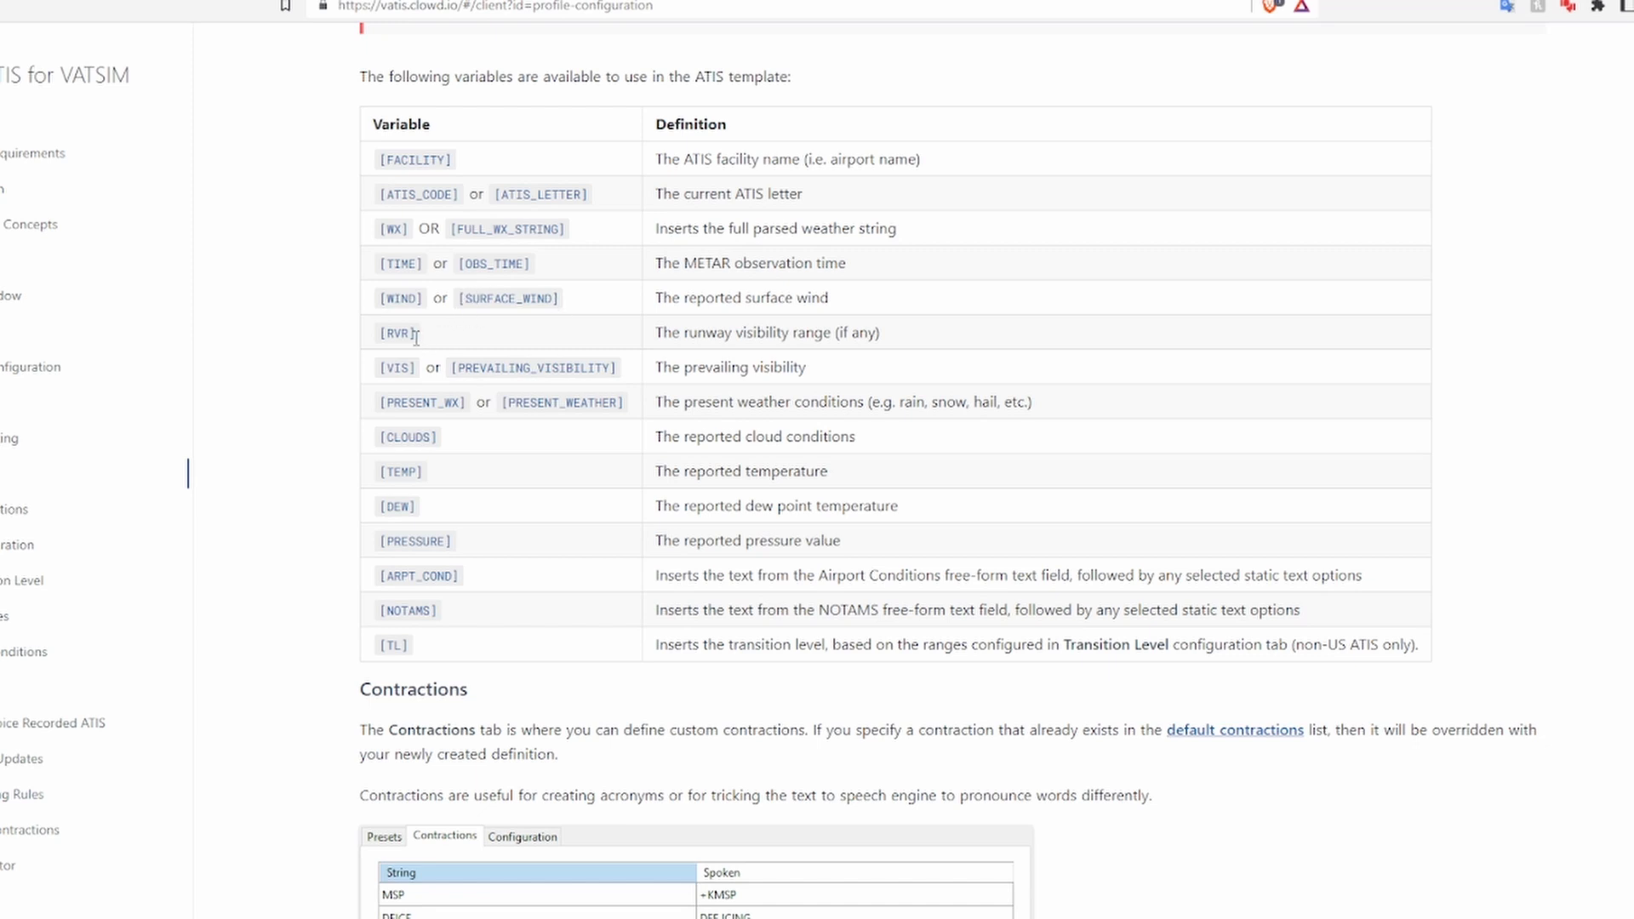
double_click(394, 332)
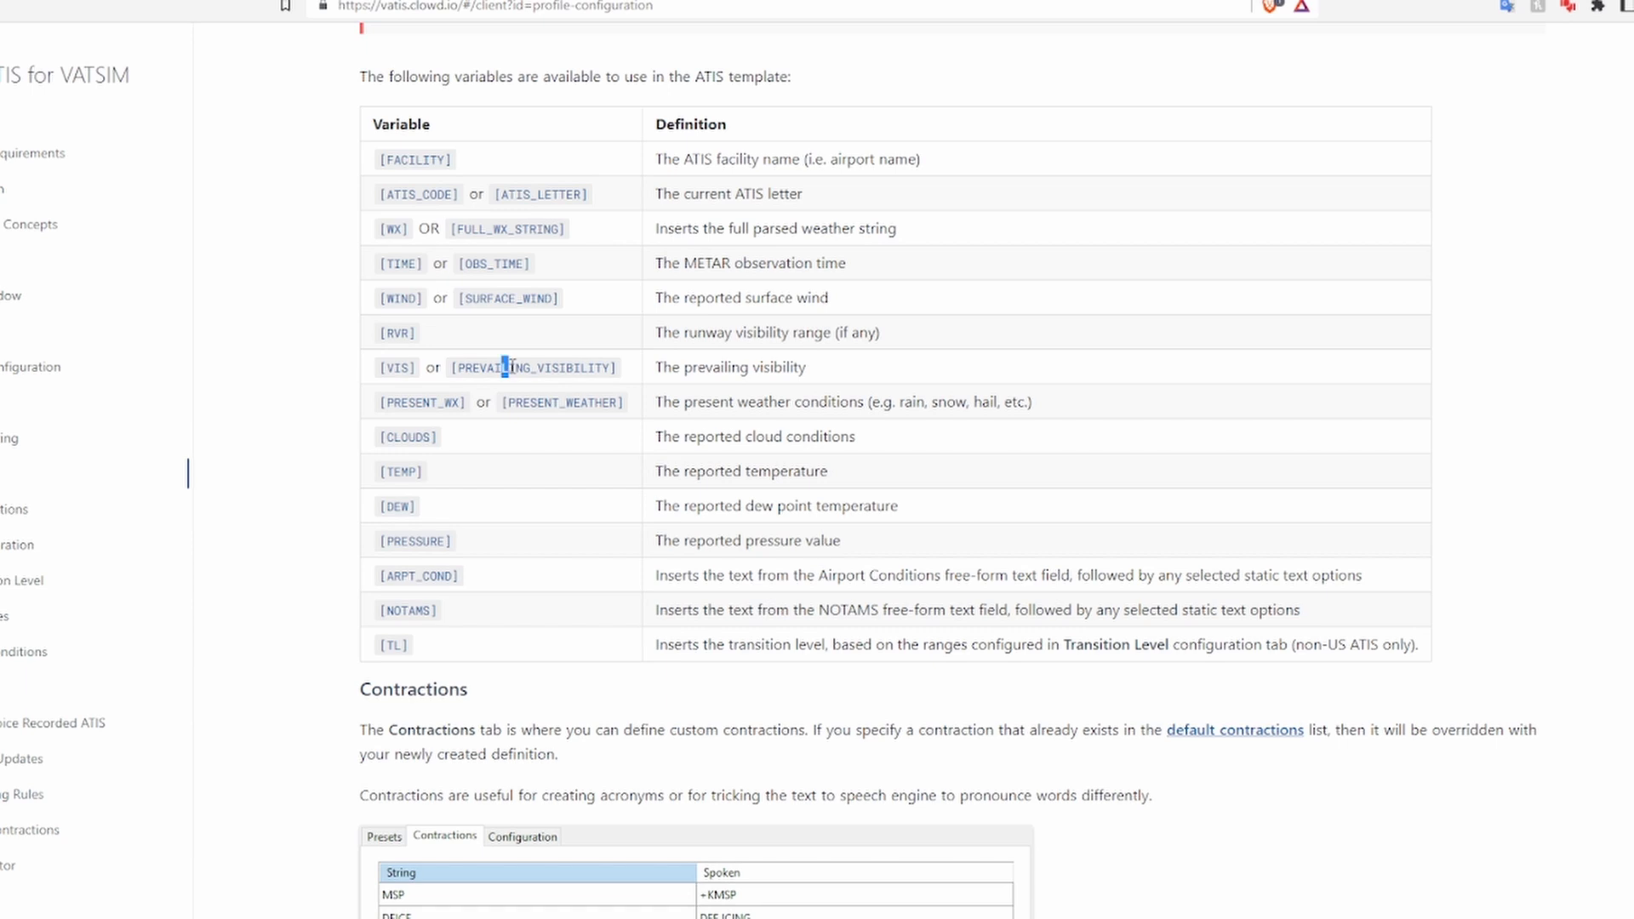
mouse_move(506, 405)
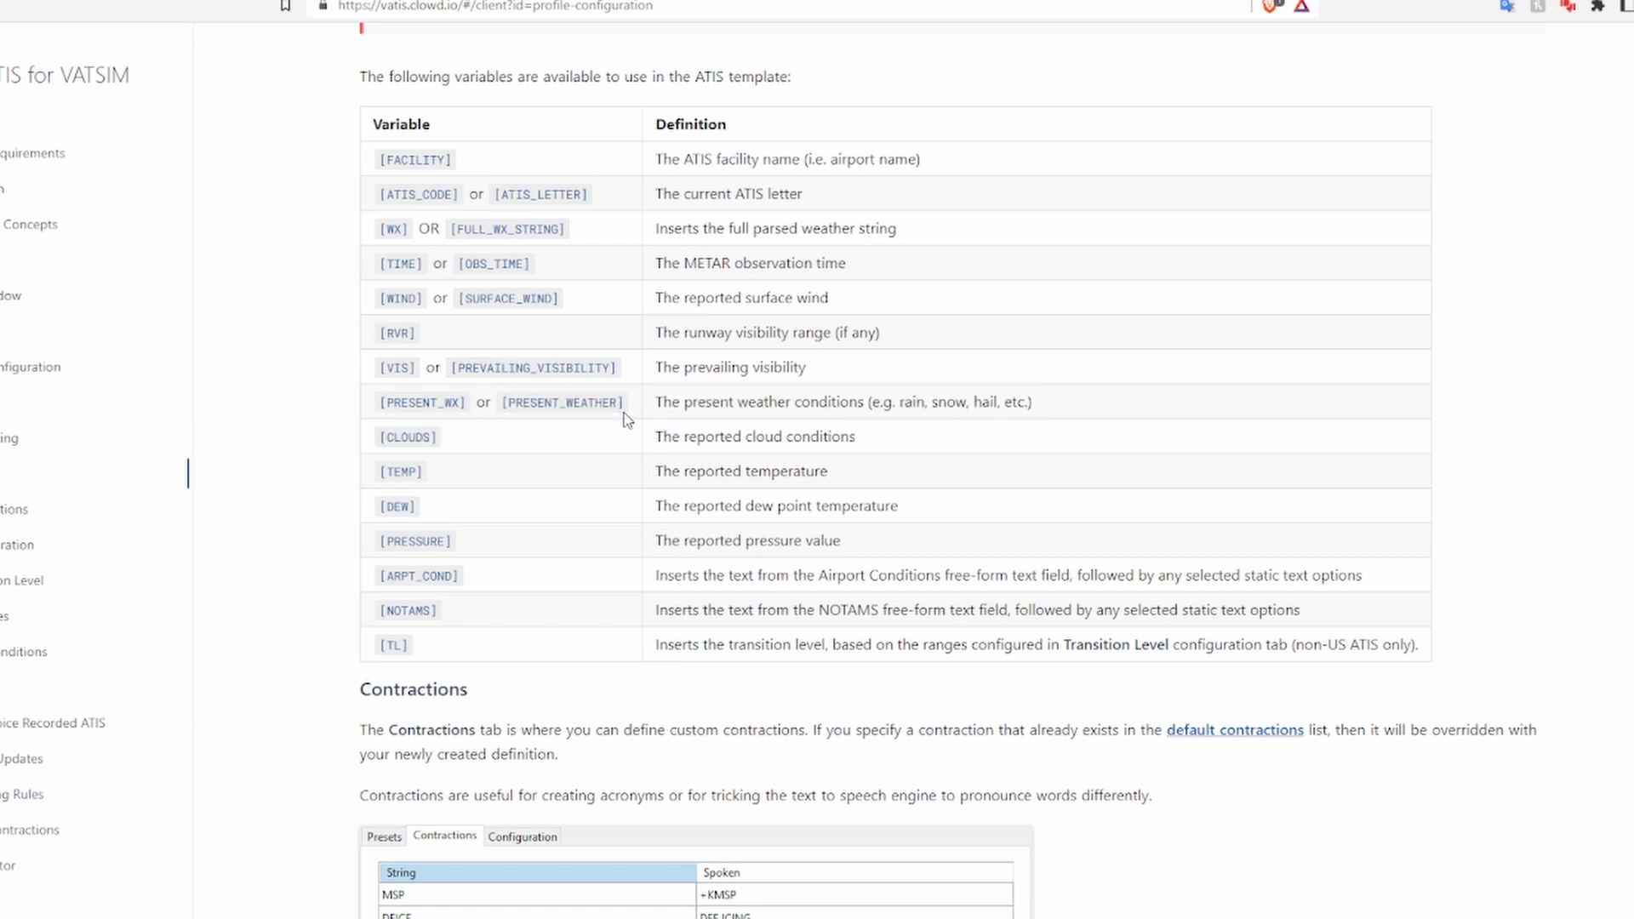
mouse_move(450, 386)
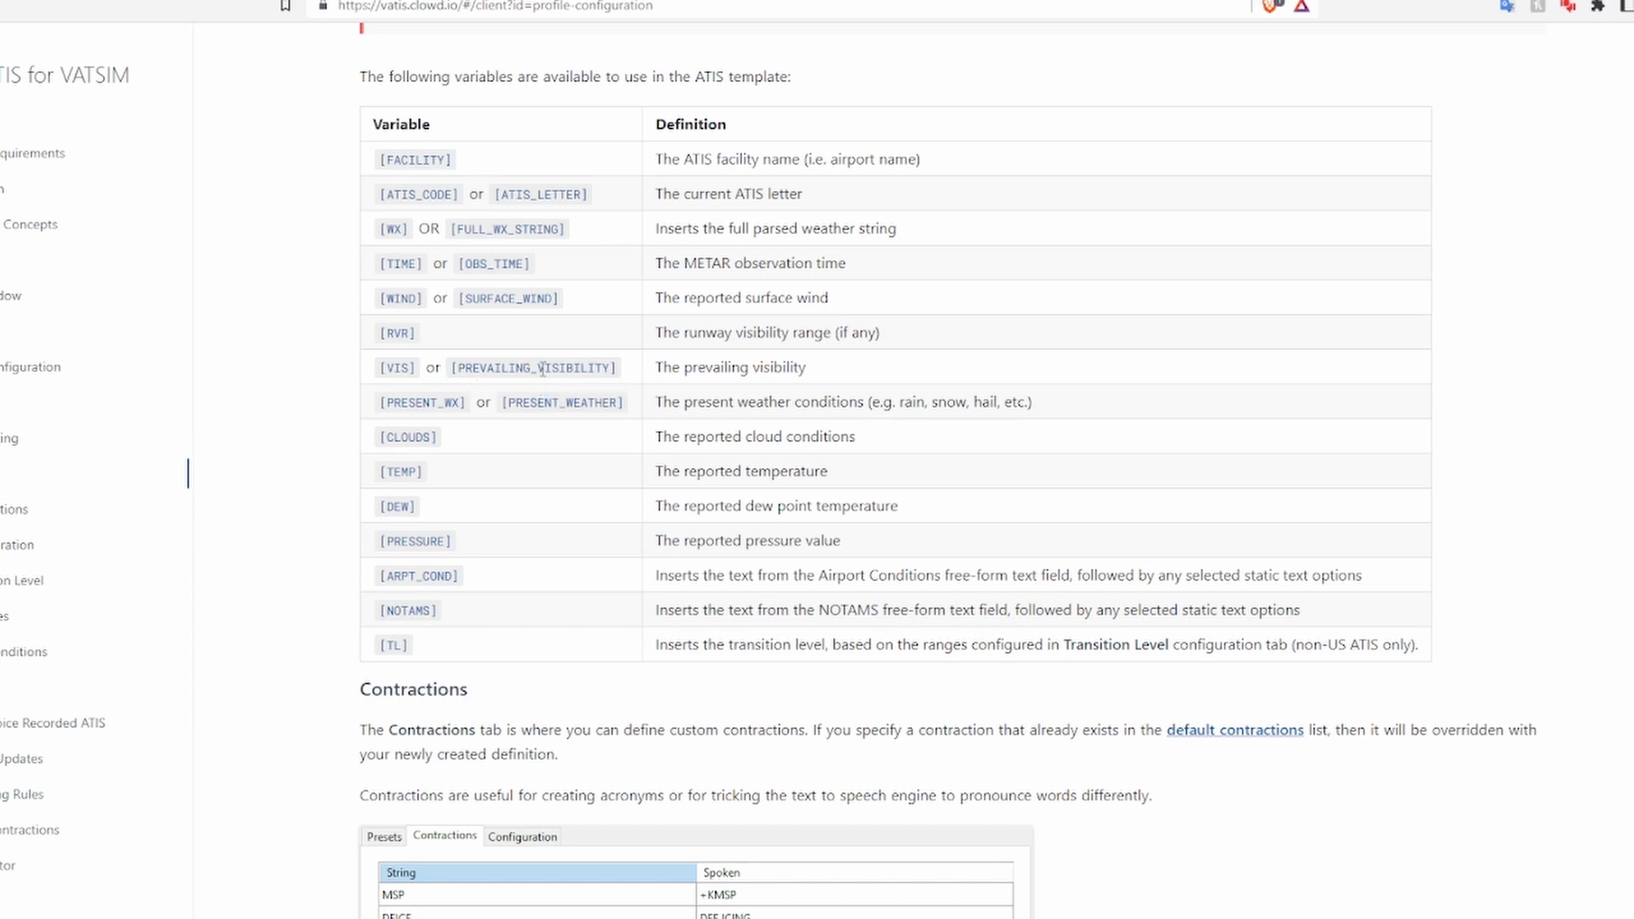
mouse_move(404, 524)
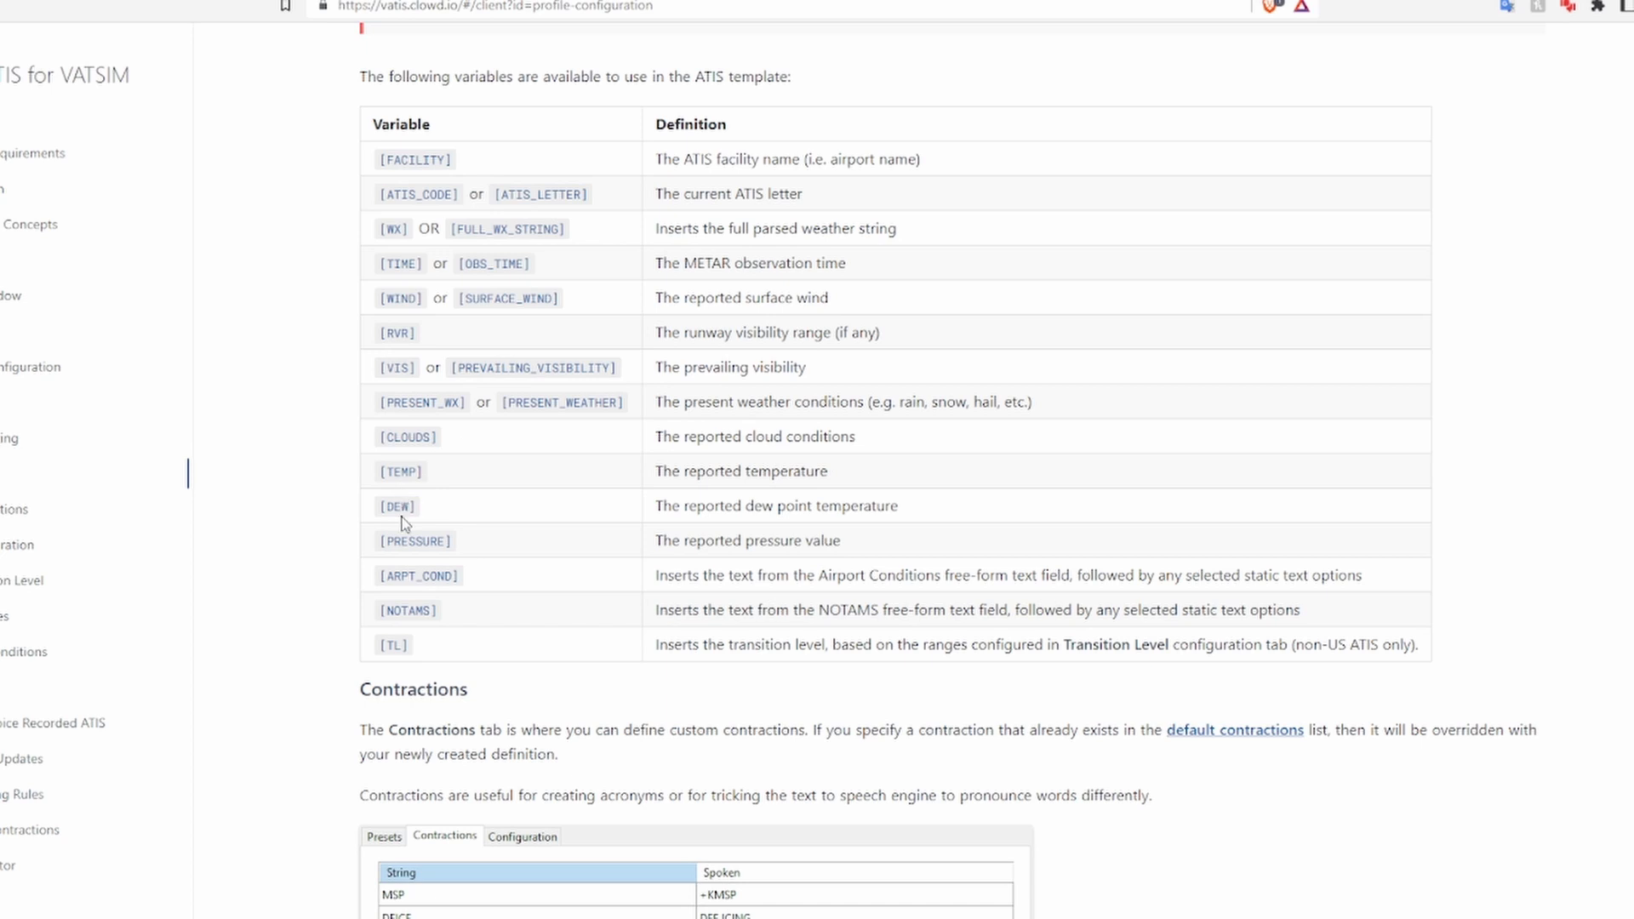
mouse_move(421, 398)
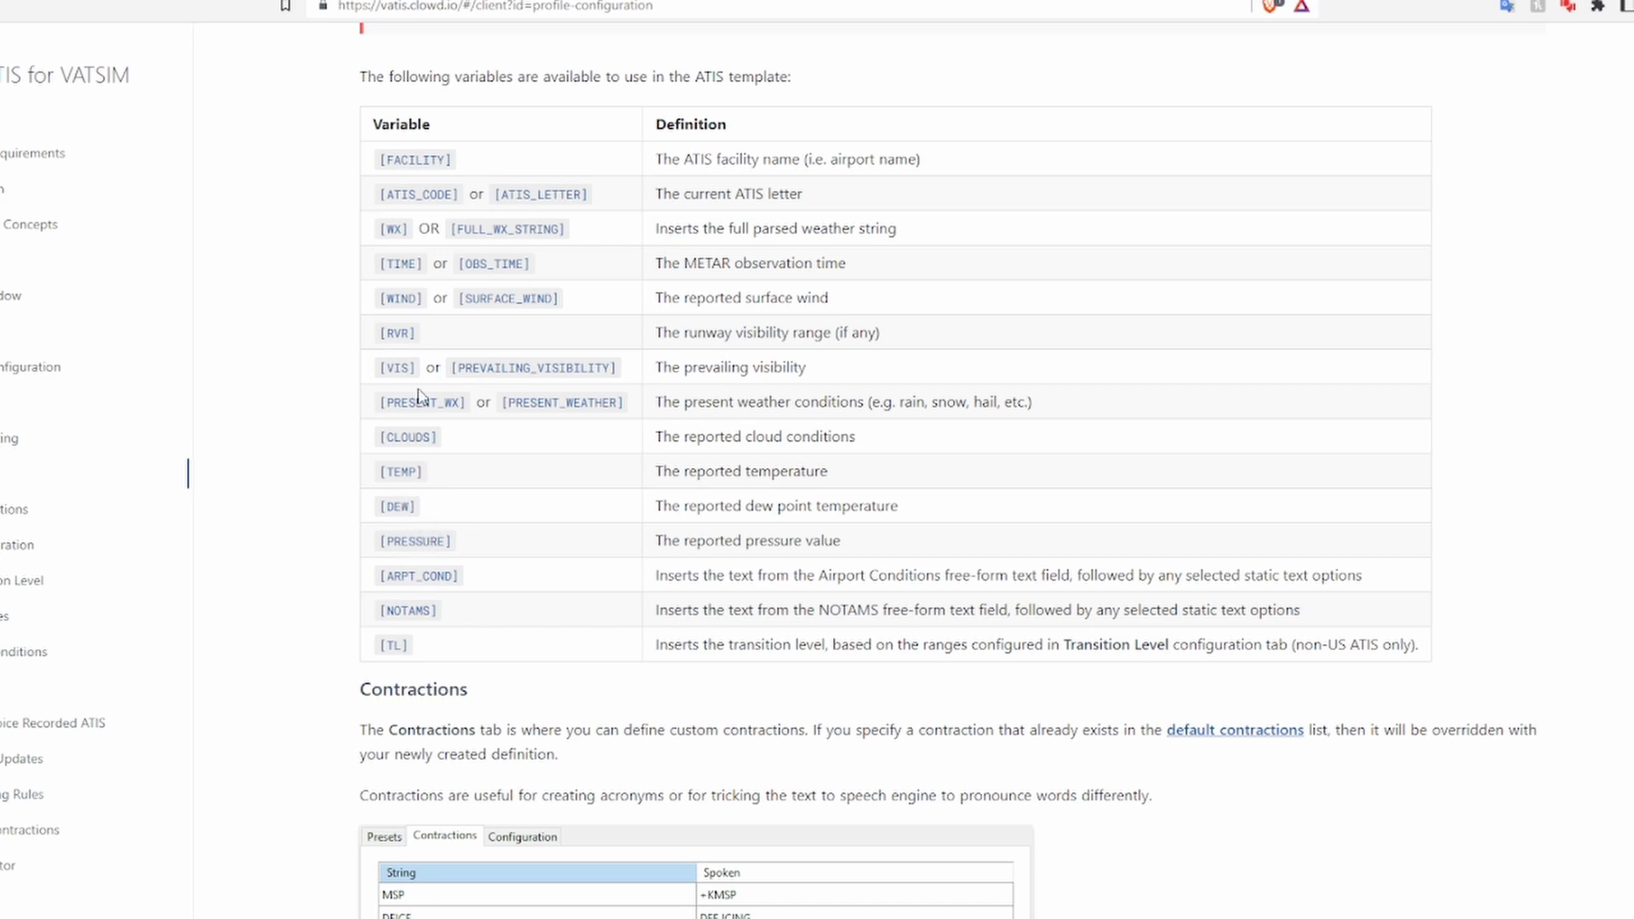
mouse_move(407, 506)
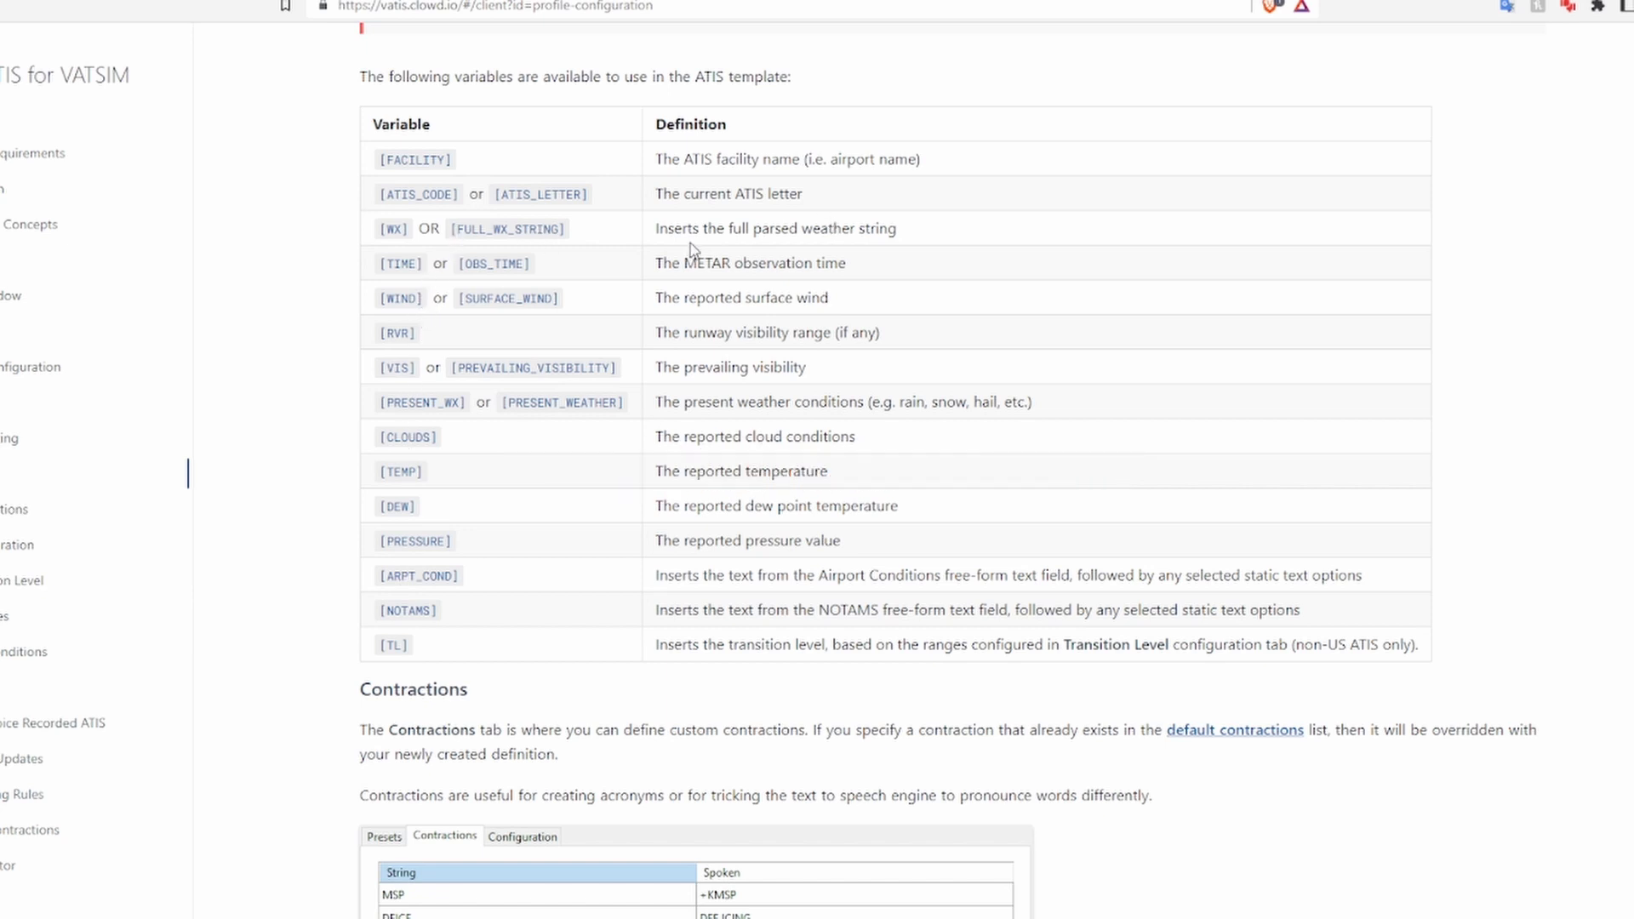
mouse_move(425, 339)
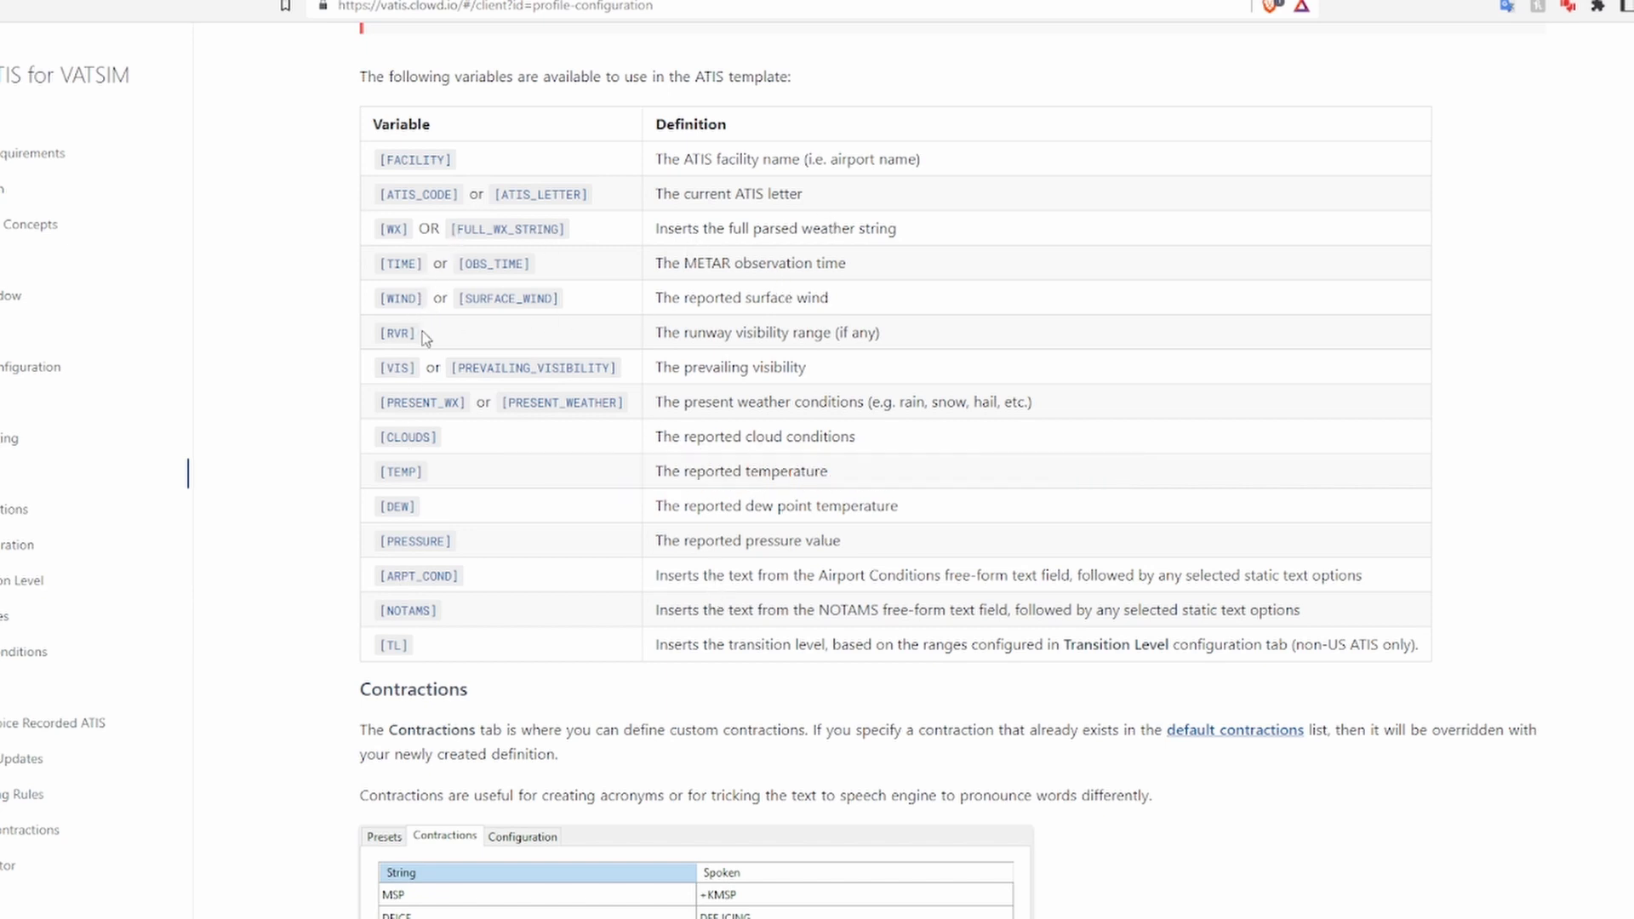
mouse_move(676, 408)
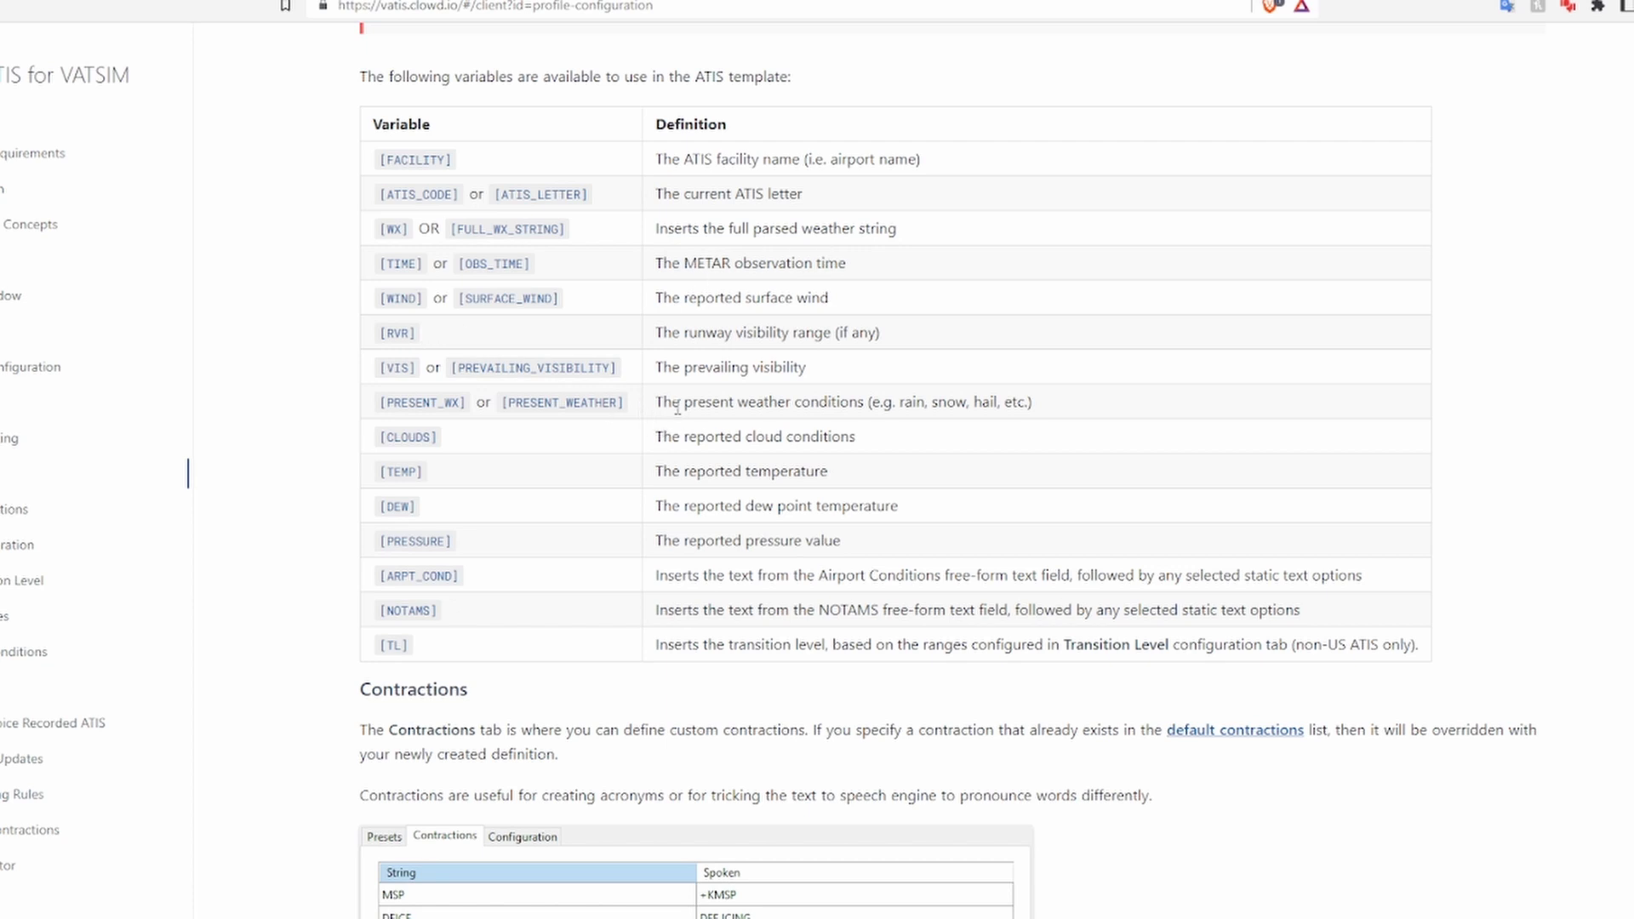
mouse_move(409, 321)
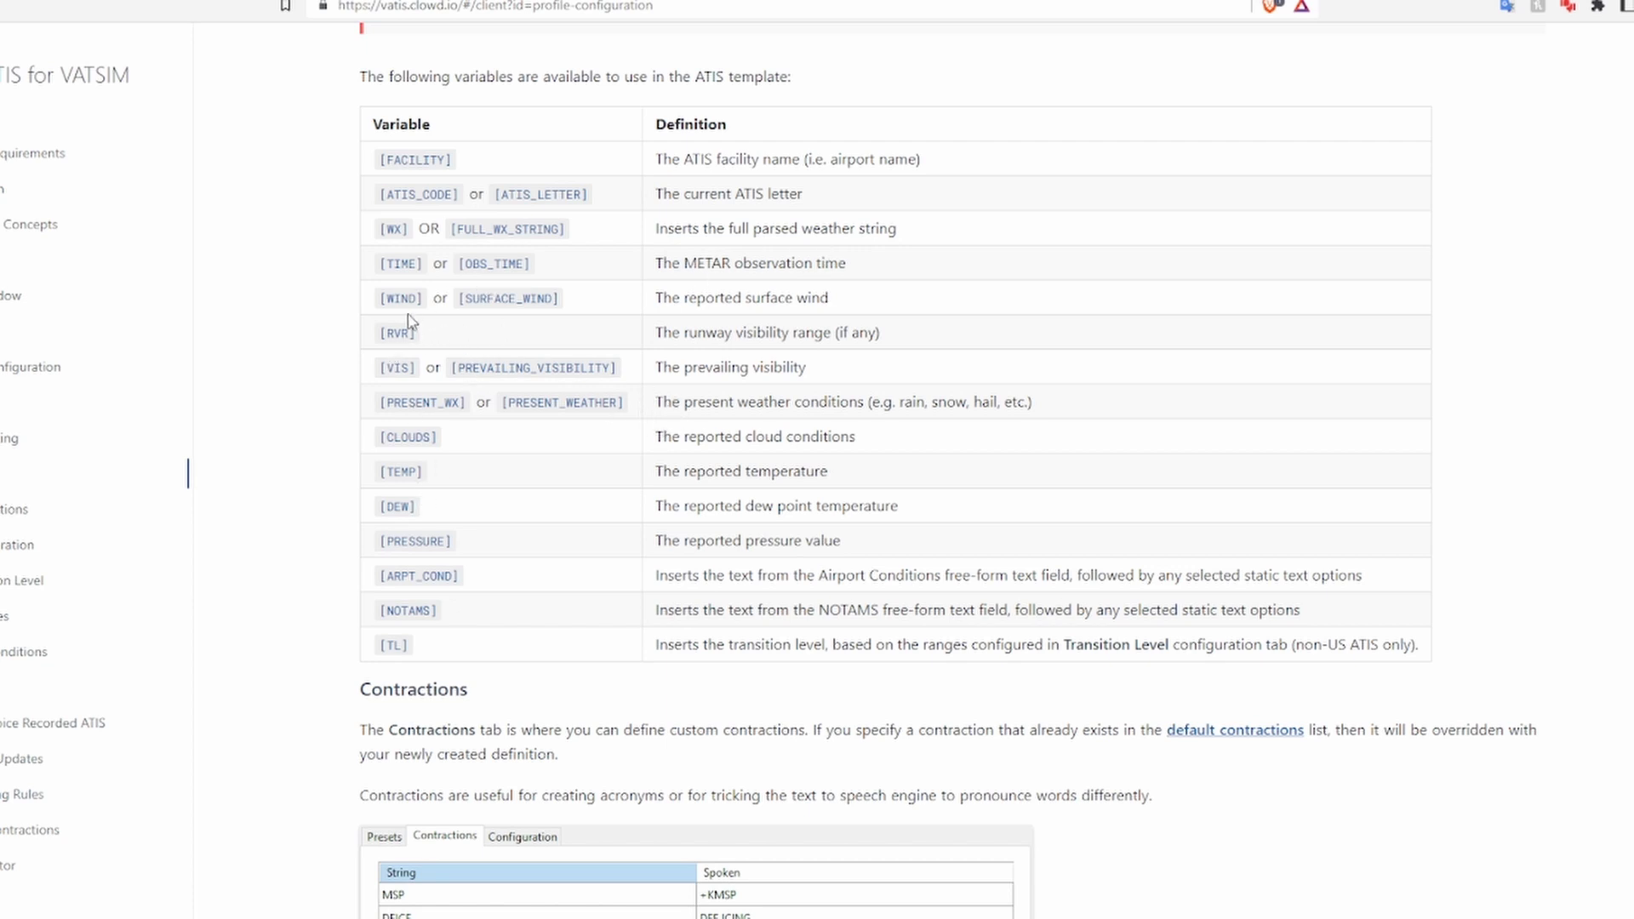
mouse_move(386, 650)
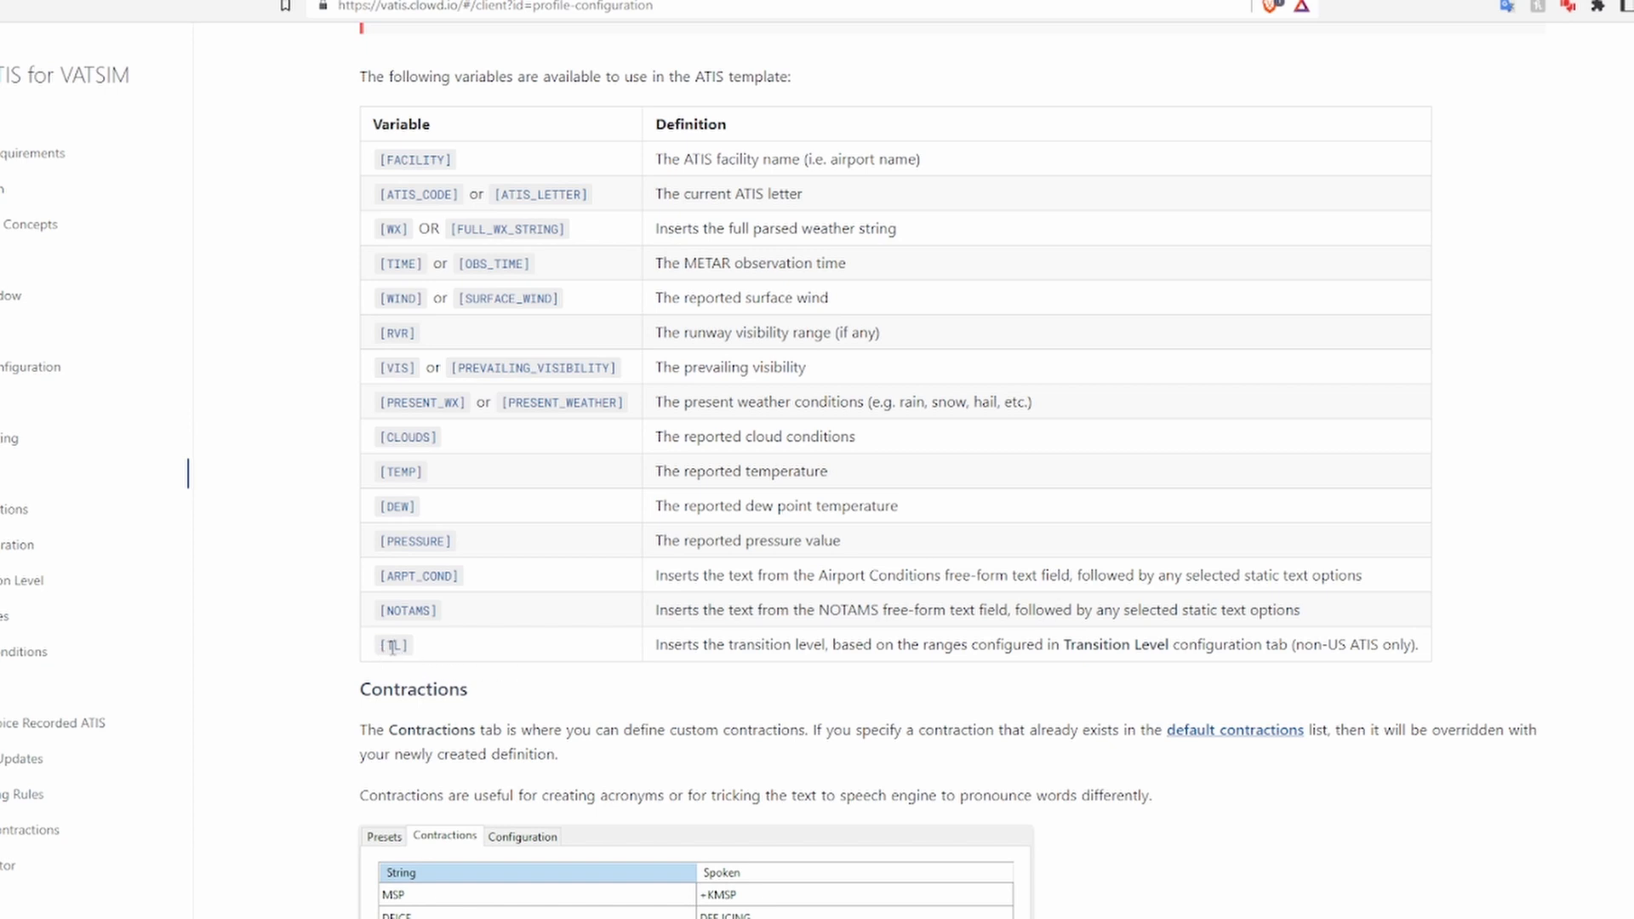
mouse_move(1137, 686)
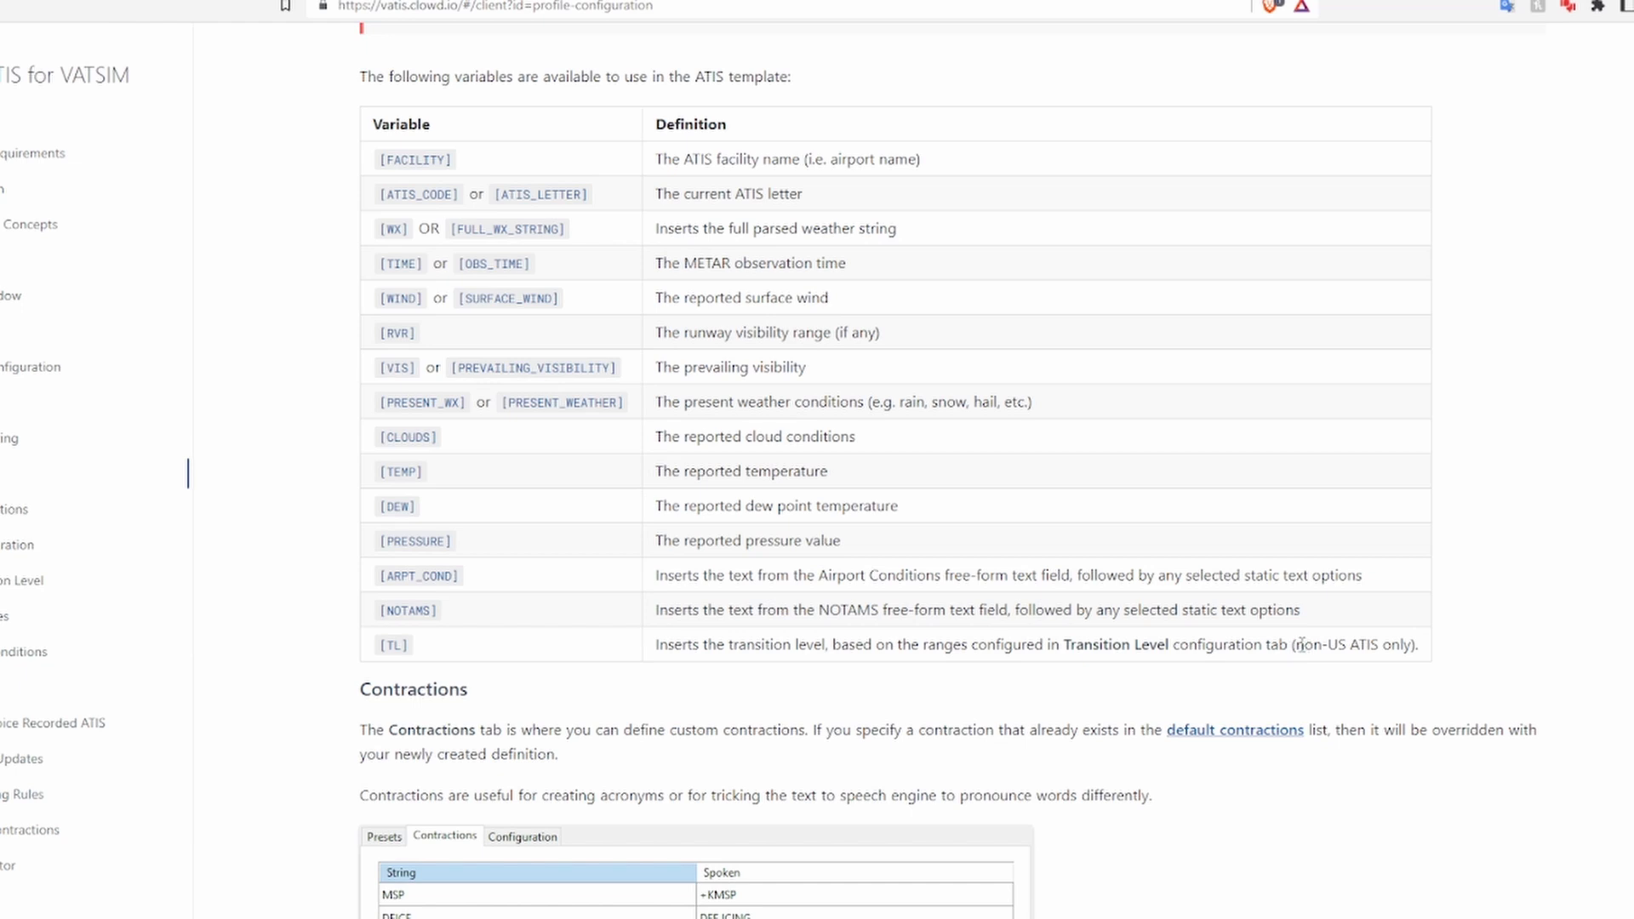
Step: Scroll past Contractions to the Transition Level section and its QNH range table
scroll(down, 3)
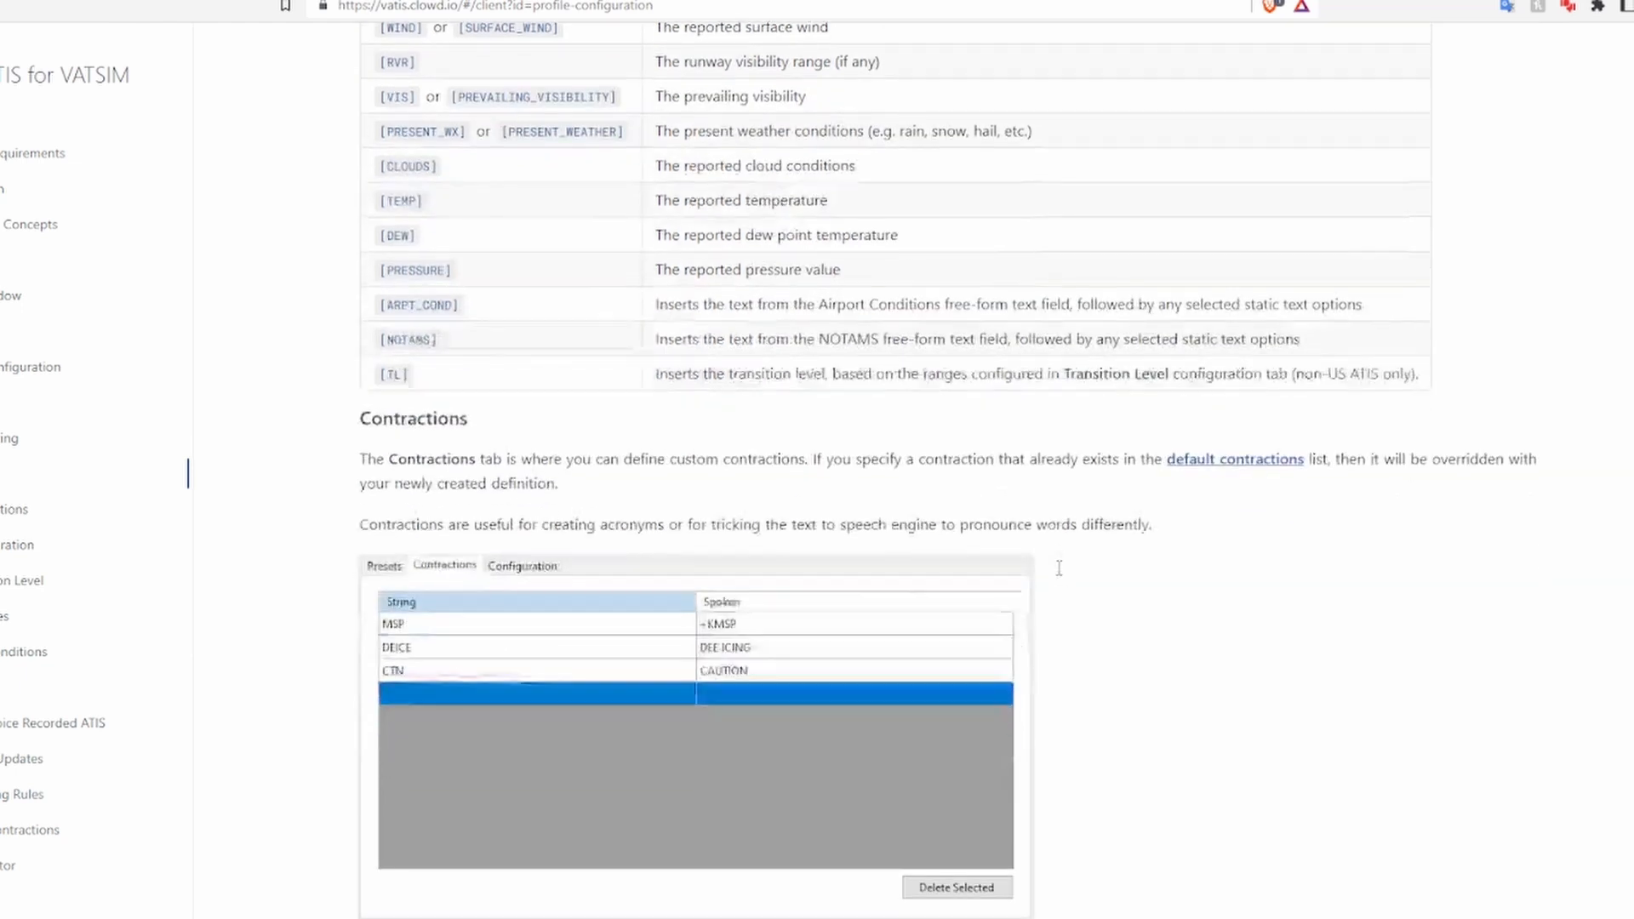
scroll(down, 3)
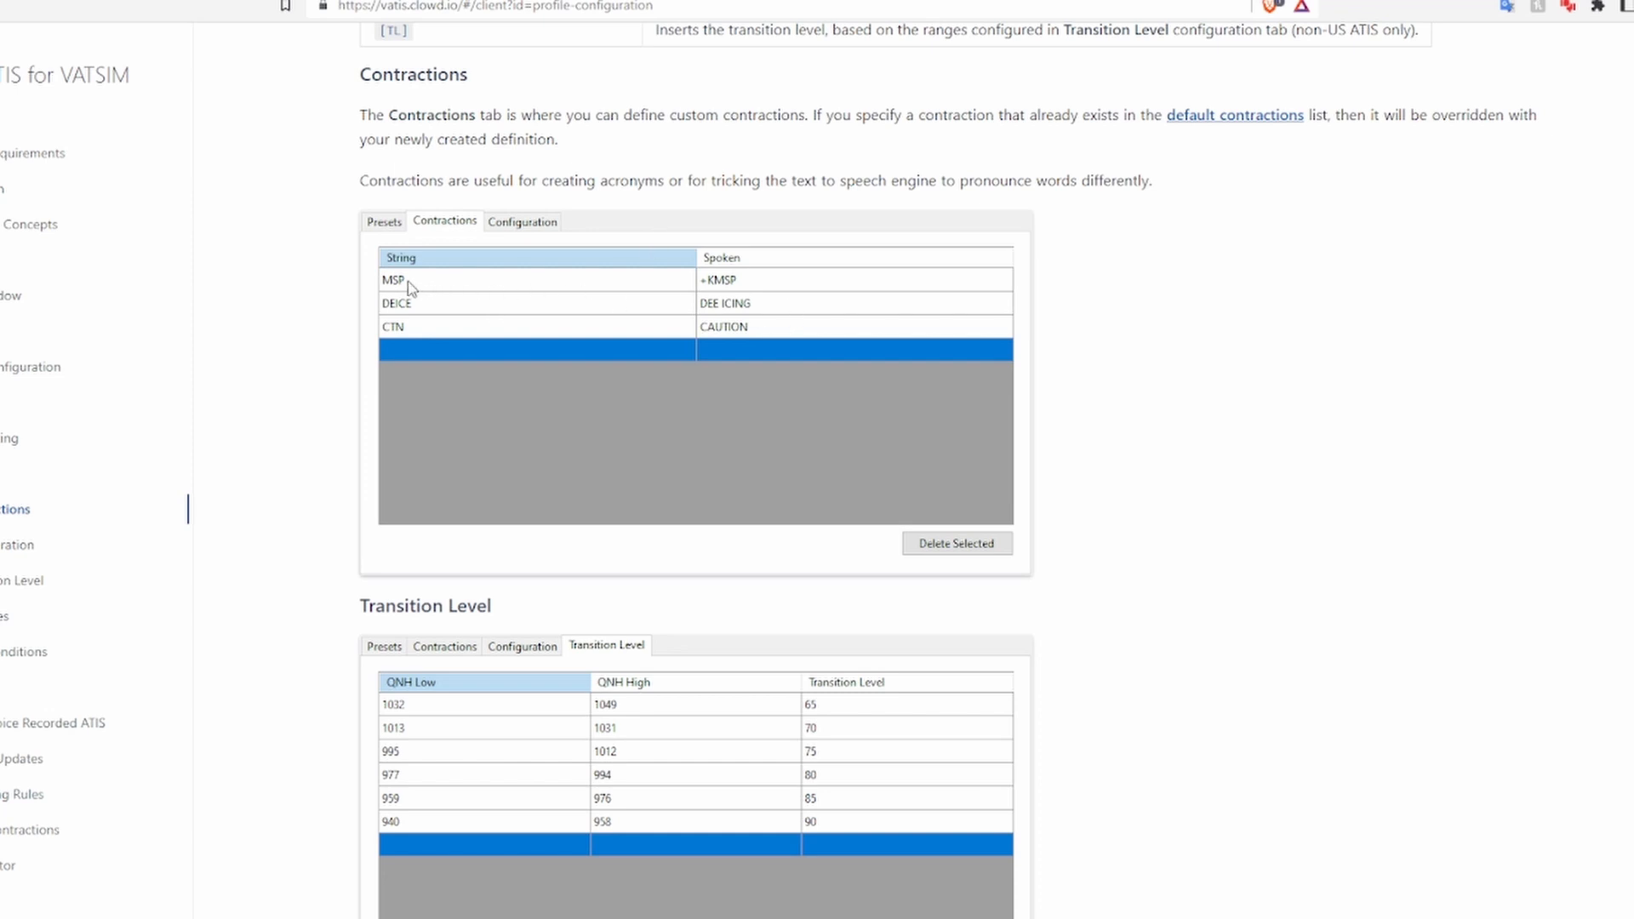
mouse_move(404, 294)
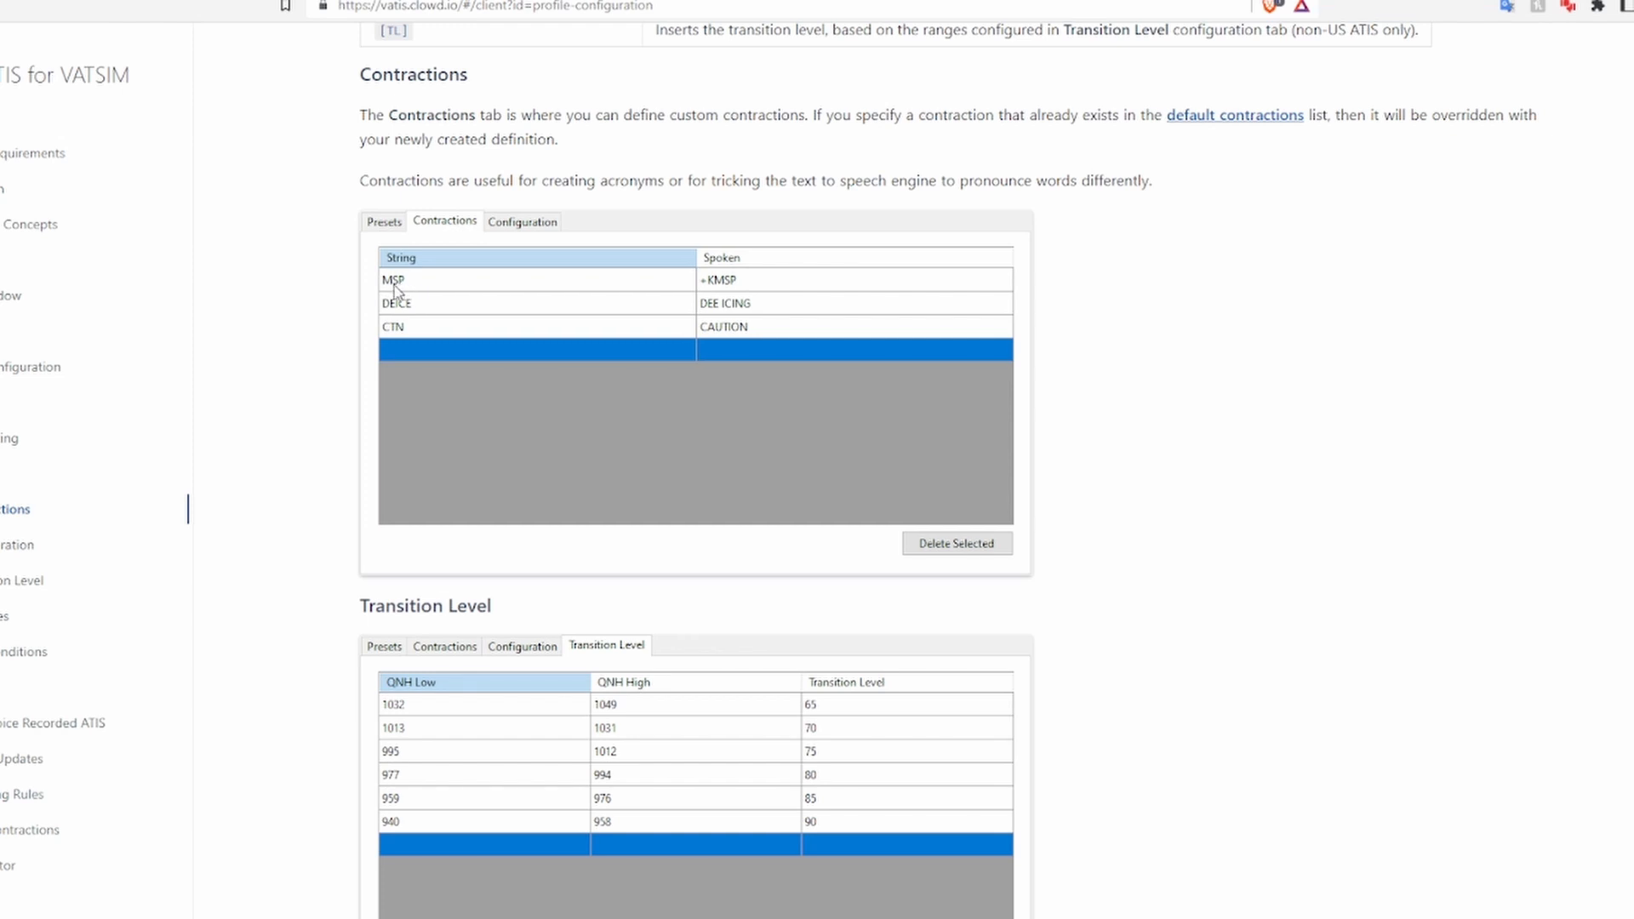
mouse_move(556, 282)
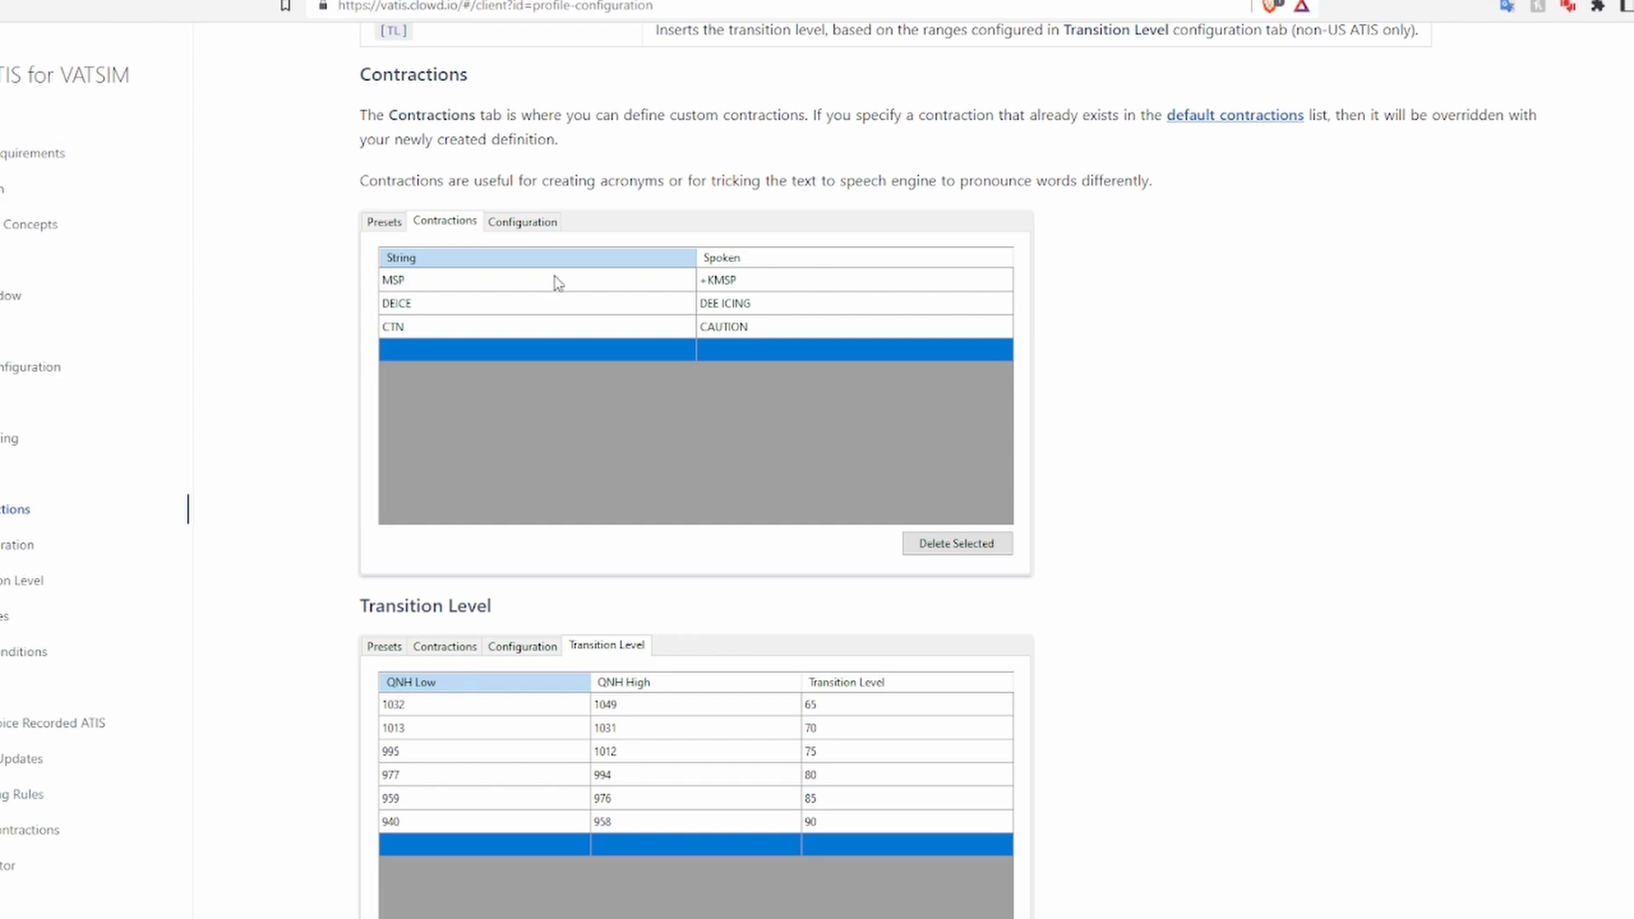
mouse_move(704, 288)
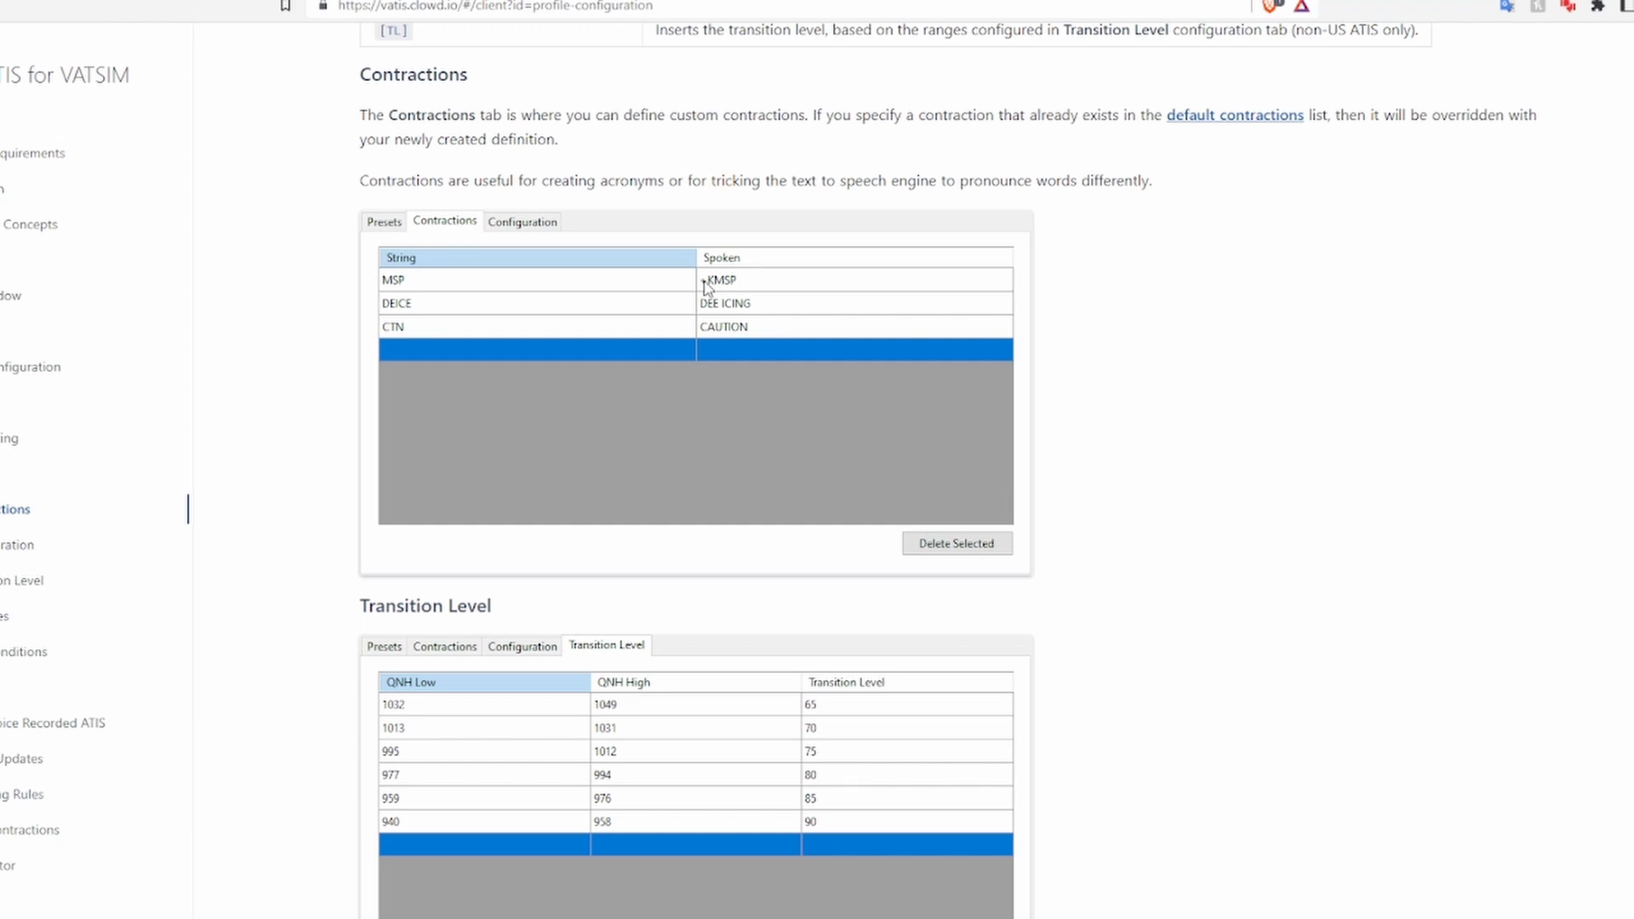
mouse_move(969, 361)
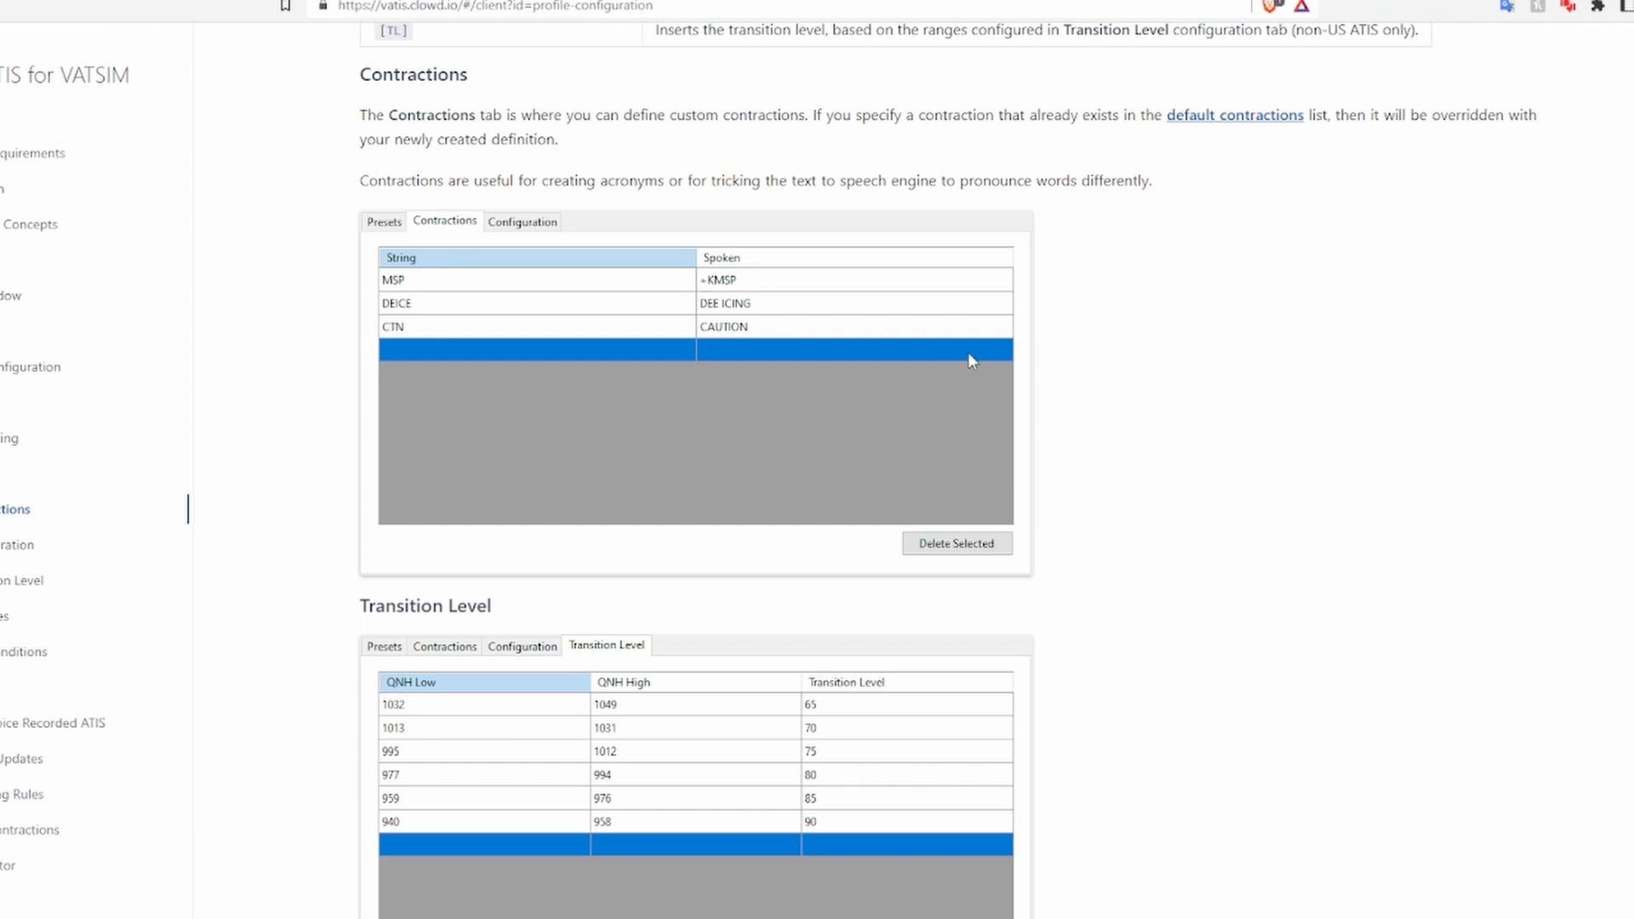
scroll(down, 3)
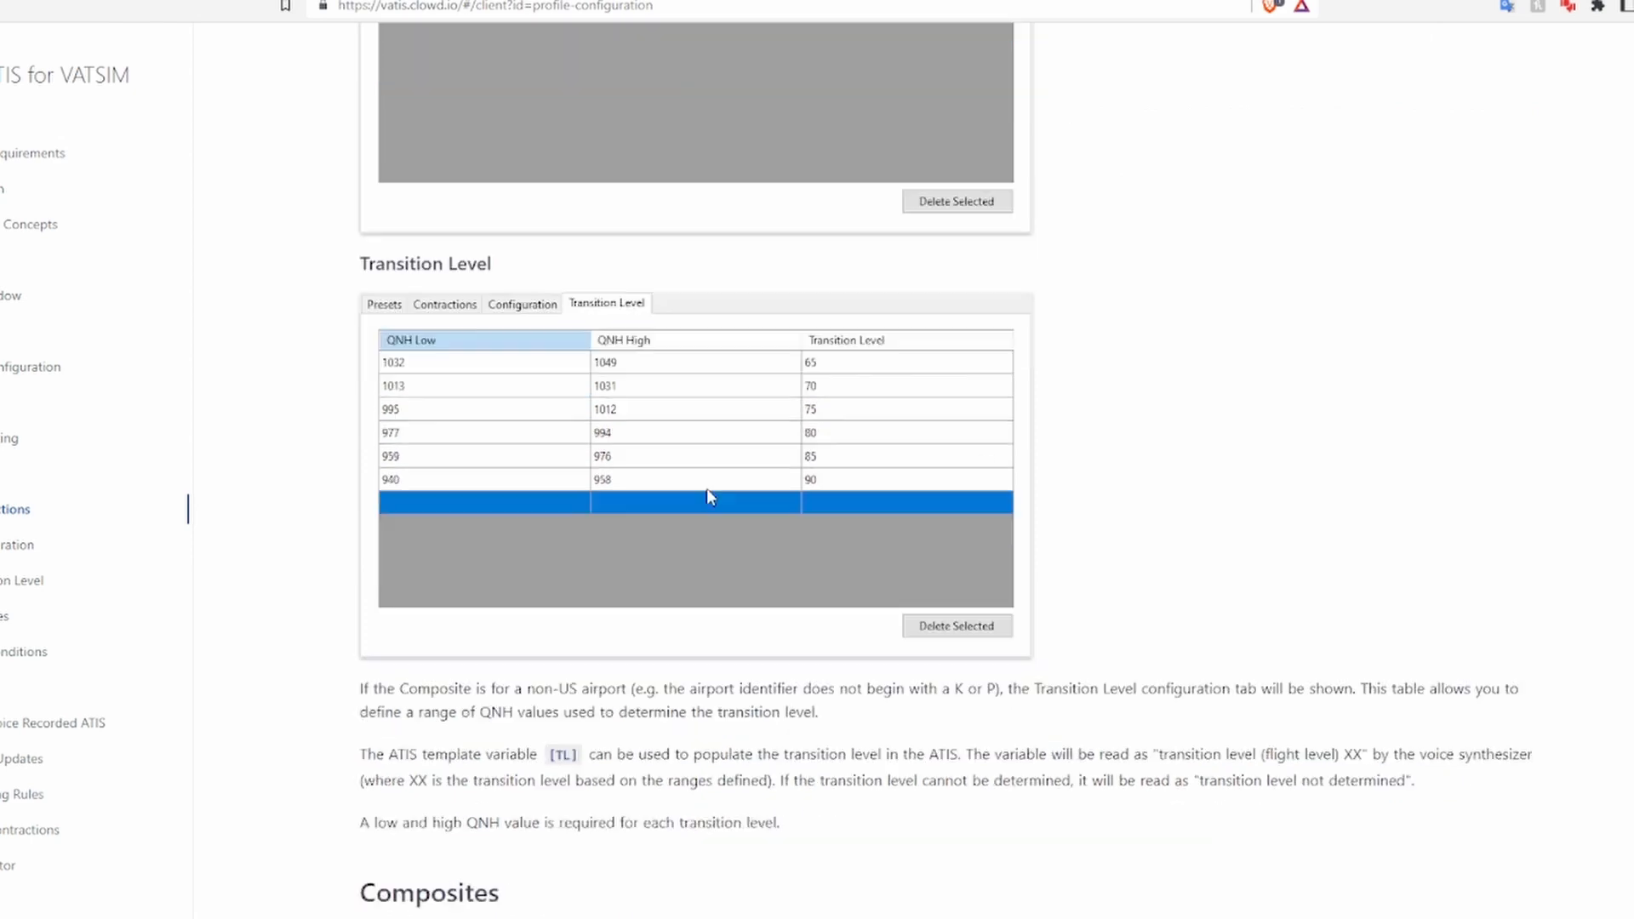
Step: Scroll through NOTAMs and voice ATIS to Default Contractions, then back to its top
scroll(down, 3)
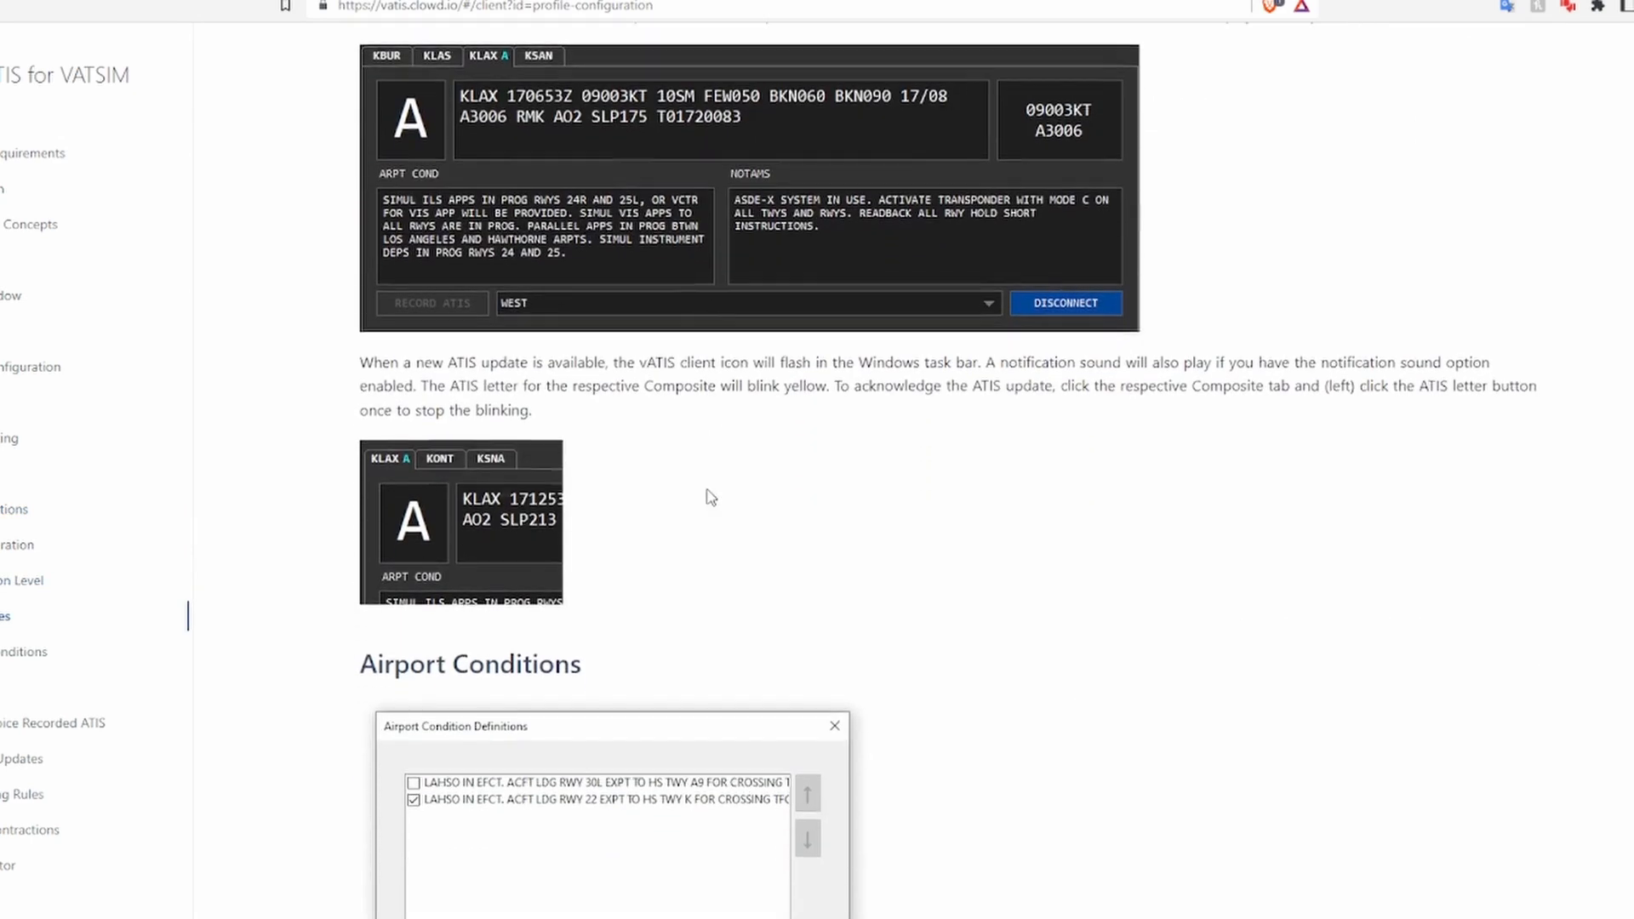
scroll(down, 3)
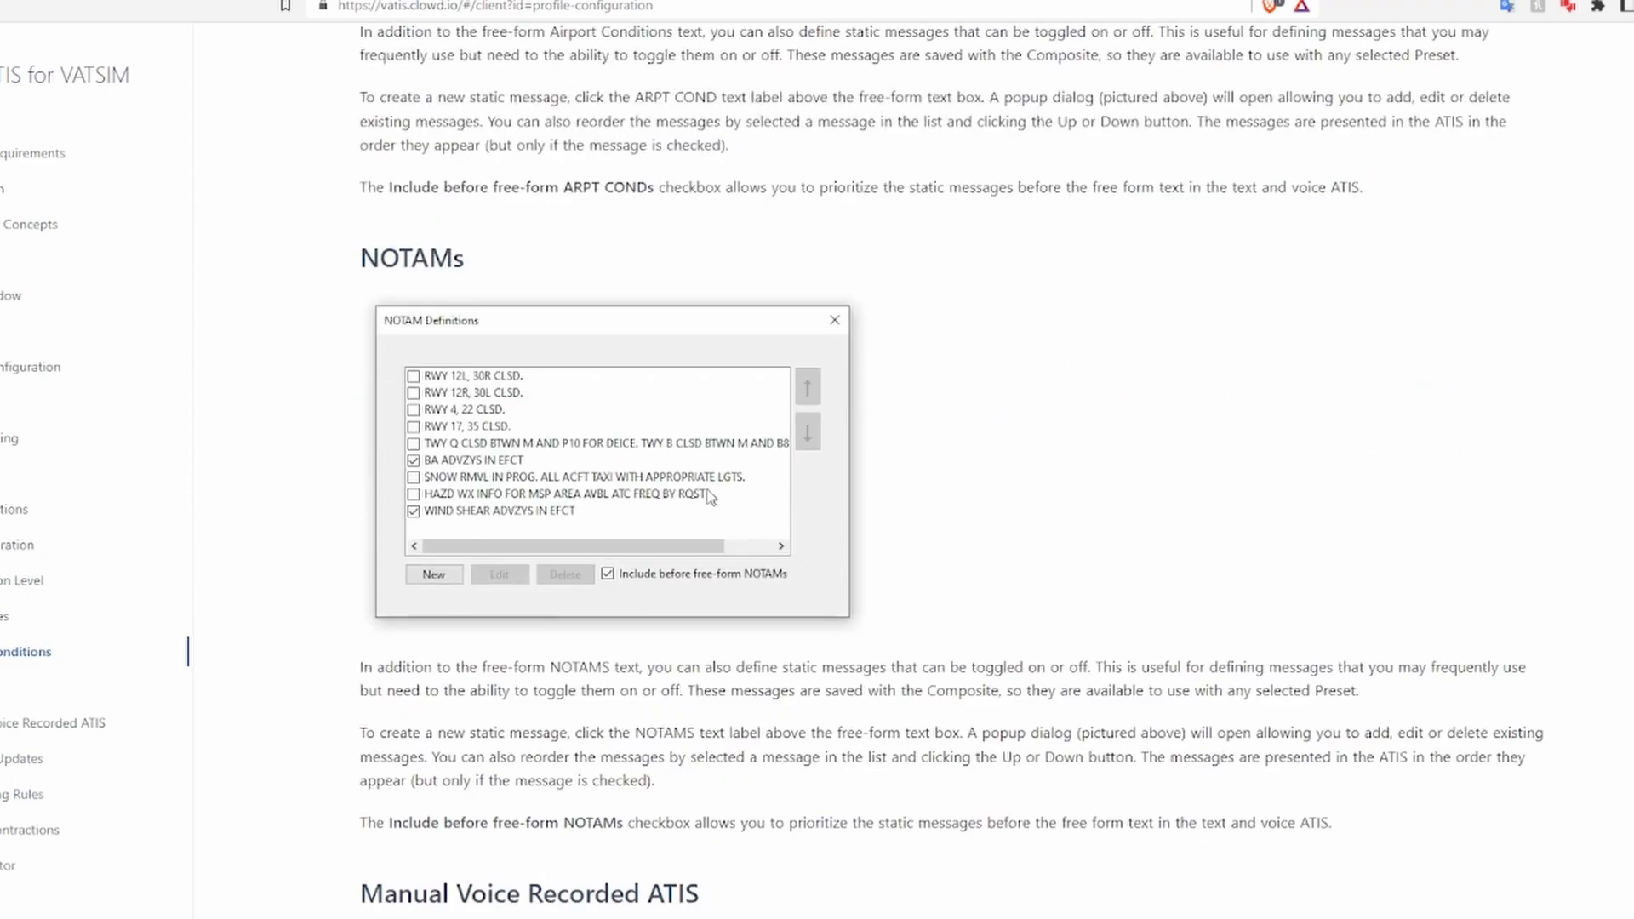
scroll(down, 3)
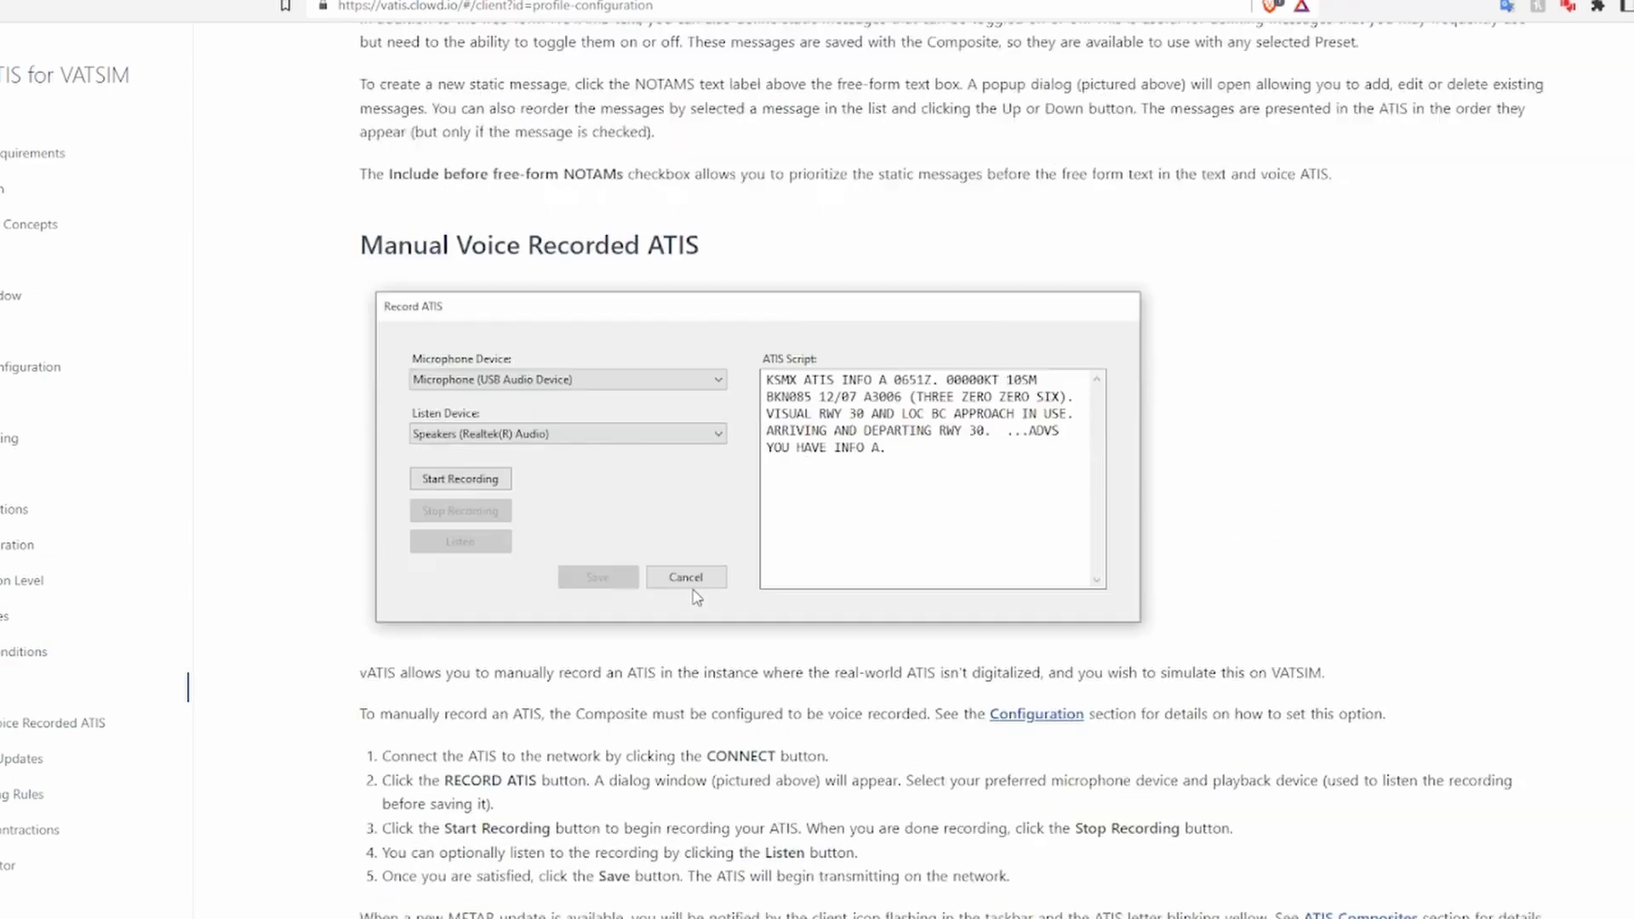
scroll(down, 3)
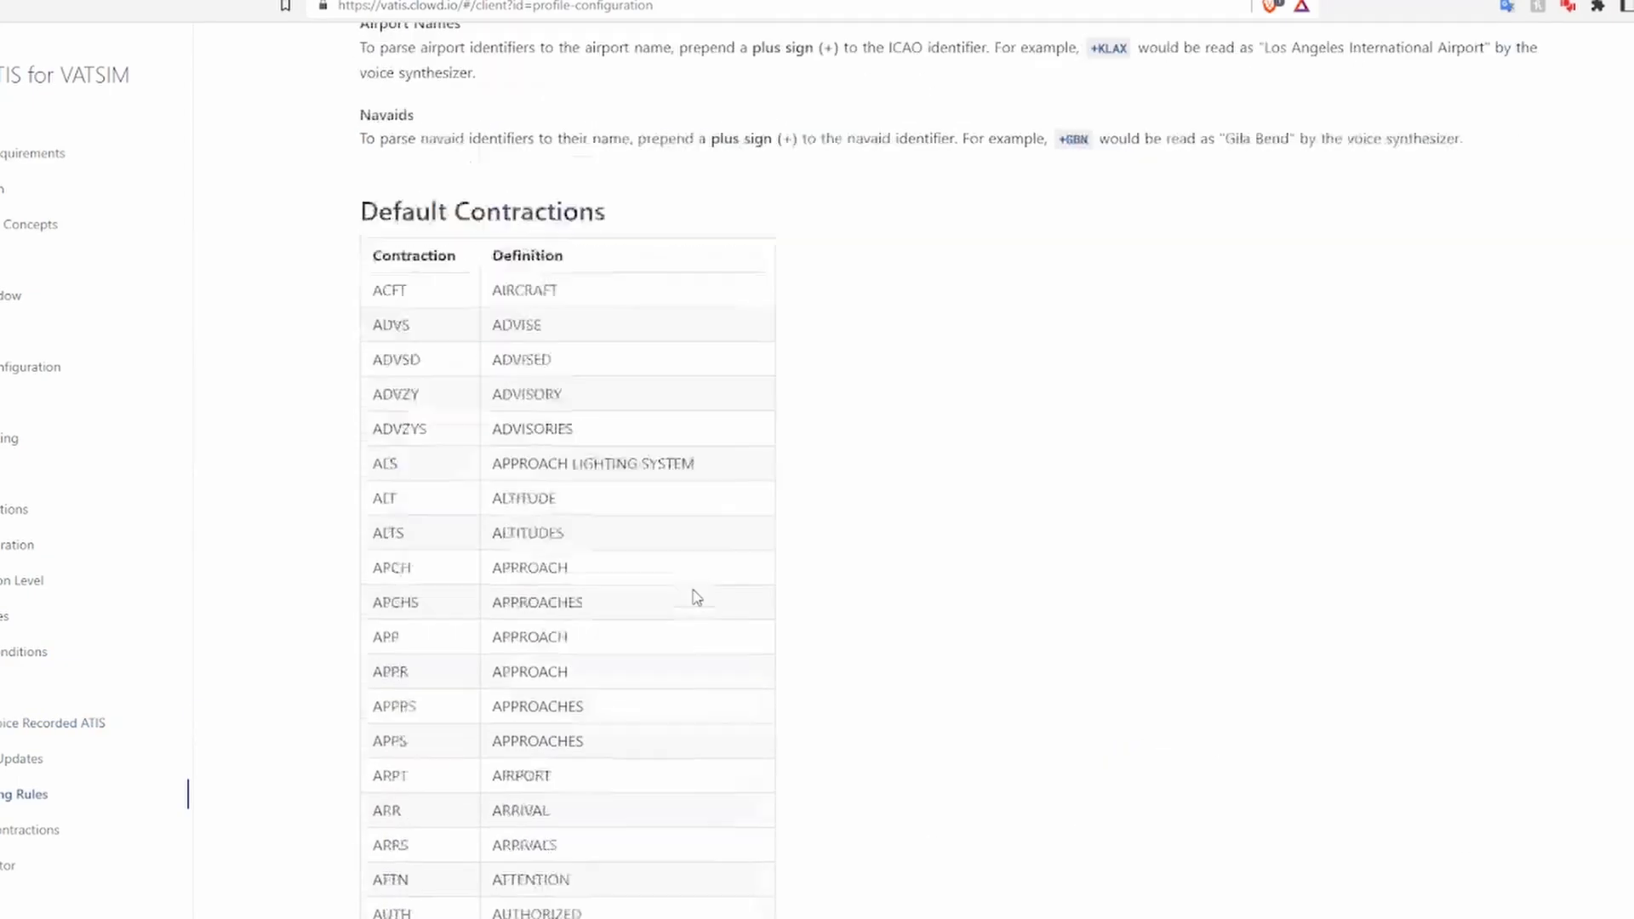
scroll(down, 3)
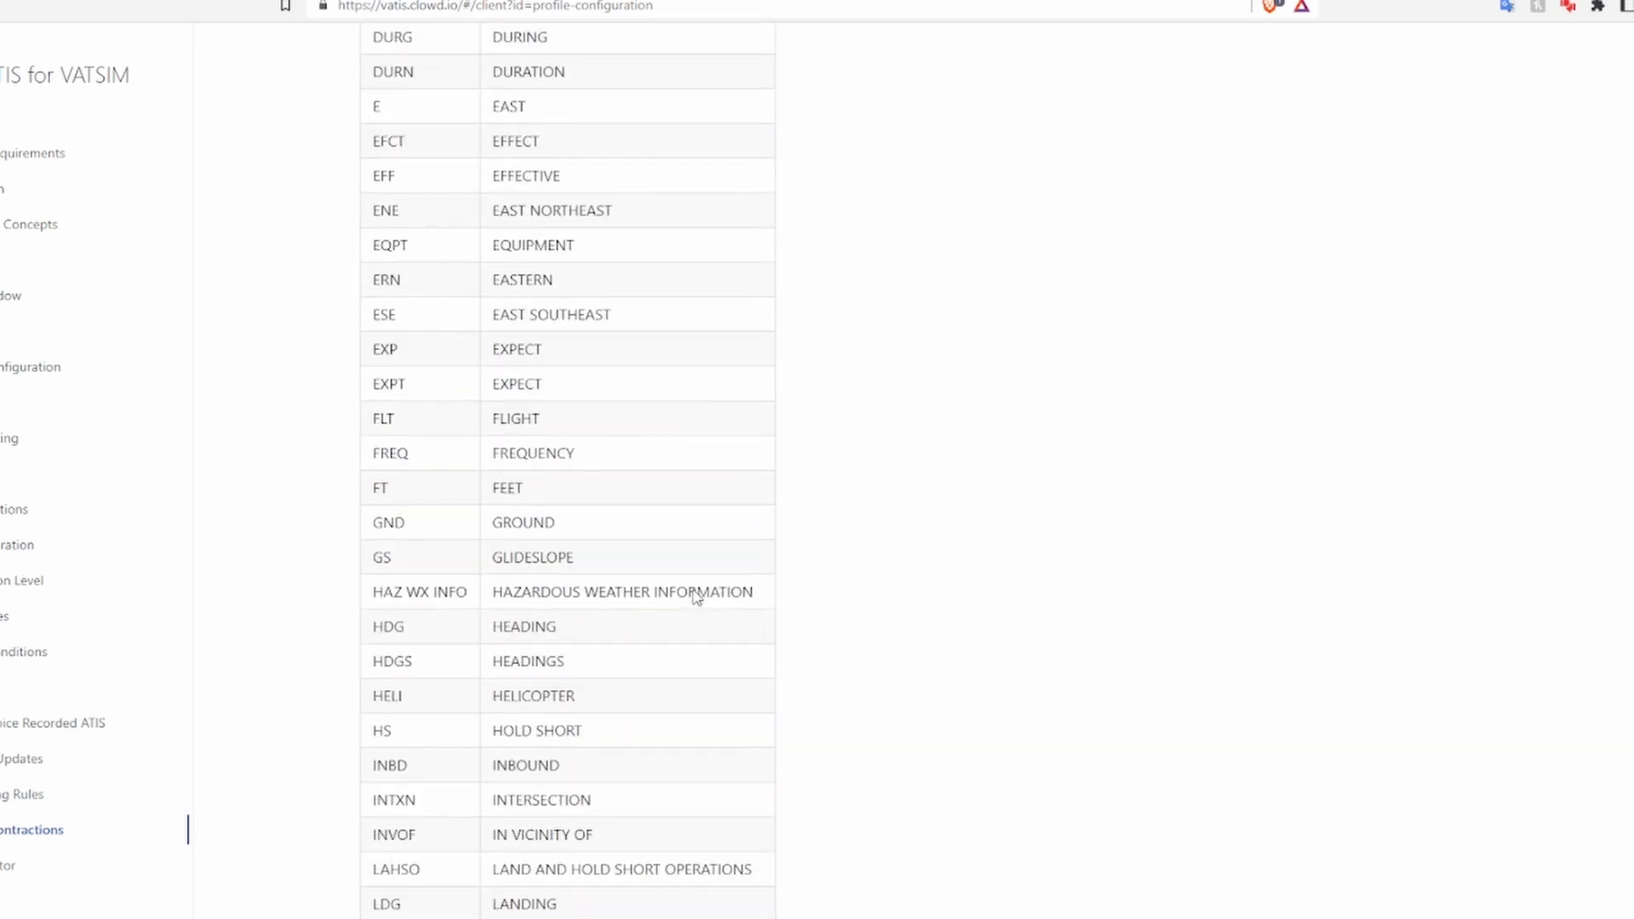
scroll(down, 3)
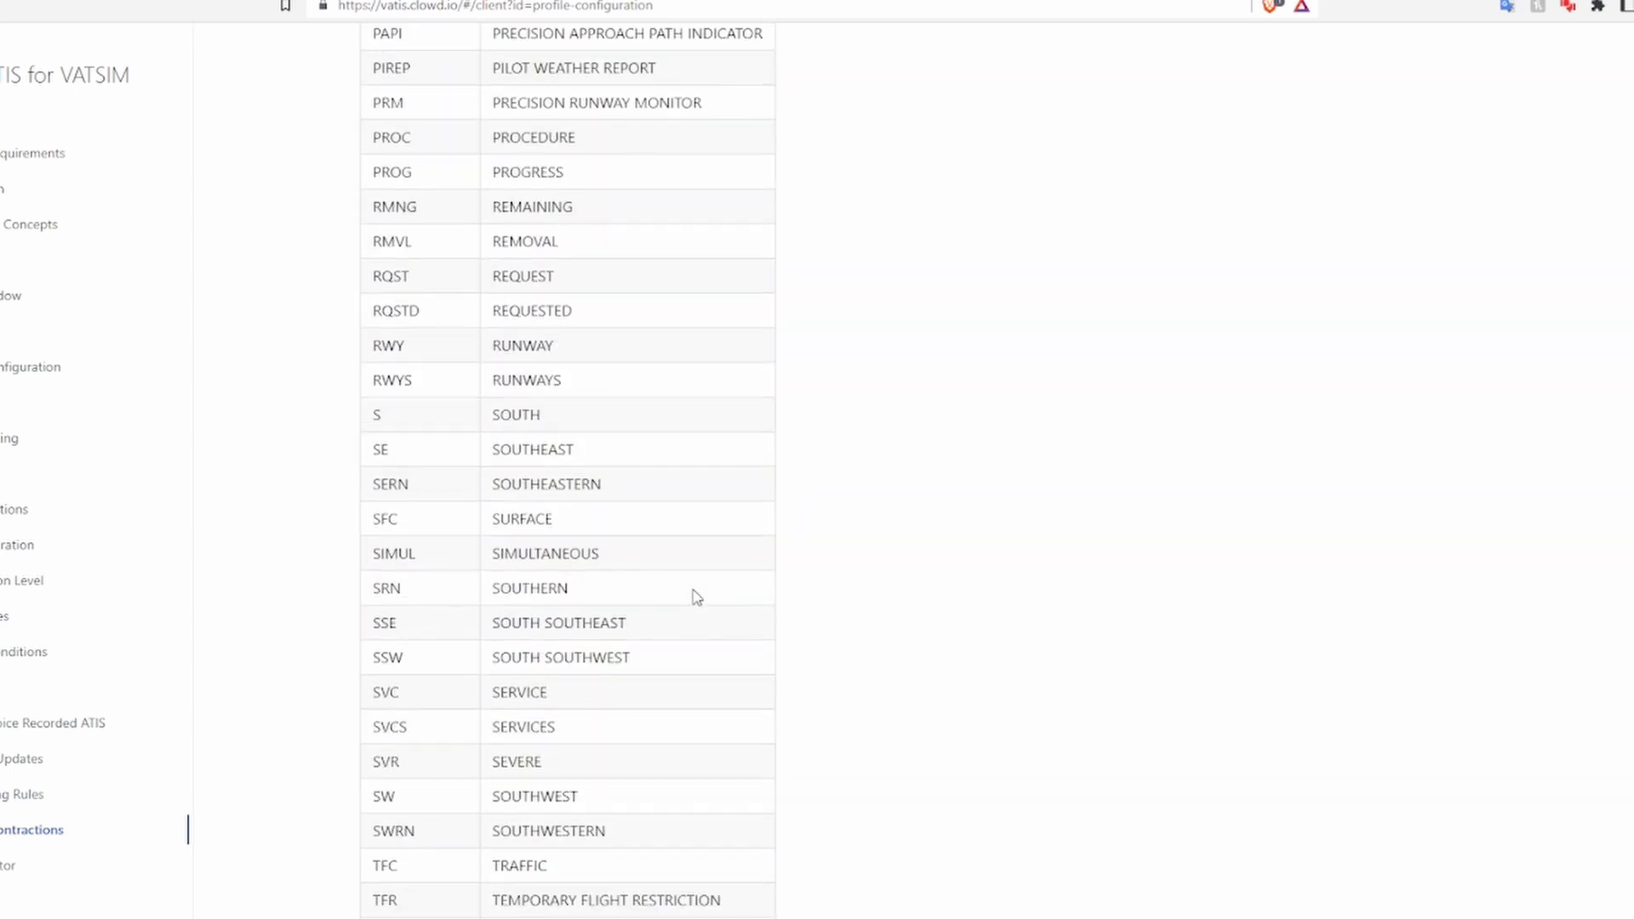
scroll(up, 3)
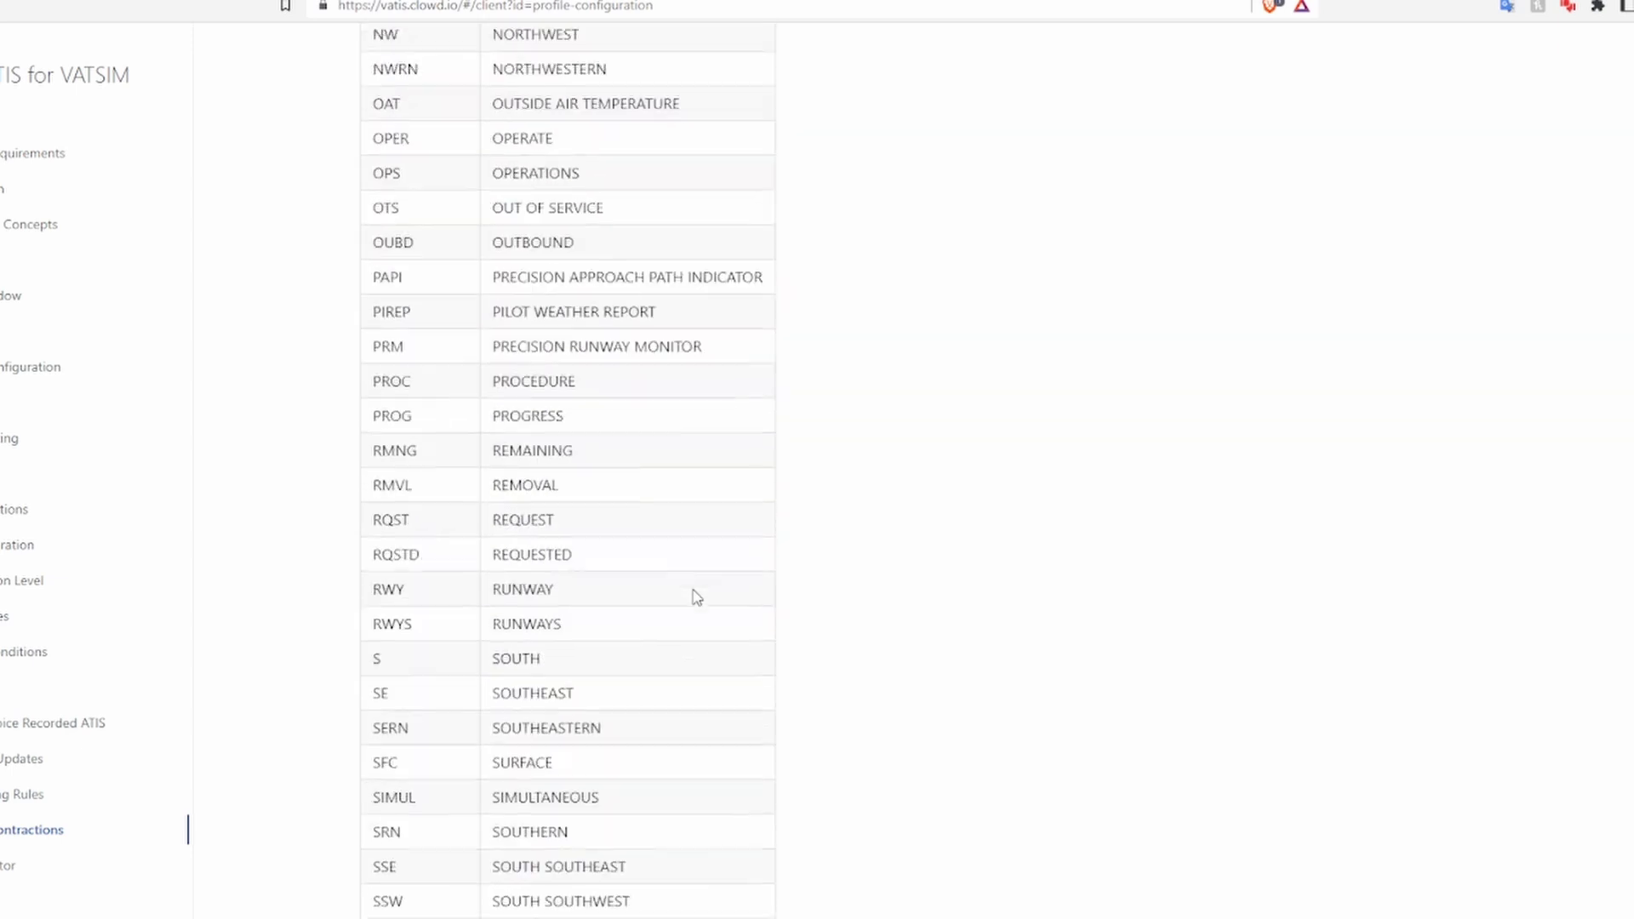
scroll(up, 3)
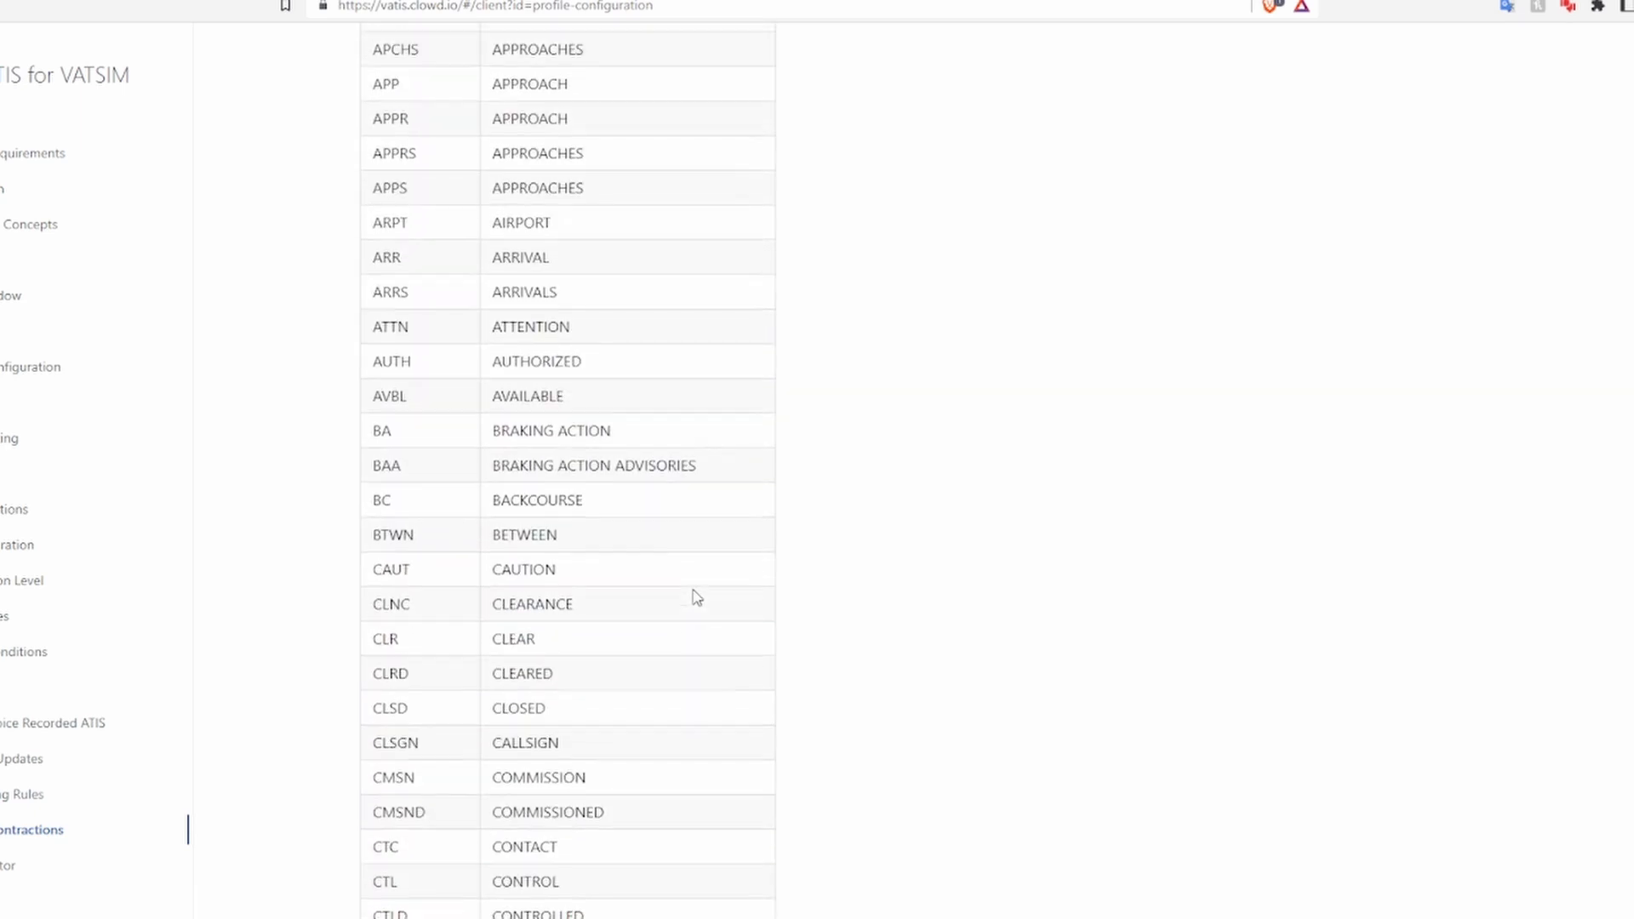
scroll(up, 3)
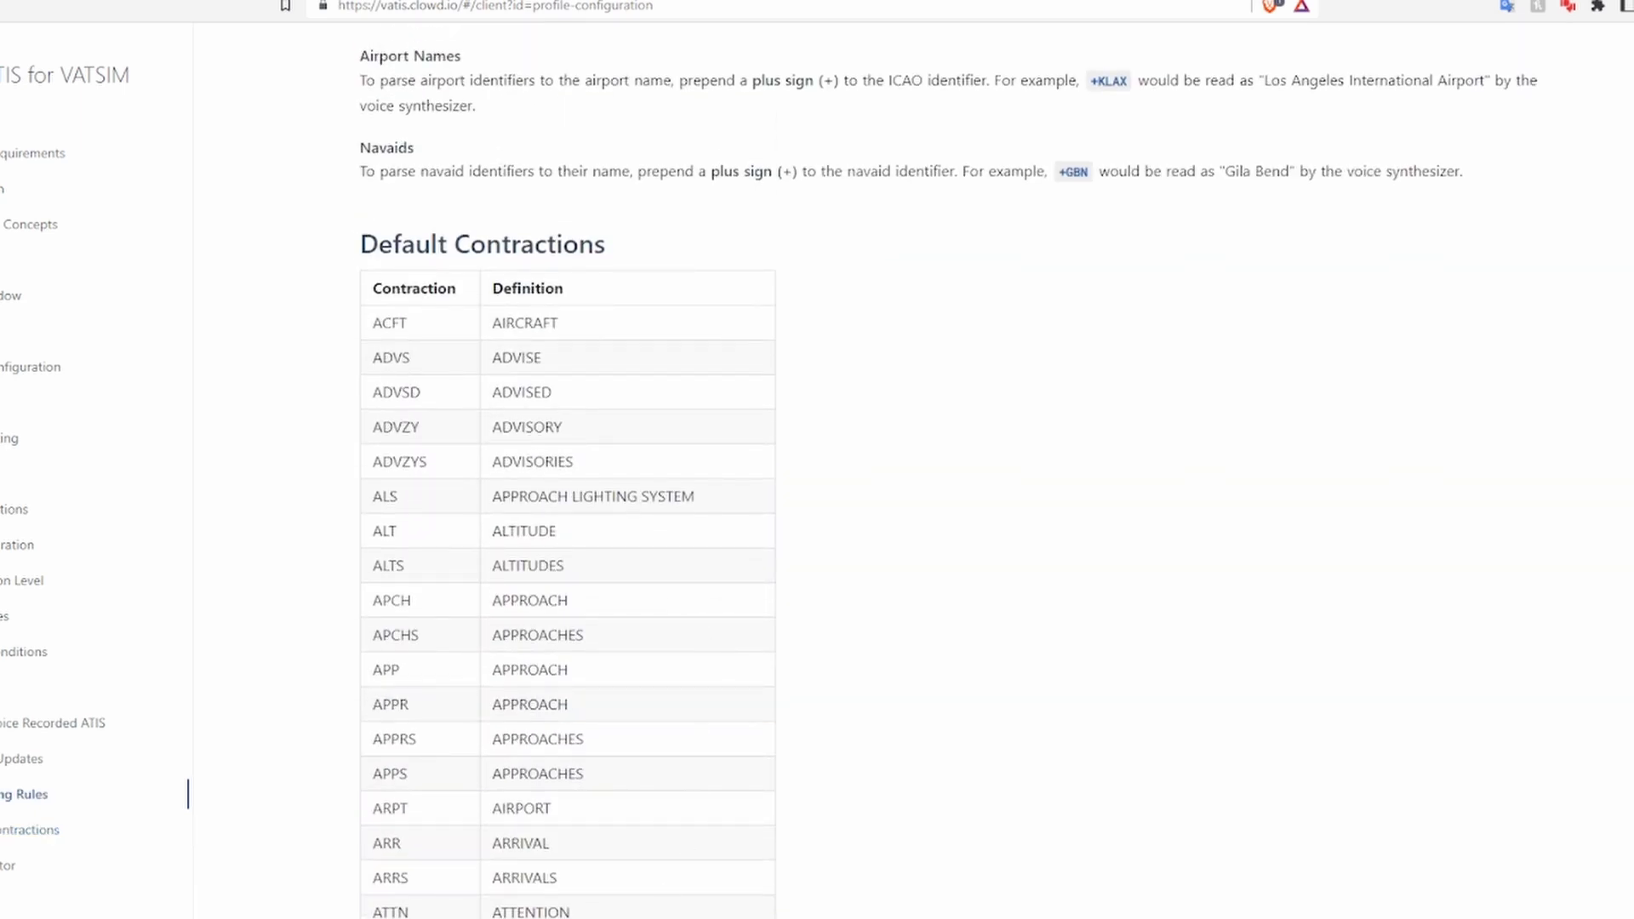
mouse_move(949, 766)
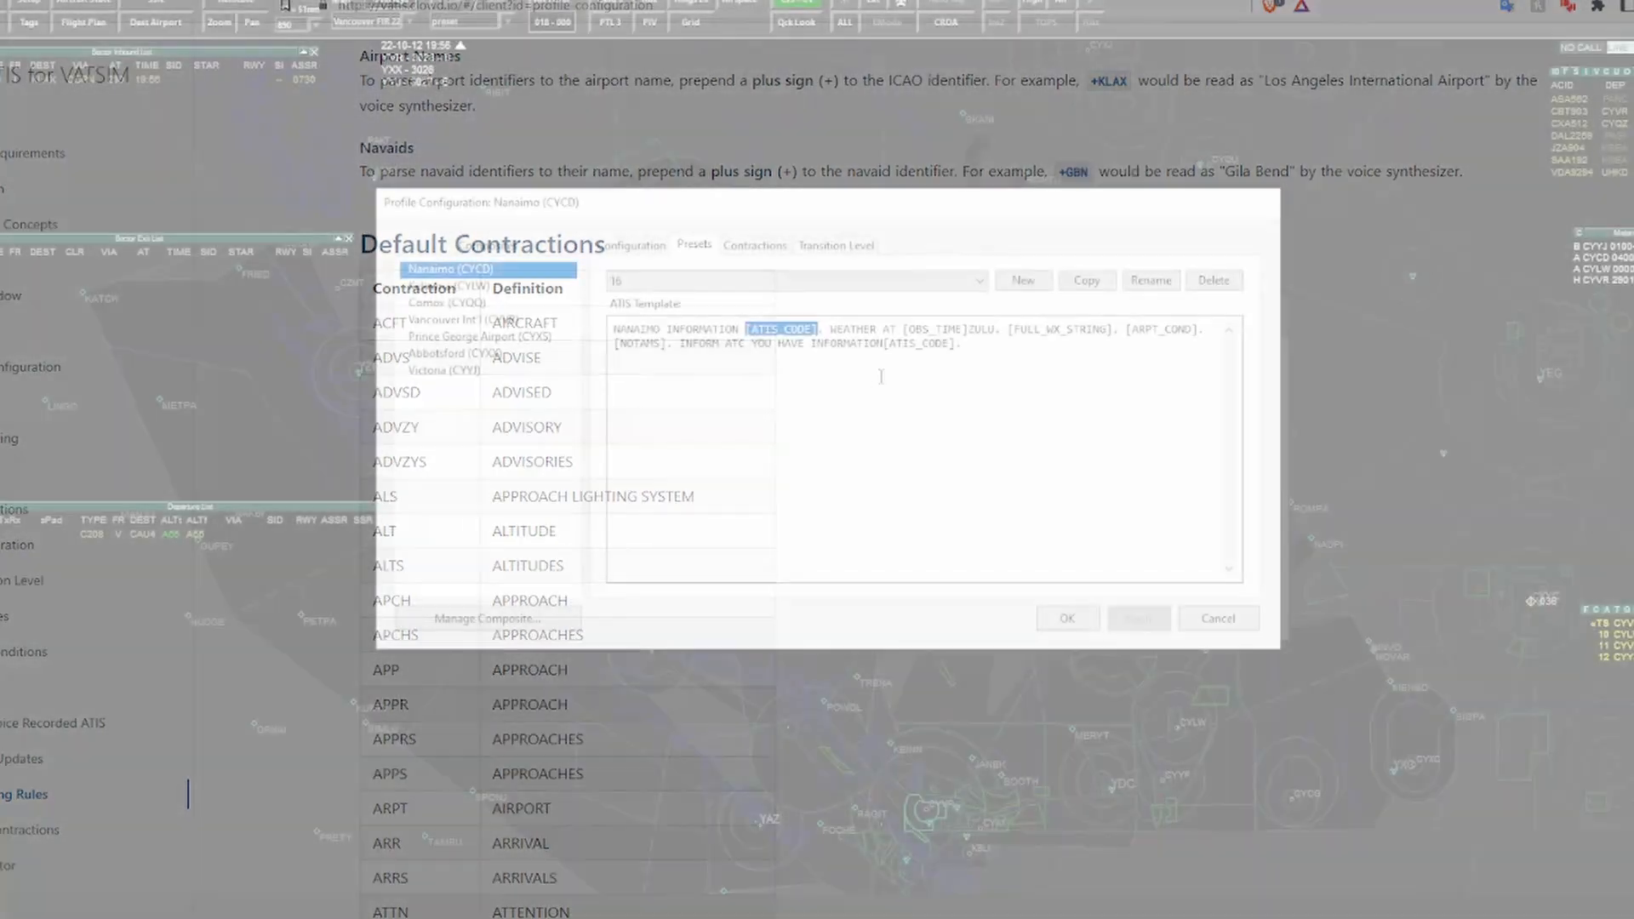
Step: Review the Nanaimo composite's Contractions and General configuration, then close the configuration with OK
click(753, 245)
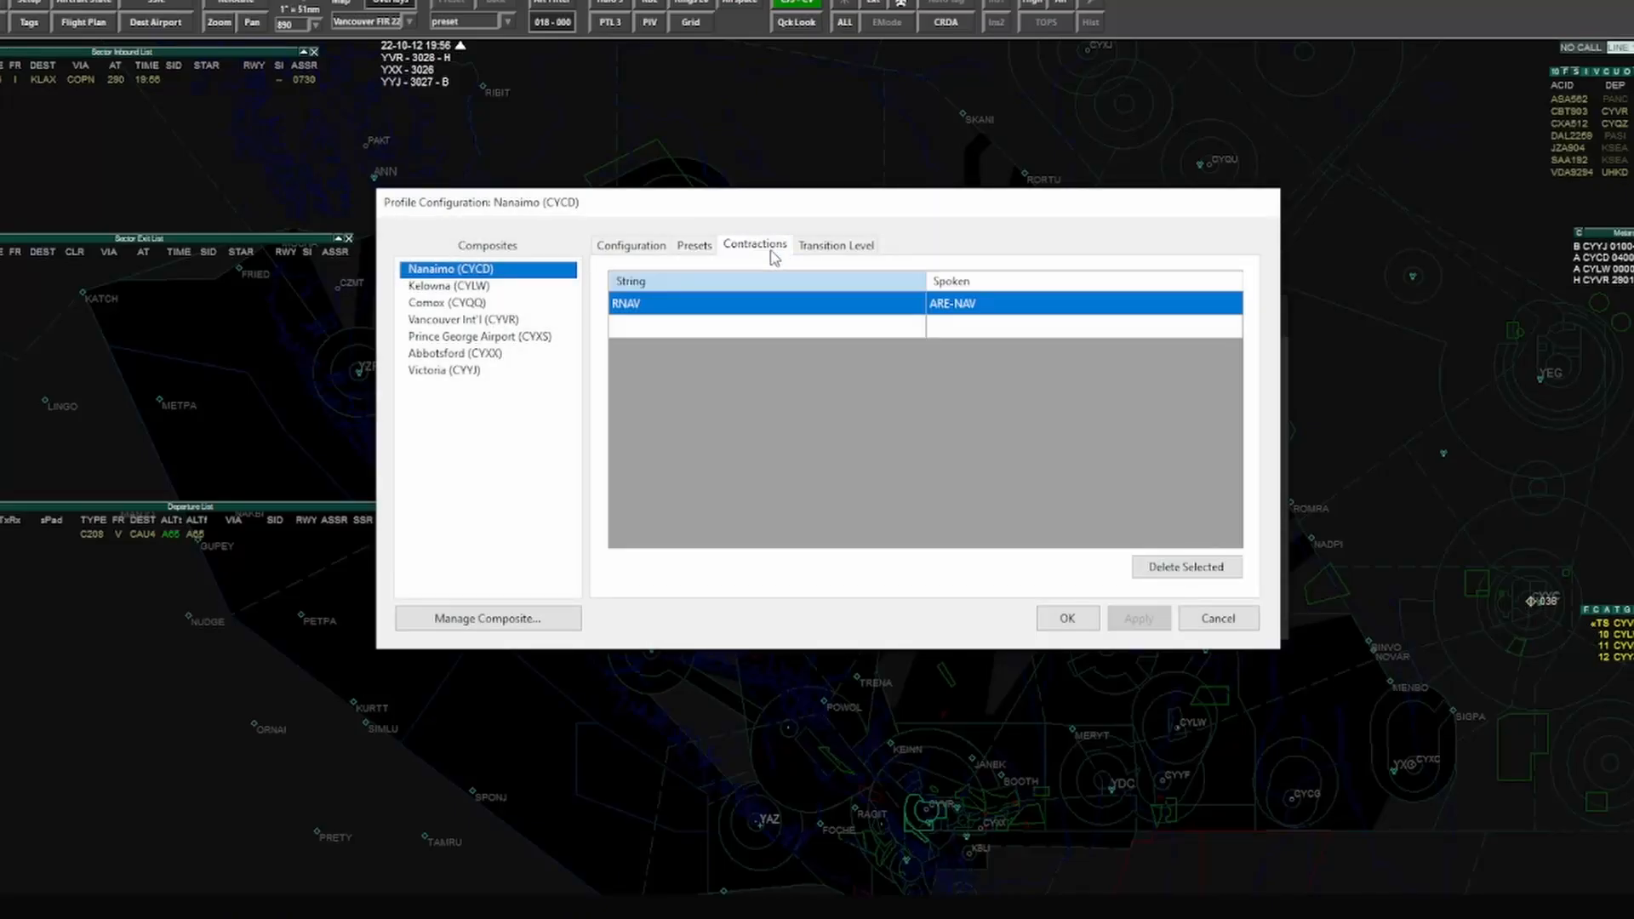
click(630, 245)
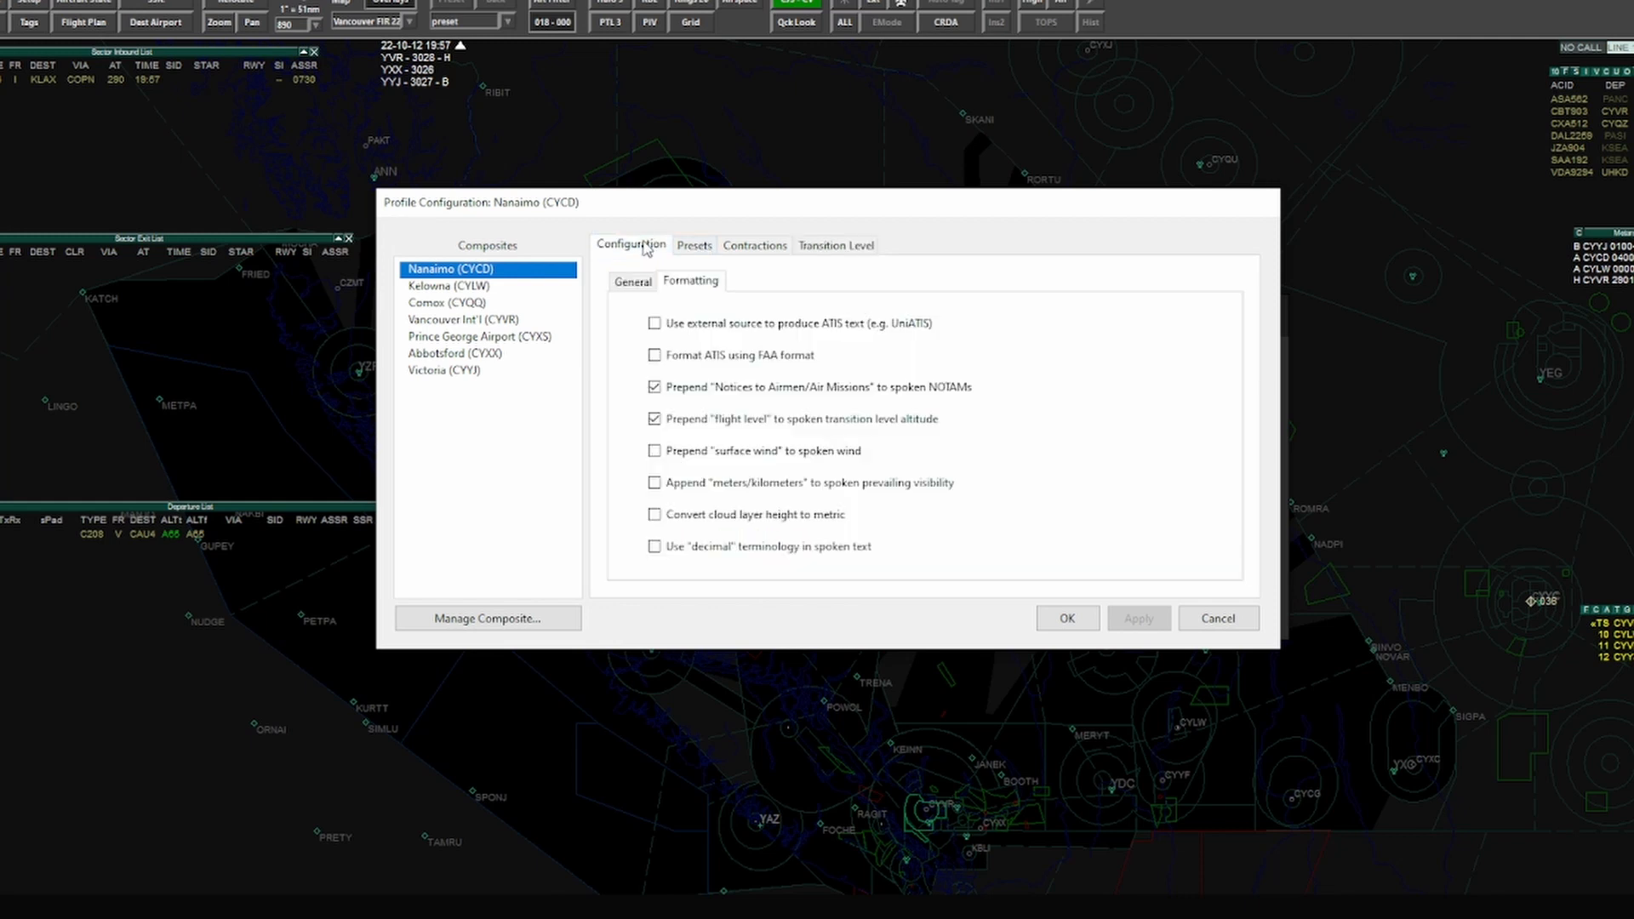
click(632, 282)
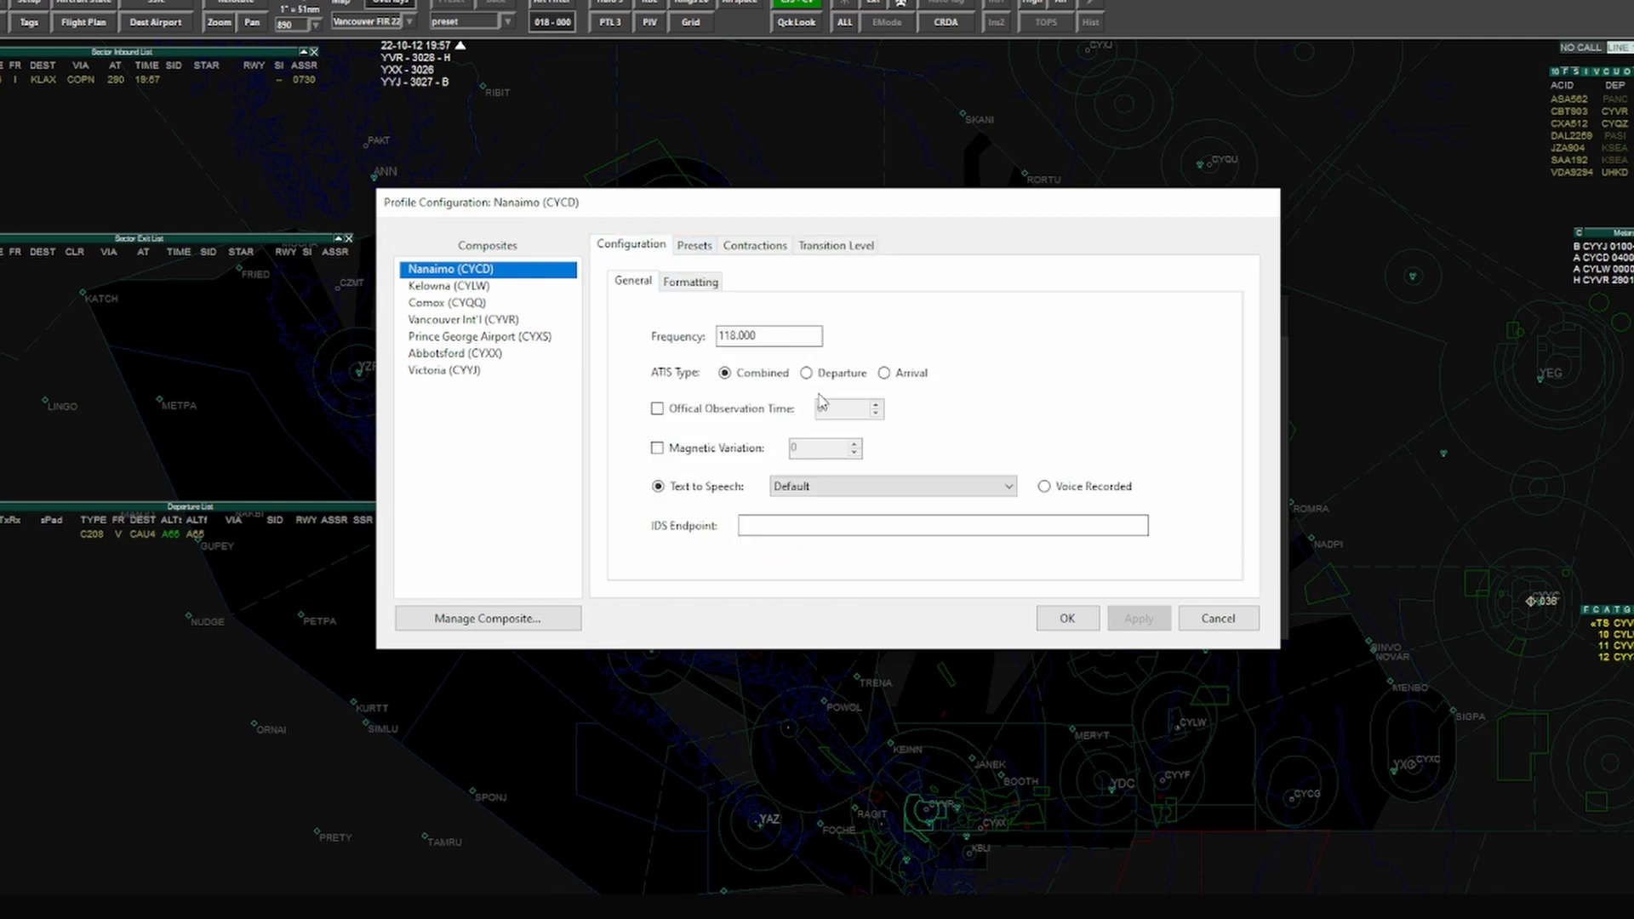
mouse_move(1066, 618)
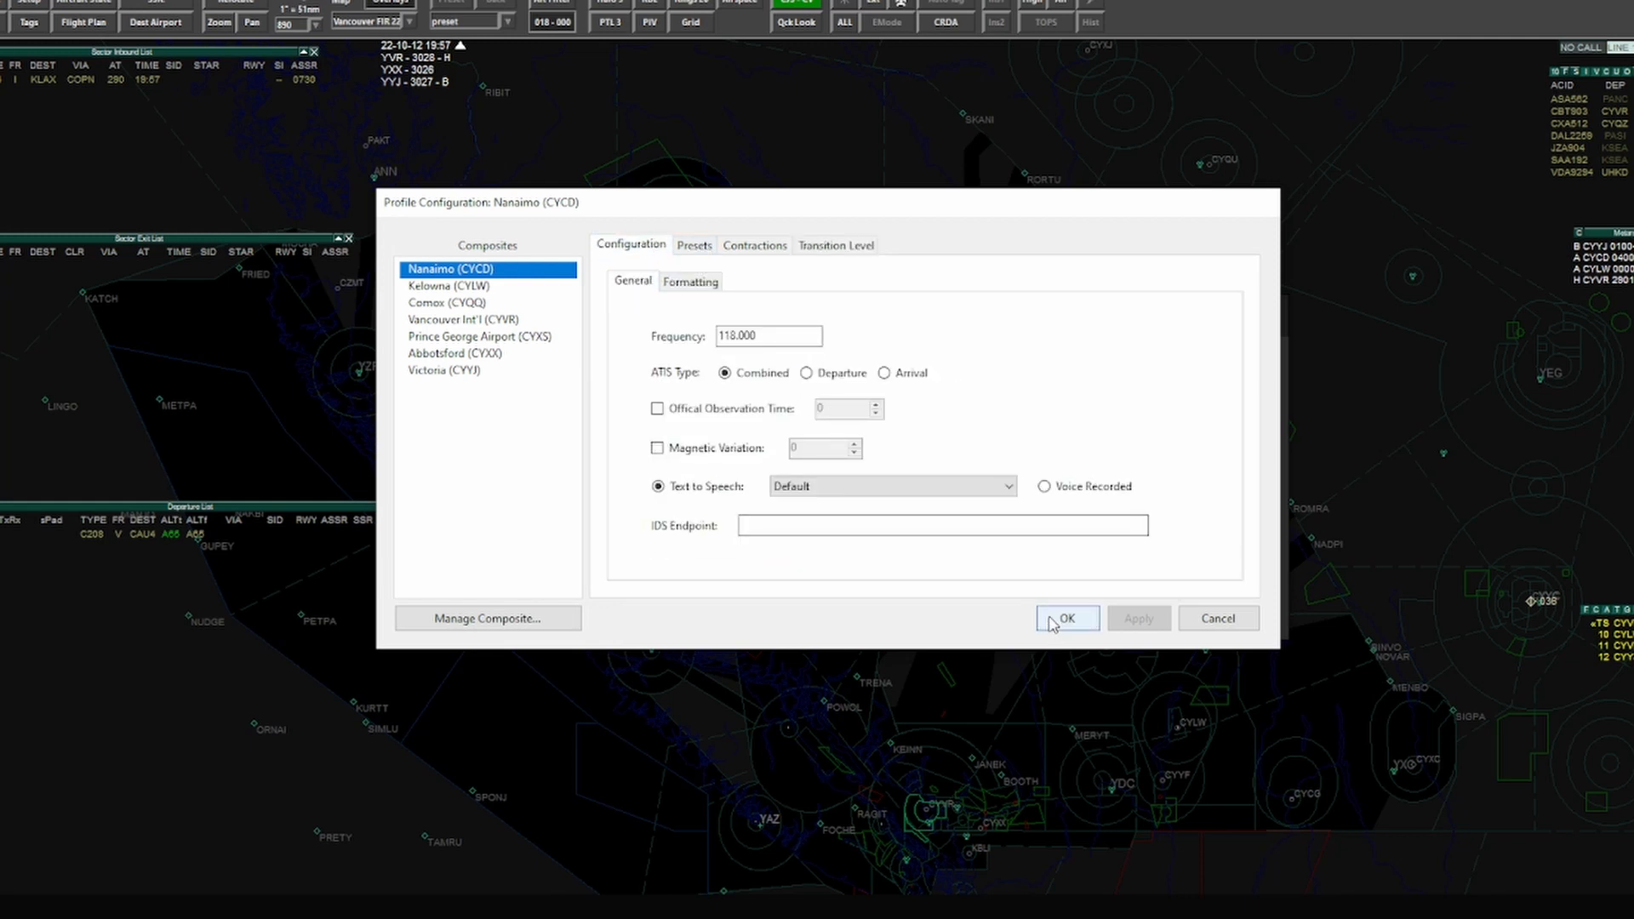
click(1066, 618)
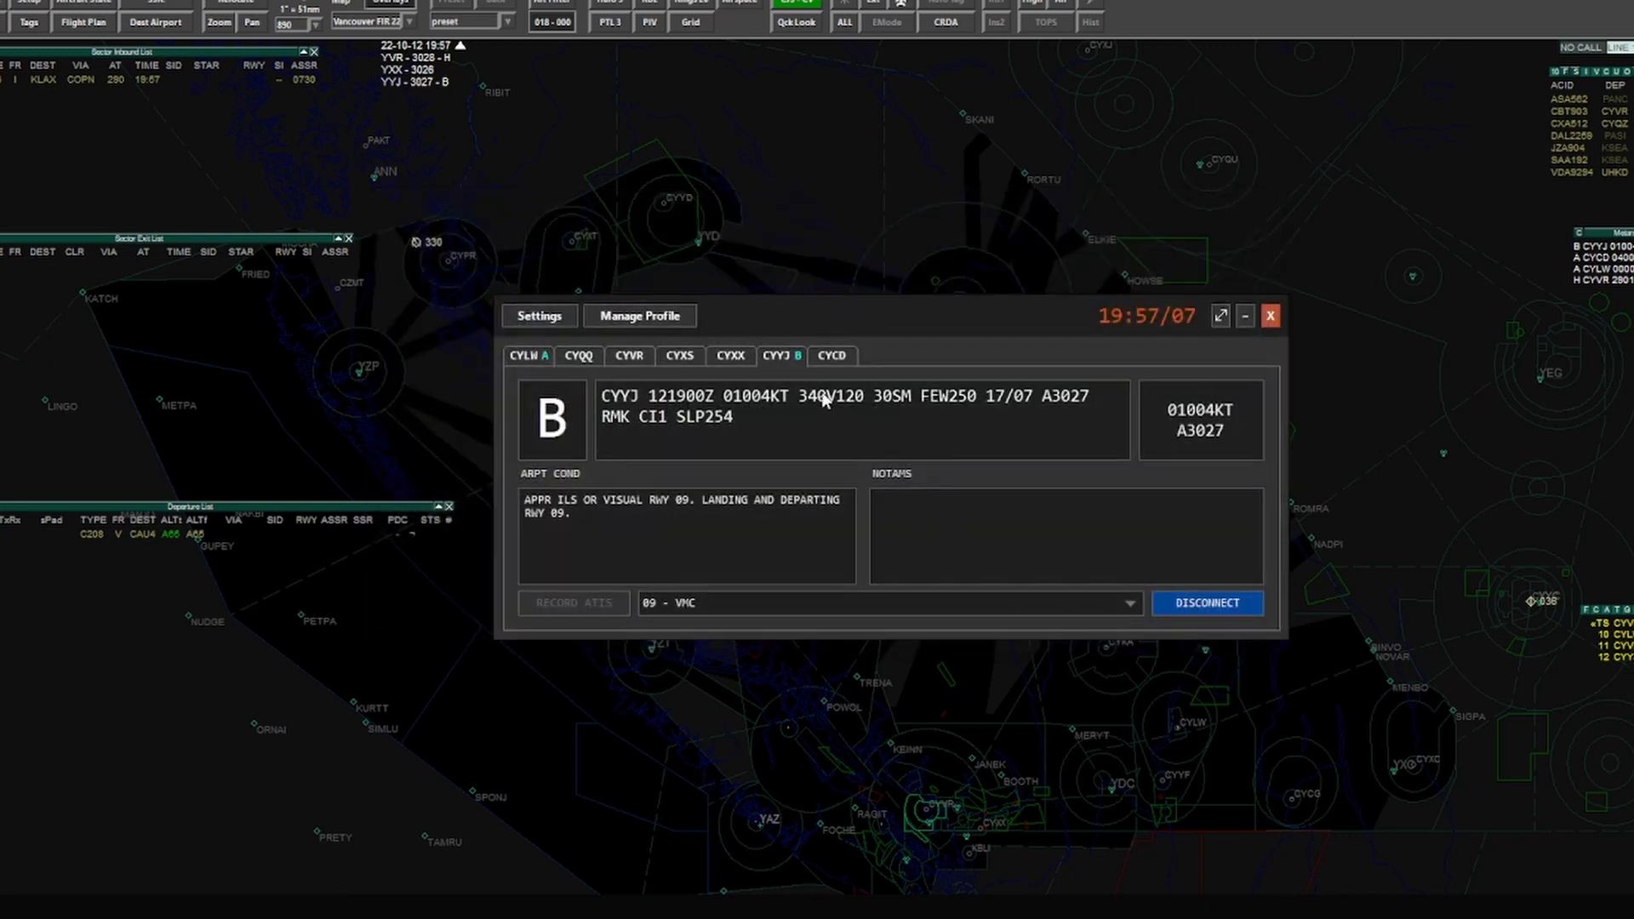
Step: Switch to the CYCD composite and change the airport conditions to runway 16
click(1206, 602)
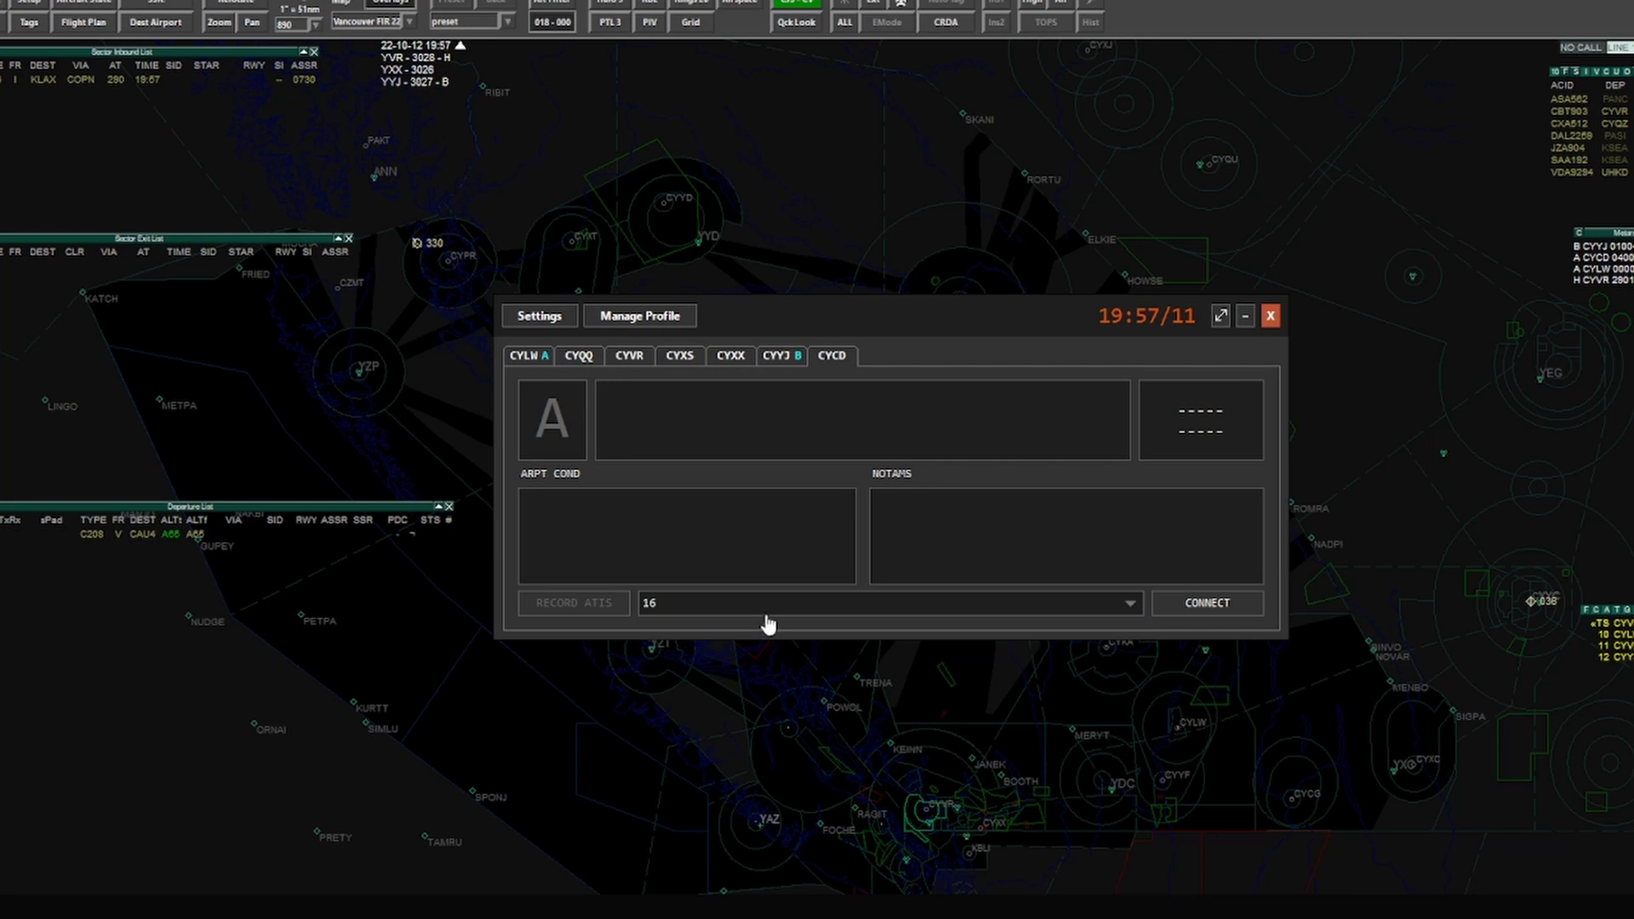
mouse_move(695, 610)
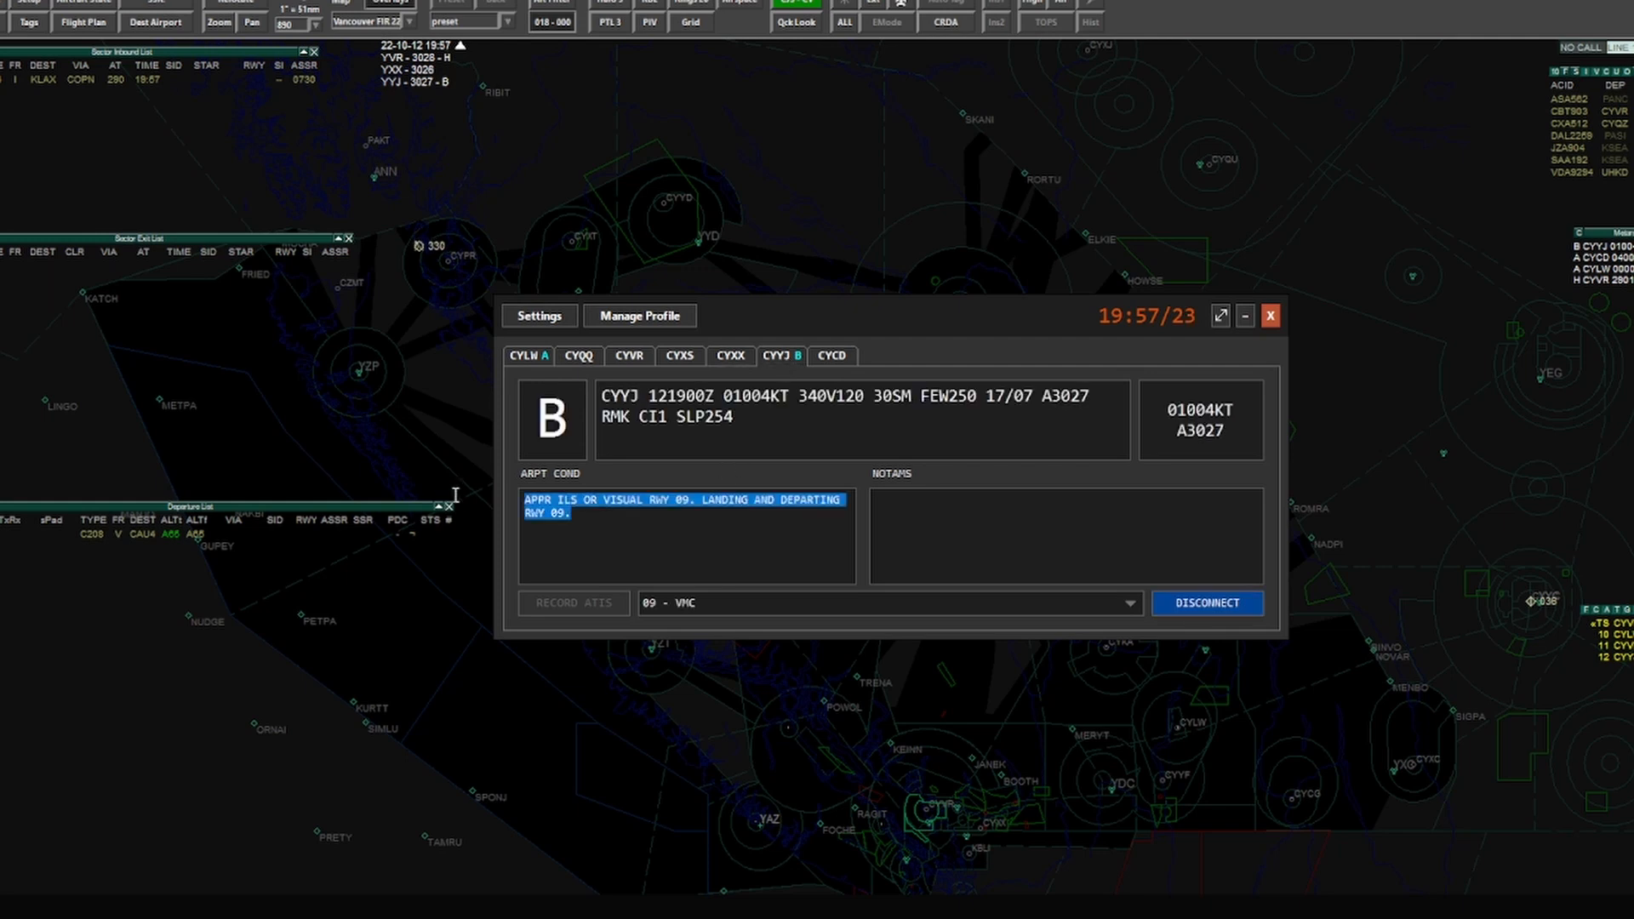
click(830, 356)
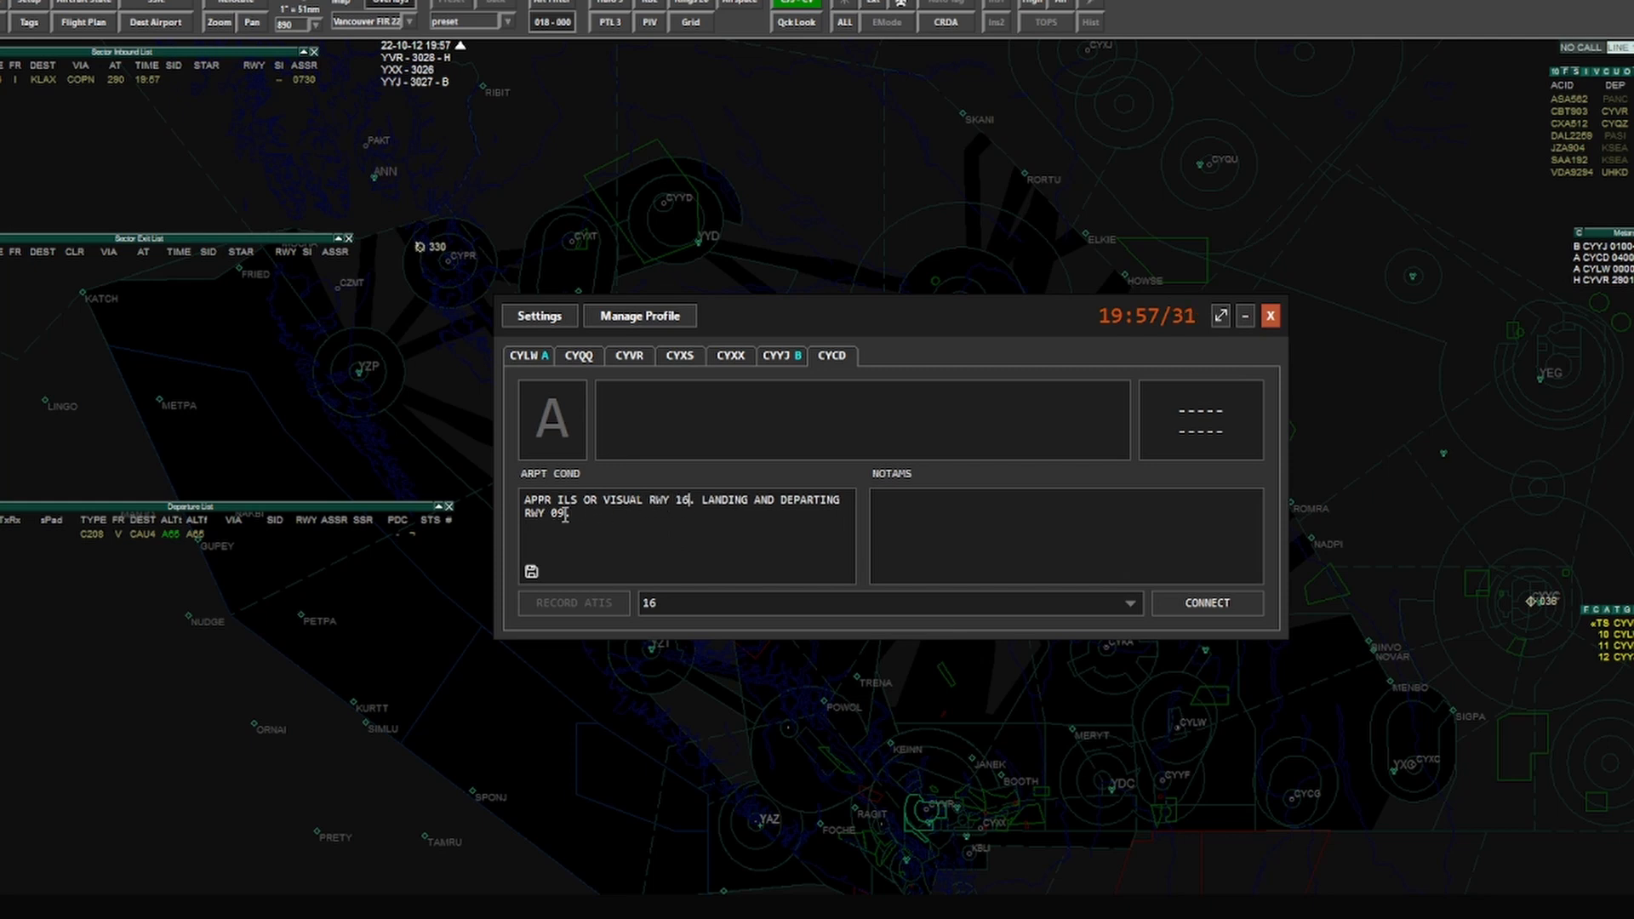
text(16.)
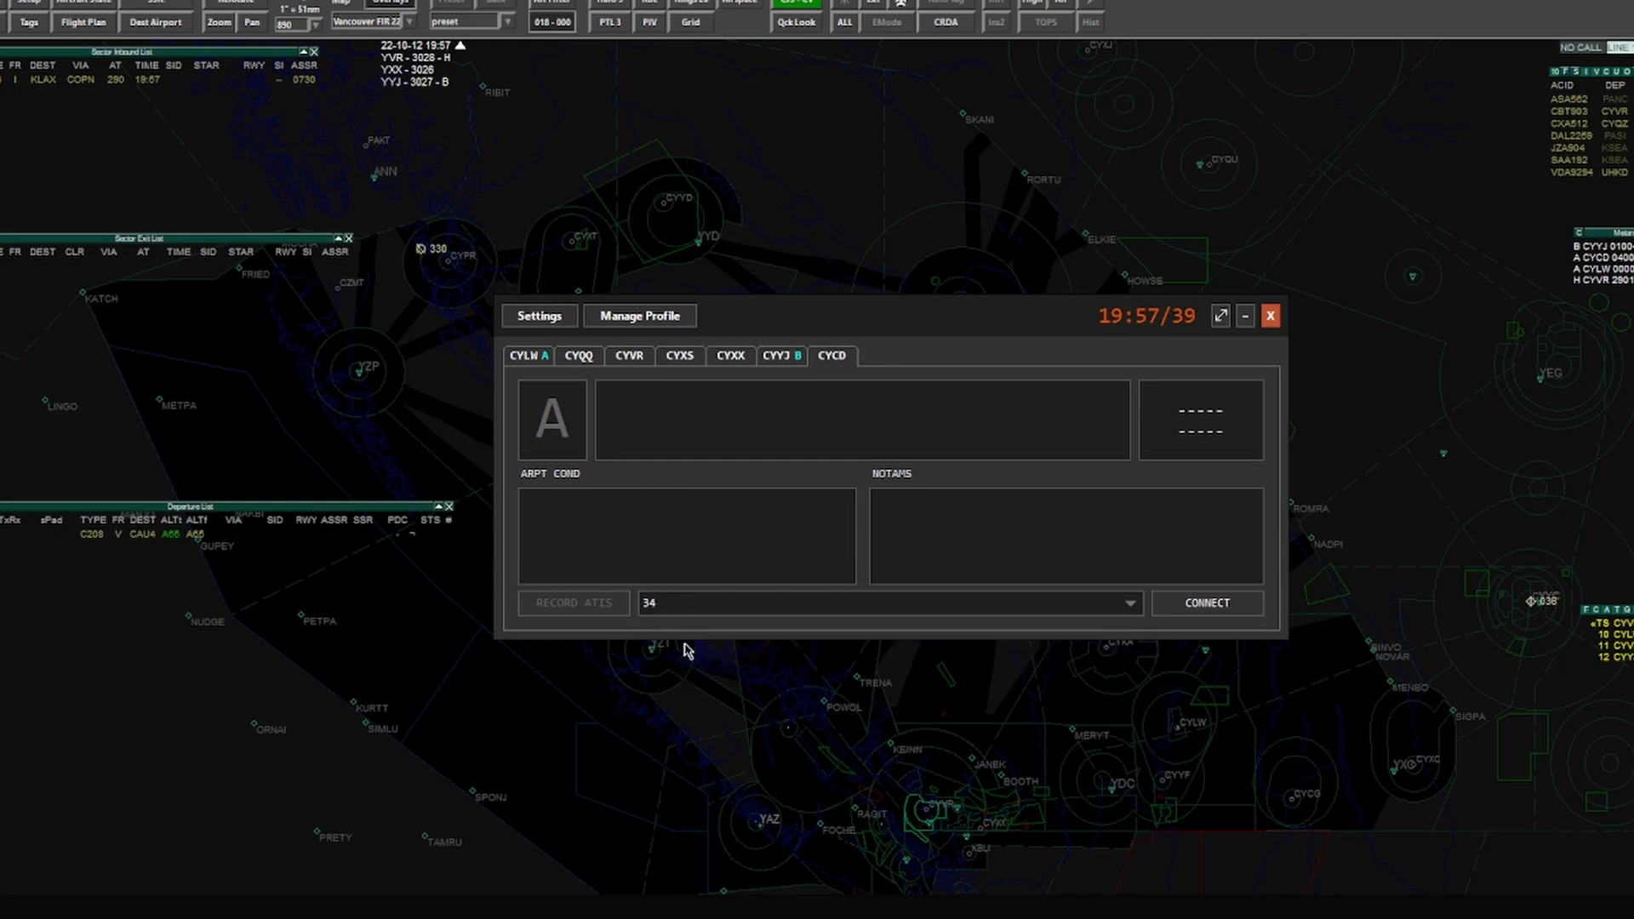
mouse_move(746, 613)
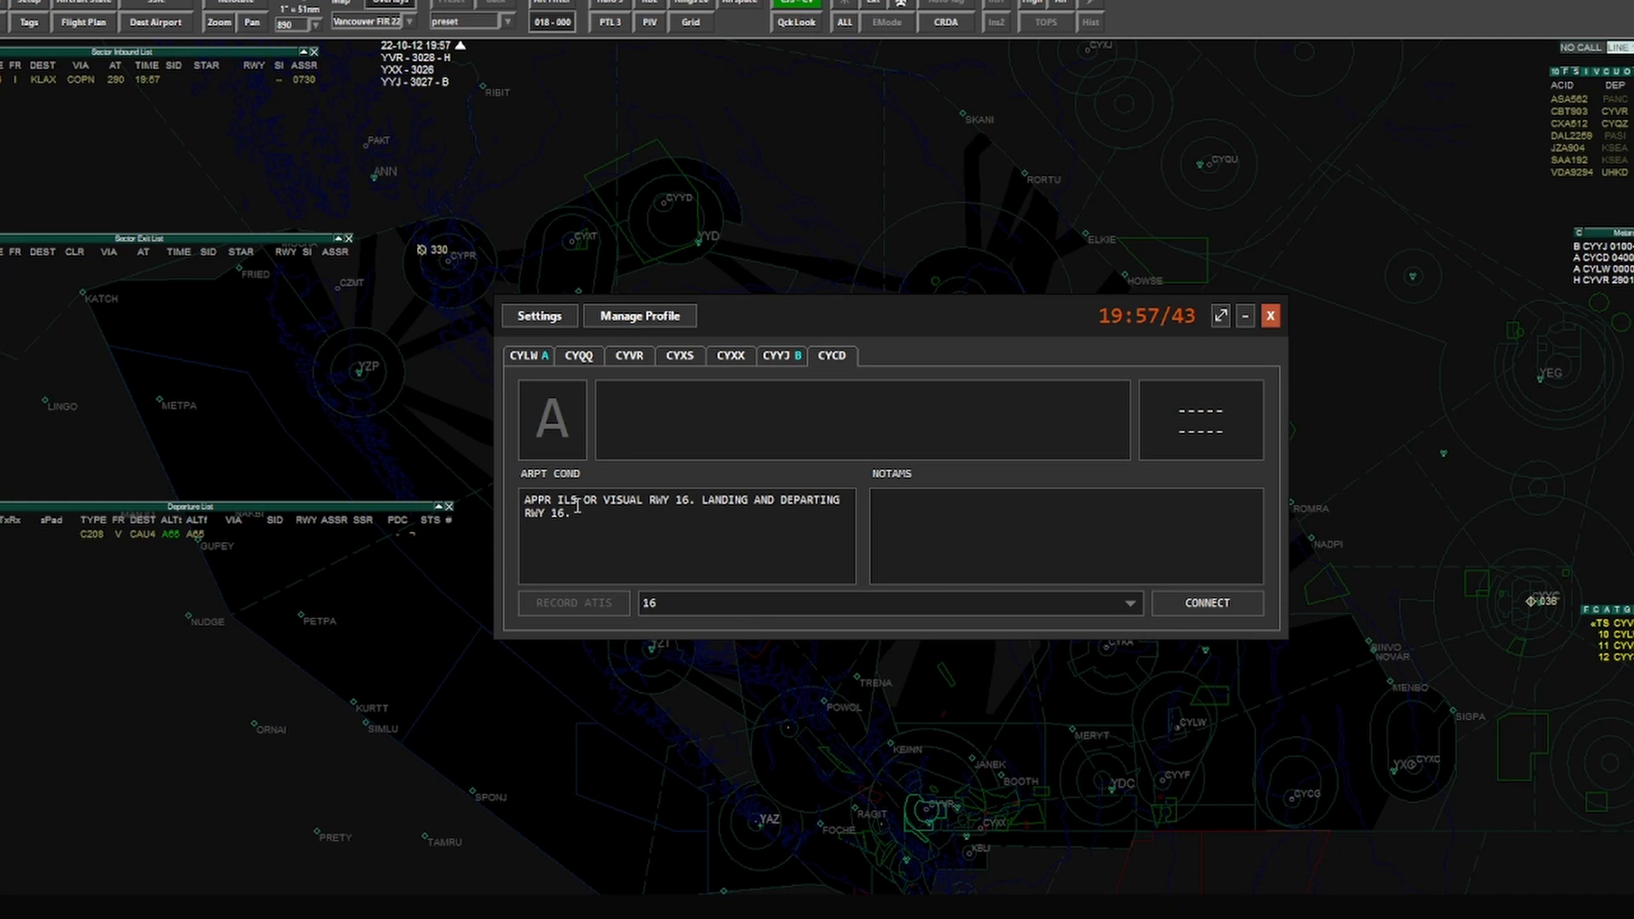
mouse_move(784, 595)
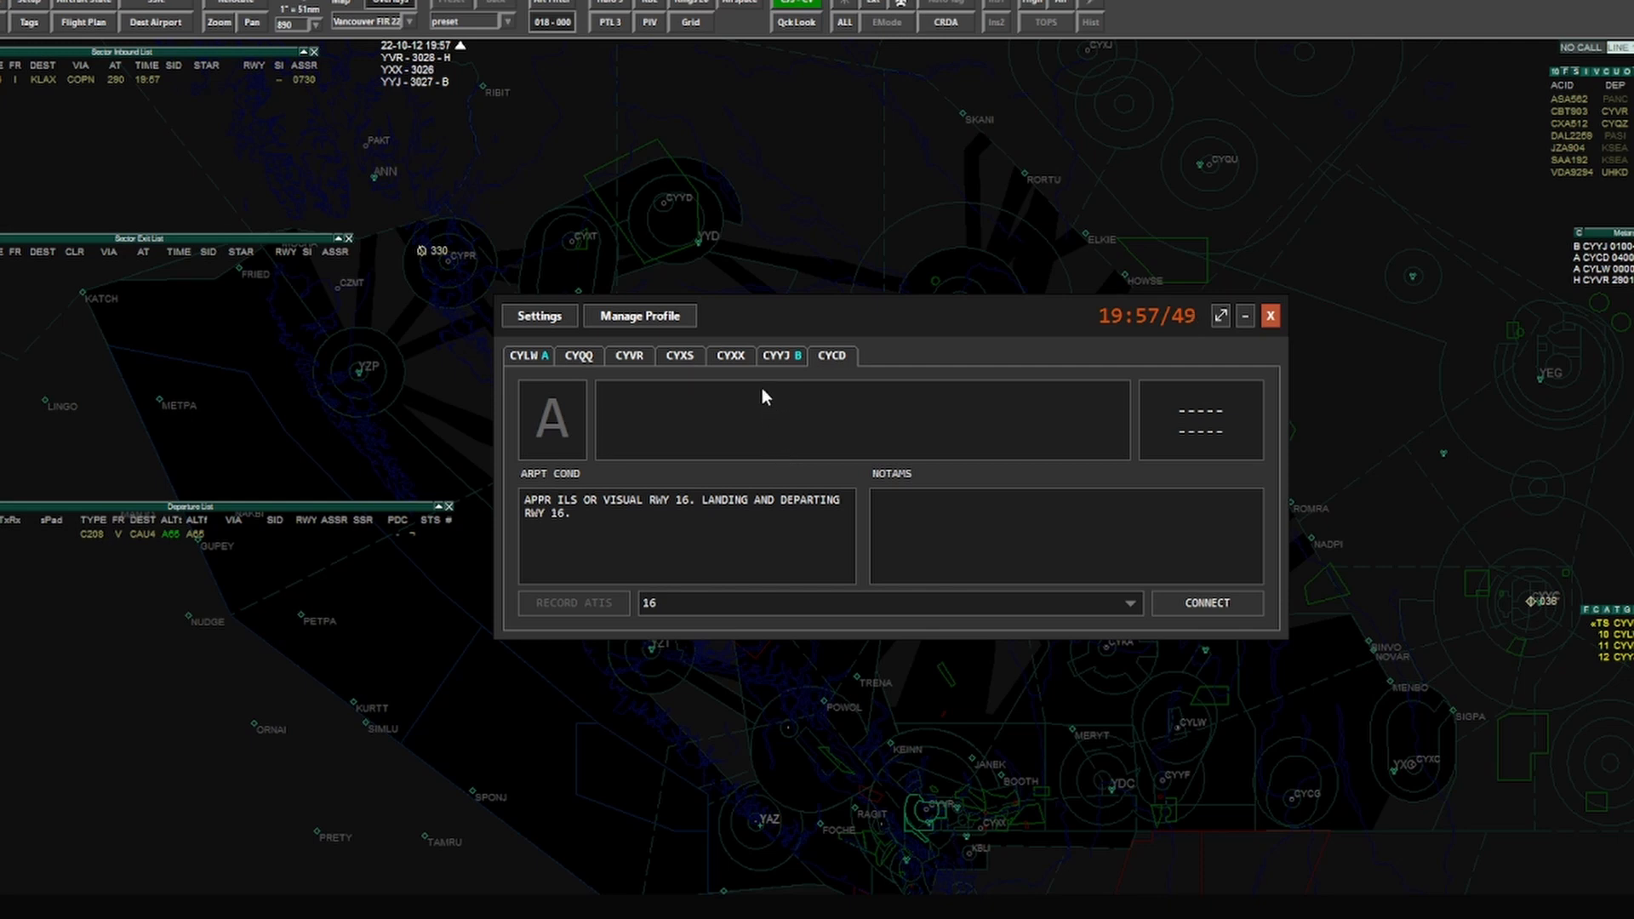
mouse_move(558, 484)
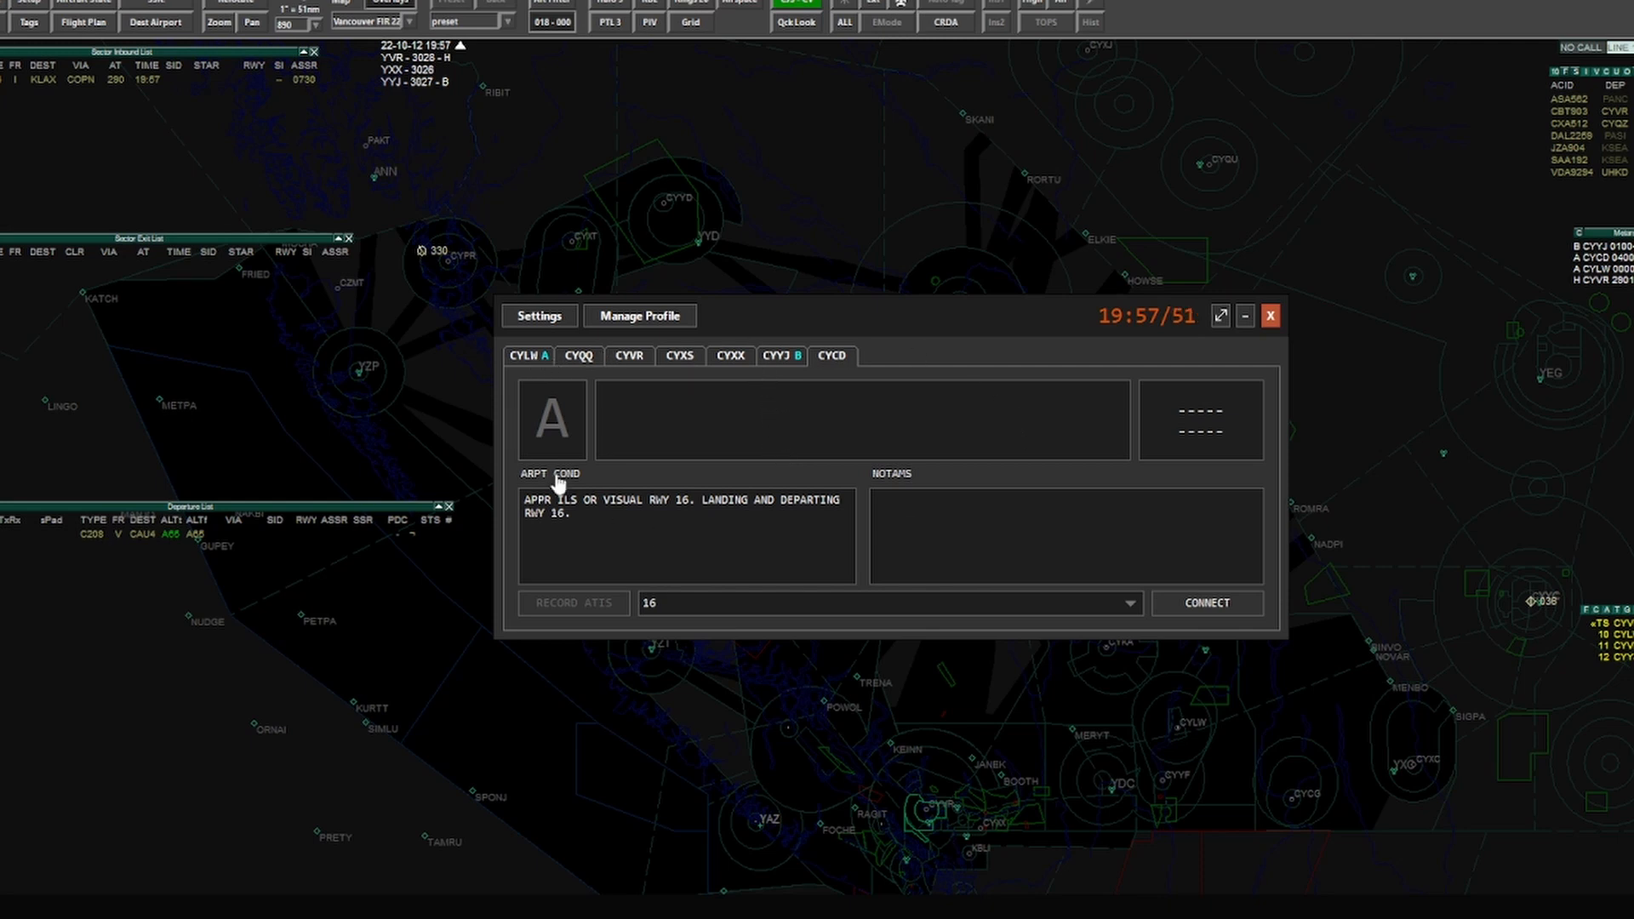
Step: Connect then disconnect the CYLW ATIS, disconnect CYYJ, and close the ATIS window
click(1205, 603)
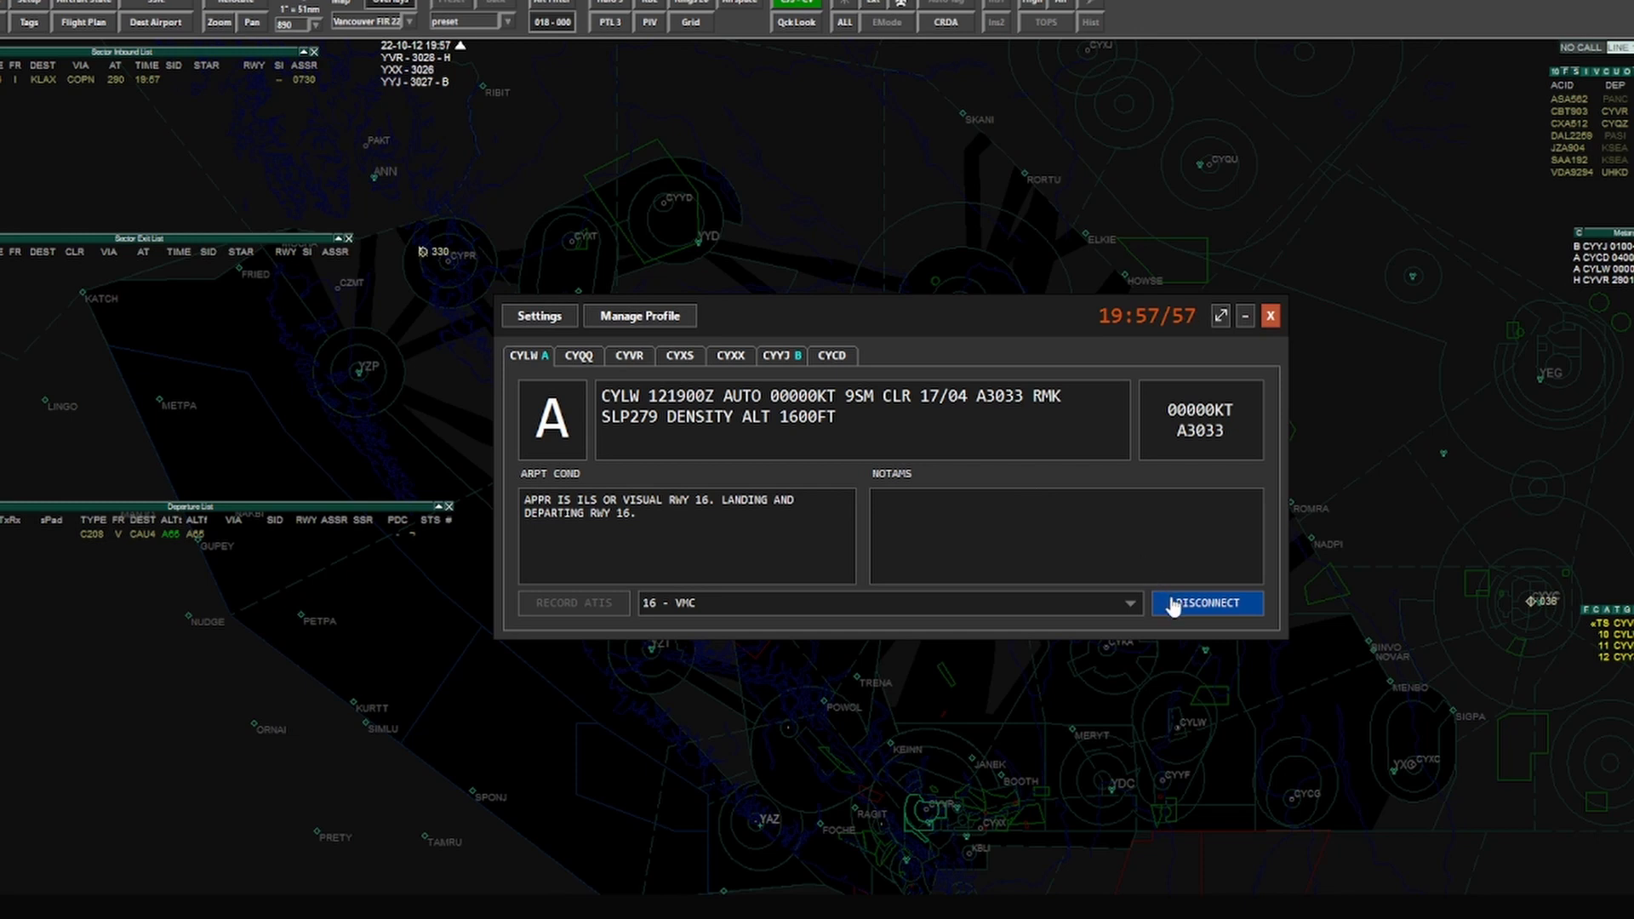
click(1206, 602)
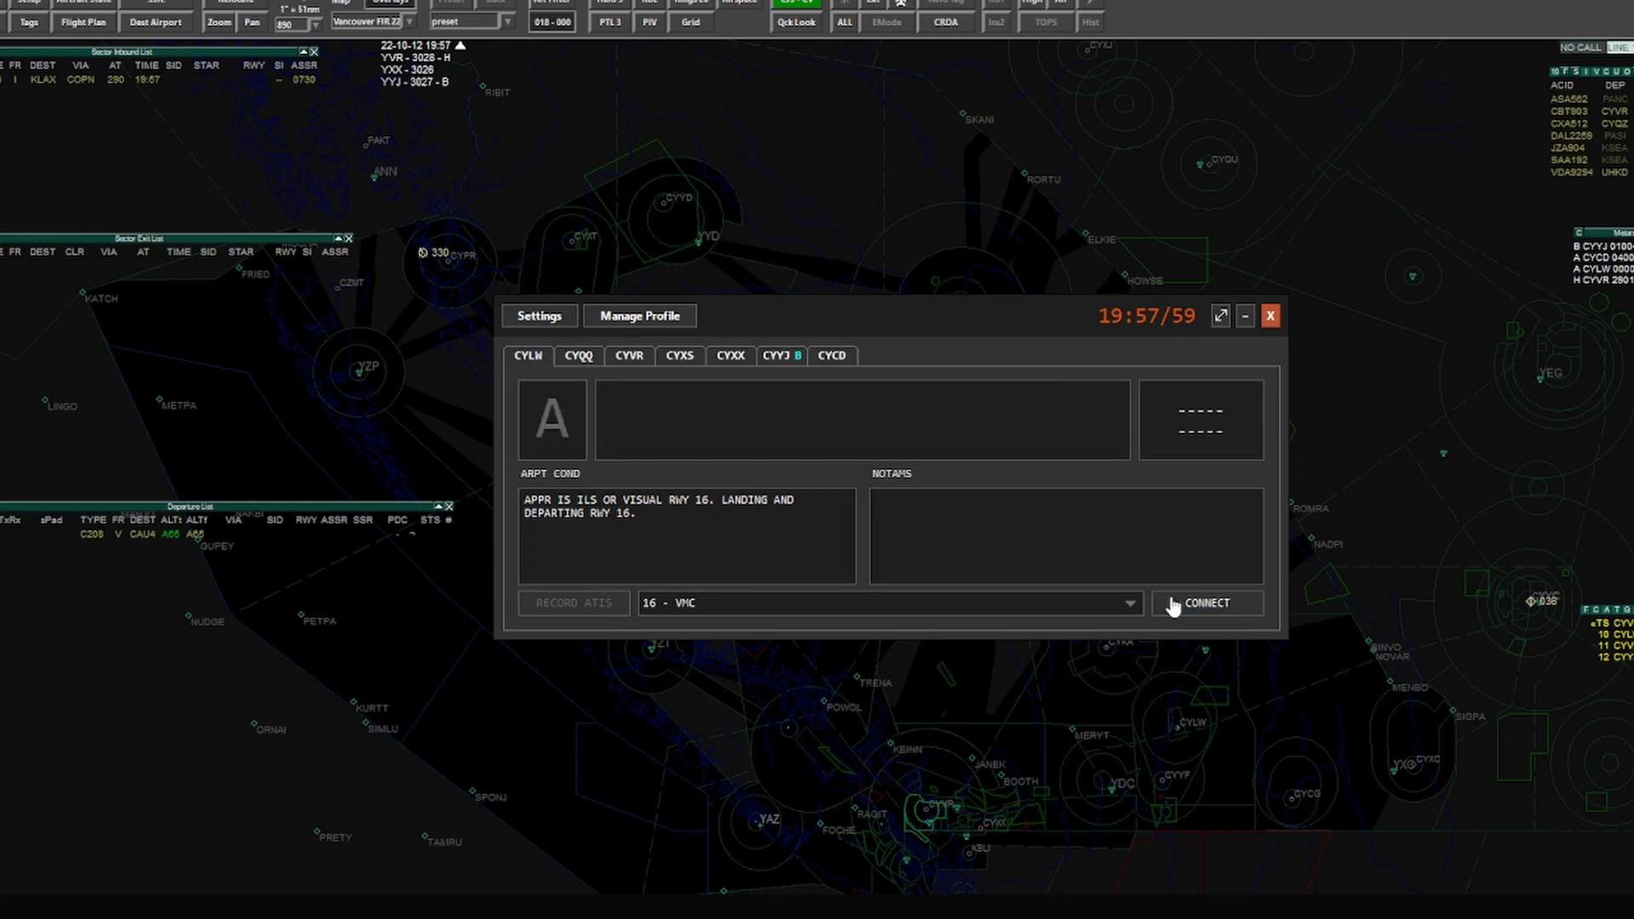
click(1205, 602)
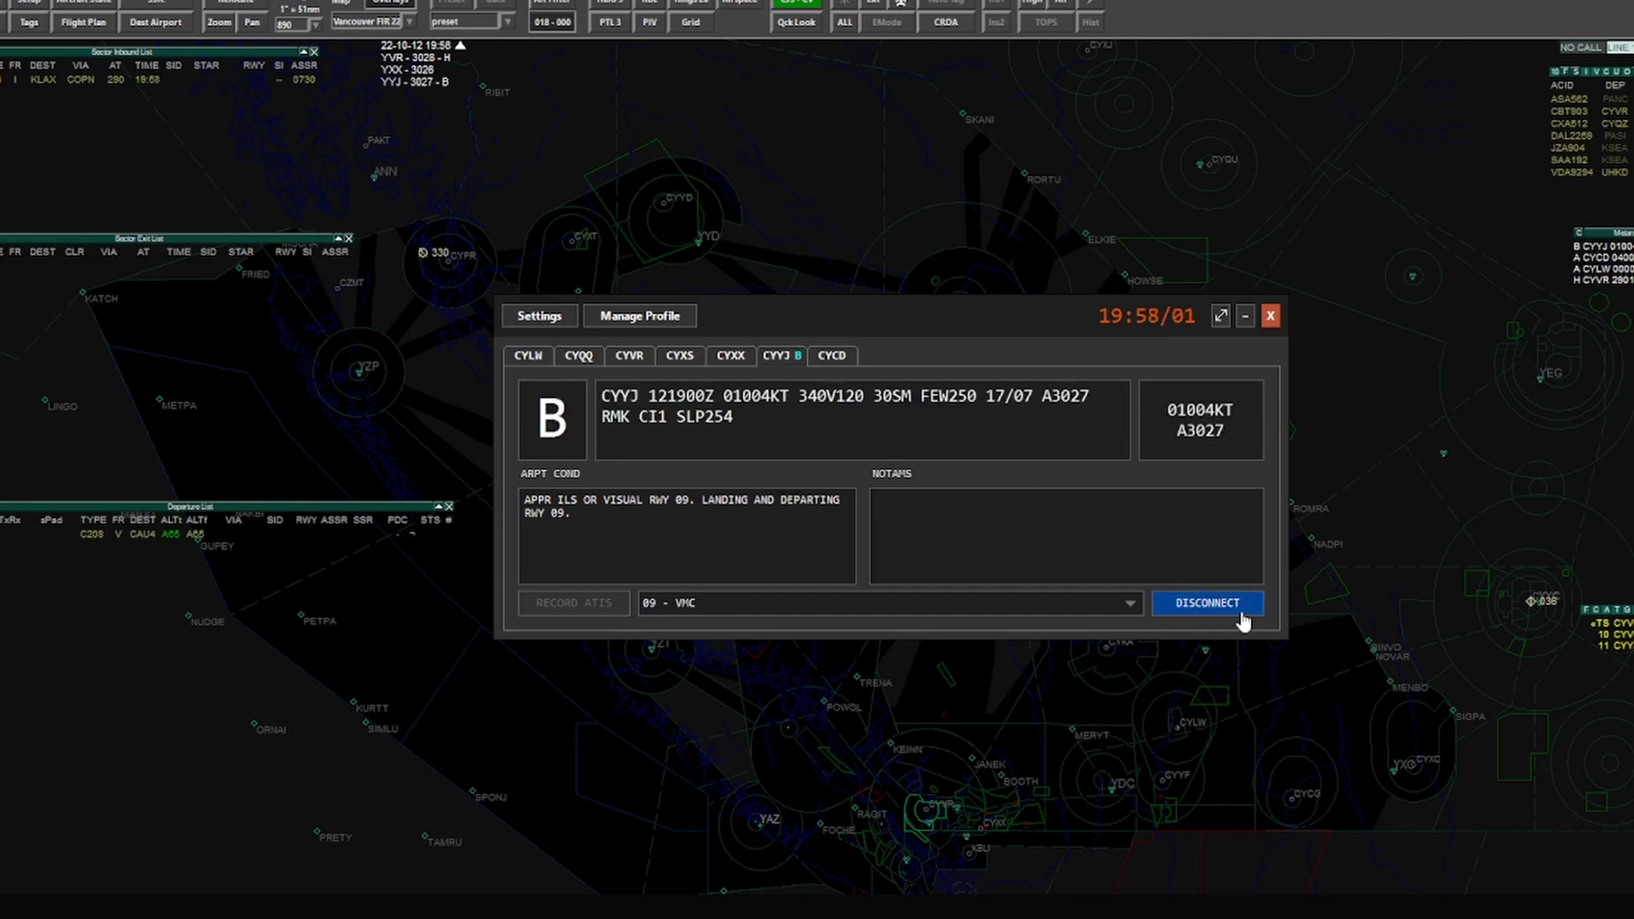
click(1206, 602)
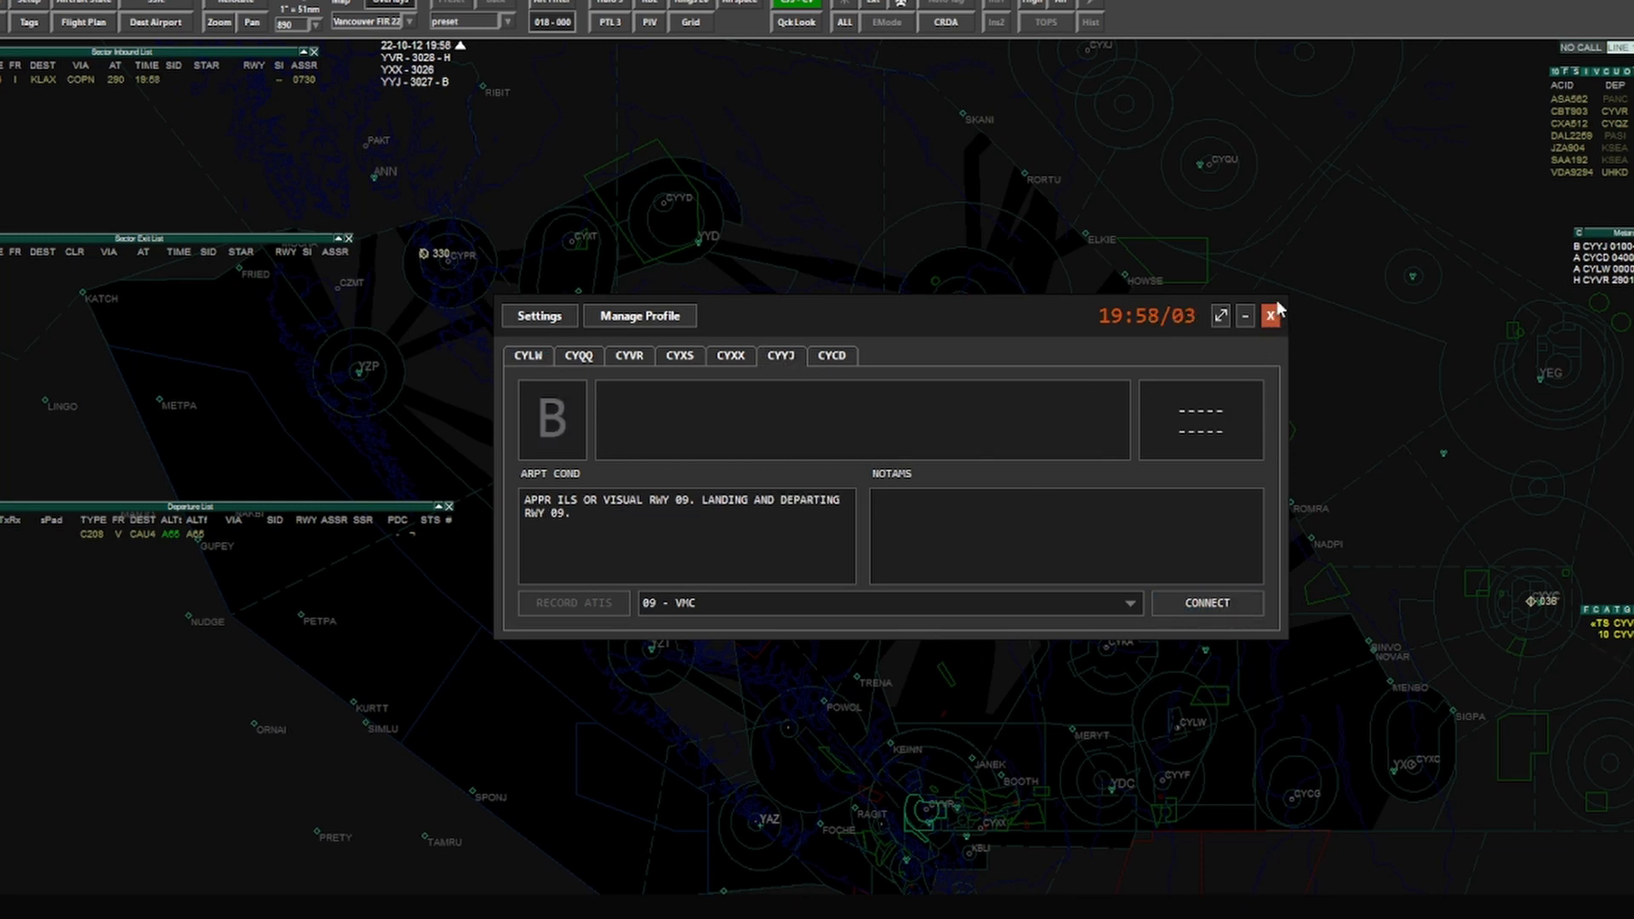
click(639, 316)
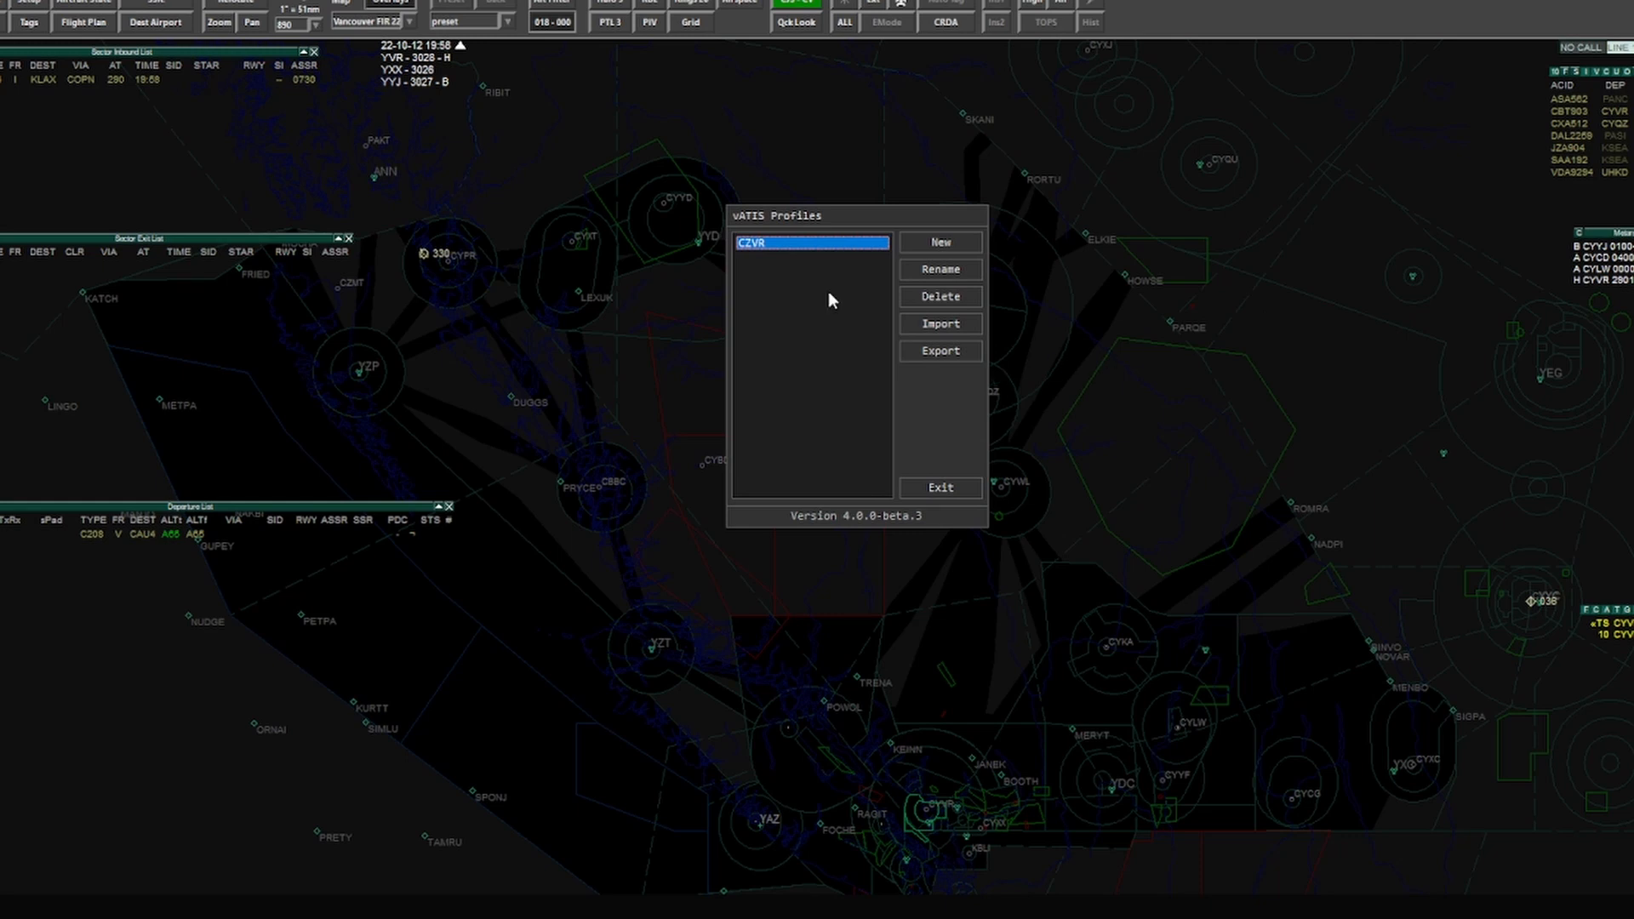
mouse_move(938, 261)
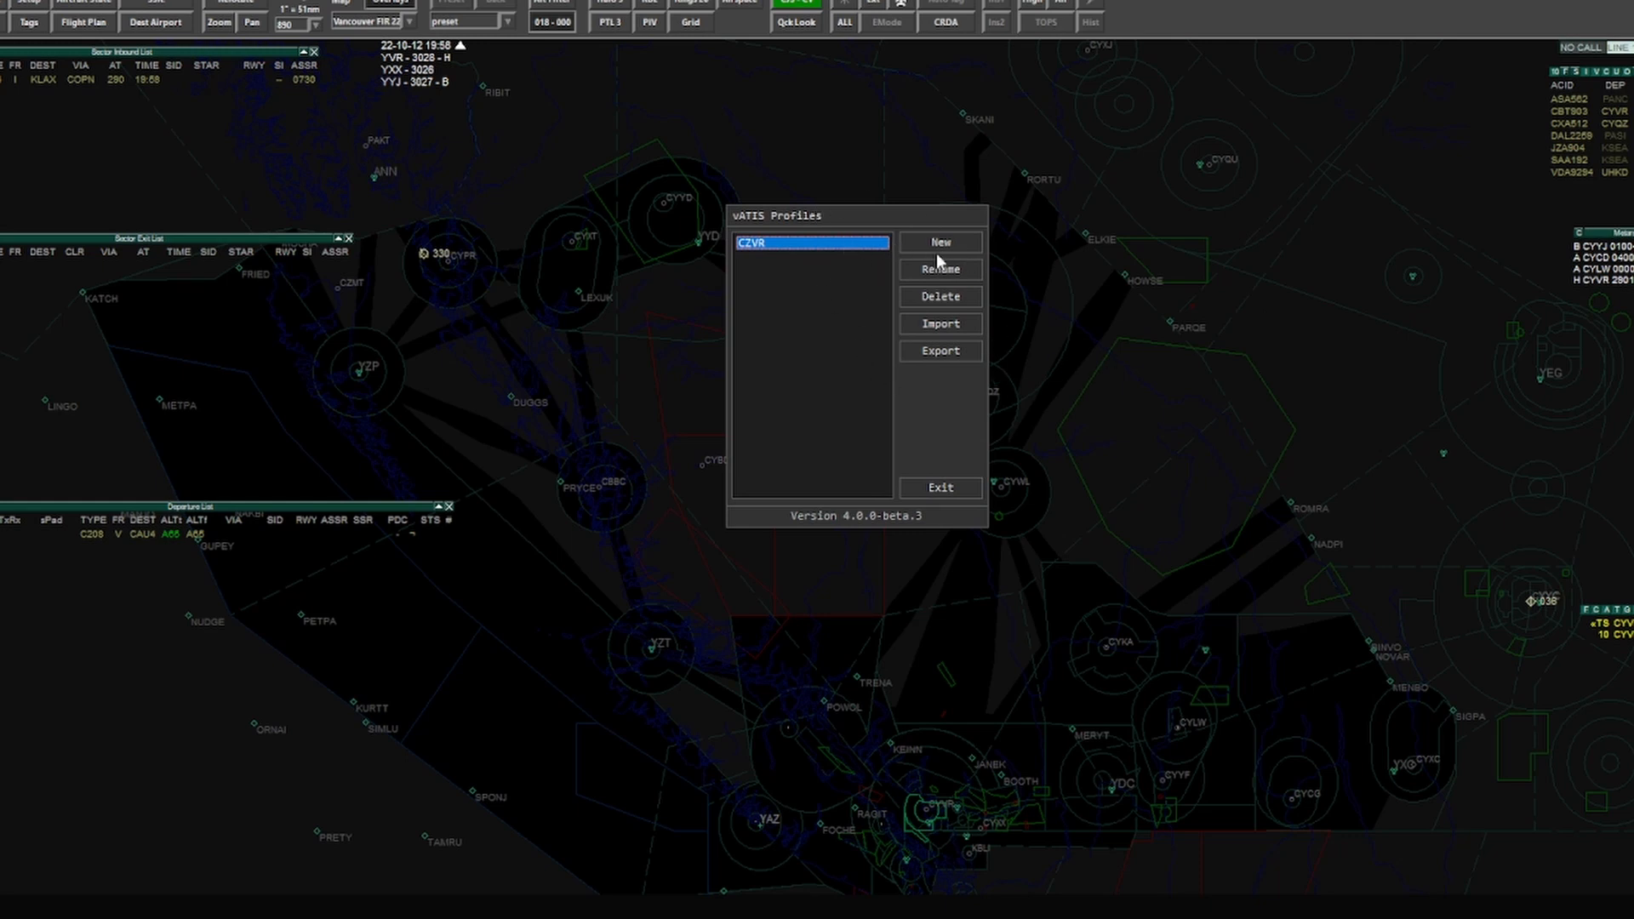
mouse_move(964, 250)
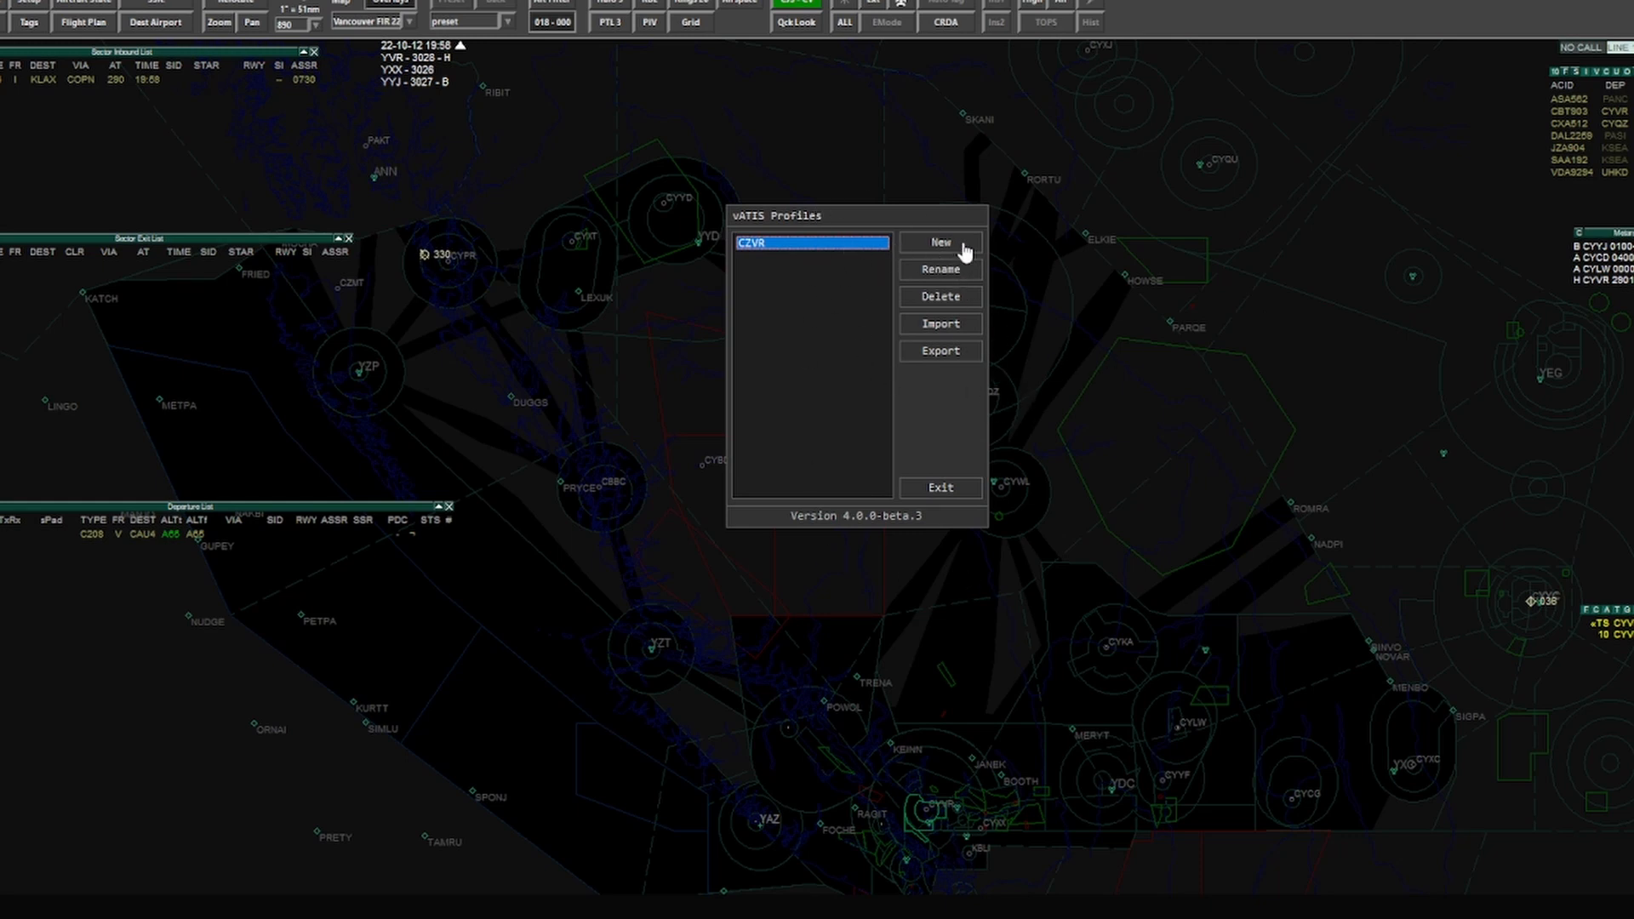
Step: Create and load a new profile named CZVR Tutorial
click(938, 241)
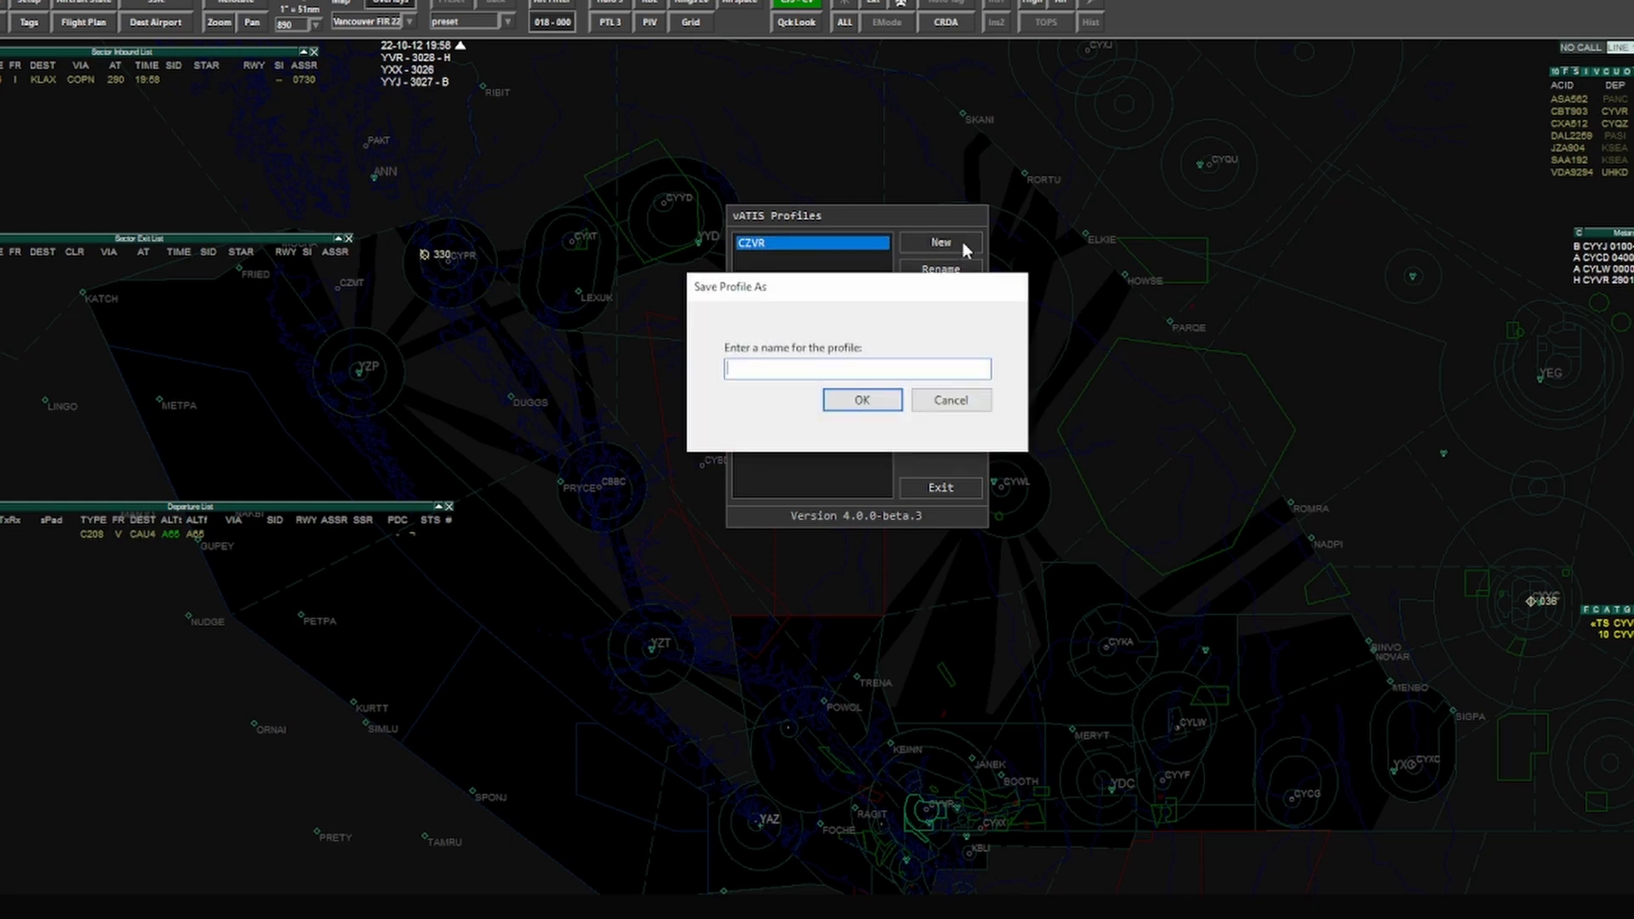
text(CZVR 1)
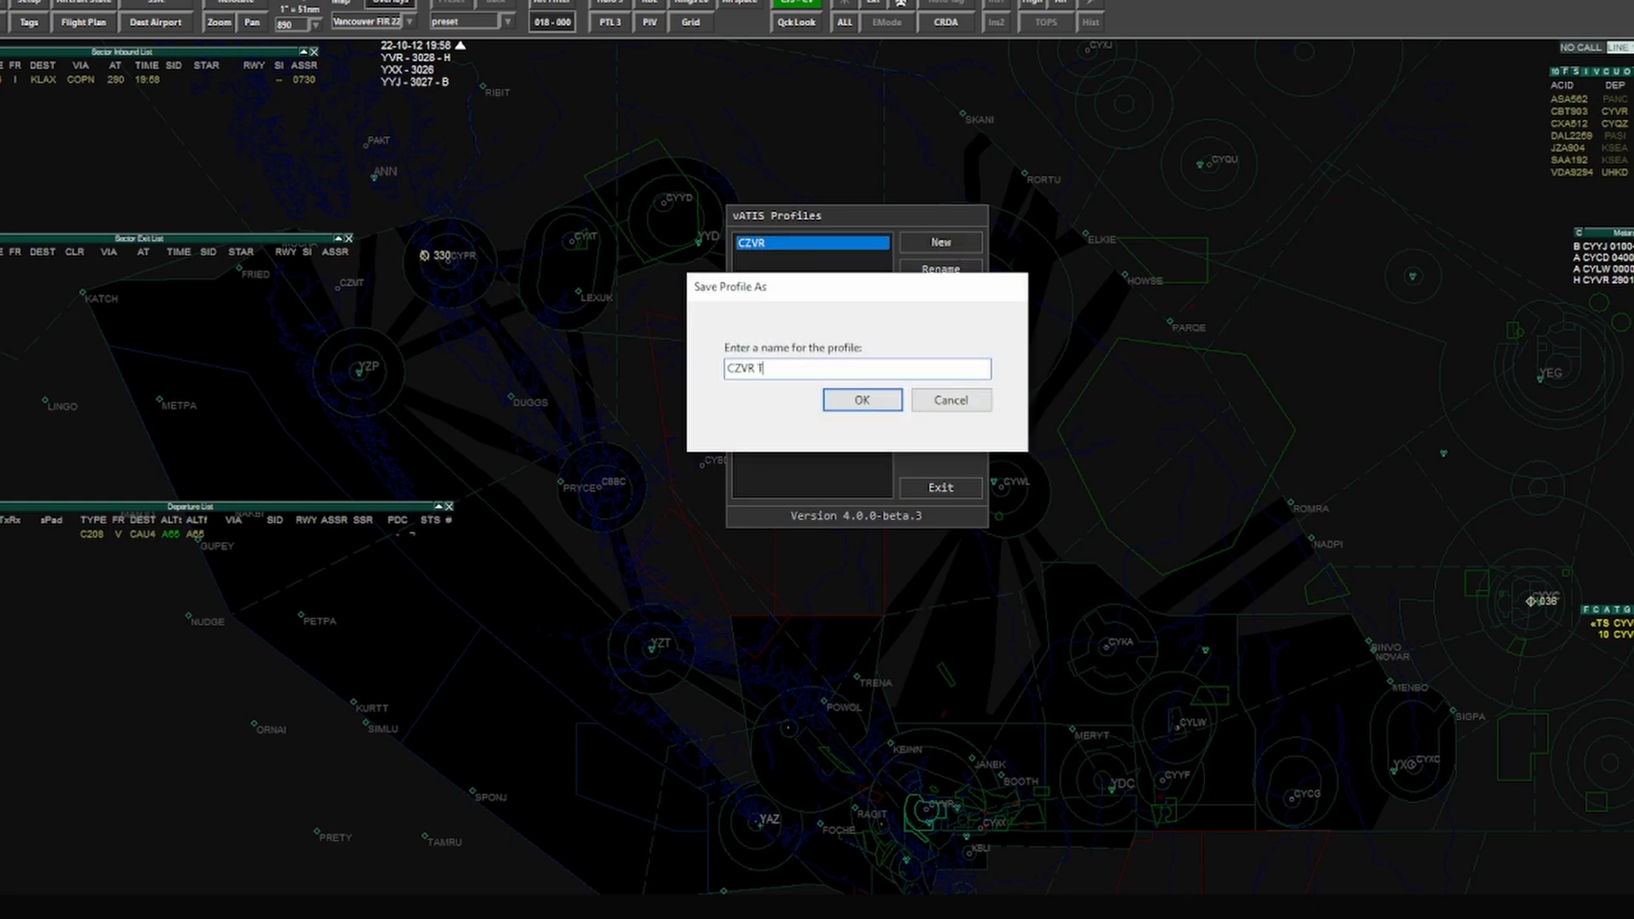
click(860, 399)
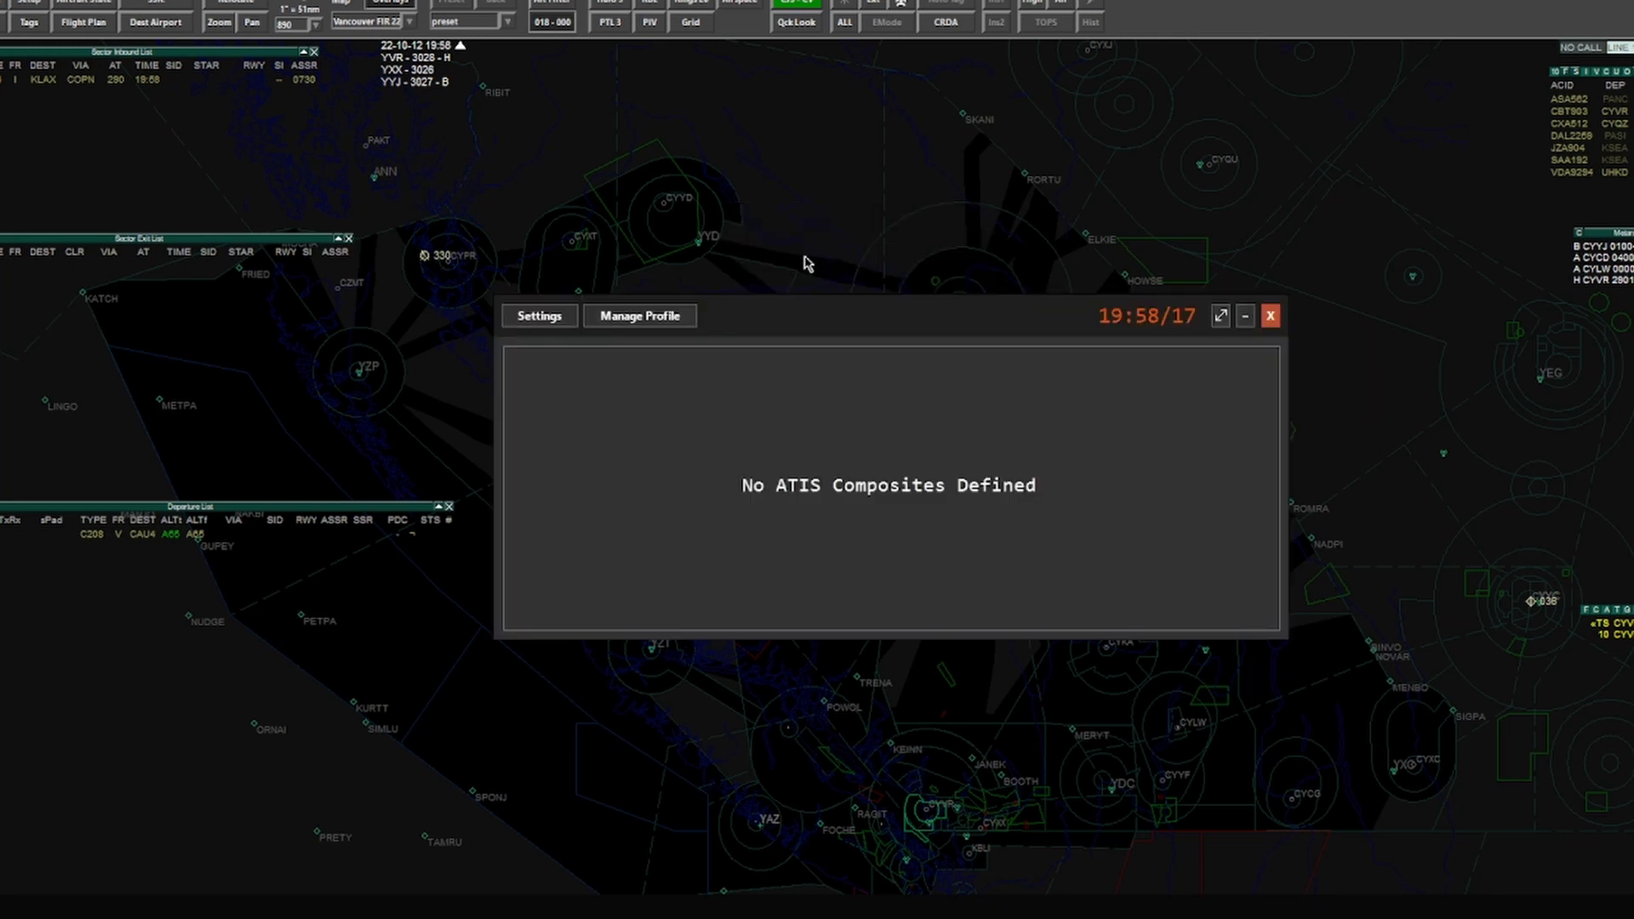
mouse_move(663, 323)
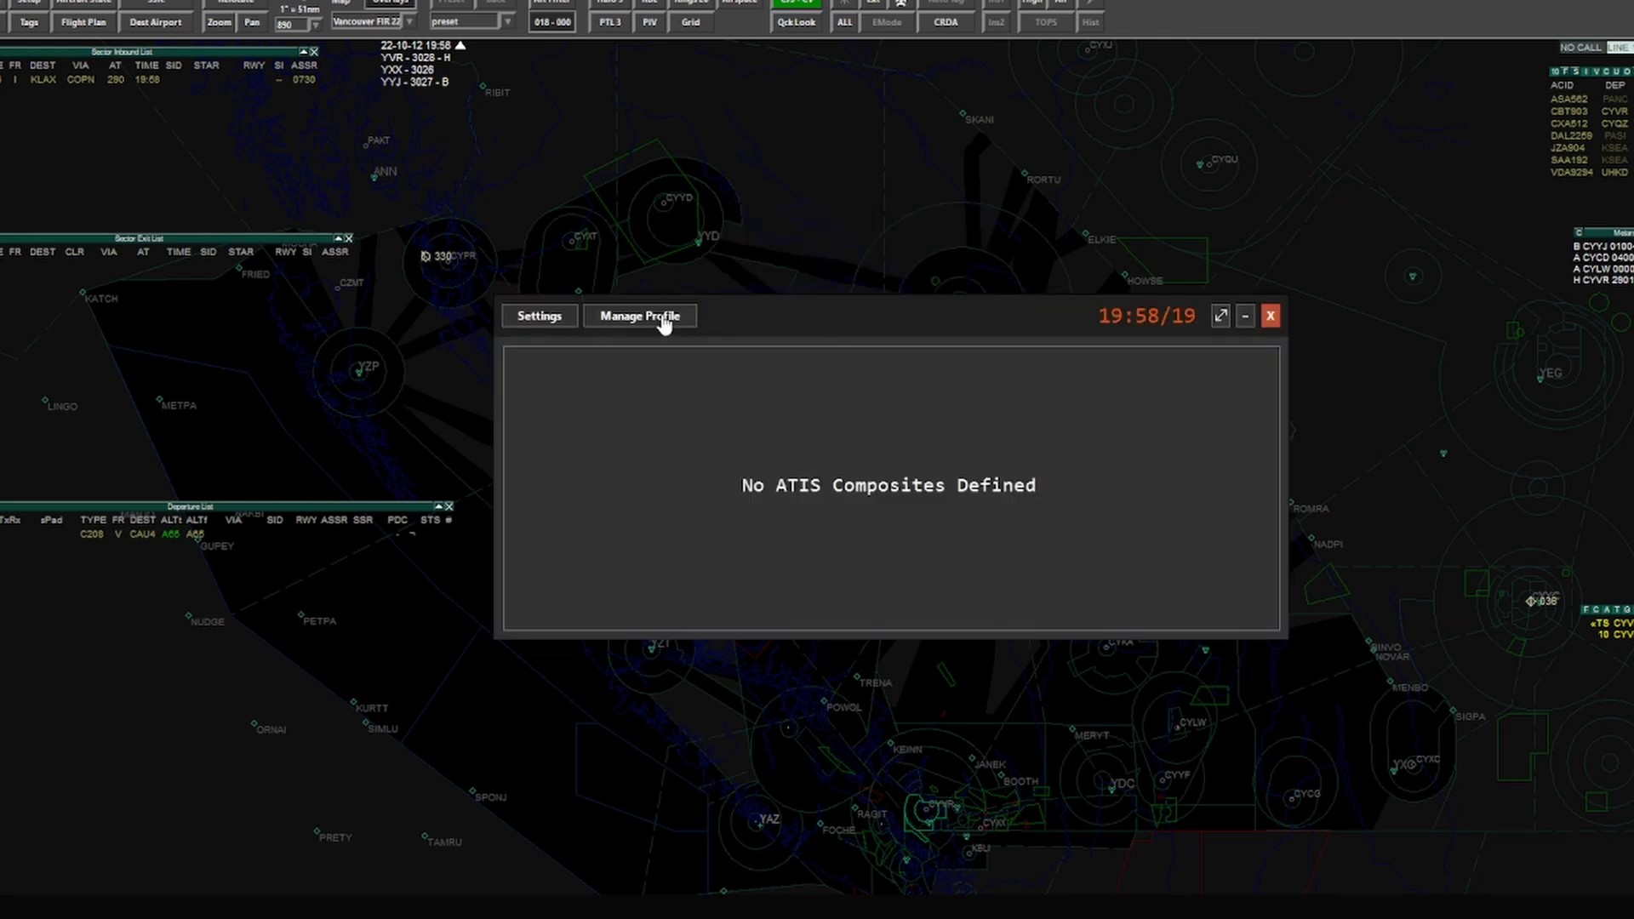
Step: Add a Nanaimo composite with identifier CYCD to the new profile and save with OK
click(640, 316)
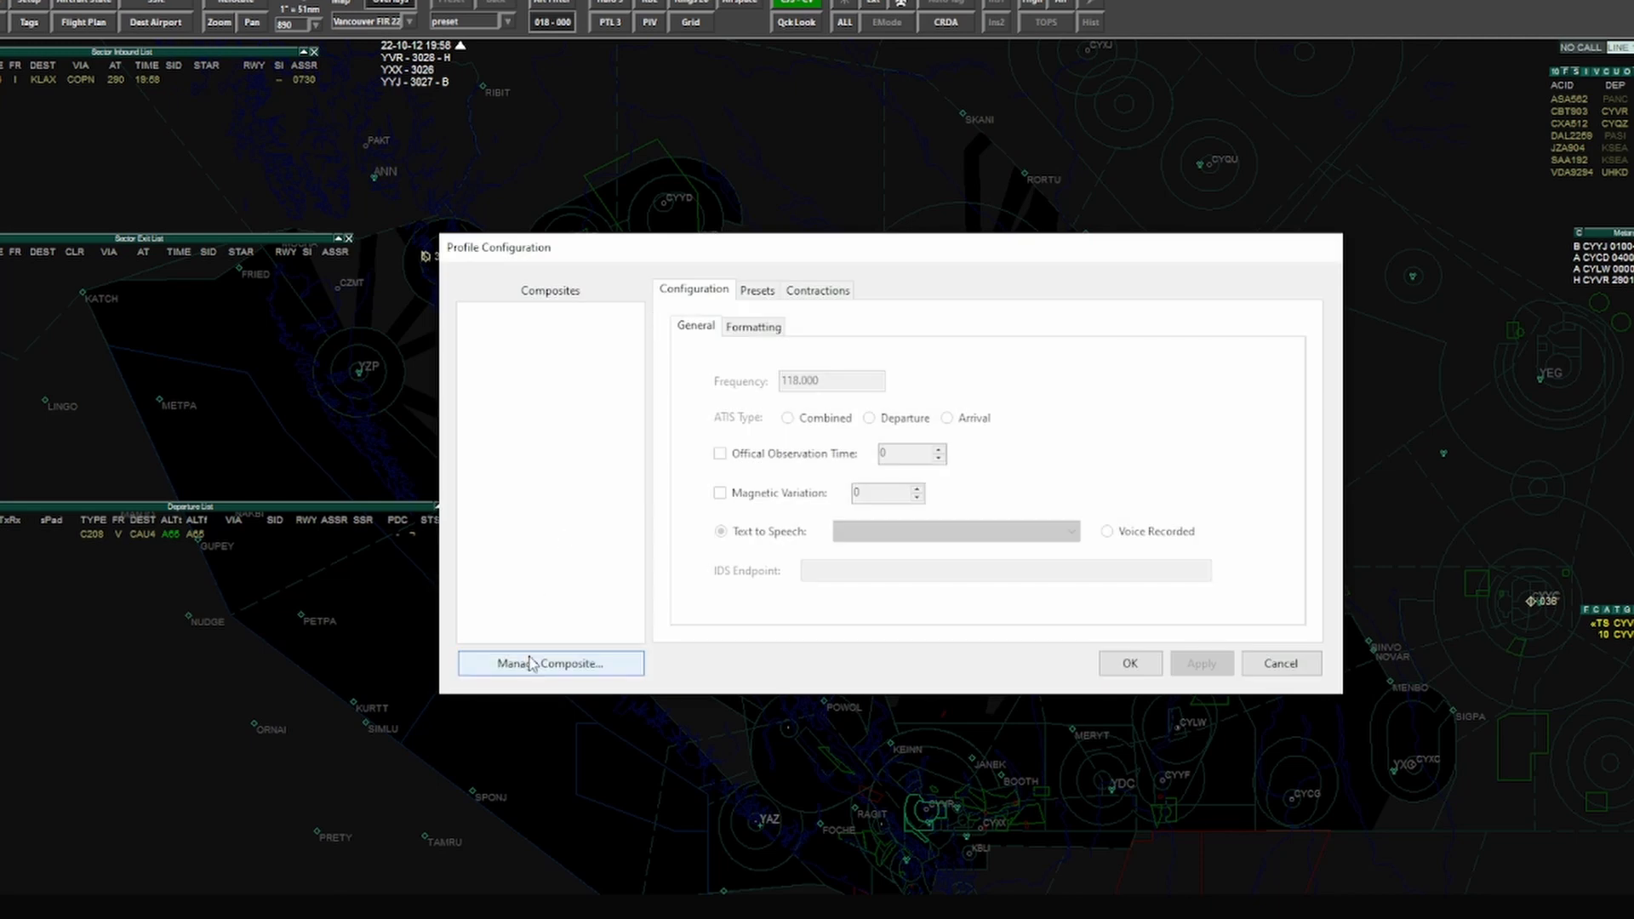
click(549, 663)
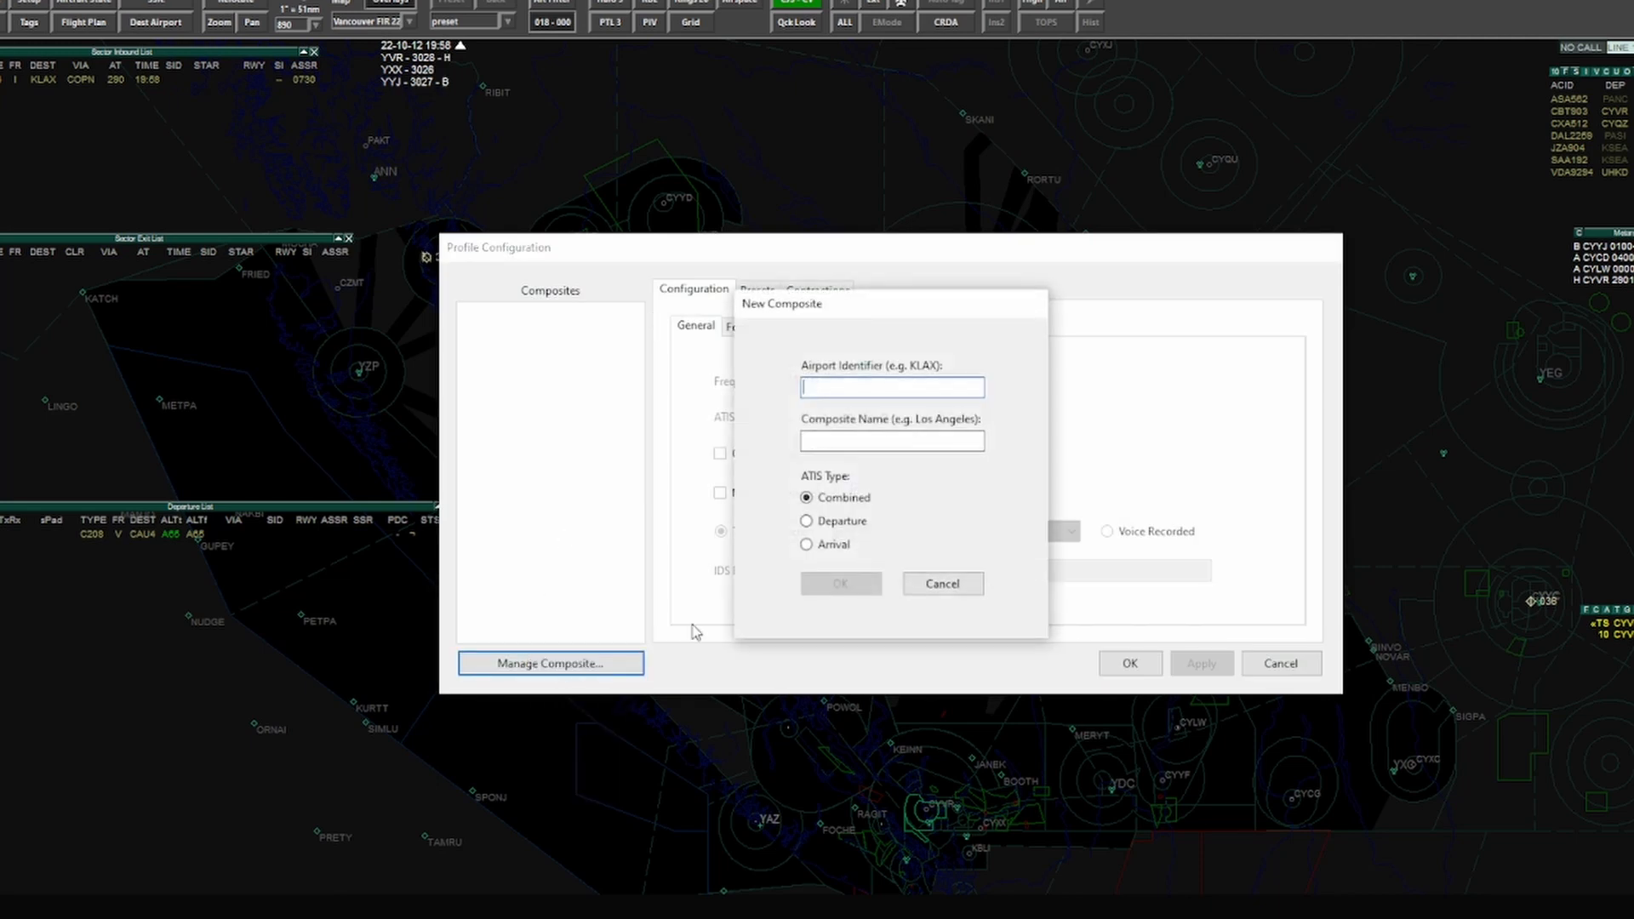
text(CYCD)
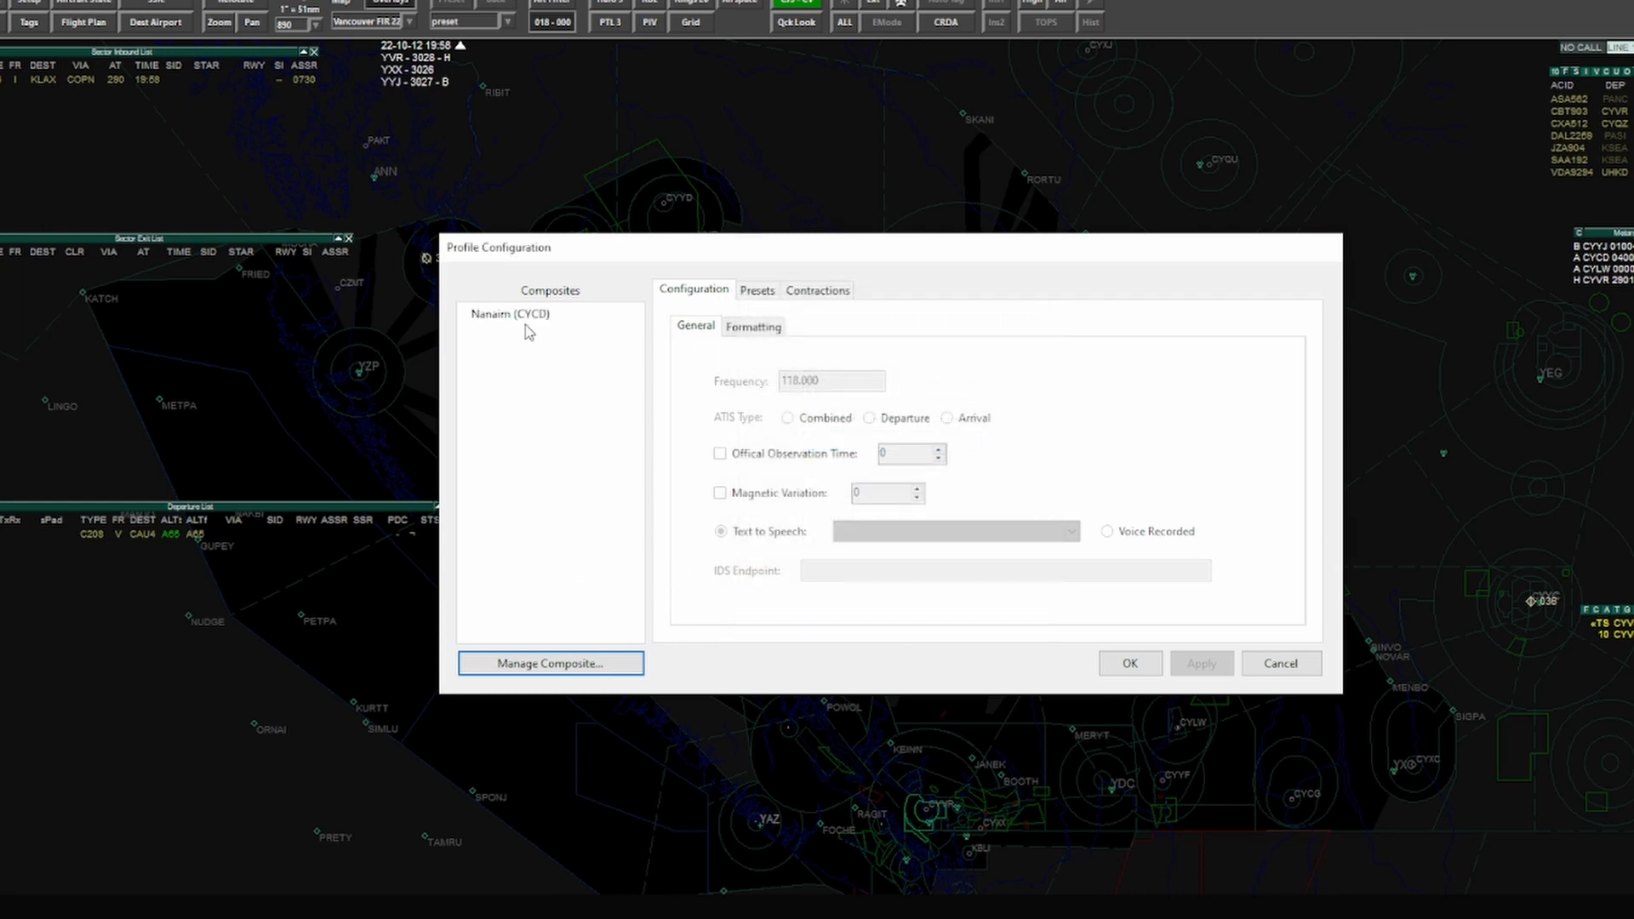
click(509, 314)
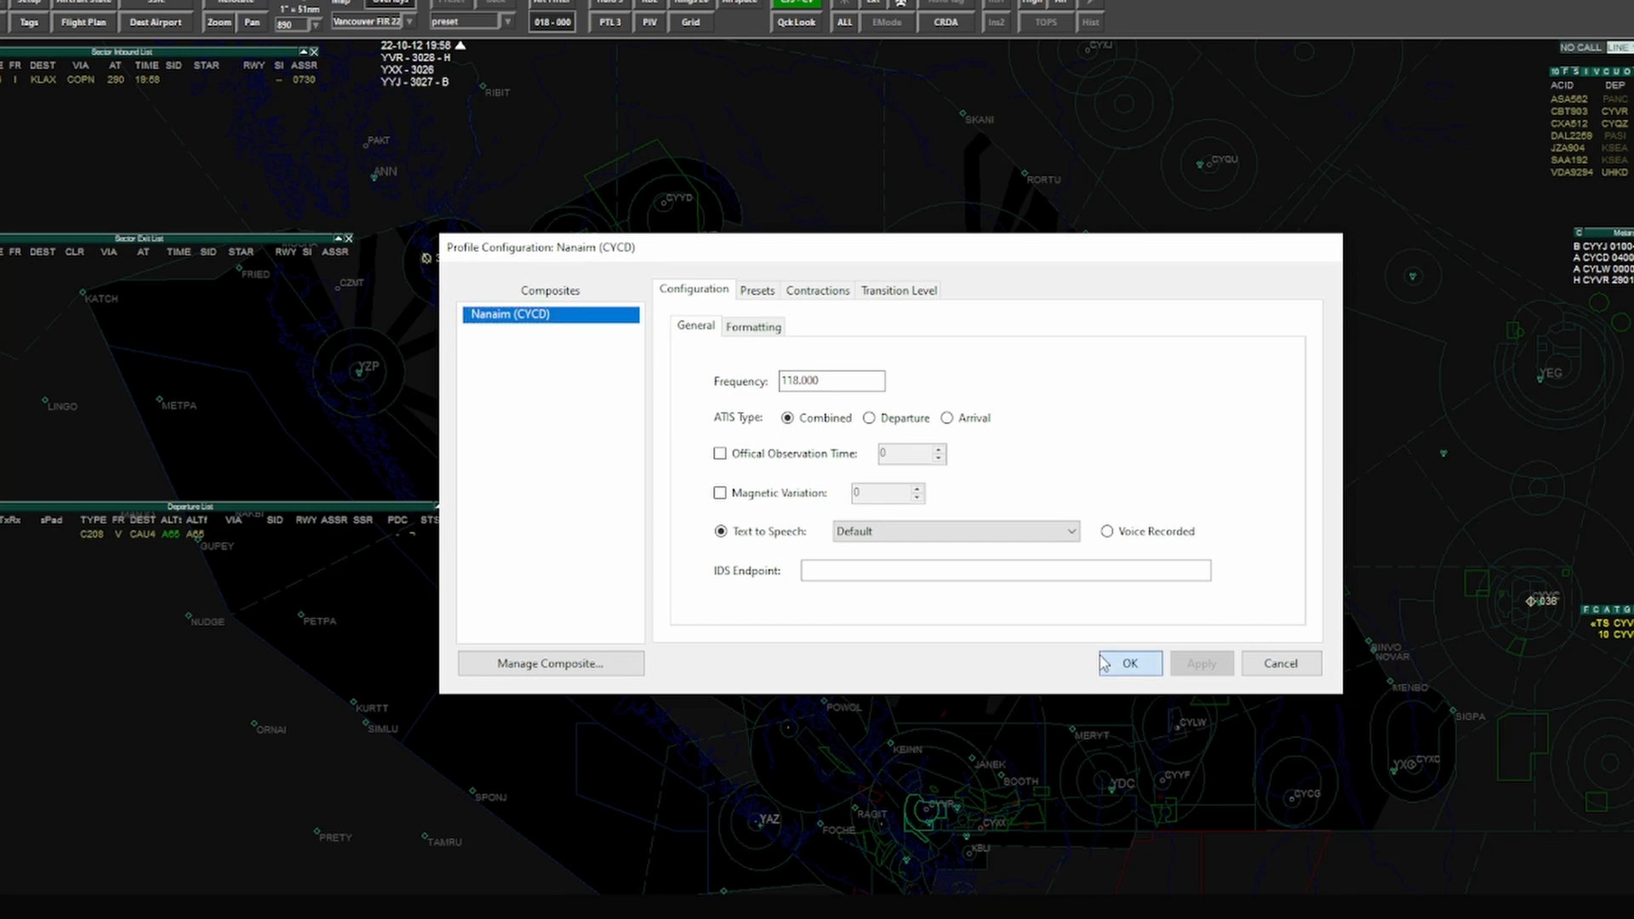
click(1129, 663)
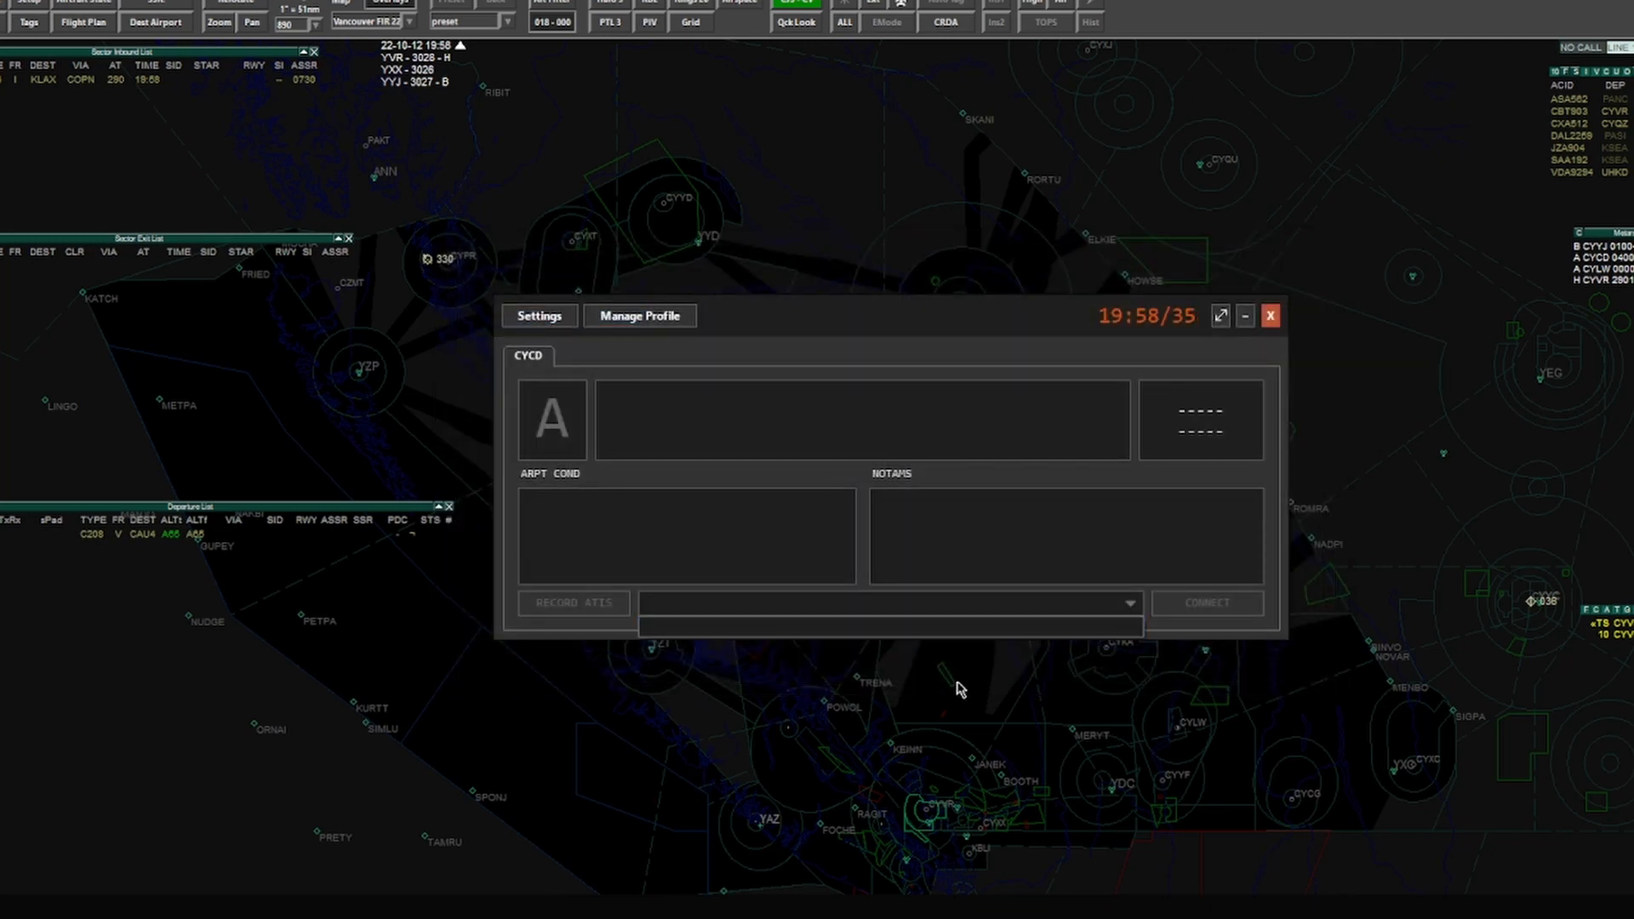
mouse_move(493, 317)
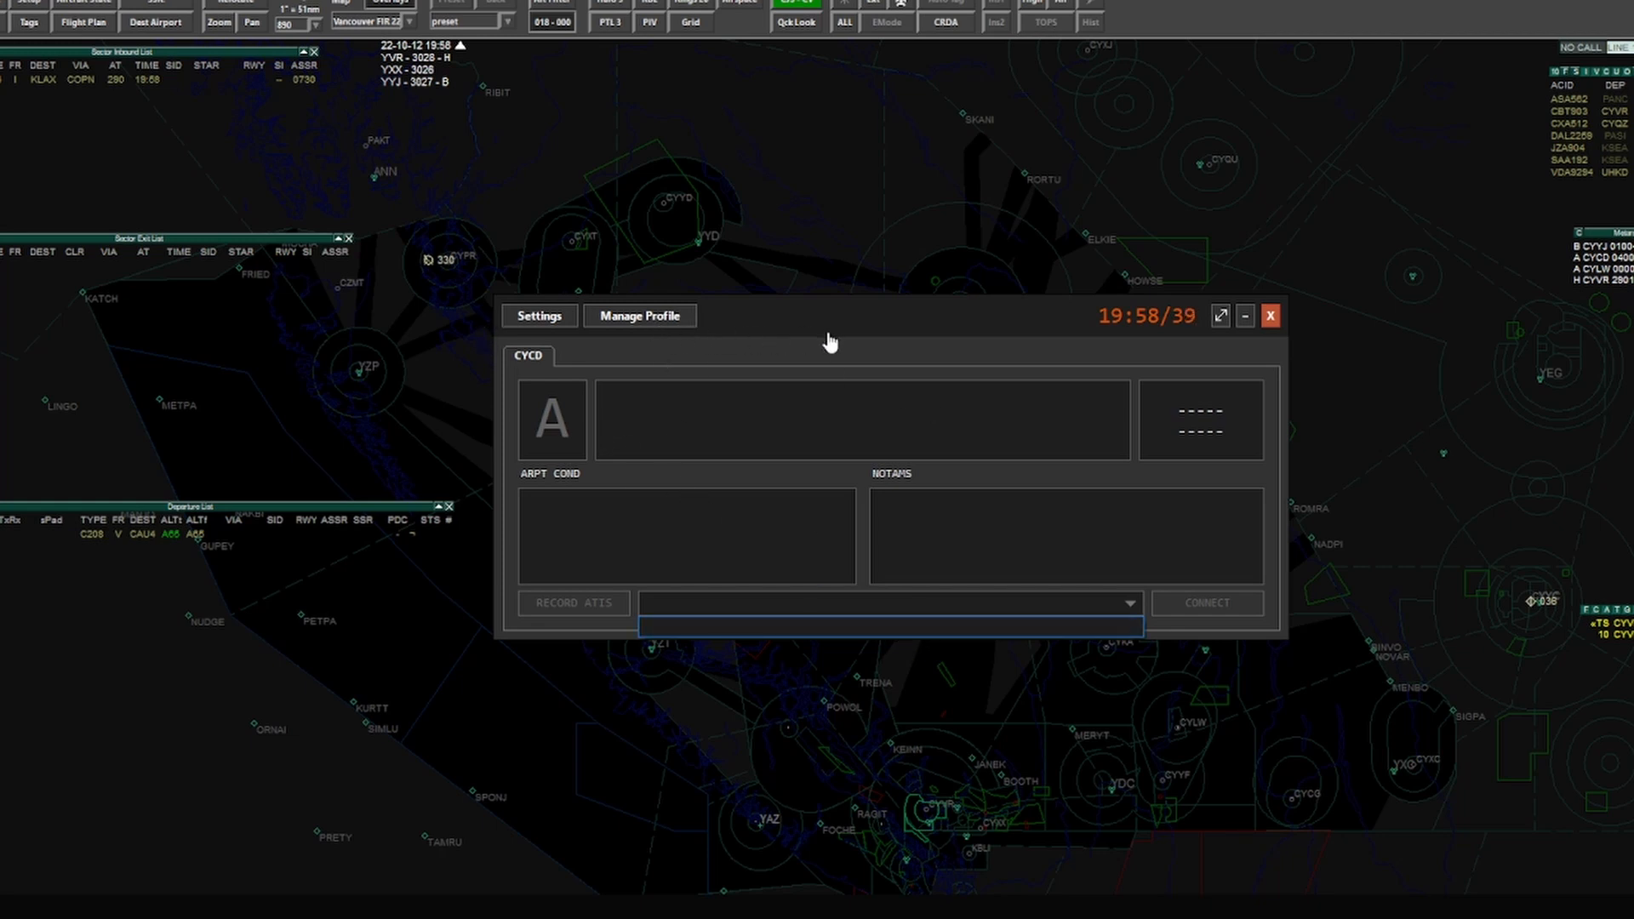
mouse_move(643, 359)
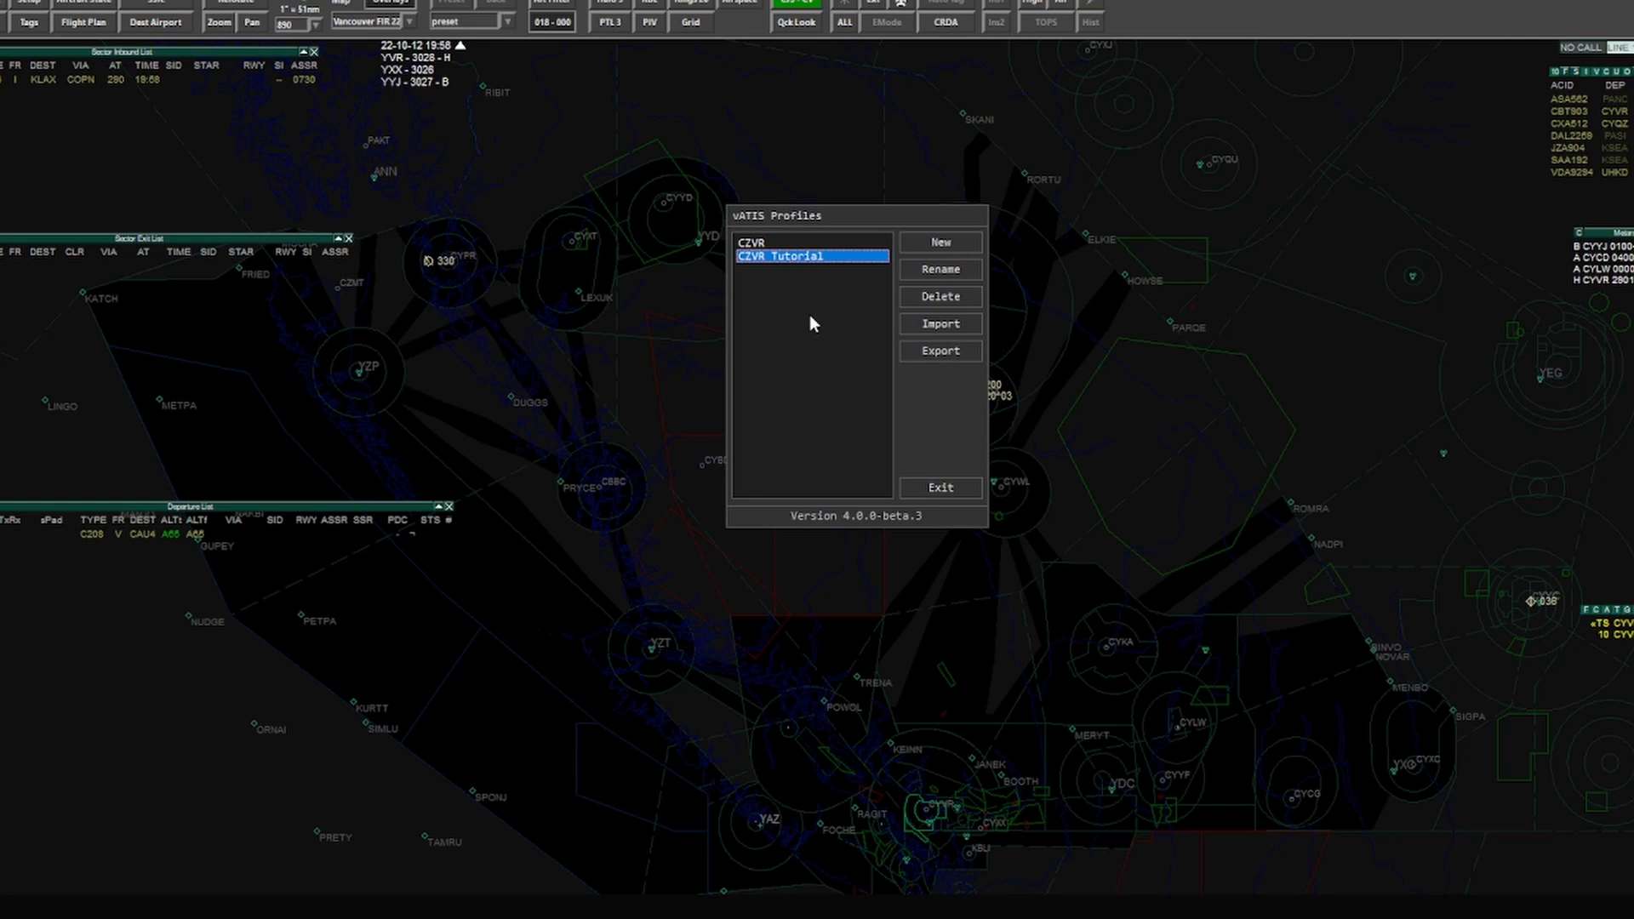
mouse_move(787, 245)
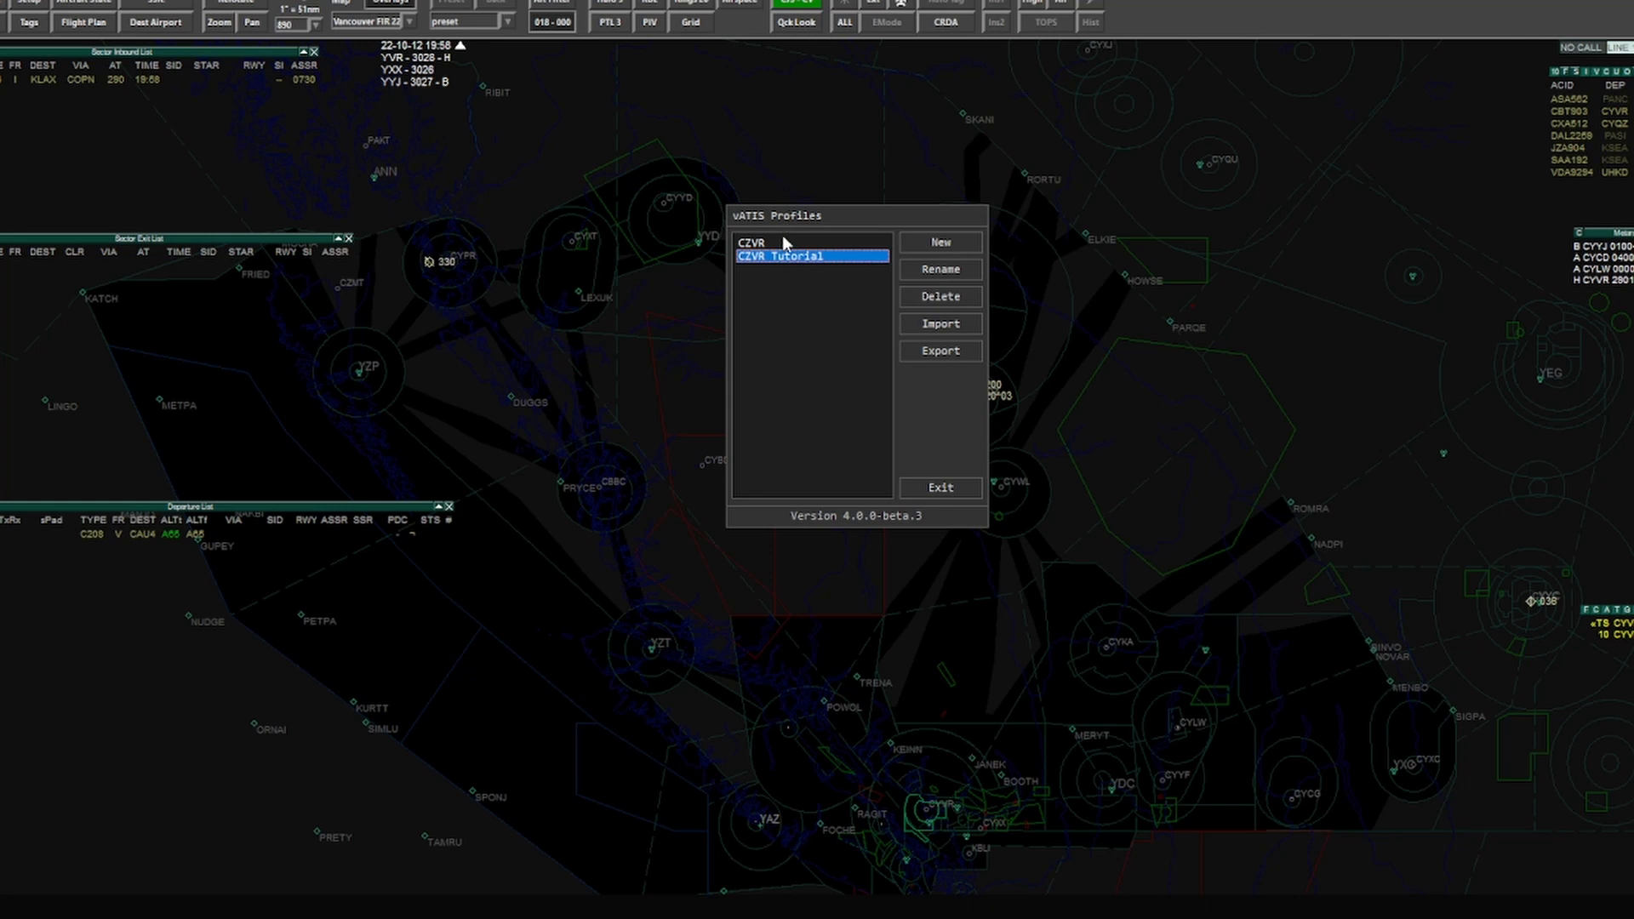
Step: Open the original CZVR profile, close its ATIS window, and return to the profile list
click(937, 297)
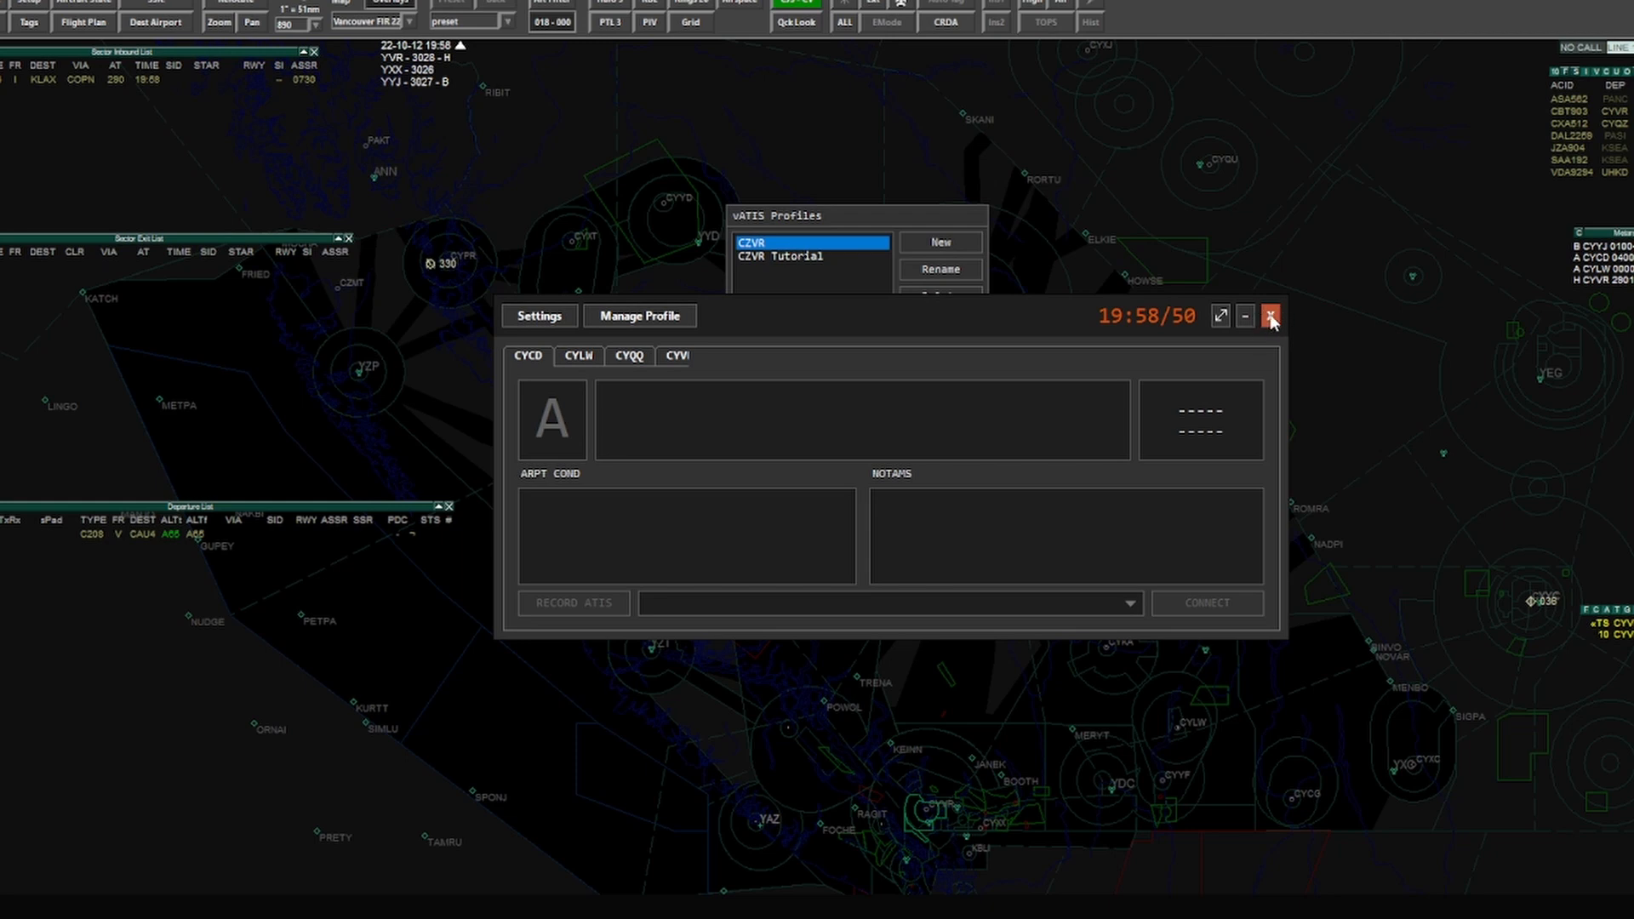
click(1269, 315)
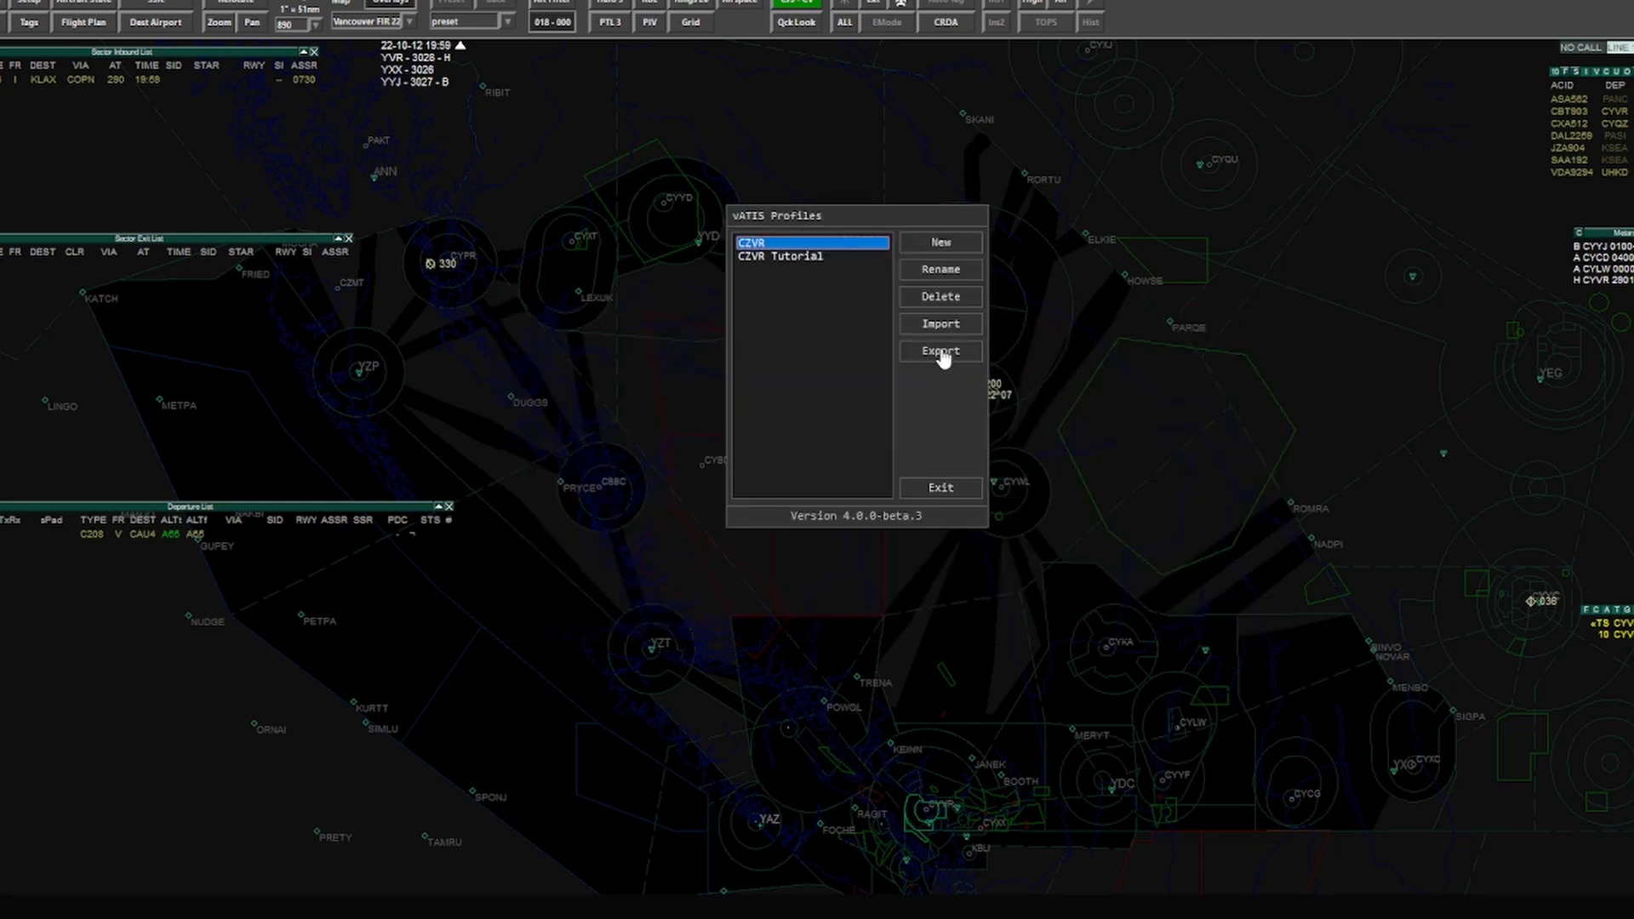
click(939, 349)
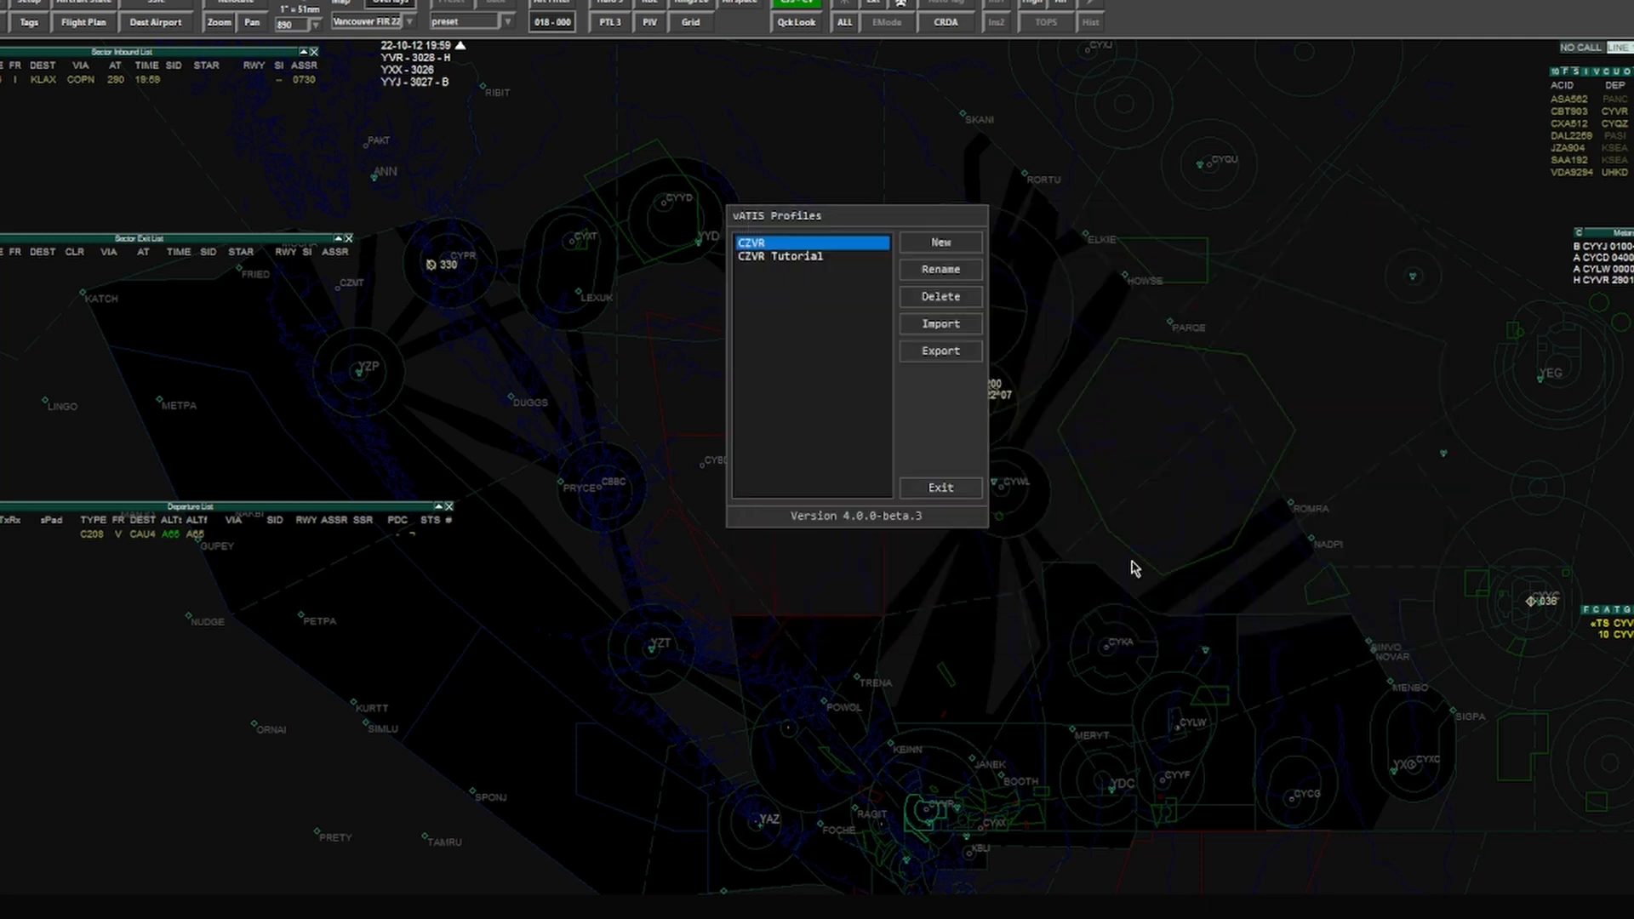
mouse_move(831, 424)
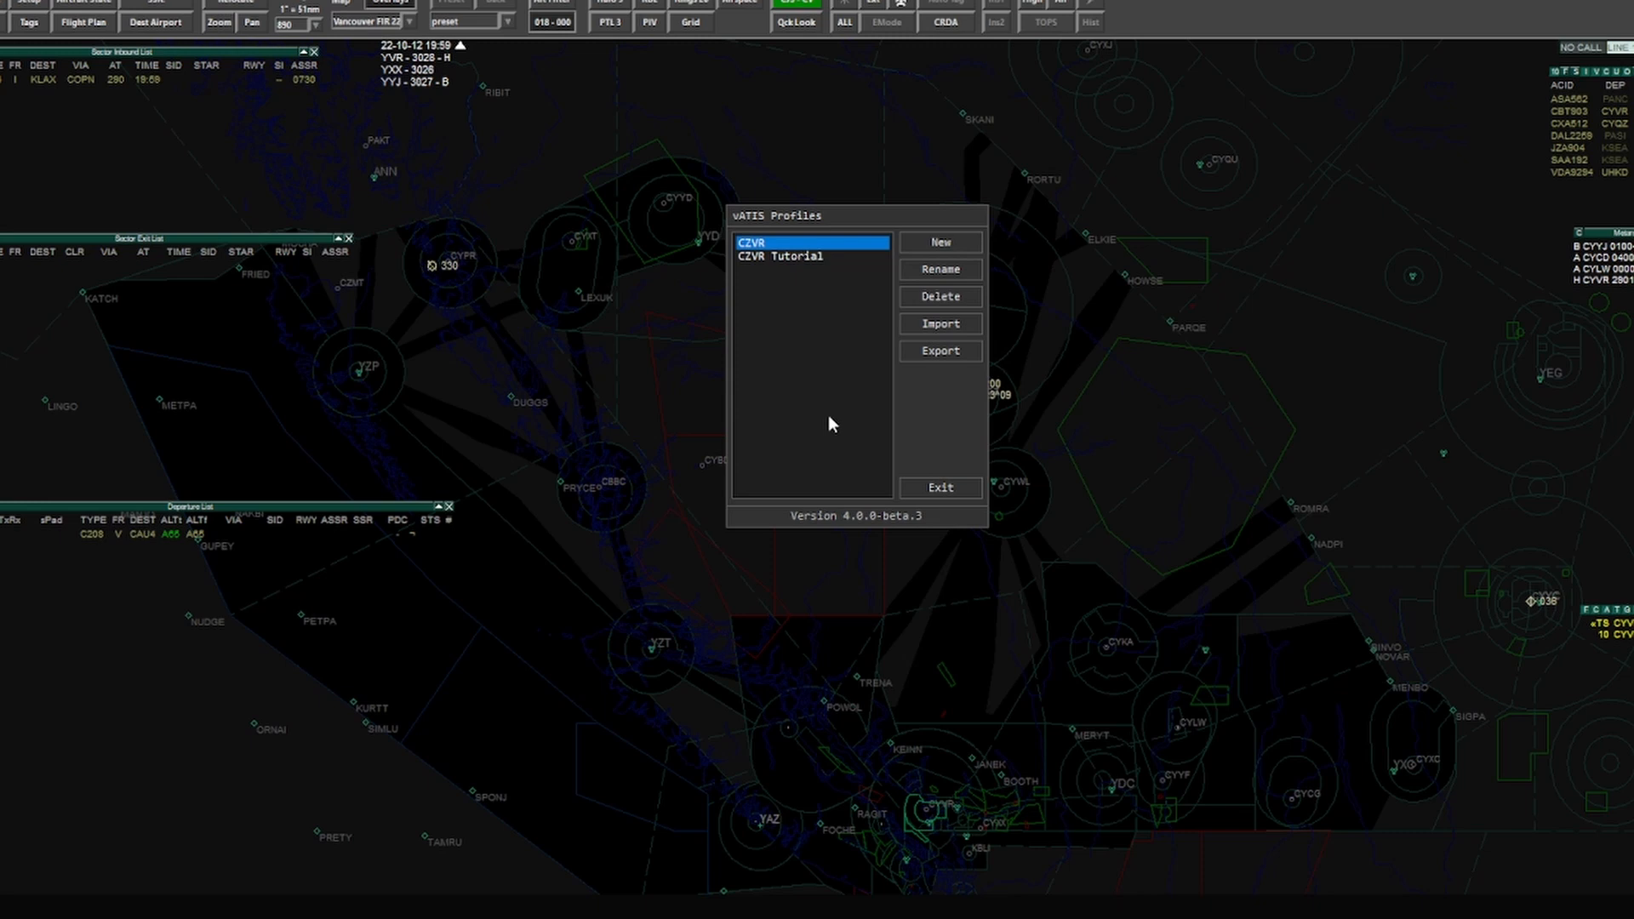
mouse_move(928, 303)
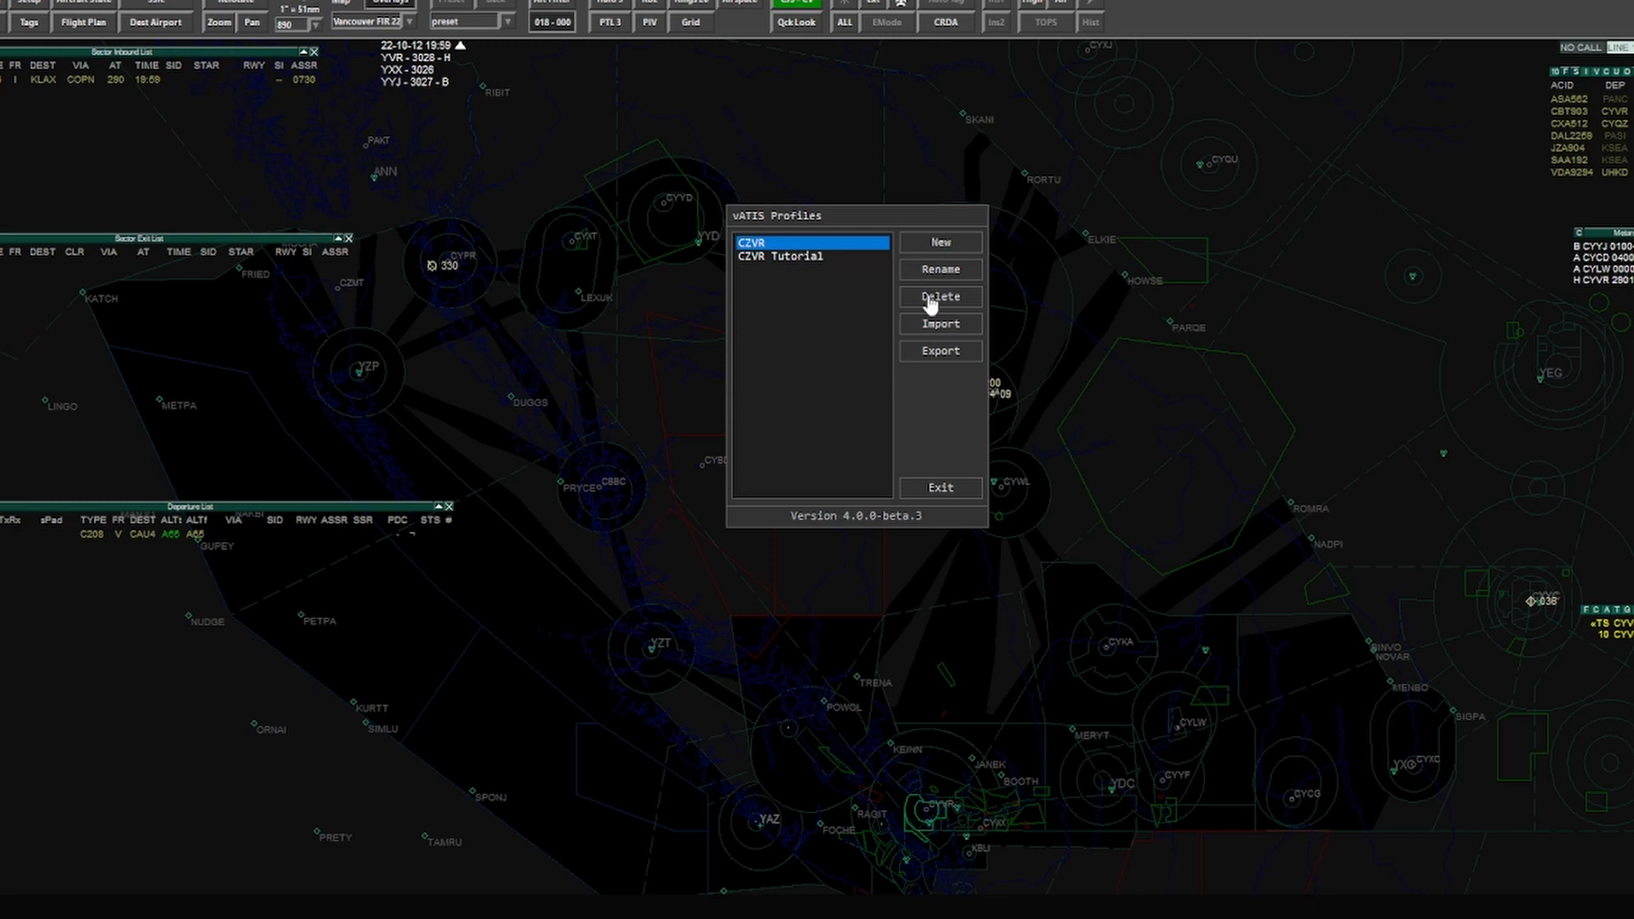